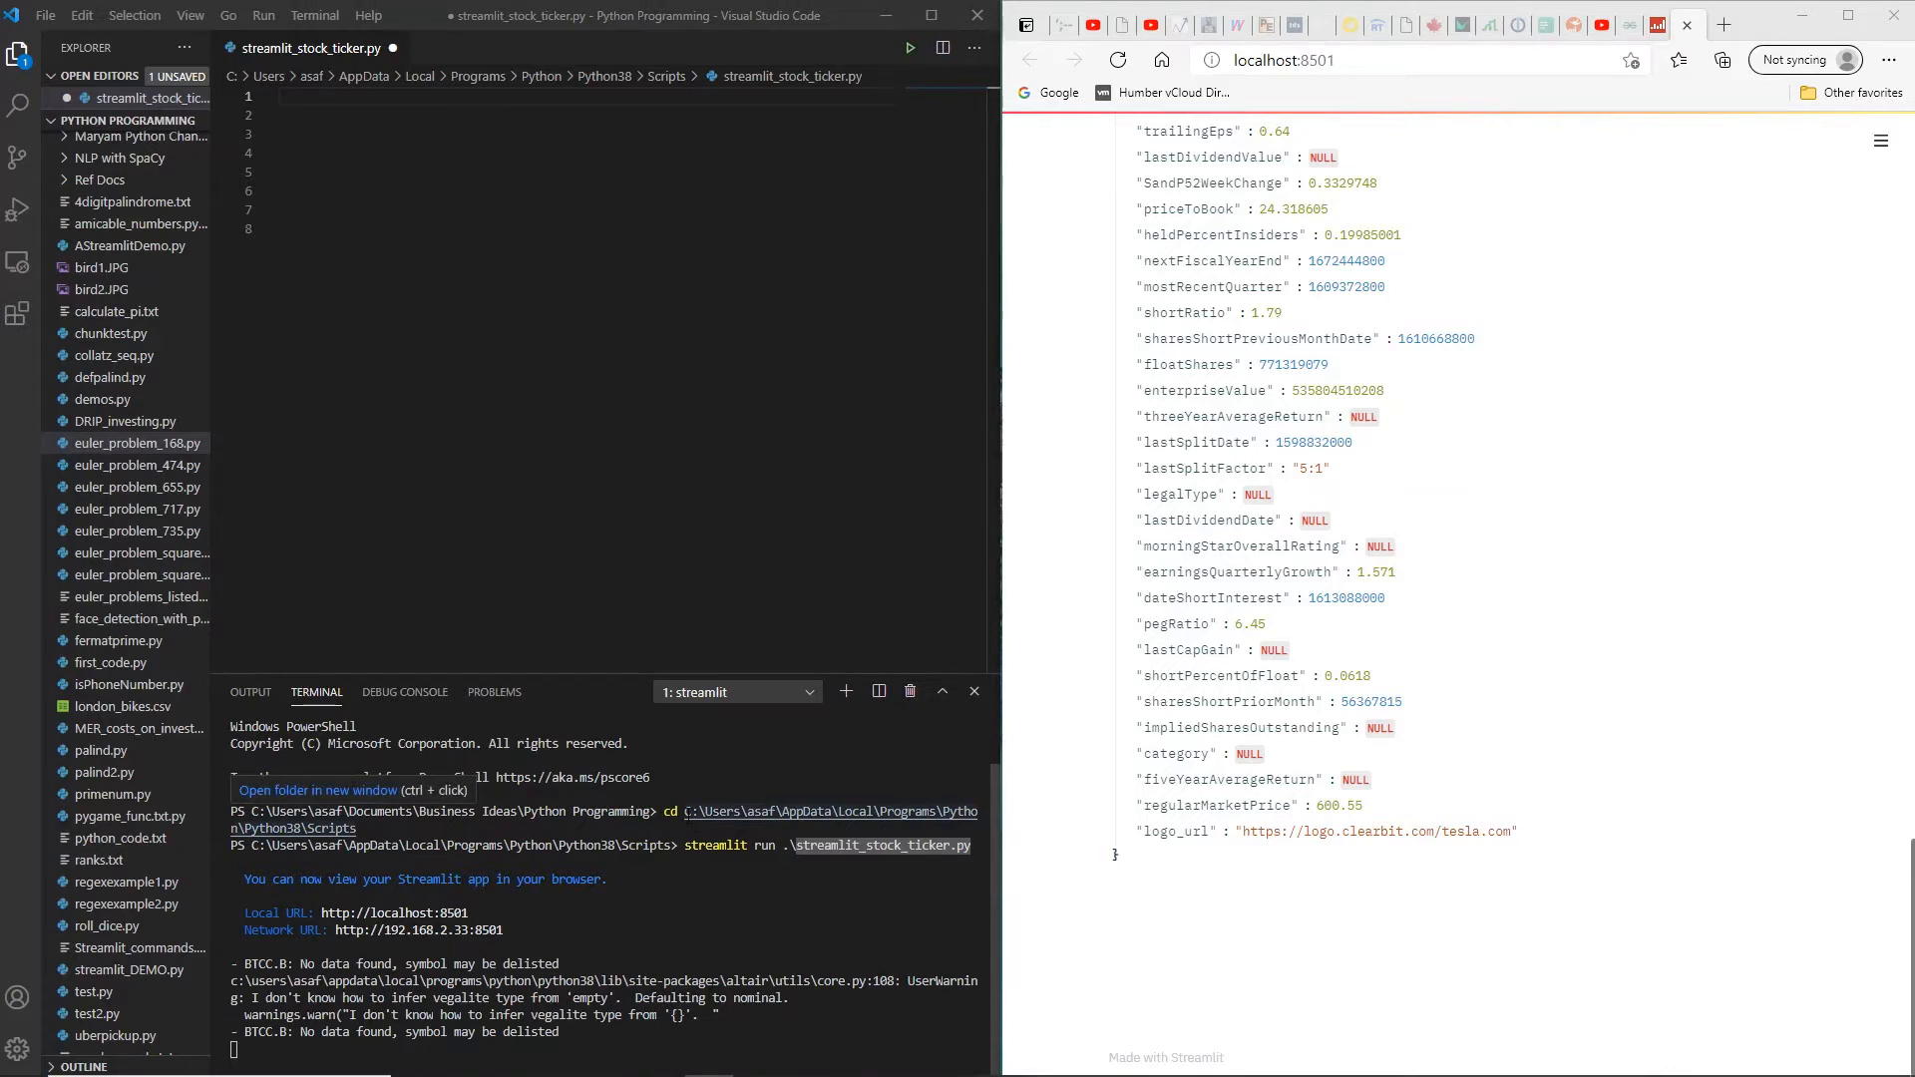
{"action": "mouse_move", "coordinate": [489, 757]}
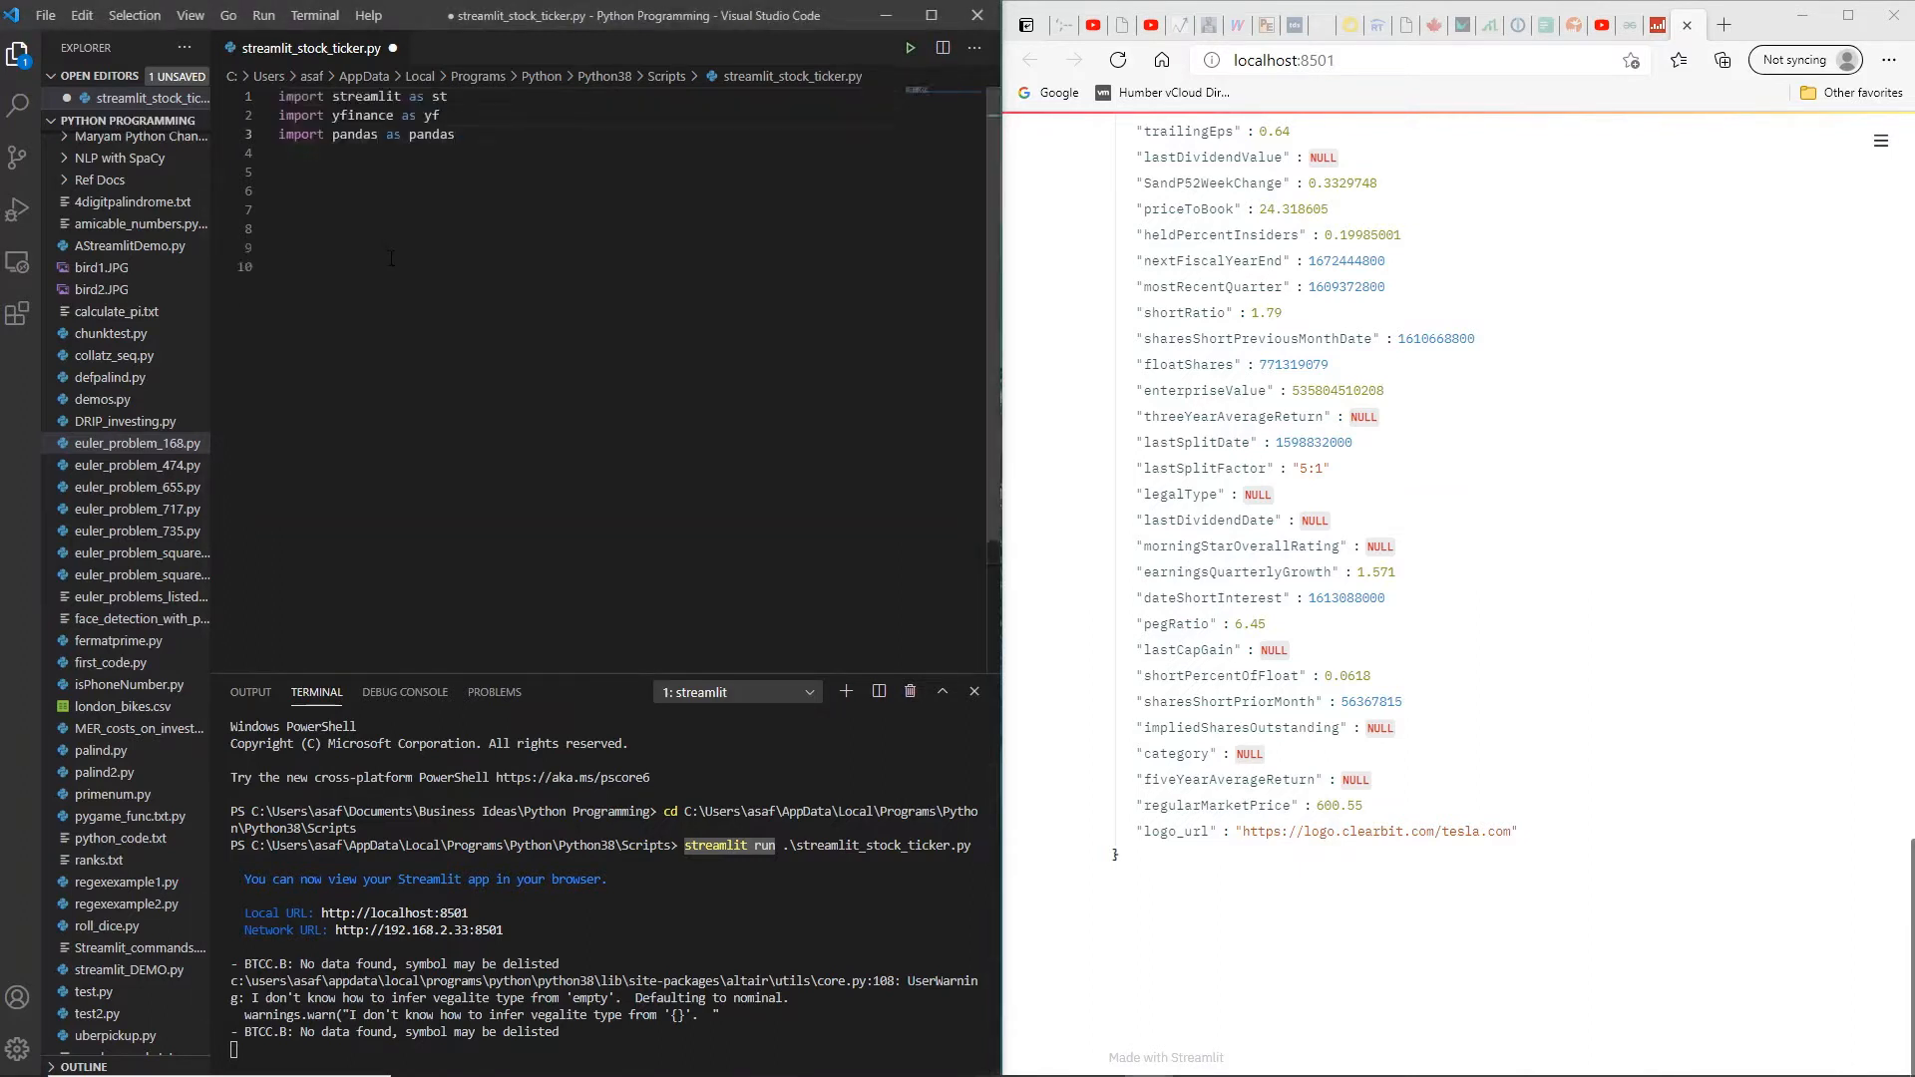
{"action": "left_click", "coordinate": [456, 135]}
{"action": "type", "text": "st.write(\"\"\" # Online Stock Price Ticker \"\"\")"}
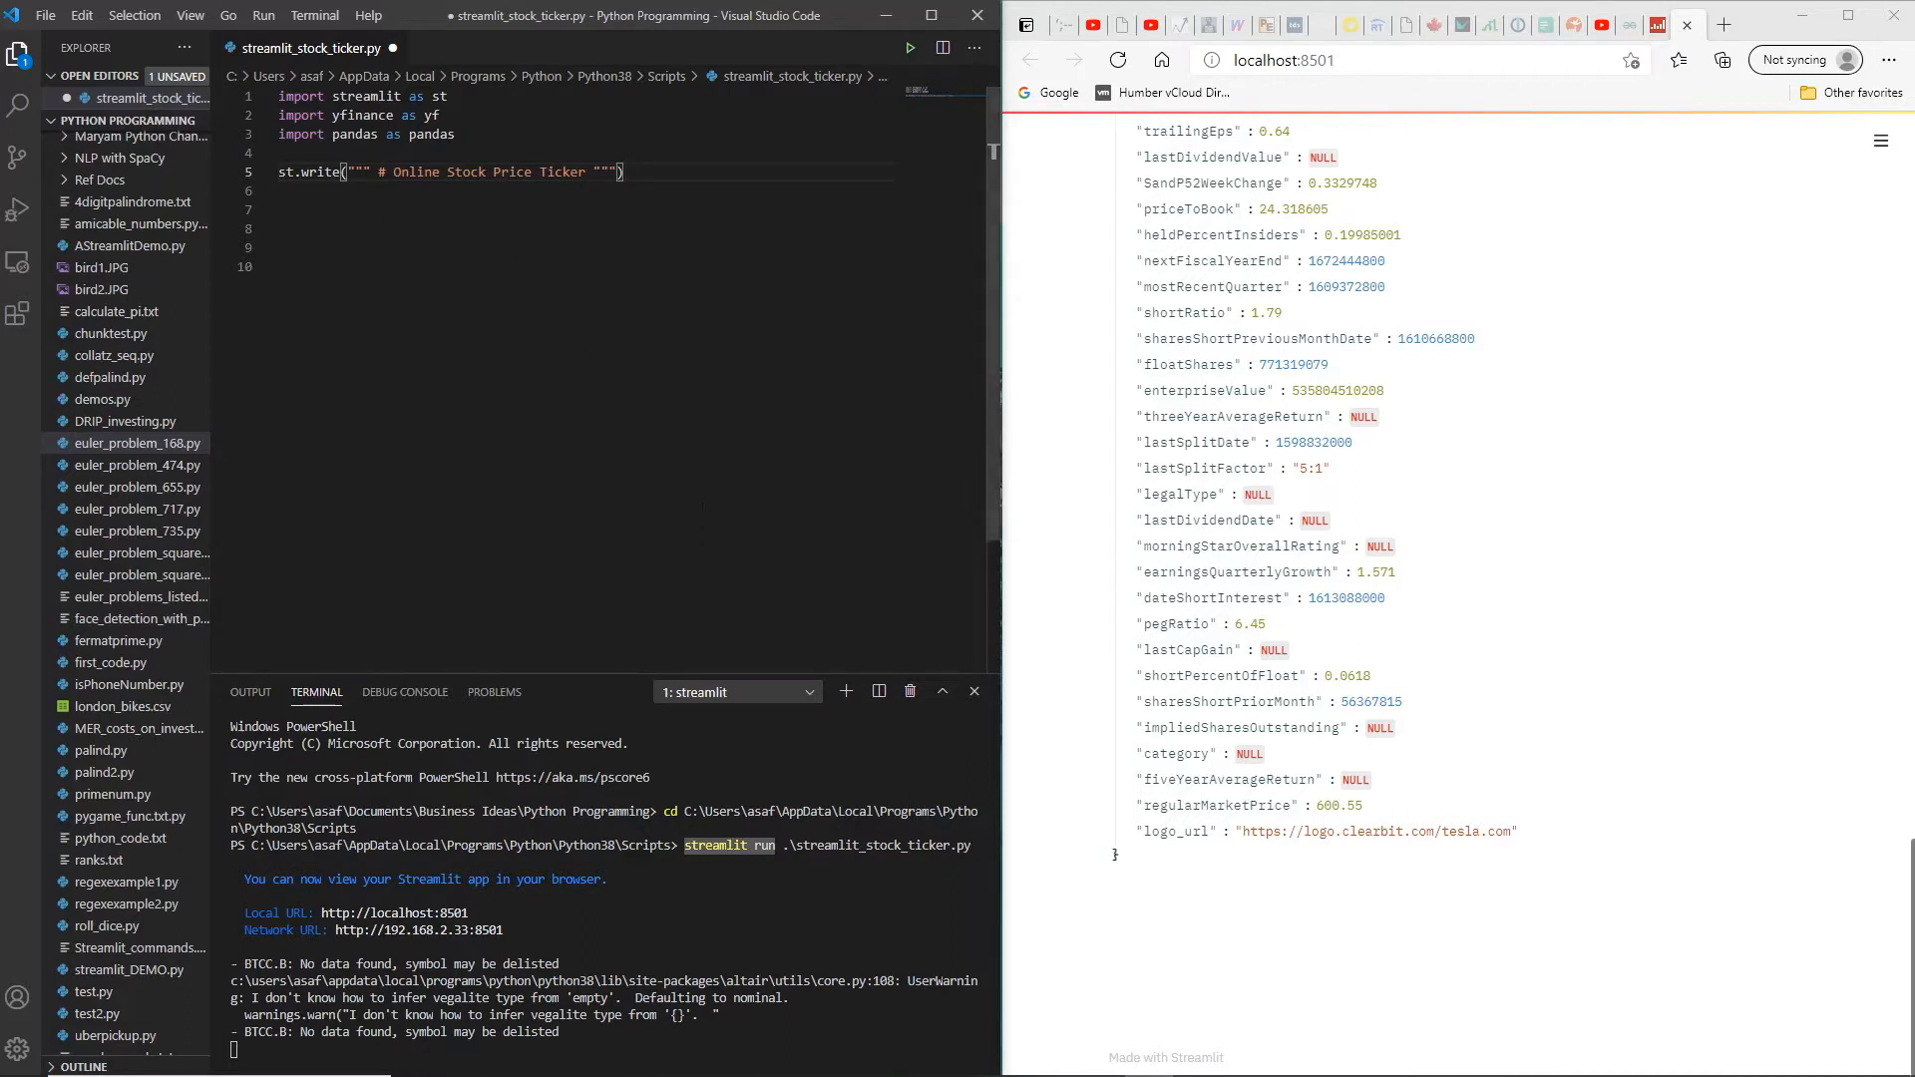
Step: Save the script and view the rerun app showing the 'Online Stock Price Ticker' heading
{"action": "key", "text": "ctrl+s"}
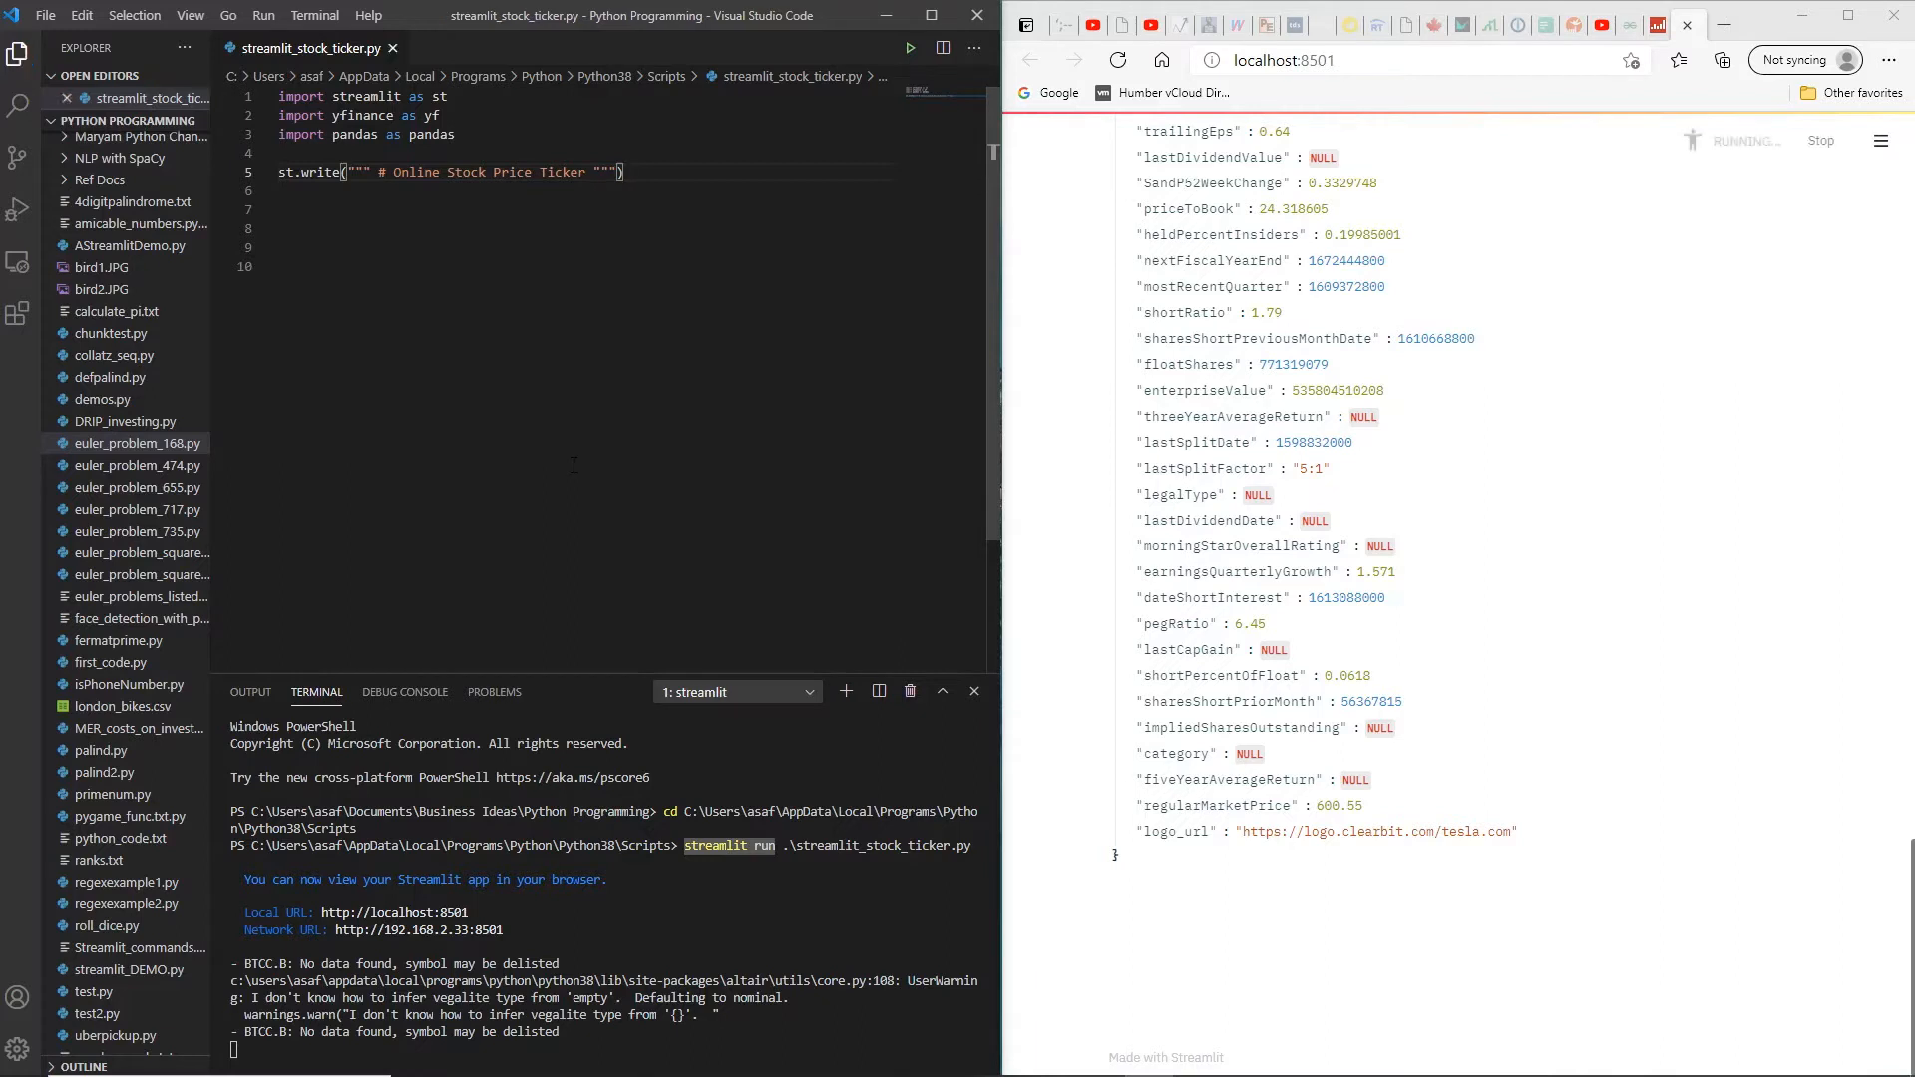
{"action": "left_click", "coordinate": [1117, 60]}
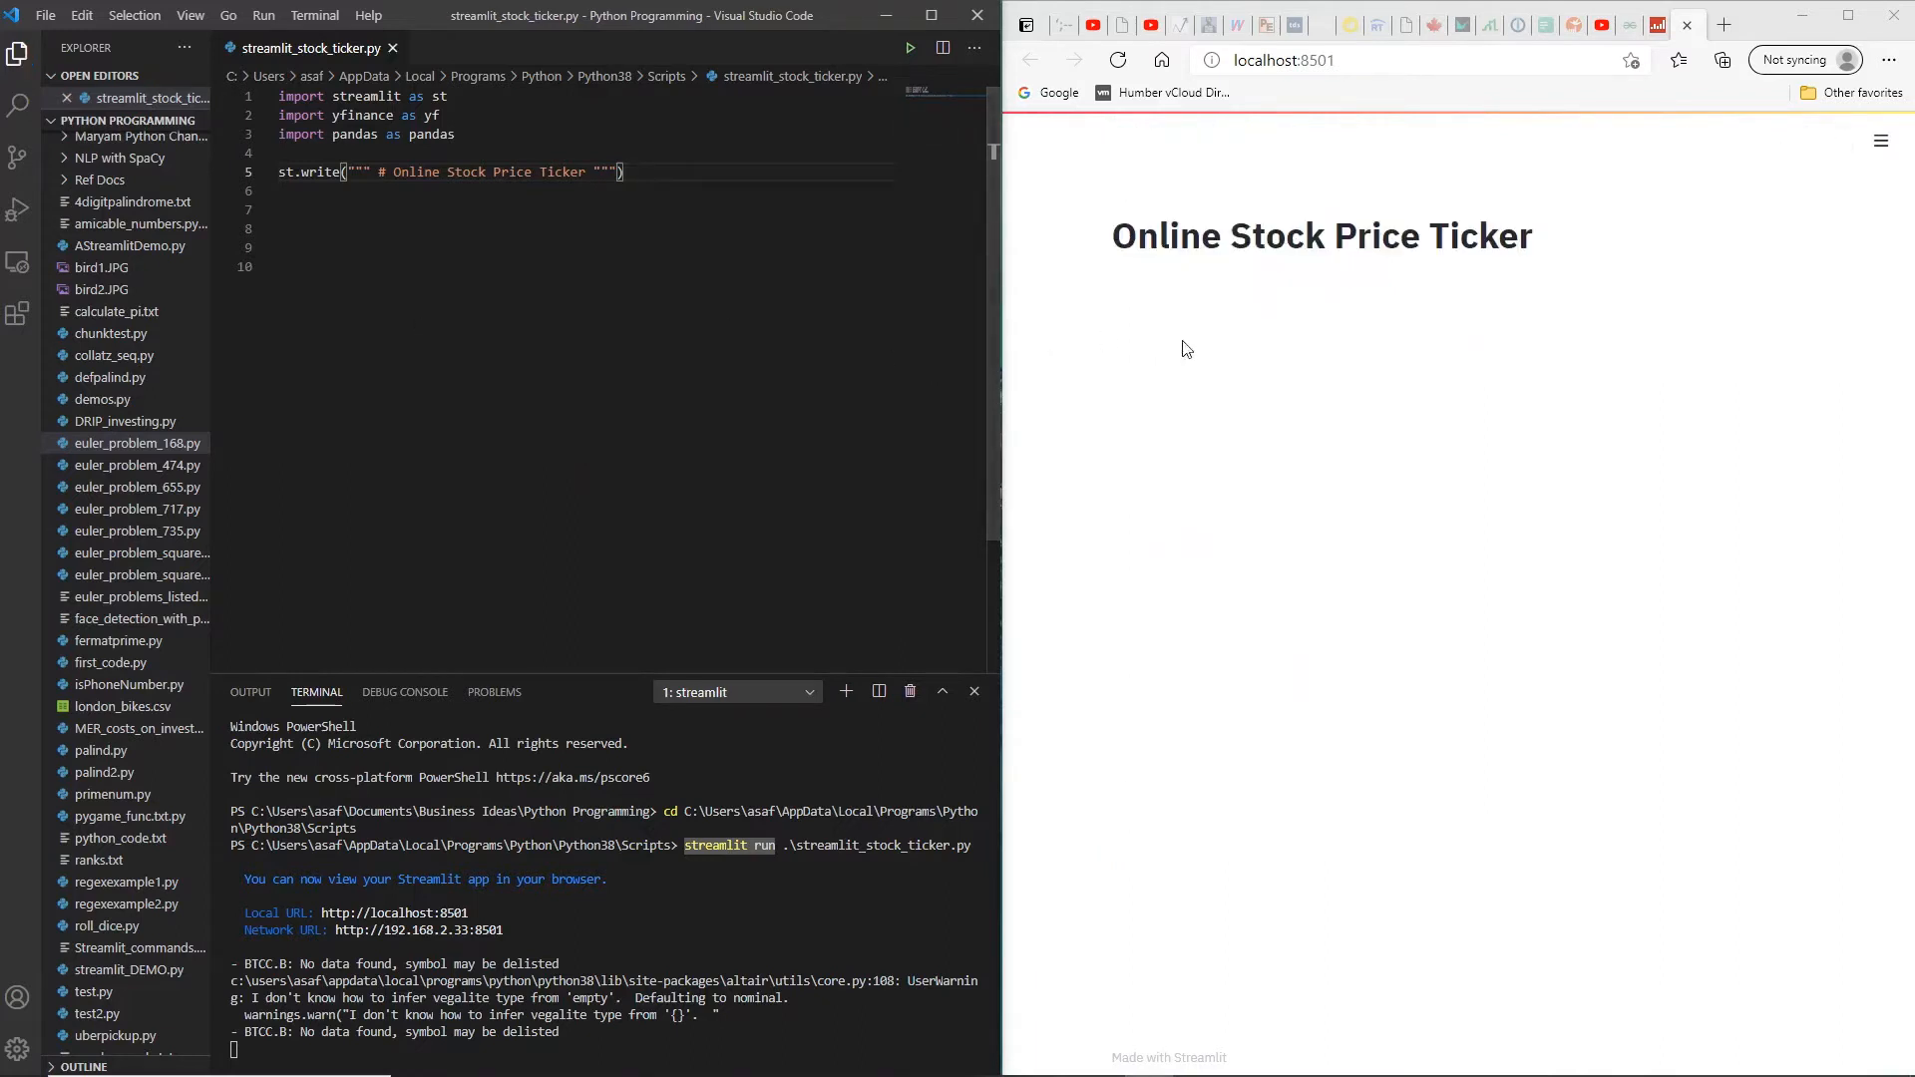
{"action": "mouse_move", "coordinate": [1255, 299]}
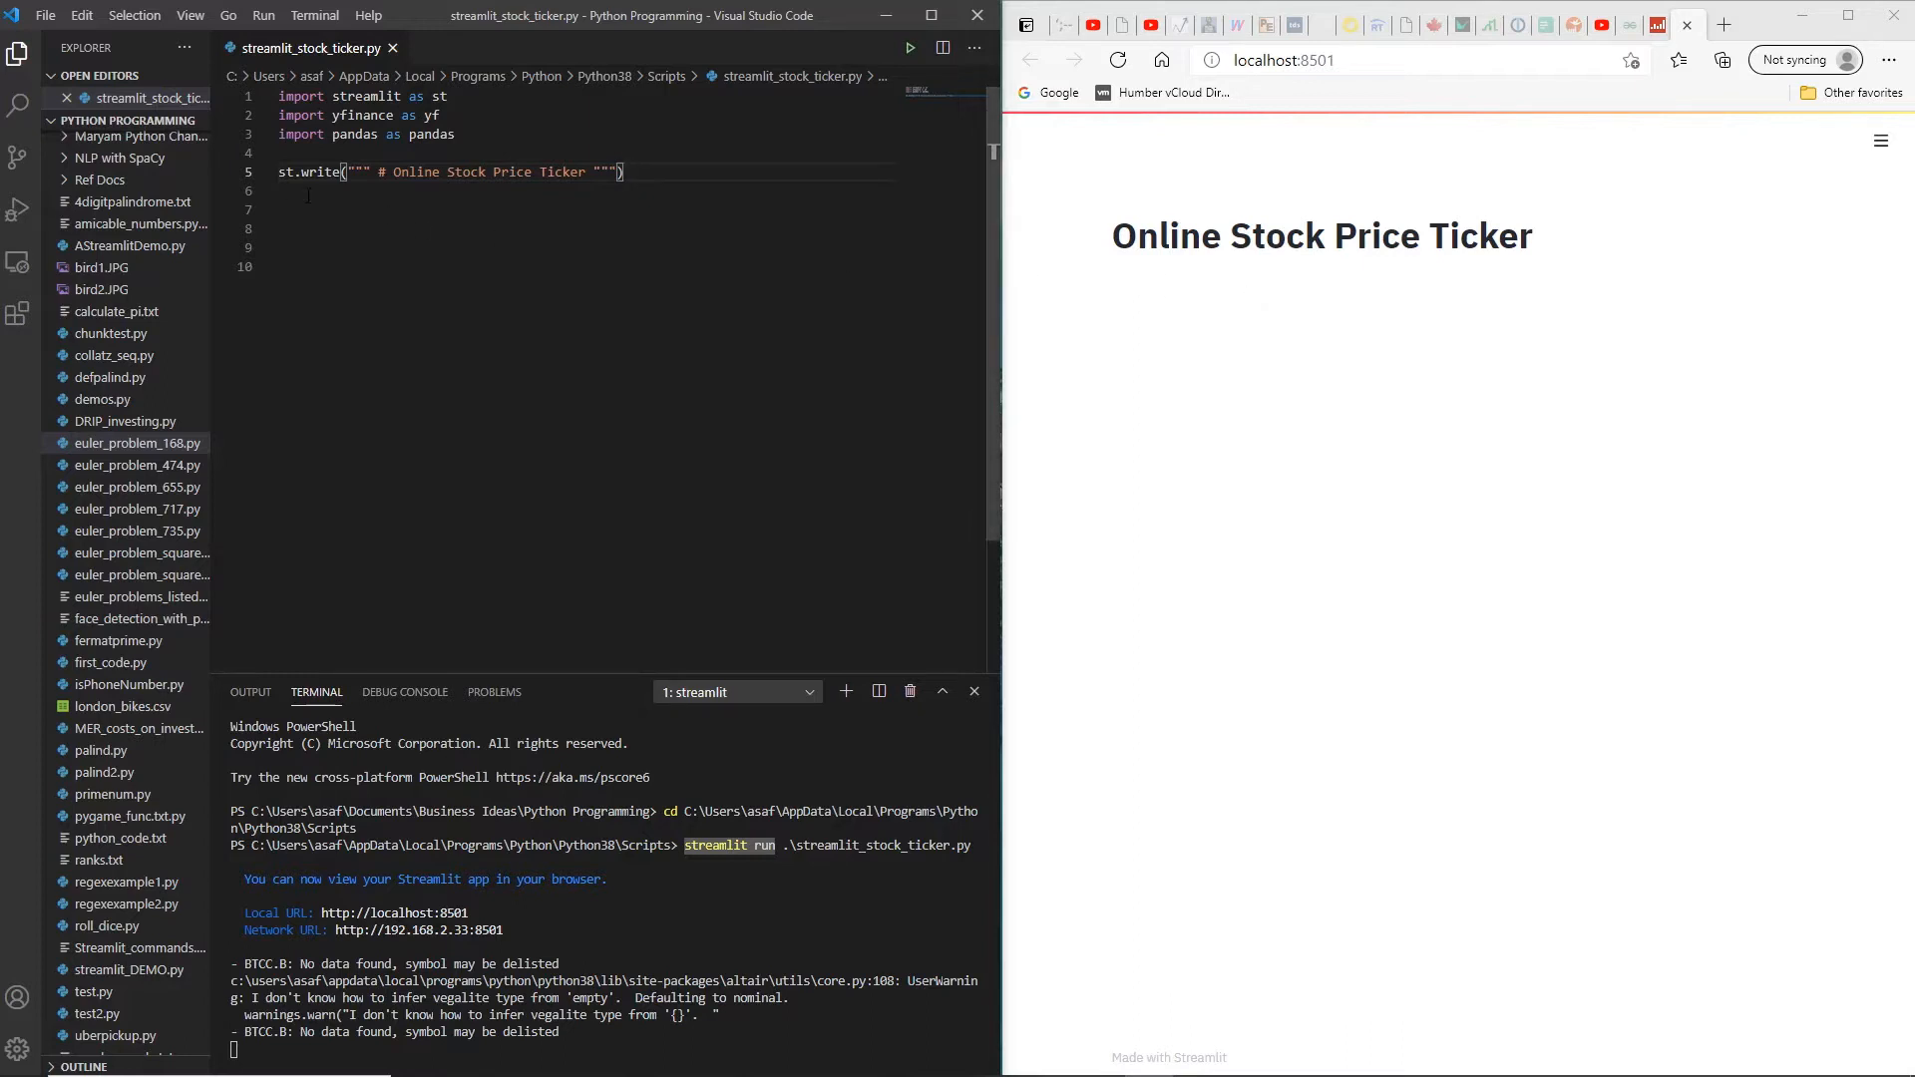
{"action": "mouse_move", "coordinate": [1228, 249]}
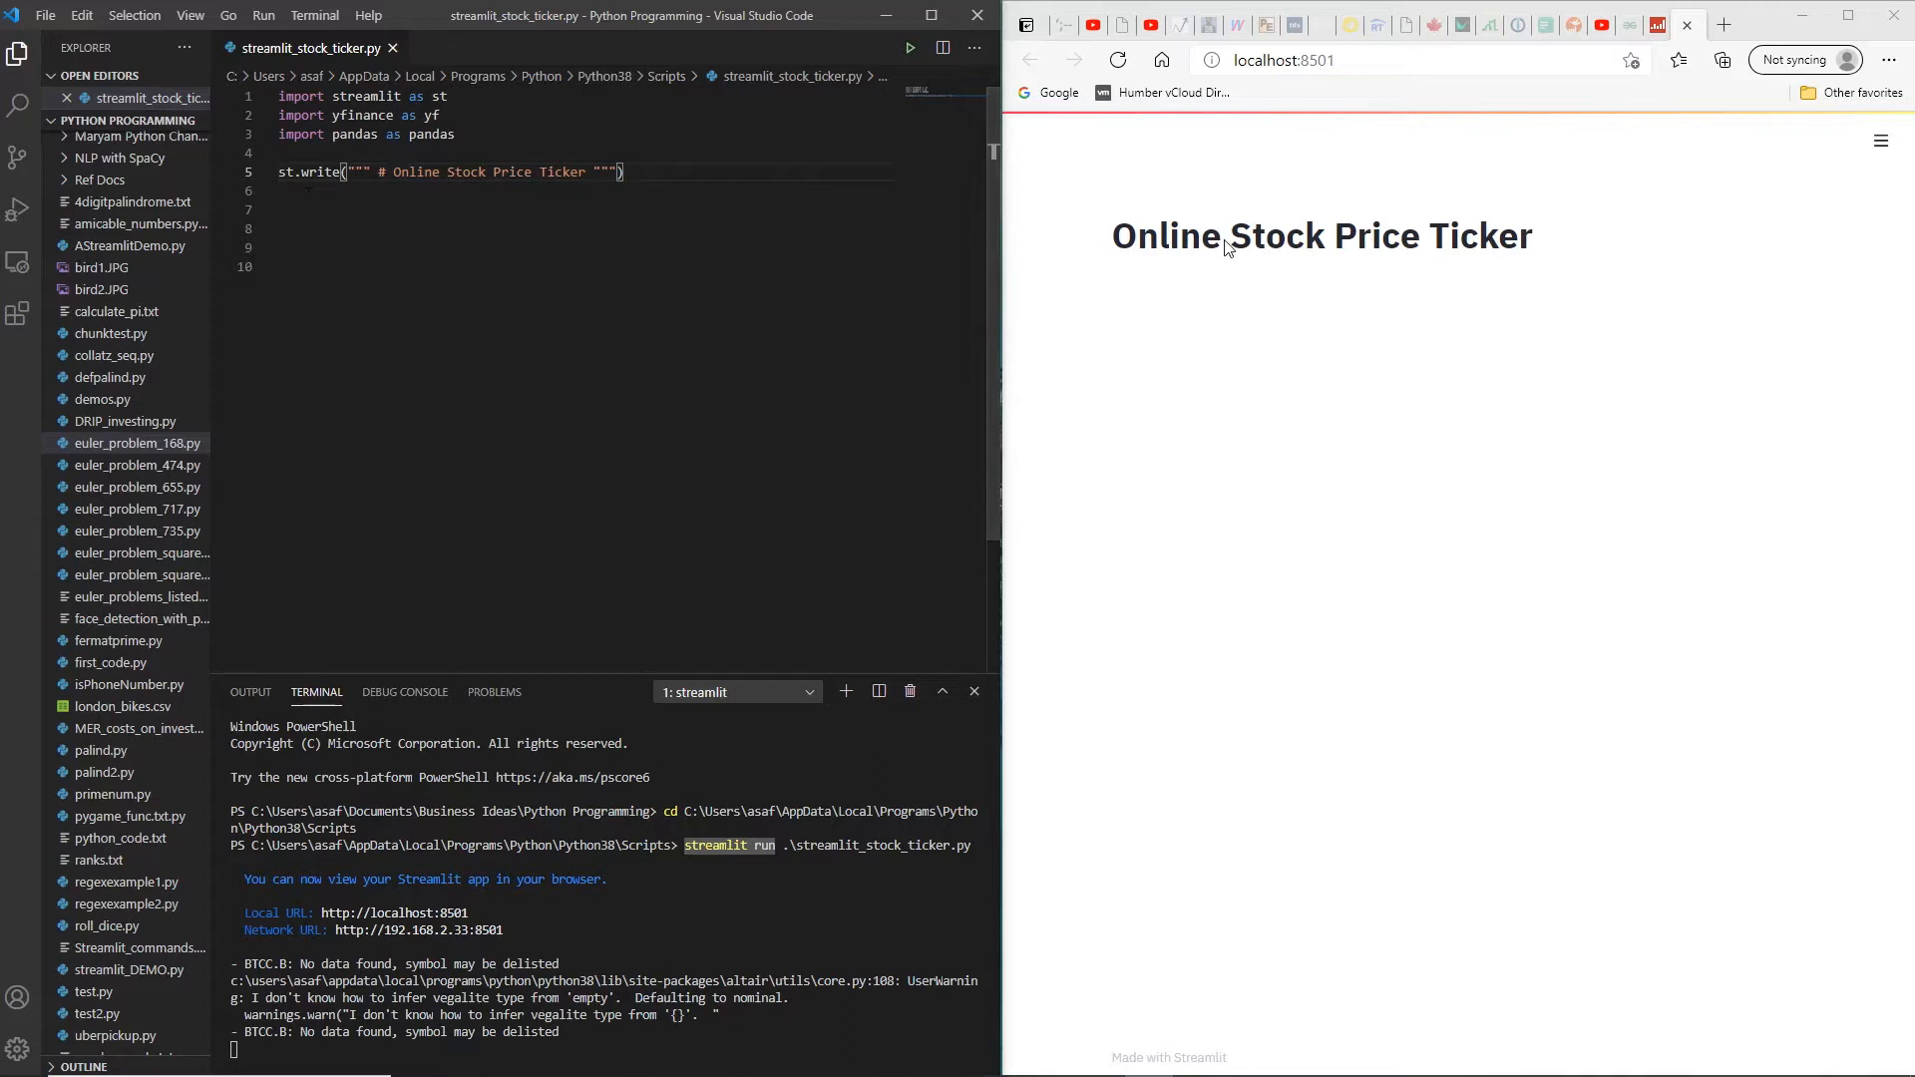
{"action": "mouse_move", "coordinate": [1157, 266]}
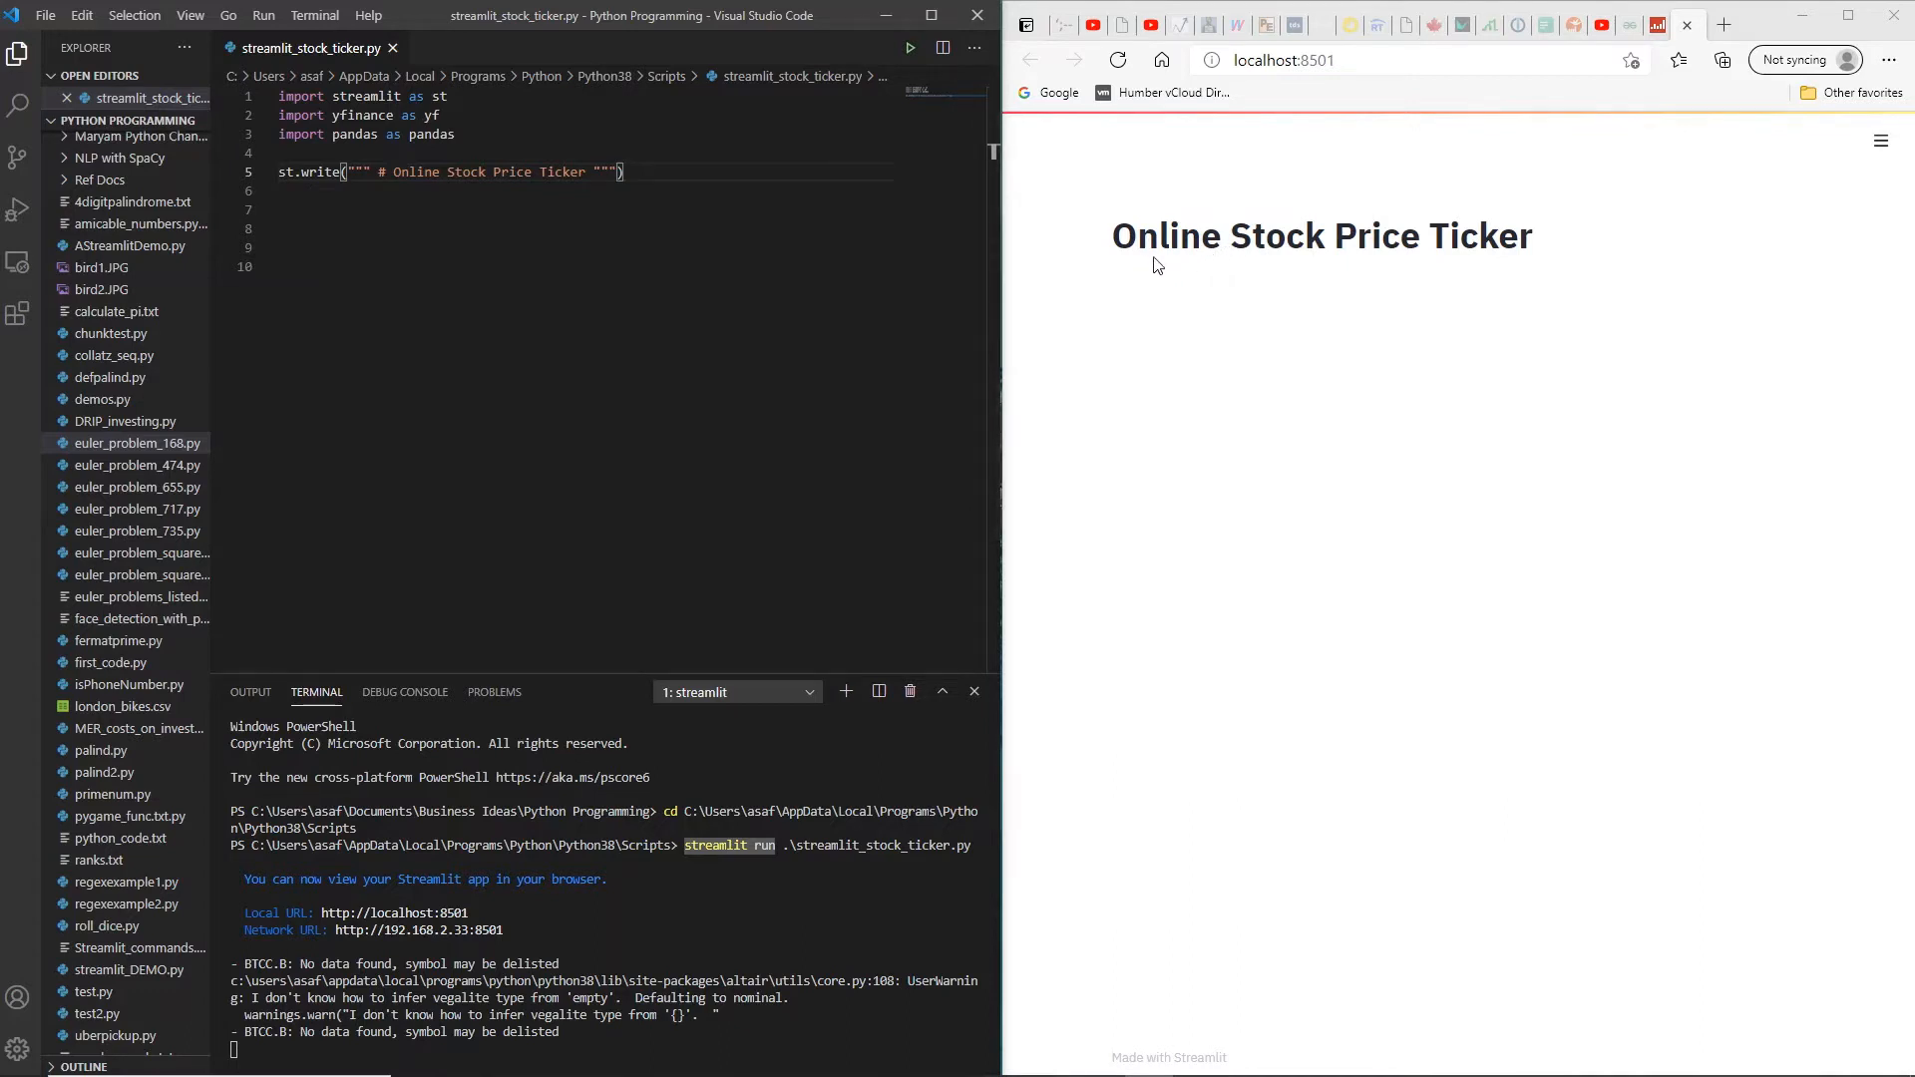
{"action": "mouse_move", "coordinate": [1148, 271]}
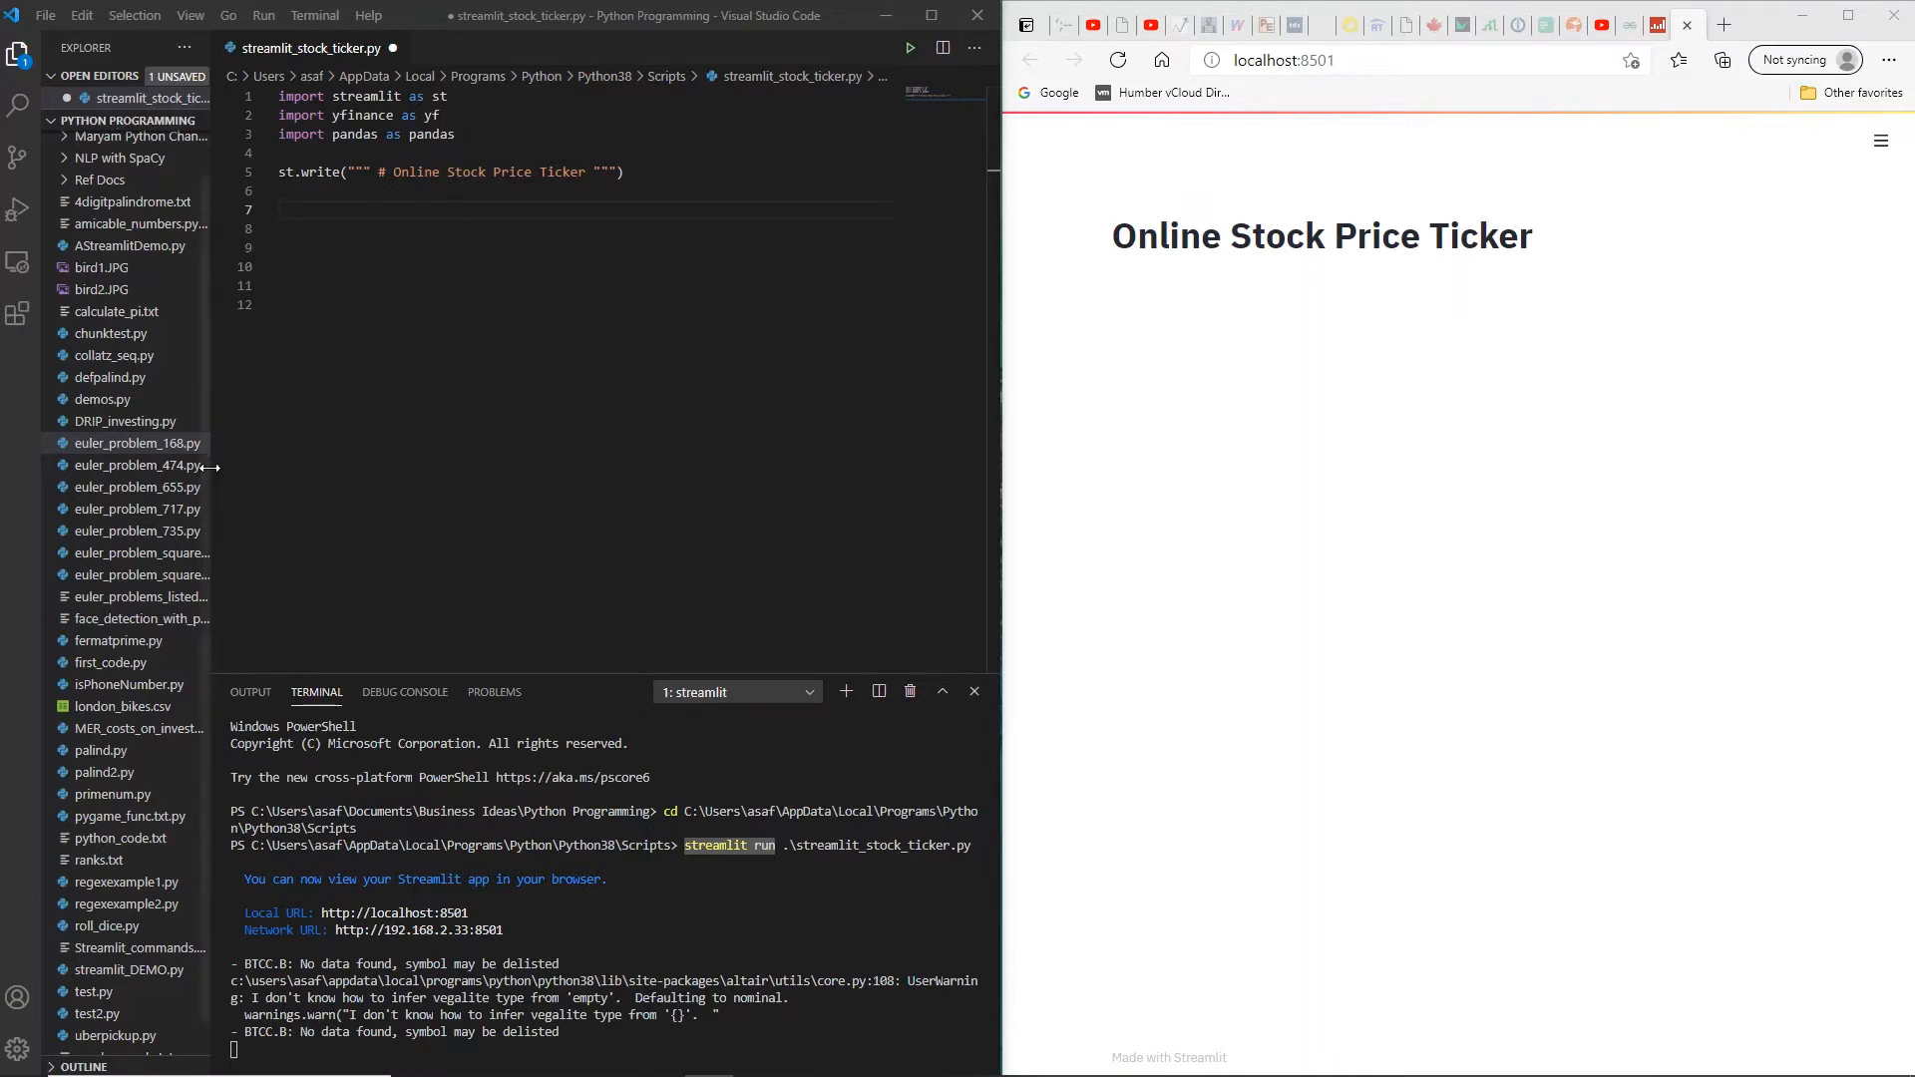
Step: Define ticker 'tsla', fetch daily history 2010-5-30 to 2021-03-8, and chart Close
{"action": "left_click", "coordinate": [282, 211]}
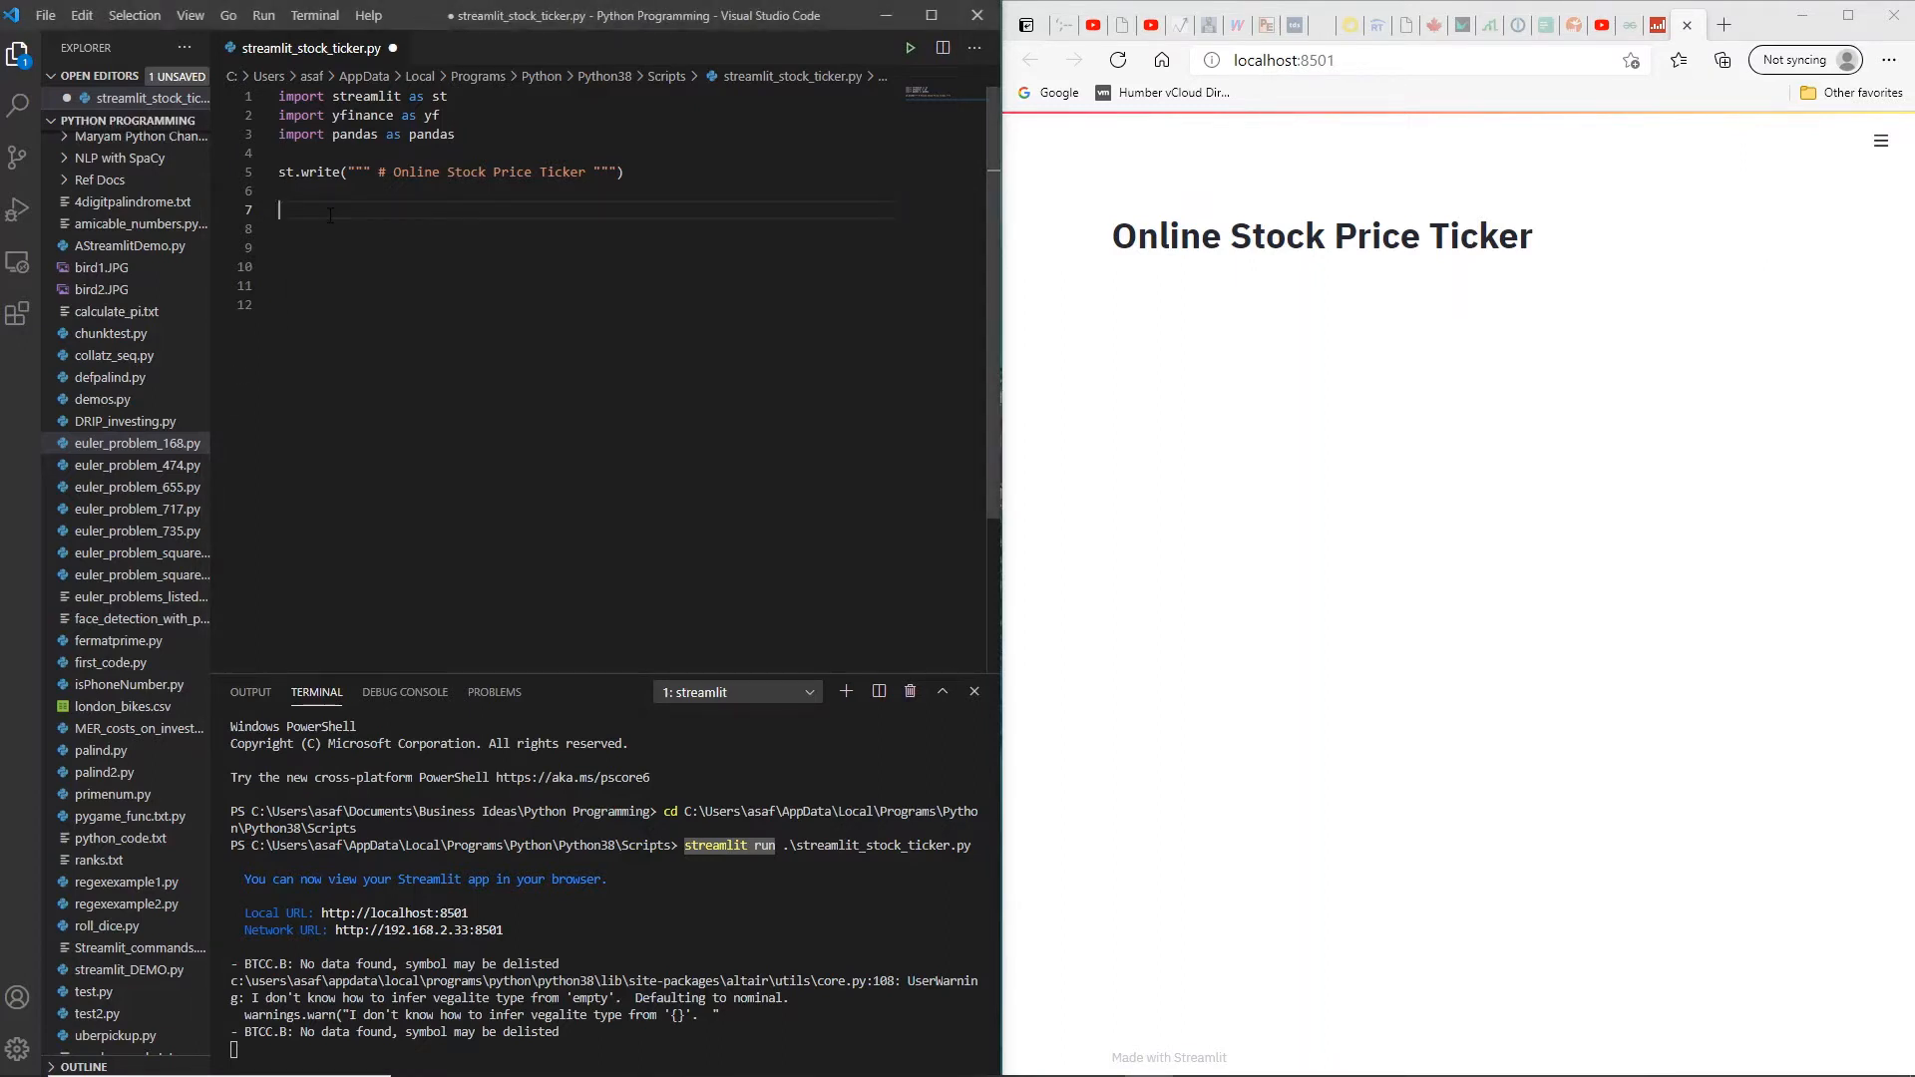
{"action": "type", "text": "tickerSymbol = 'tsla'"}
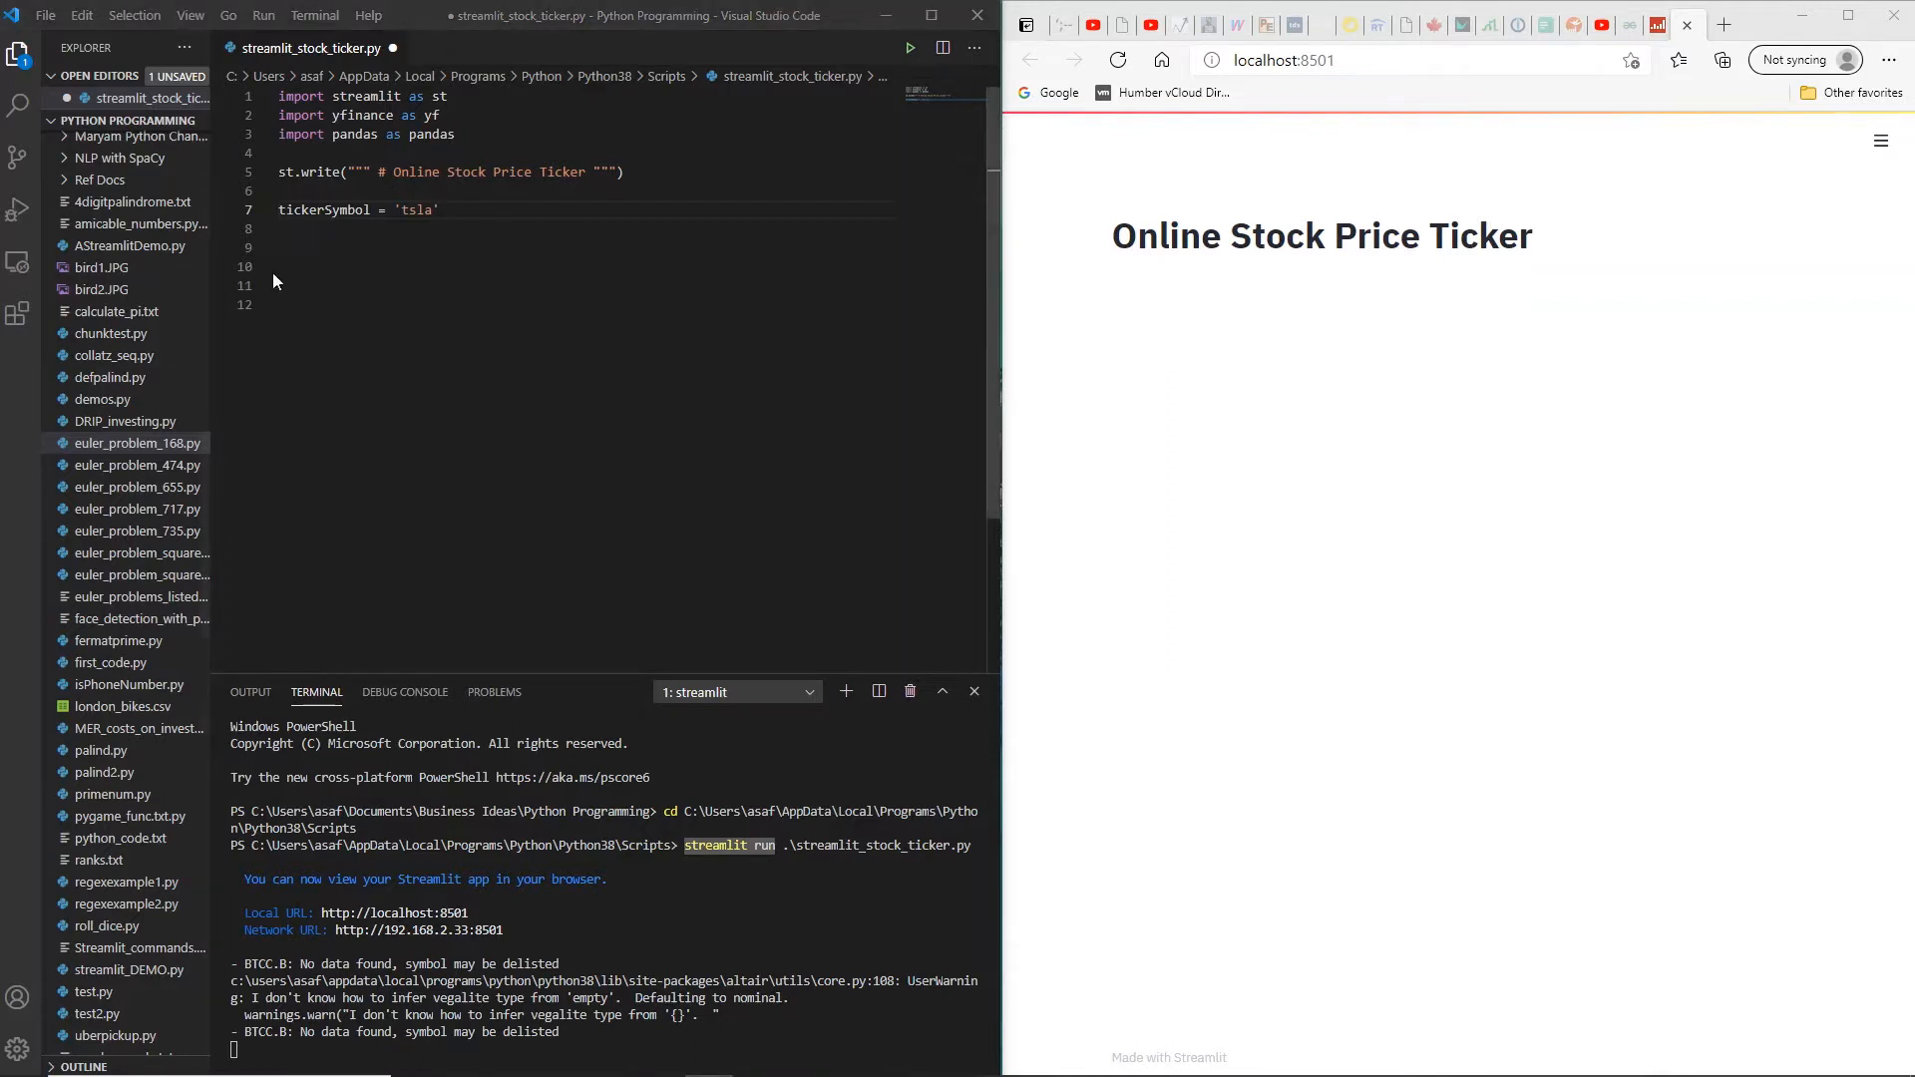
{"action": "left_click", "coordinate": [350, 229]}
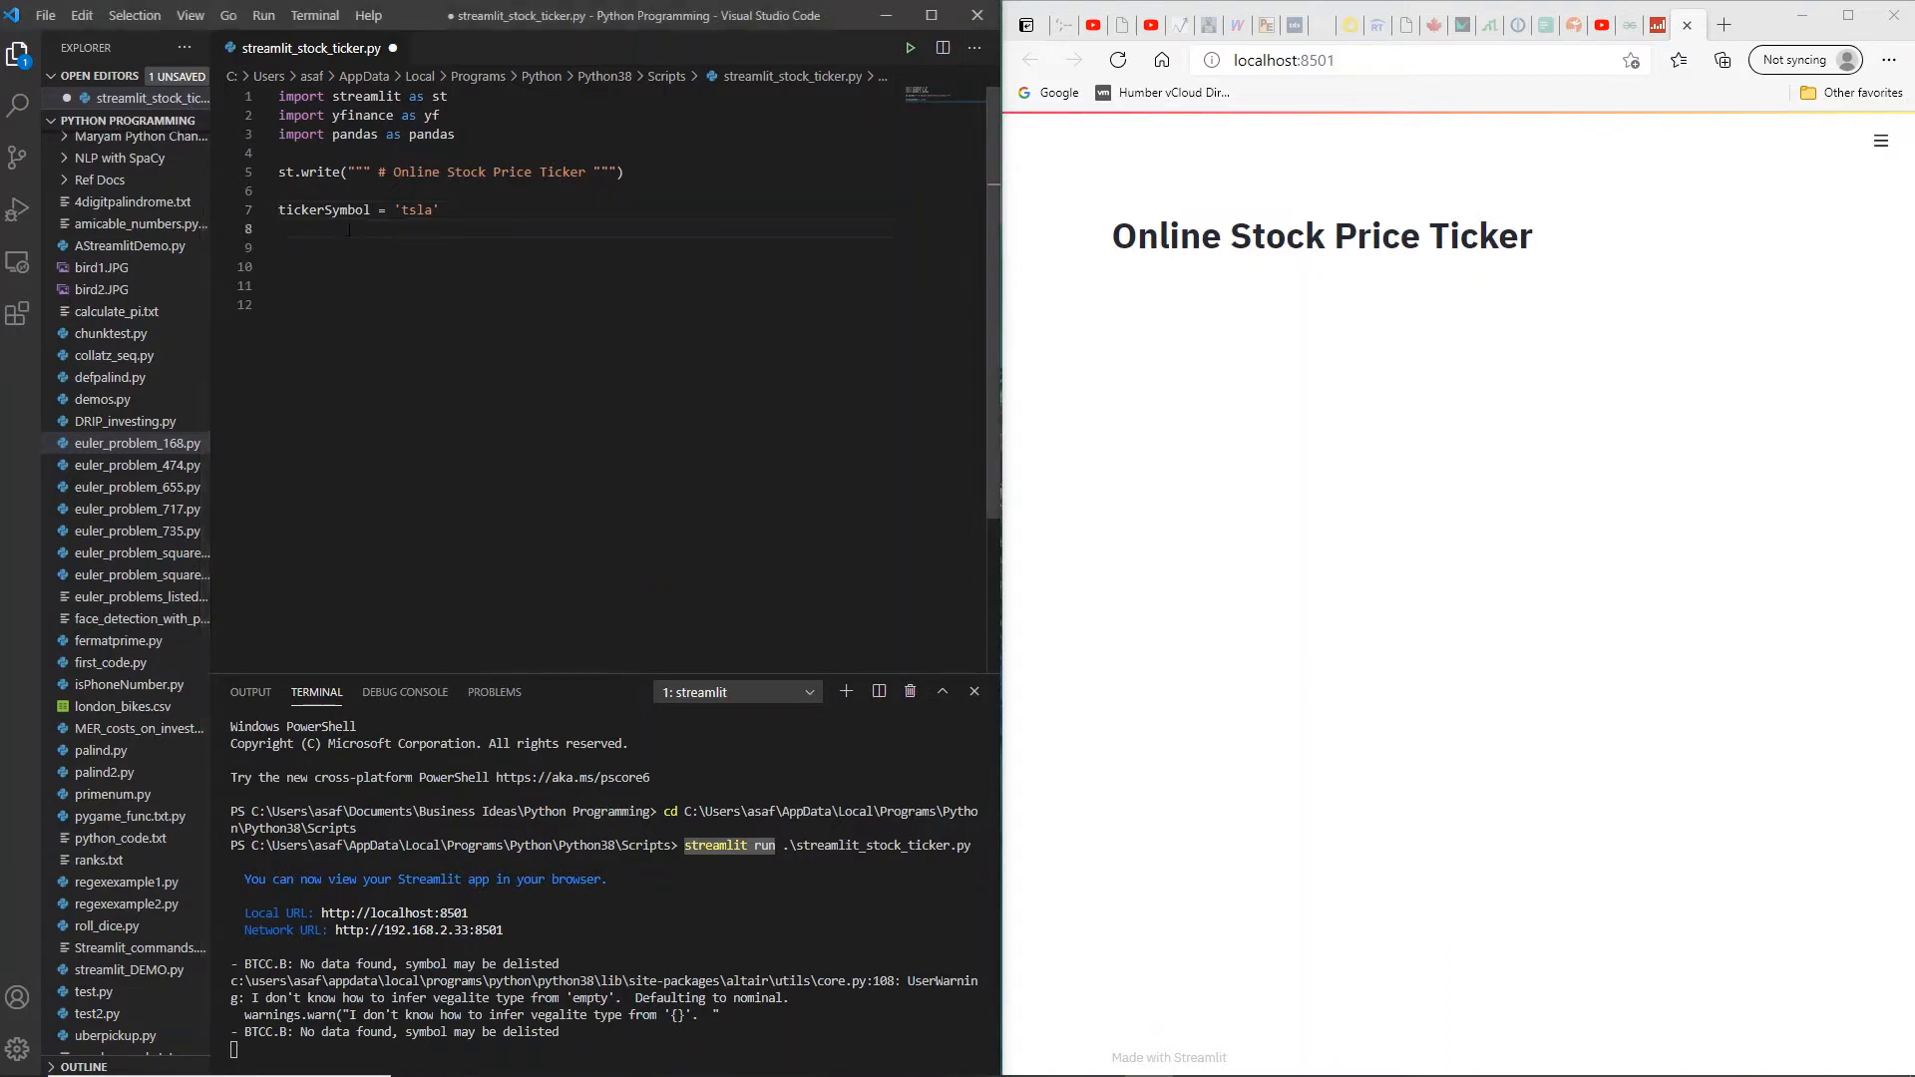
{"action": "type", "text": "tickerData = yf.Ticker(tickerSymbol)"}
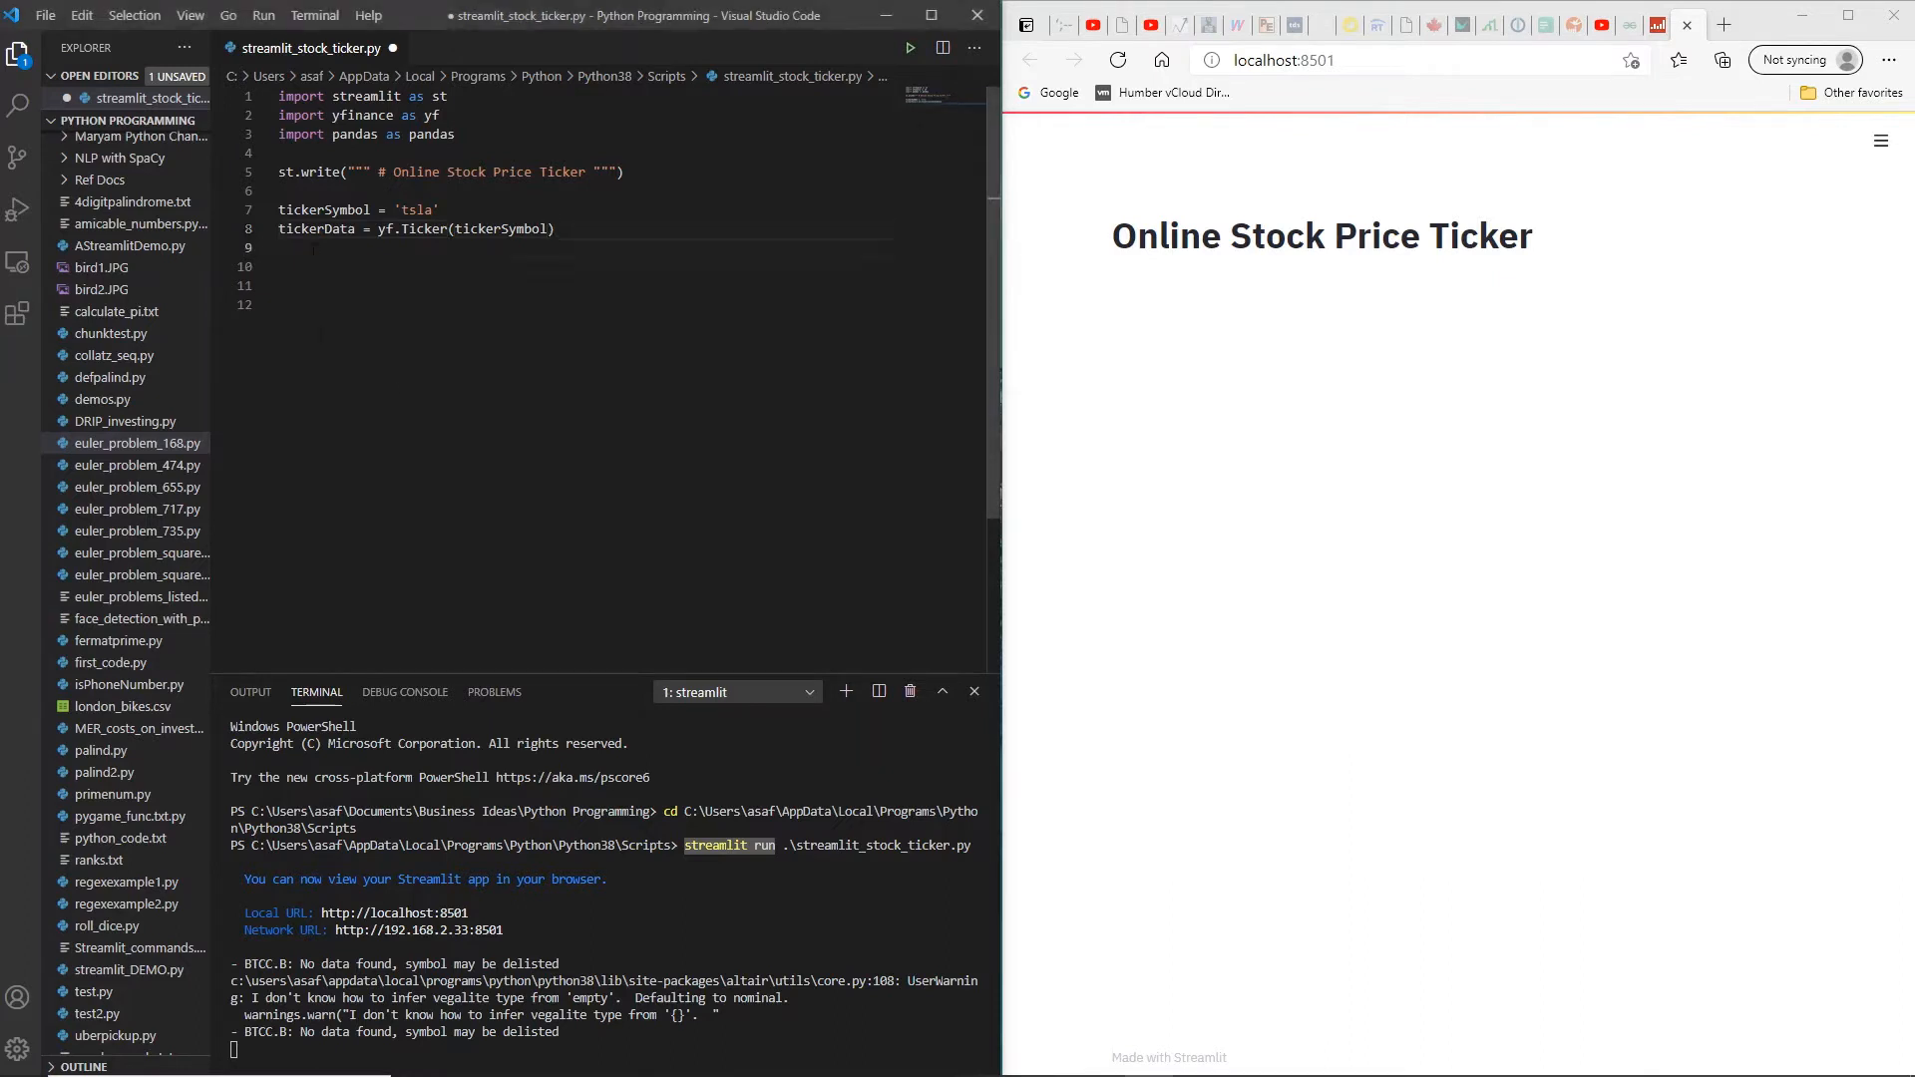
{"action": "type", "text": "tickerDf = tickerData.history(period='1d', start='2010-5-30', end='2021-03-8')"}
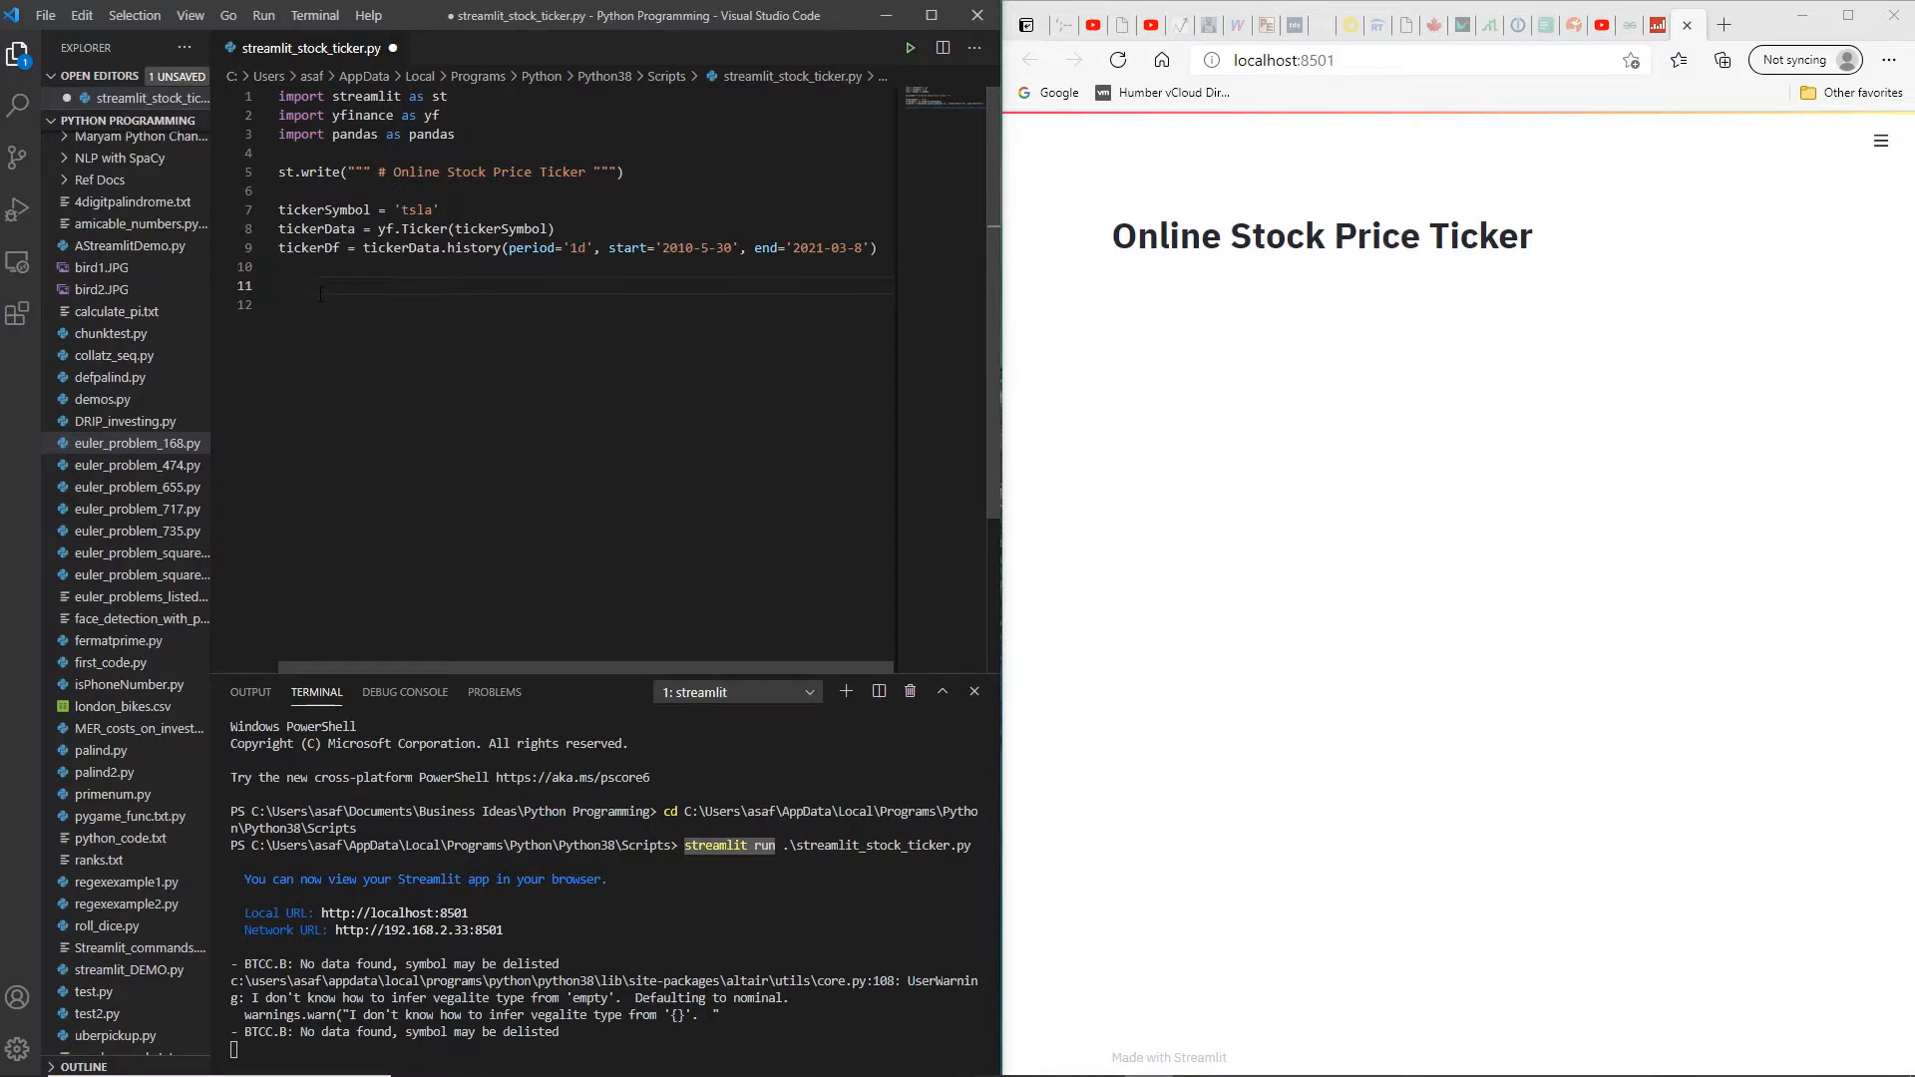
{"action": "type", "text": "st.line_chart(tickerDf.Close)"}
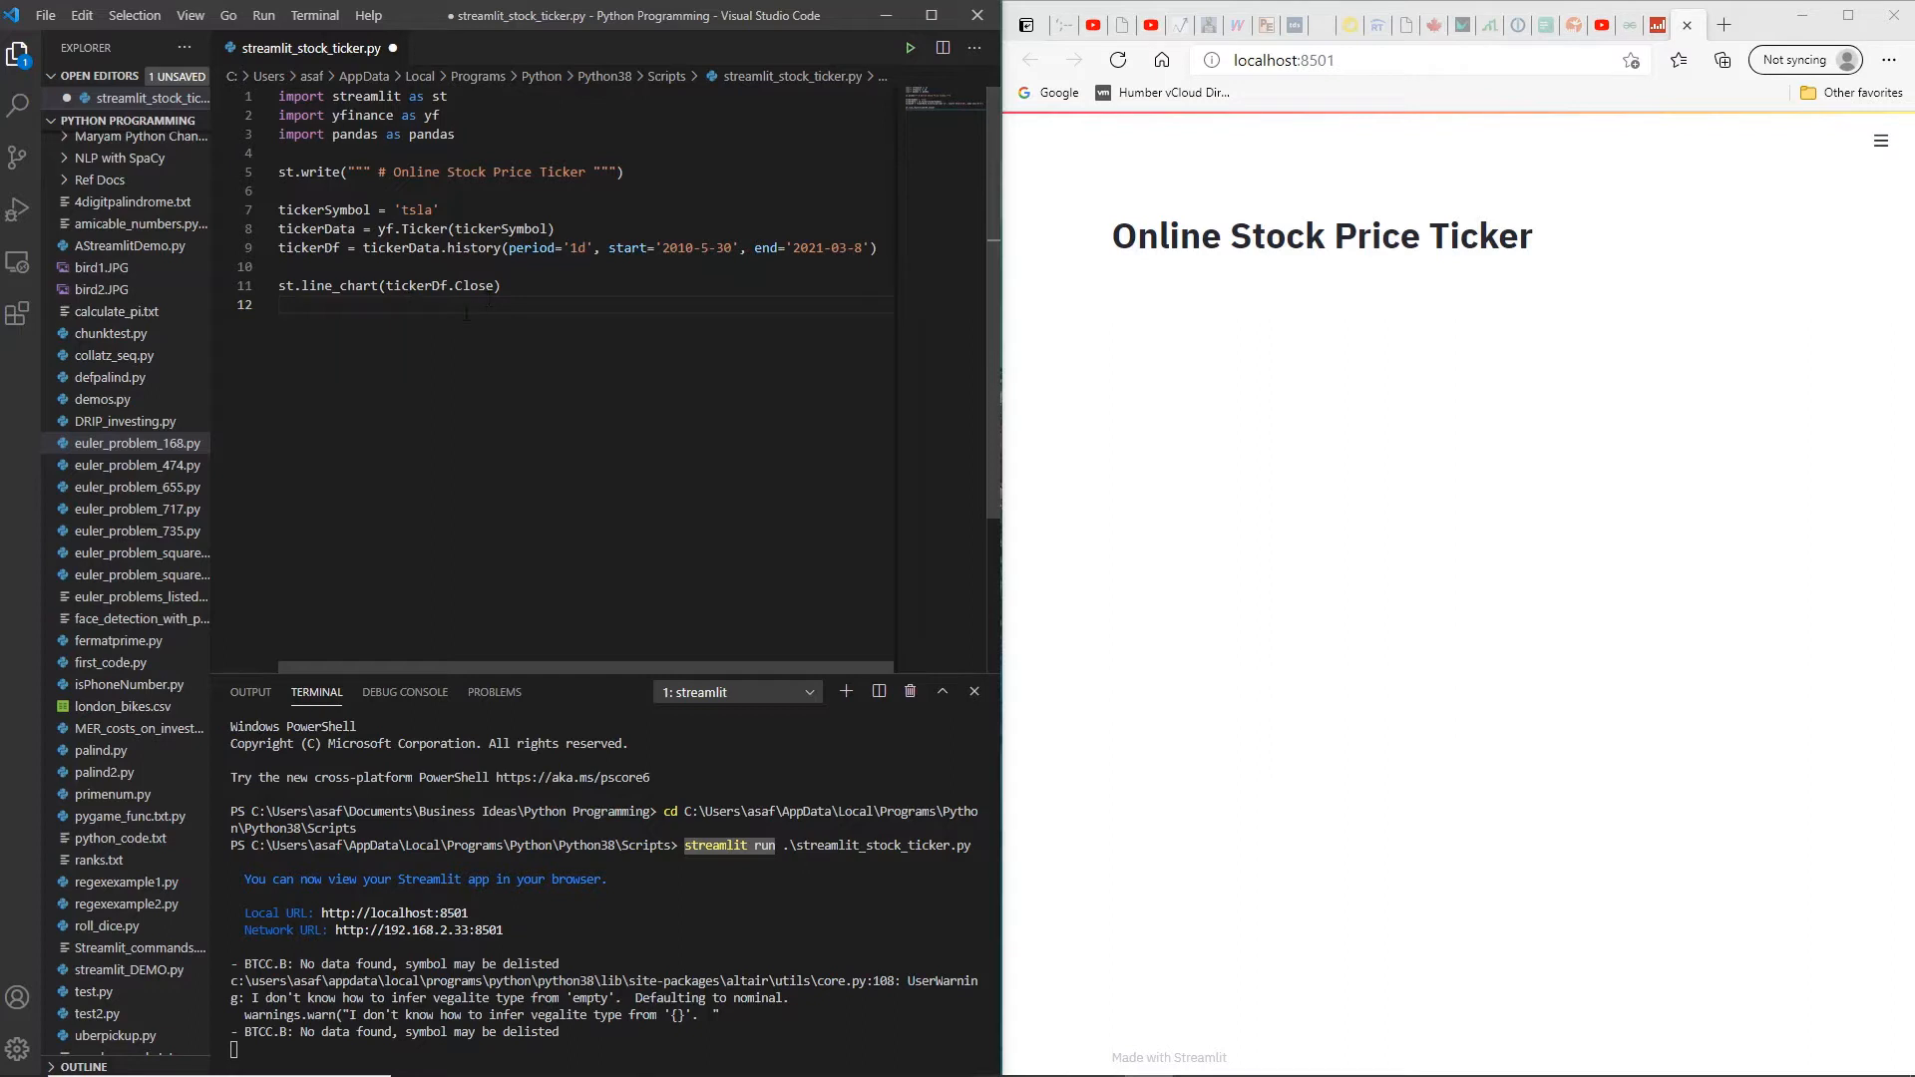
Step: Add st.line_chart(tickerDf.Volume) below the closing-price chart
{"action": "type", "text": "st.line_chart(tickerDf.Volume)"}
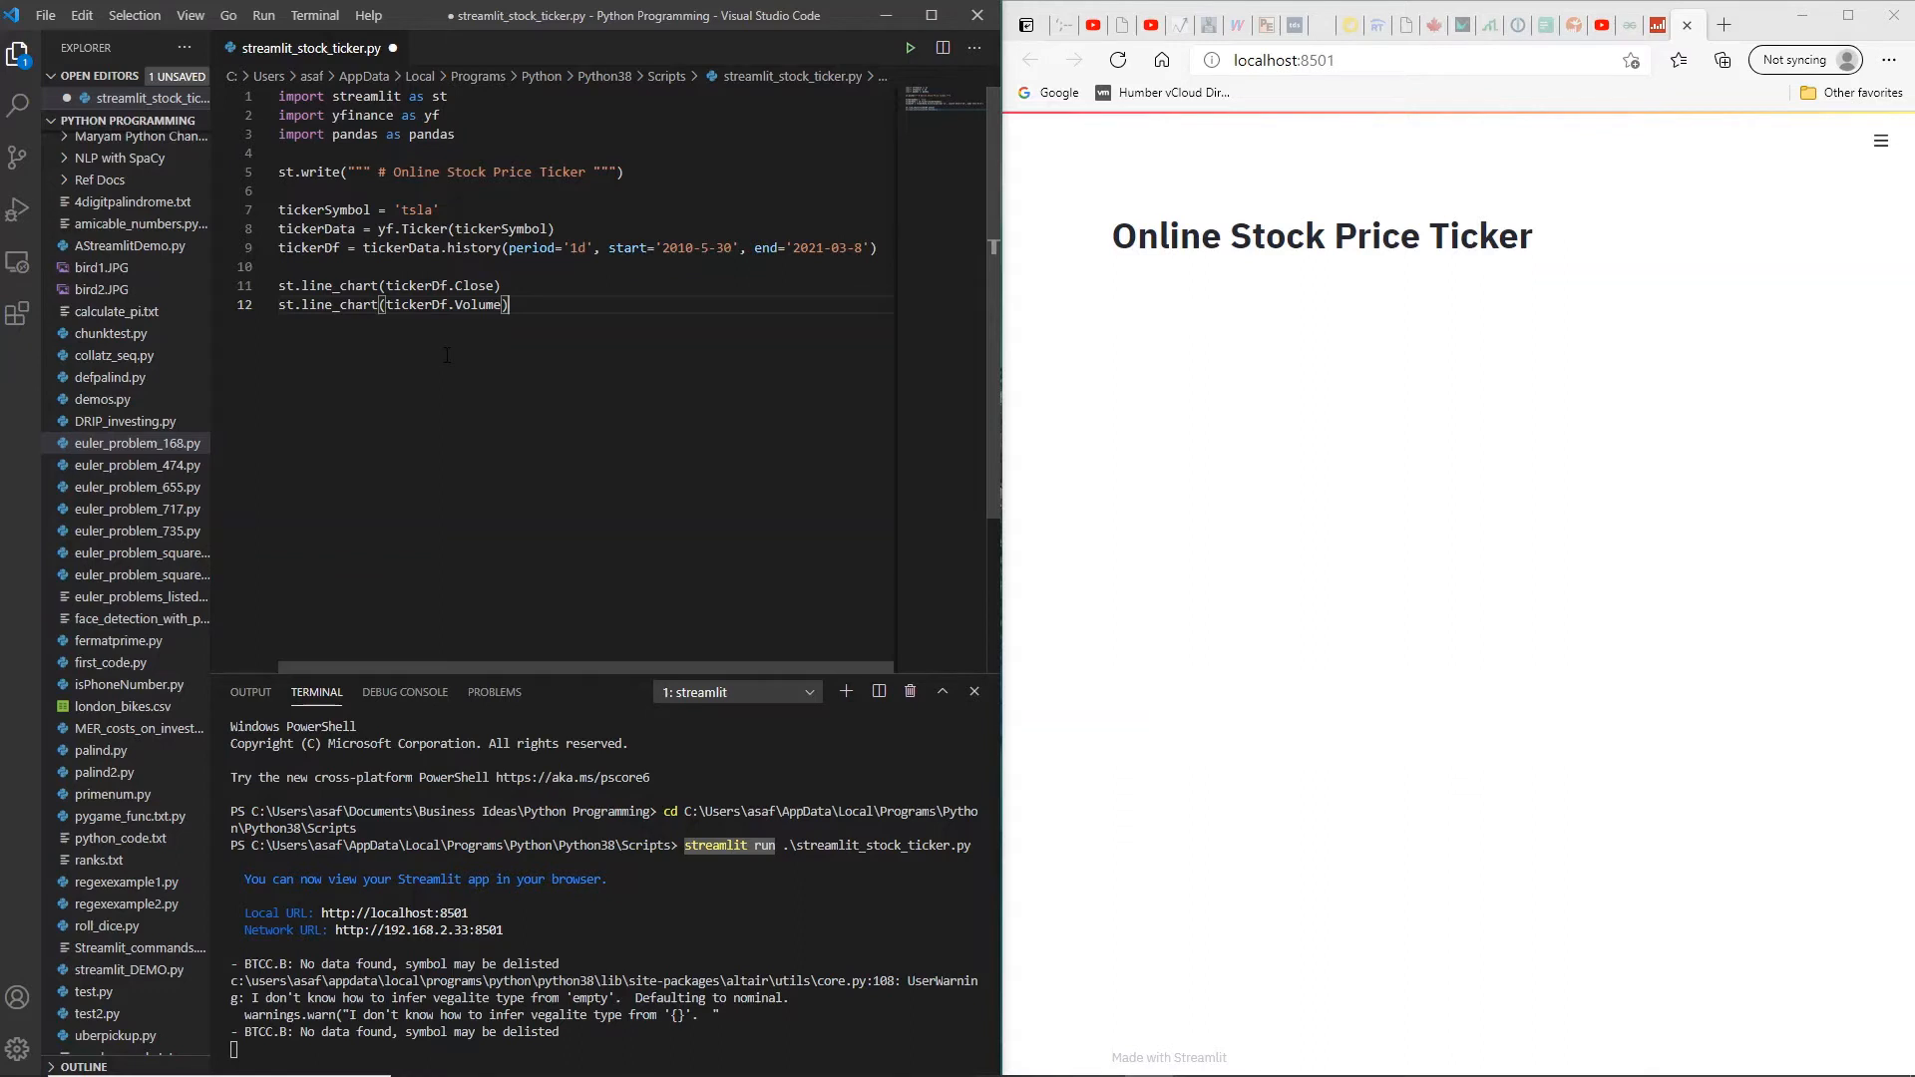
{"action": "mouse_move", "coordinate": [571, 391]}
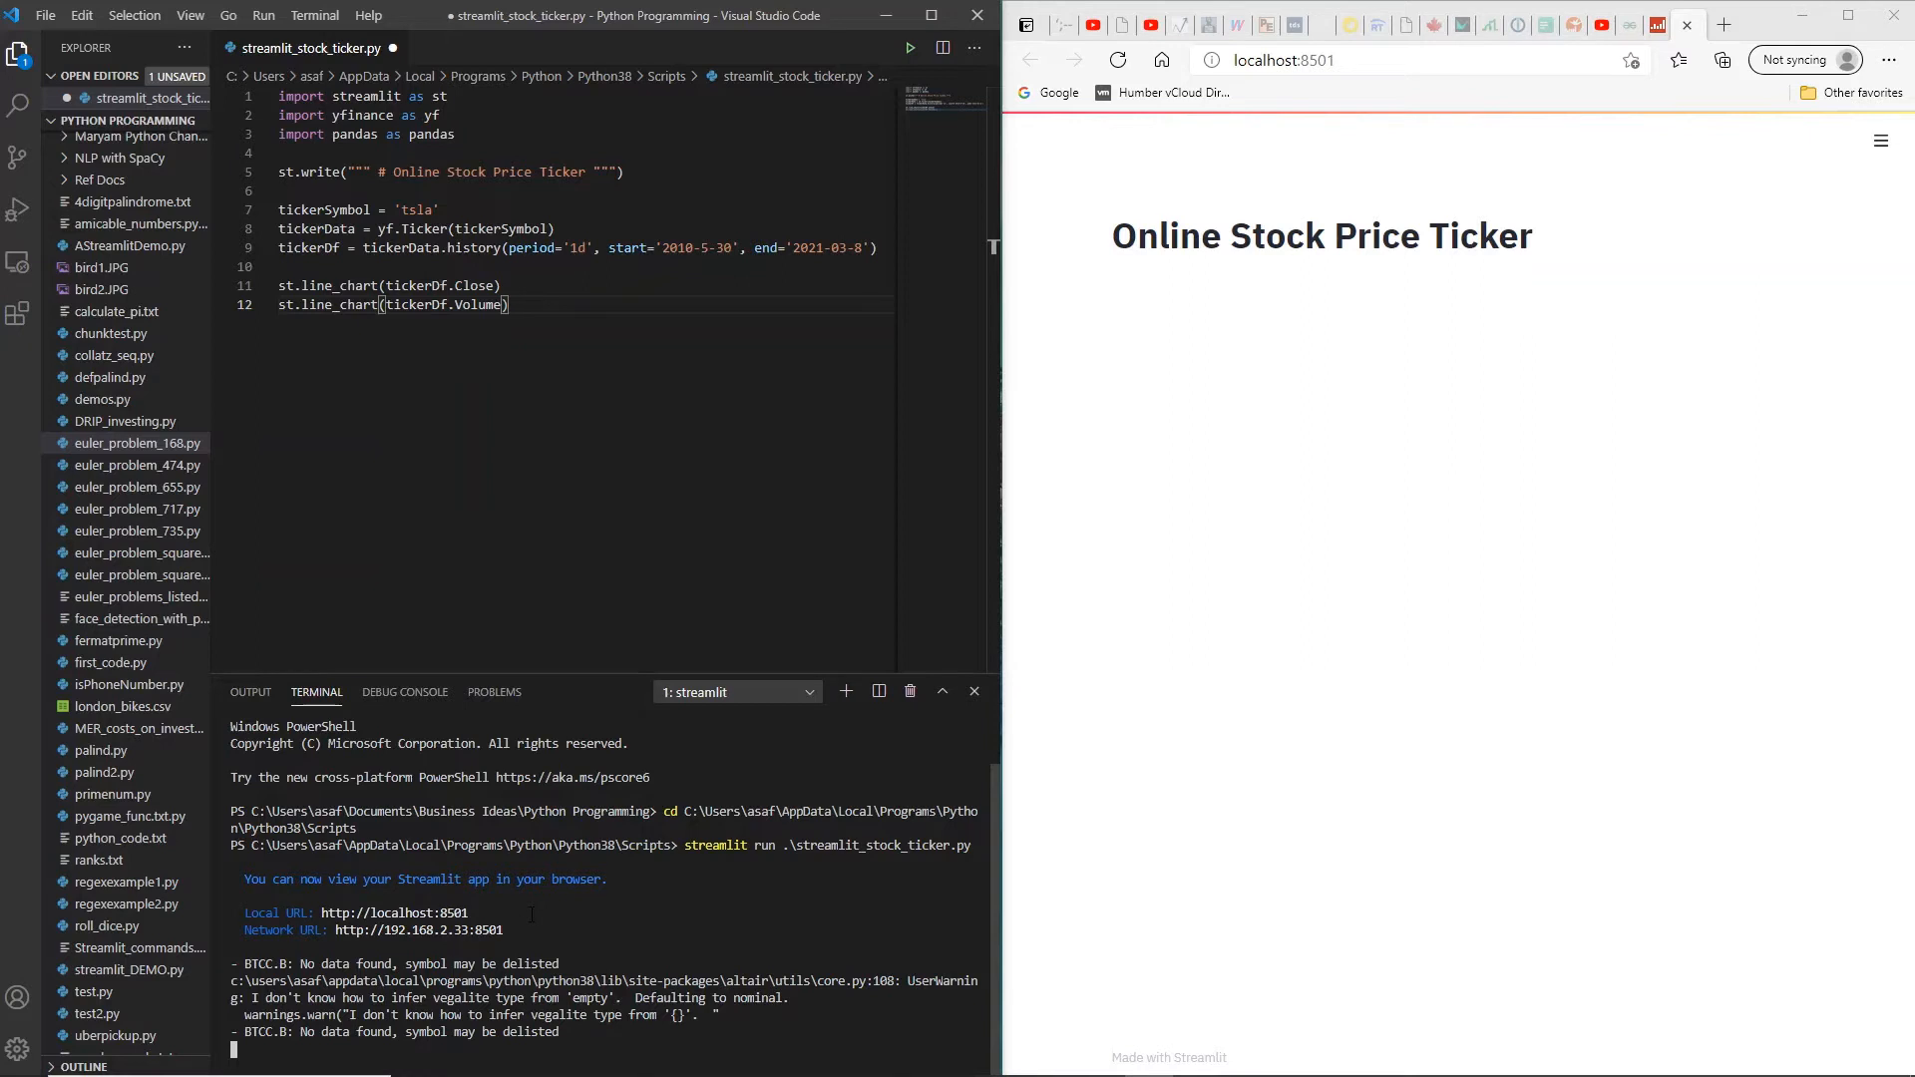
{"action": "mouse_move", "coordinate": [1278, 164]}
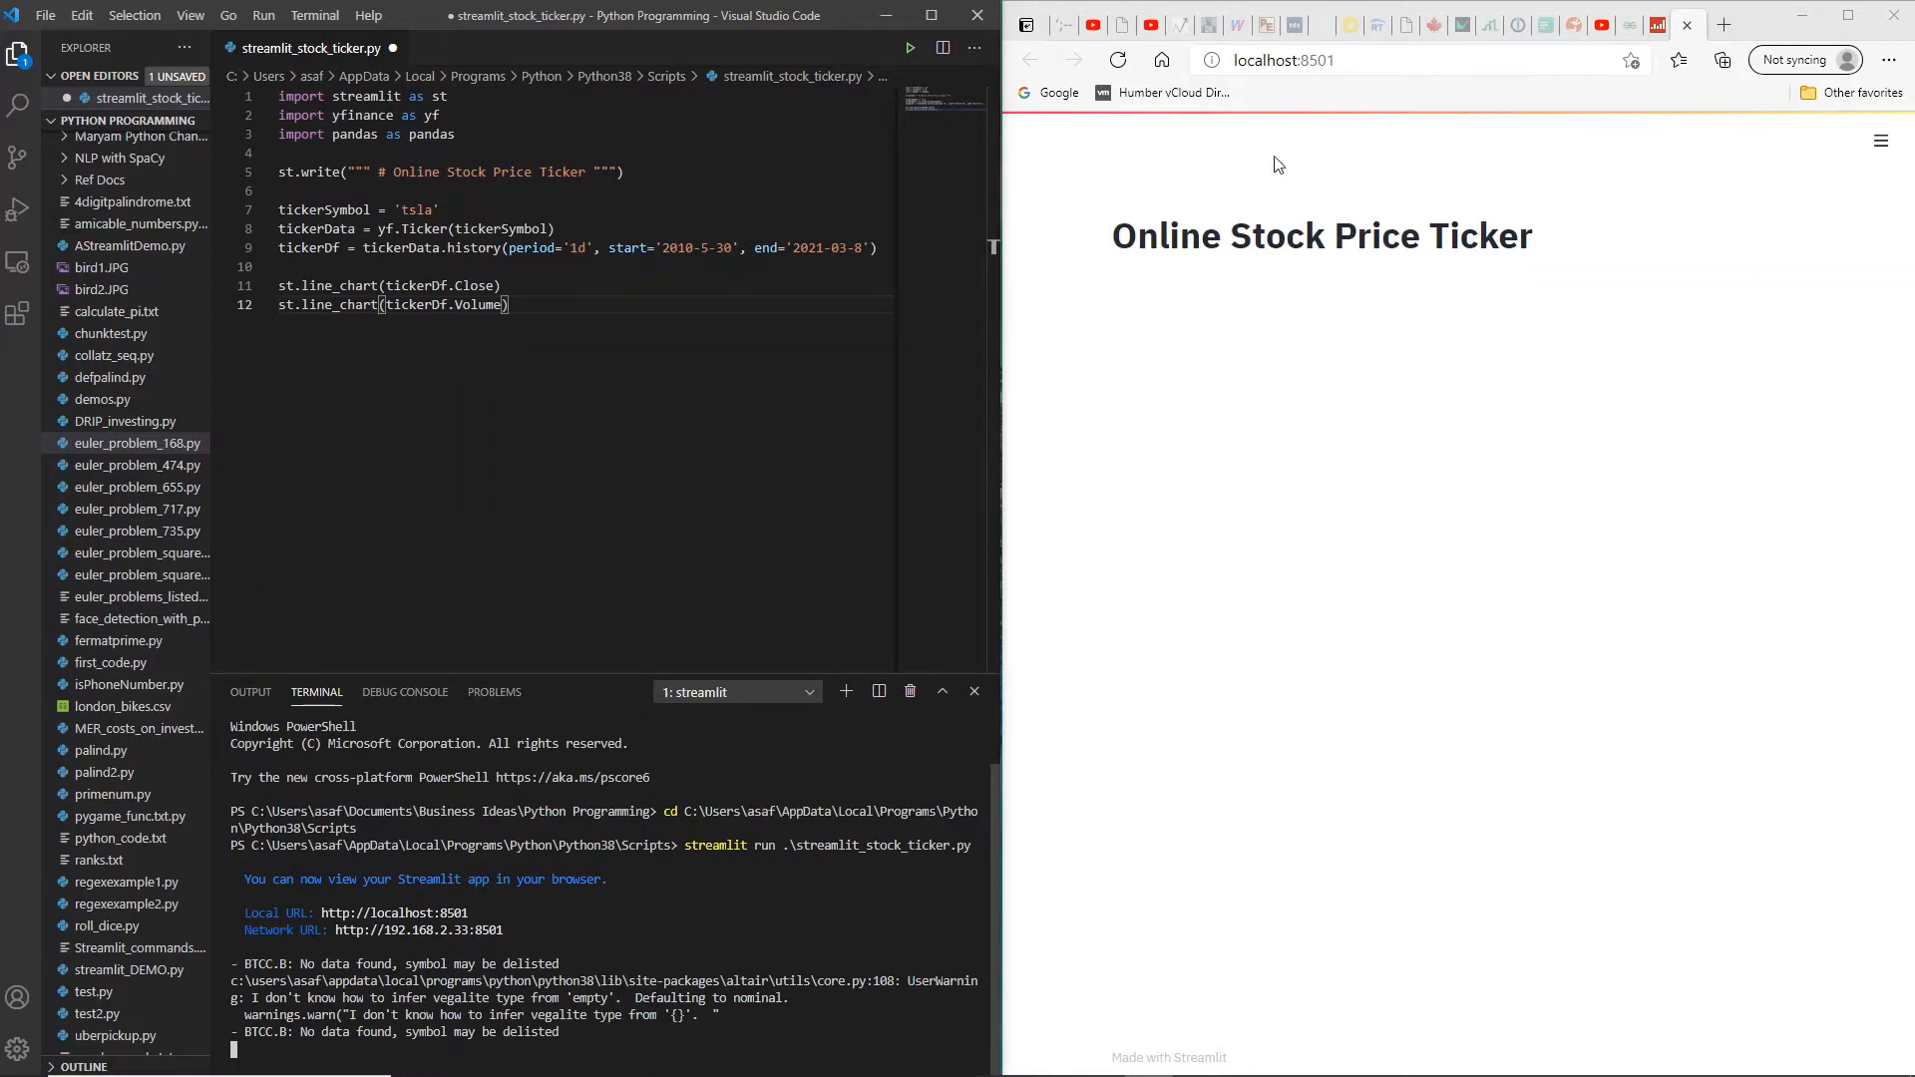
{"action": "mouse_move", "coordinate": [1350, 49]}
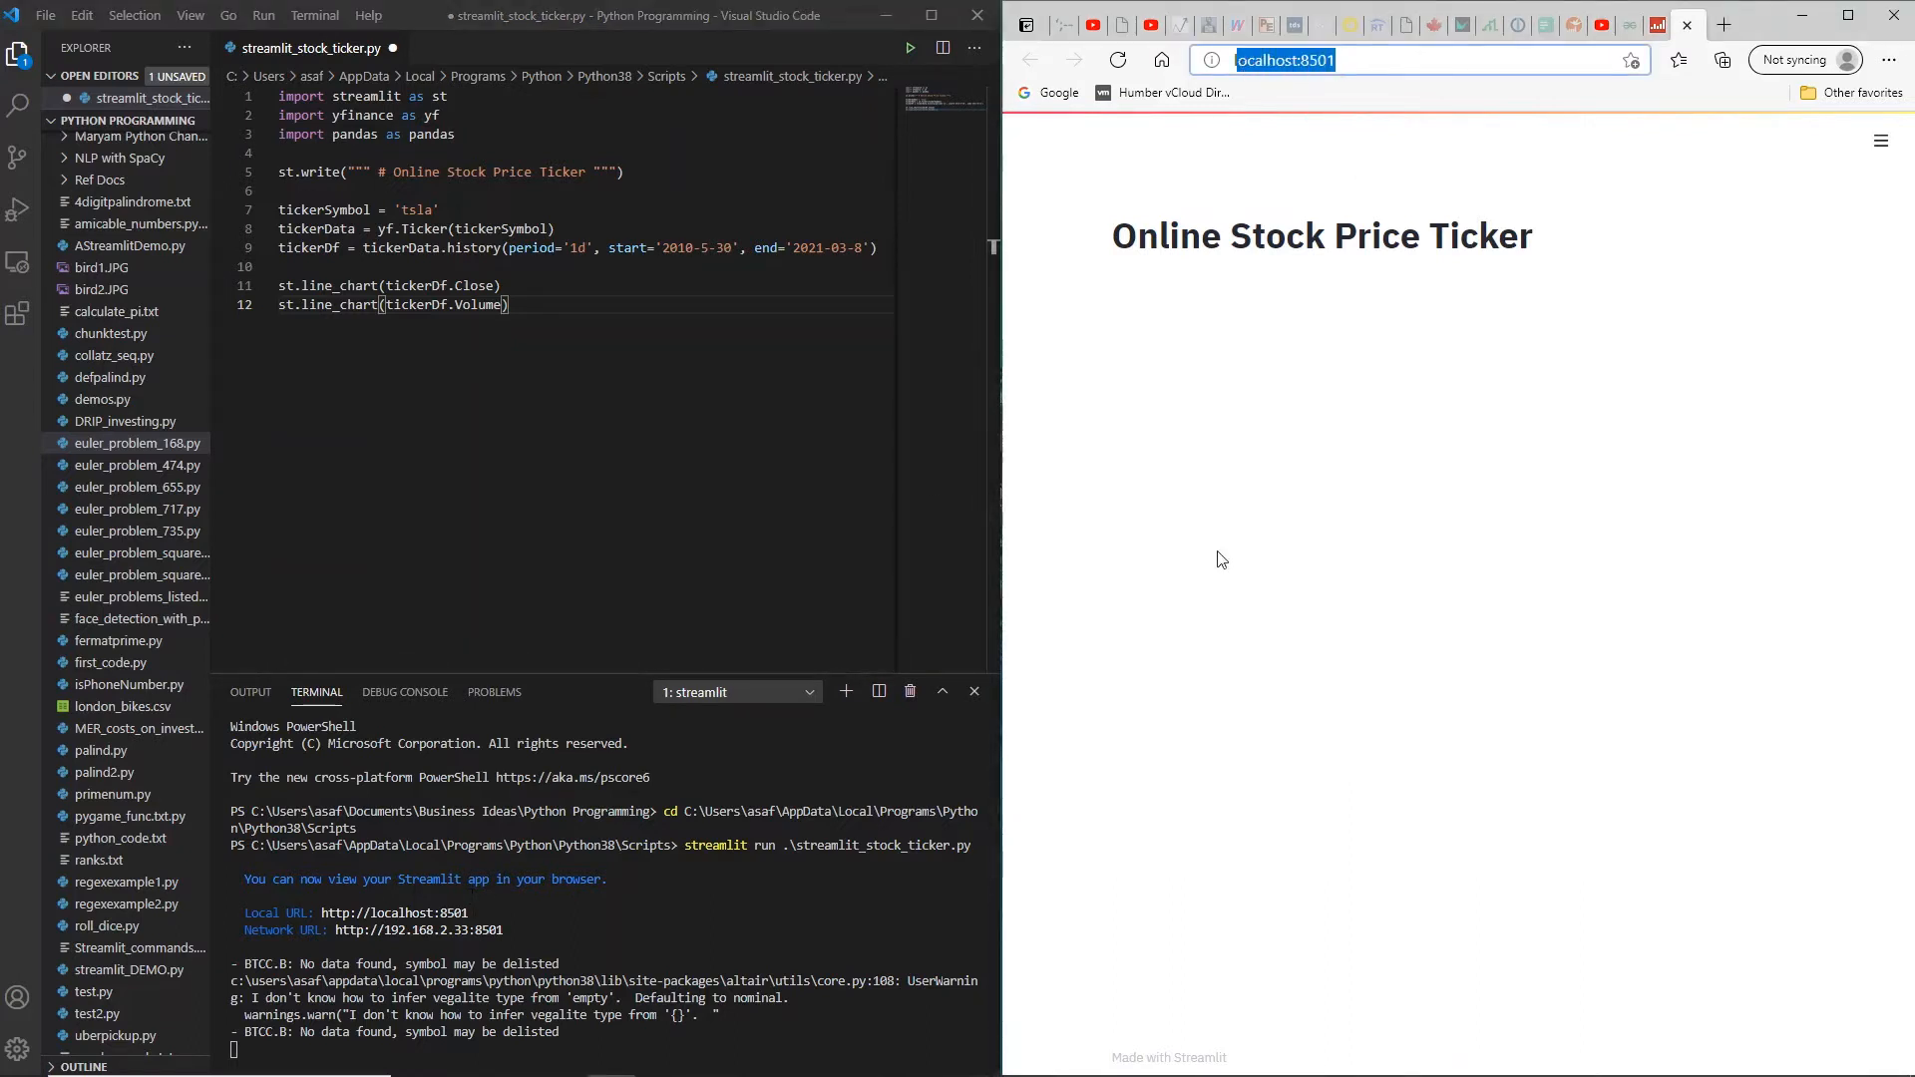
Step: Save the script so the app shows the TSLA Close and Volume charts
{"action": "left_click", "coordinate": [538, 468]}
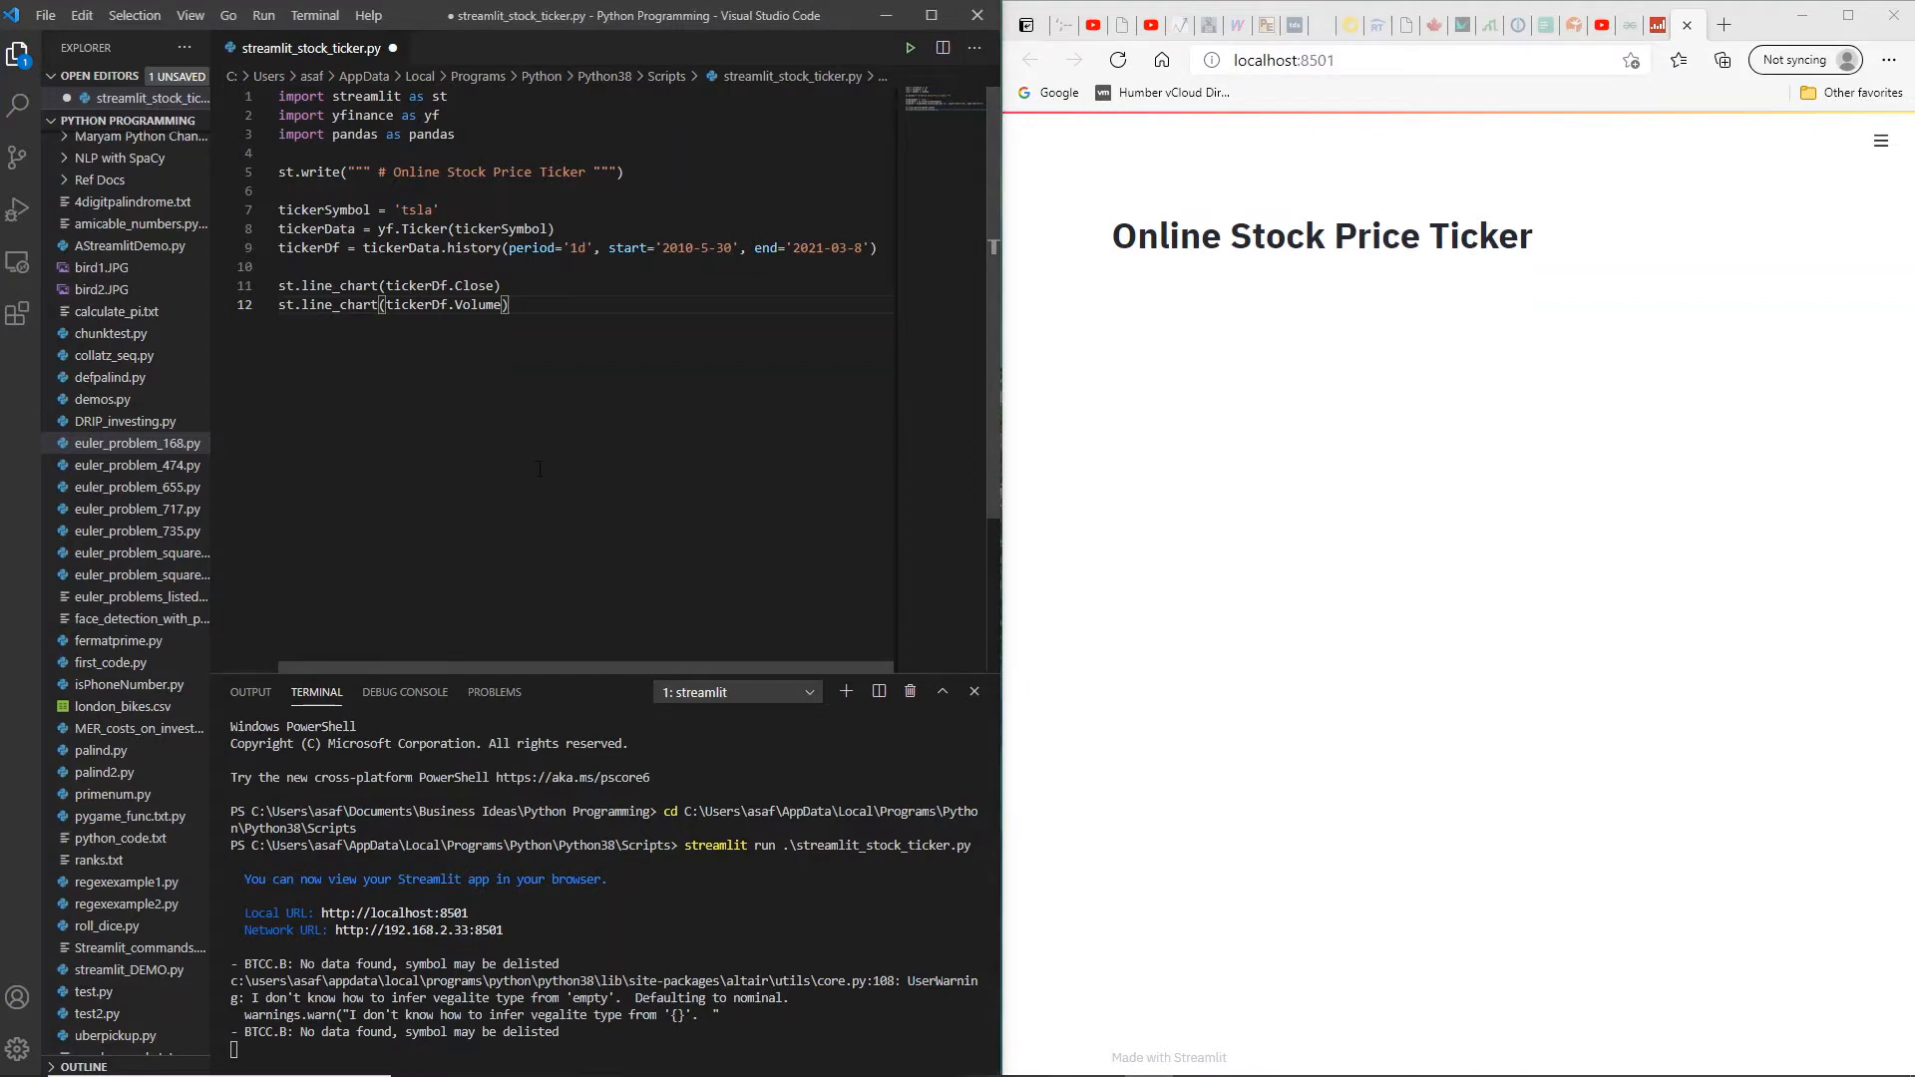
{"action": "key", "text": "ctrl+s"}
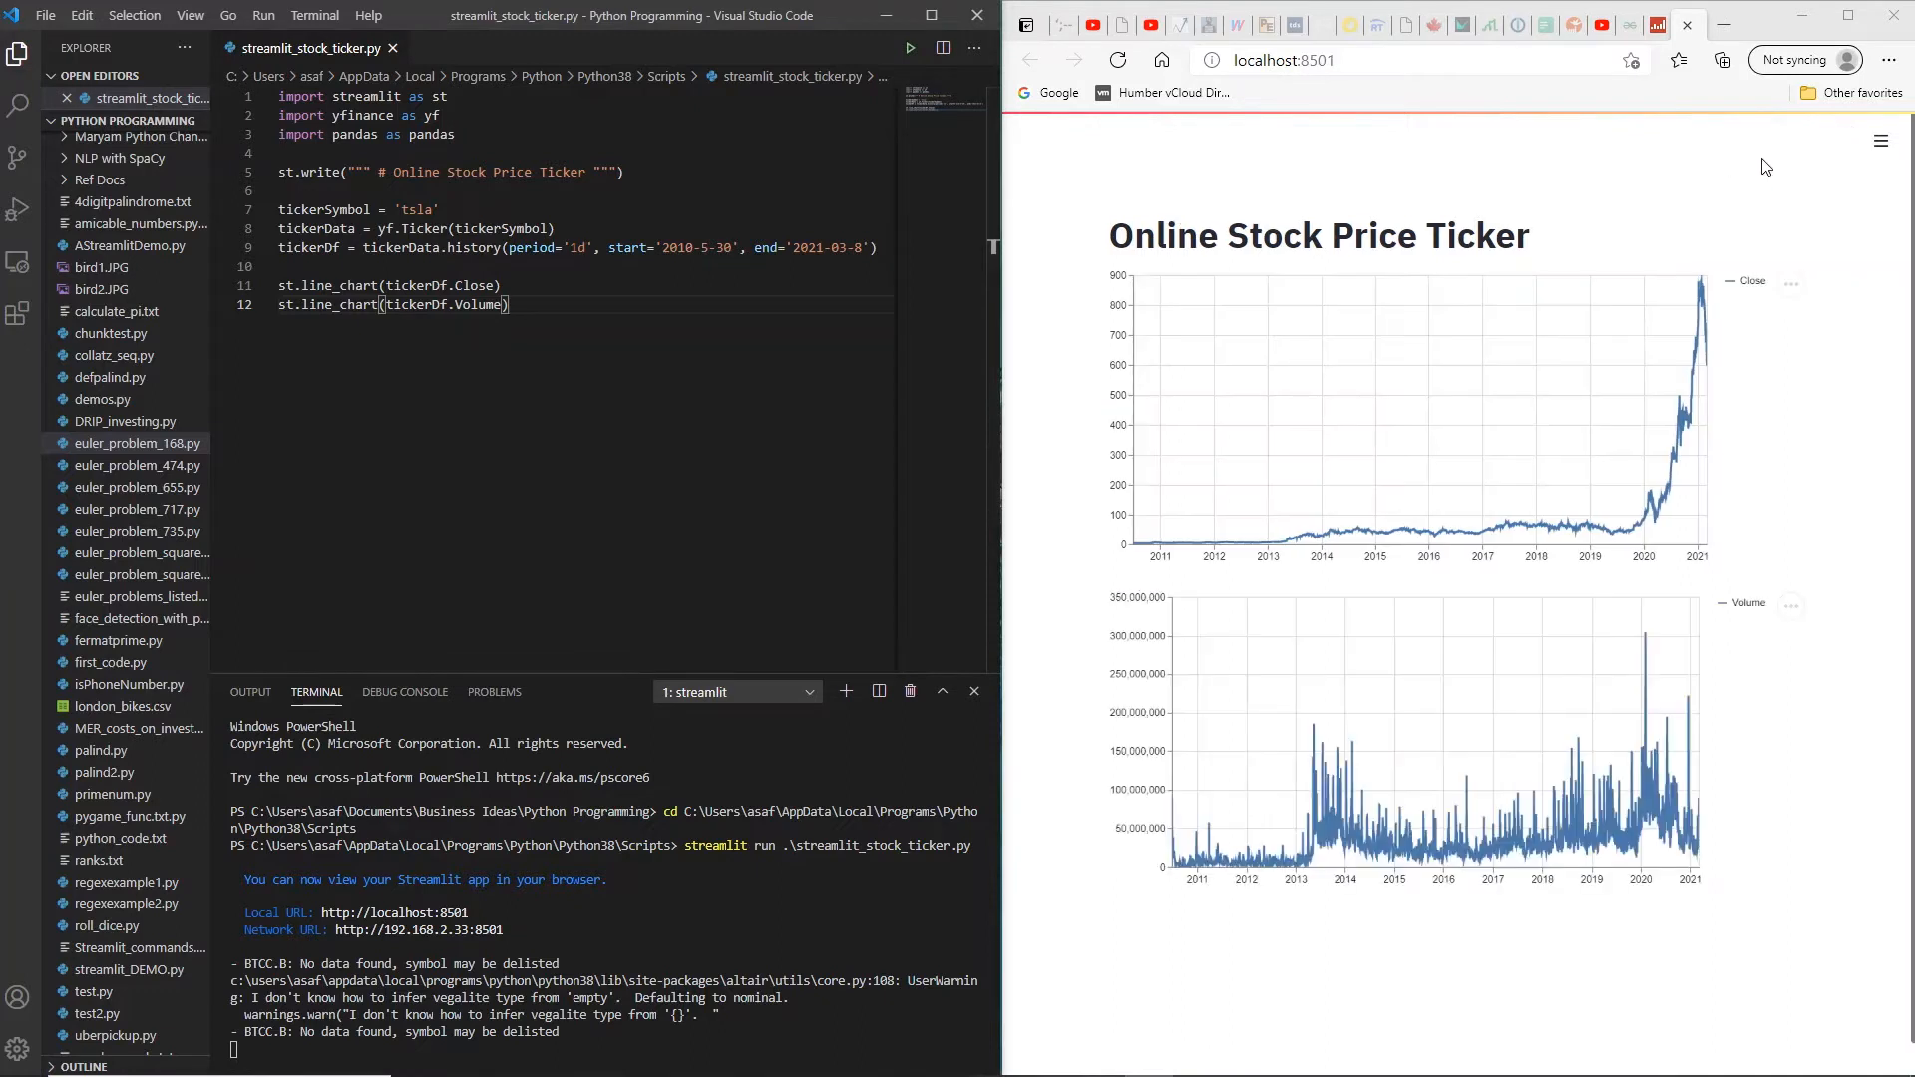
{"action": "mouse_move", "coordinate": [1790, 191]}
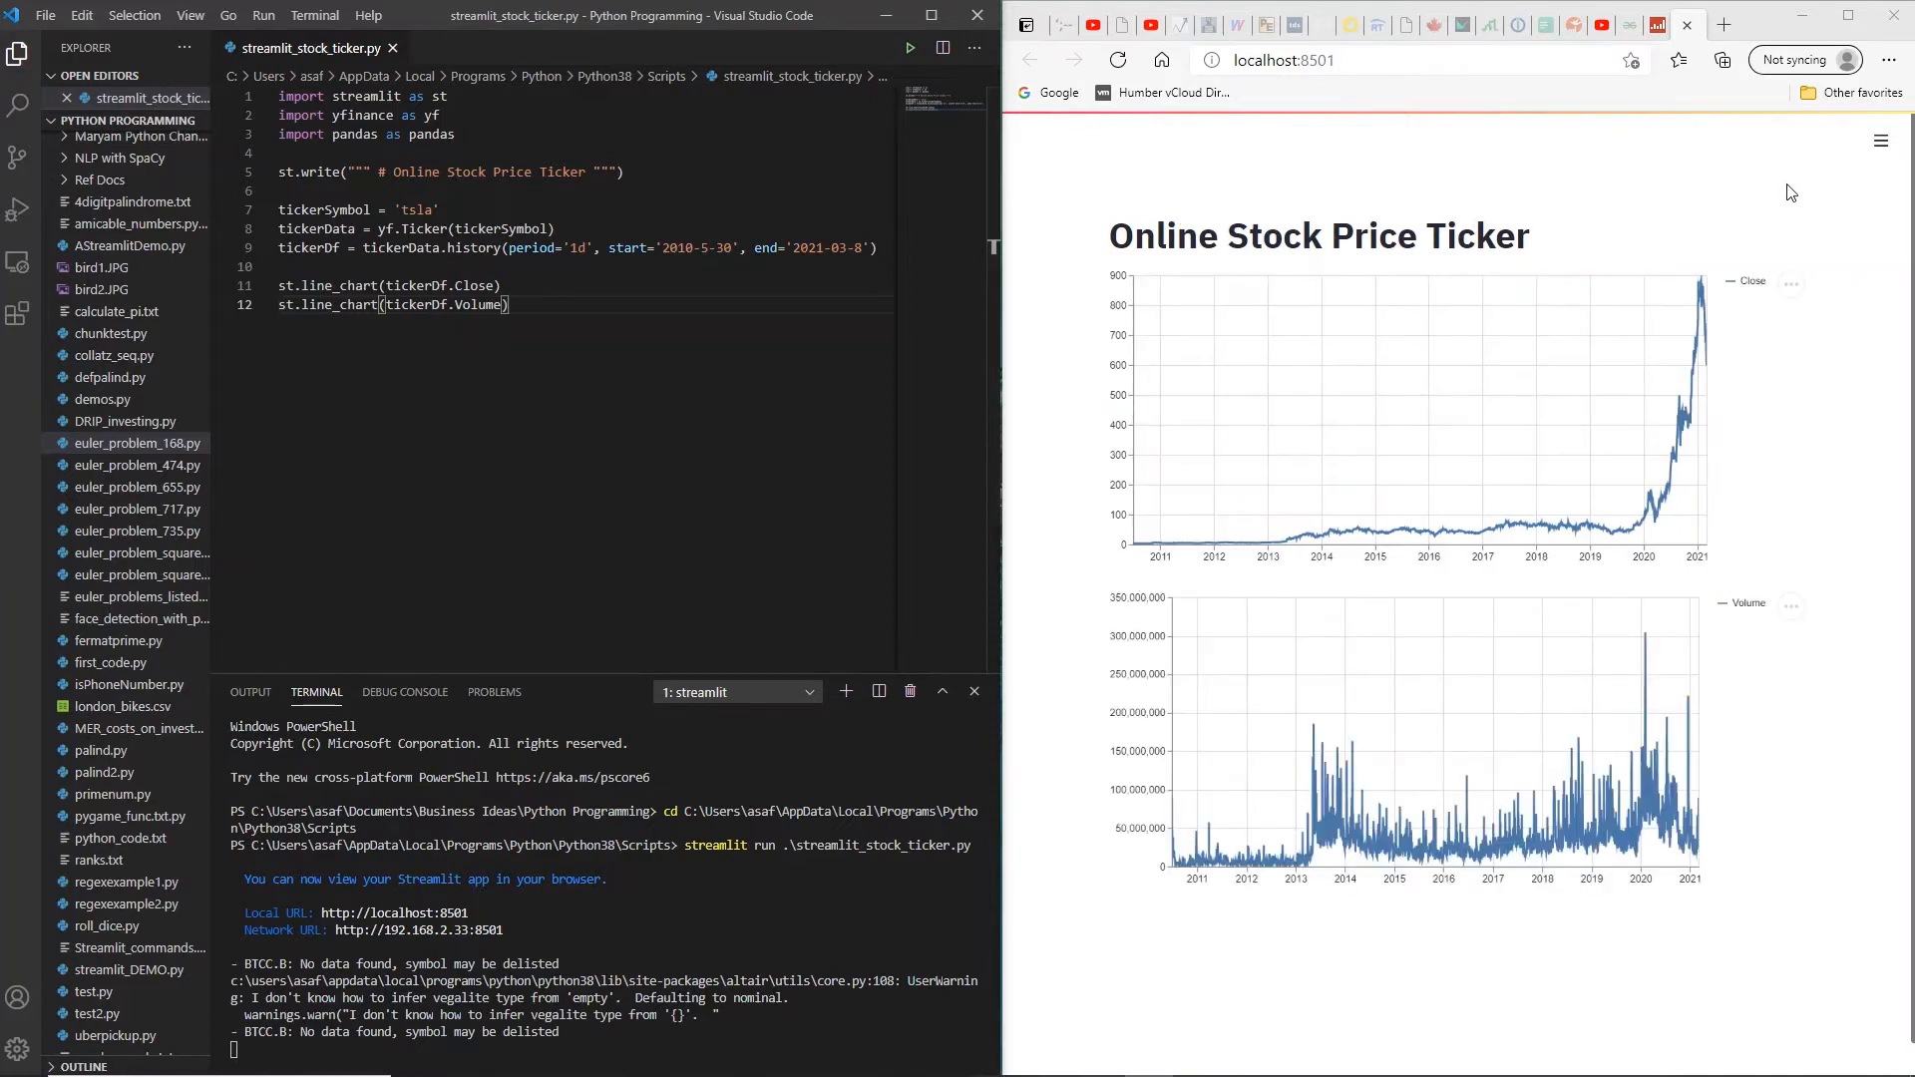
{"action": "mouse_move", "coordinate": [1701, 430]}
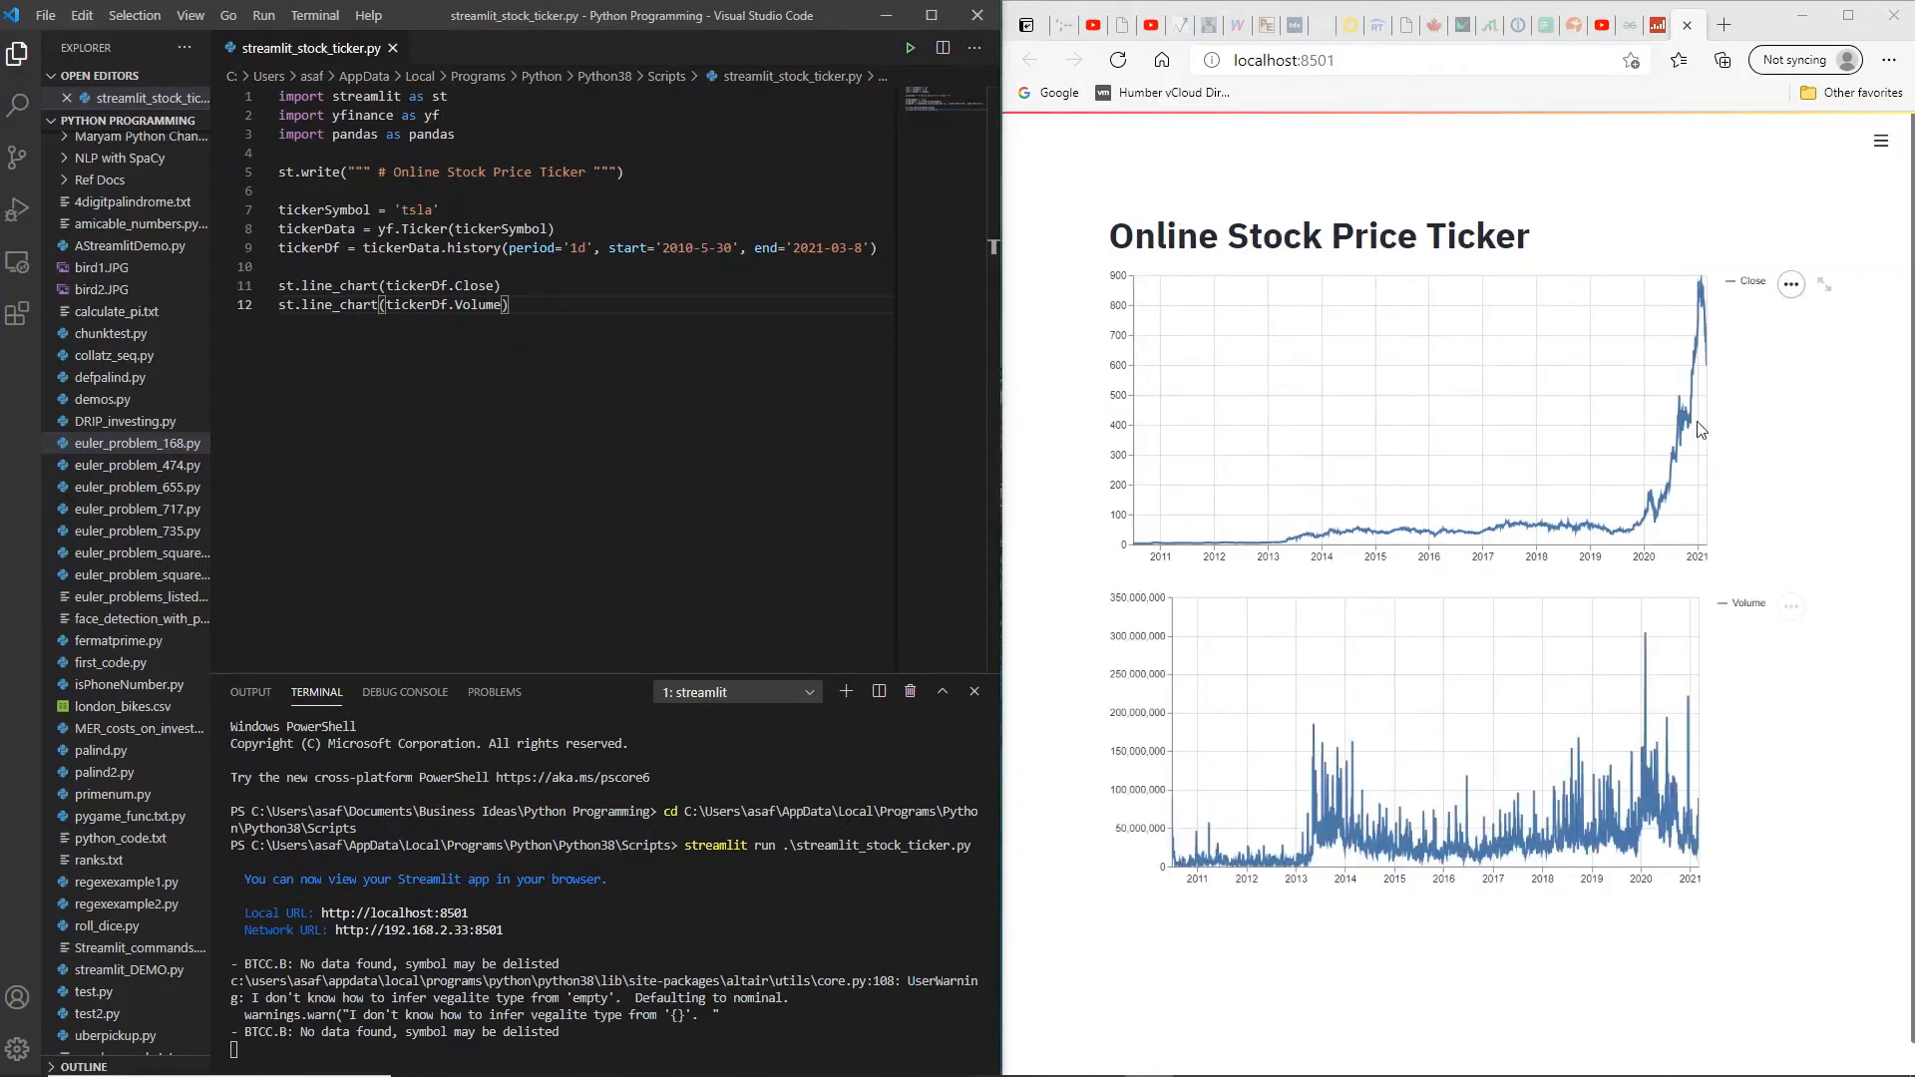
{"action": "mouse_move", "coordinate": [1188, 598]}
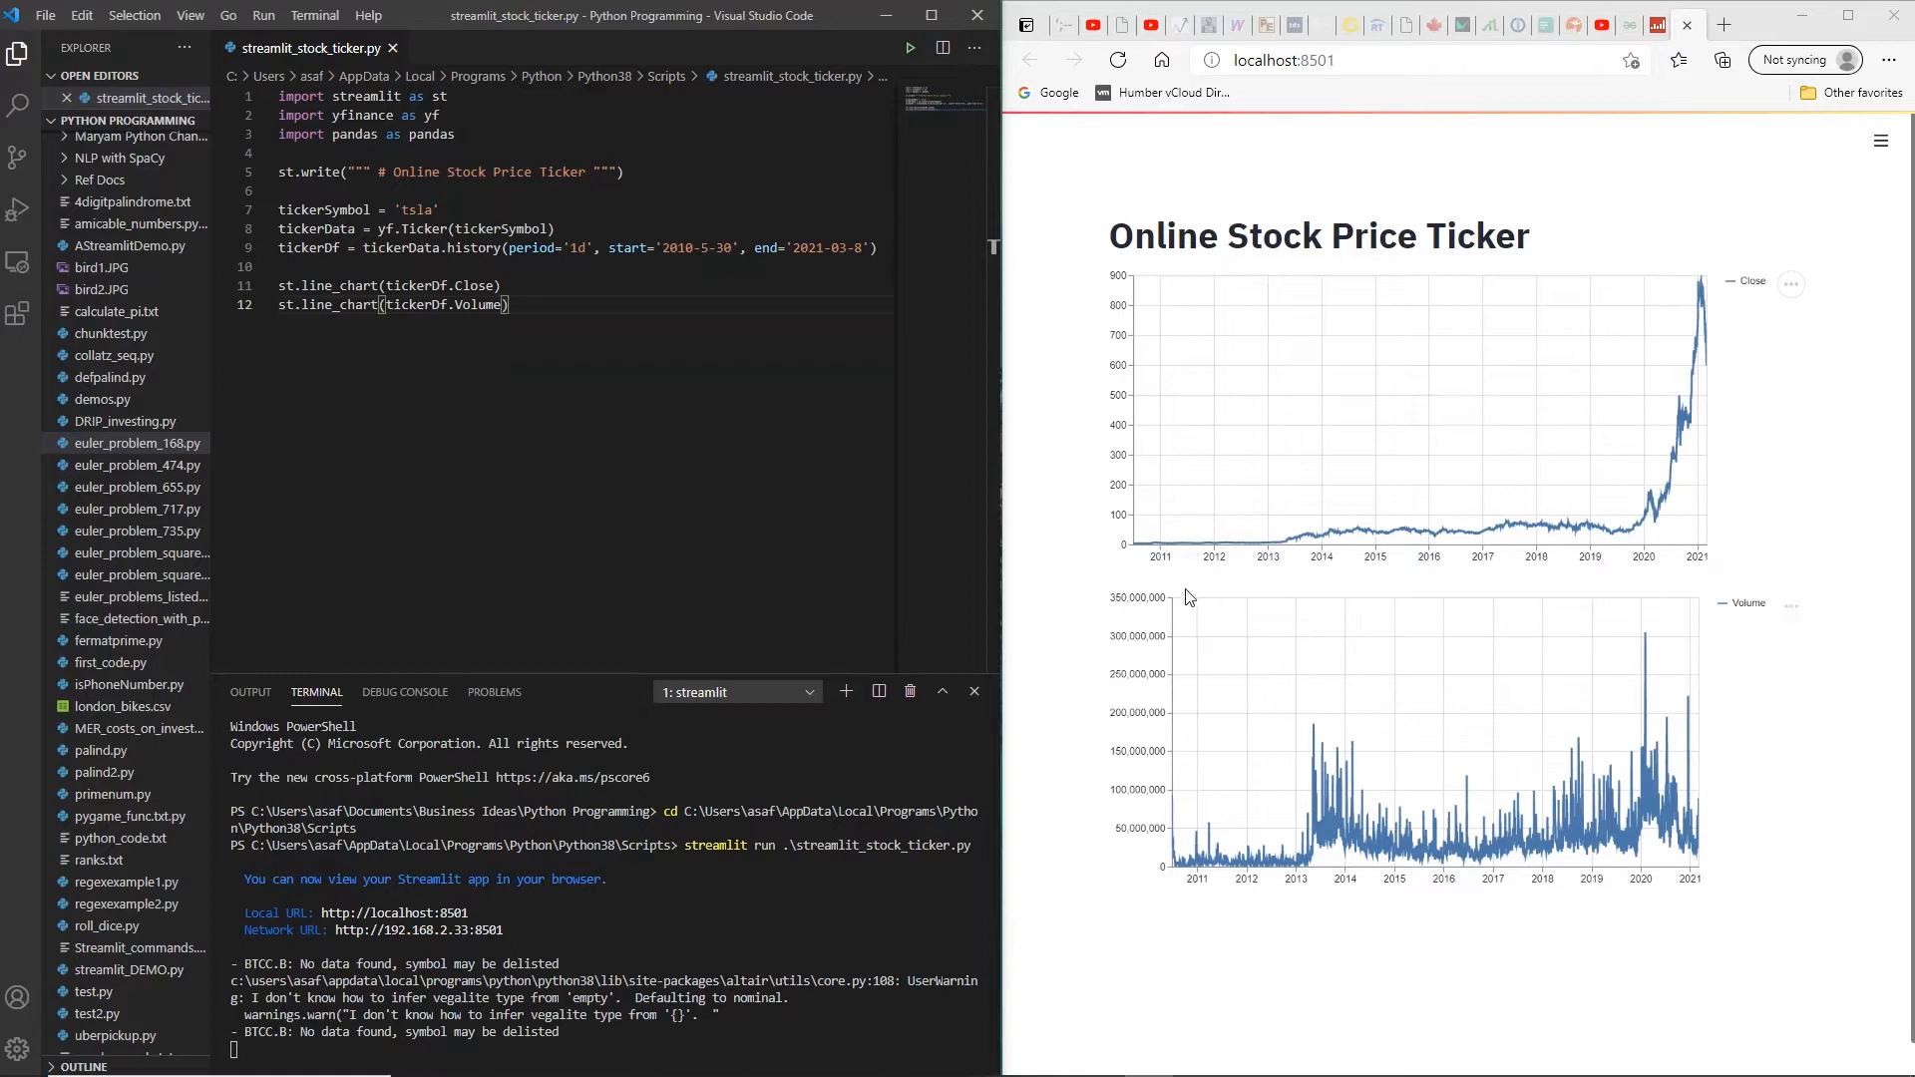
{"action": "mouse_move", "coordinate": [1150, 571]}
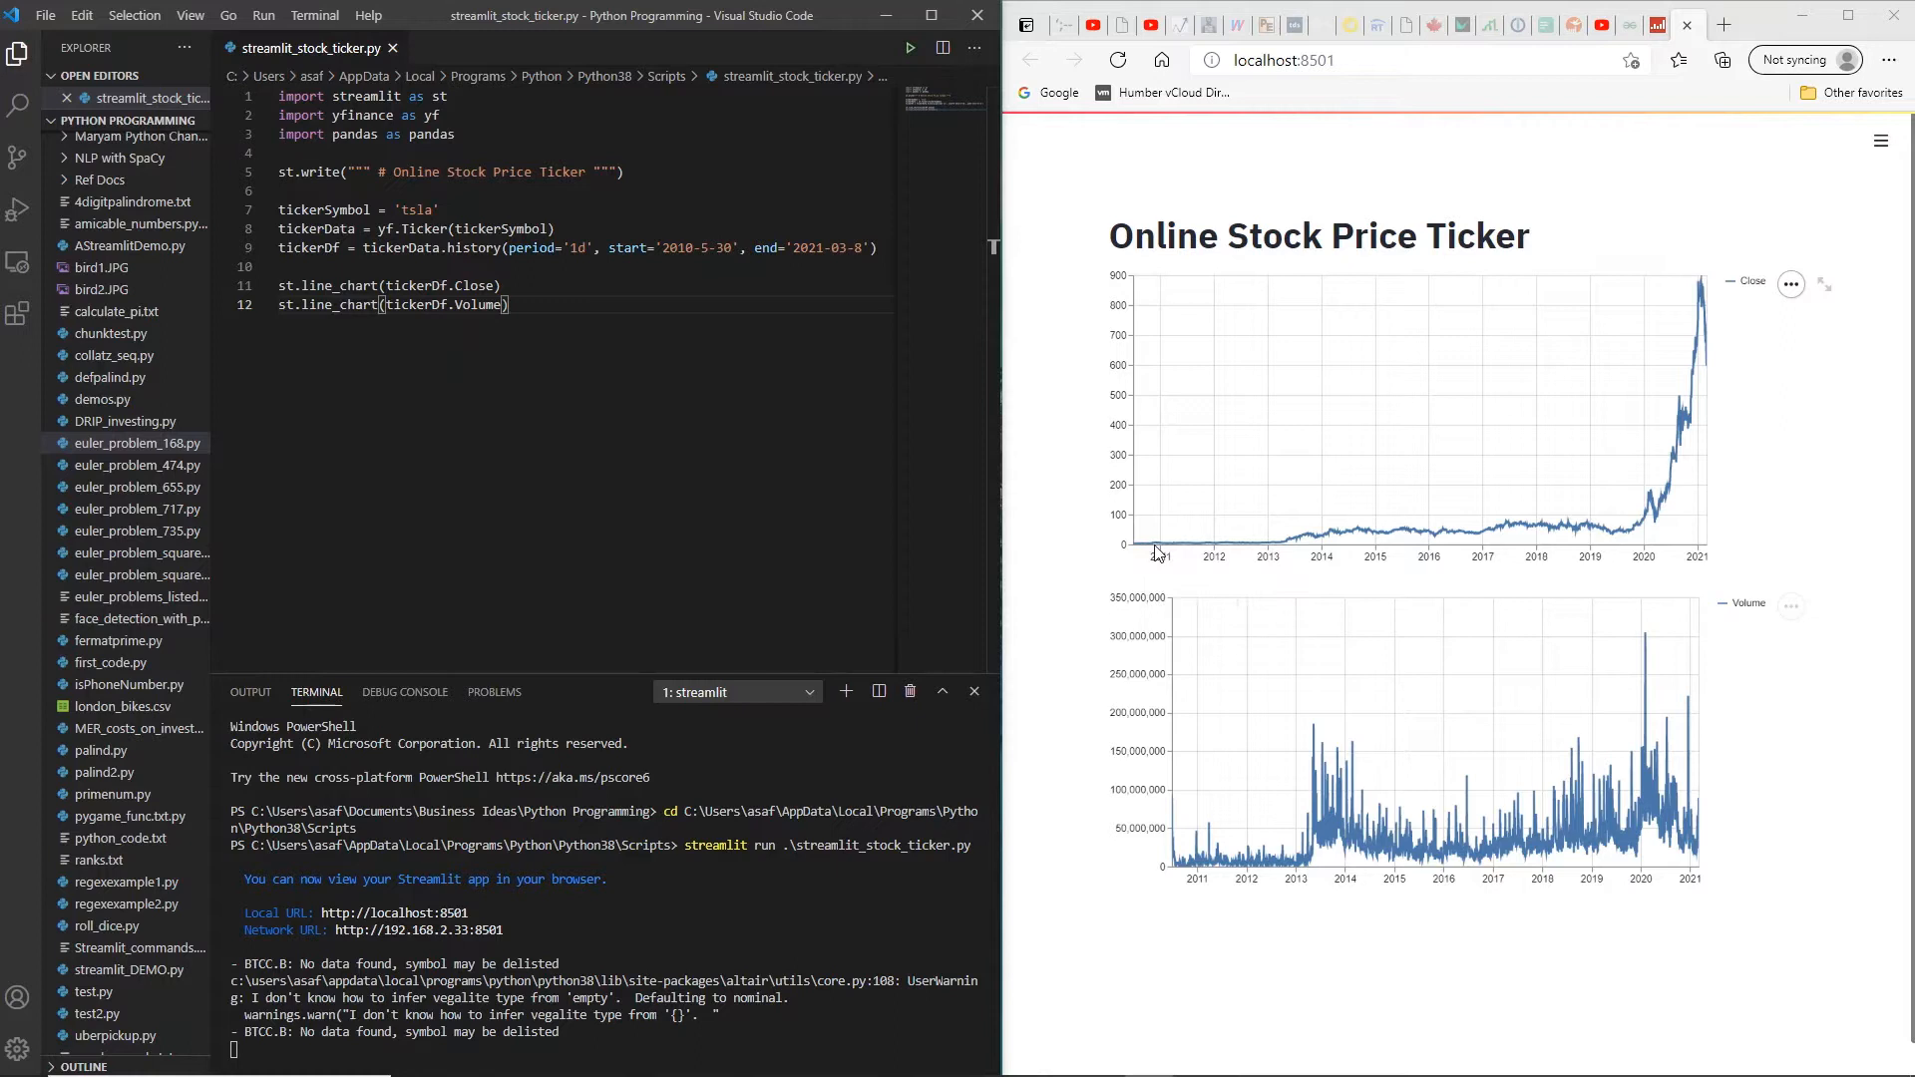
{"action": "mouse_move", "coordinate": [1696, 316]}
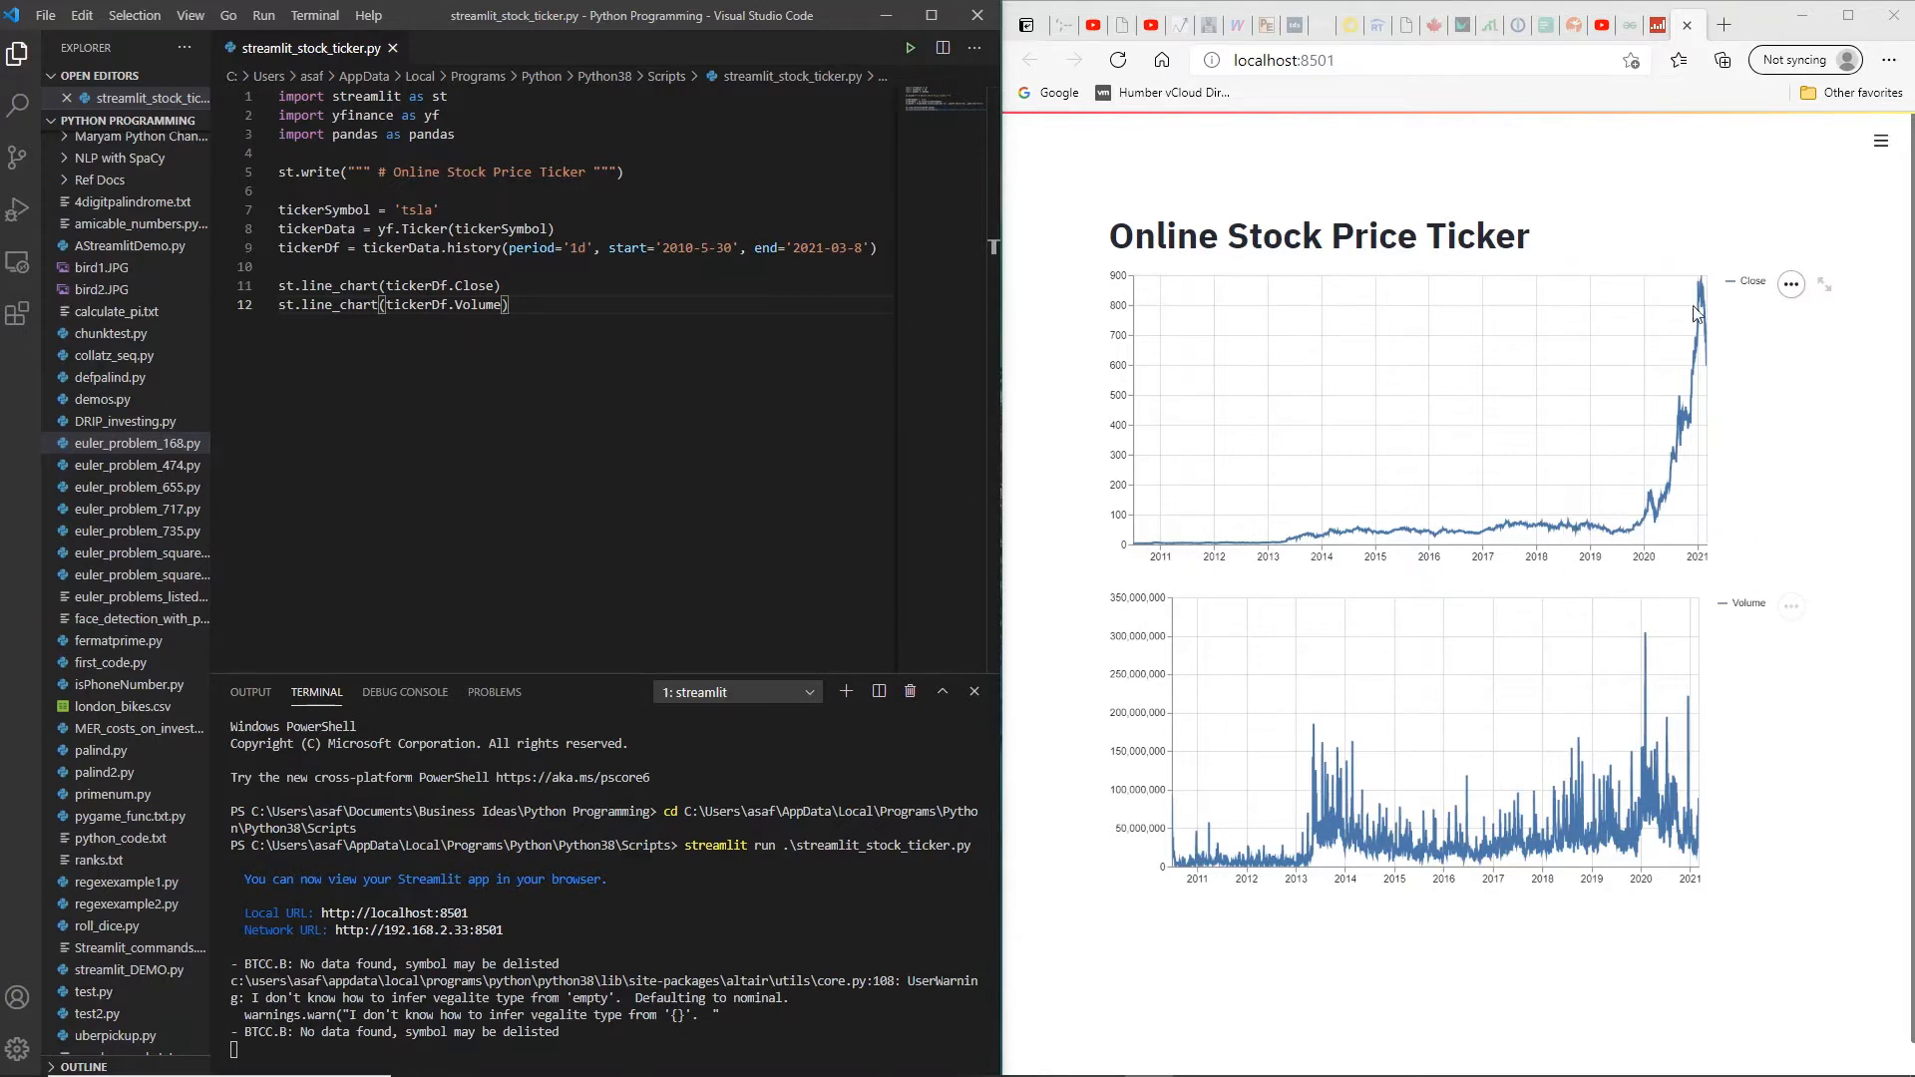
{"action": "mouse_move", "coordinate": [1702, 293]}
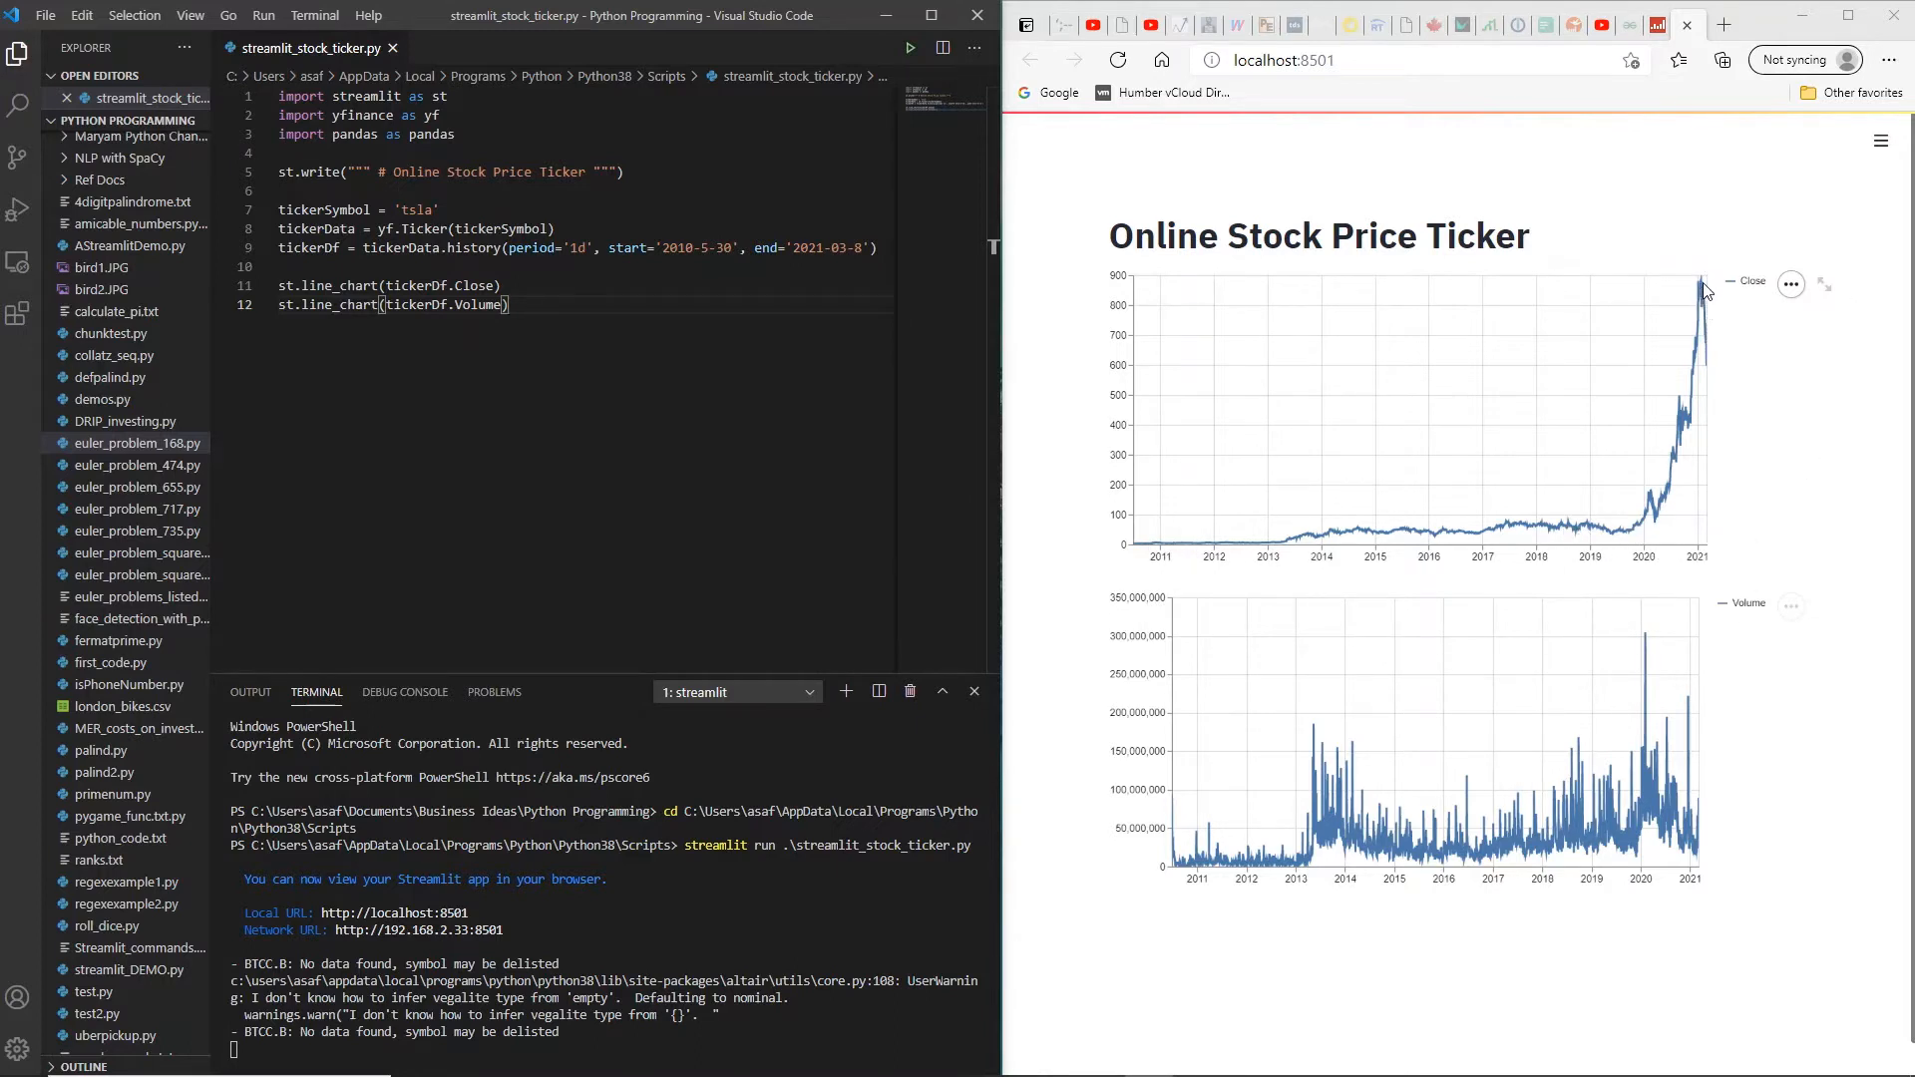
{"action": "mouse_move", "coordinate": [1708, 372]}
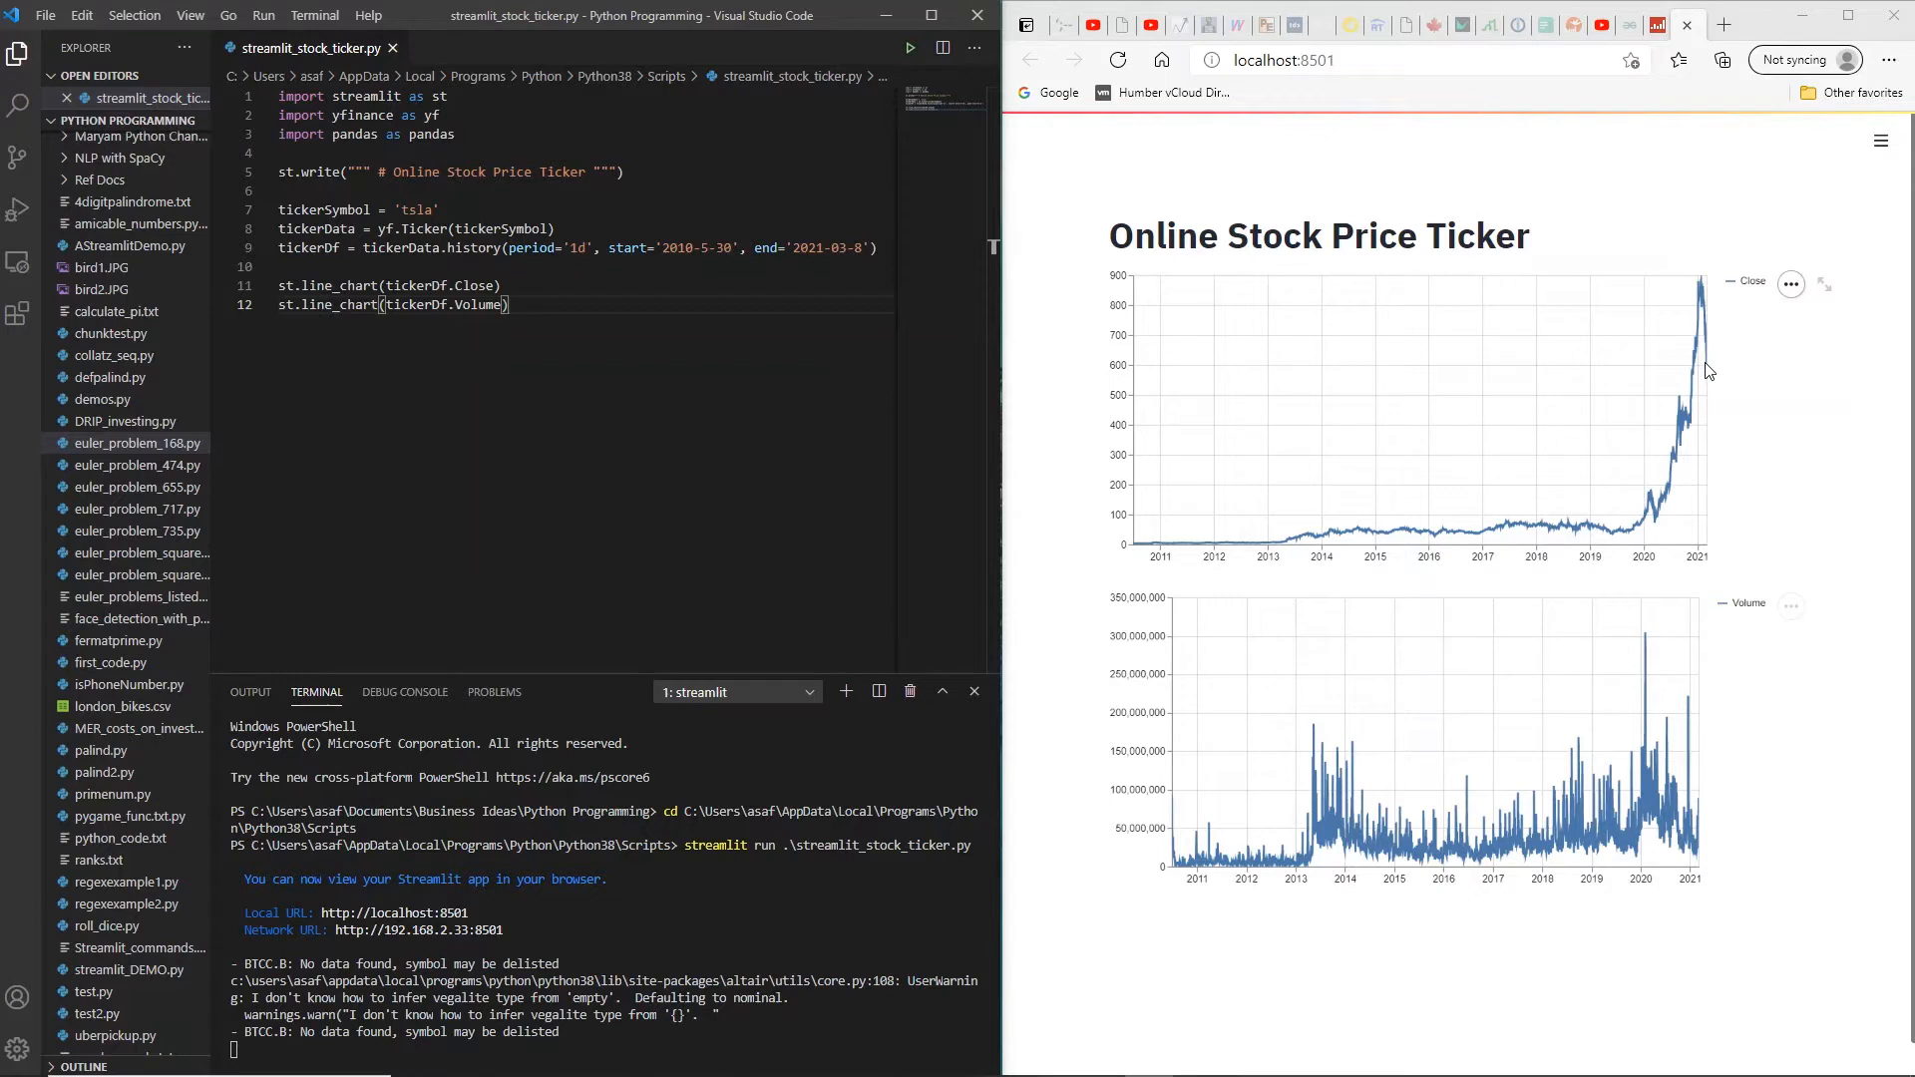
{"action": "mouse_move", "coordinate": [1702, 290]}
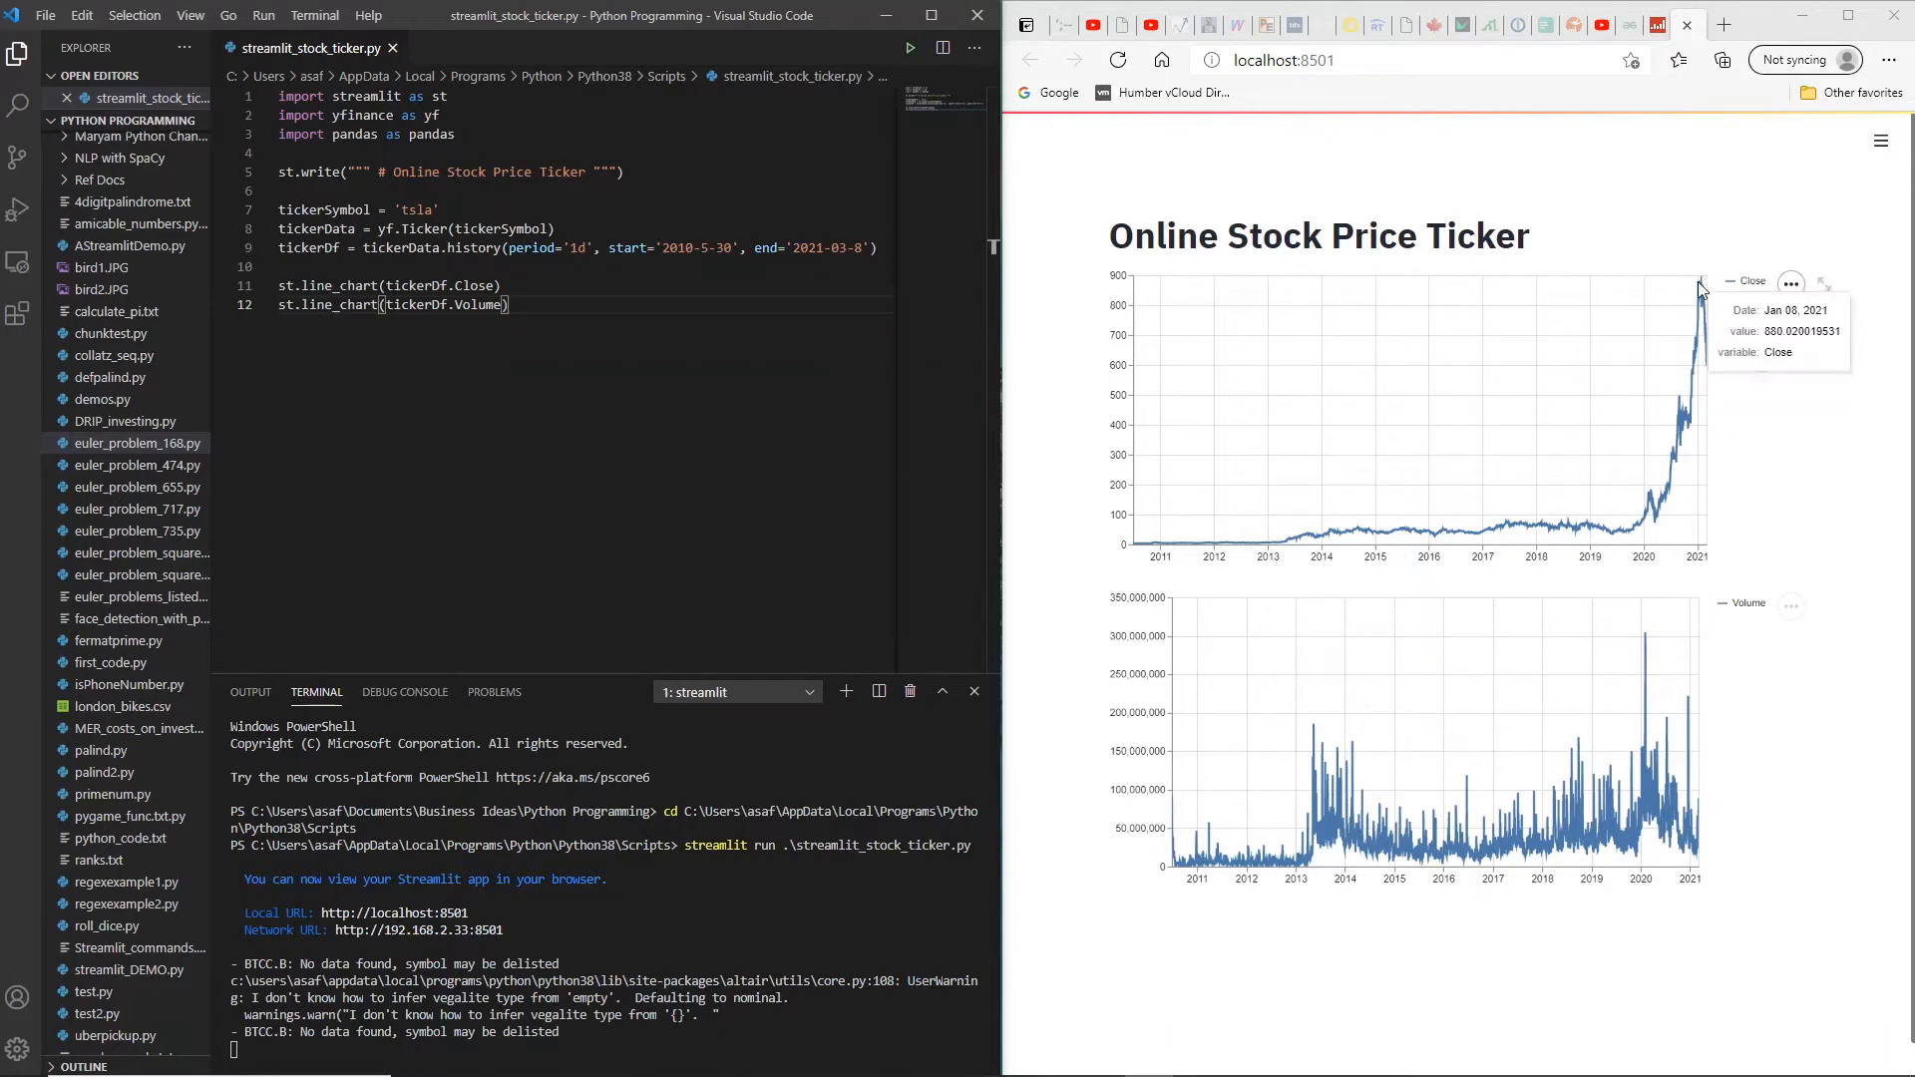
{"action": "mouse_move", "coordinate": [1702, 289]}
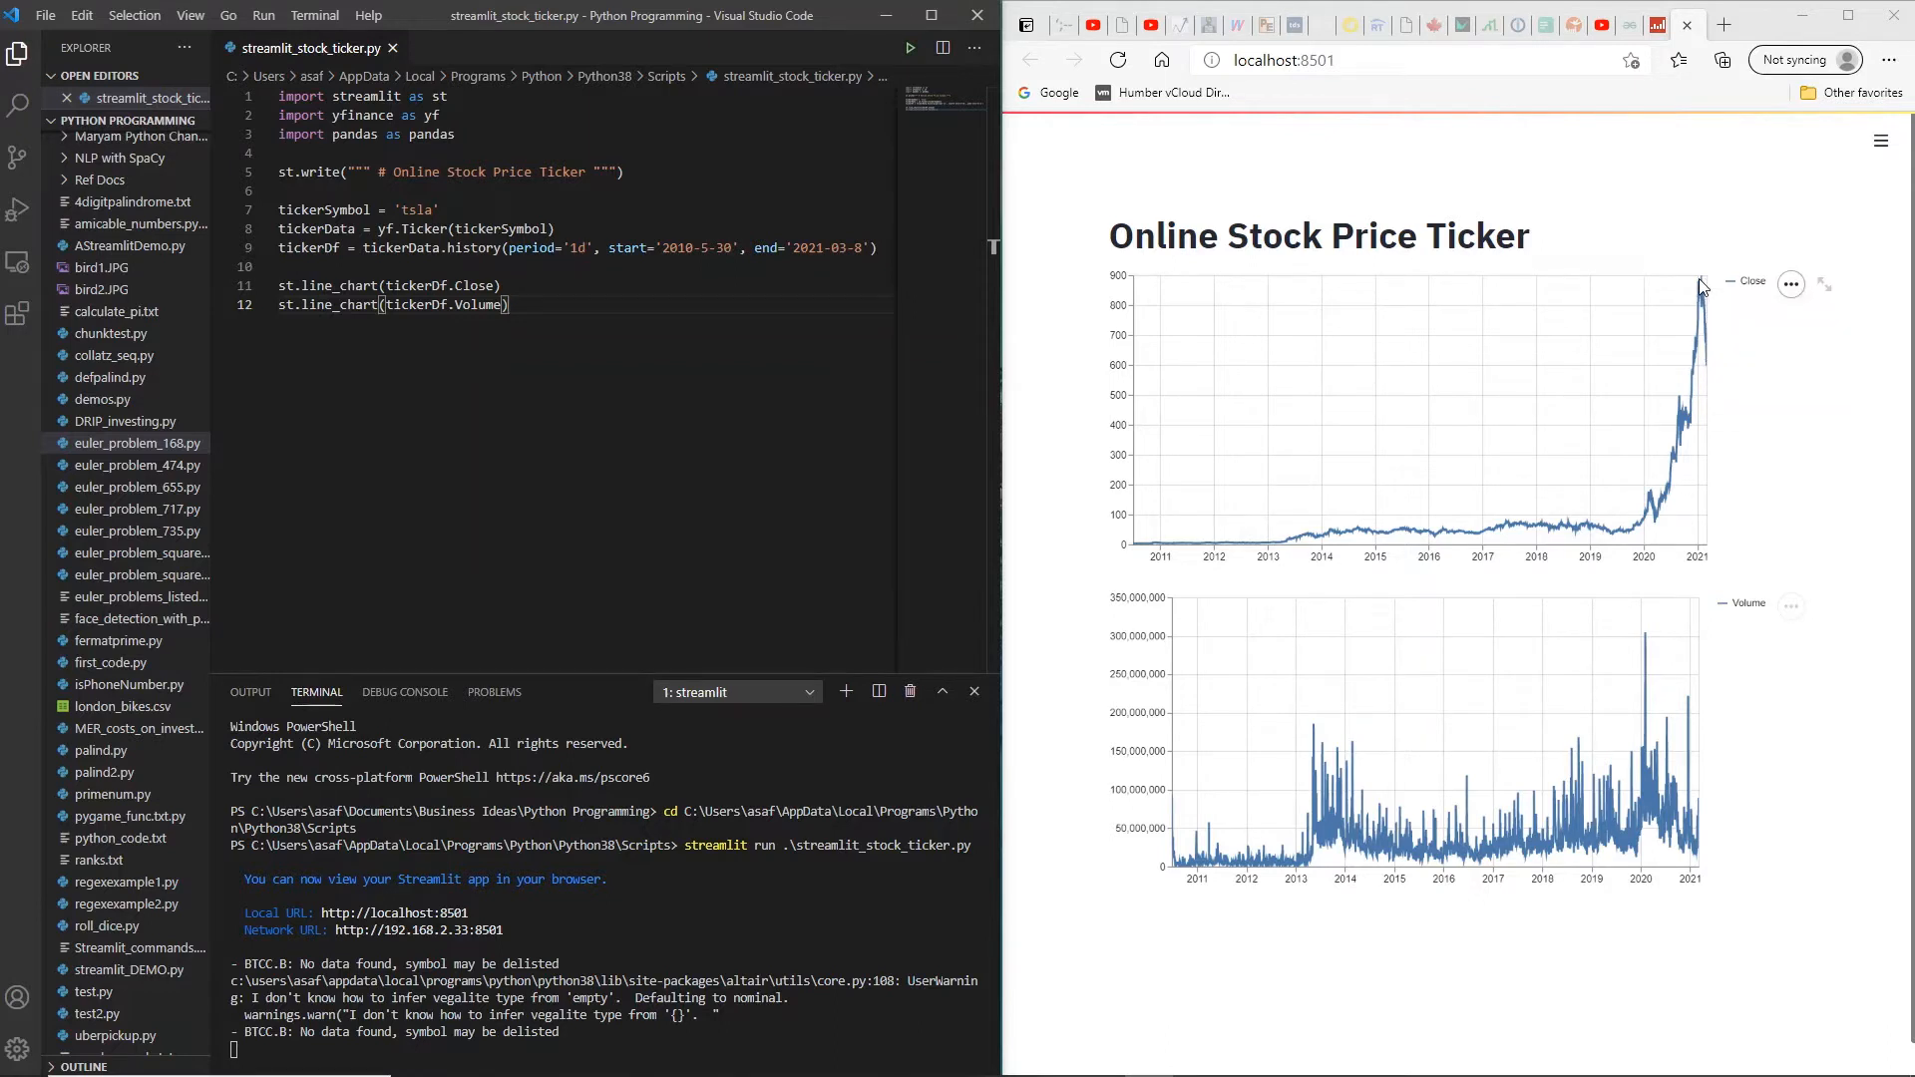
{"action": "mouse_move", "coordinate": [1709, 371]}
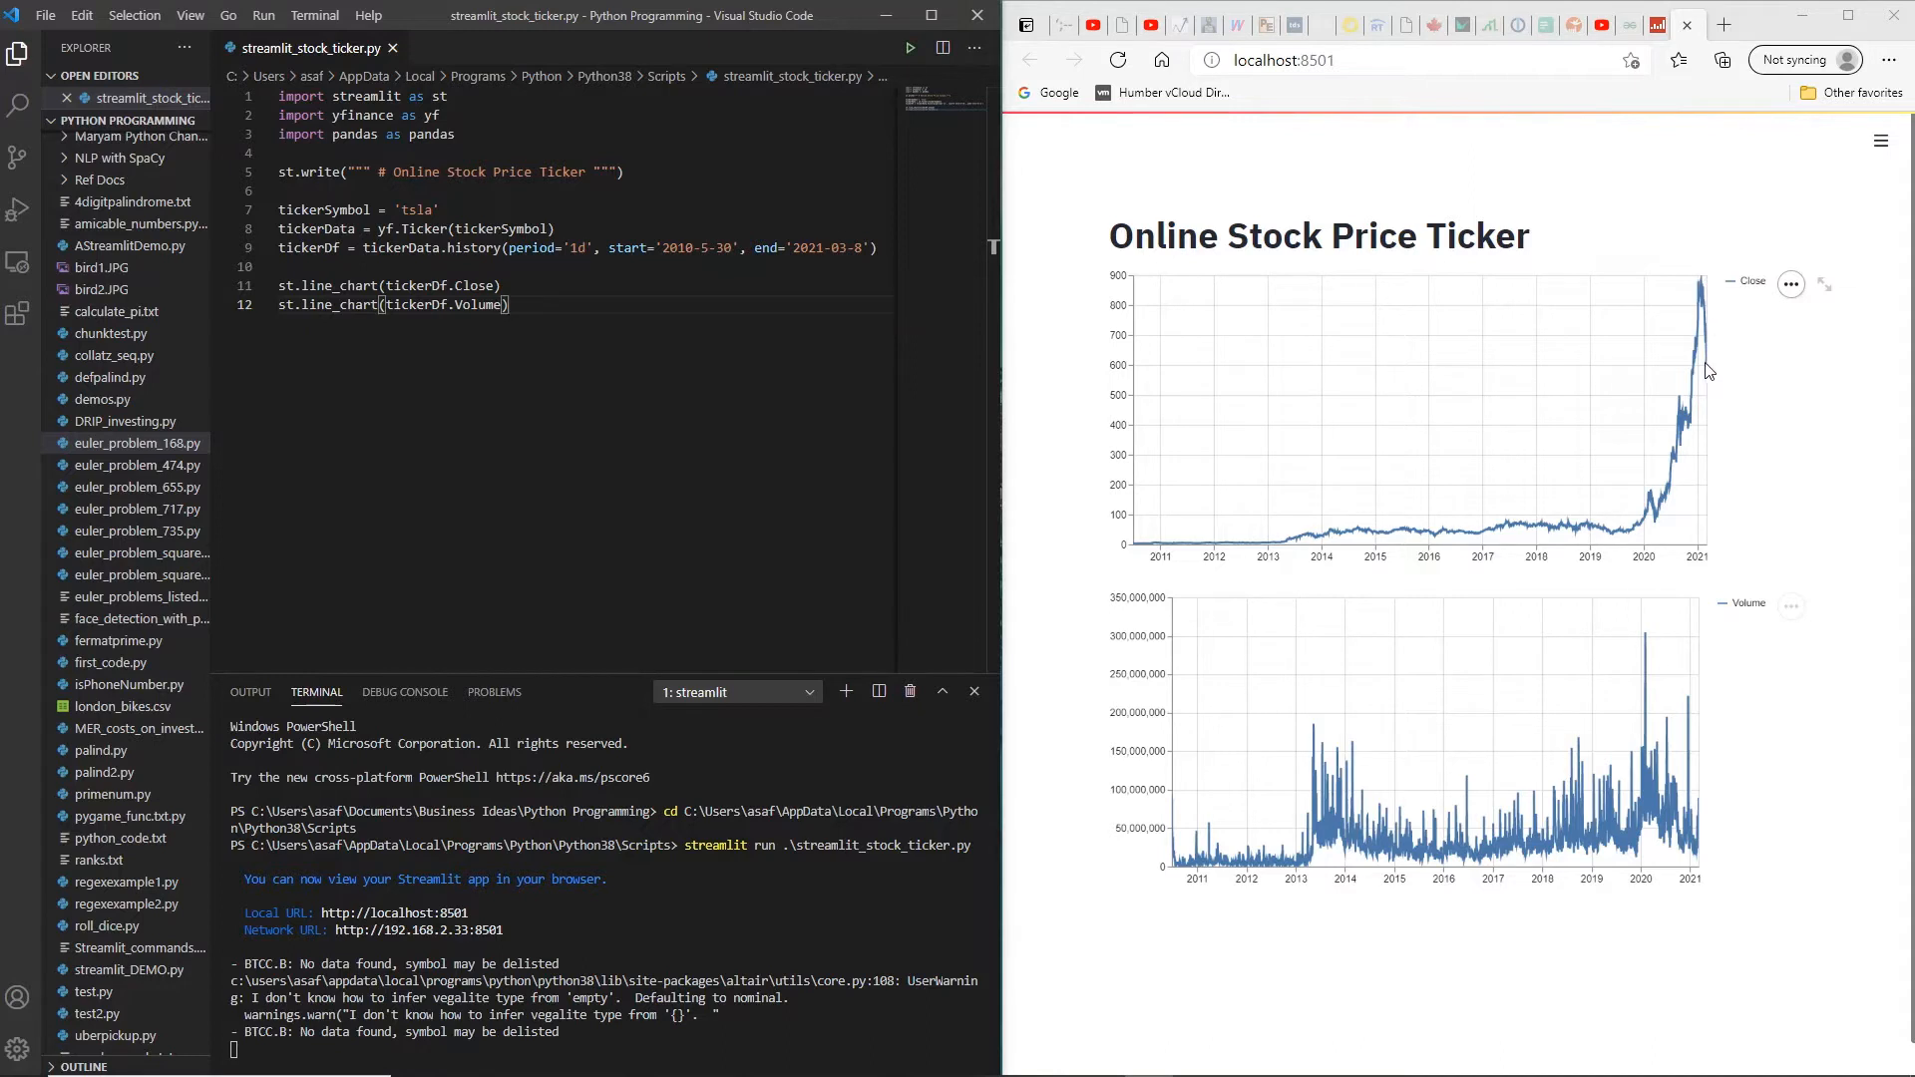
{"action": "mouse_move", "coordinate": [1708, 369]}
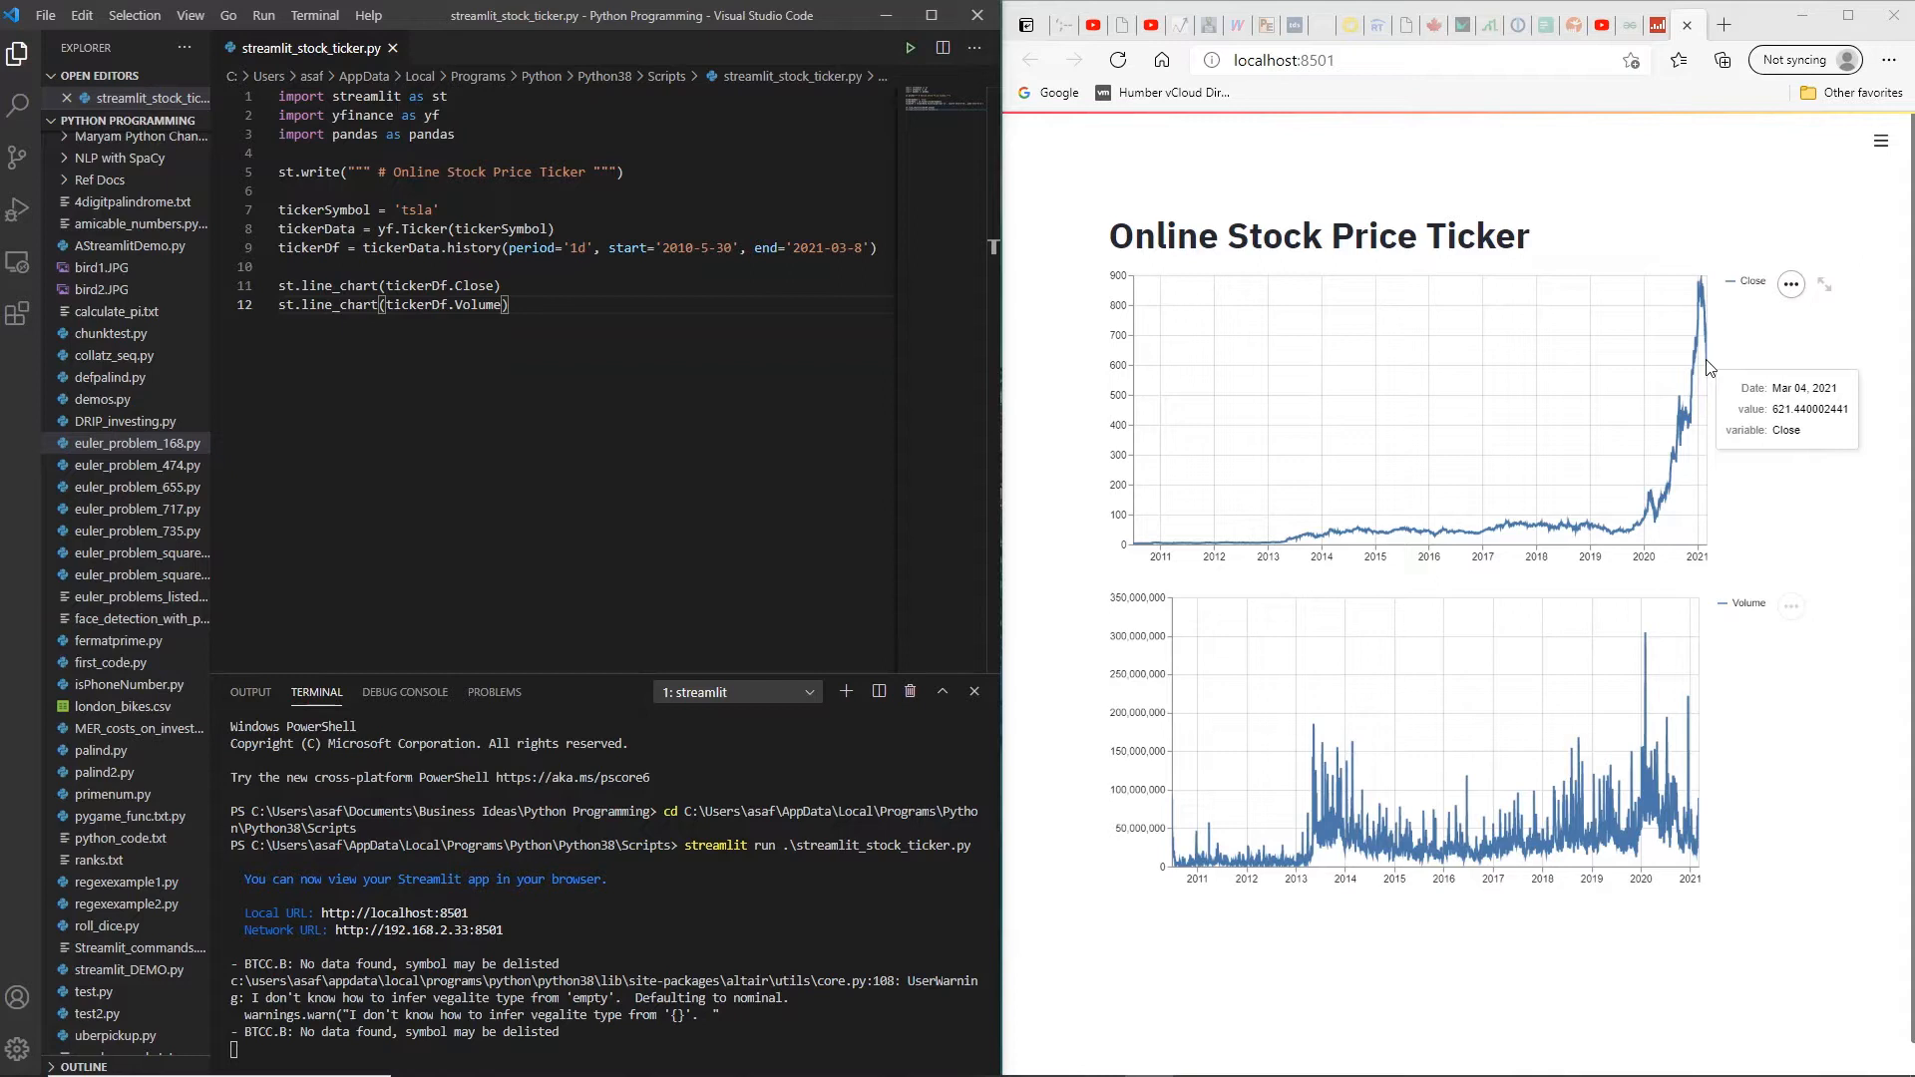
{"action": "mouse_move", "coordinate": [1710, 369]}
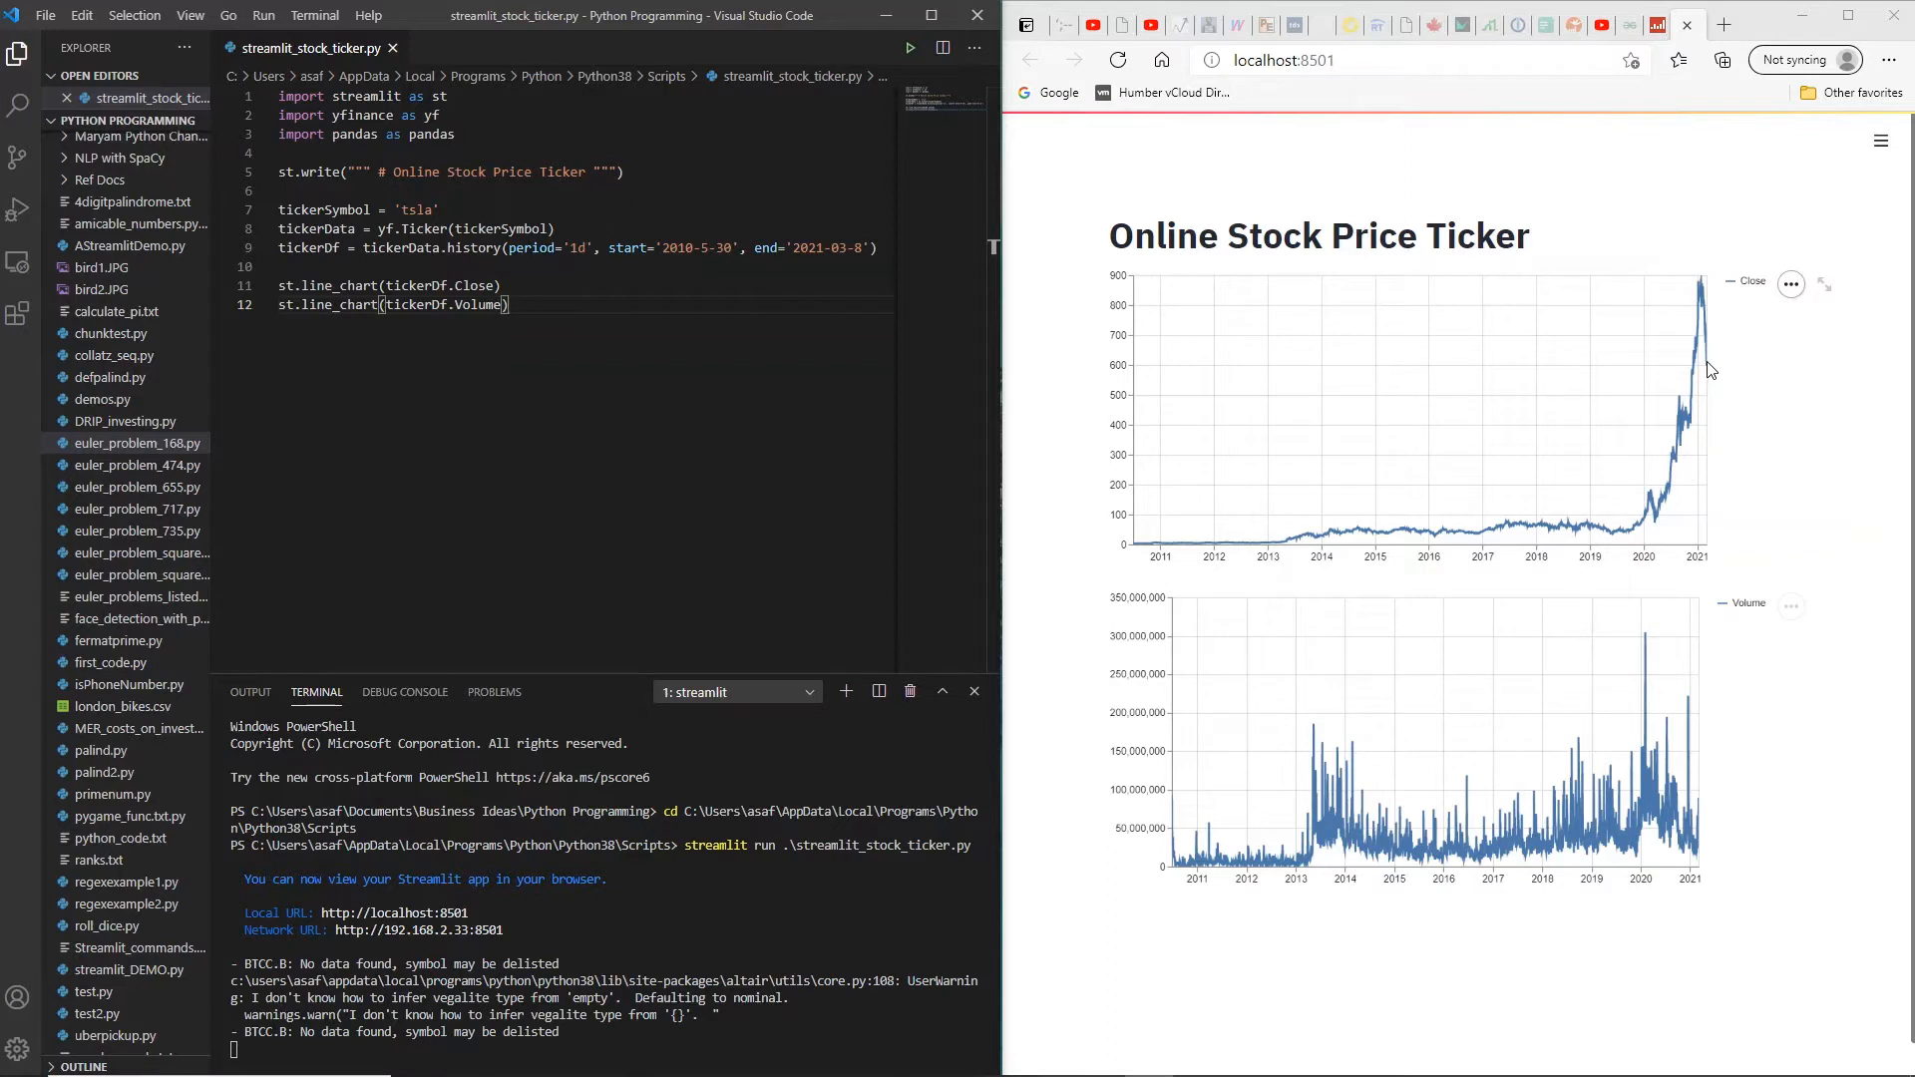
{"action": "mouse_move", "coordinate": [1643, 397]}
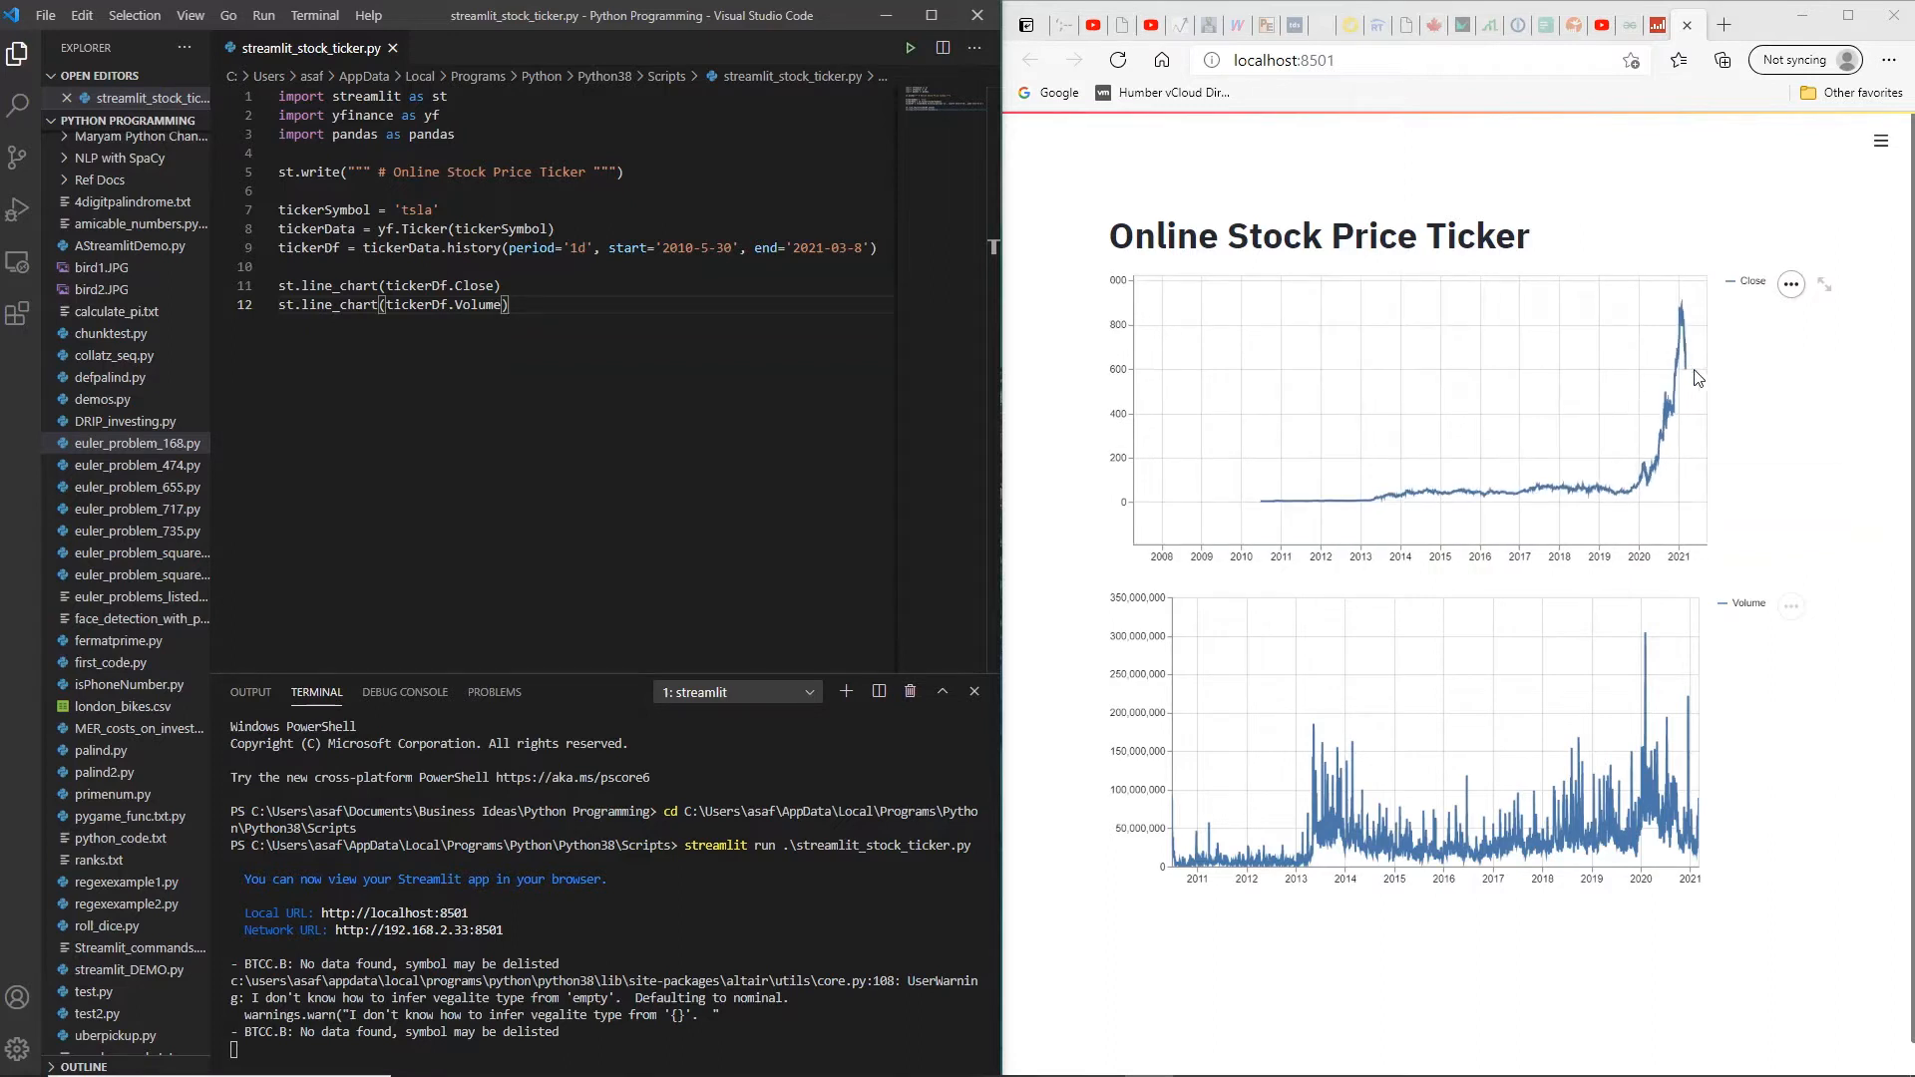
{"action": "mouse_move", "coordinate": [1692, 374]}
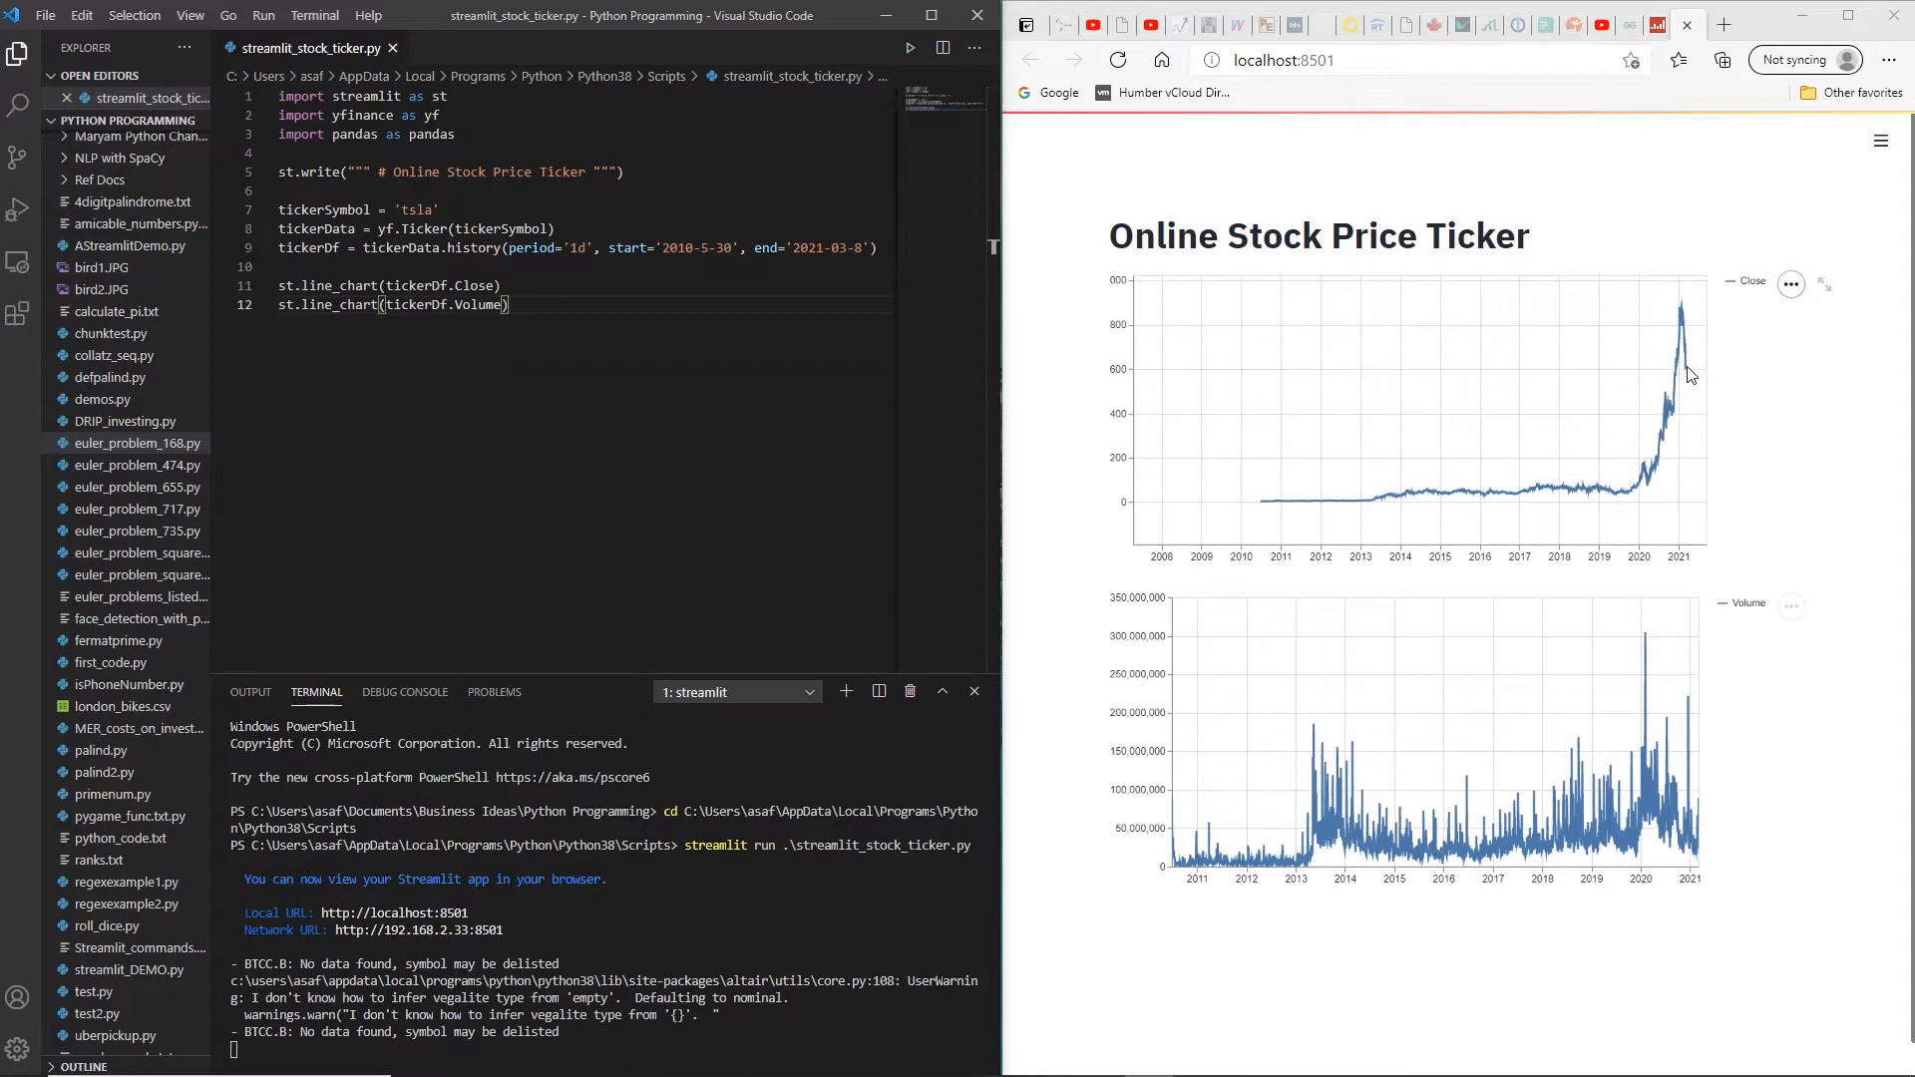
{"action": "mouse_move", "coordinate": [1462, 460]}
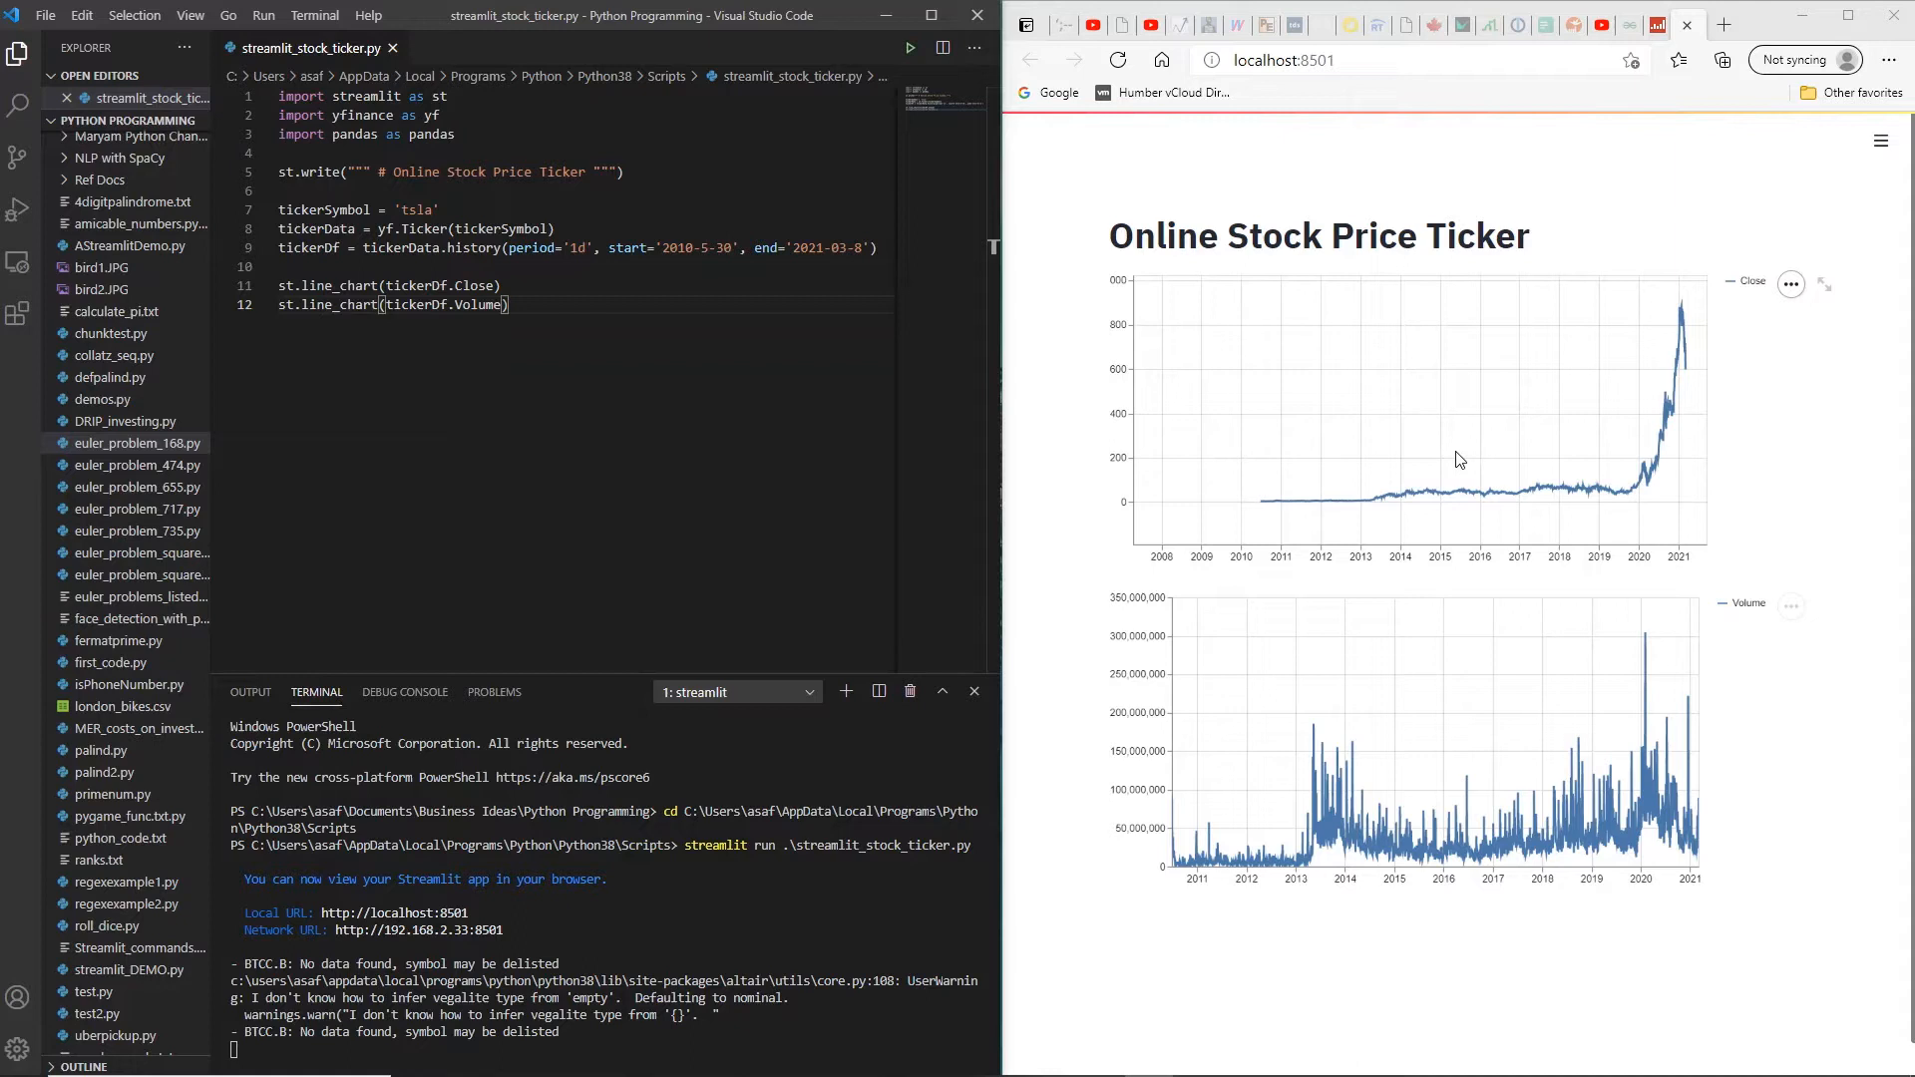
{"action": "mouse_move", "coordinate": [1514, 761]}
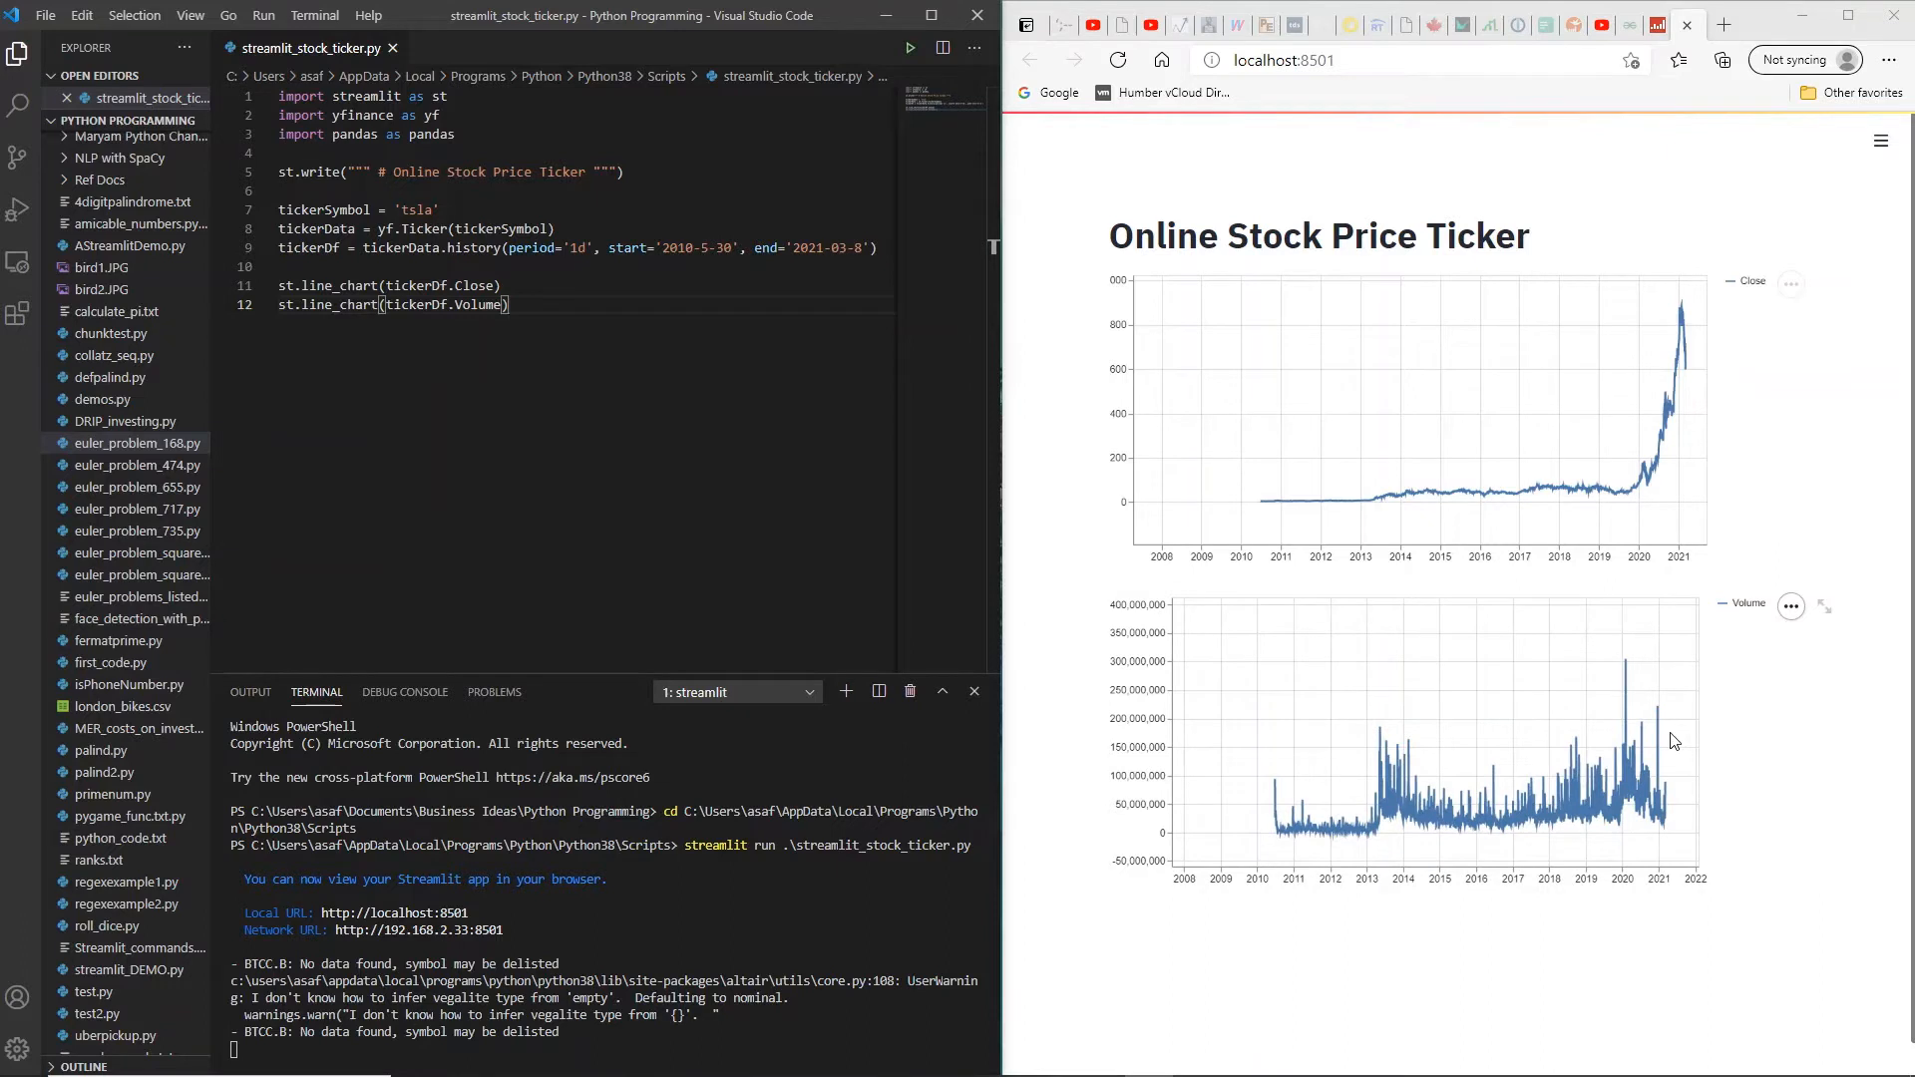
{"action": "mouse_move", "coordinate": [1685, 779]}
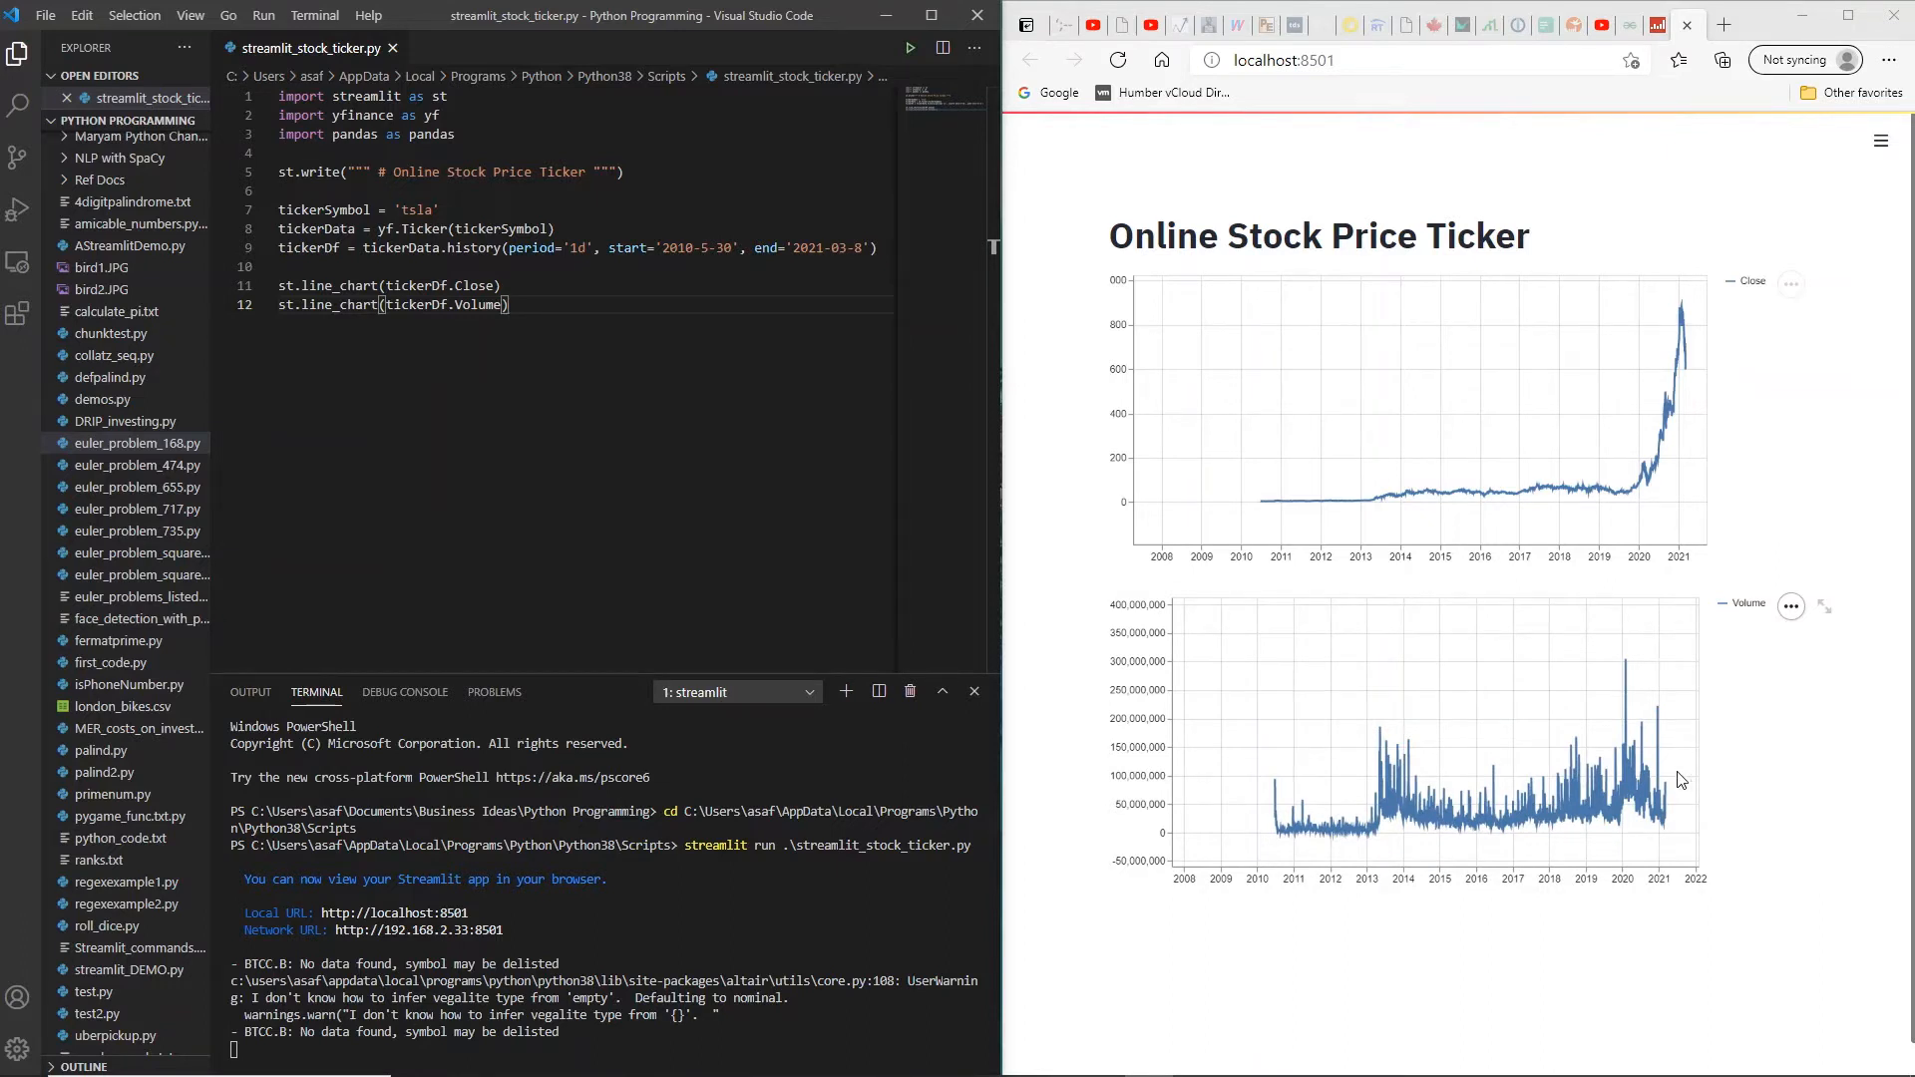
{"action": "mouse_move", "coordinate": [1447, 900]}
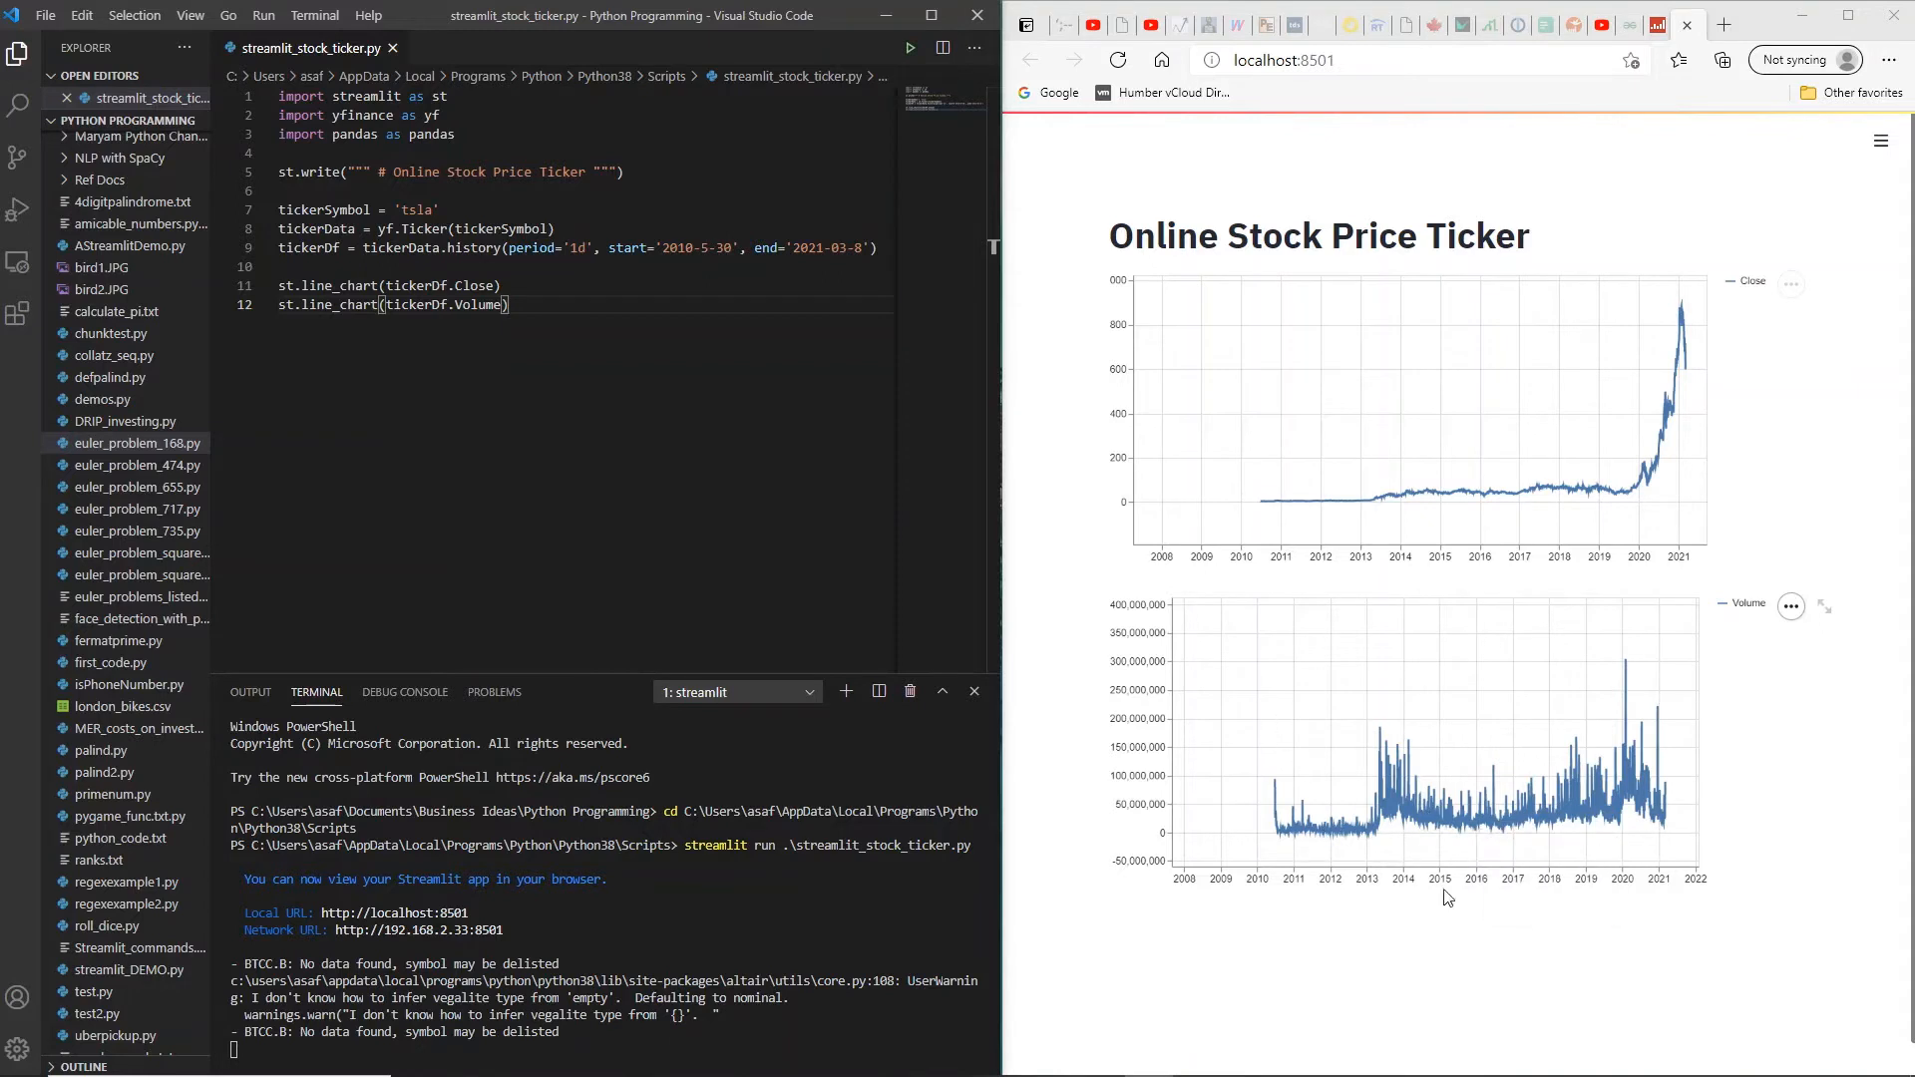
{"action": "mouse_move", "coordinate": [1257, 886]}
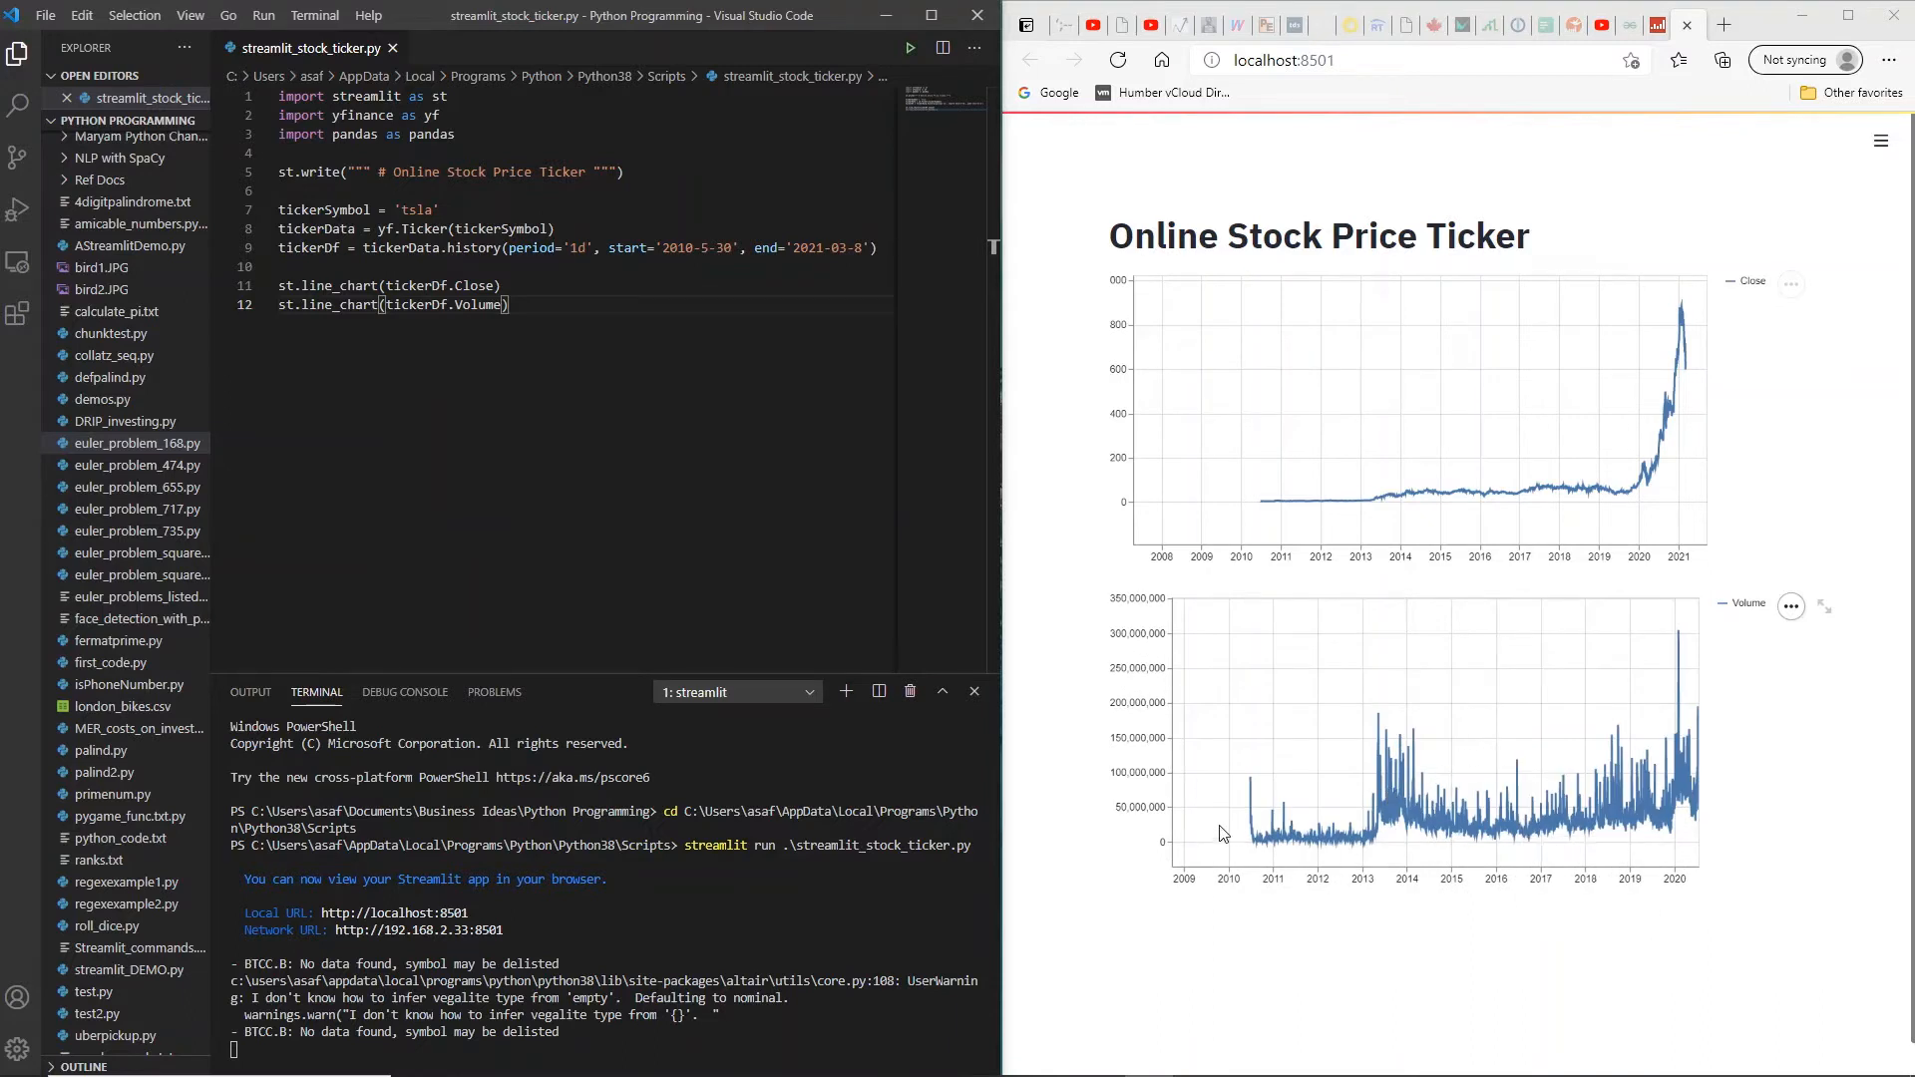
{"action": "mouse_move", "coordinate": [1262, 788]}
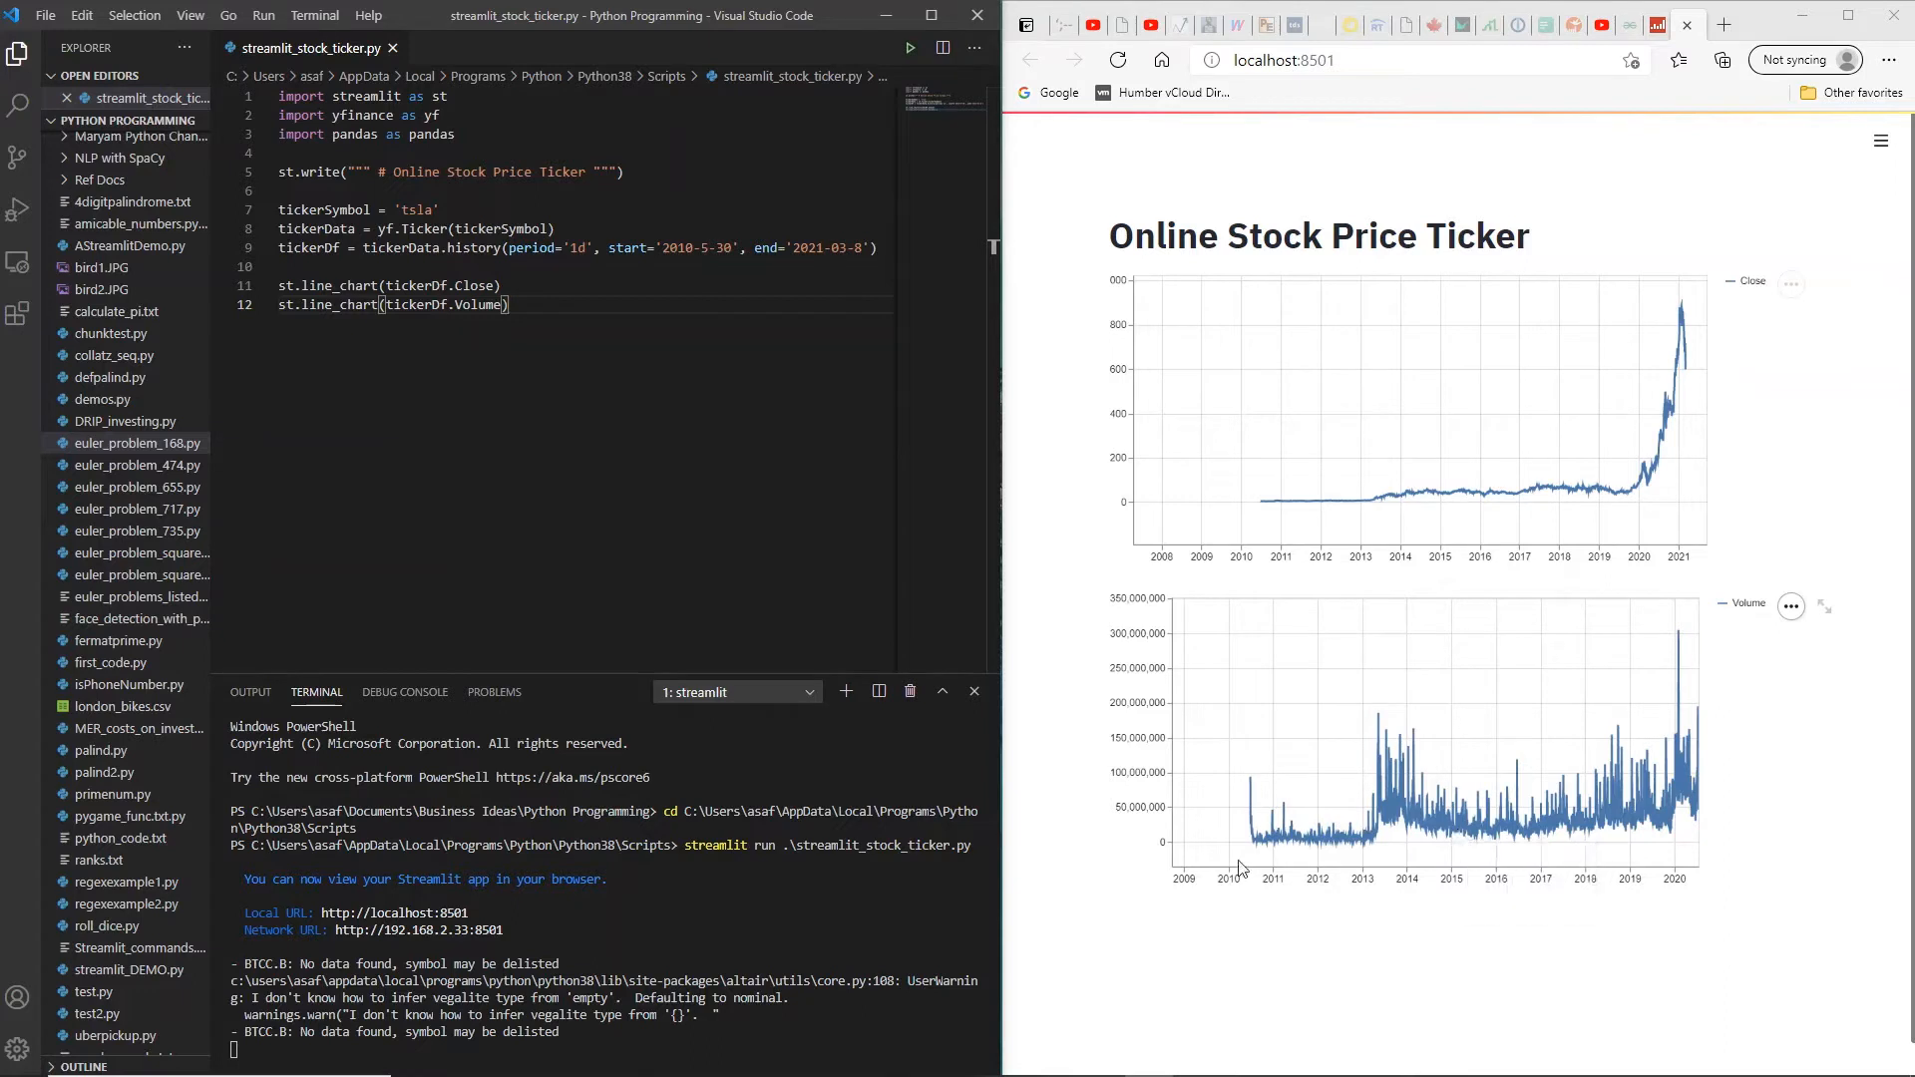
{"action": "mouse_move", "coordinate": [1702, 879]}
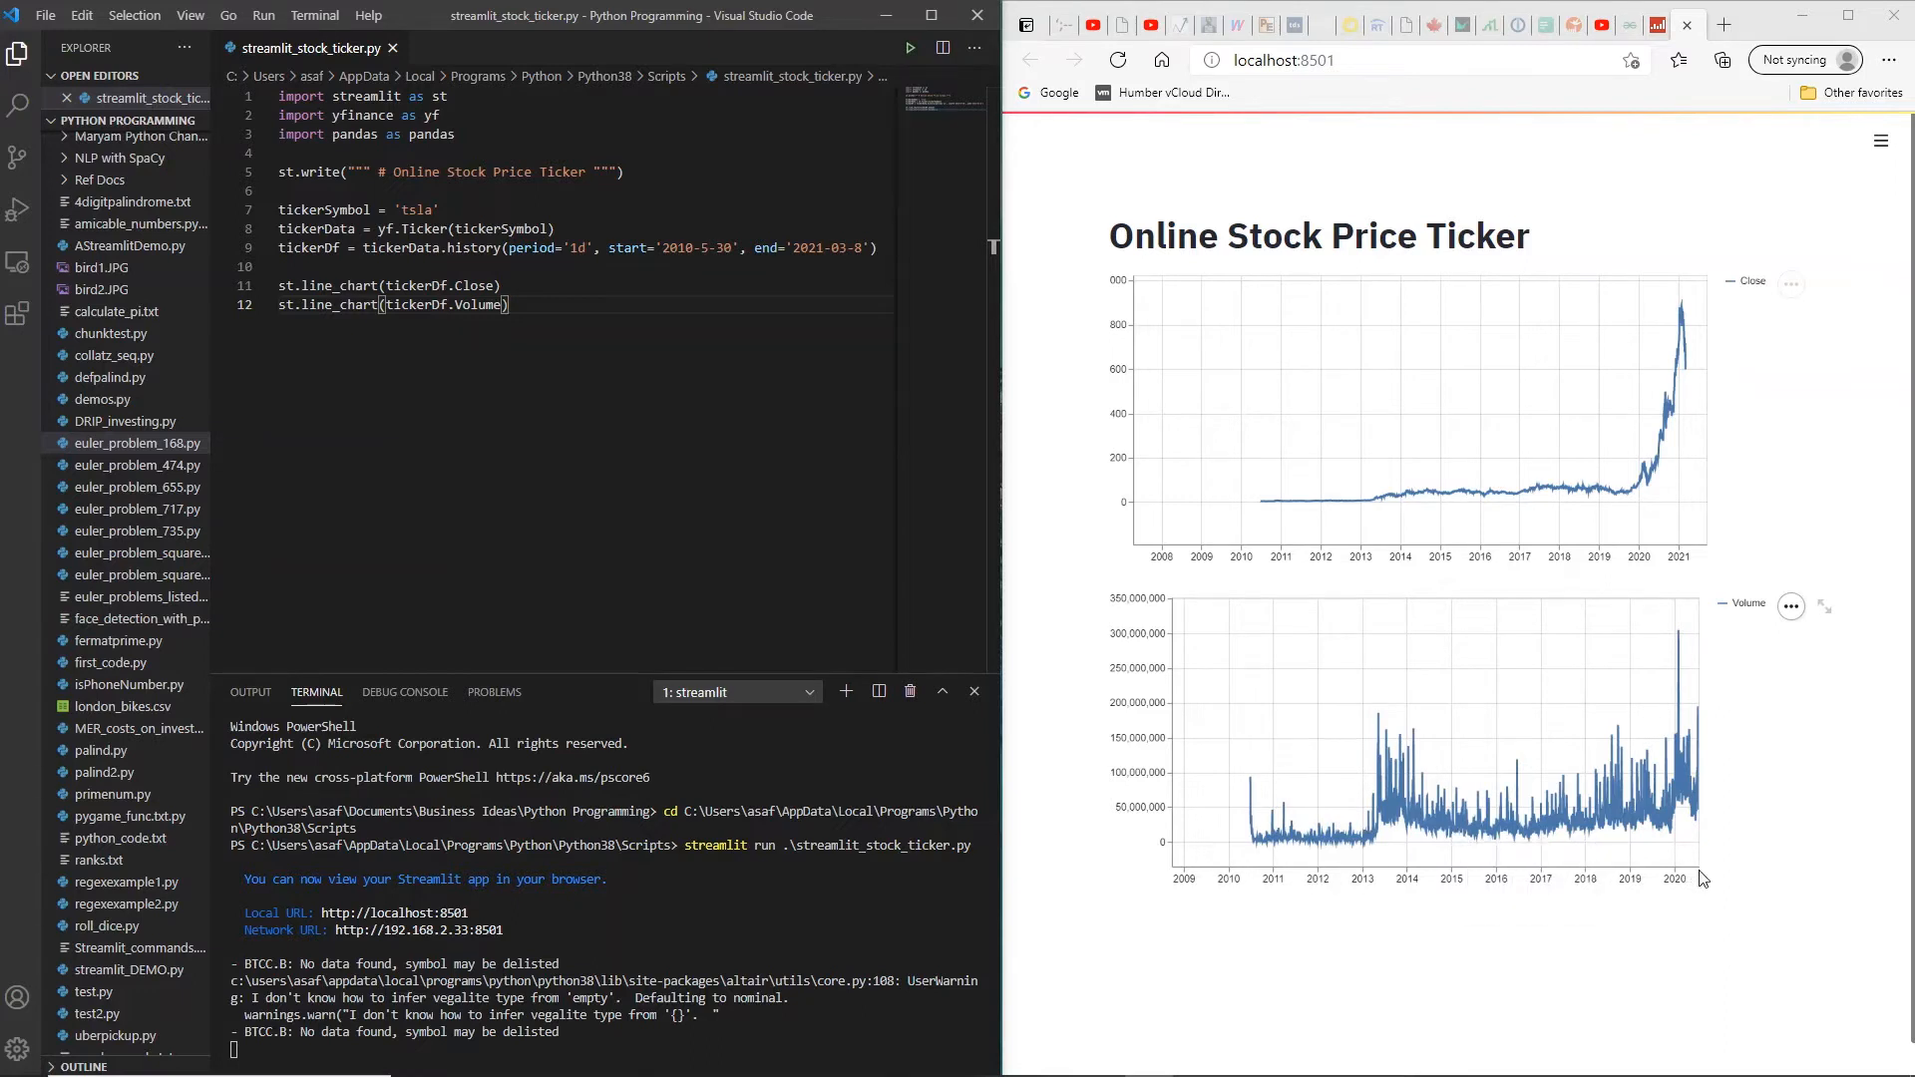
{"action": "mouse_move", "coordinate": [1380, 760]}
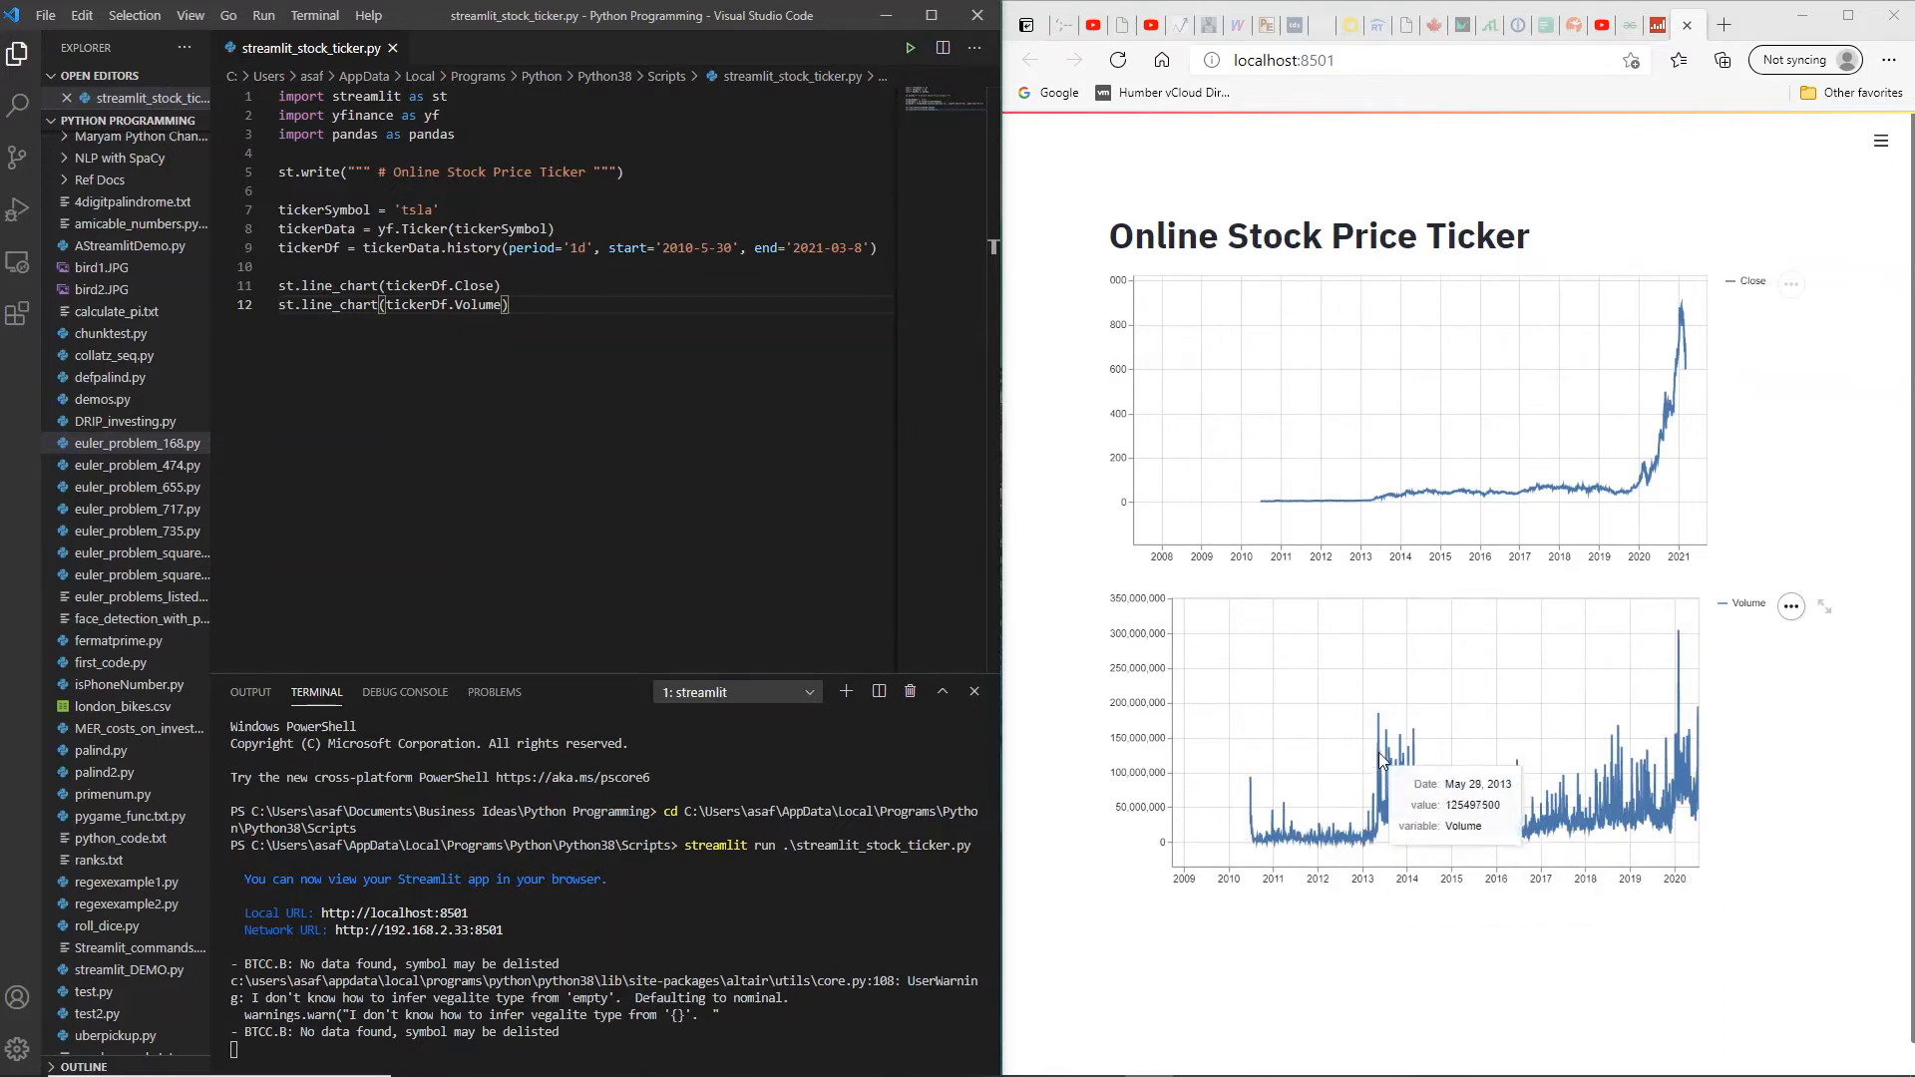
{"action": "mouse_move", "coordinate": [1250, 898]}
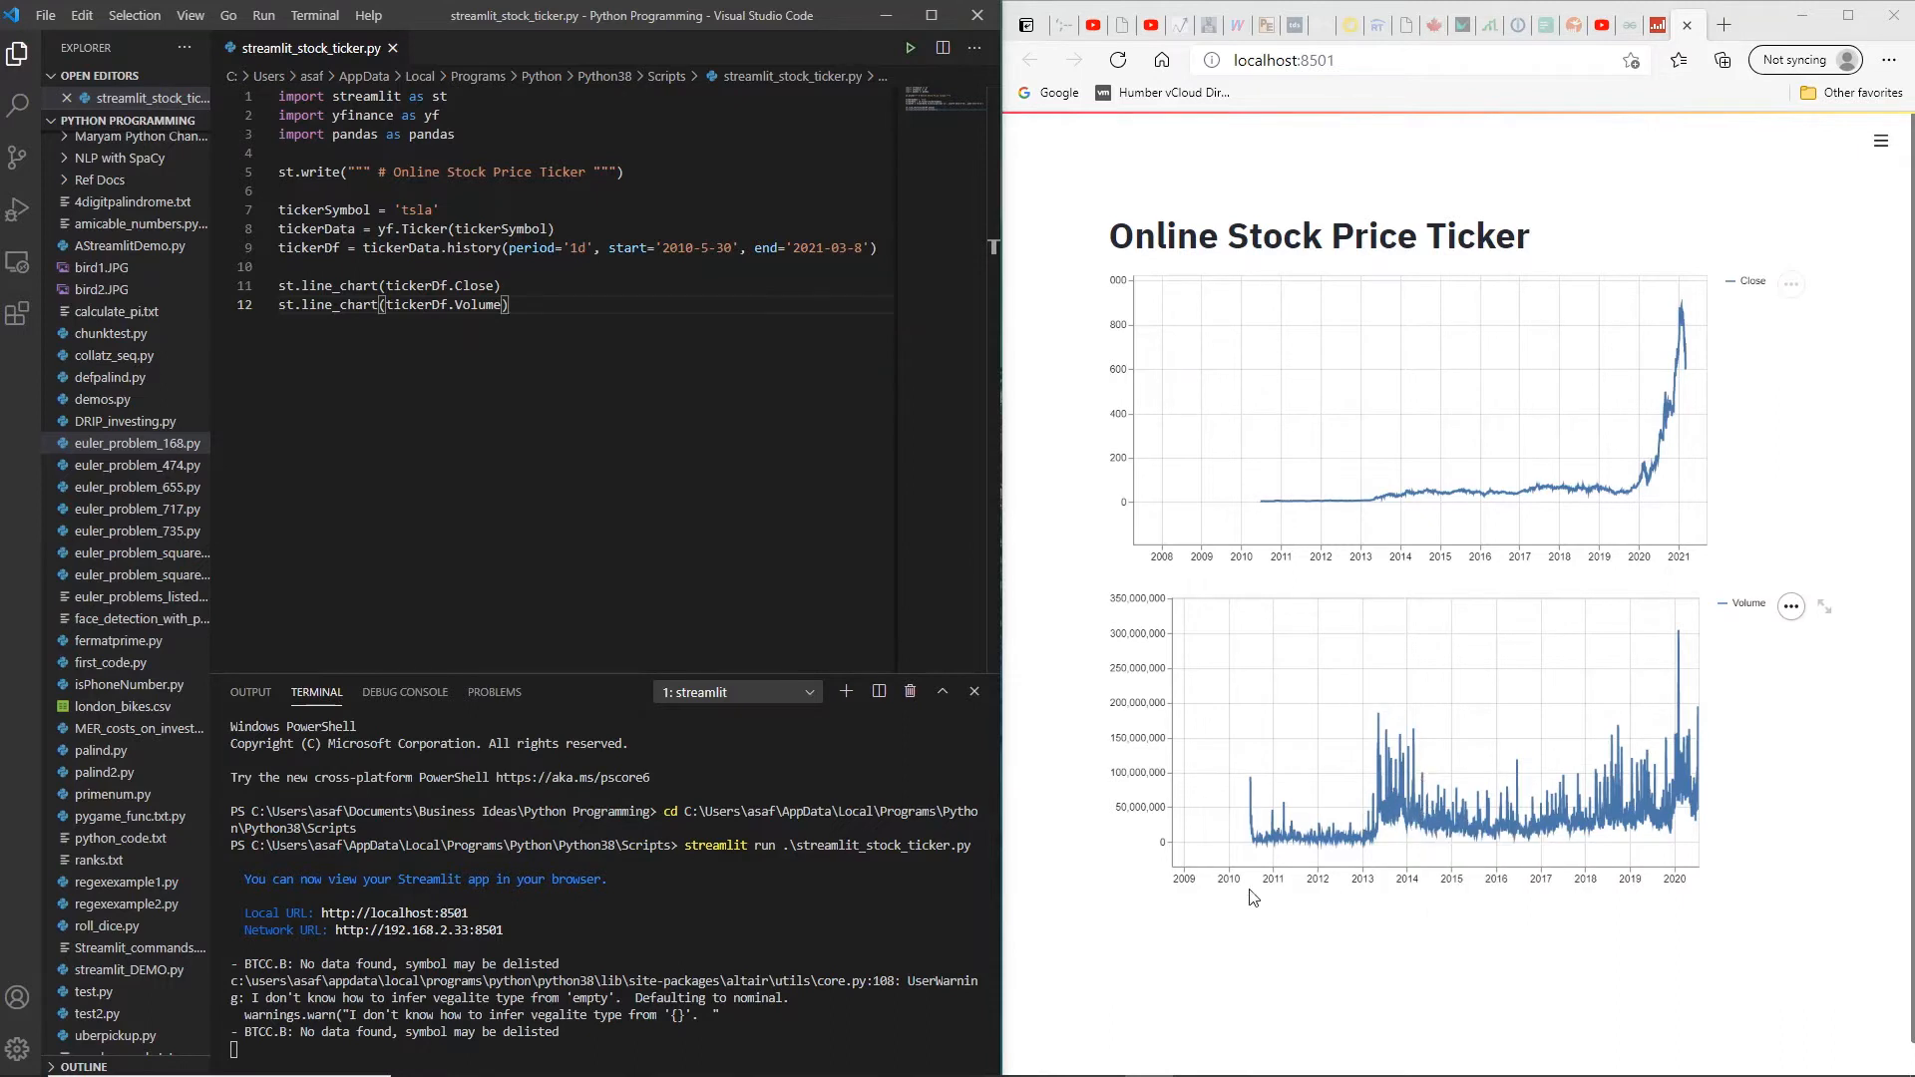
{"action": "mouse_move", "coordinate": [1704, 673]}
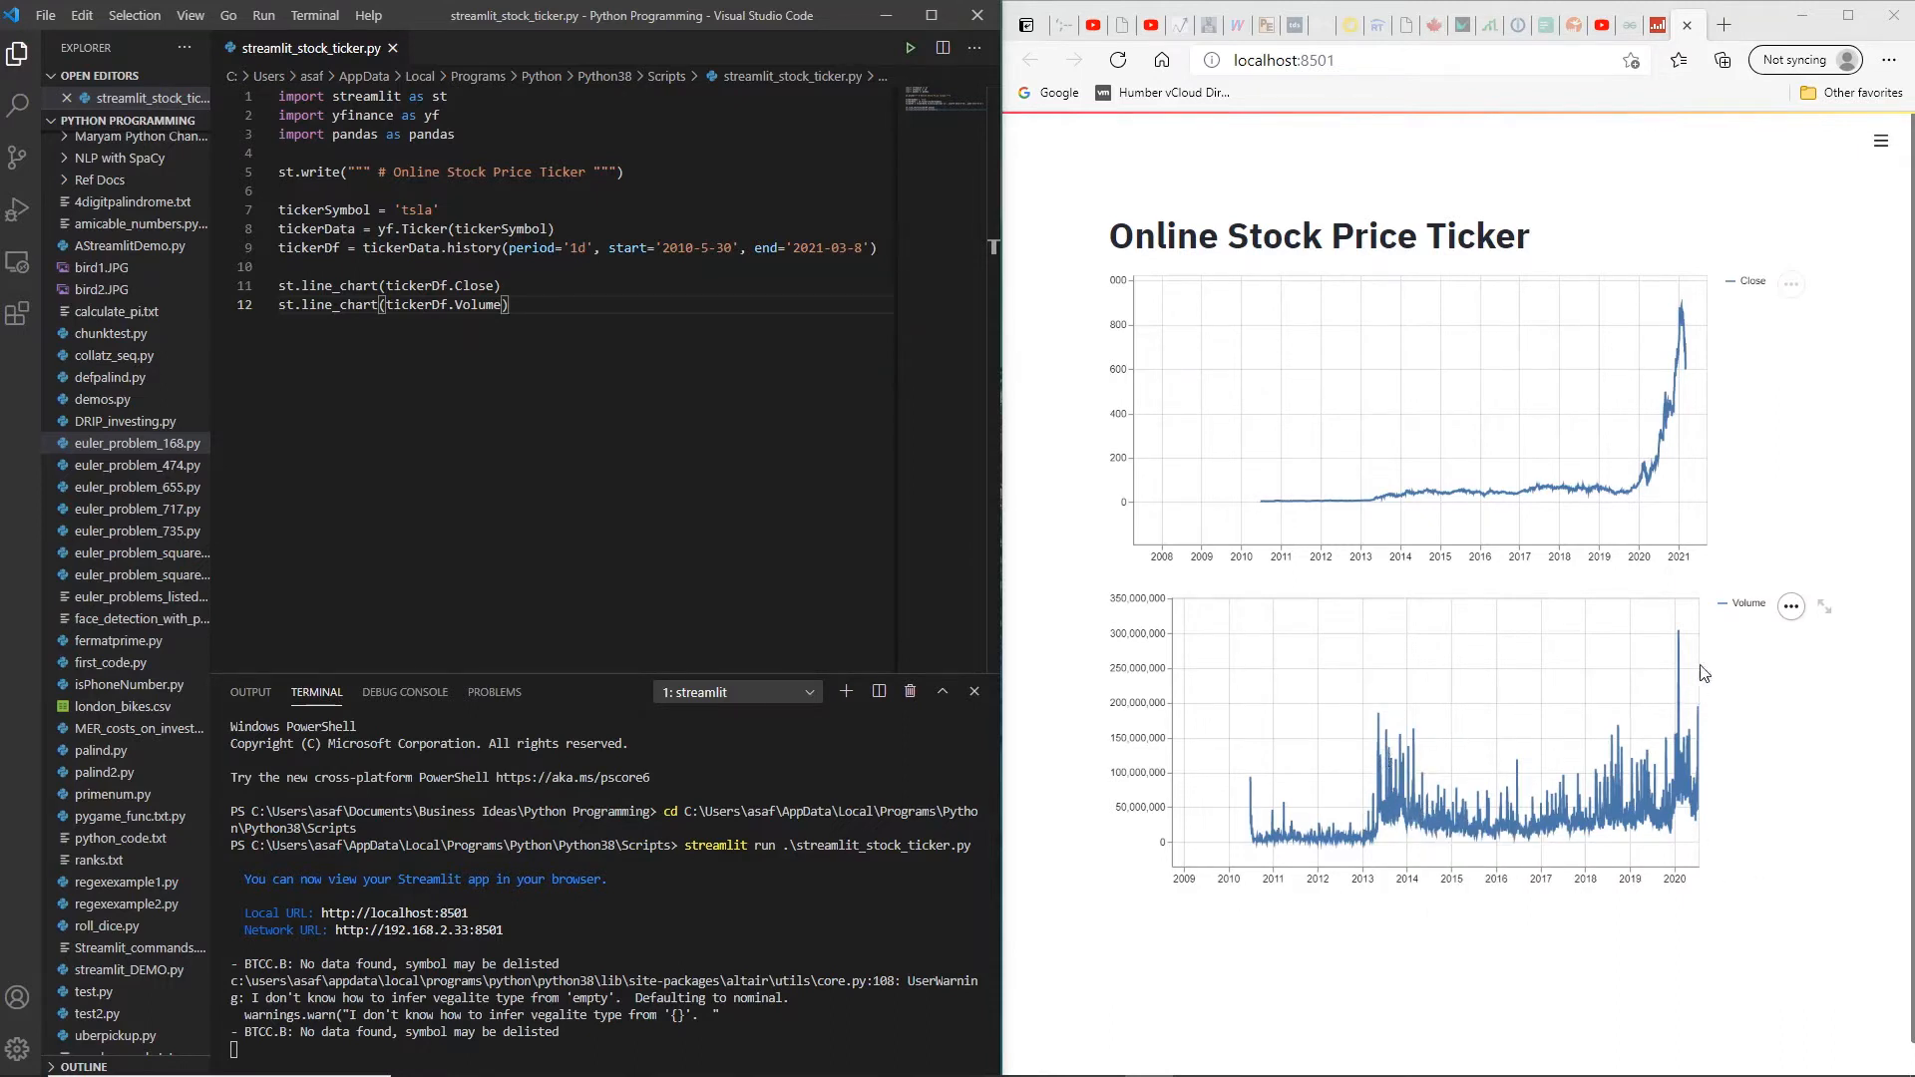
{"action": "mouse_move", "coordinate": [1681, 638]}
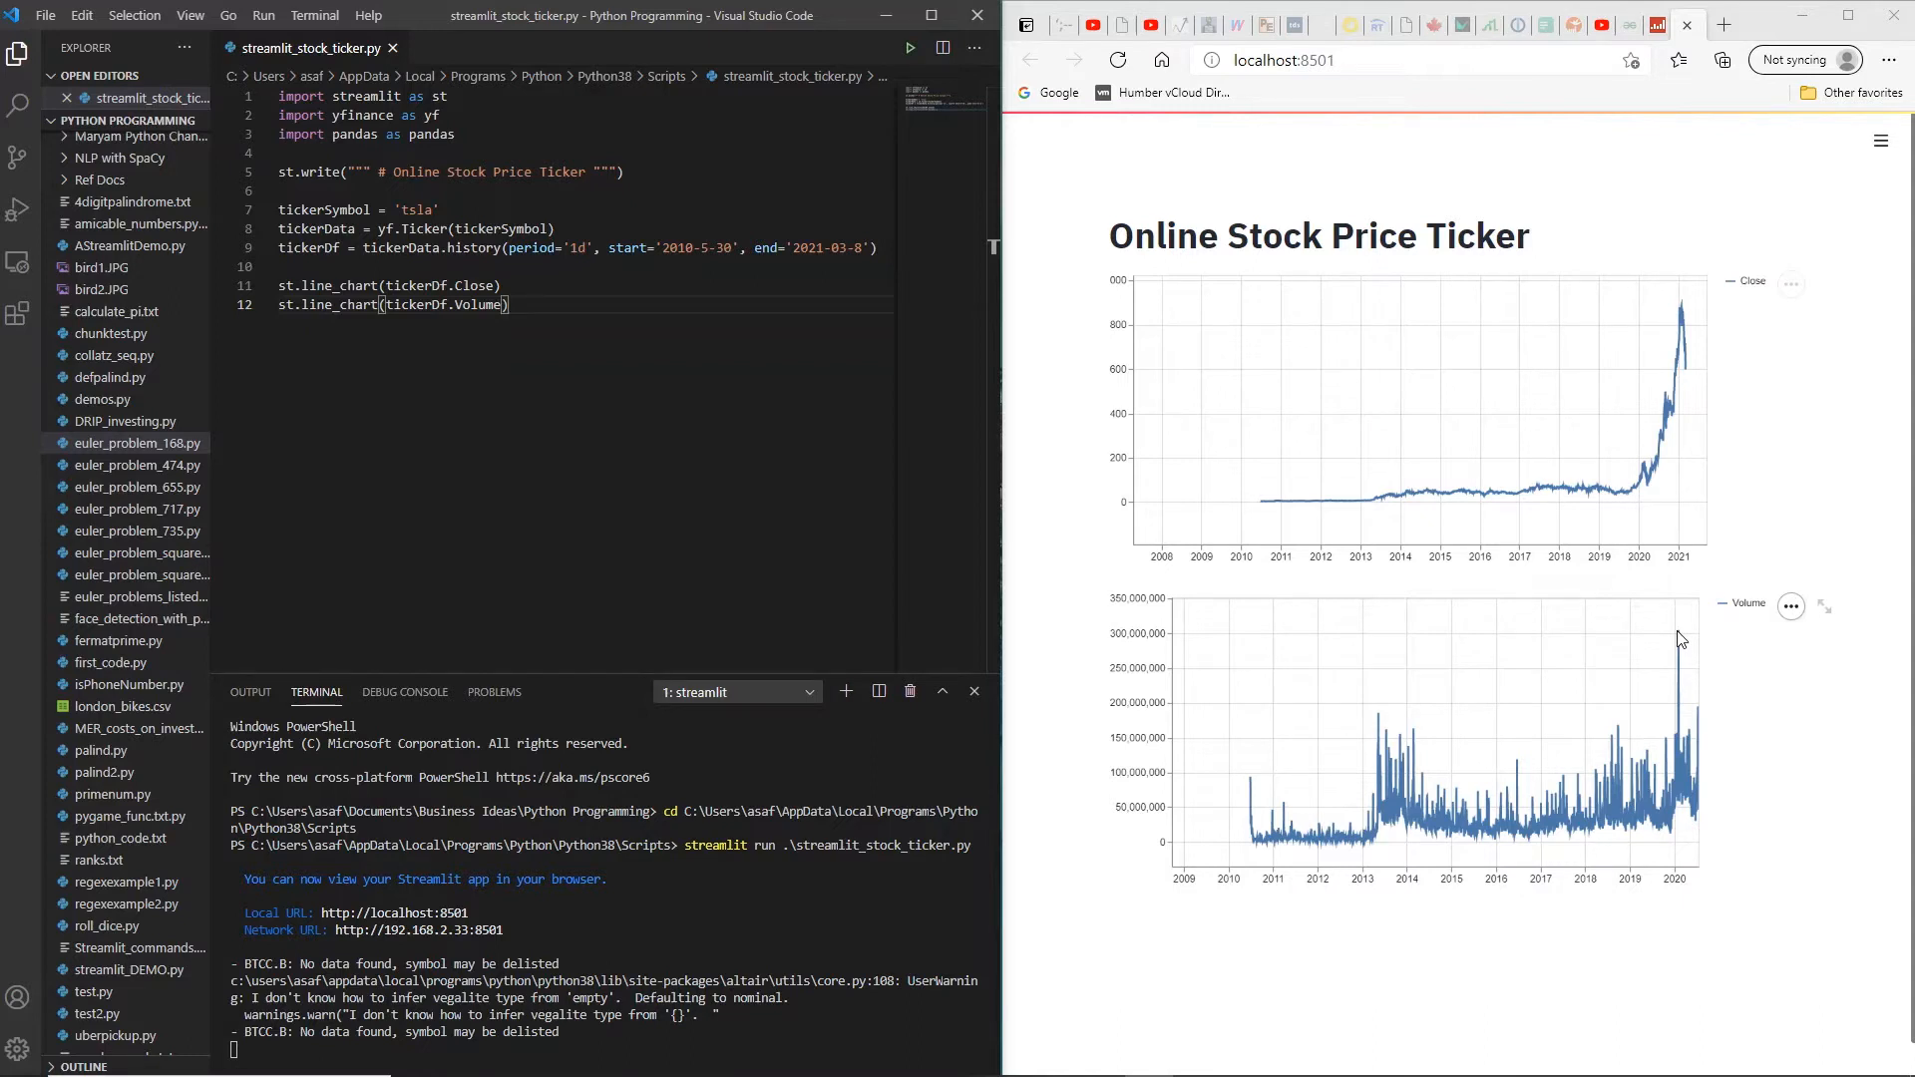
{"action": "mouse_move", "coordinate": [1686, 869]}
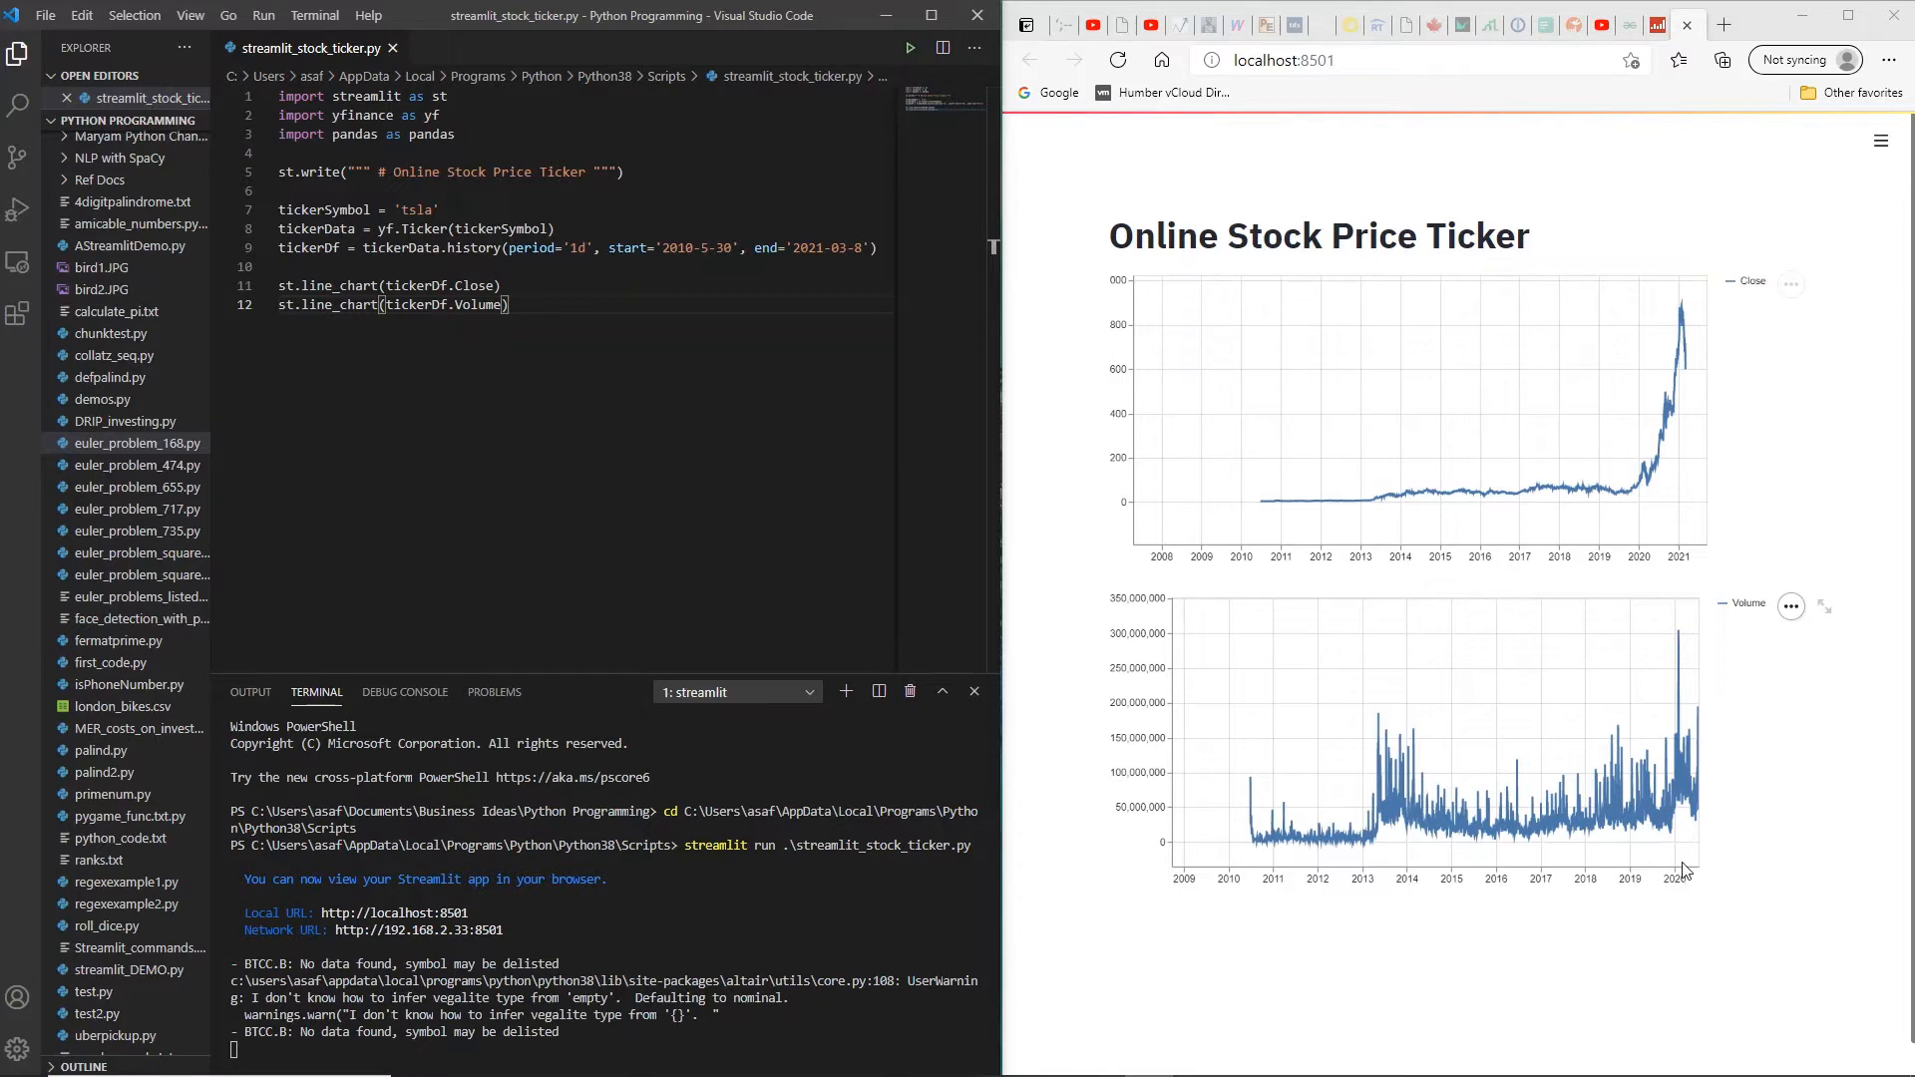
{"action": "mouse_move", "coordinate": [1334, 727]}
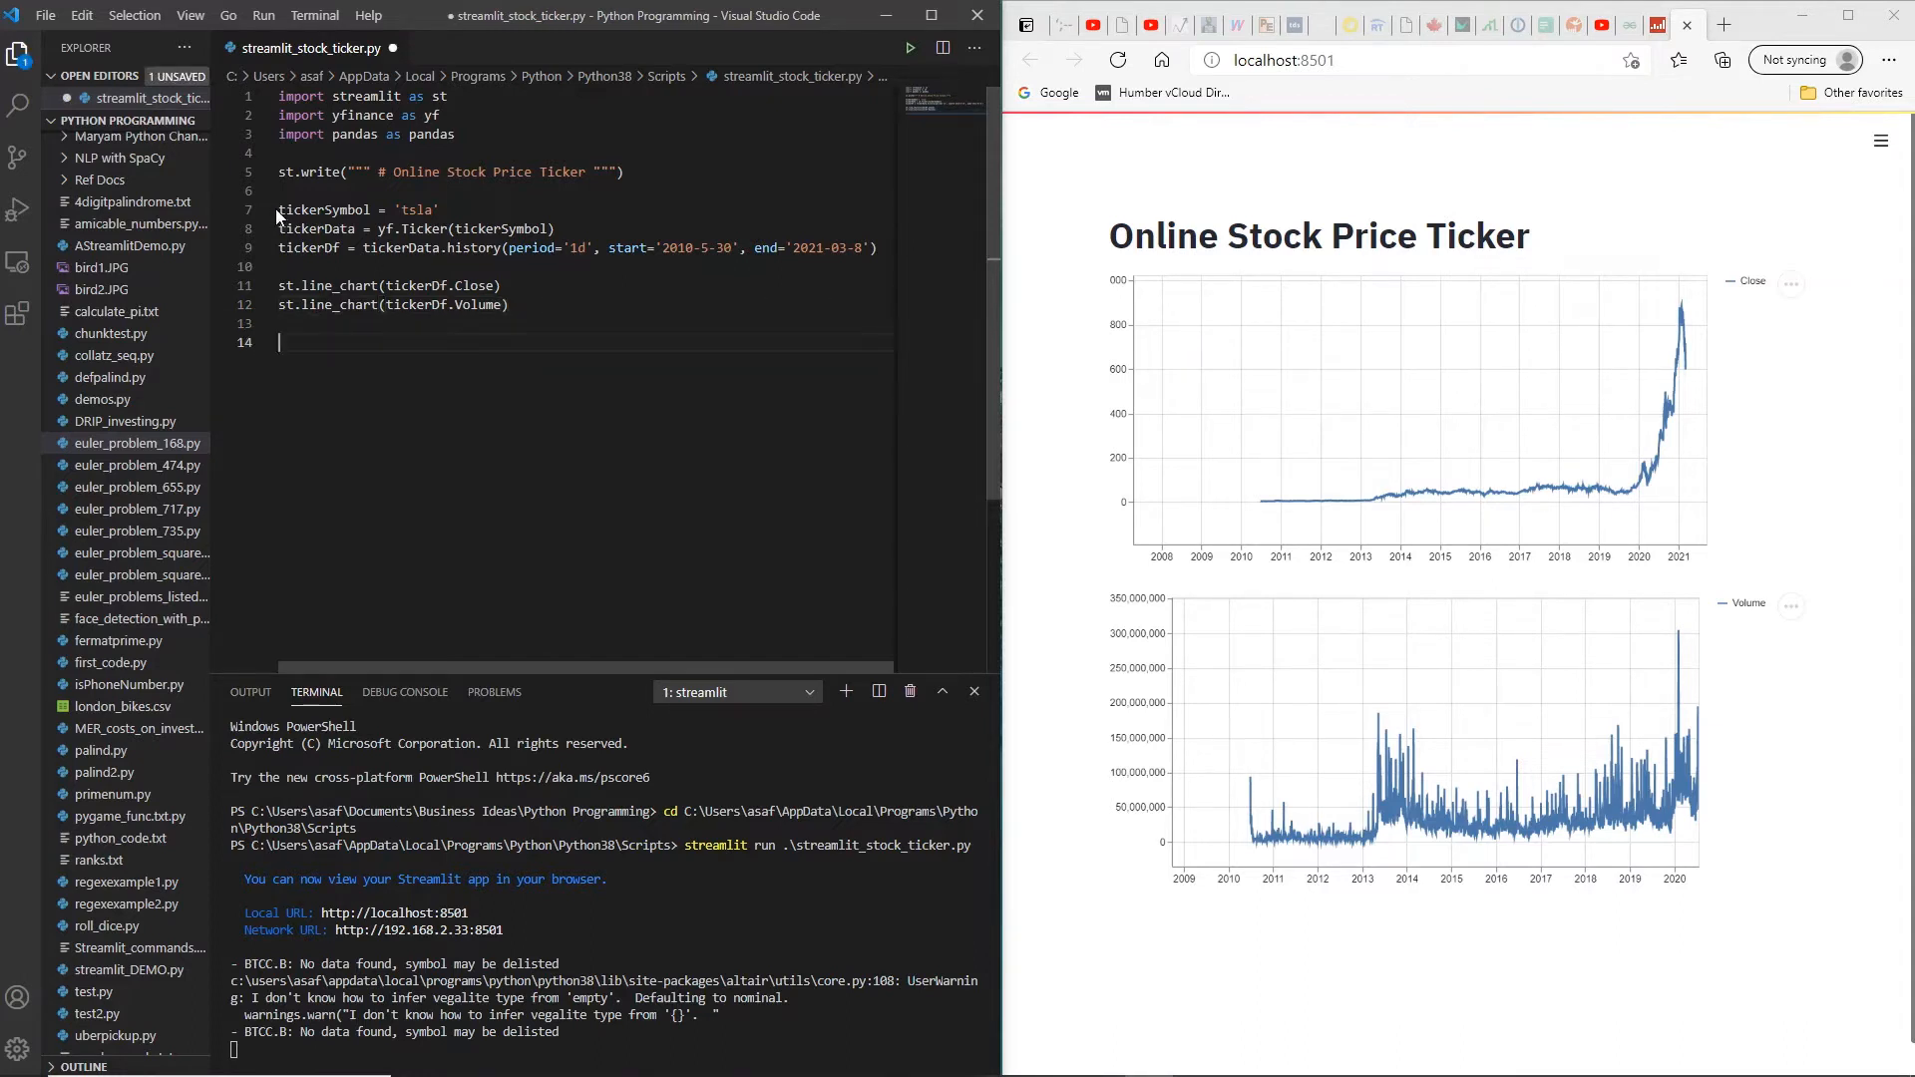
Step: Replace the history and chart code with tesla = yf.Ticker("TSLA") and begin a tesla line
{"action": "left_click_drag", "start_coordinate": [278, 209], "coordinate": [507, 304]}
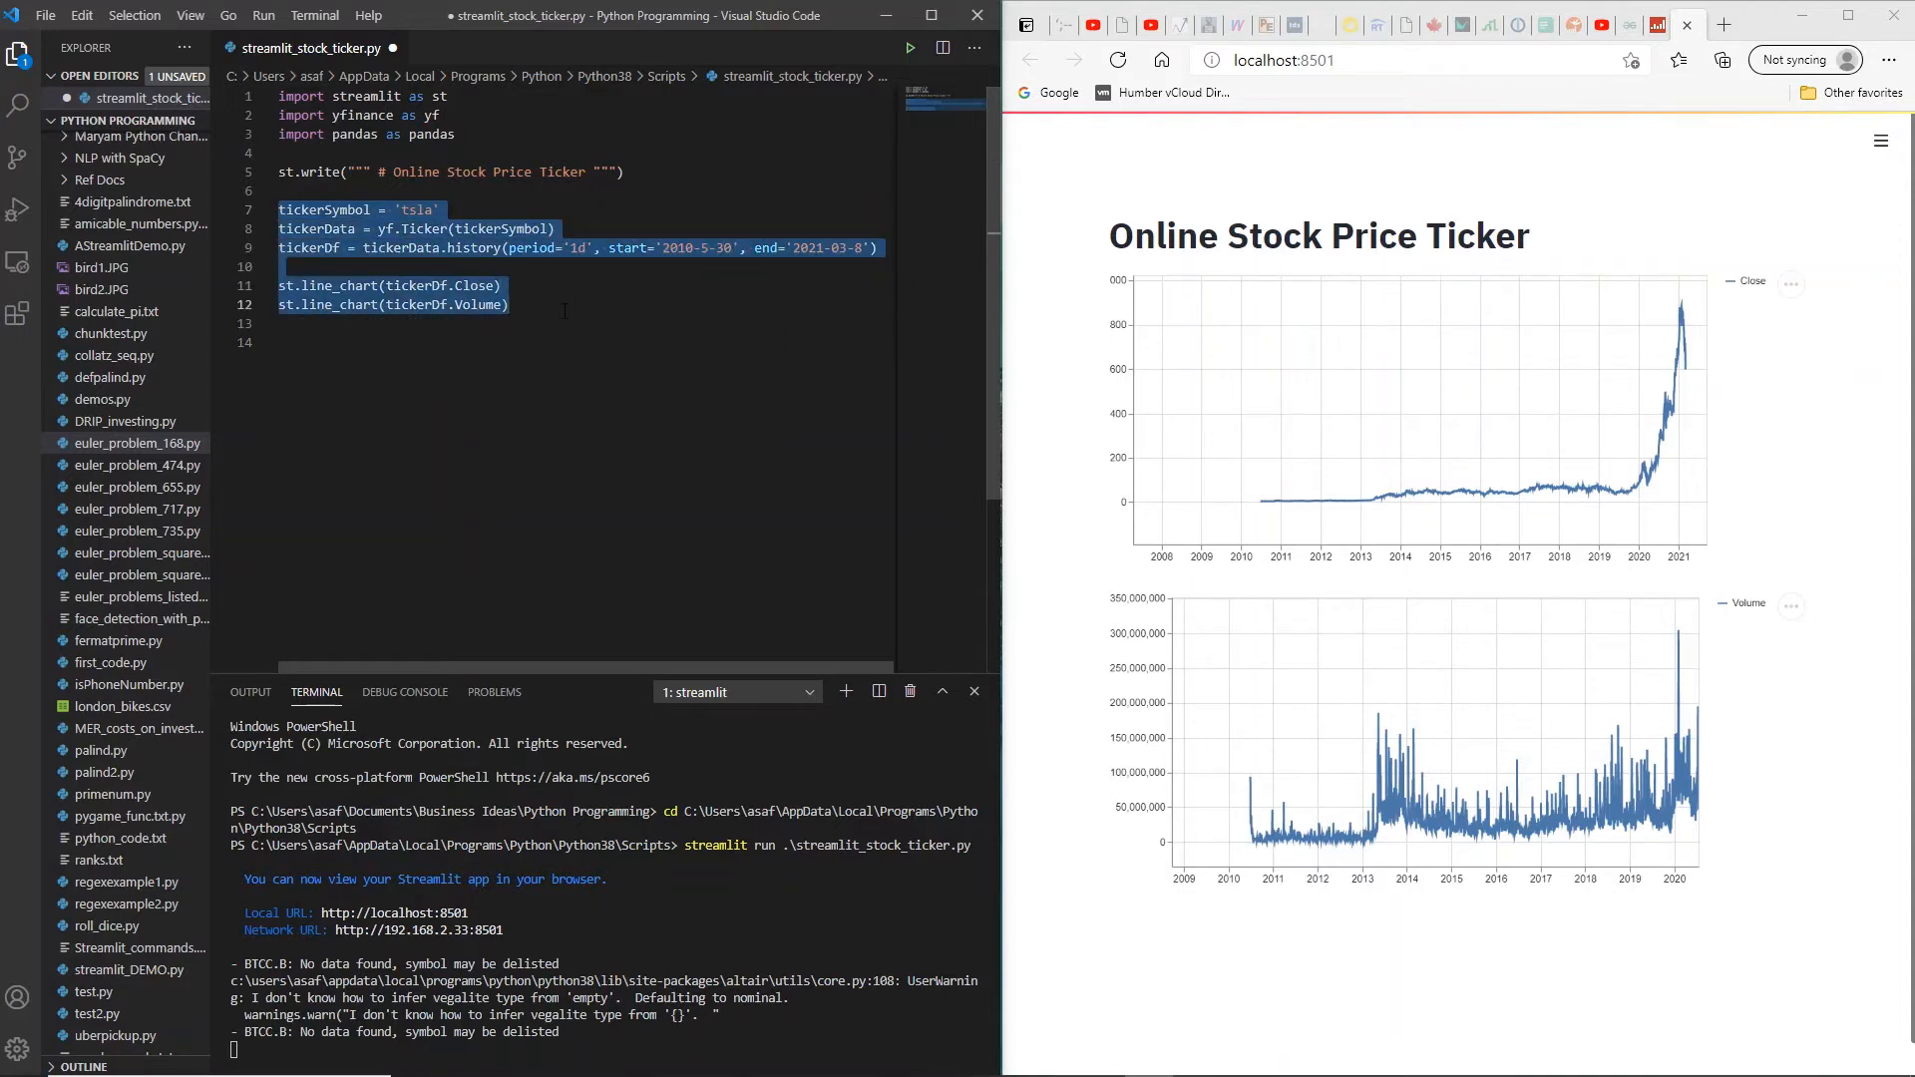
{"action": "key", "text": "Delete"}
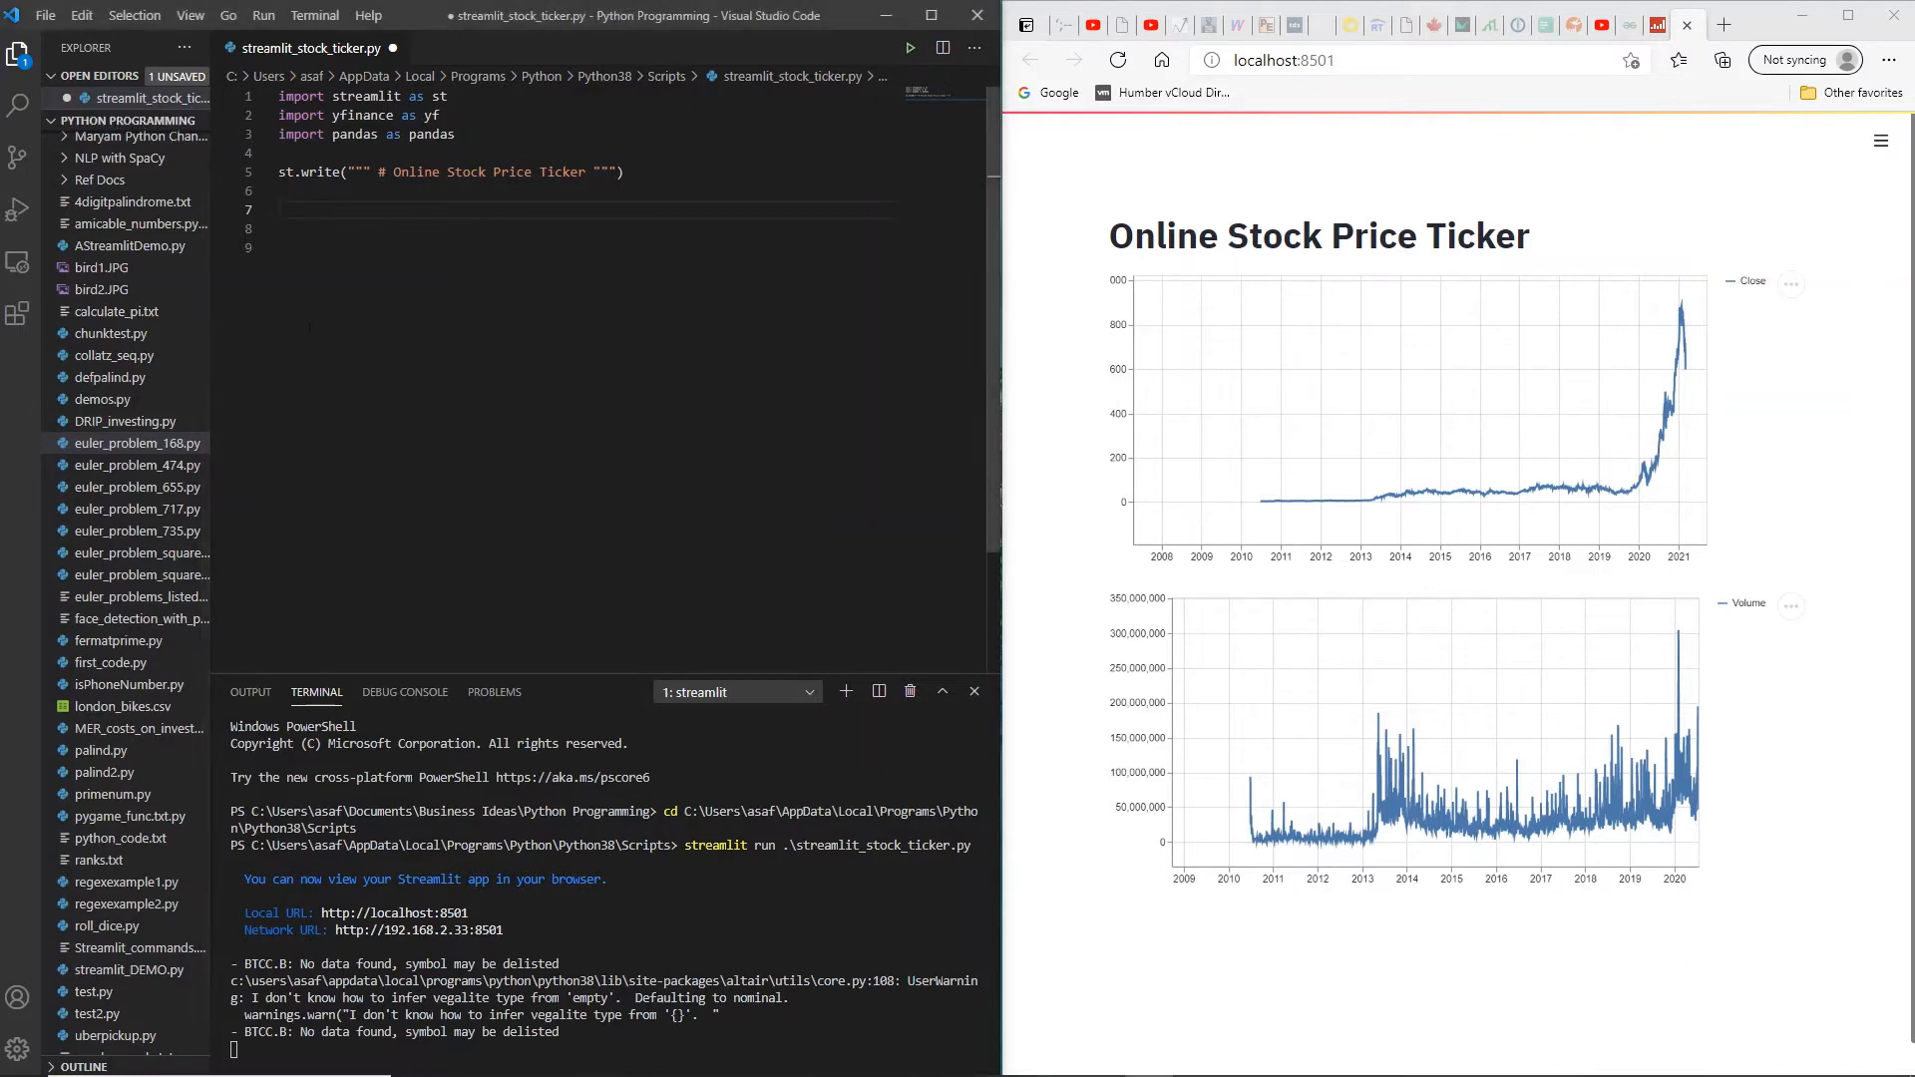
{"action": "type", "text": "tesla = yf.Ticker(\"TSLA\")"}
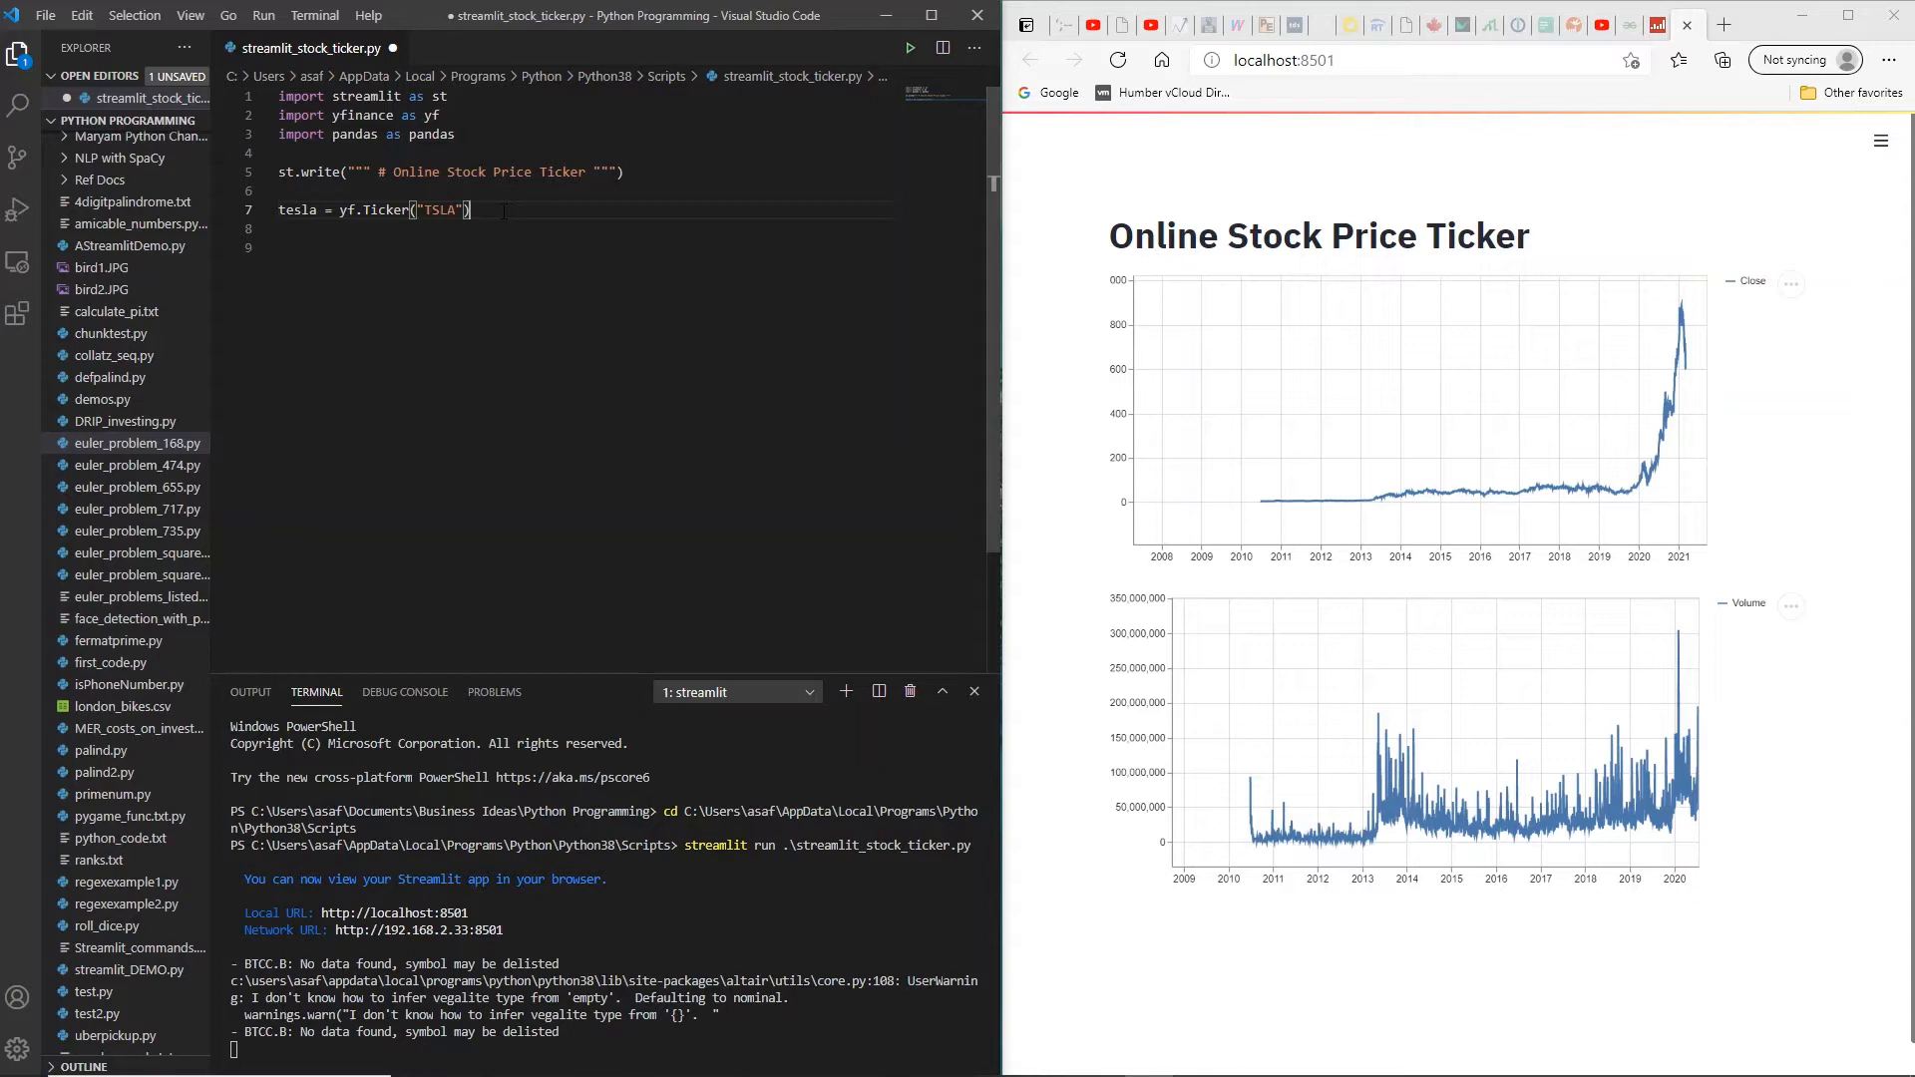
{"action": "key", "text": "Enter"}
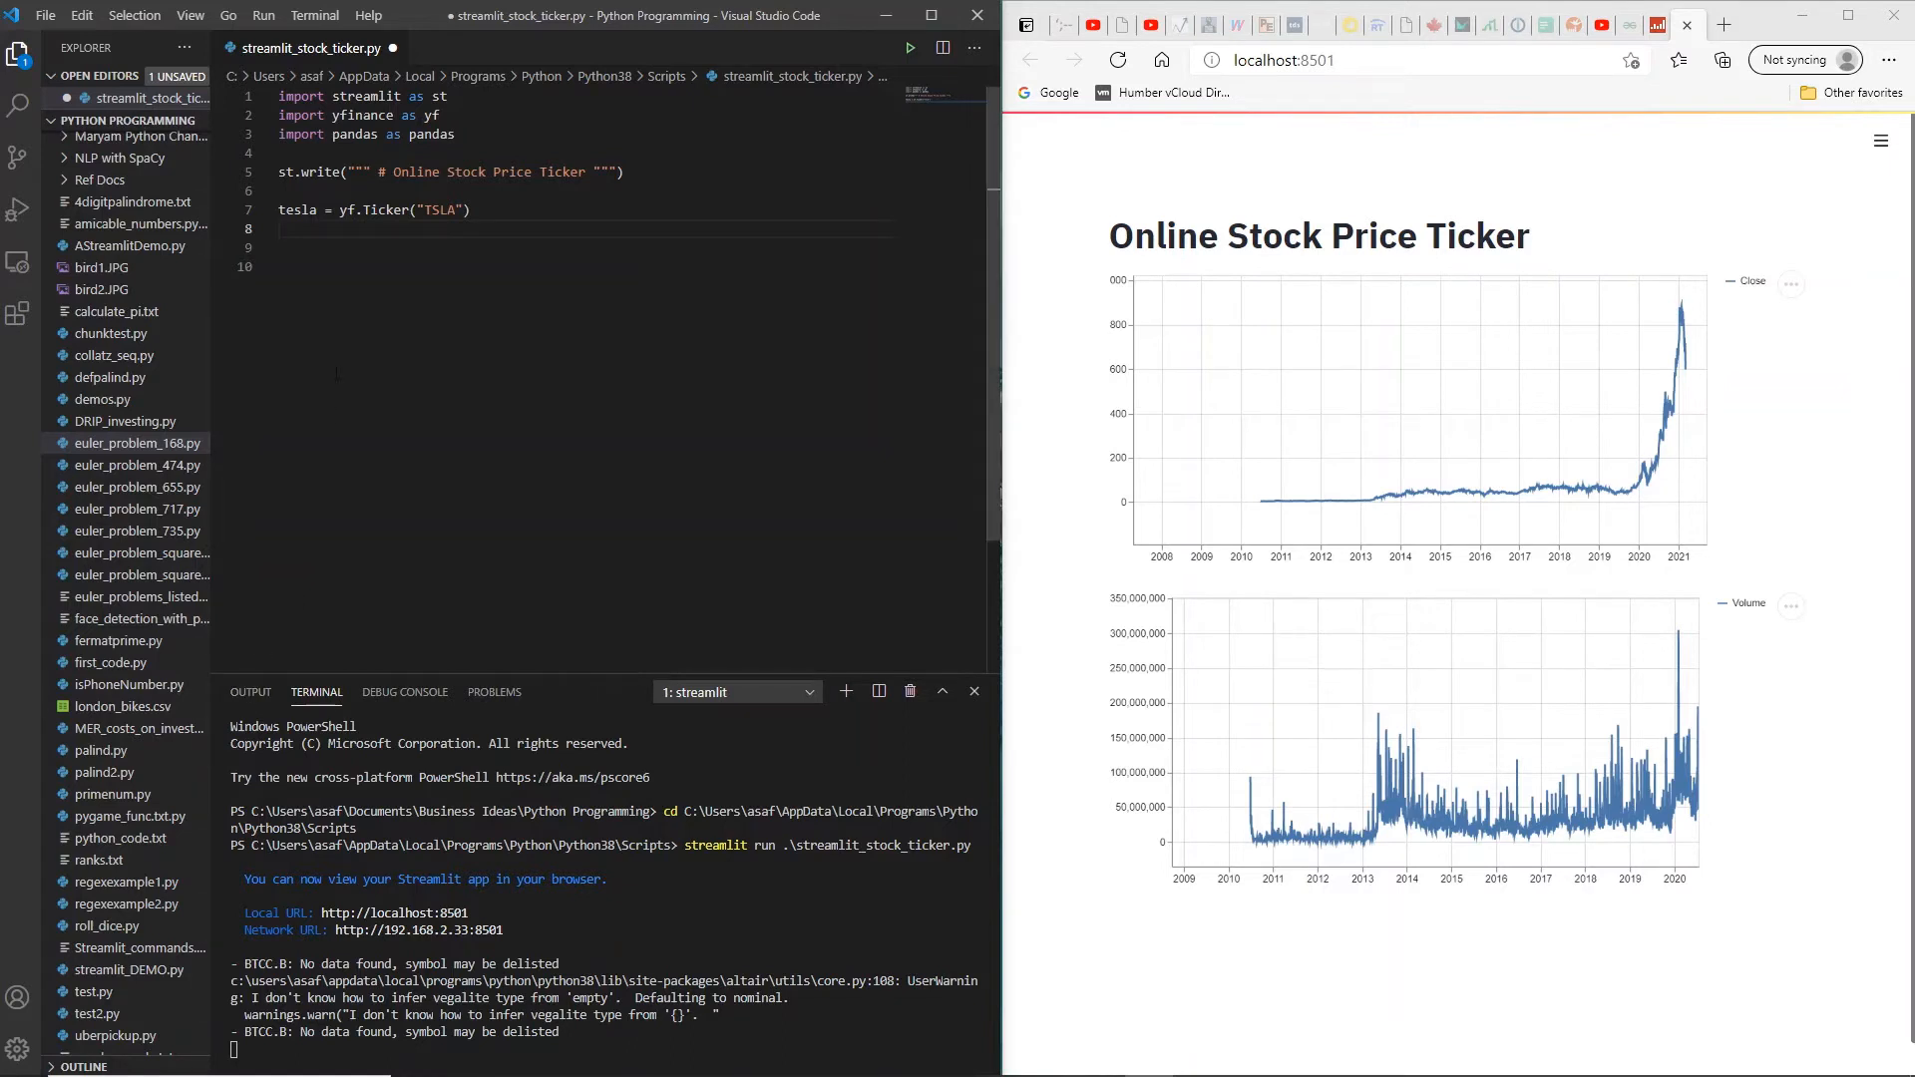
{"action": "type", "text": "tesla"}
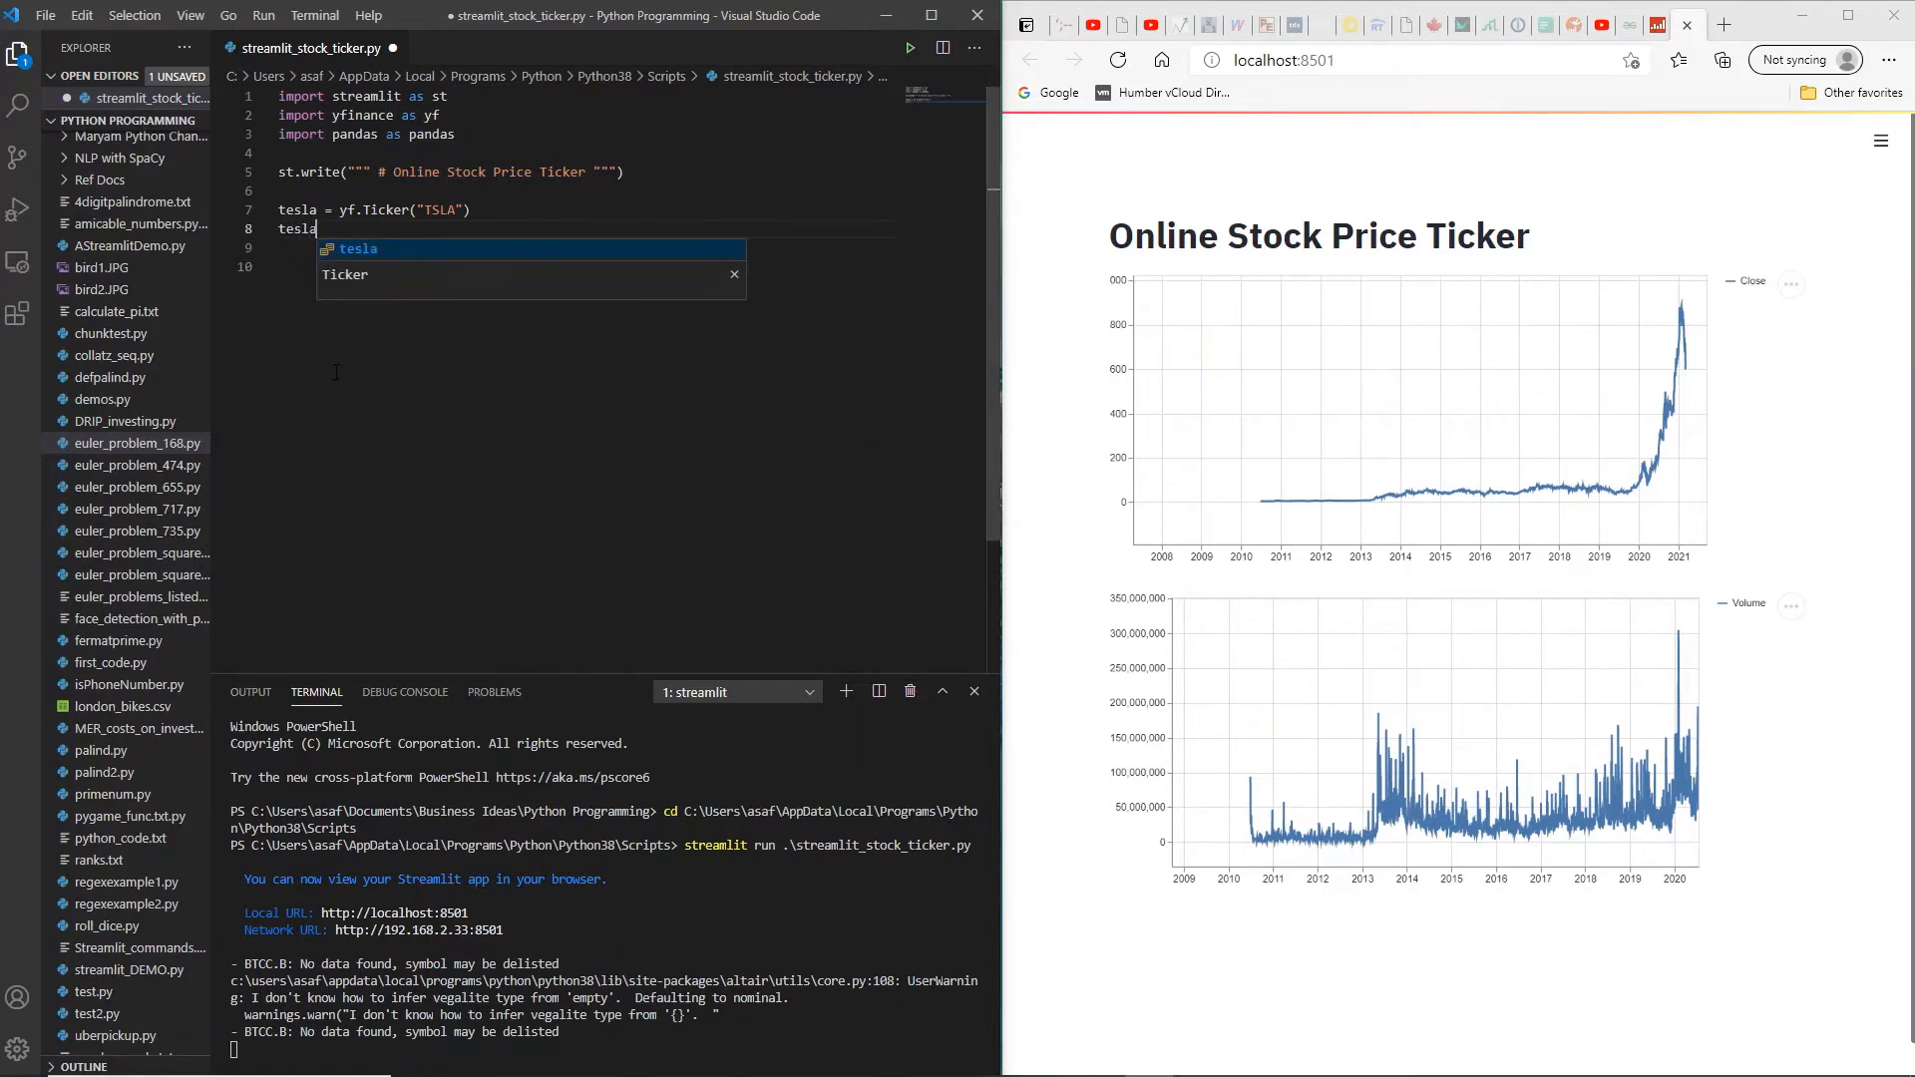
Step: Add tesla.info, scroll Tesla's info output to logo_url, then comment the line out
{"action": "type", "text": ".info"}
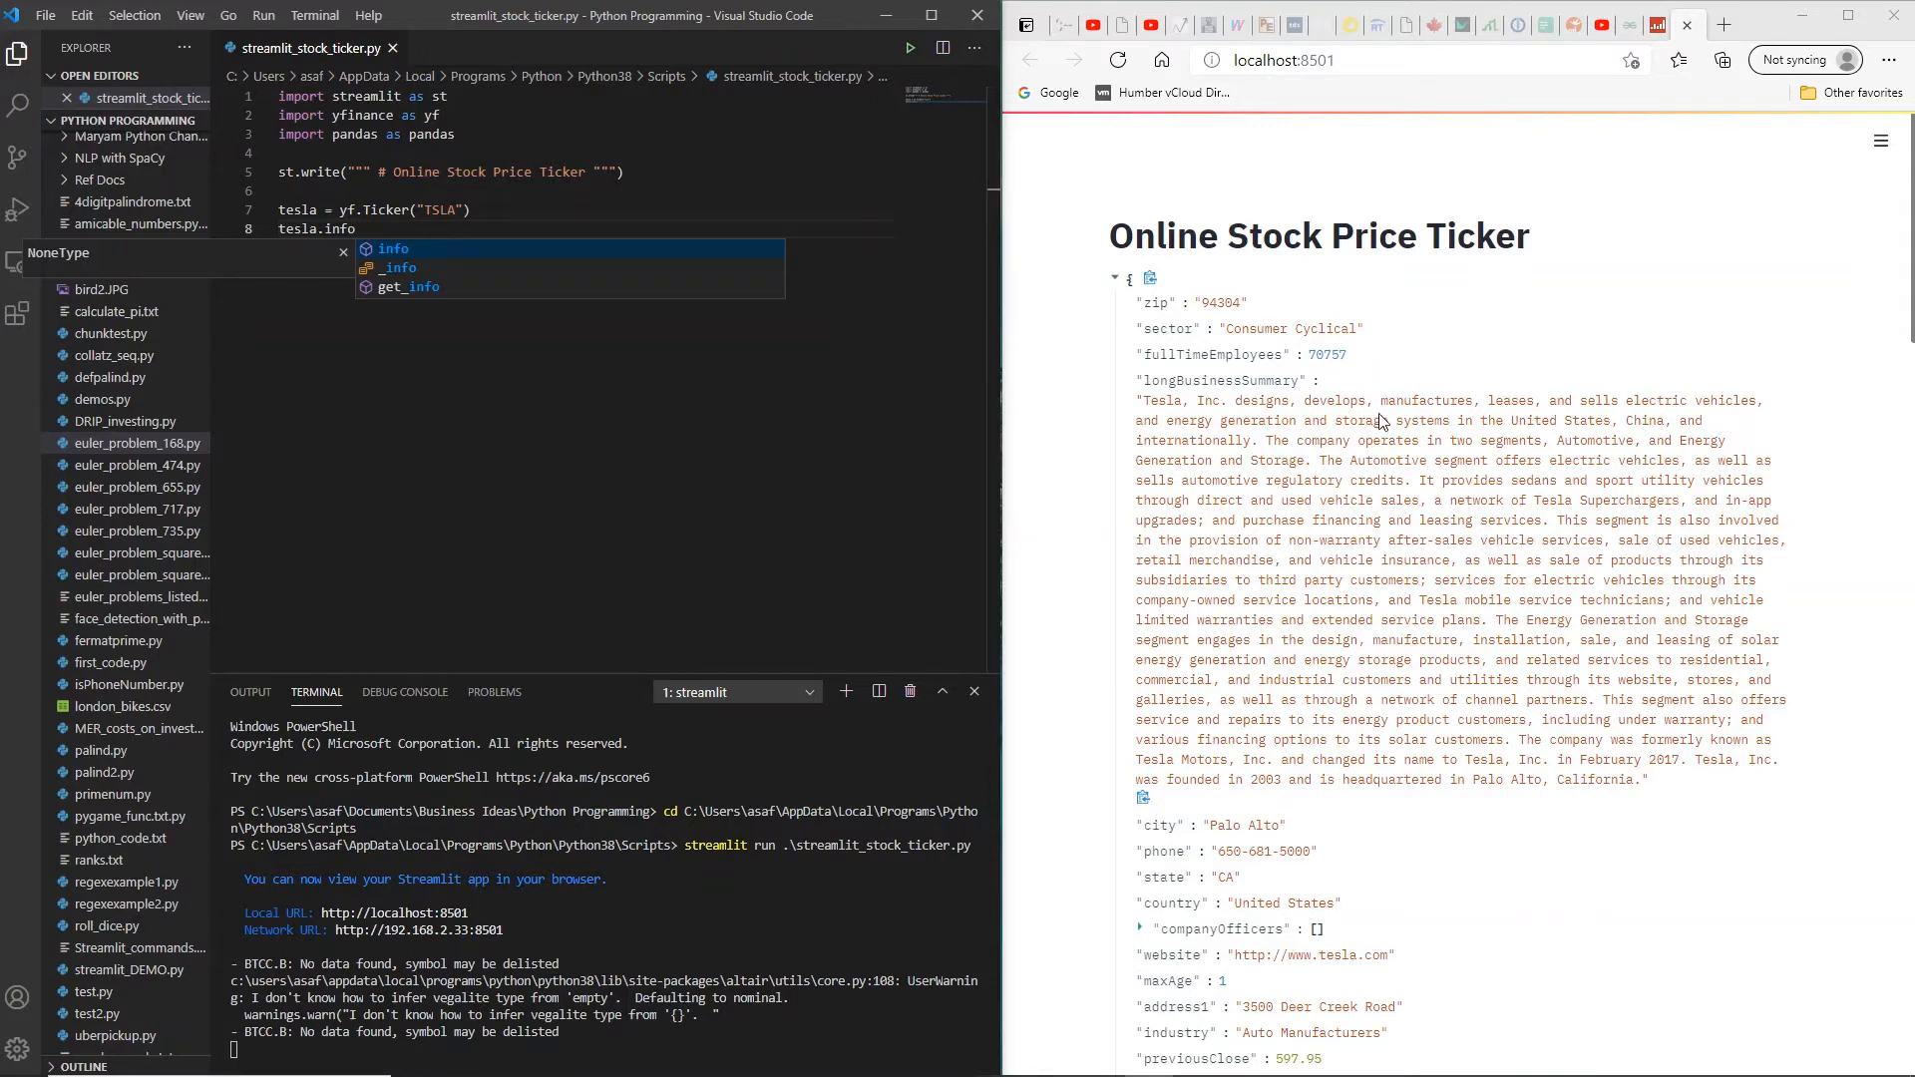
{"action": "mouse_move", "coordinate": [1365, 430]}
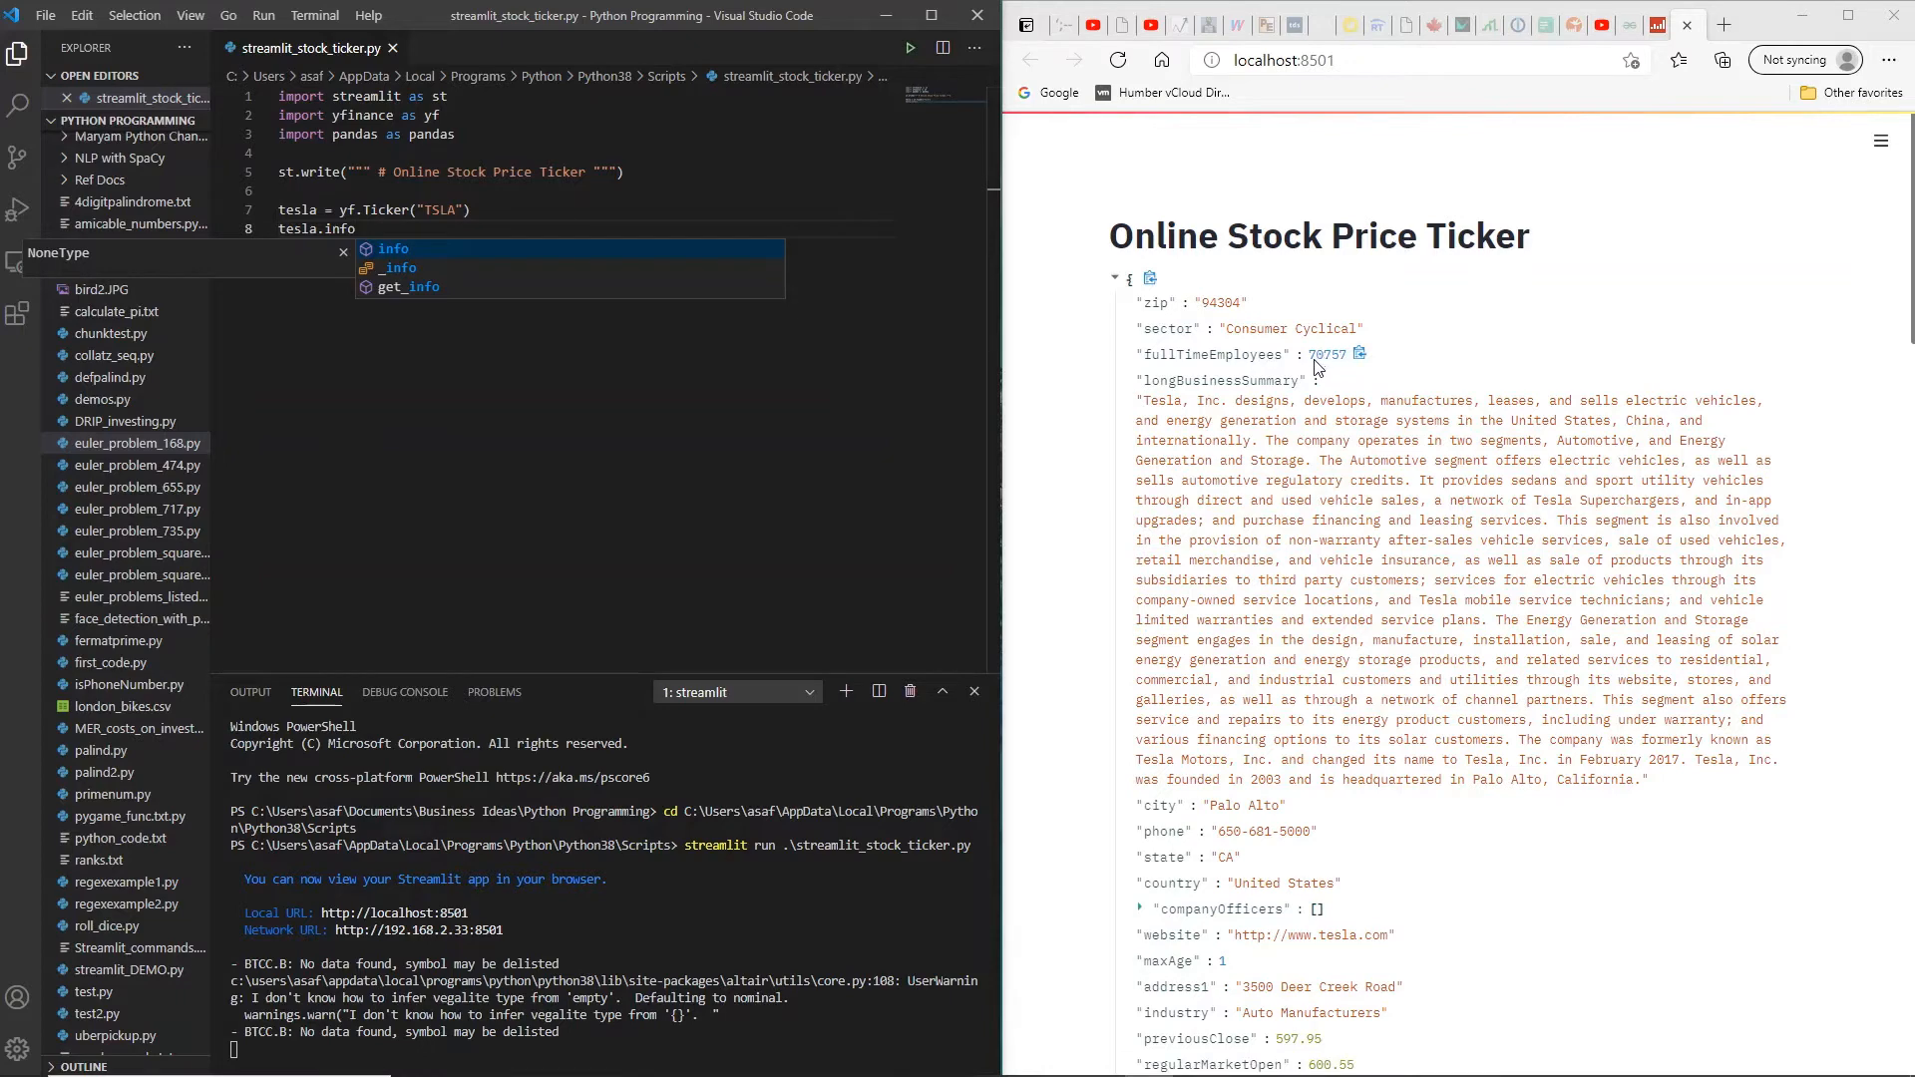
{"action": "scroll", "scroll_direction": "up", "scroll_amount": 3}
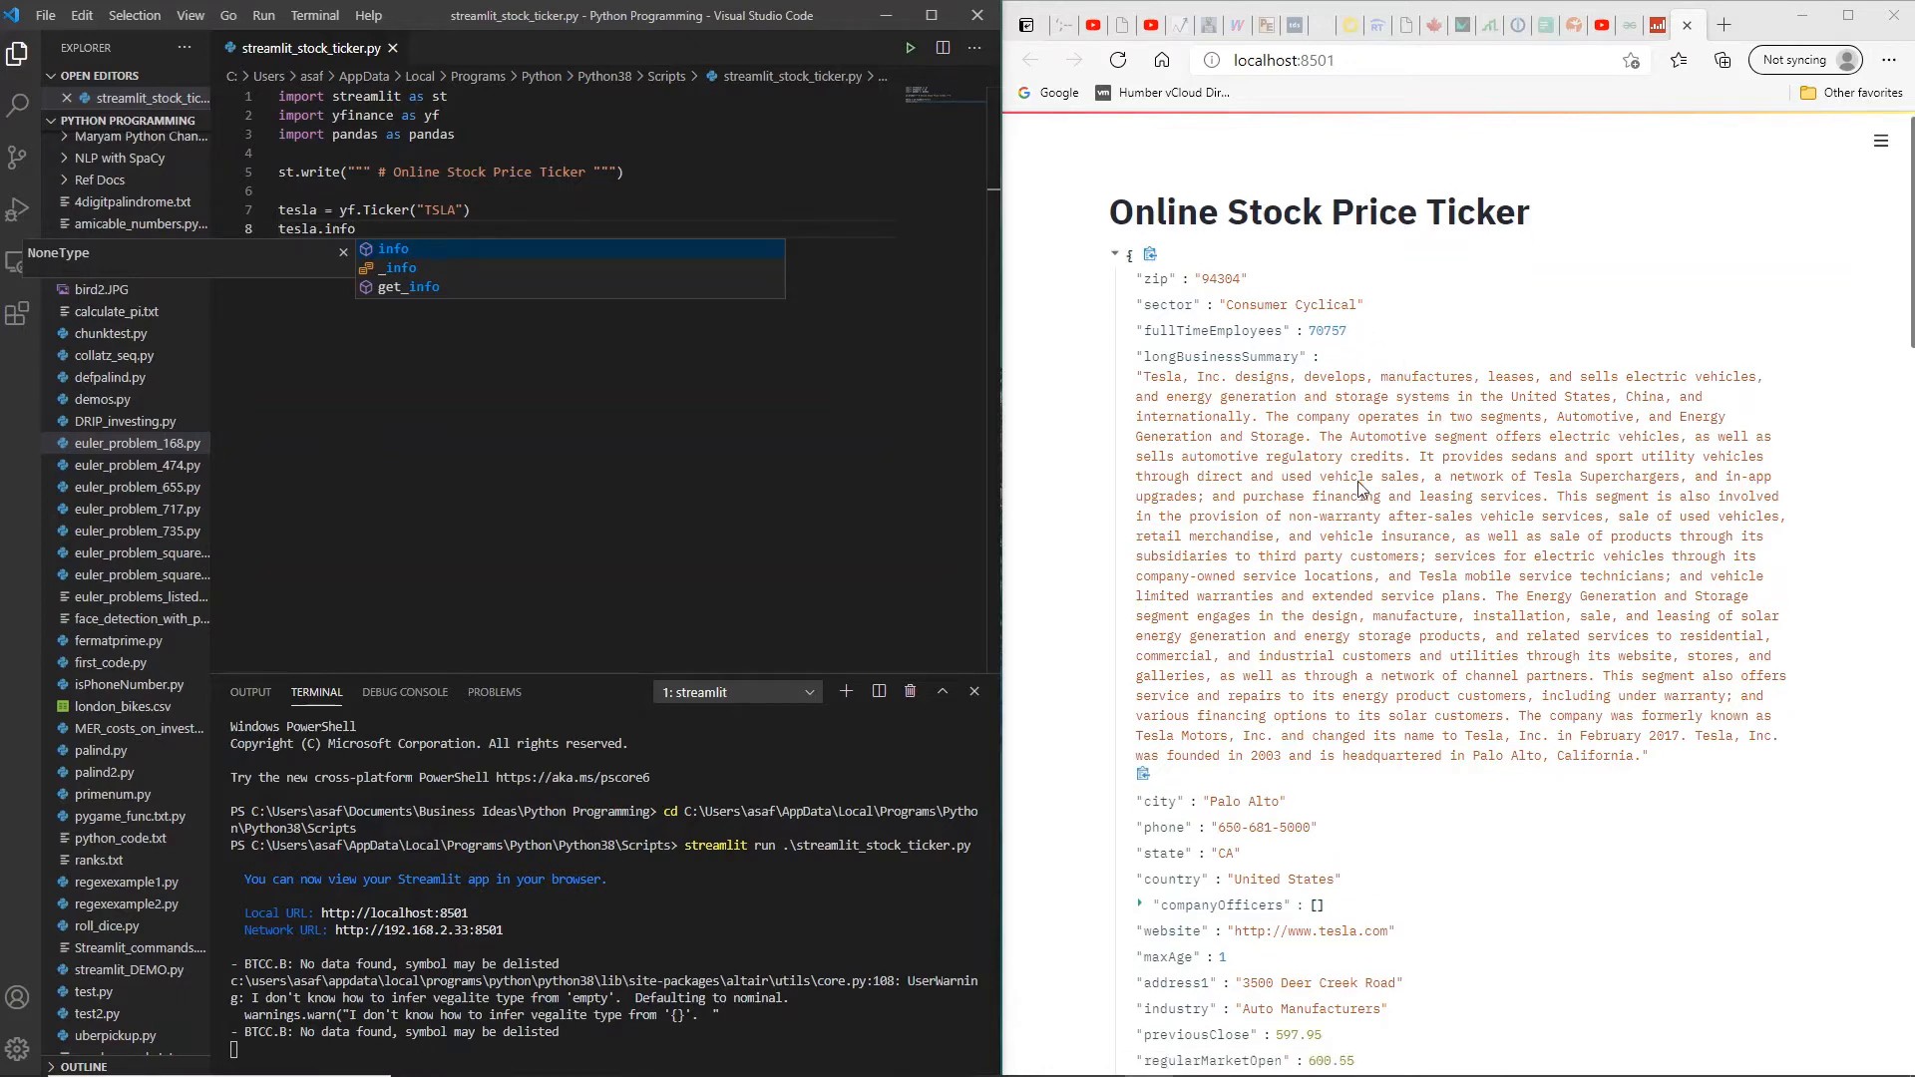
{"action": "scroll", "scroll_direction": "down", "scroll_amount": 3}
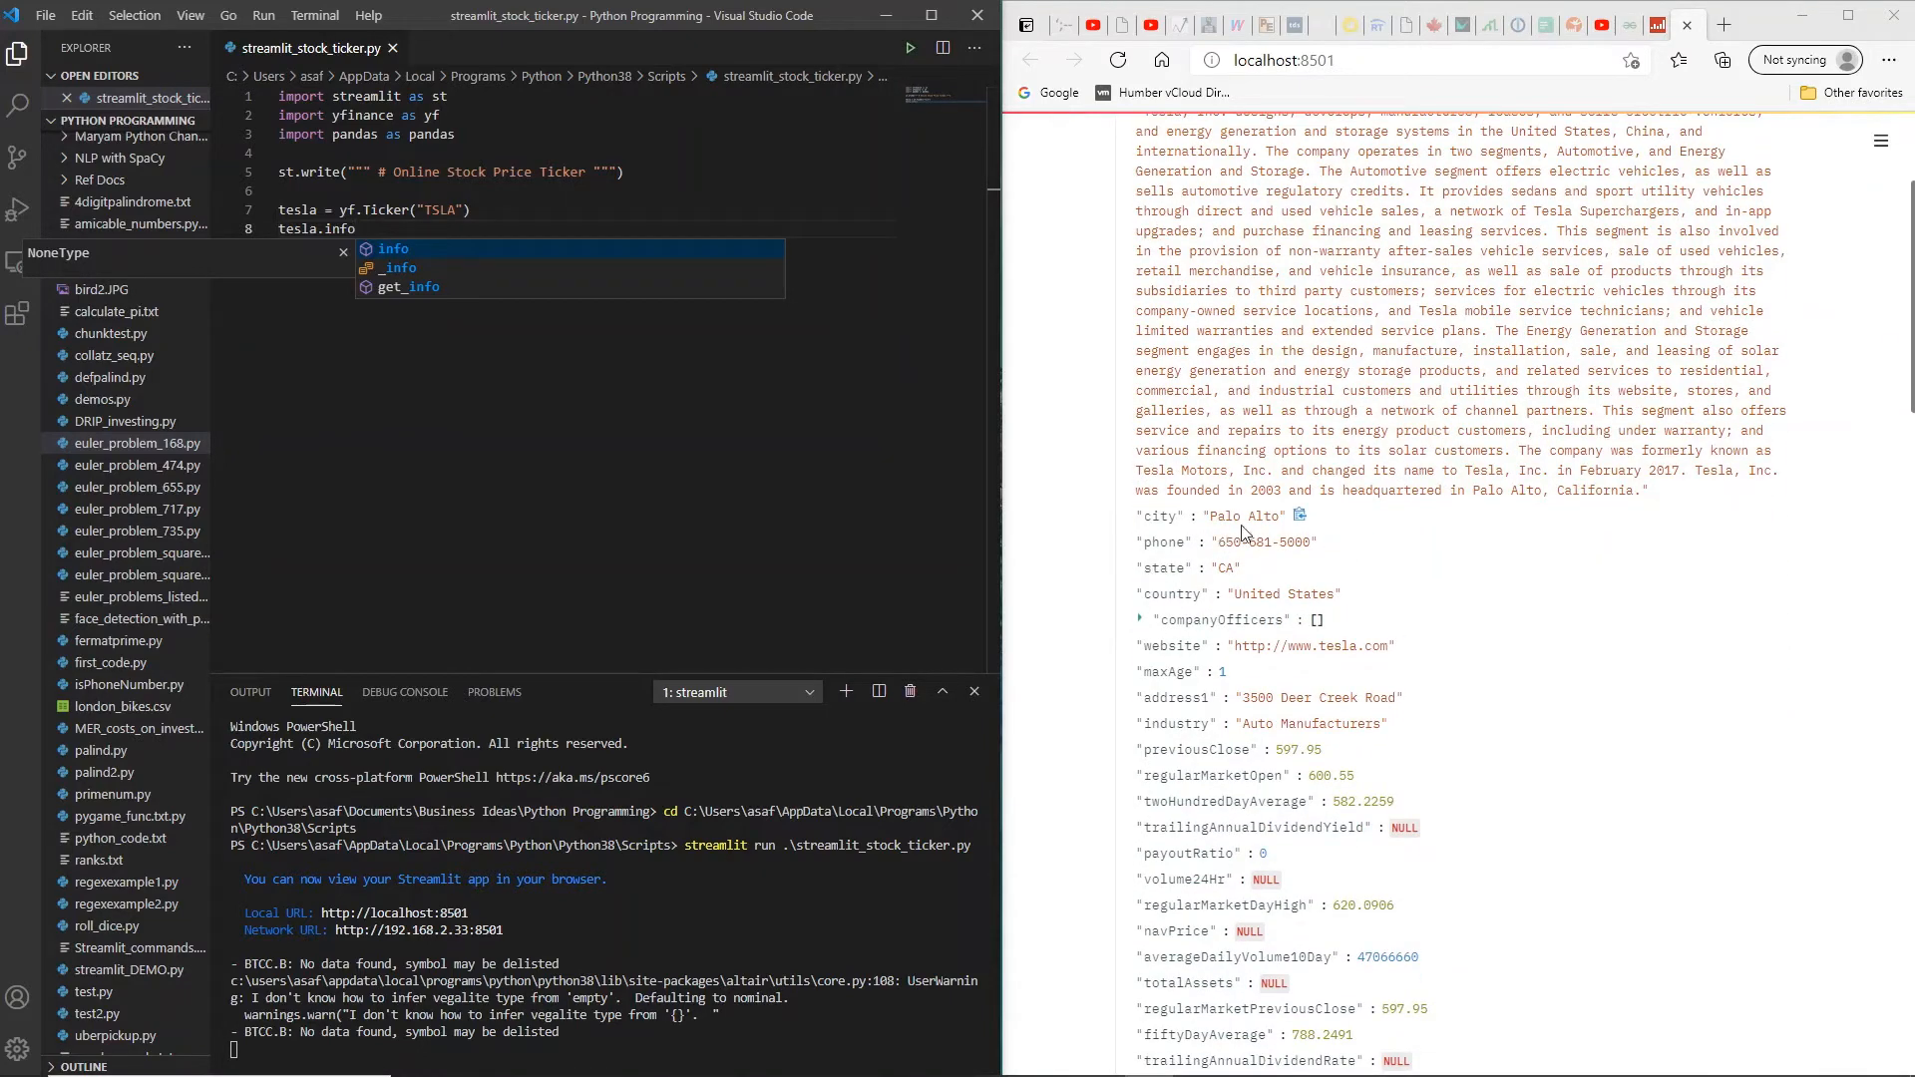
{"action": "mouse_move", "coordinate": [1430, 593]}
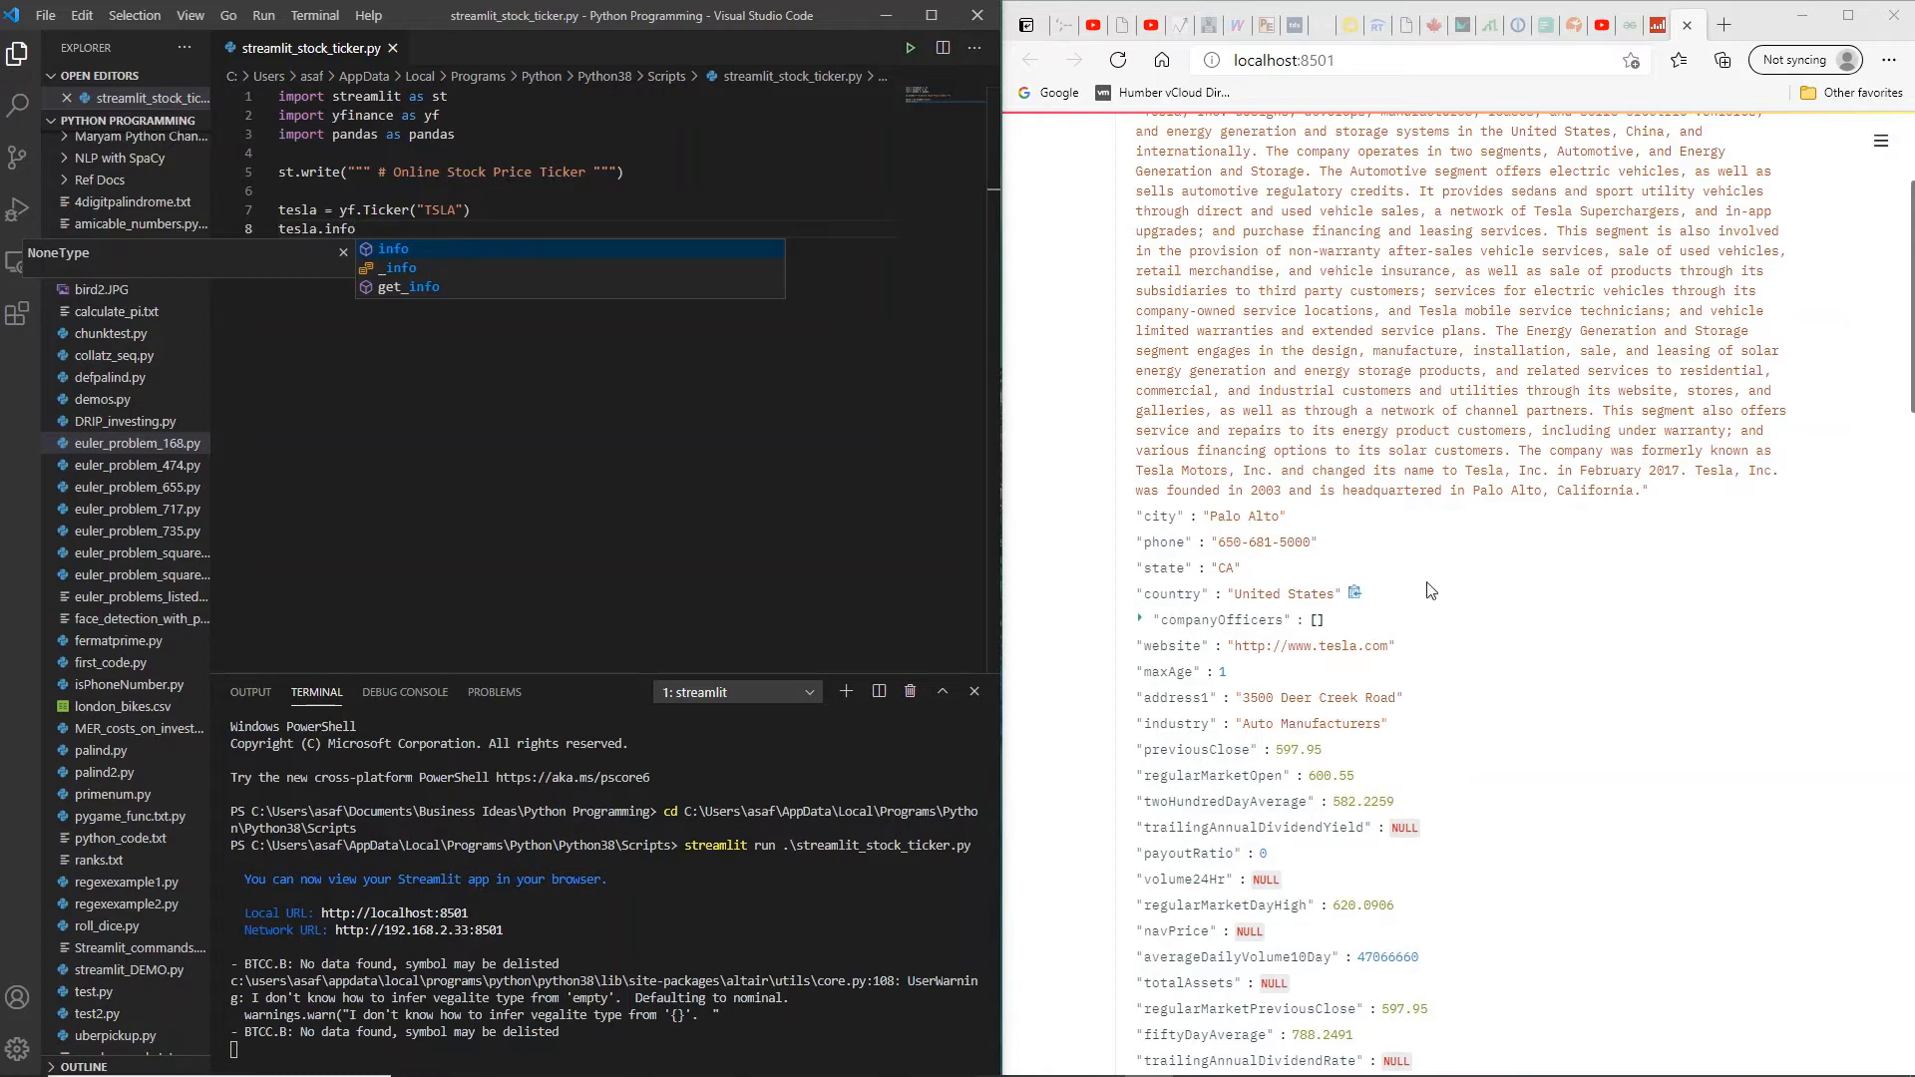
{"action": "scroll", "scroll_direction": "down", "scroll_amount": 3}
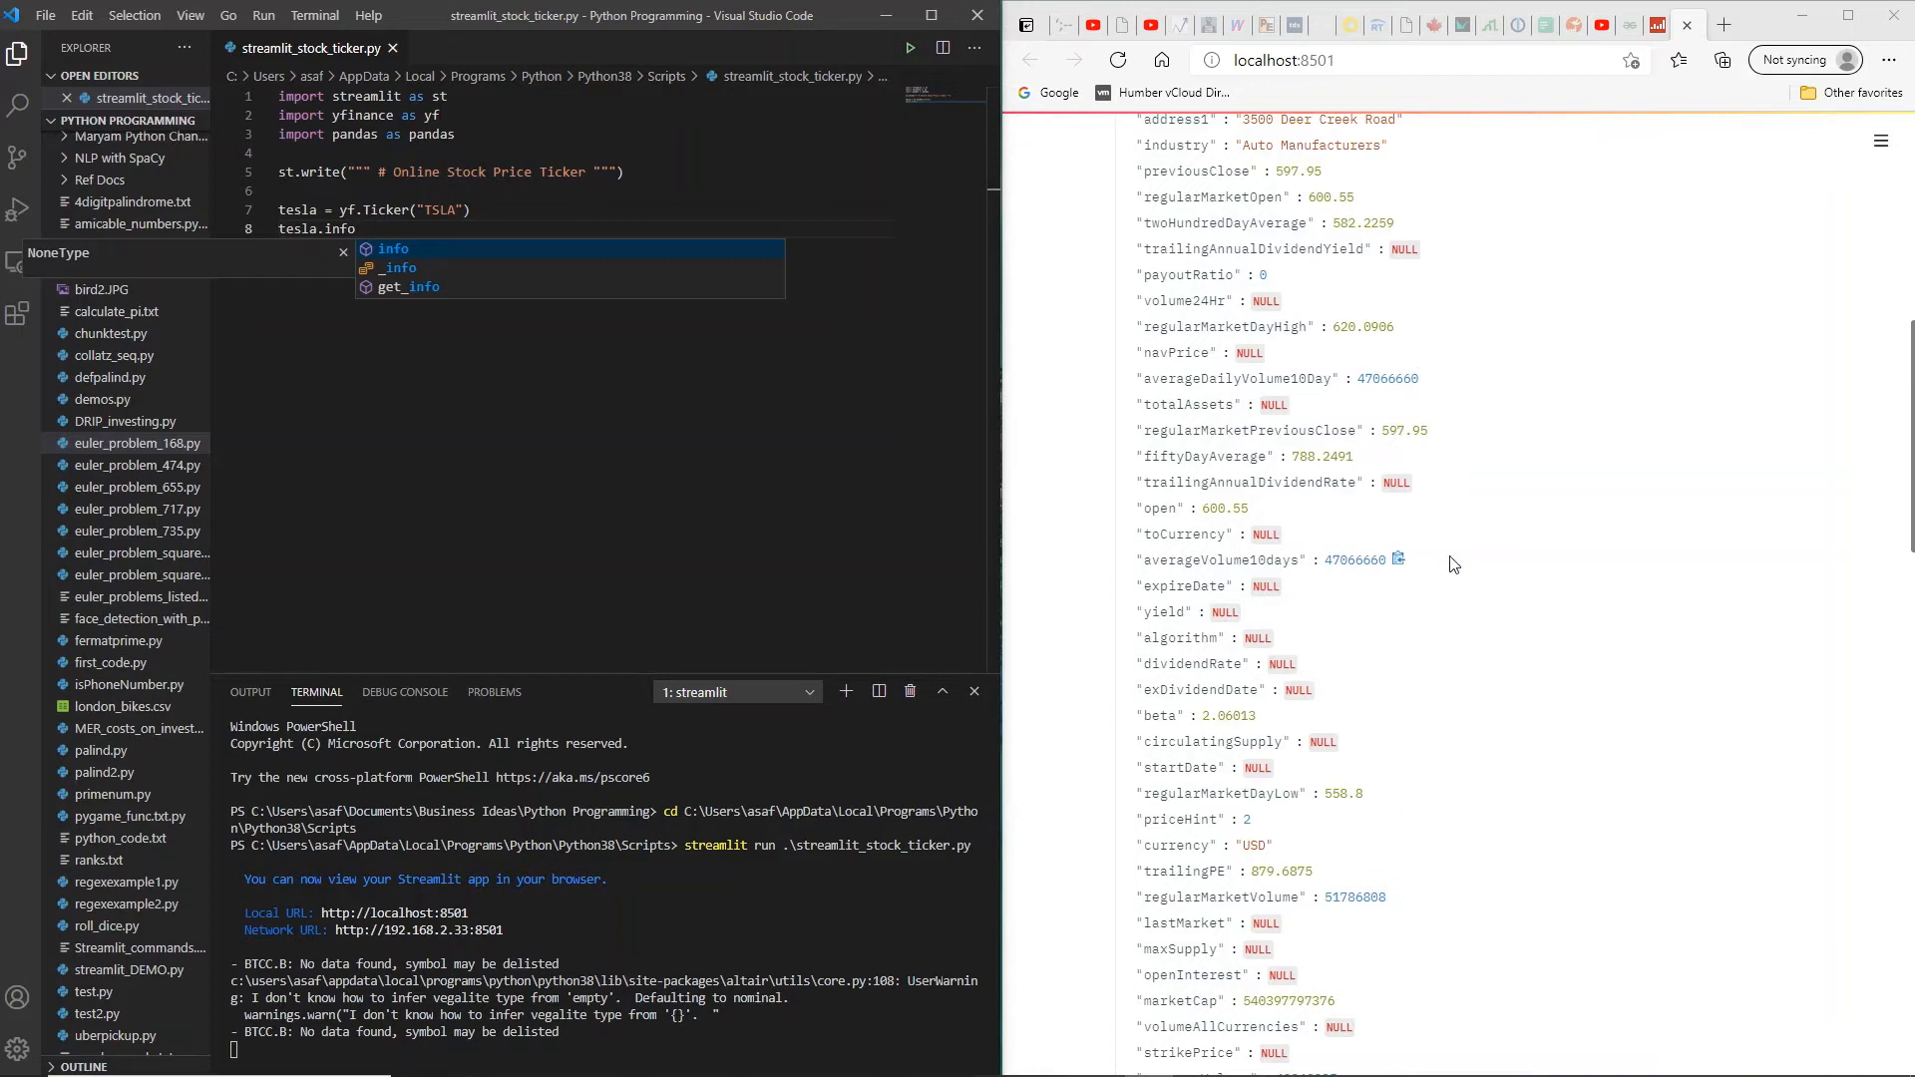
{"action": "mouse_move", "coordinate": [1226, 680]}
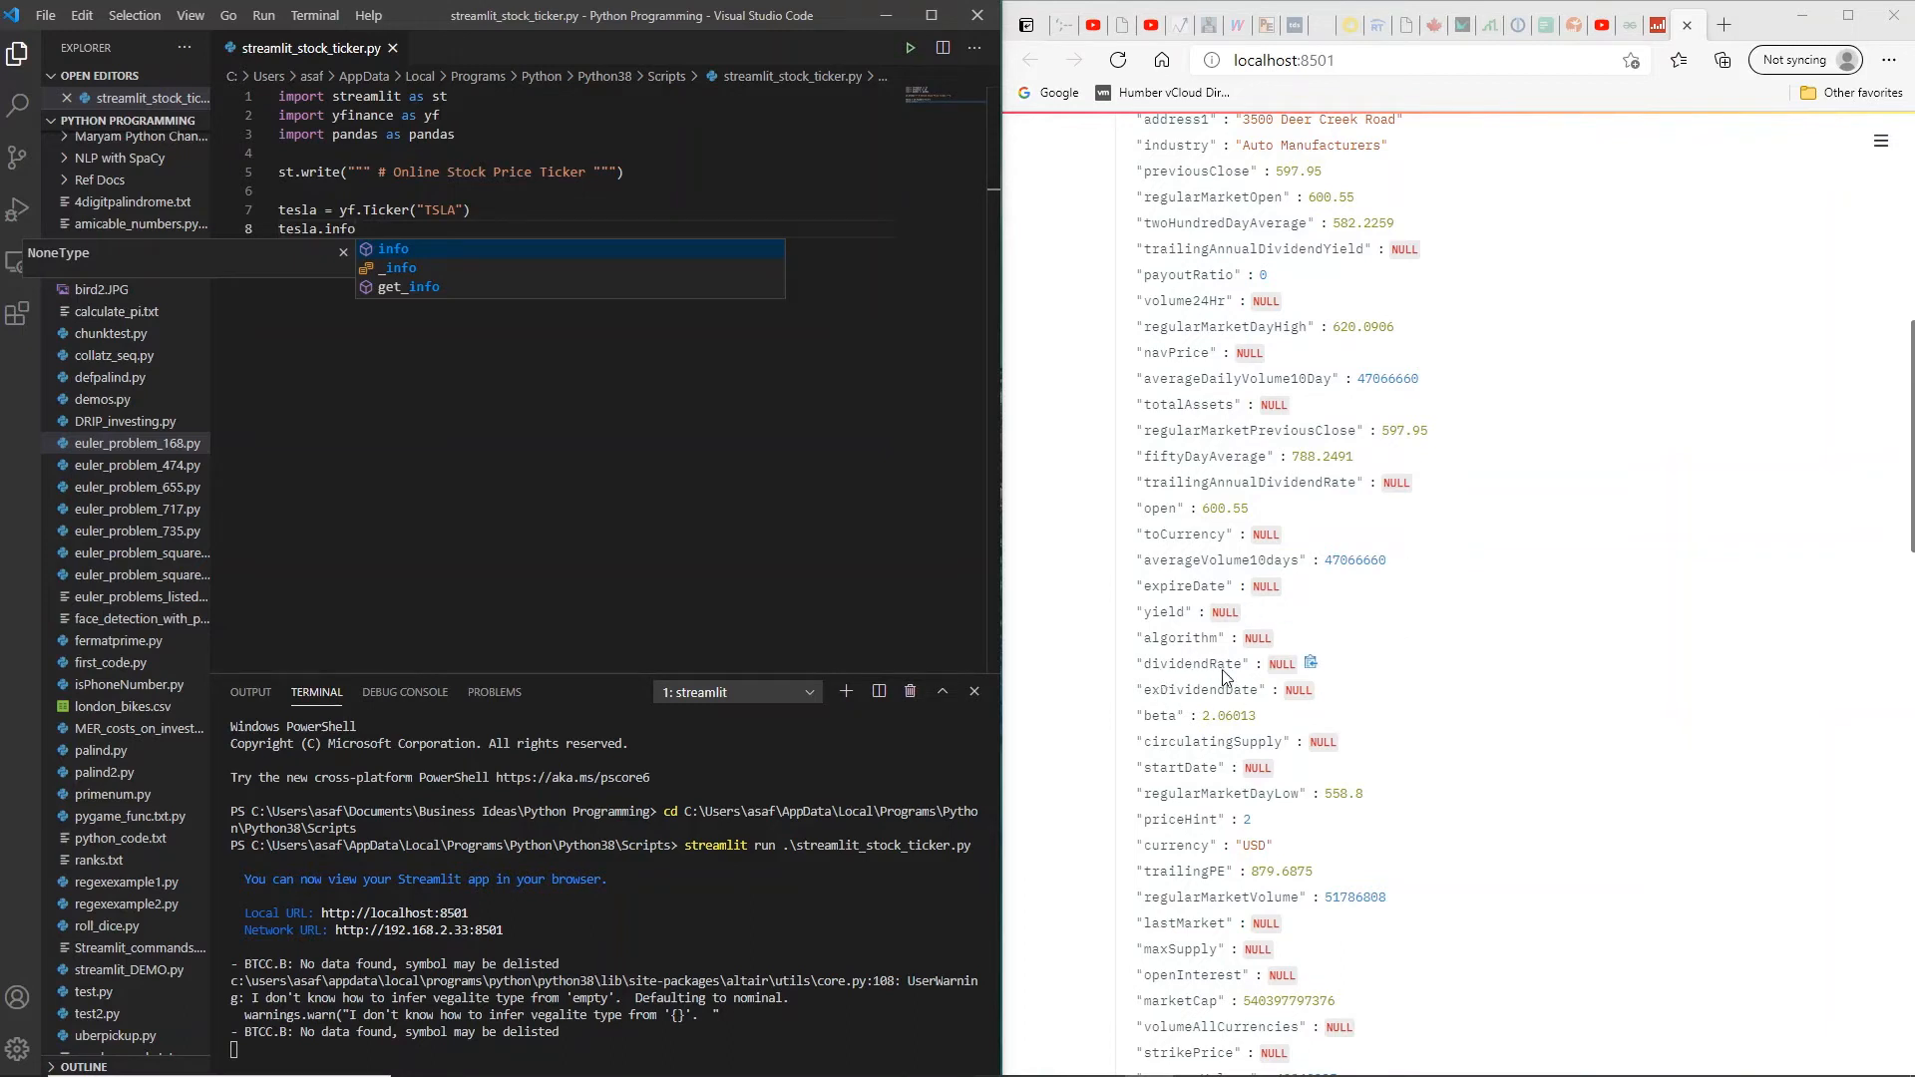
{"action": "scroll", "scroll_direction": "down", "scroll_amount": 3}
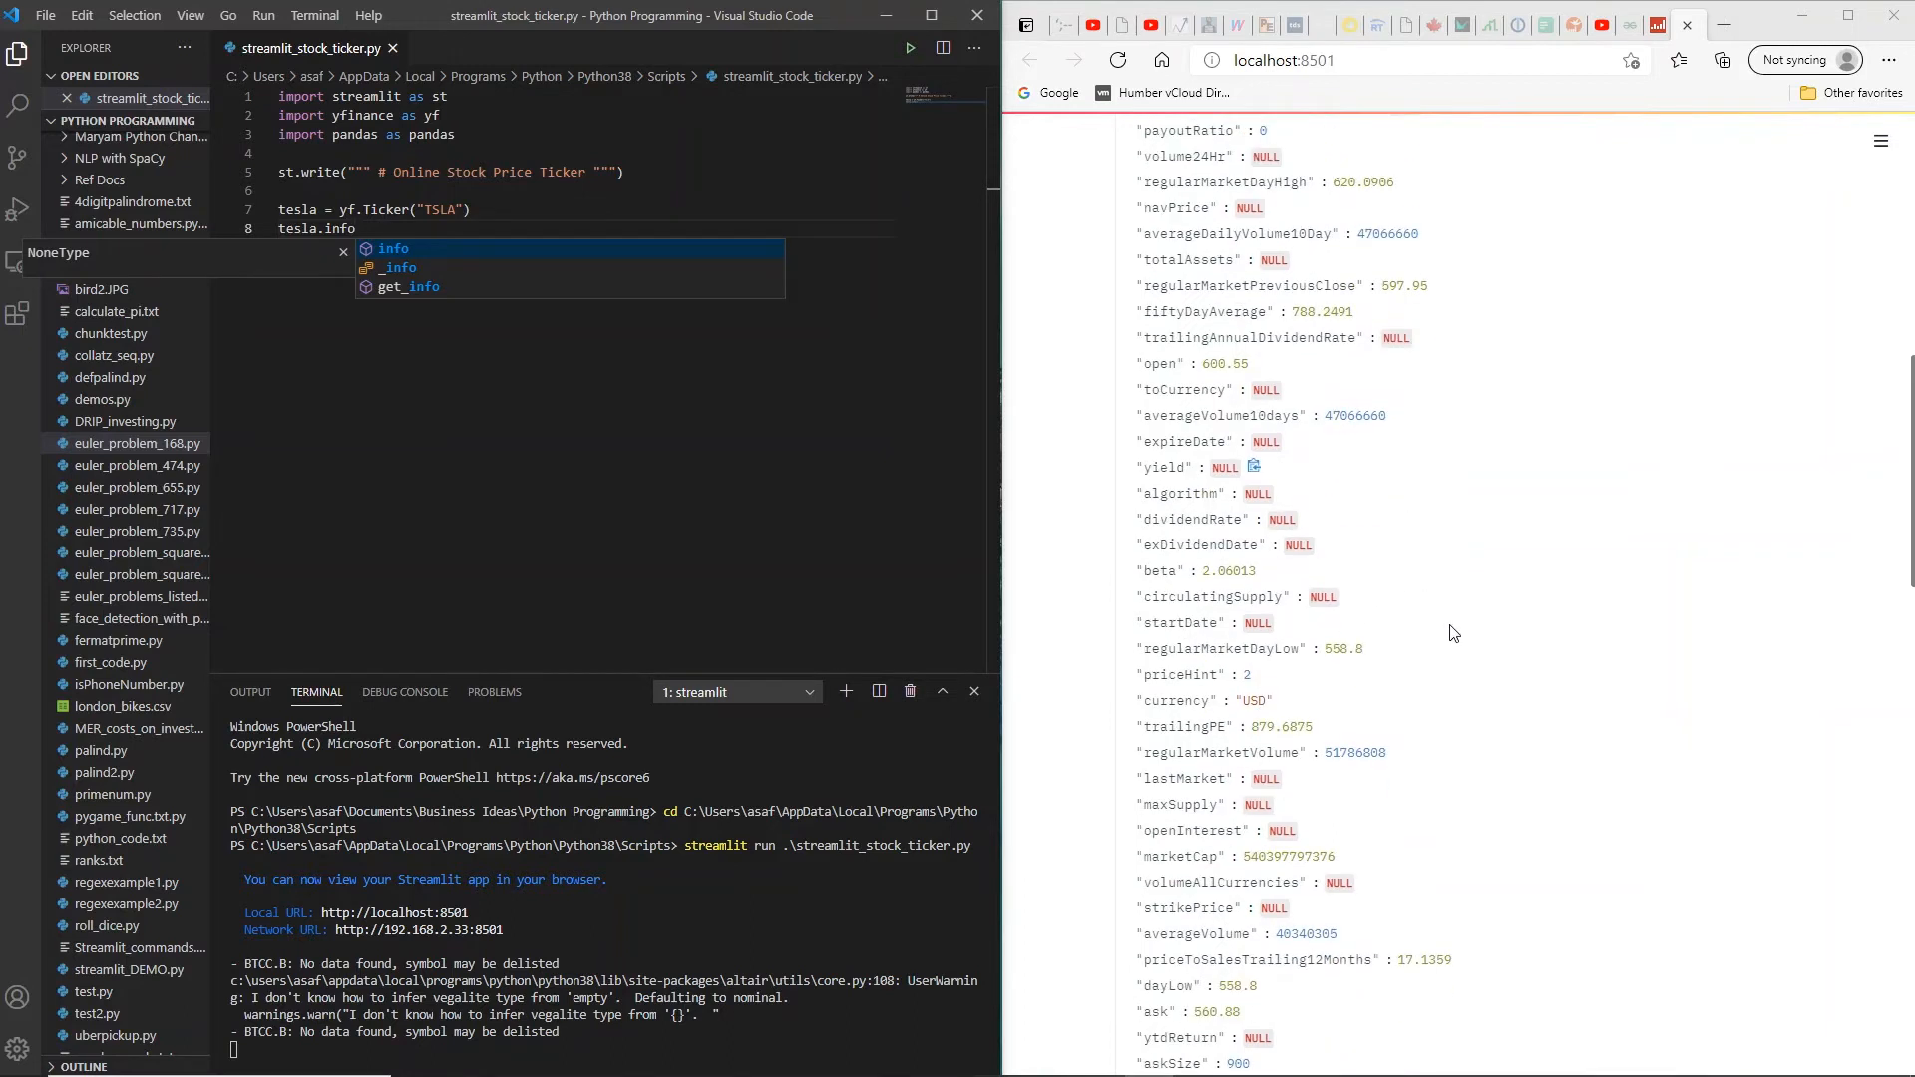
{"action": "scroll", "scroll_direction": "down", "scroll_amount": 3}
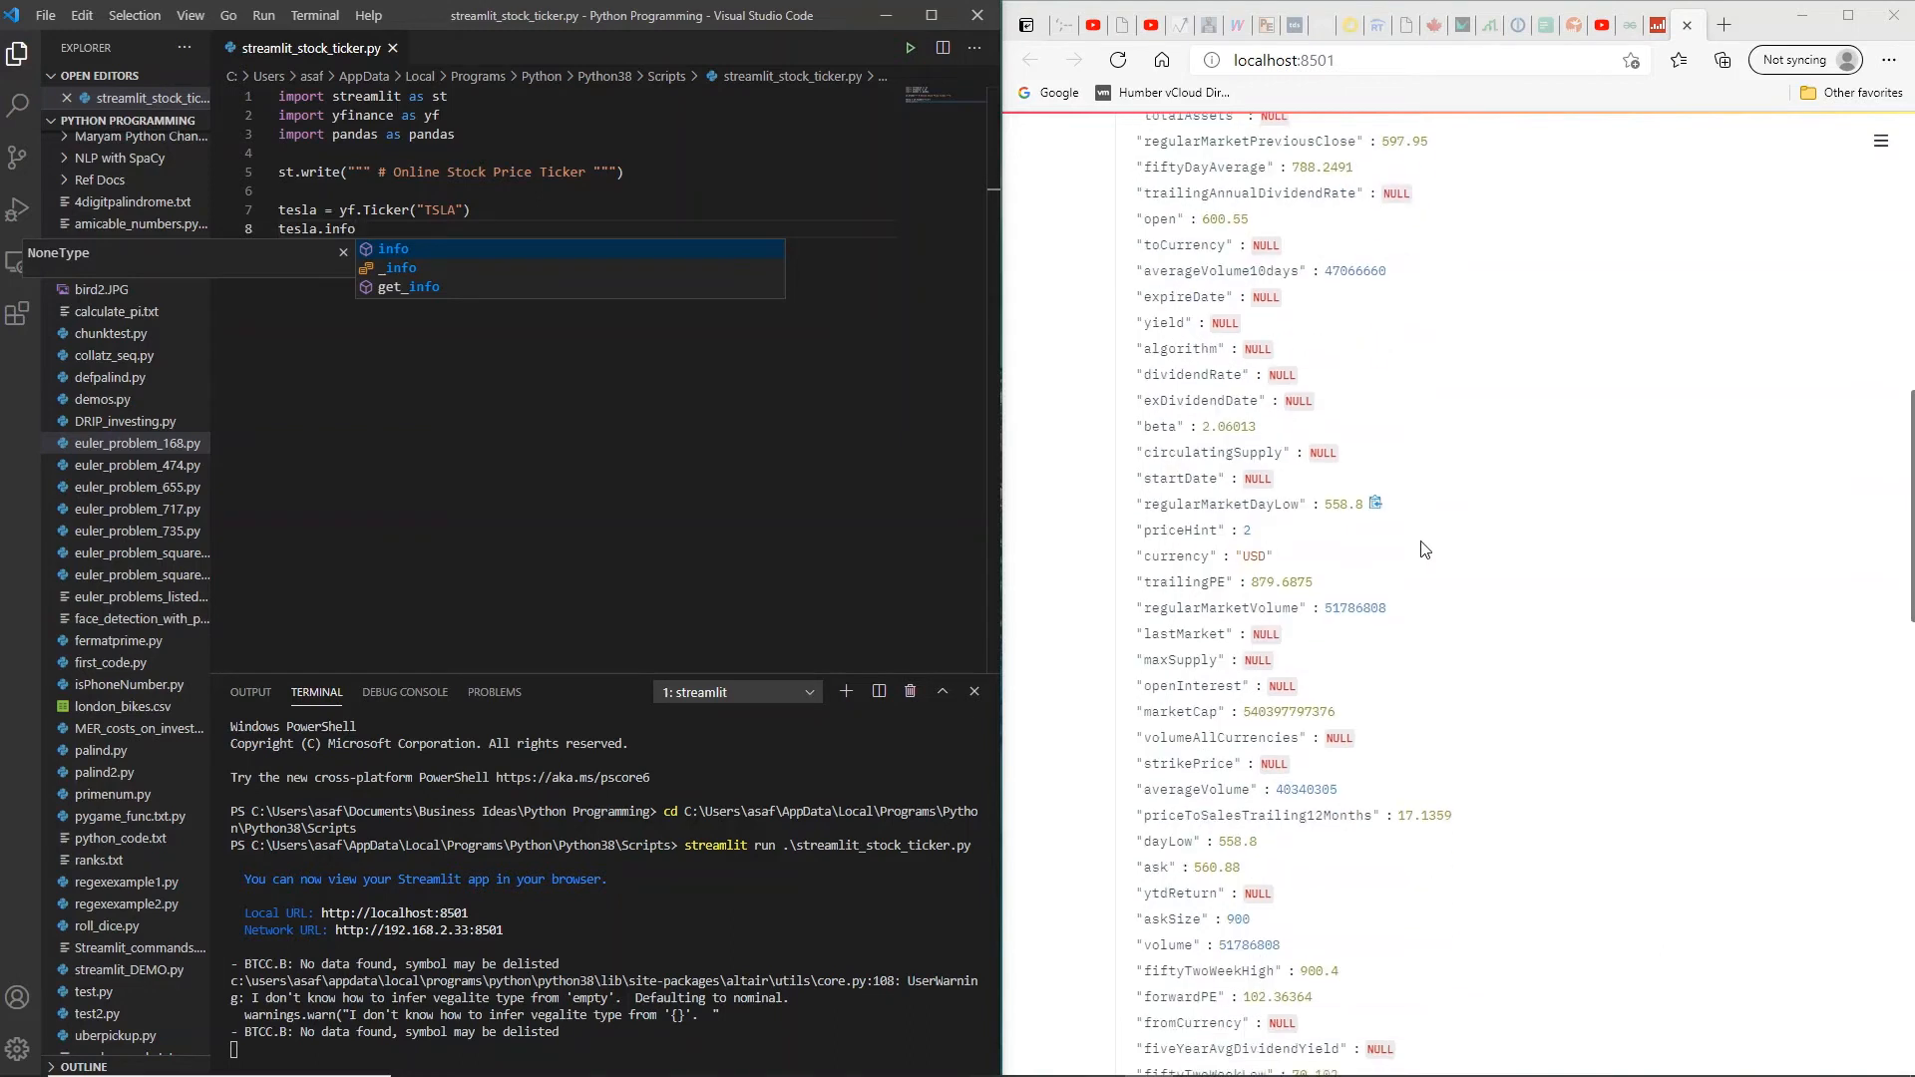
{"action": "mouse_move", "coordinate": [1170, 599]}
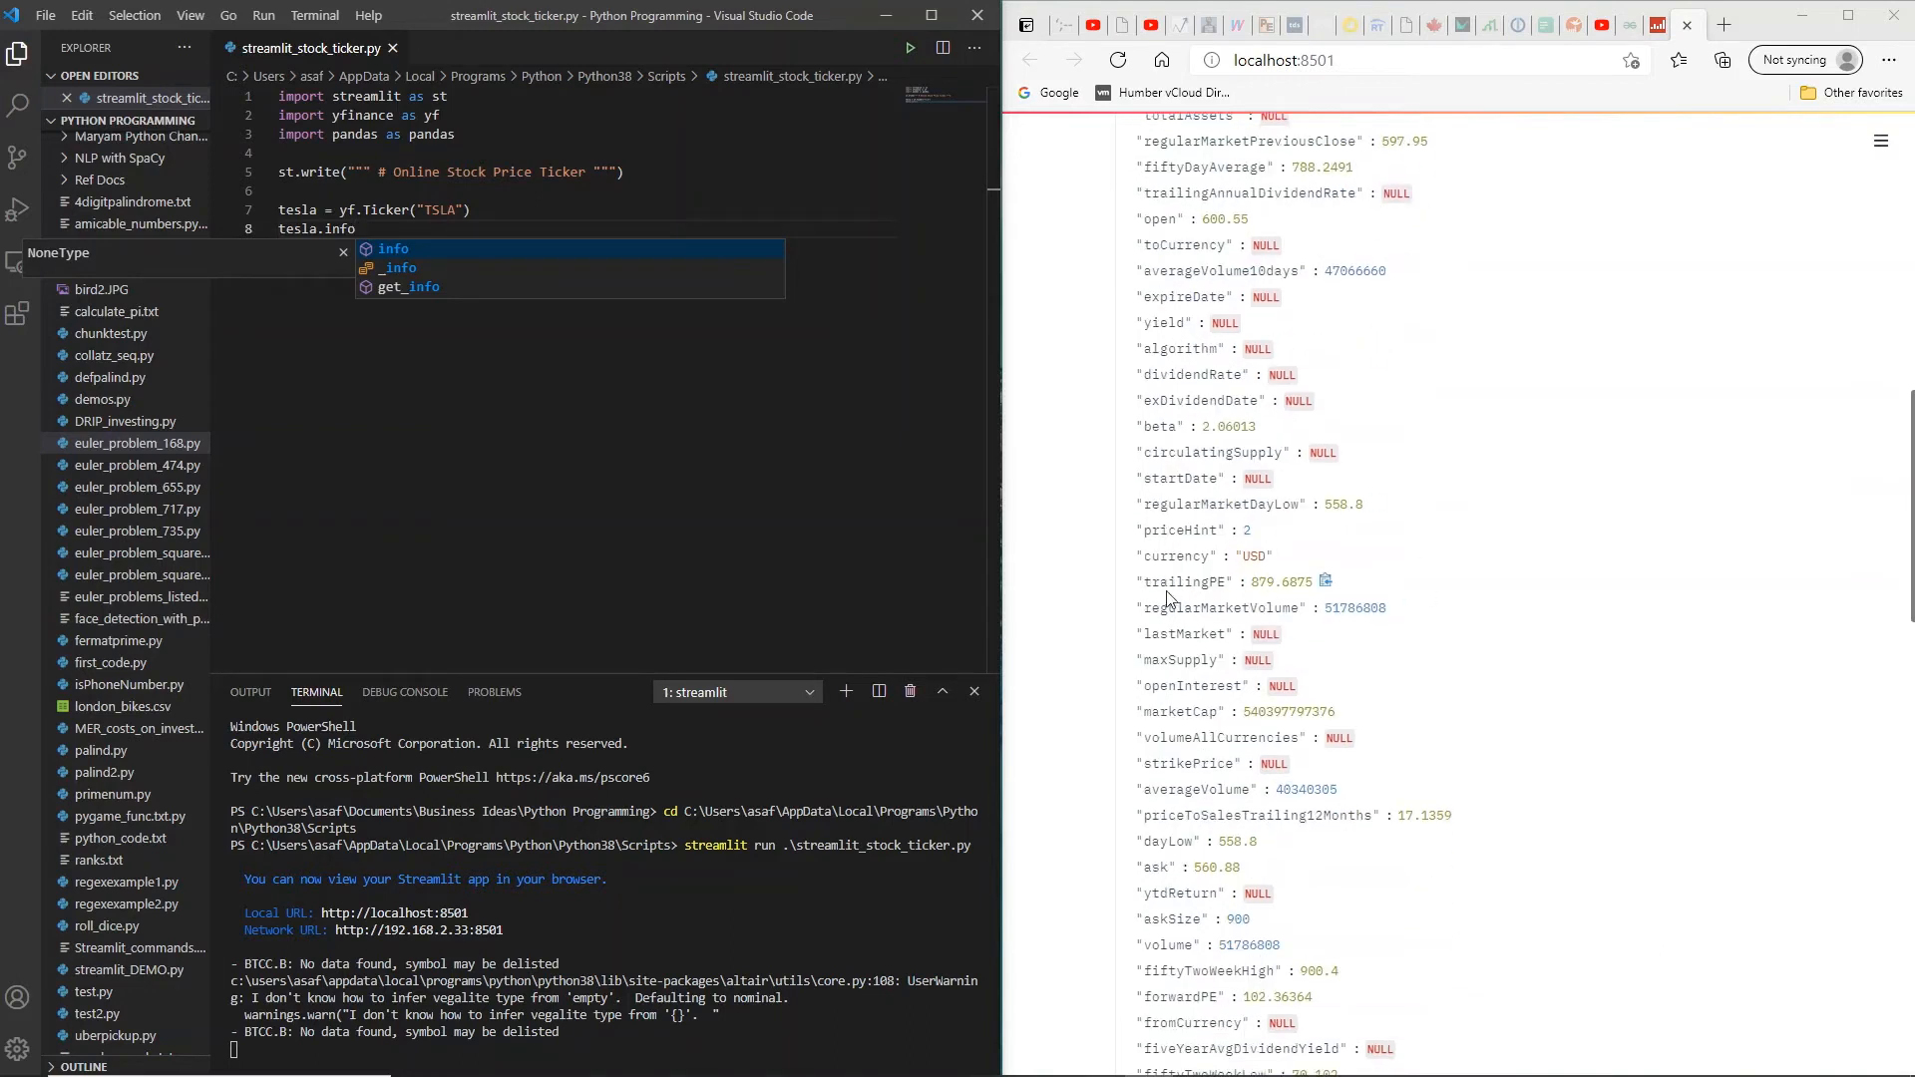
{"action": "mouse_move", "coordinate": [1219, 597]}
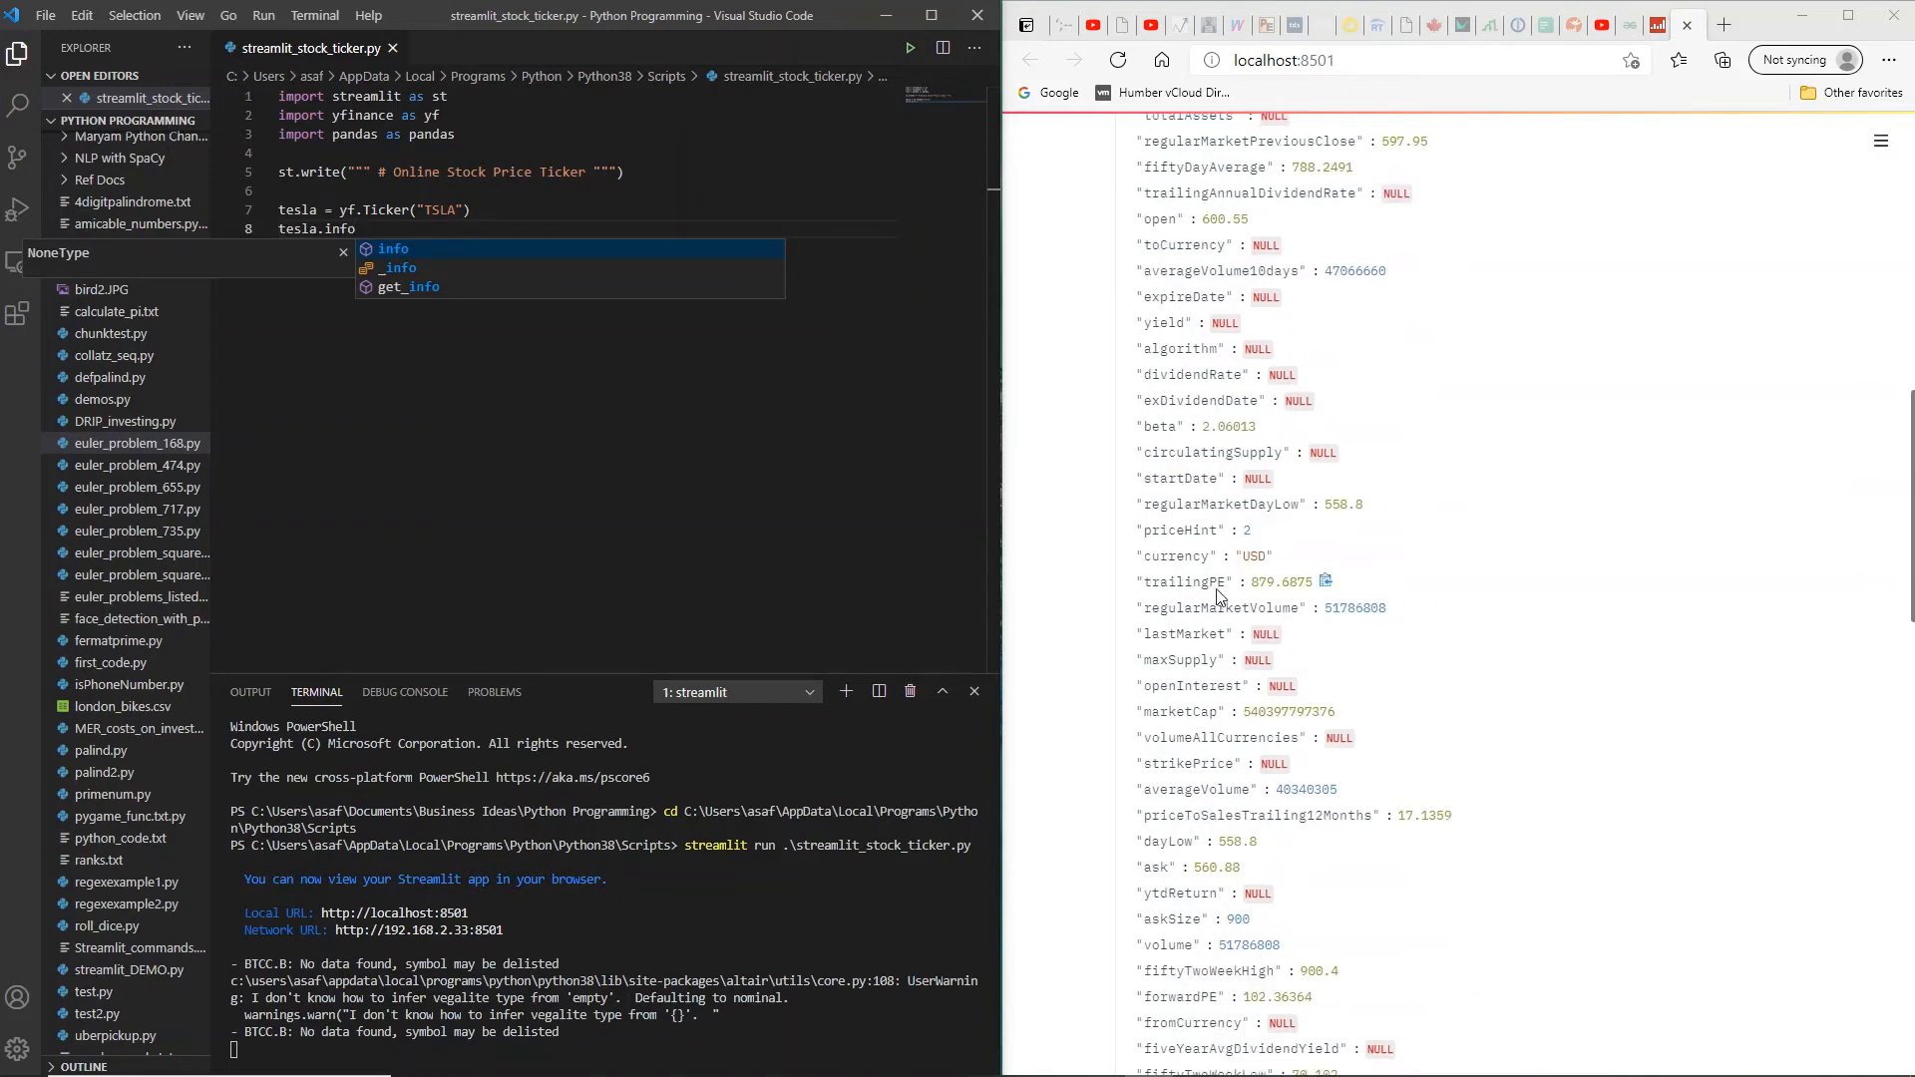
{"action": "mouse_move", "coordinate": [1237, 578]}
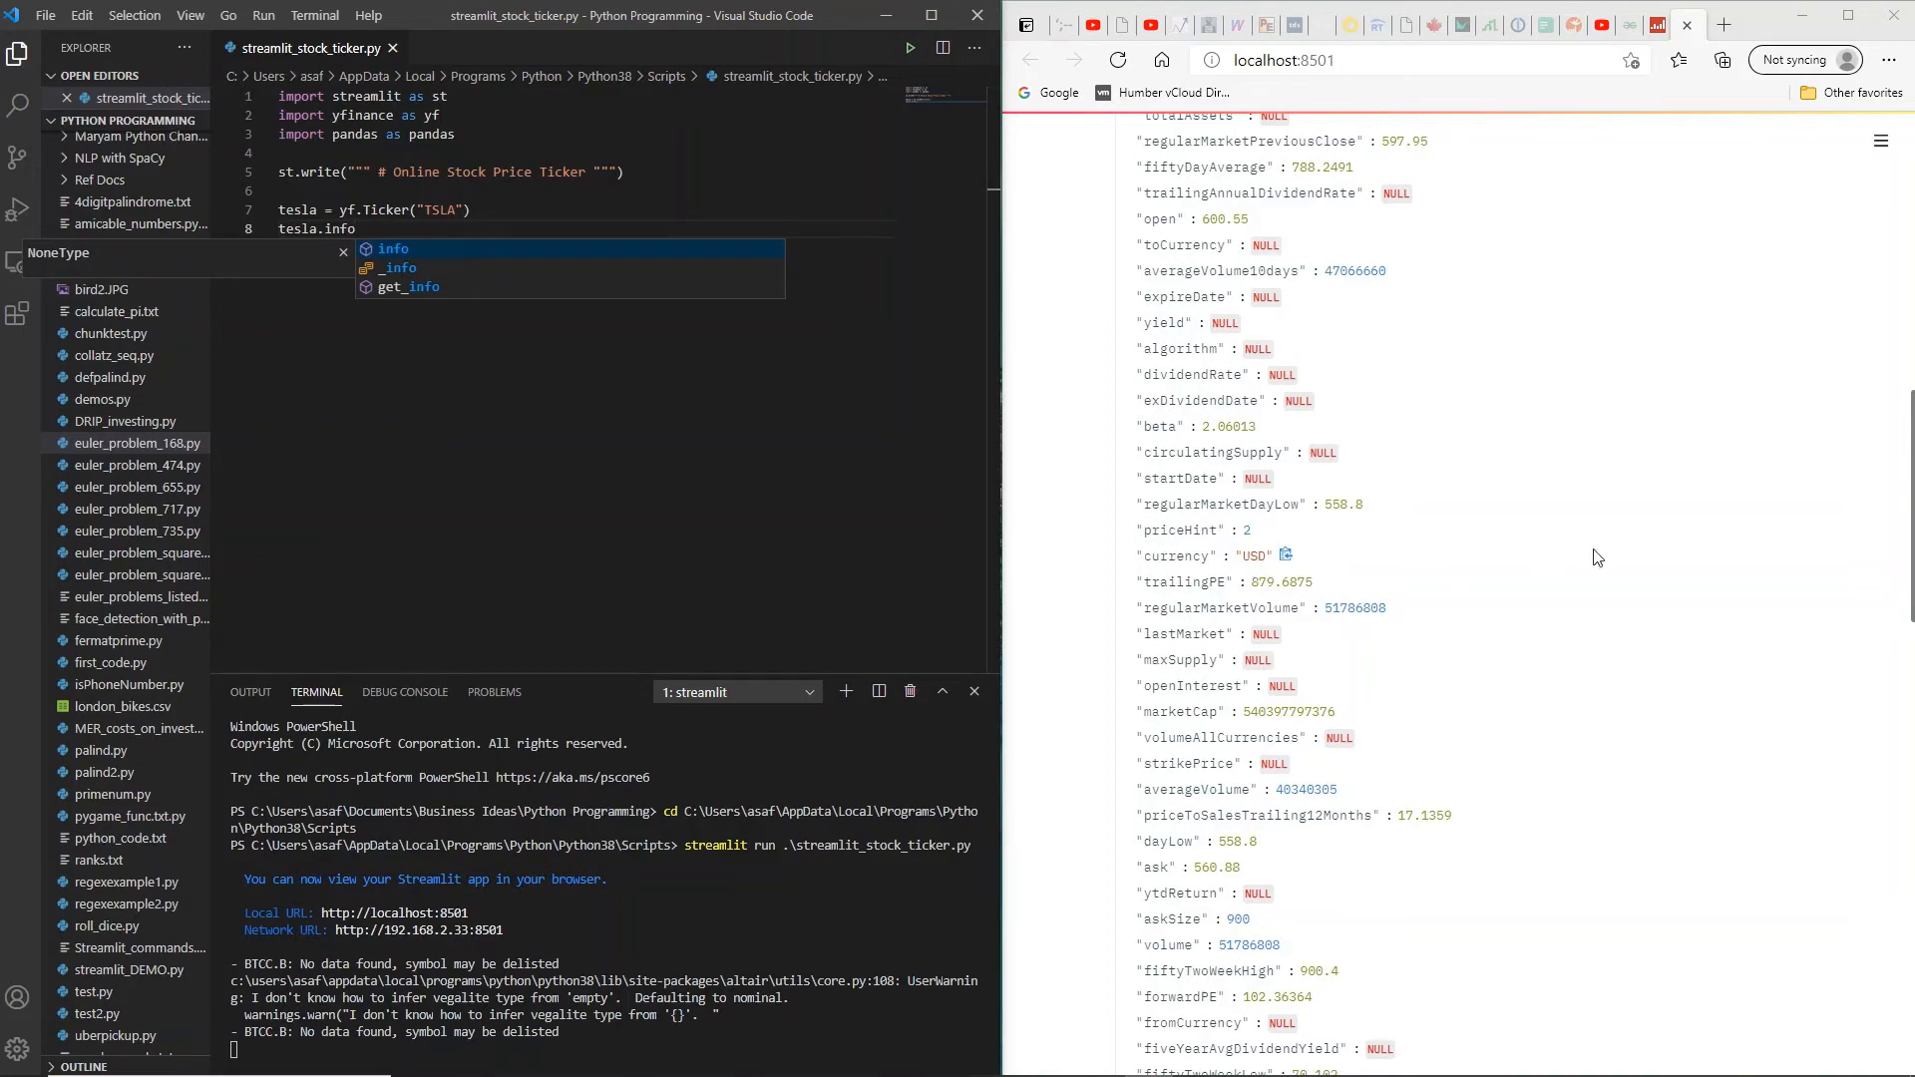
{"action": "scroll", "scroll_direction": "down", "scroll_amount": 3}
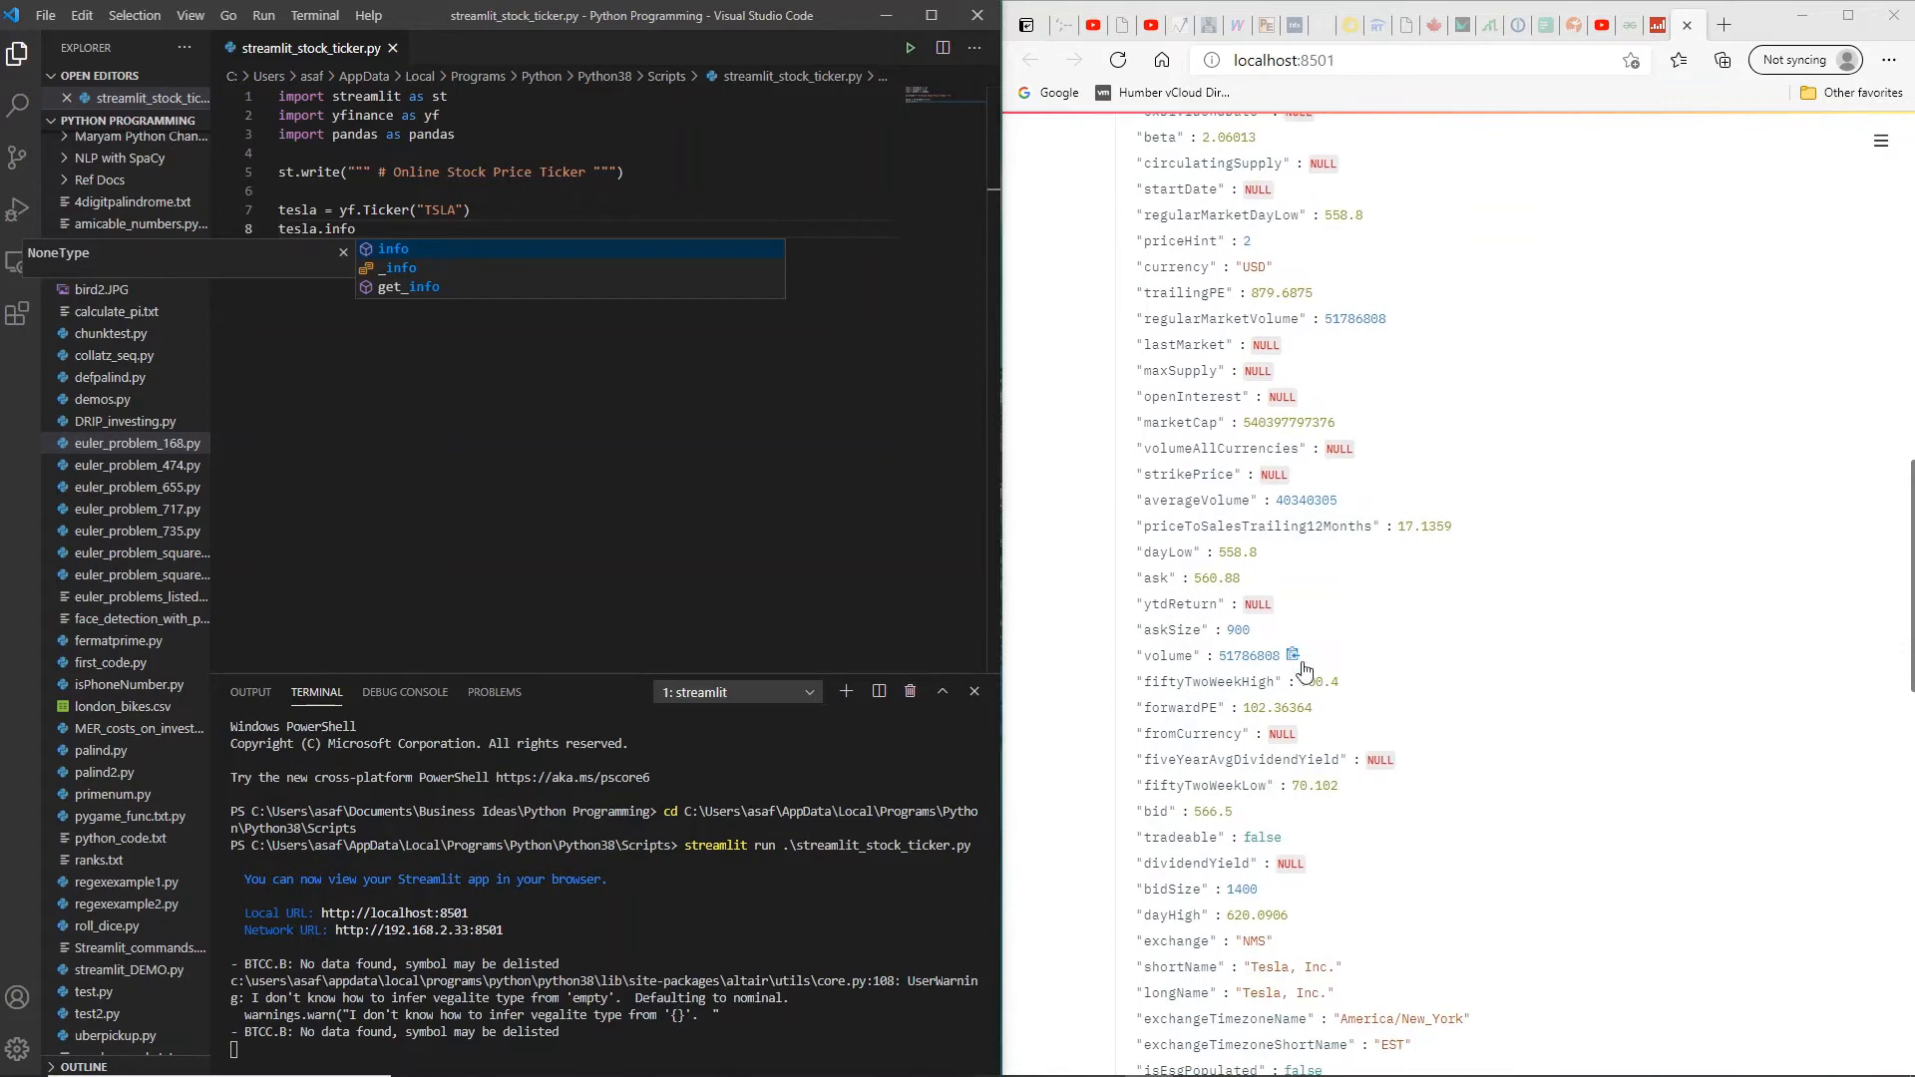
{"action": "scroll", "scroll_direction": "down", "scroll_amount": 3}
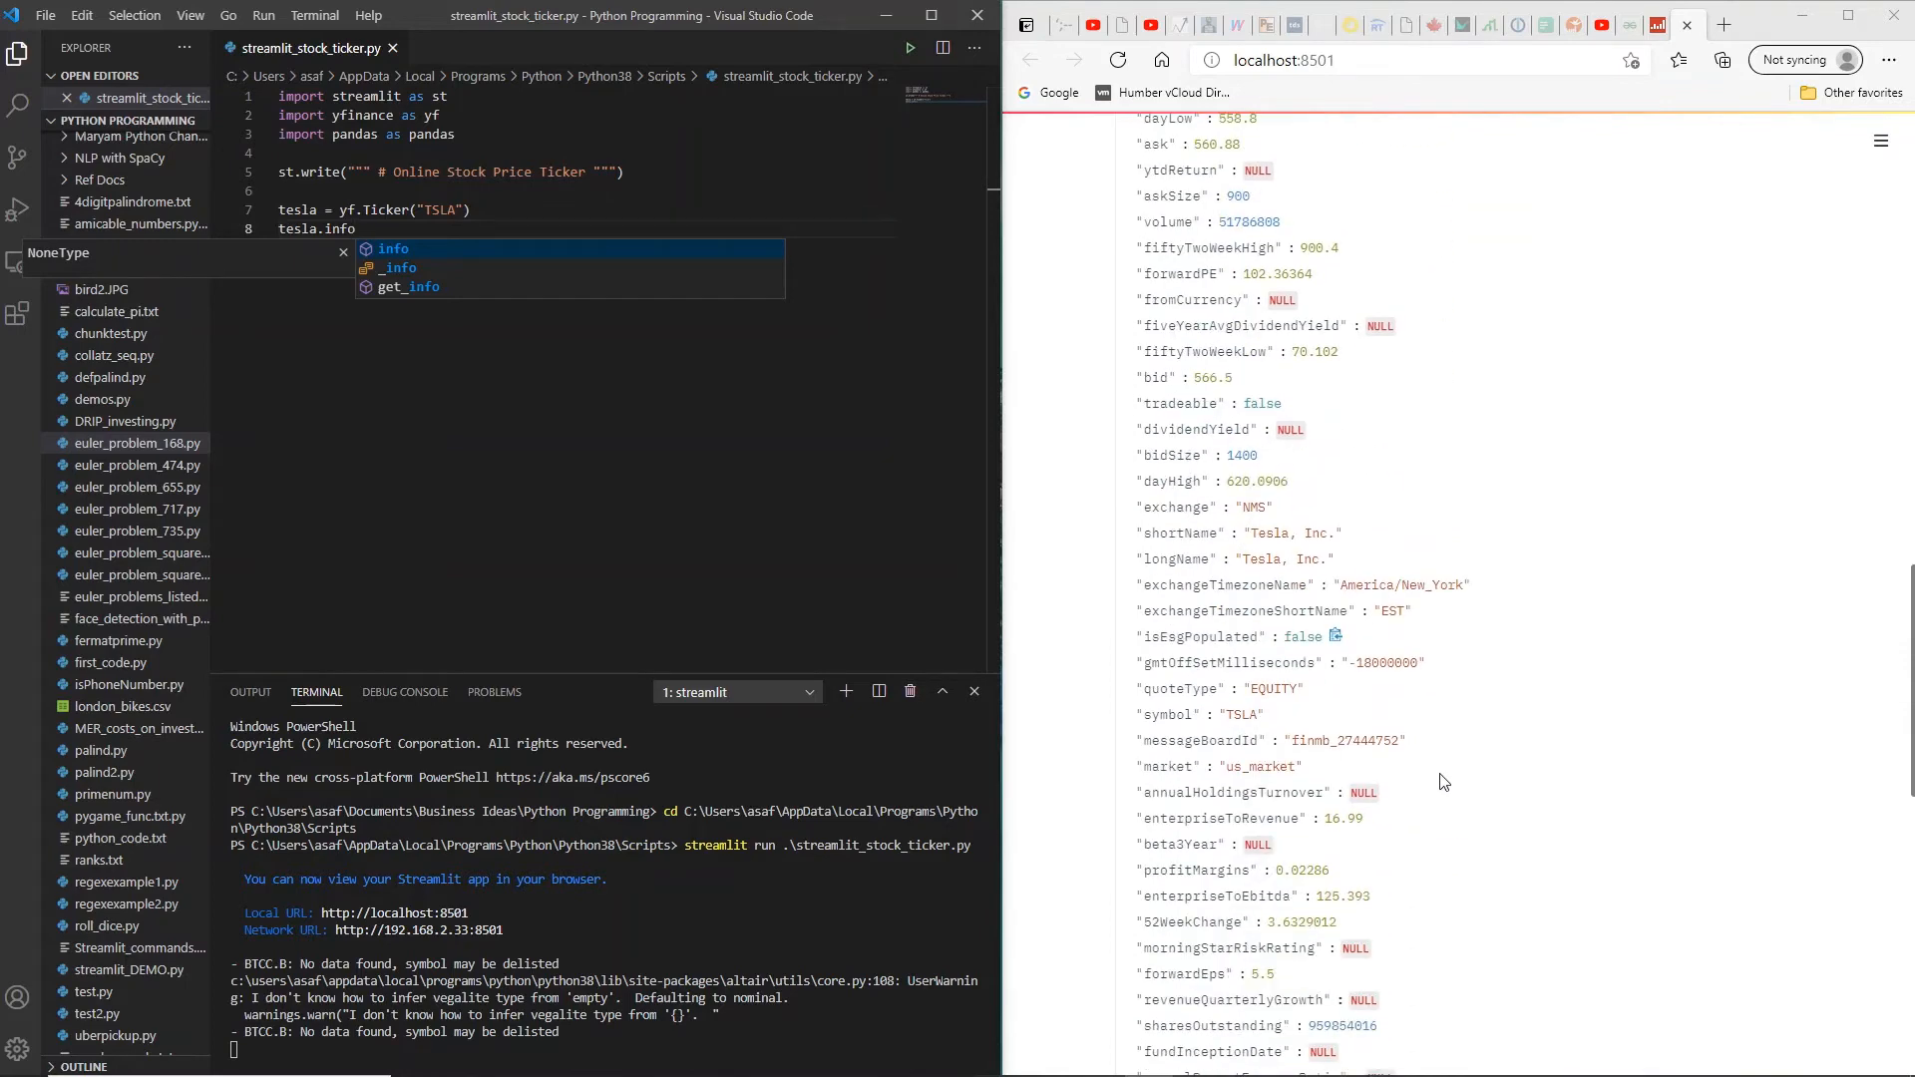
{"action": "mouse_move", "coordinate": [1235, 725]}
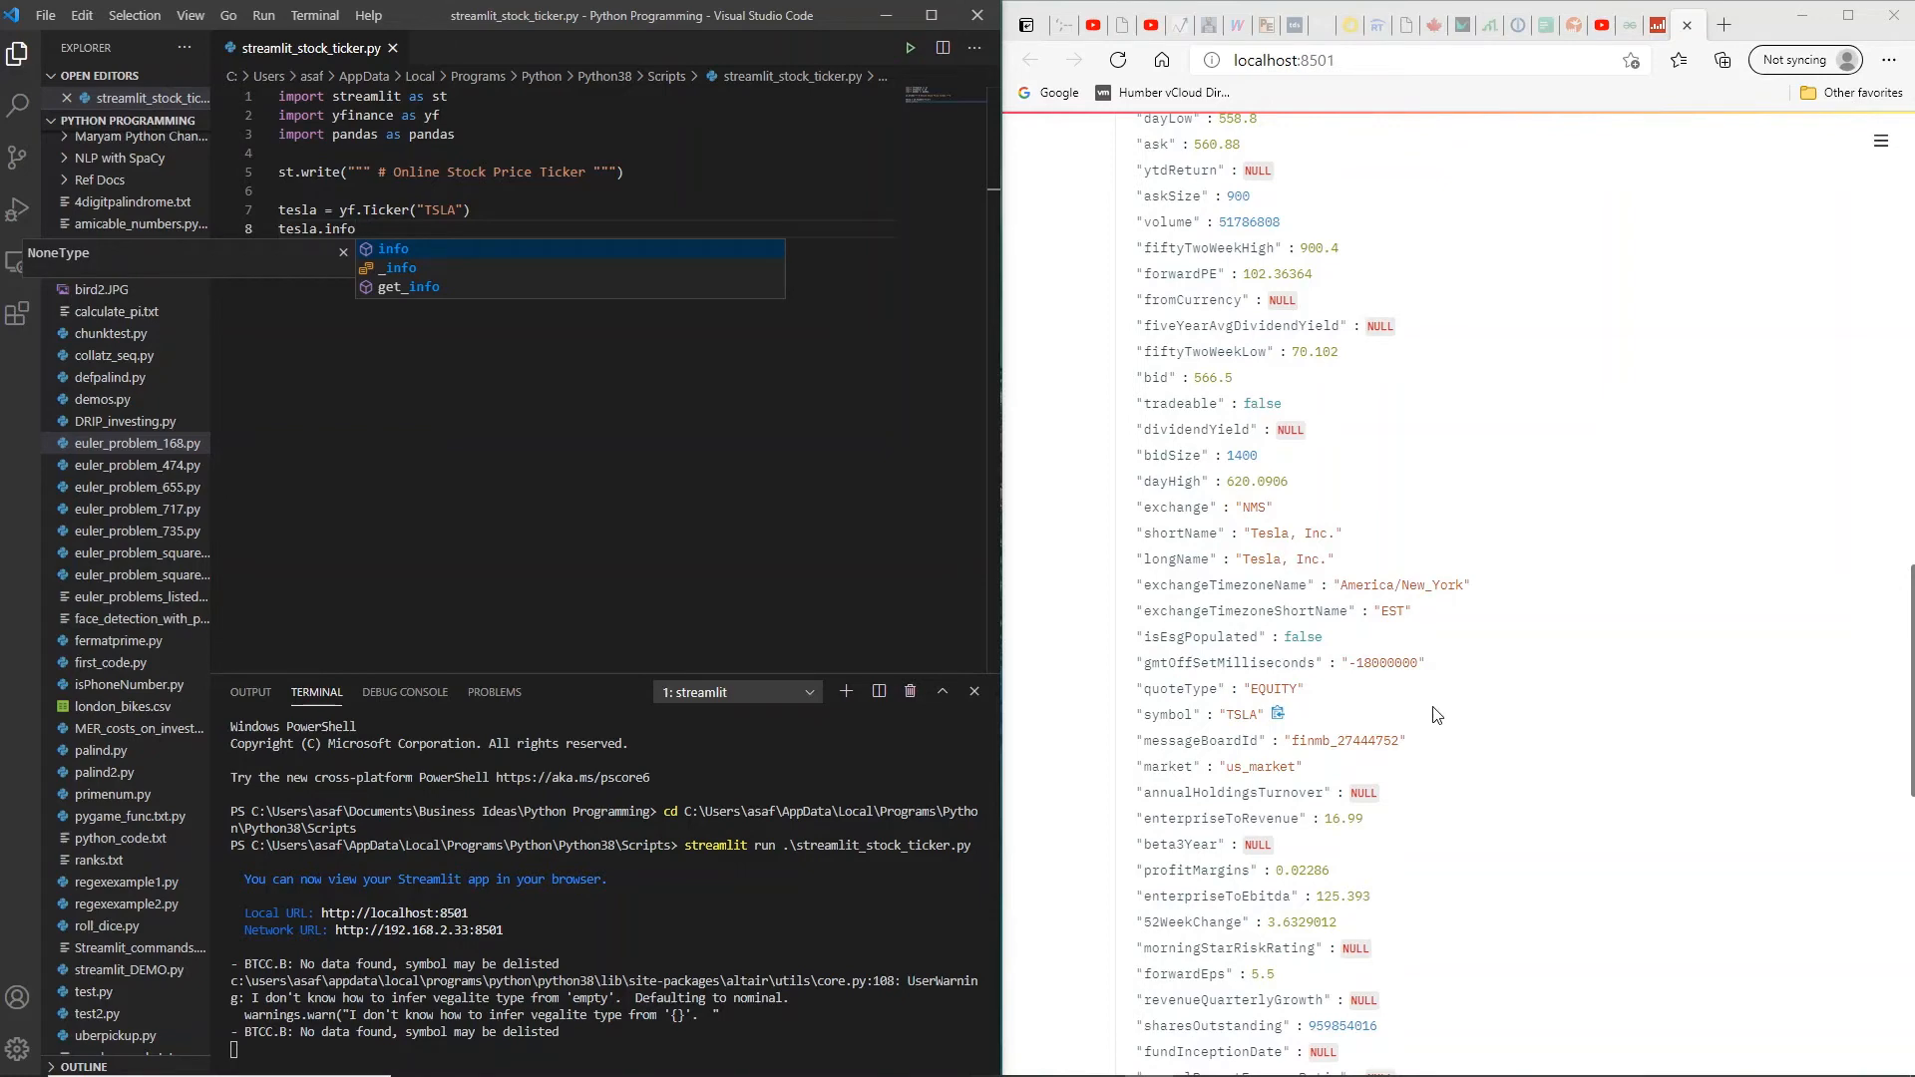
{"action": "scroll", "scroll_direction": "down", "scroll_amount": 3}
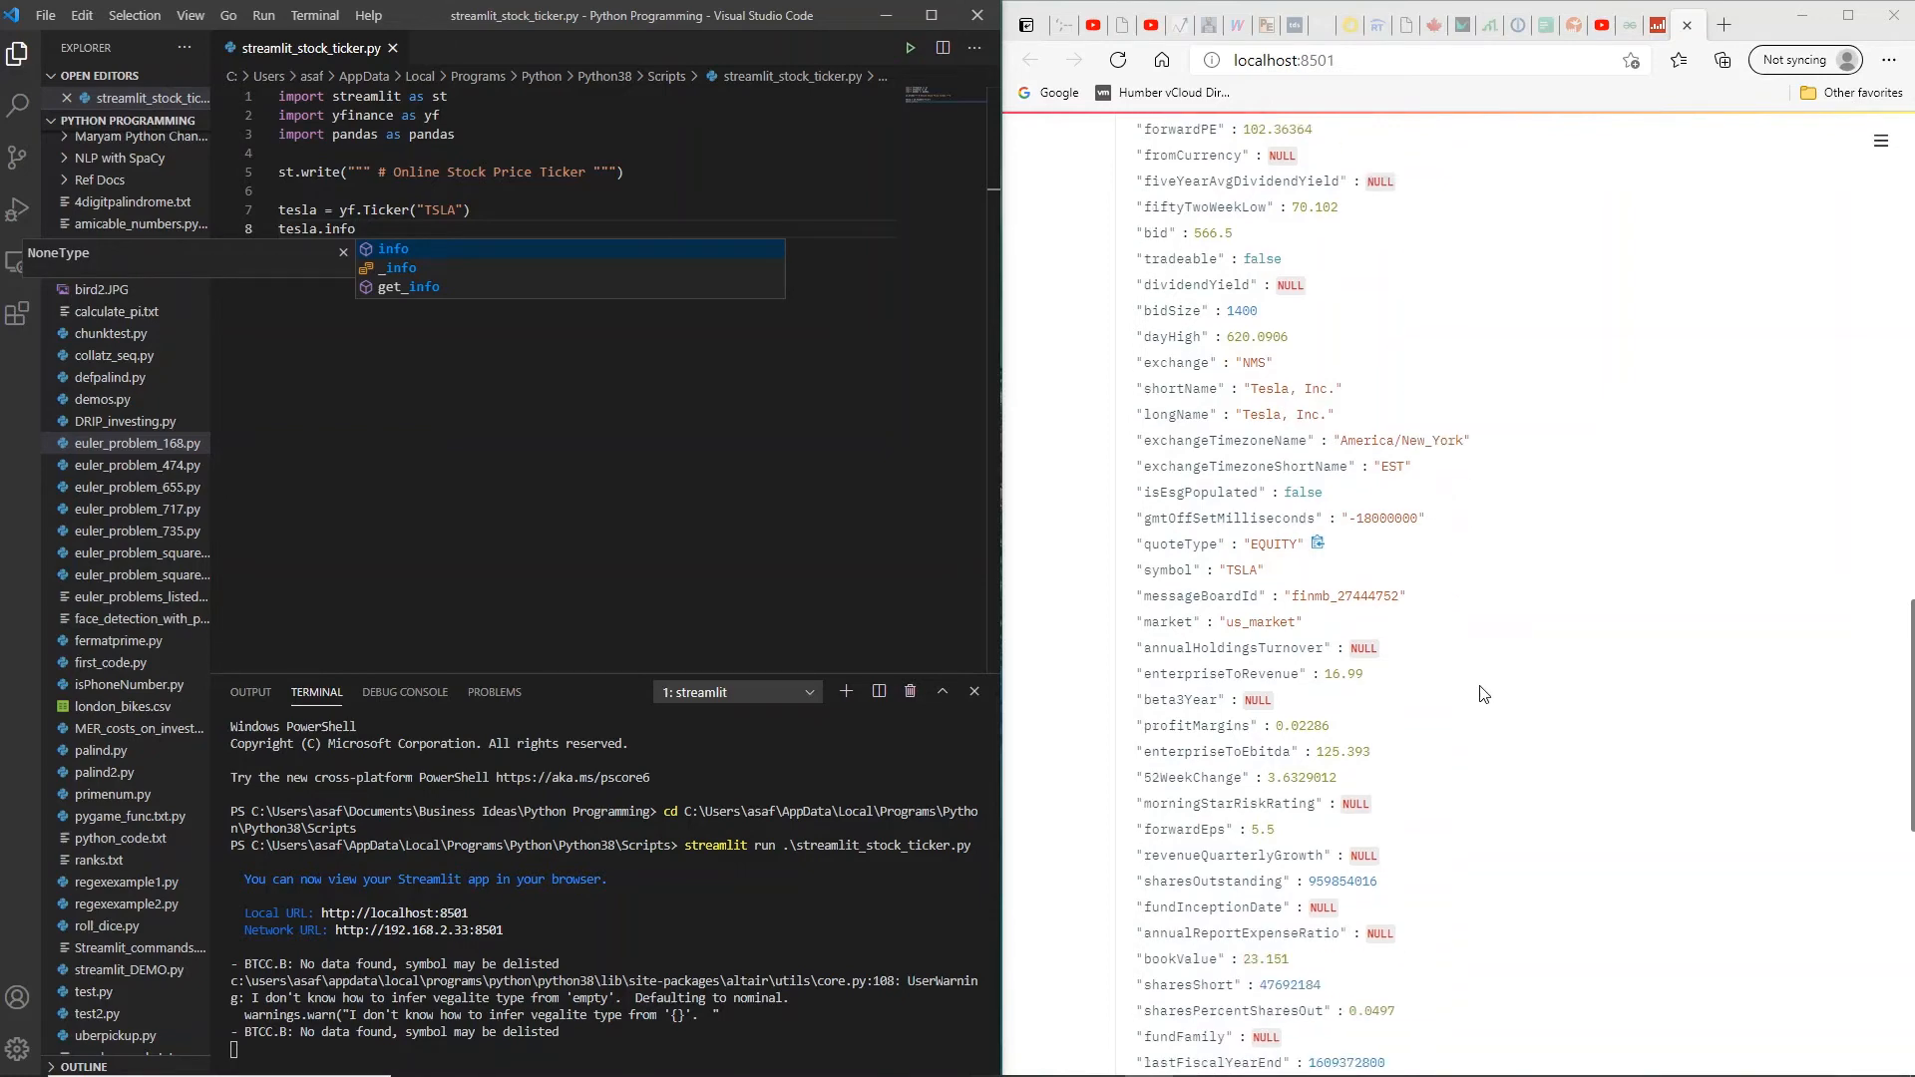
{"action": "scroll", "scroll_direction": "down", "scroll_amount": 3}
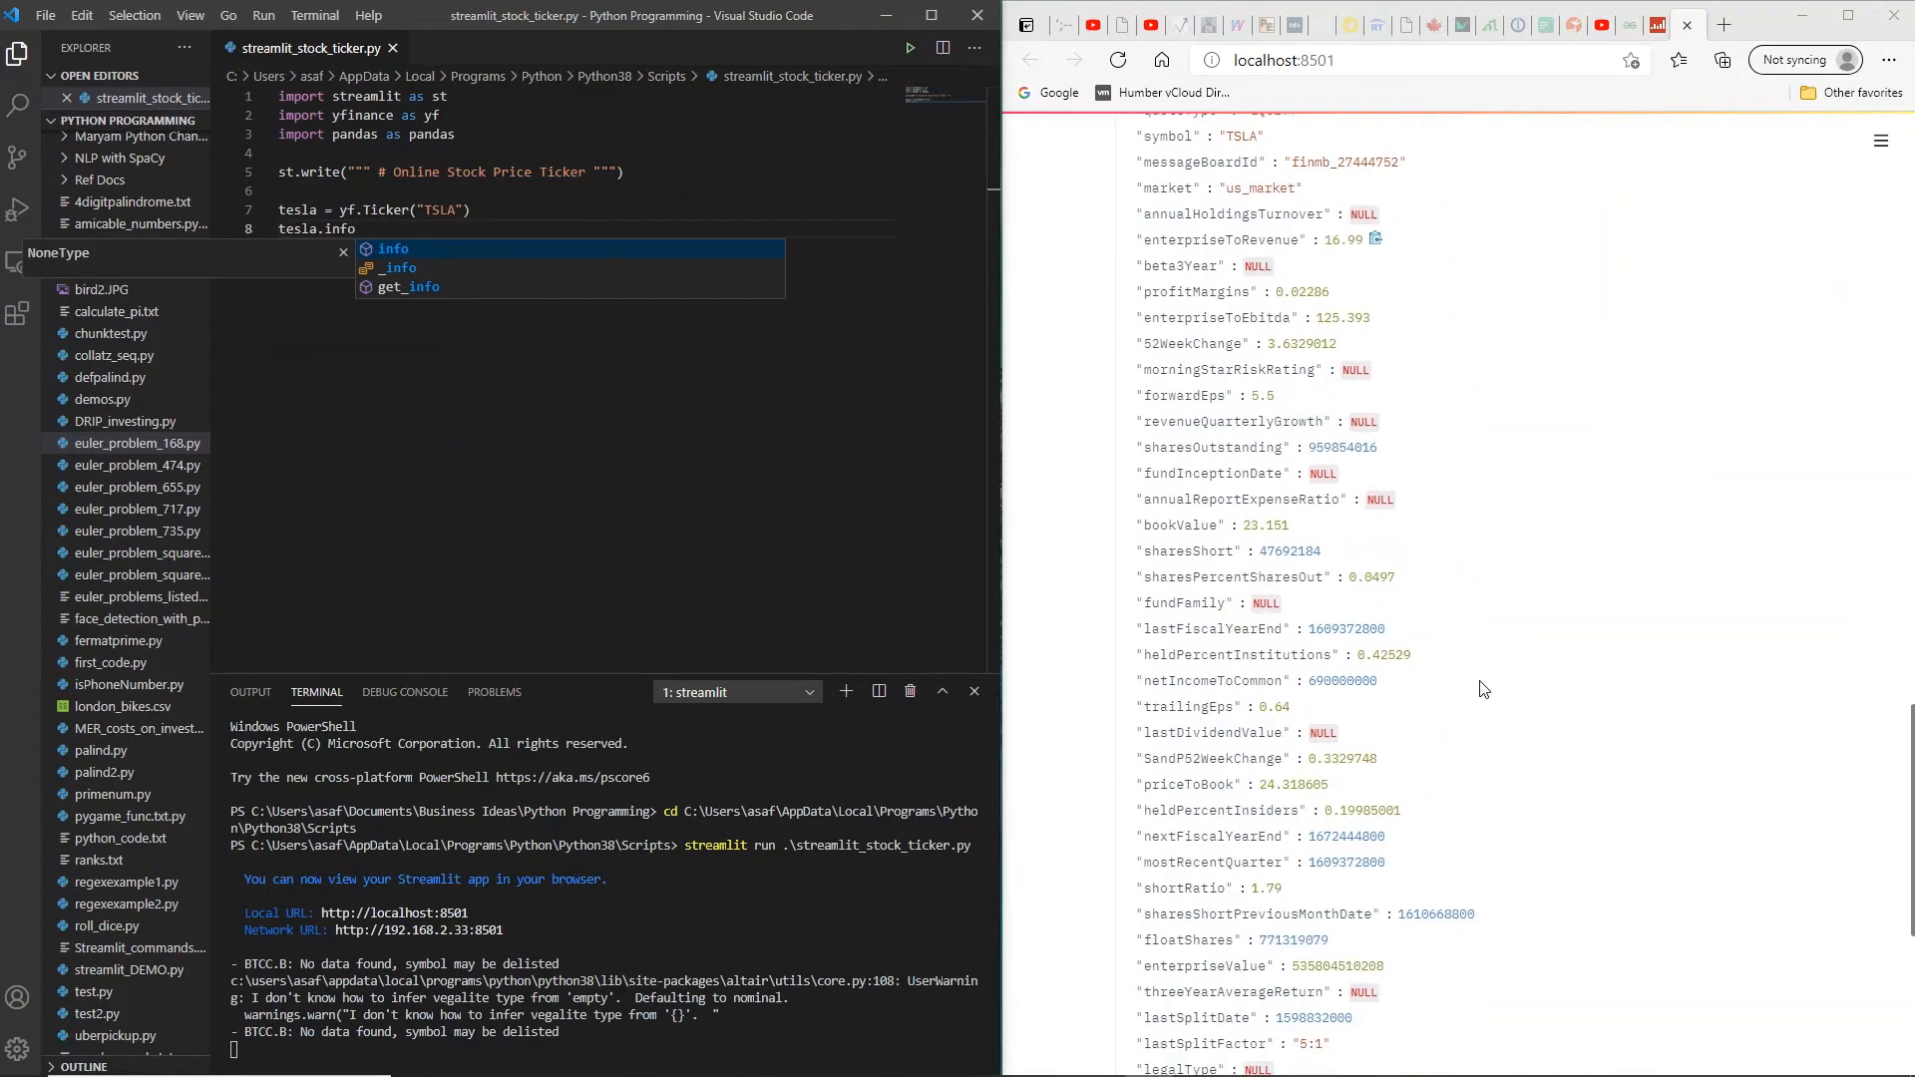
{"action": "scroll", "scroll_direction": "down", "scroll_amount": 3}
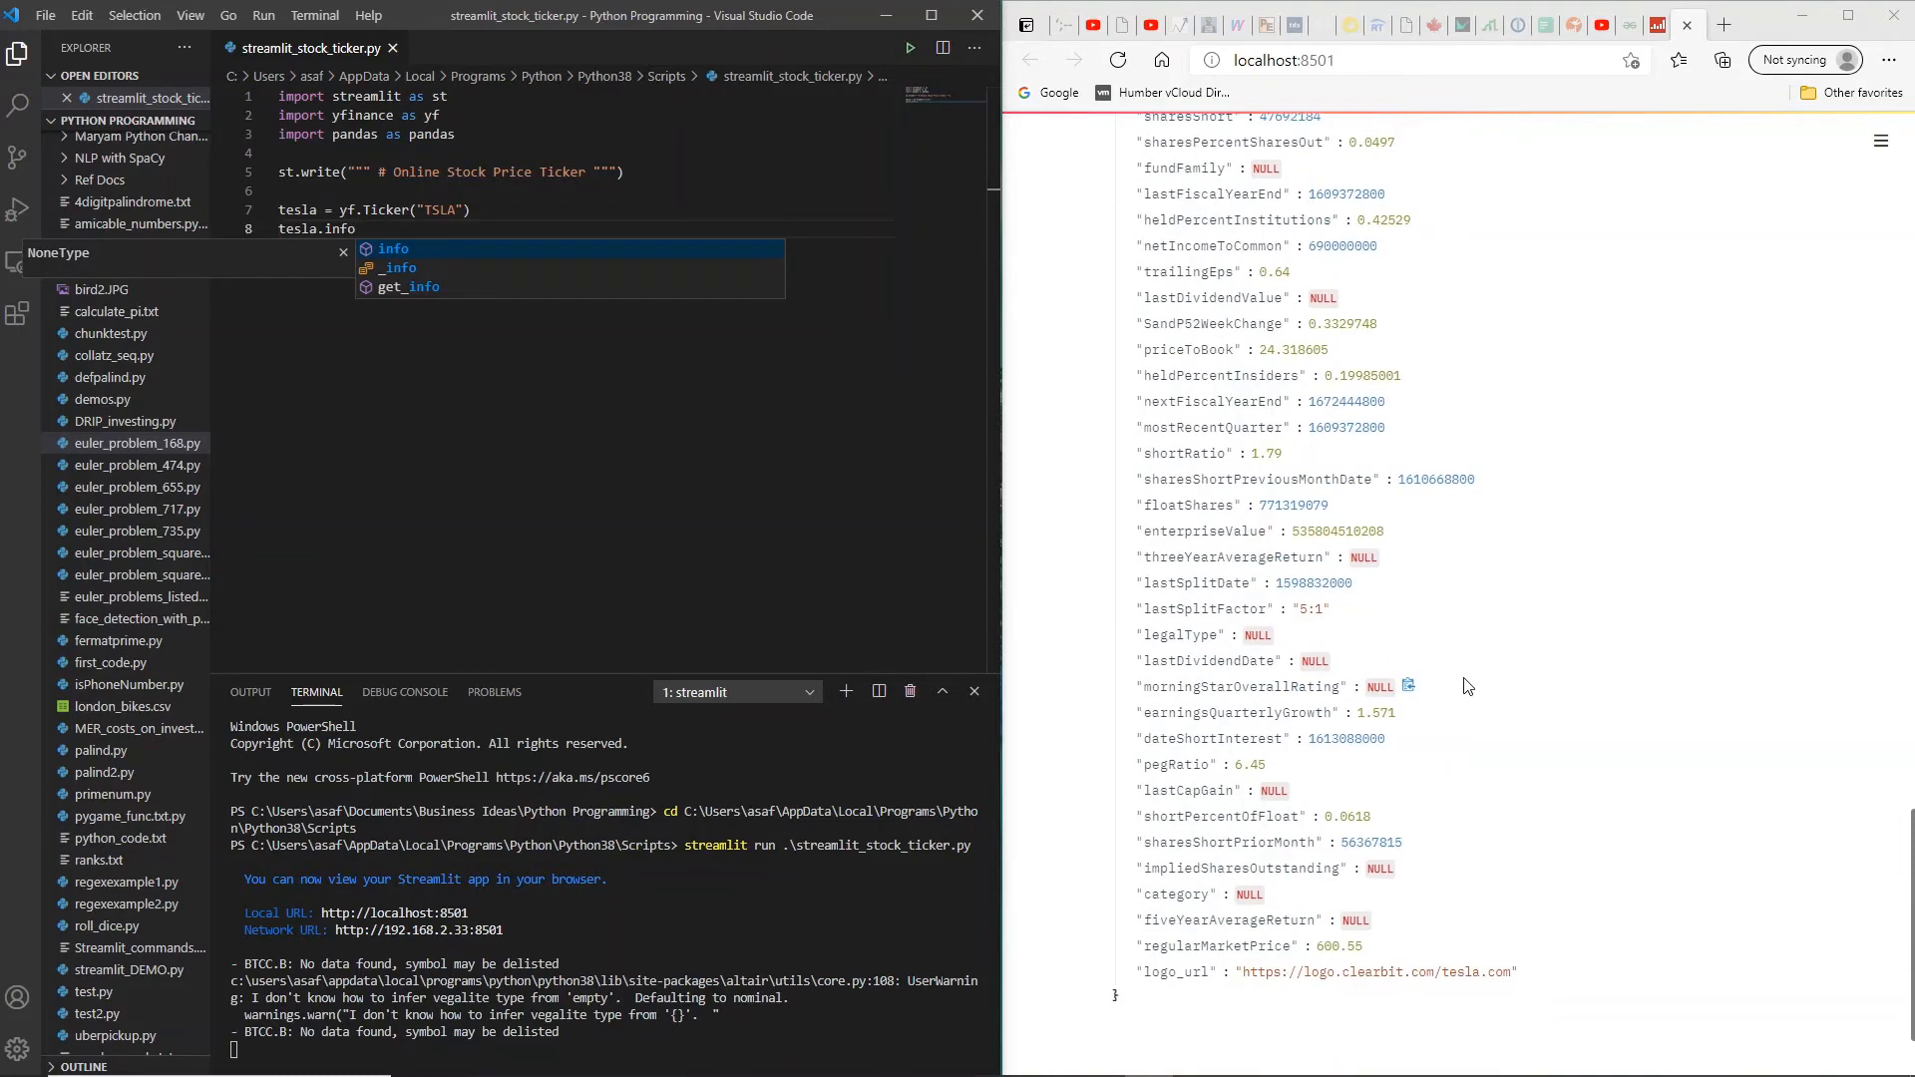
{"action": "scroll", "scroll_direction": "up", "scroll_amount": 3}
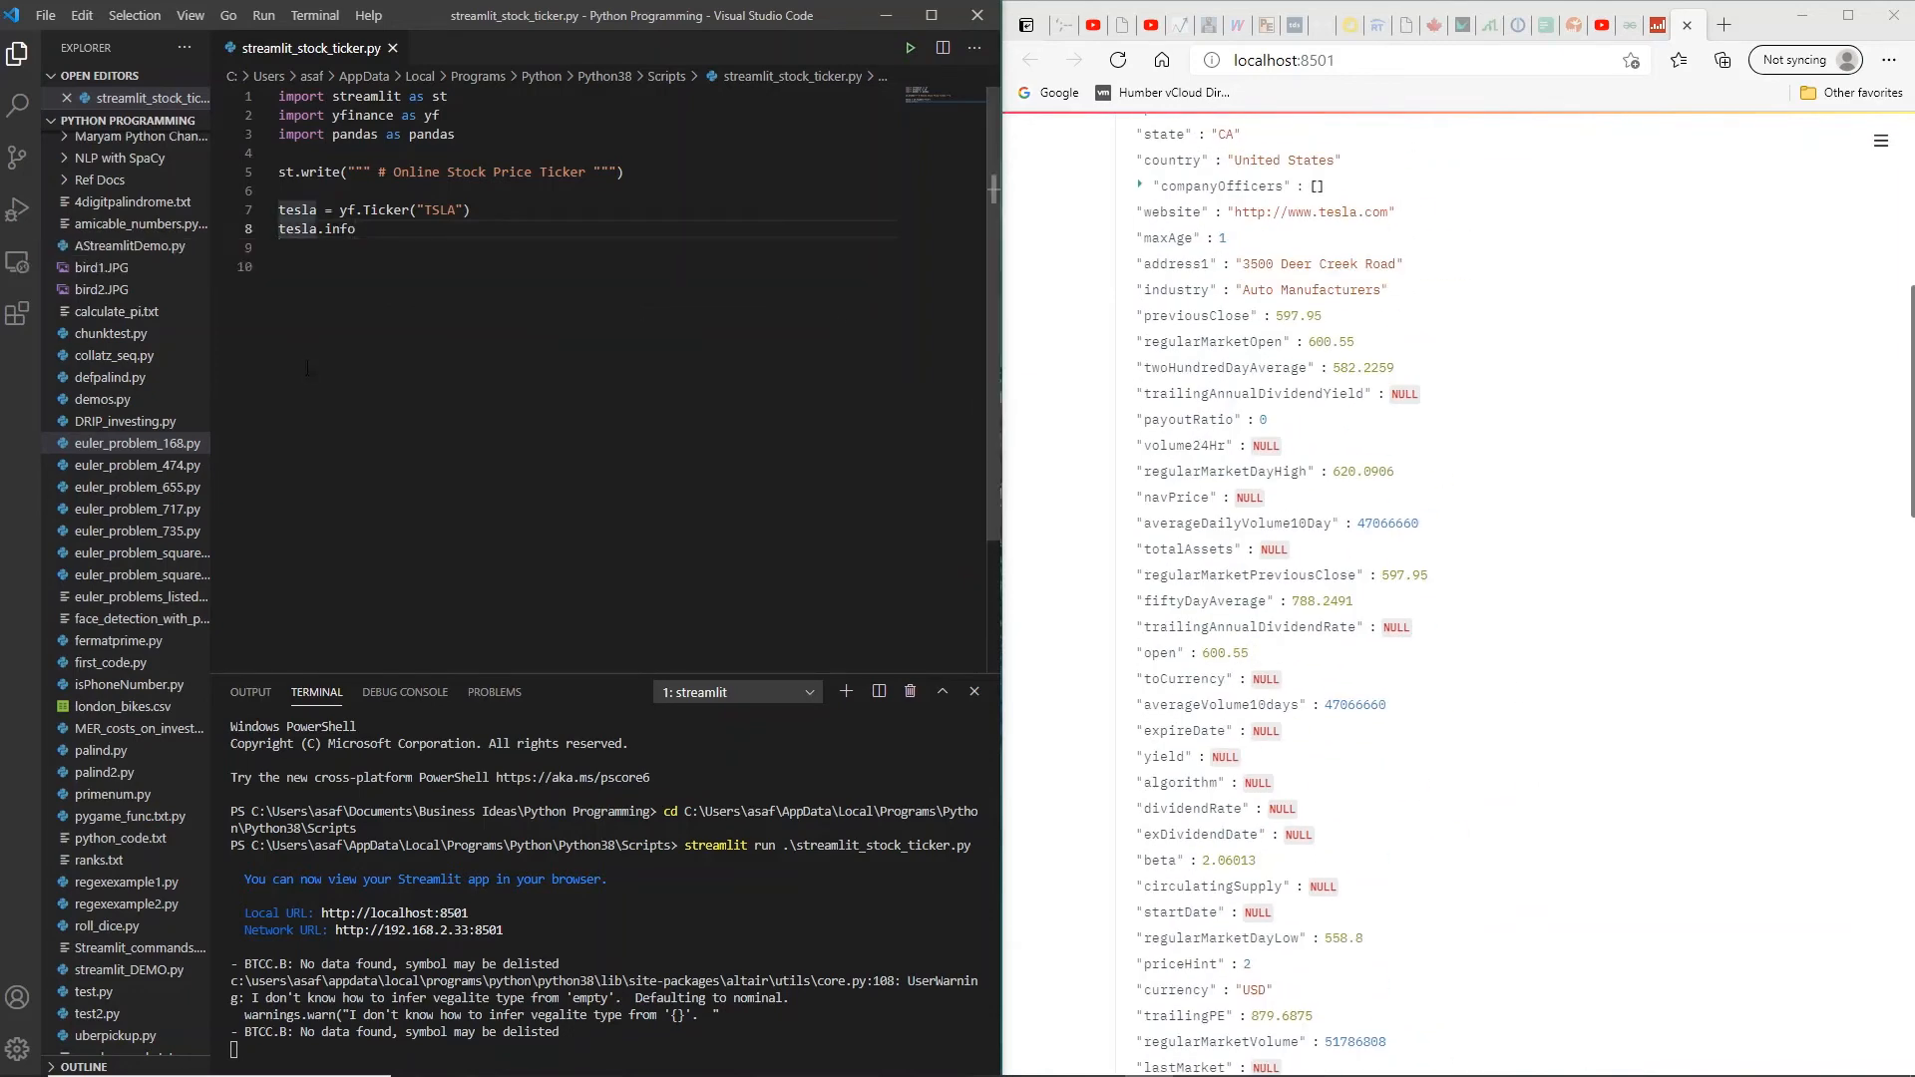
{"action": "type", "text": "#"}
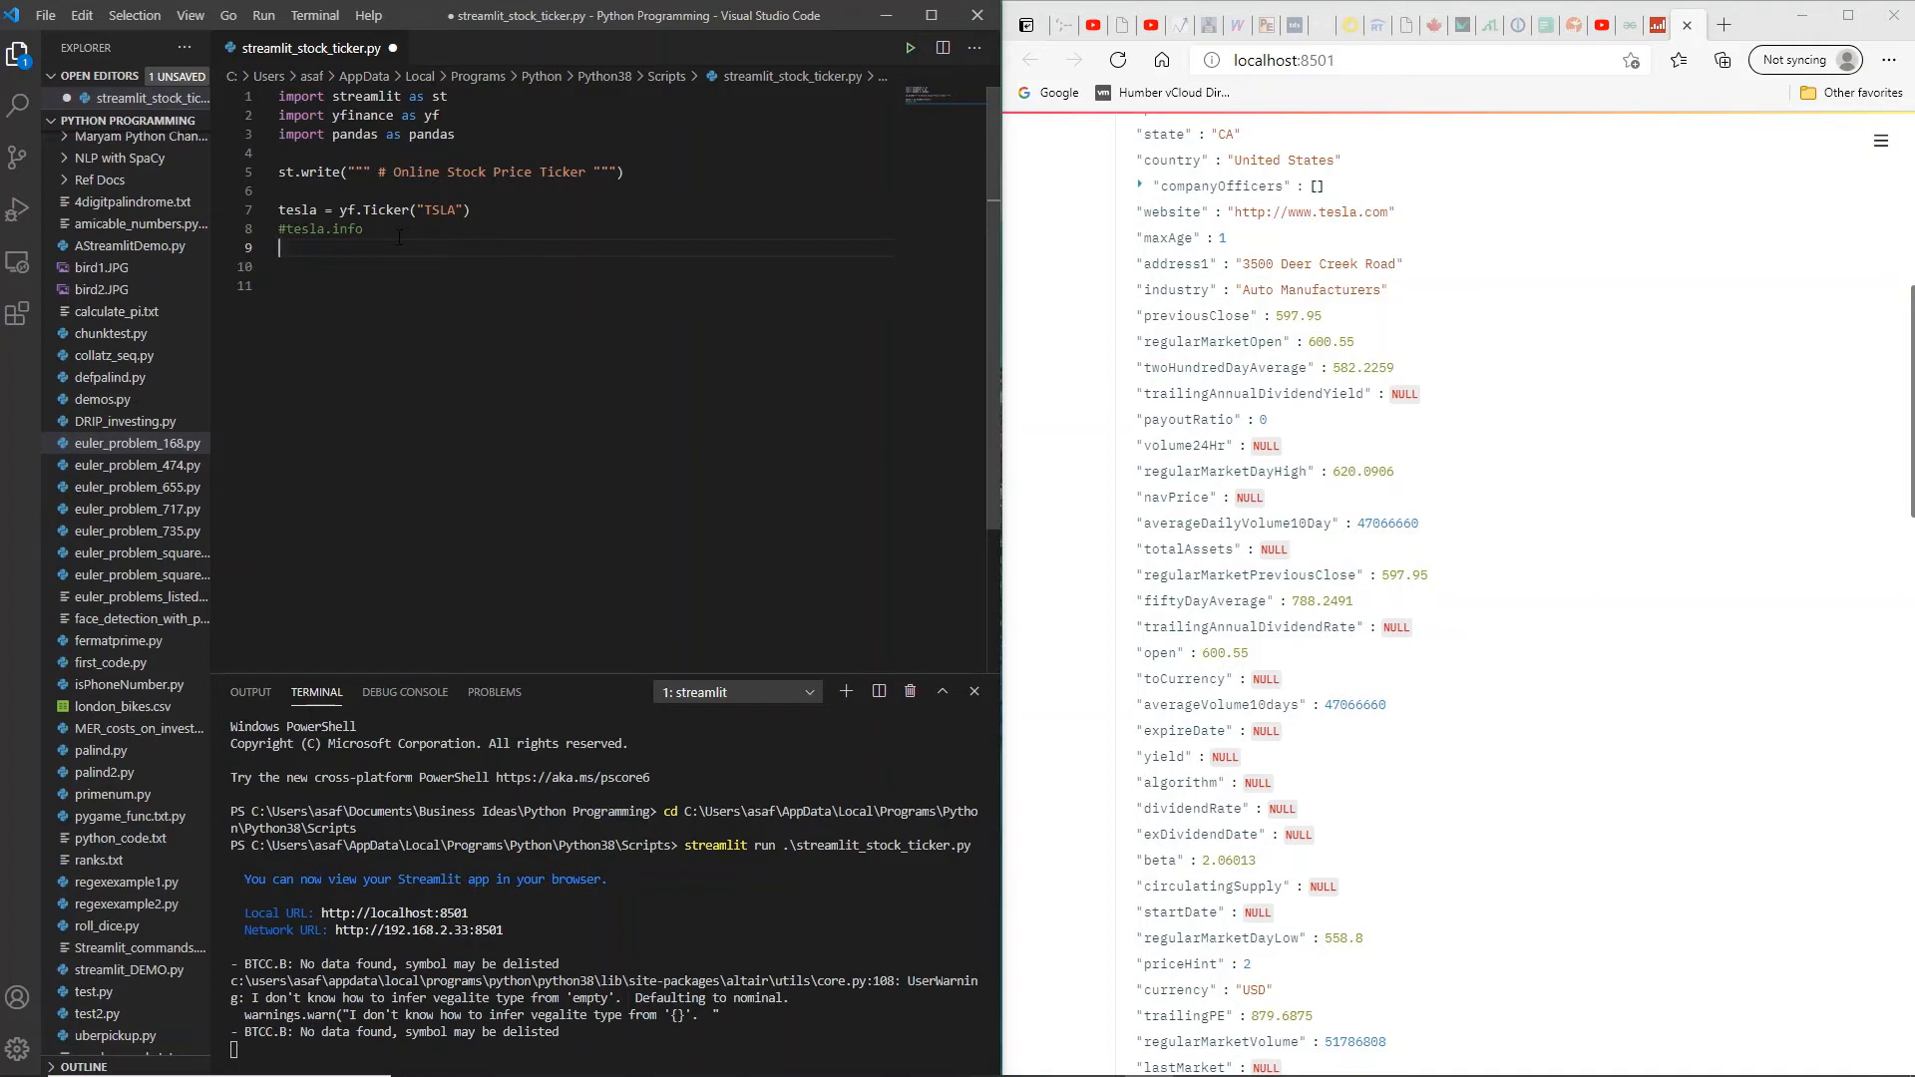
Step: Add a tesla.calendar line showing Tesla's earnings and revenue estimates table
{"action": "type", "text": "tesla"}
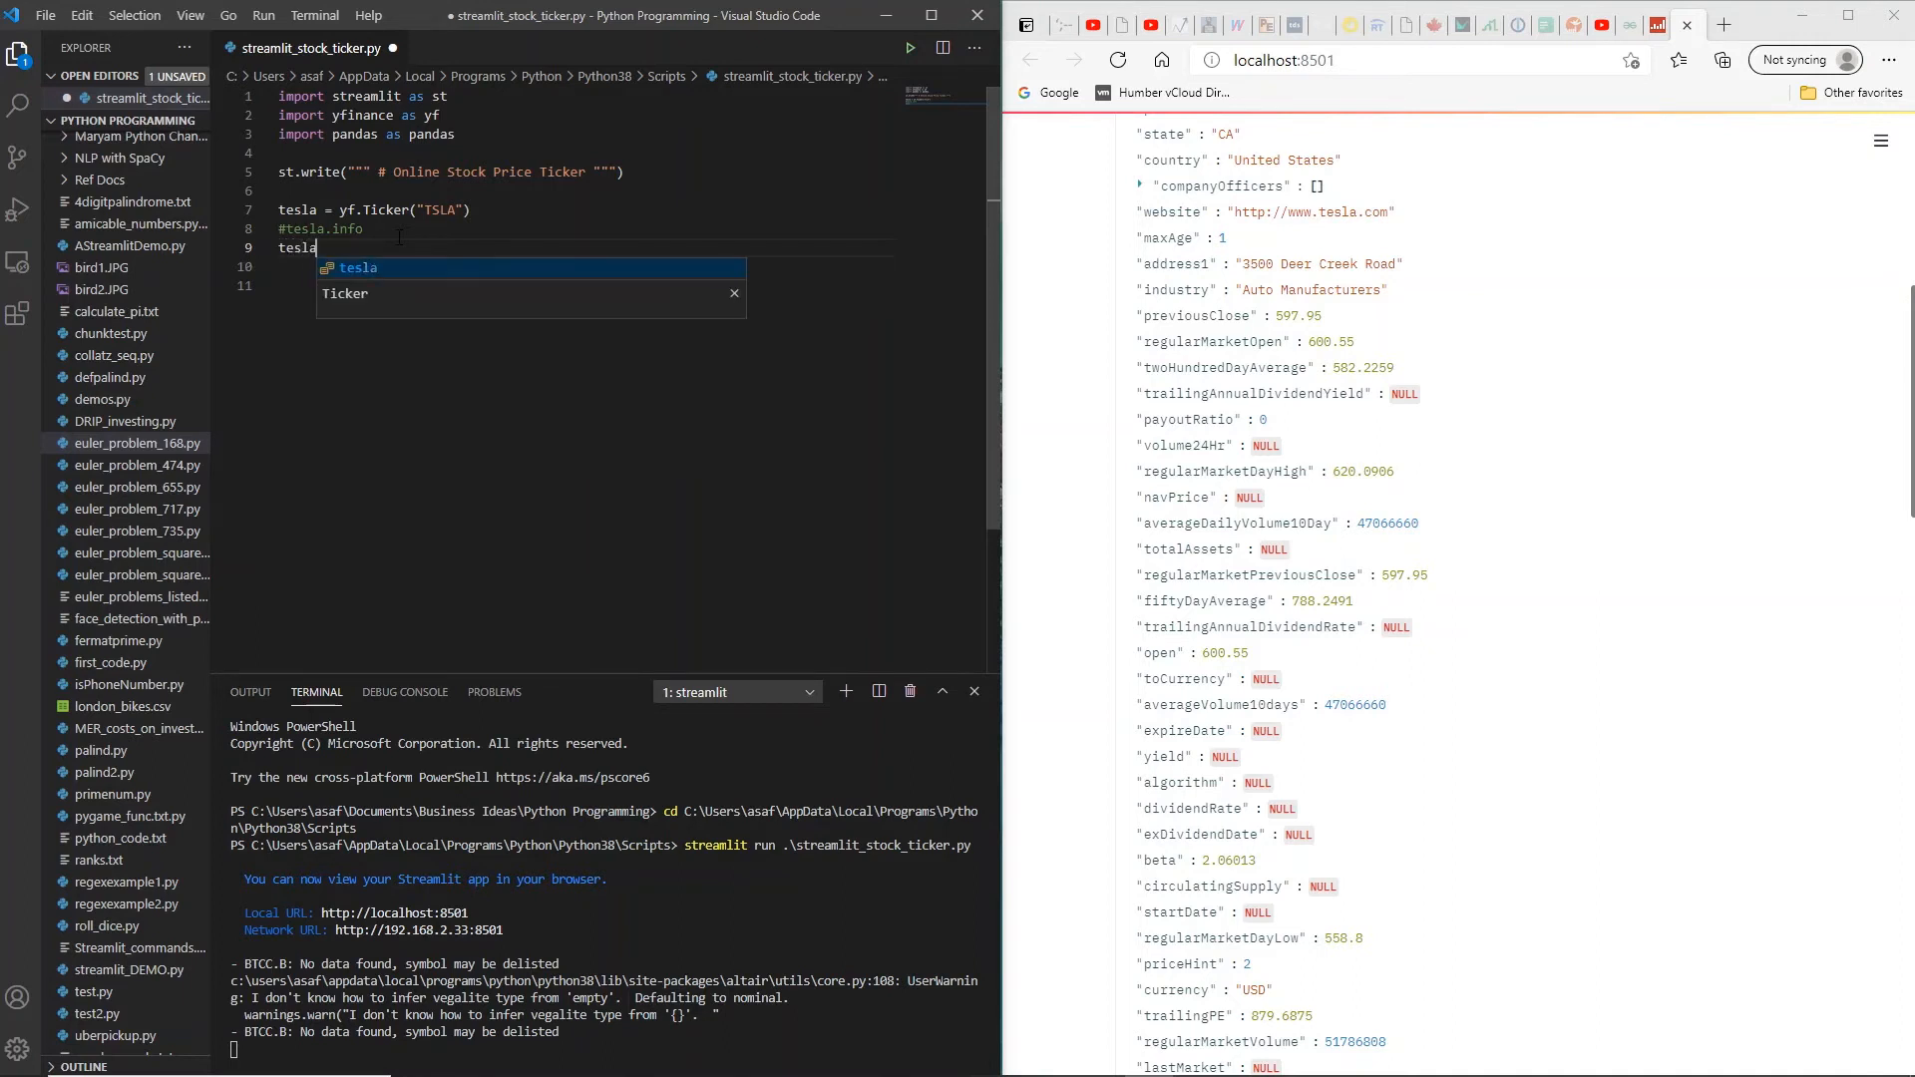
{"action": "type", "text": ".calendar"}
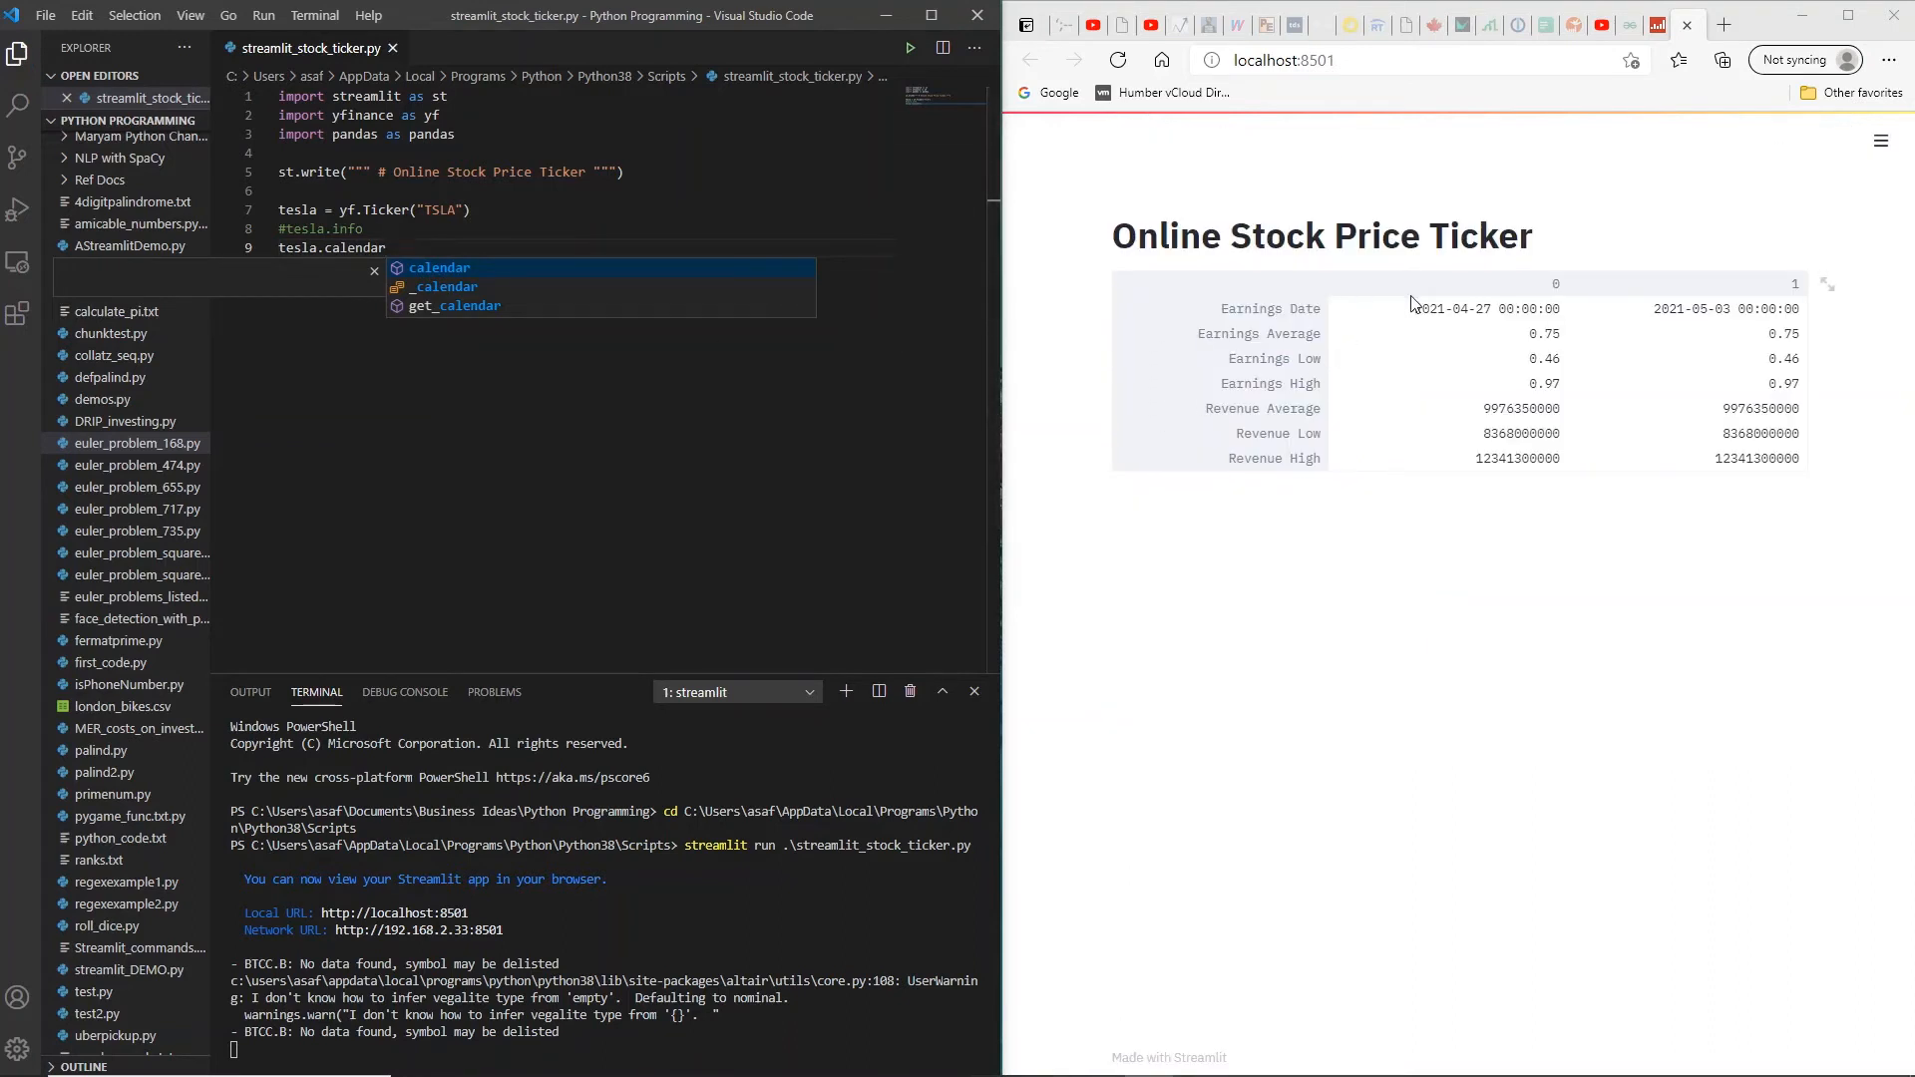
{"action": "mouse_move", "coordinate": [1491, 331]}
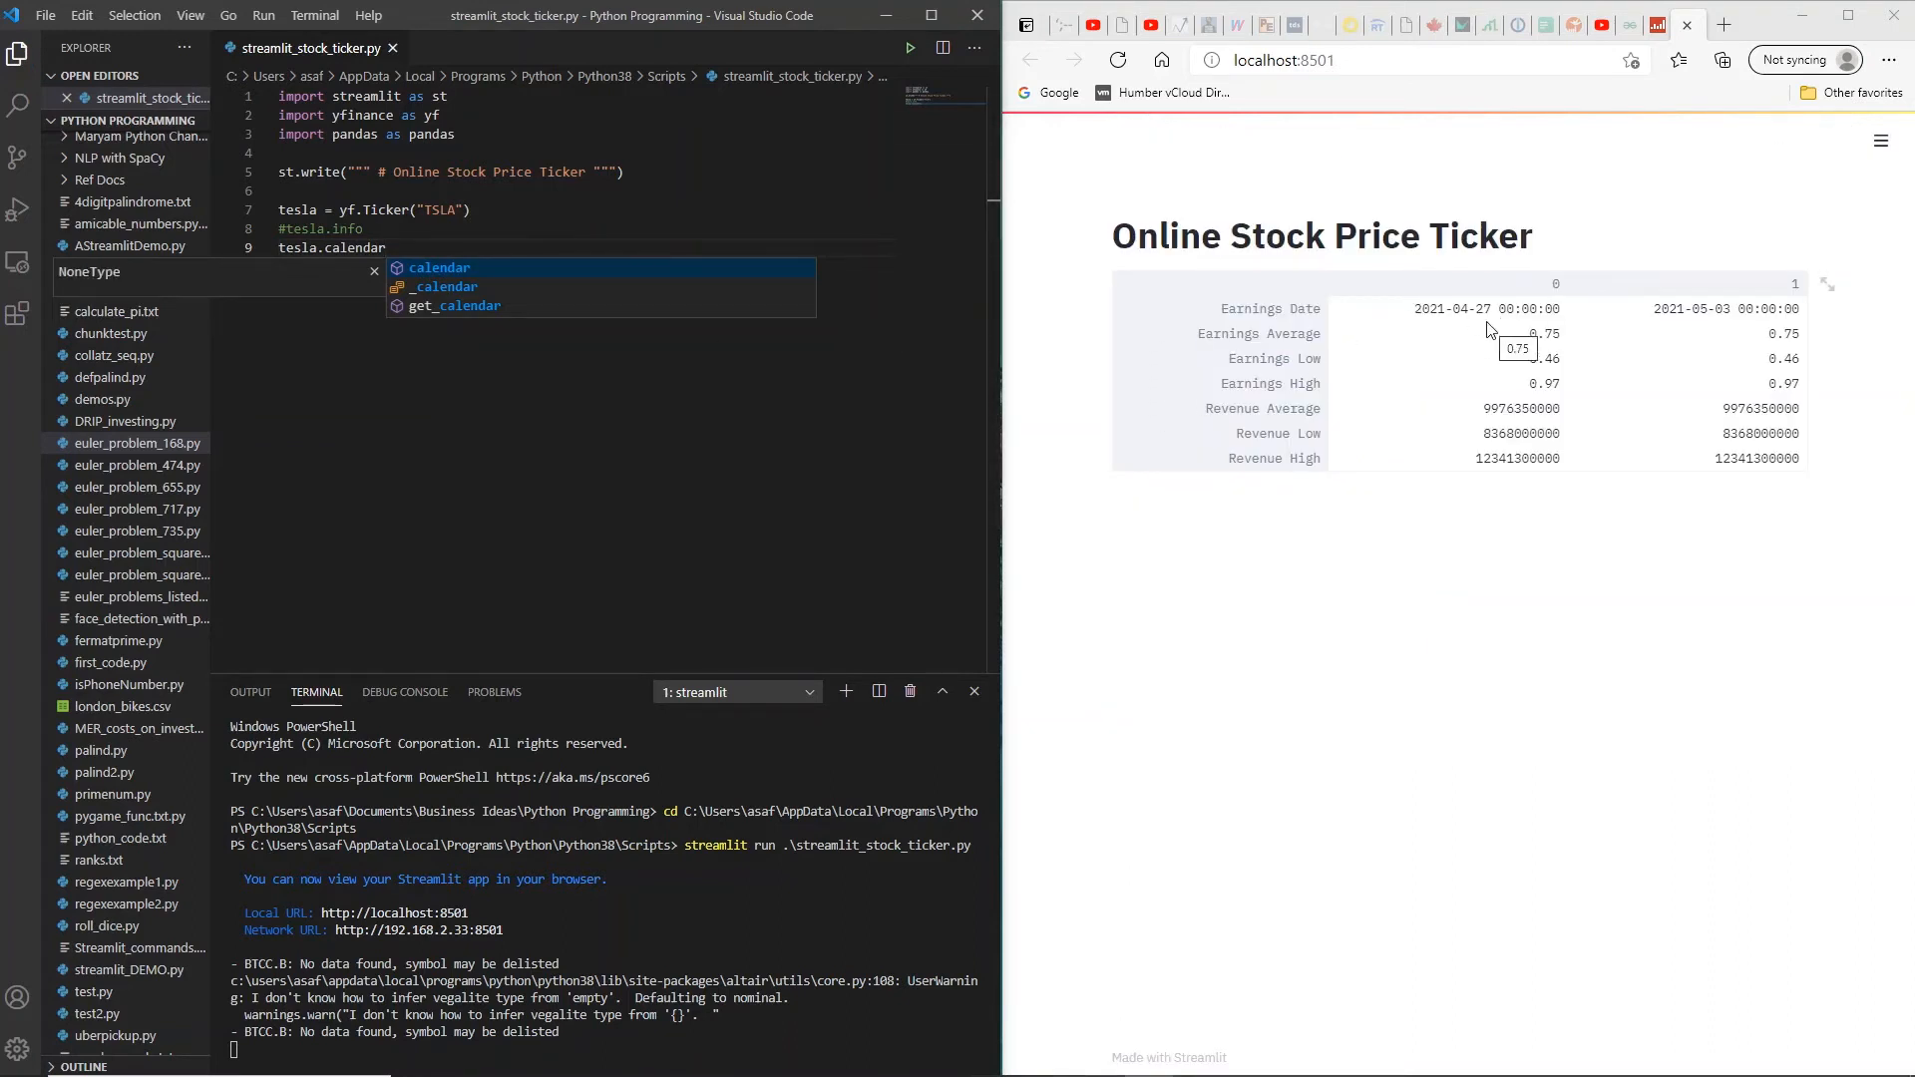
{"action": "mouse_move", "coordinate": [1481, 330]}
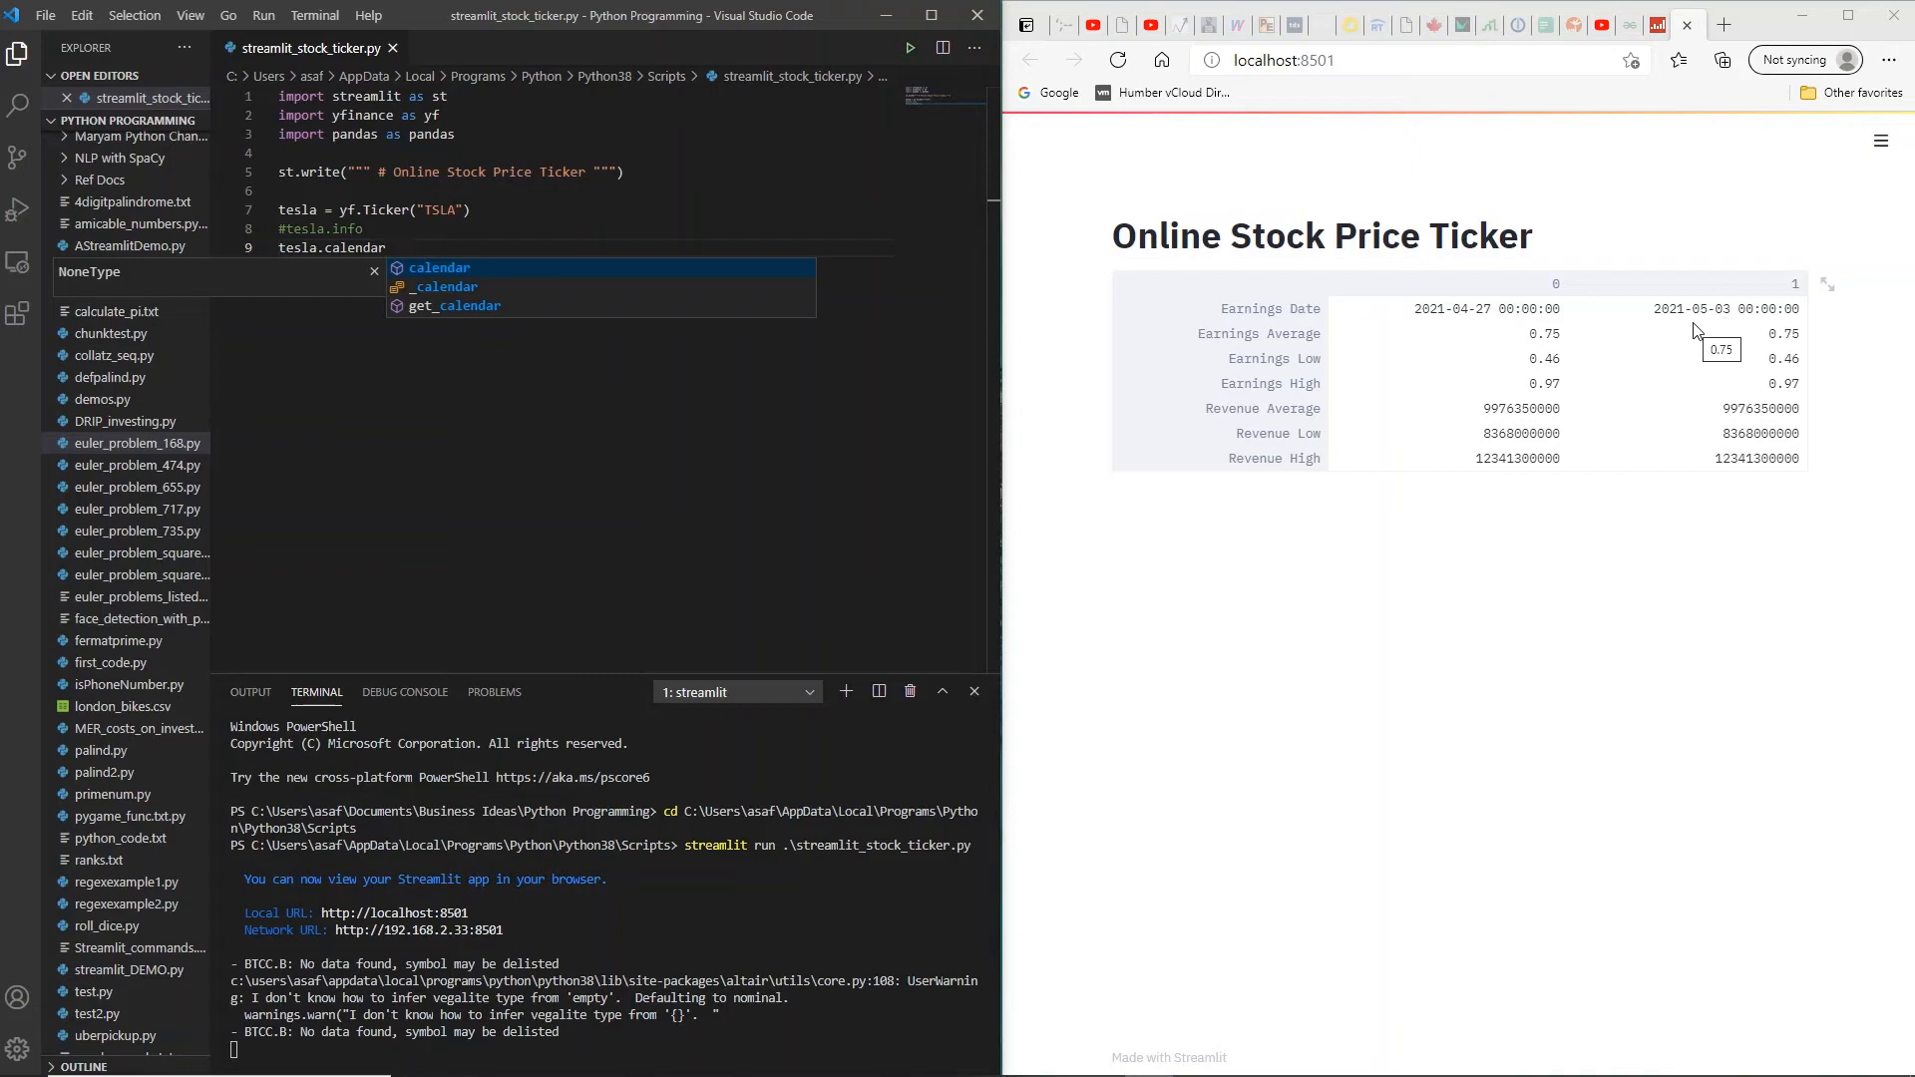
{"action": "mouse_move", "coordinate": [1240, 348]}
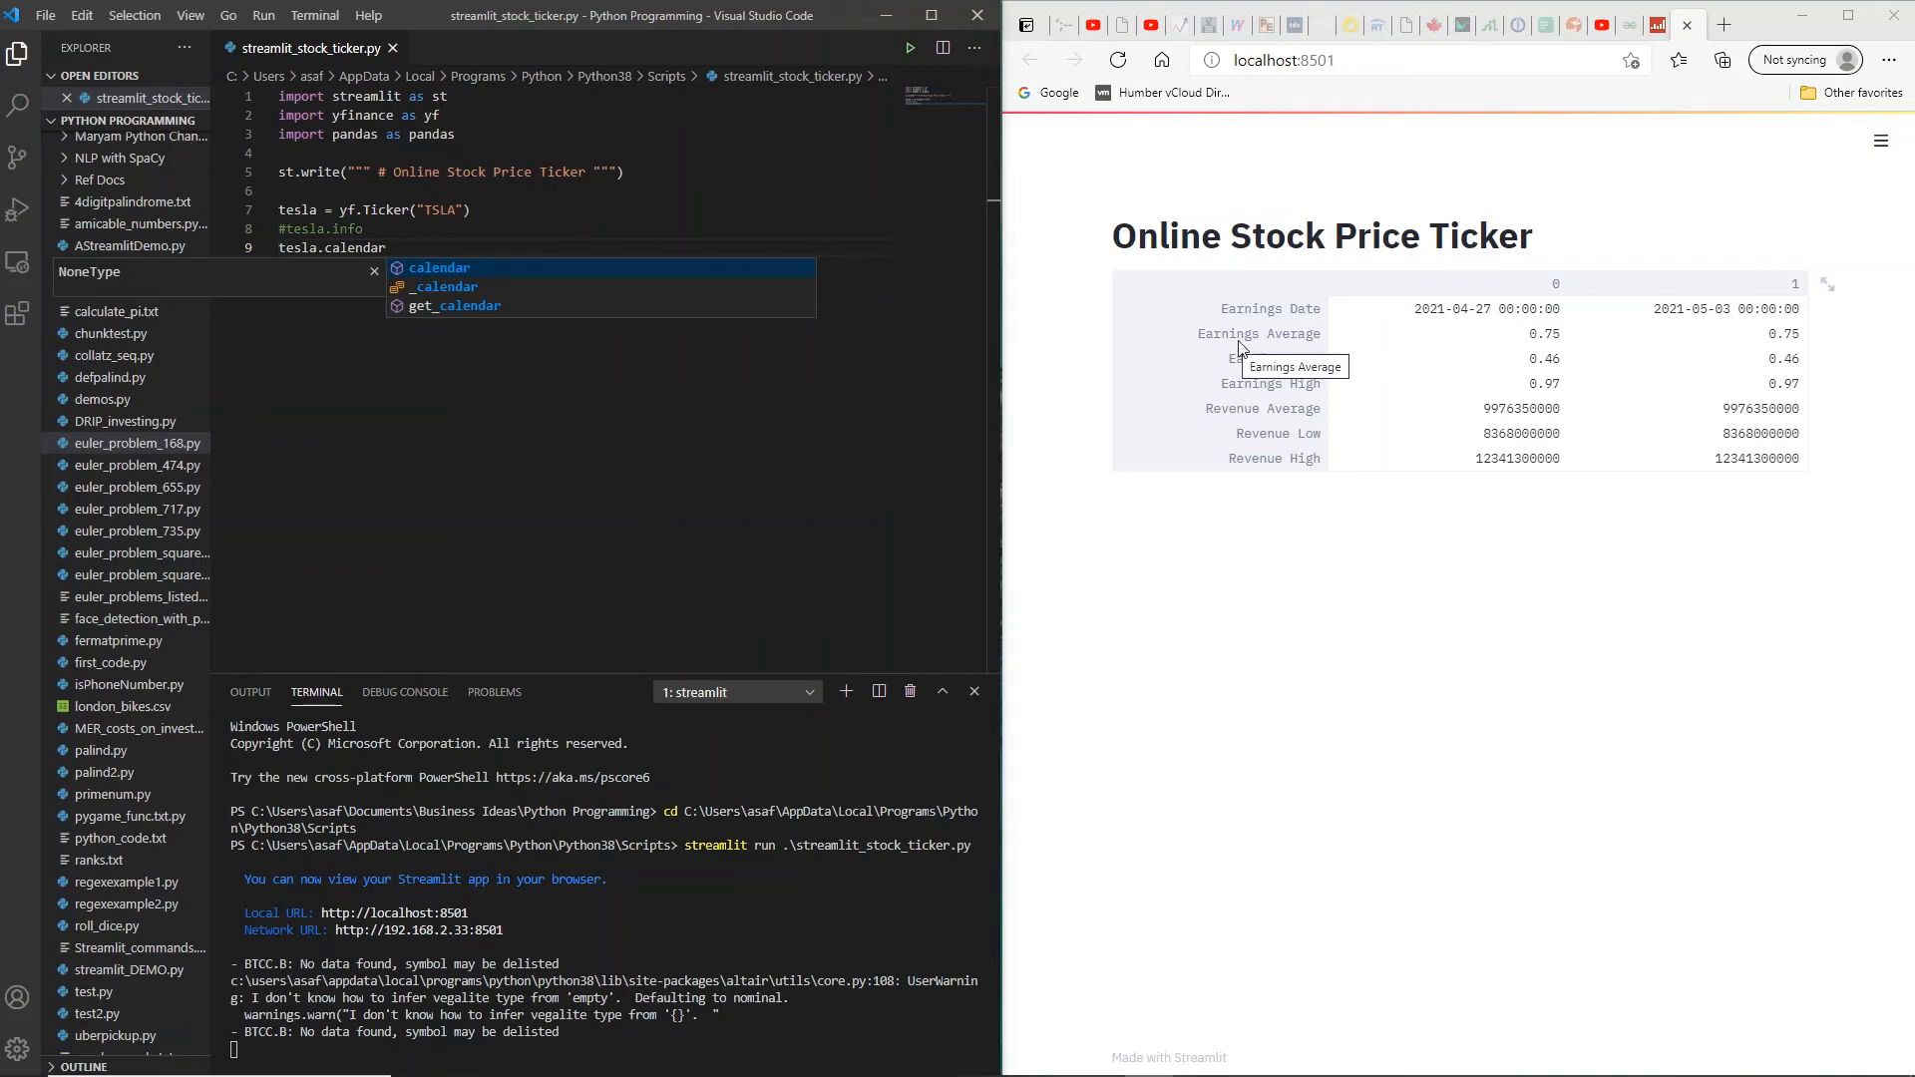
{"action": "mouse_move", "coordinate": [1246, 431]}
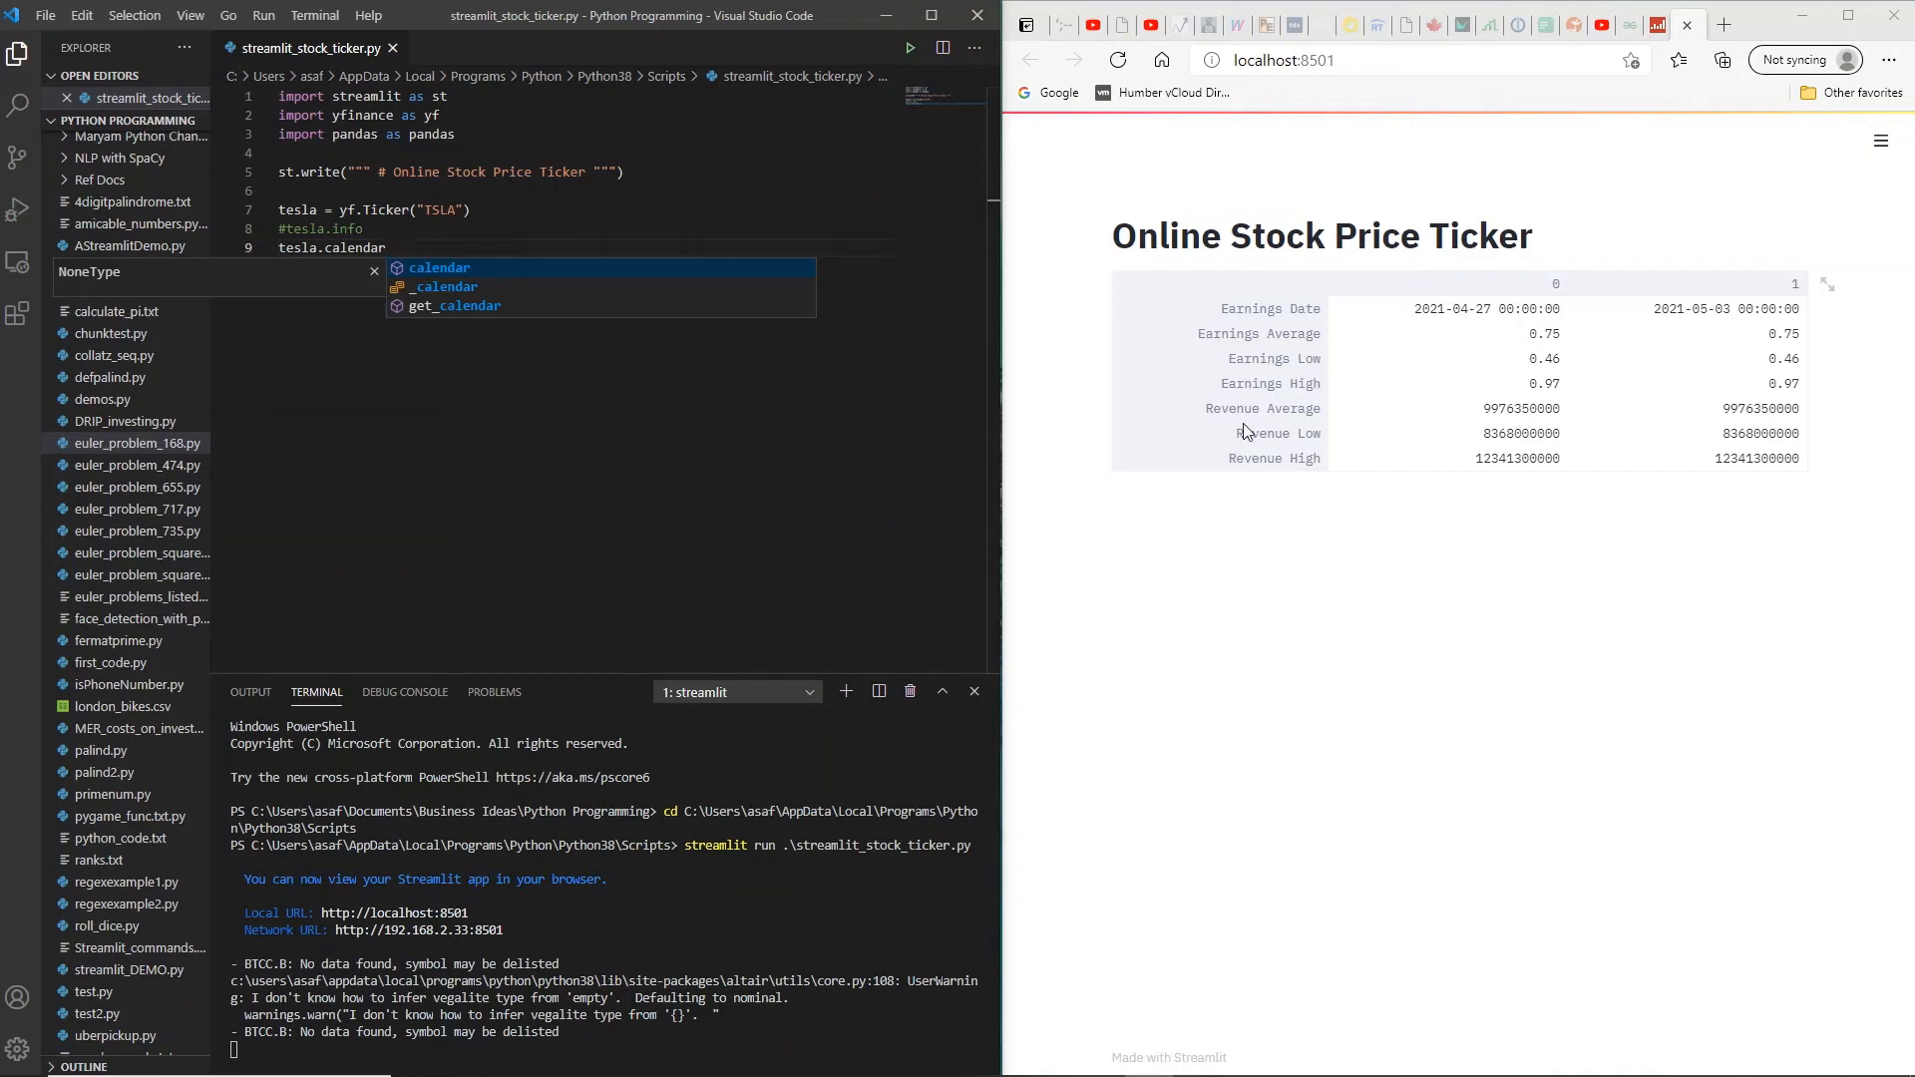
{"action": "mouse_move", "coordinate": [1262, 467]}
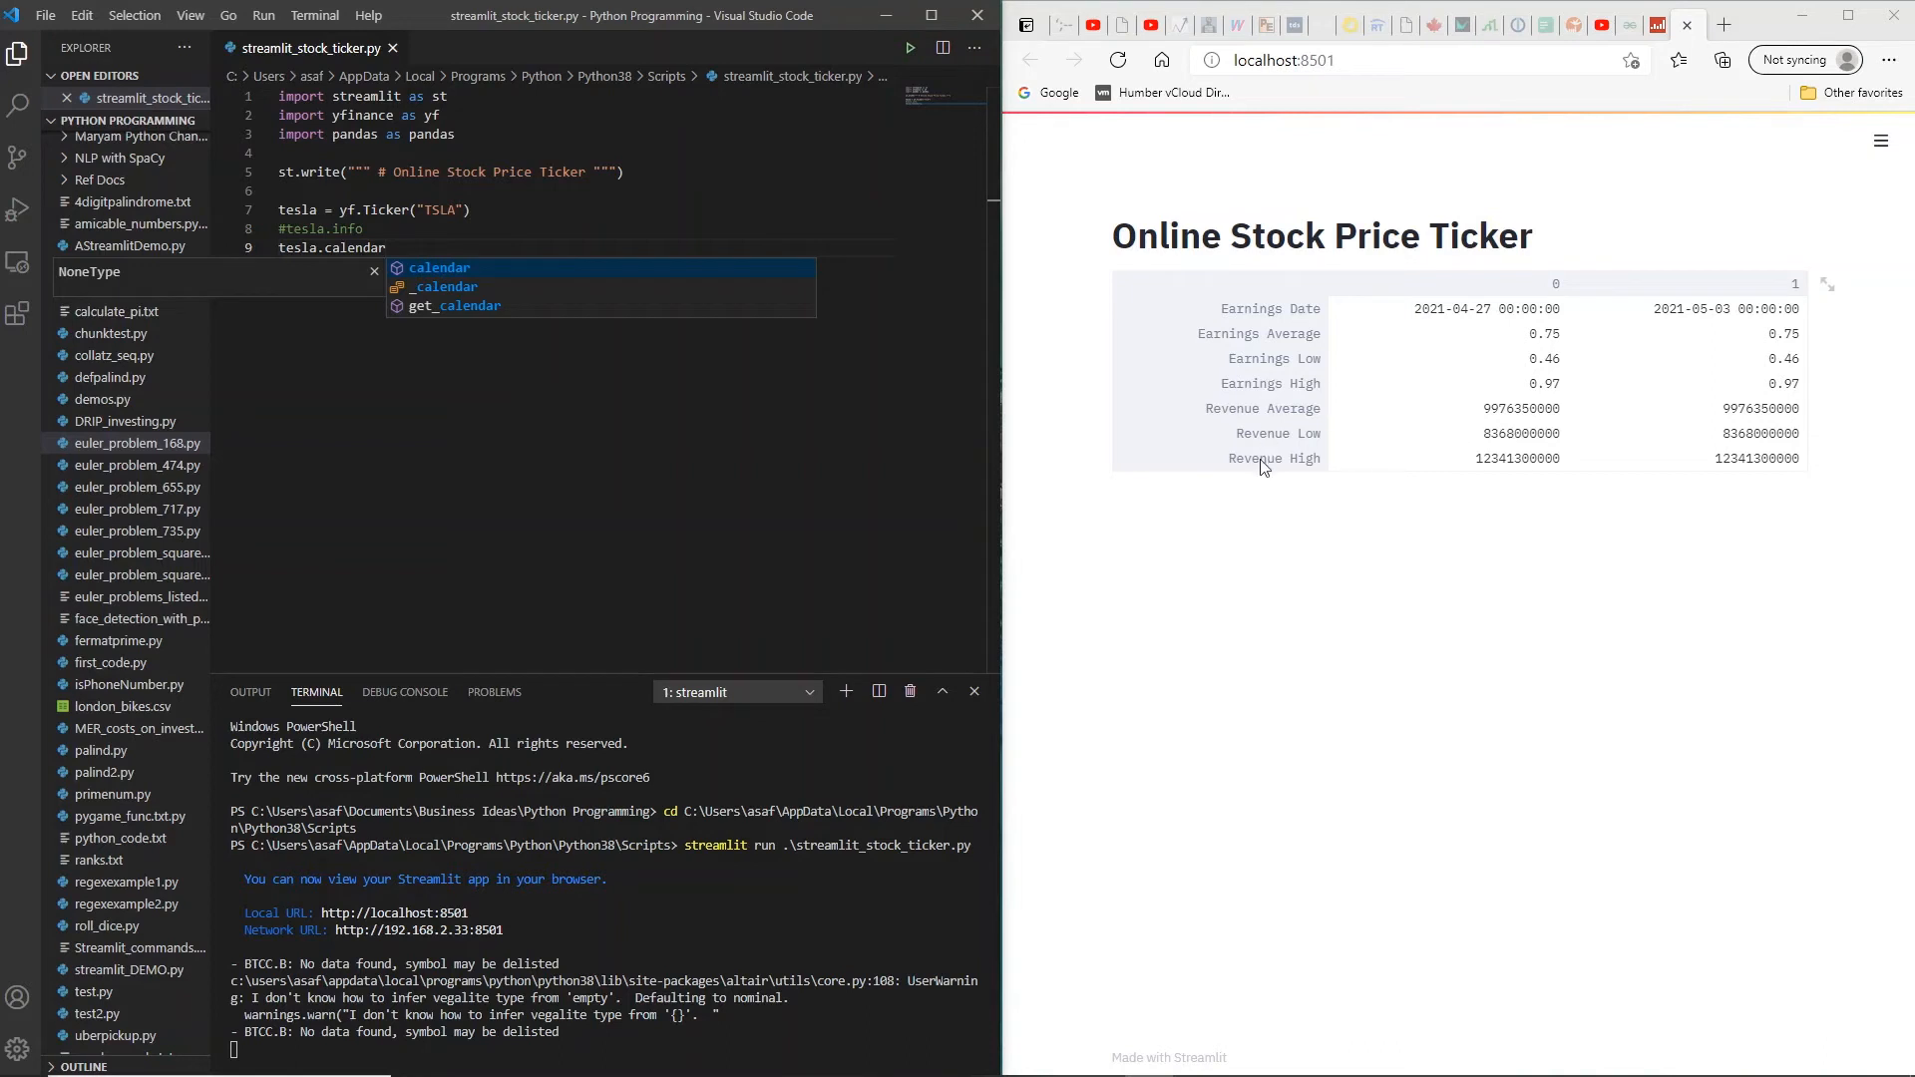
{"action": "mouse_move", "coordinate": [1344, 488]}
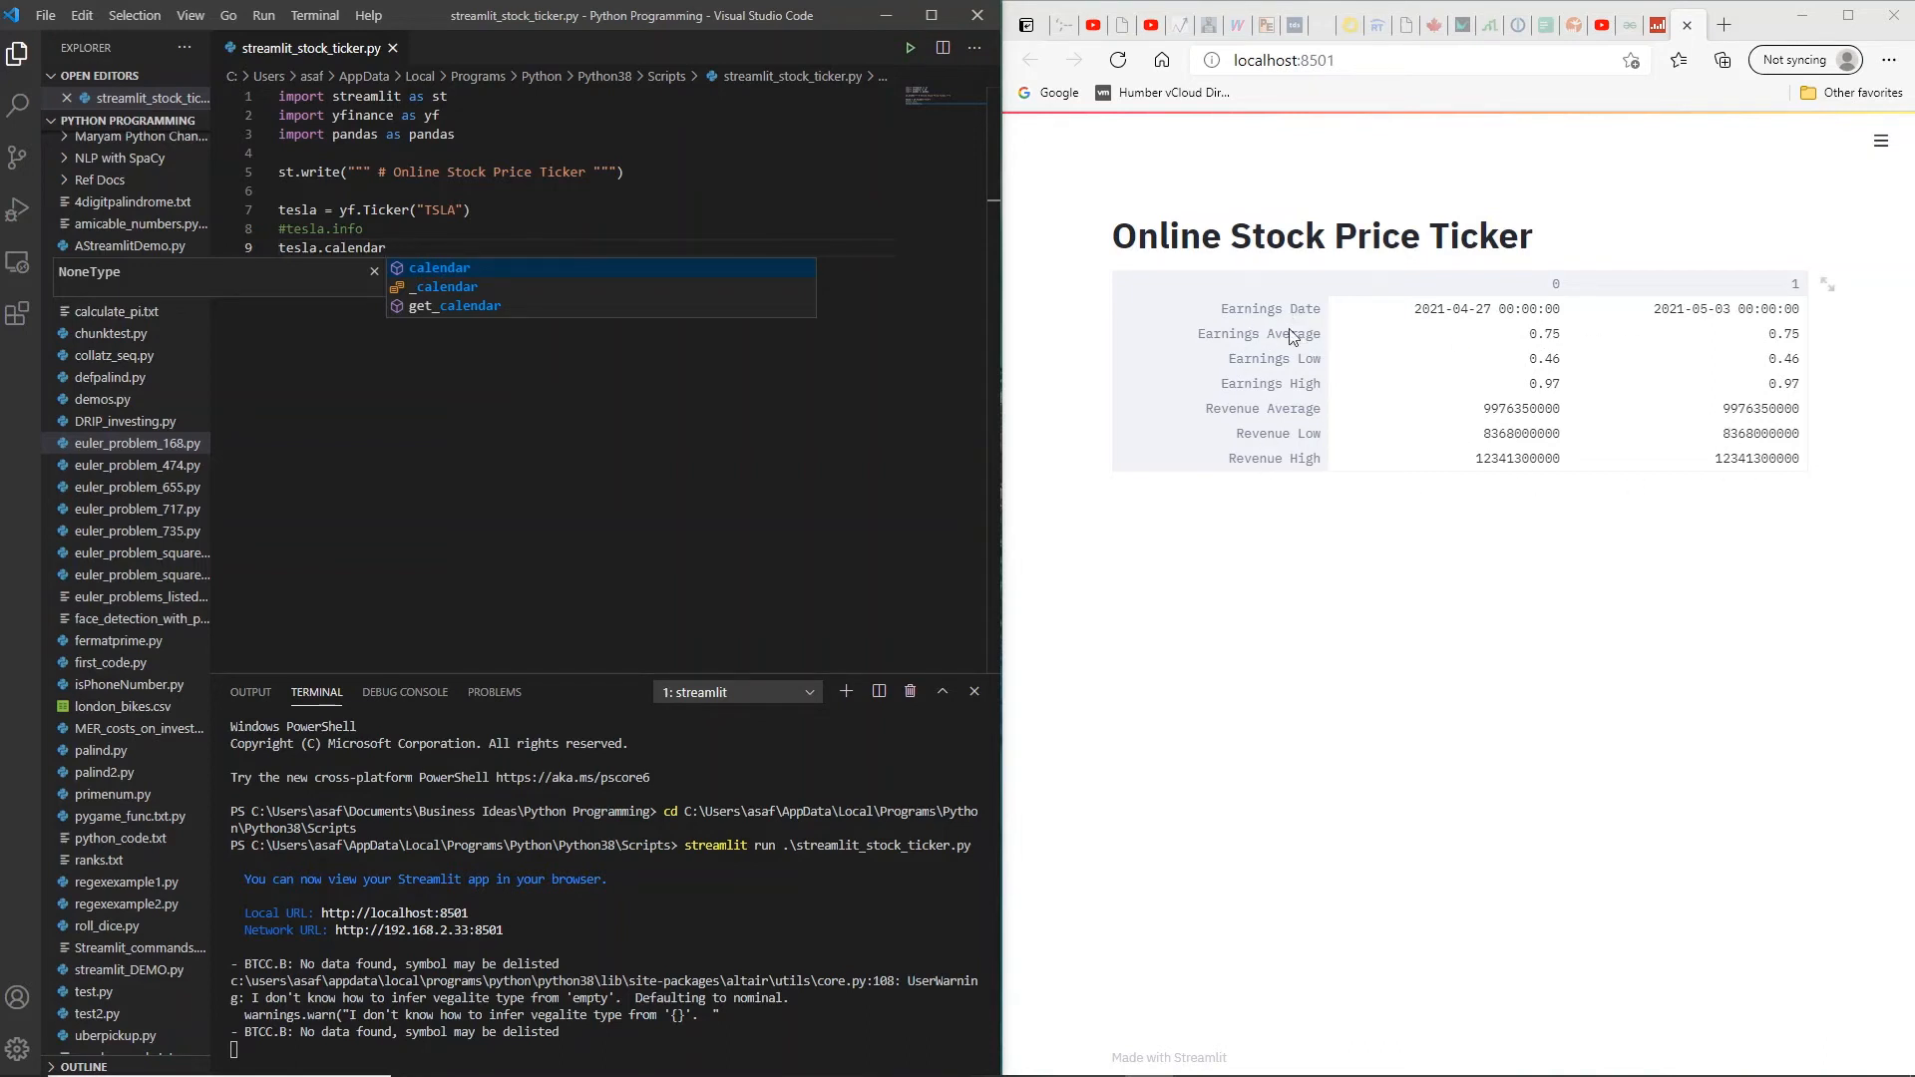
{"action": "mouse_move", "coordinate": [1340, 396]}
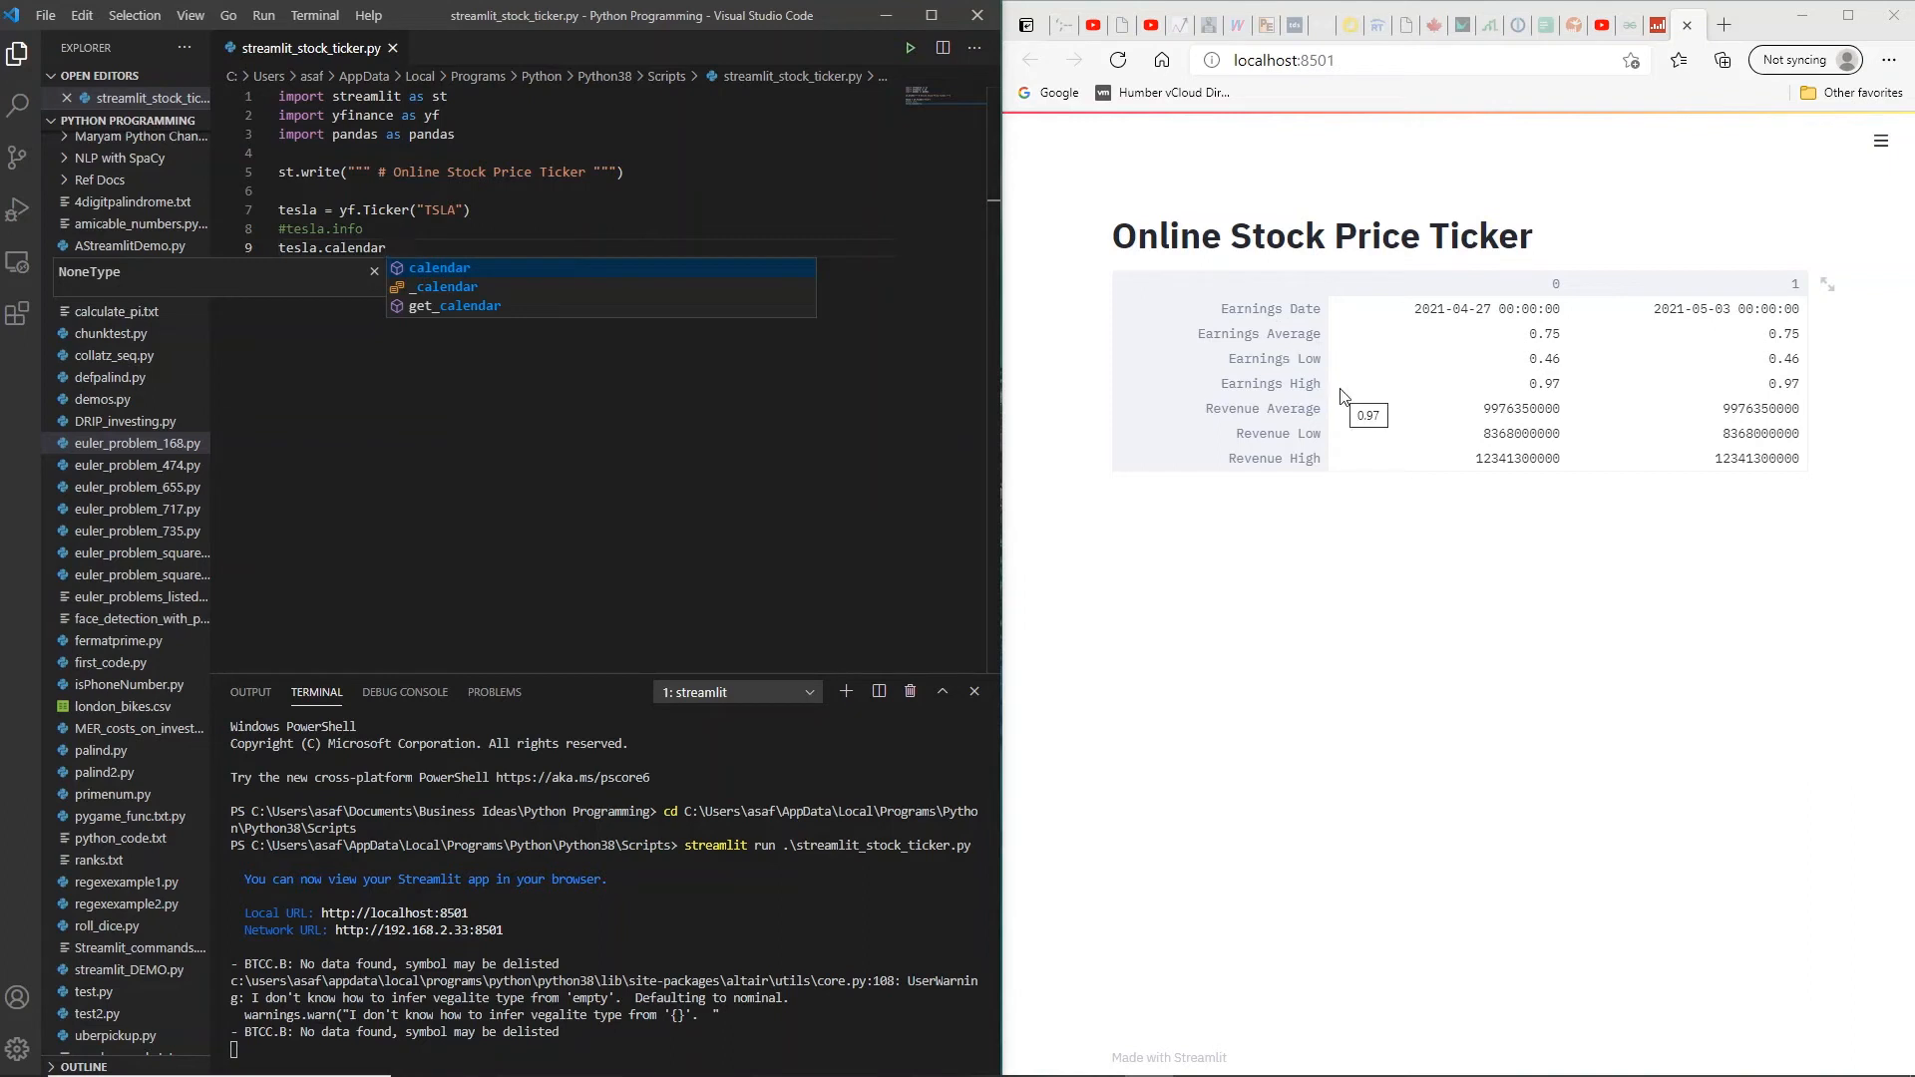
{"action": "mouse_move", "coordinate": [1746, 401]}
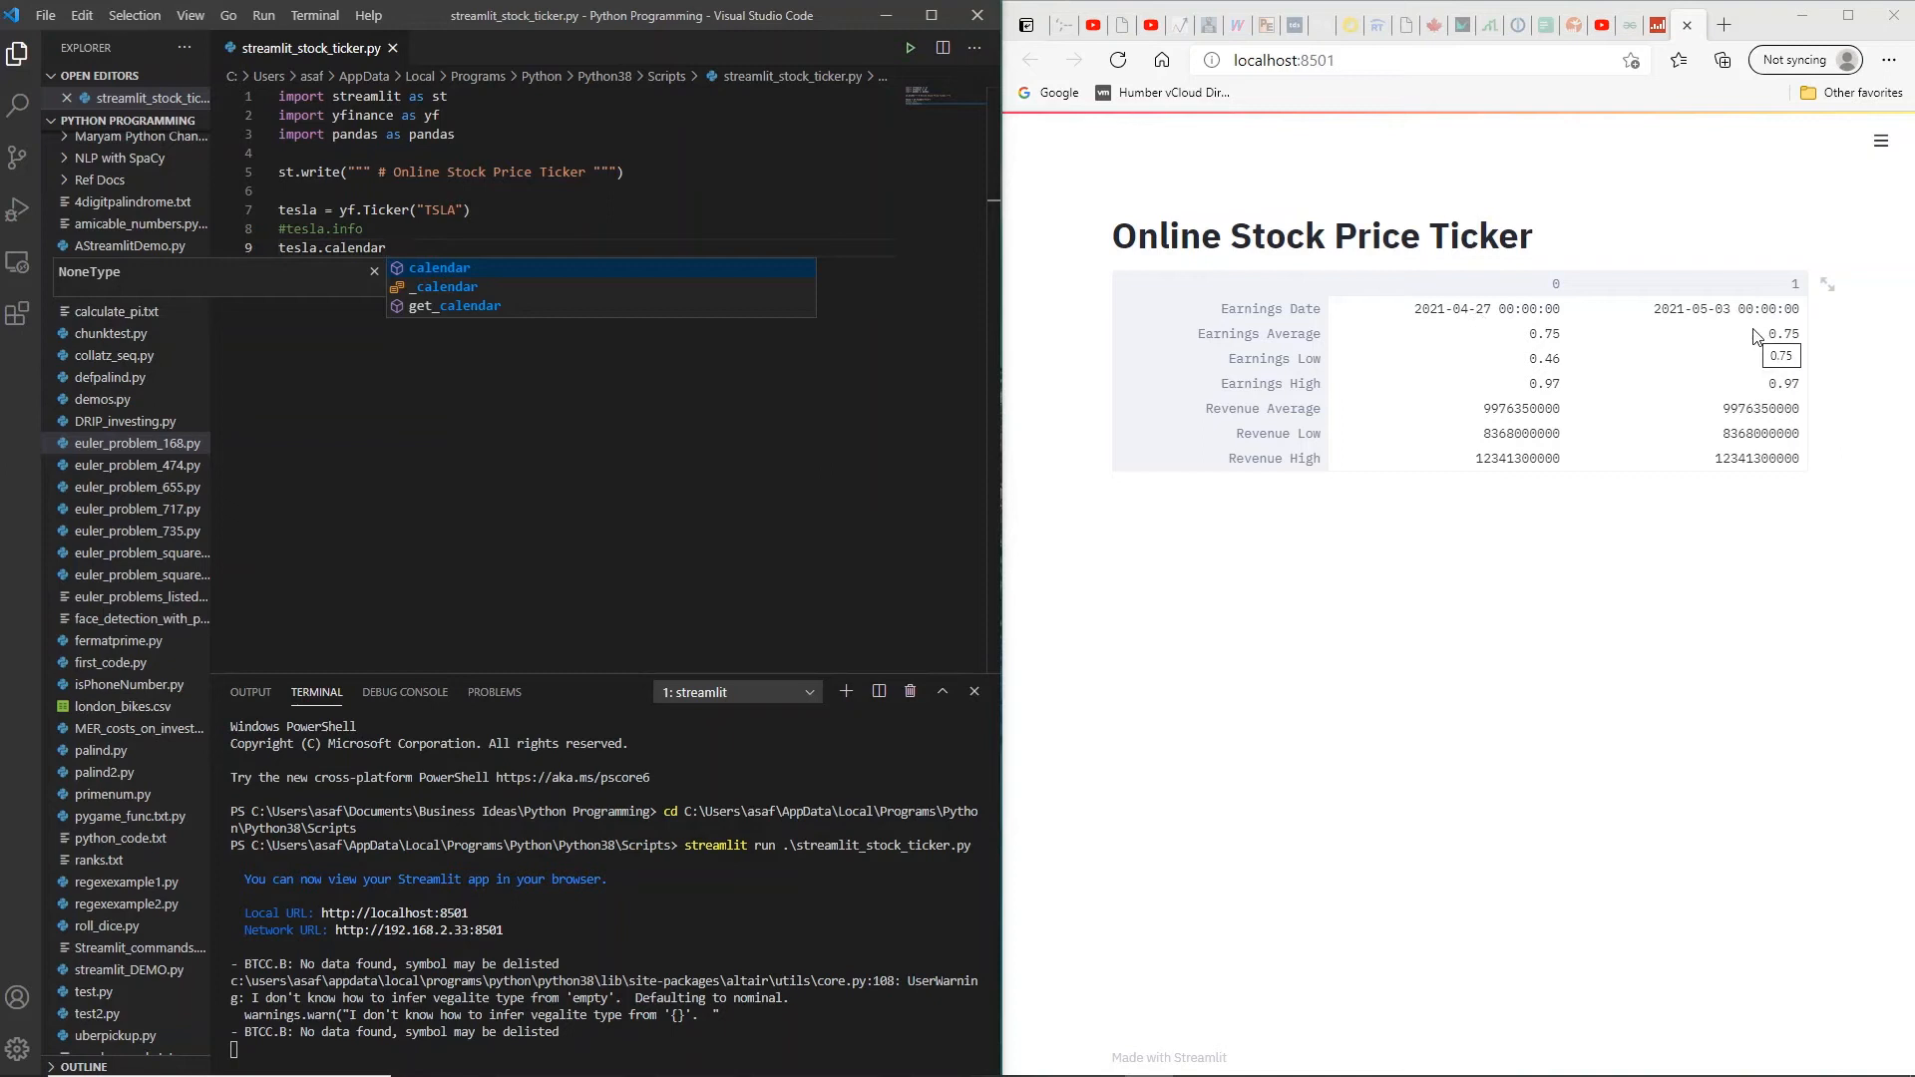
{"action": "mouse_move", "coordinate": [1719, 515]}
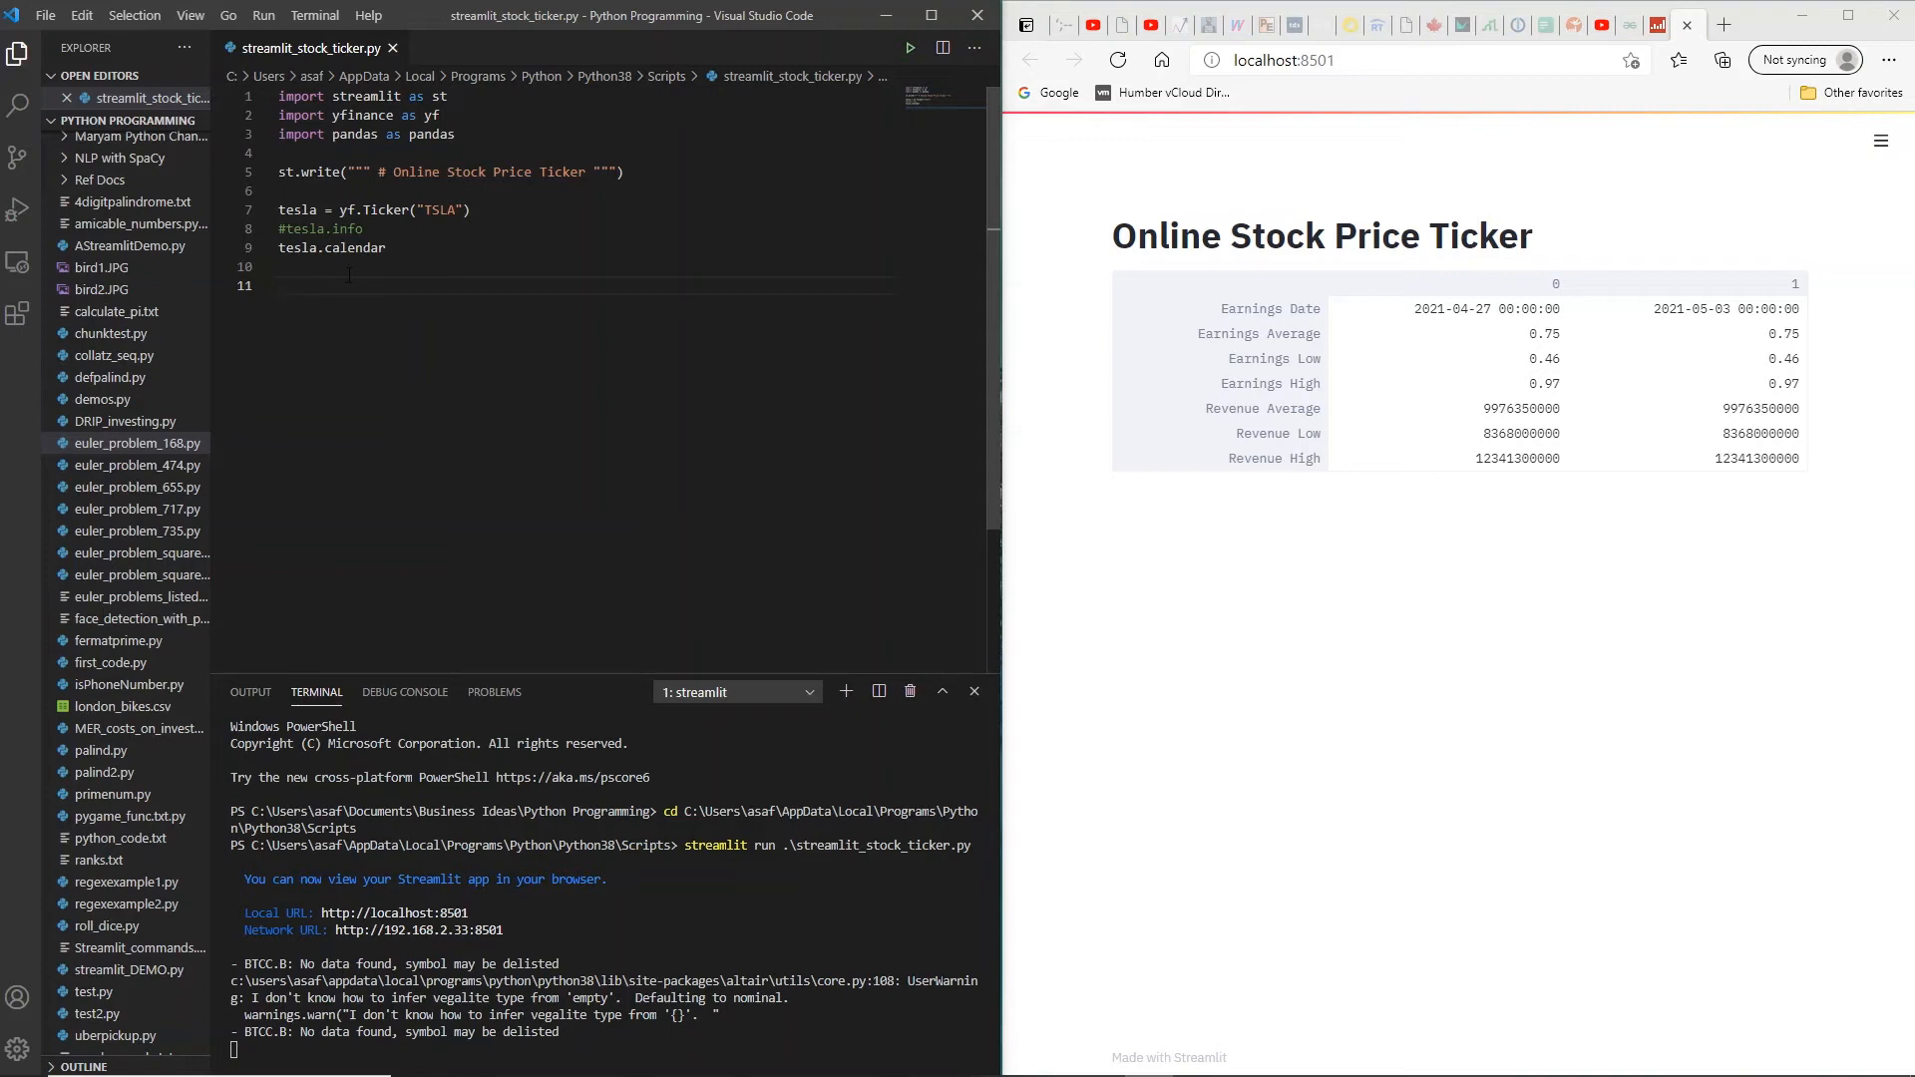
Step: Add tesla.dividends and save, producing an empty result in the app
{"action": "type", "text": "tesla."}
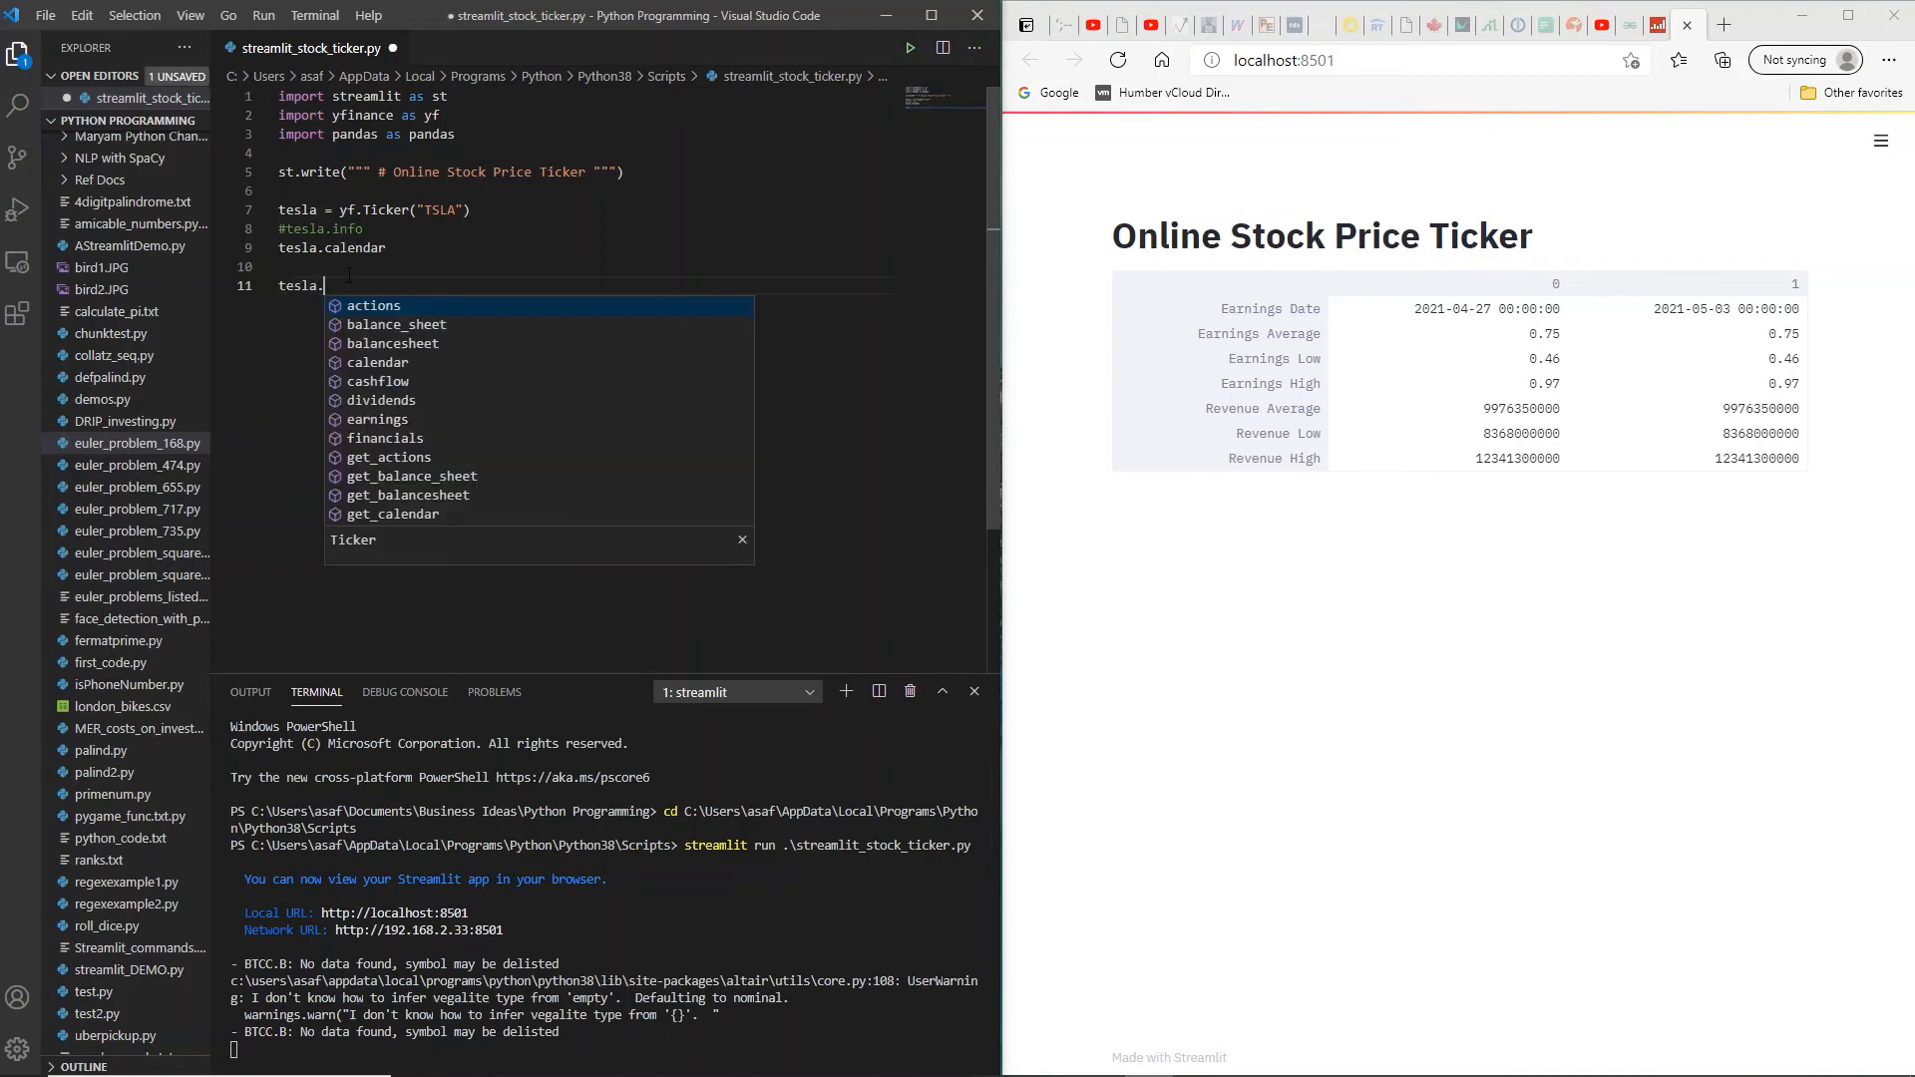
{"action": "type", "text": "dividends"}
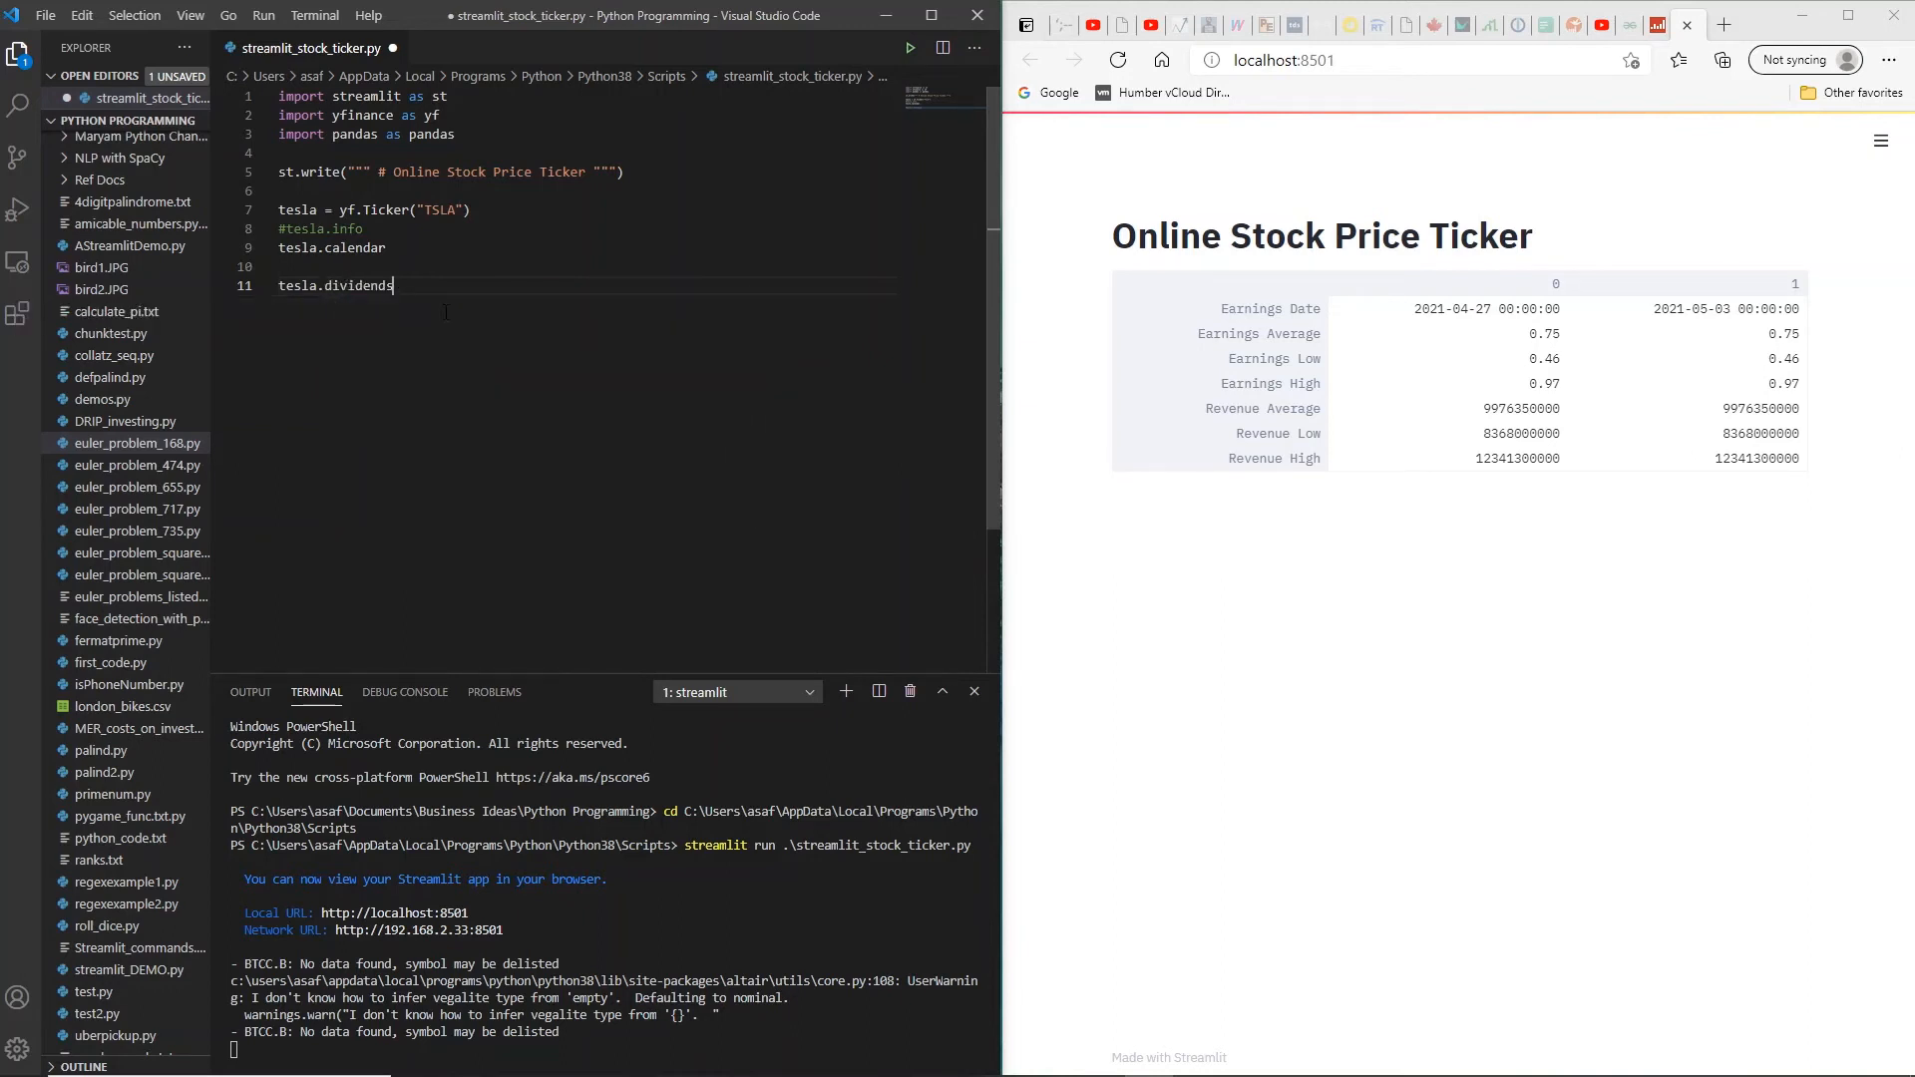
{"action": "key", "text": "ctrl+s"}
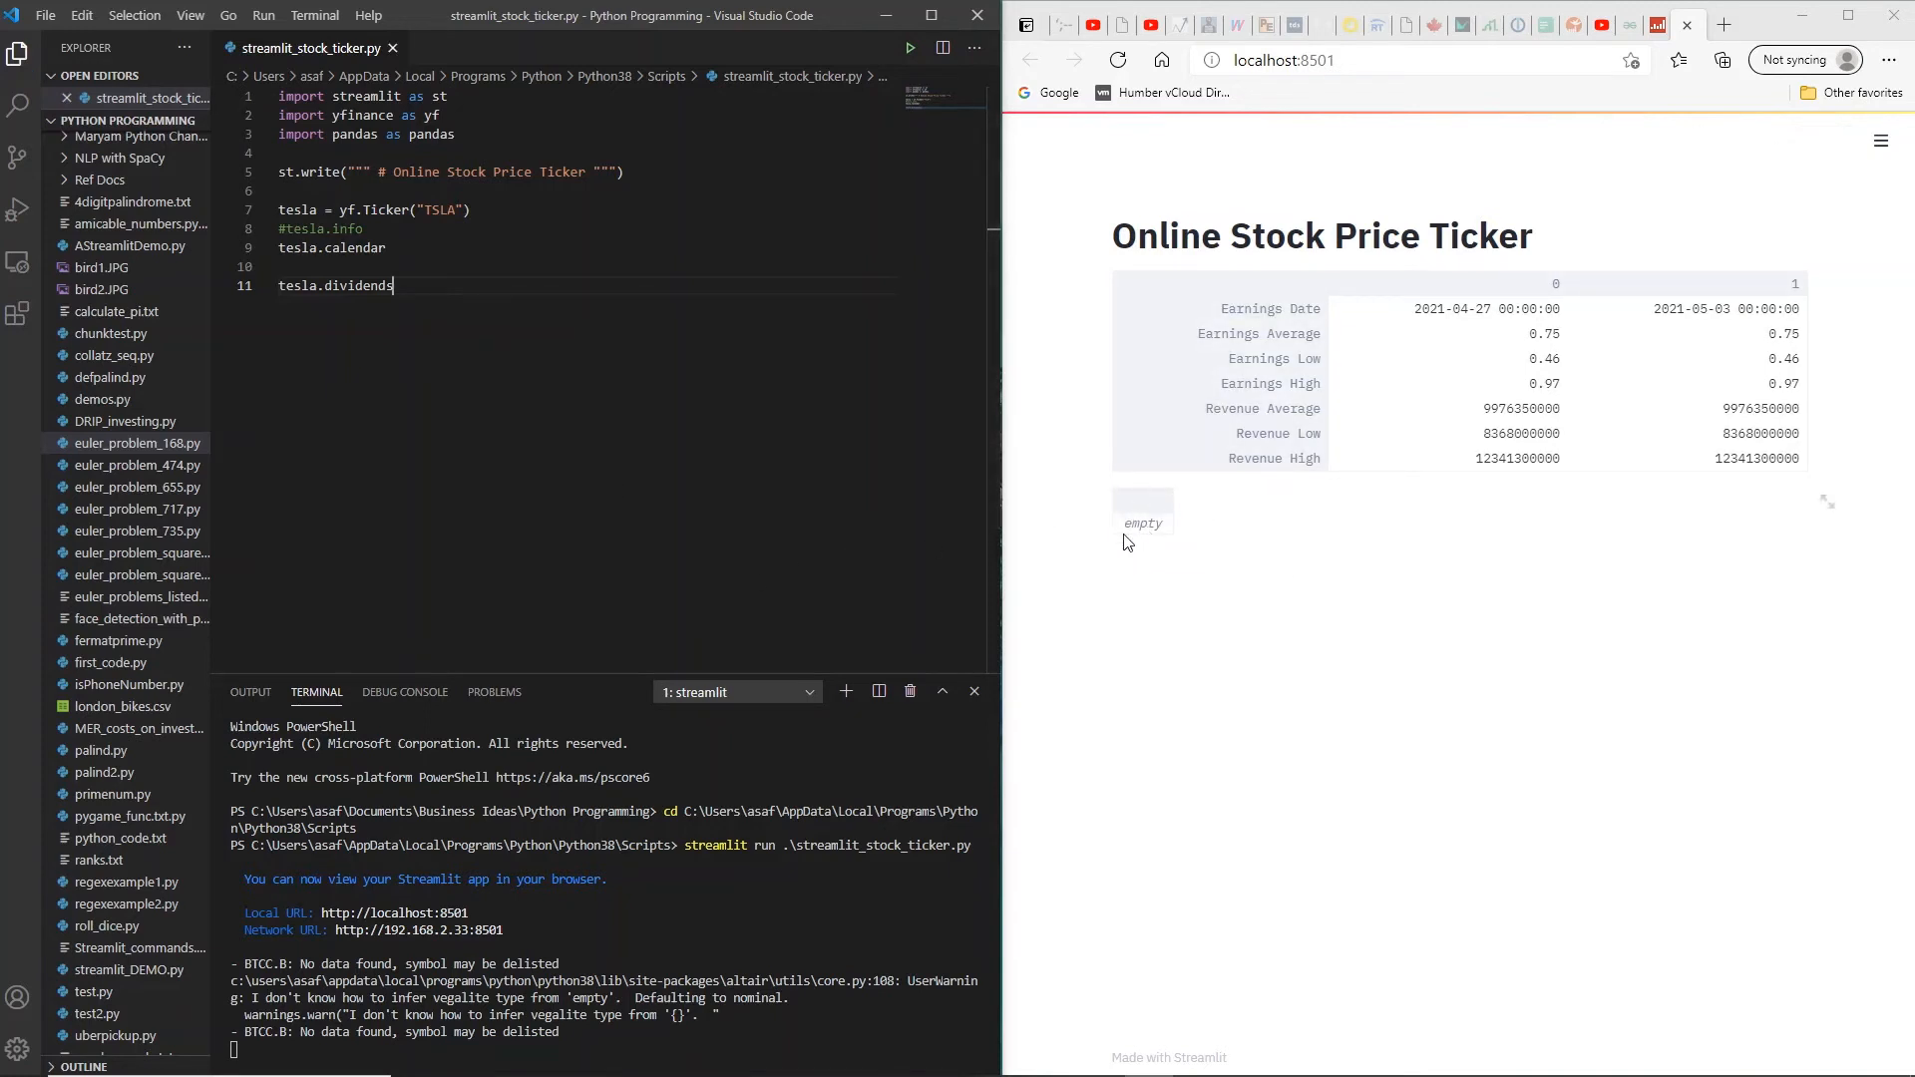
{"action": "mouse_move", "coordinate": [268, 228]}
{"action": "type", "text": "#"}
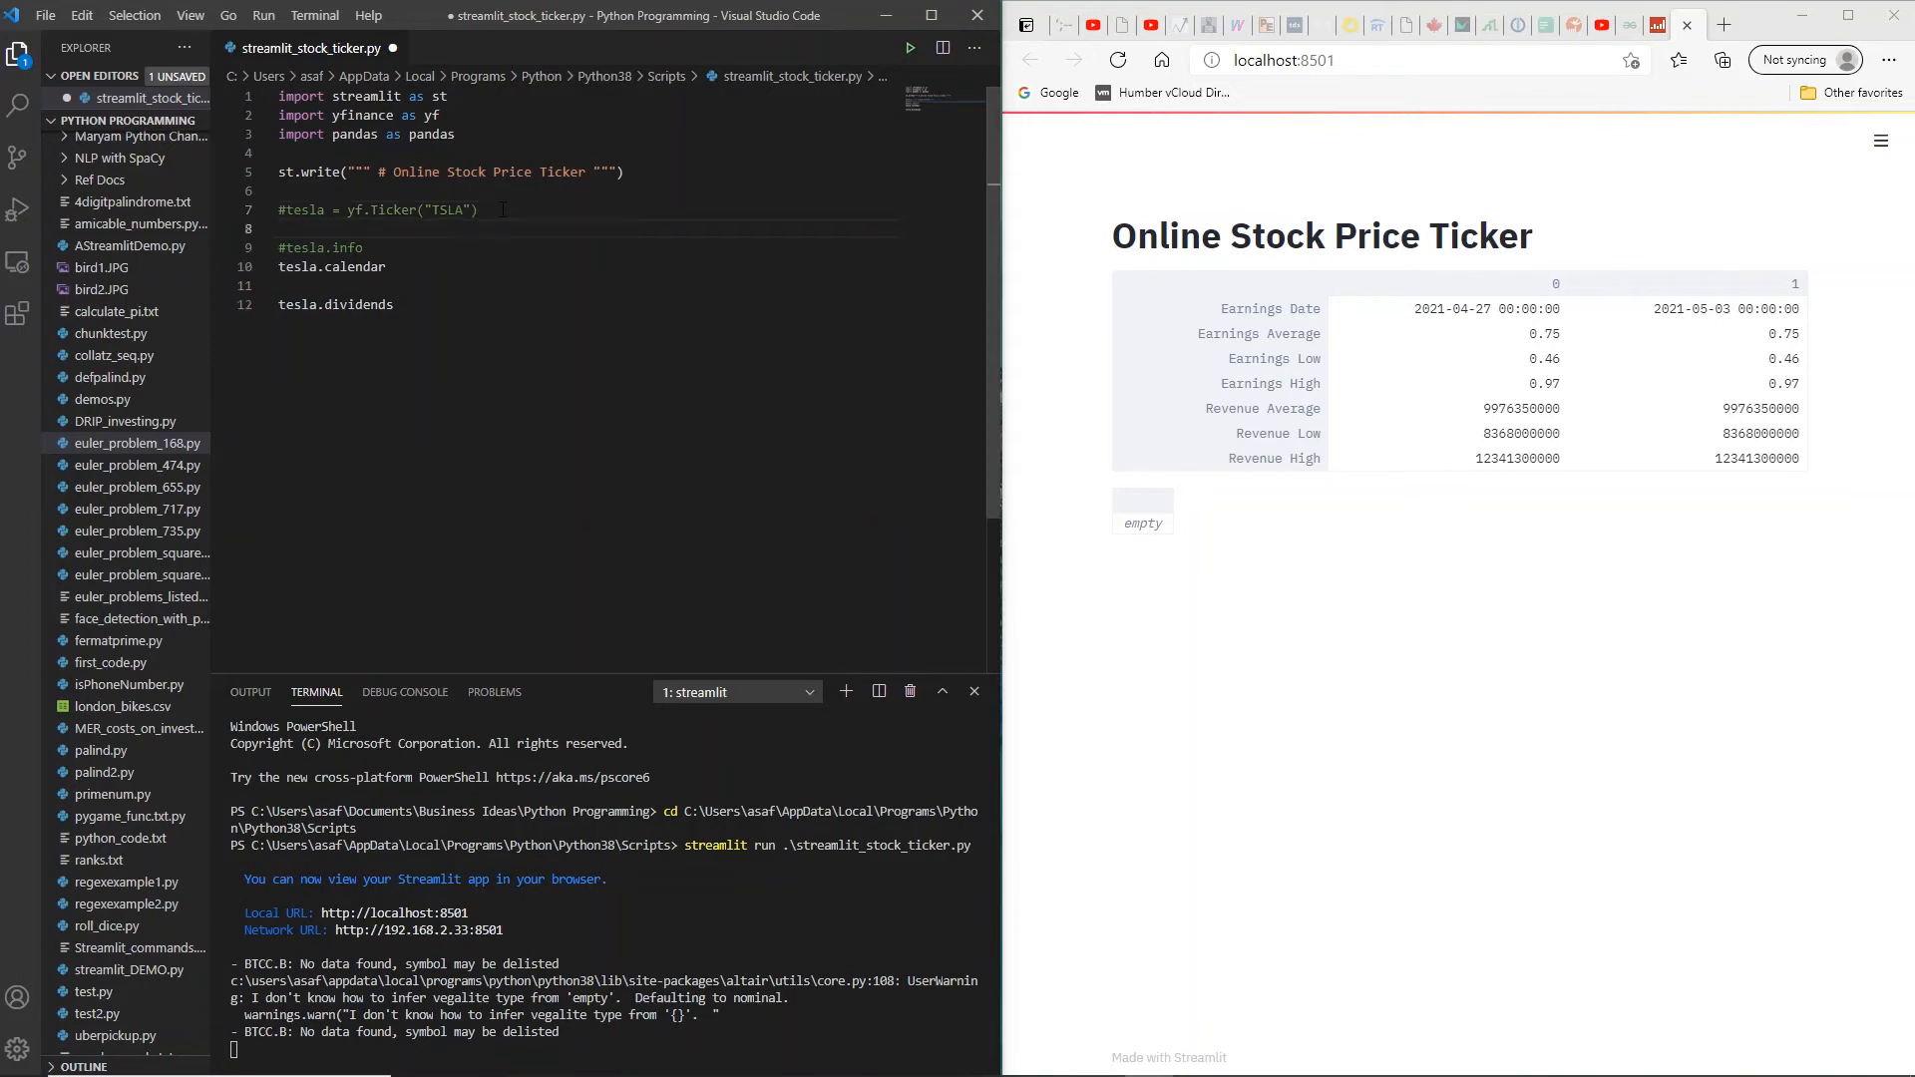
Step: Switch to an AAPL ticker with apple.dividends, listing Apple's dividends from 1987 to 2021
{"action": "type", "text": "apple"}
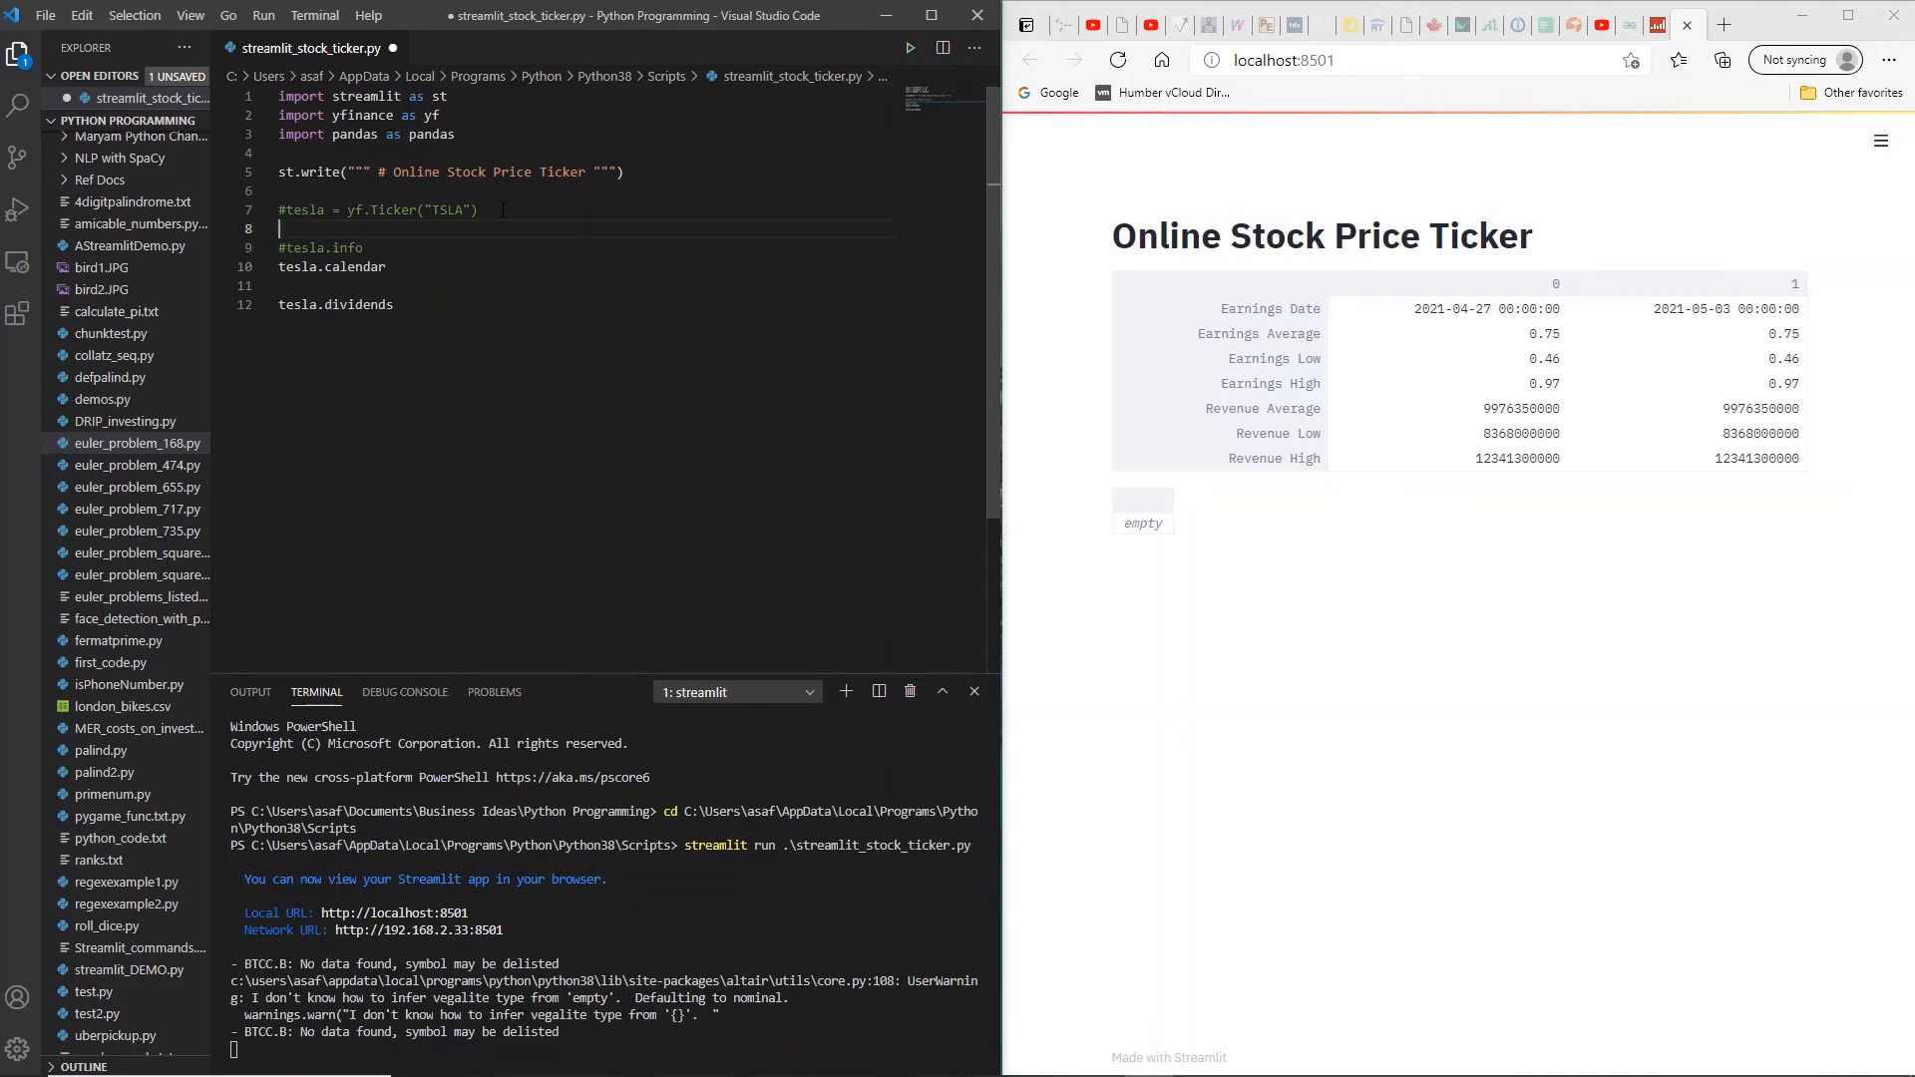
{"action": "type", "text": "apple = yf."}
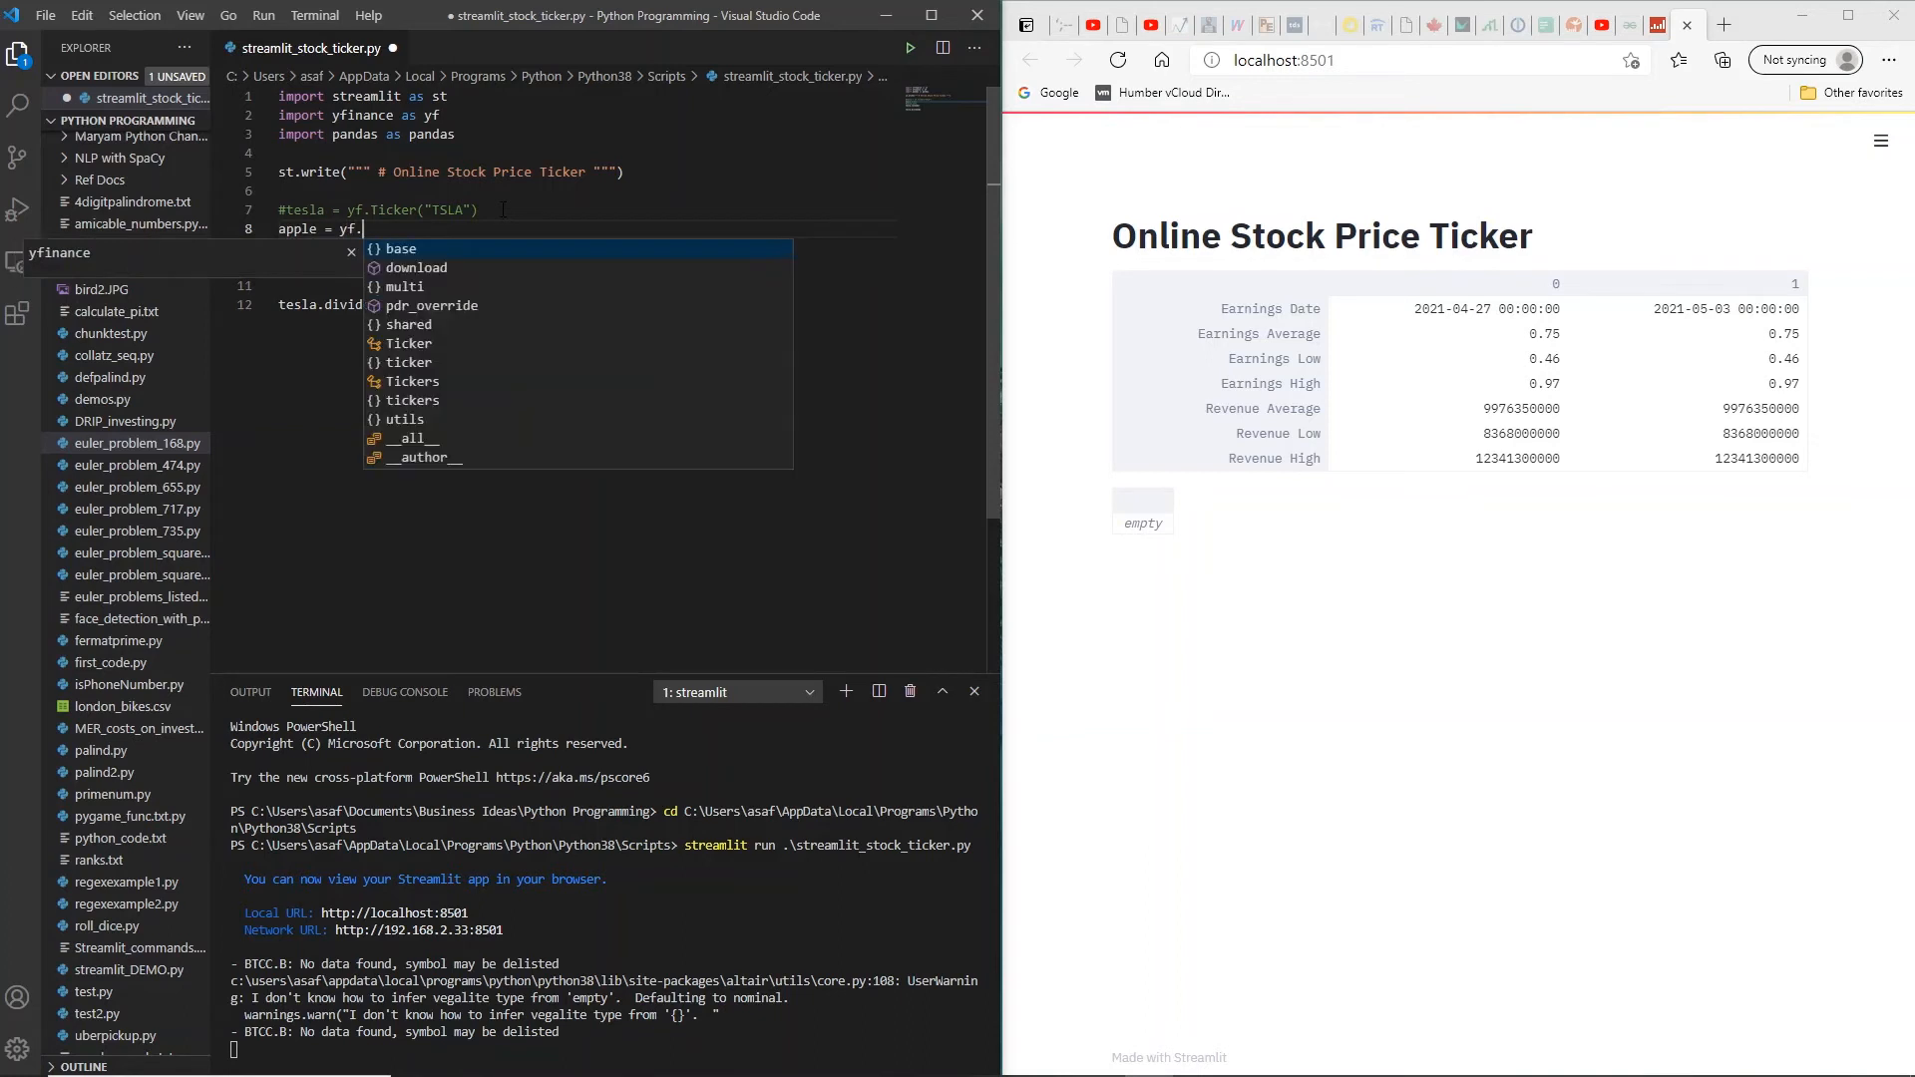
{"action": "type", "text": "Ticker(\"AAP"}
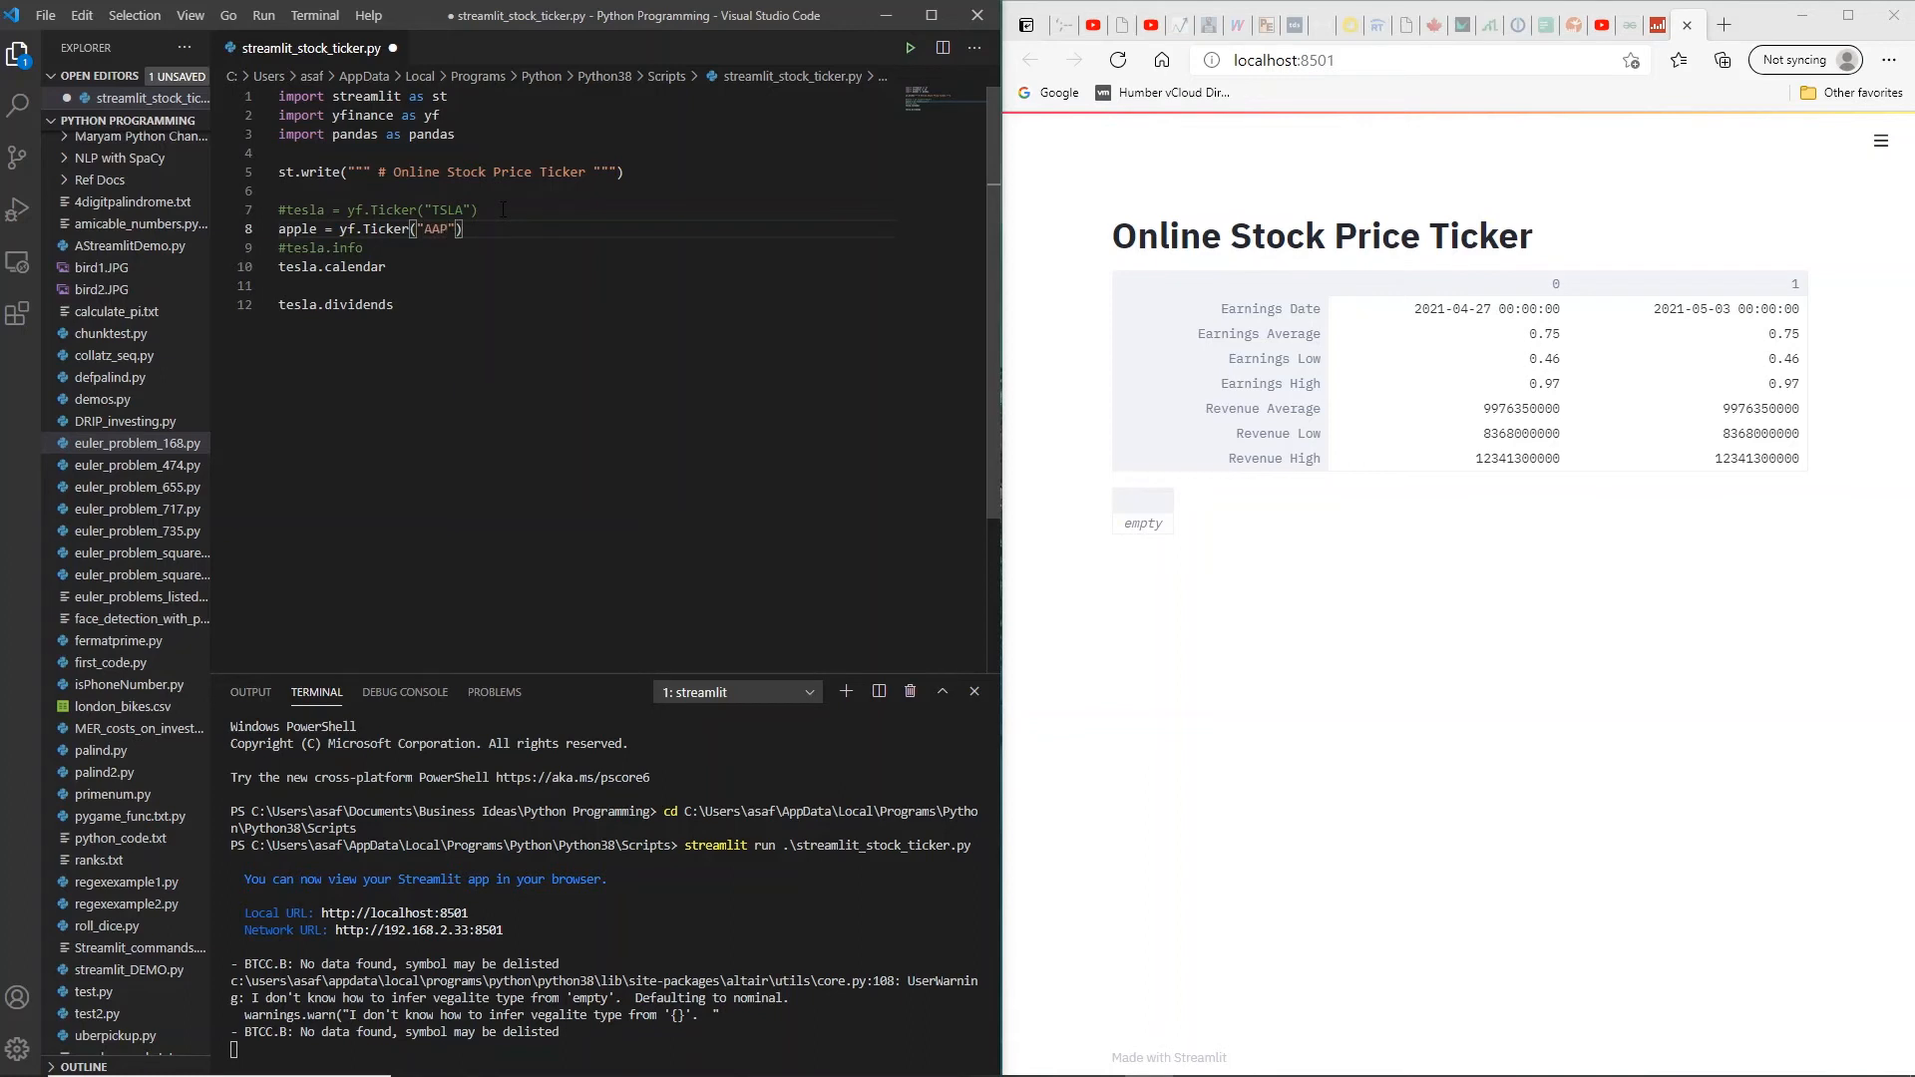
{"action": "type", "text": "L"}
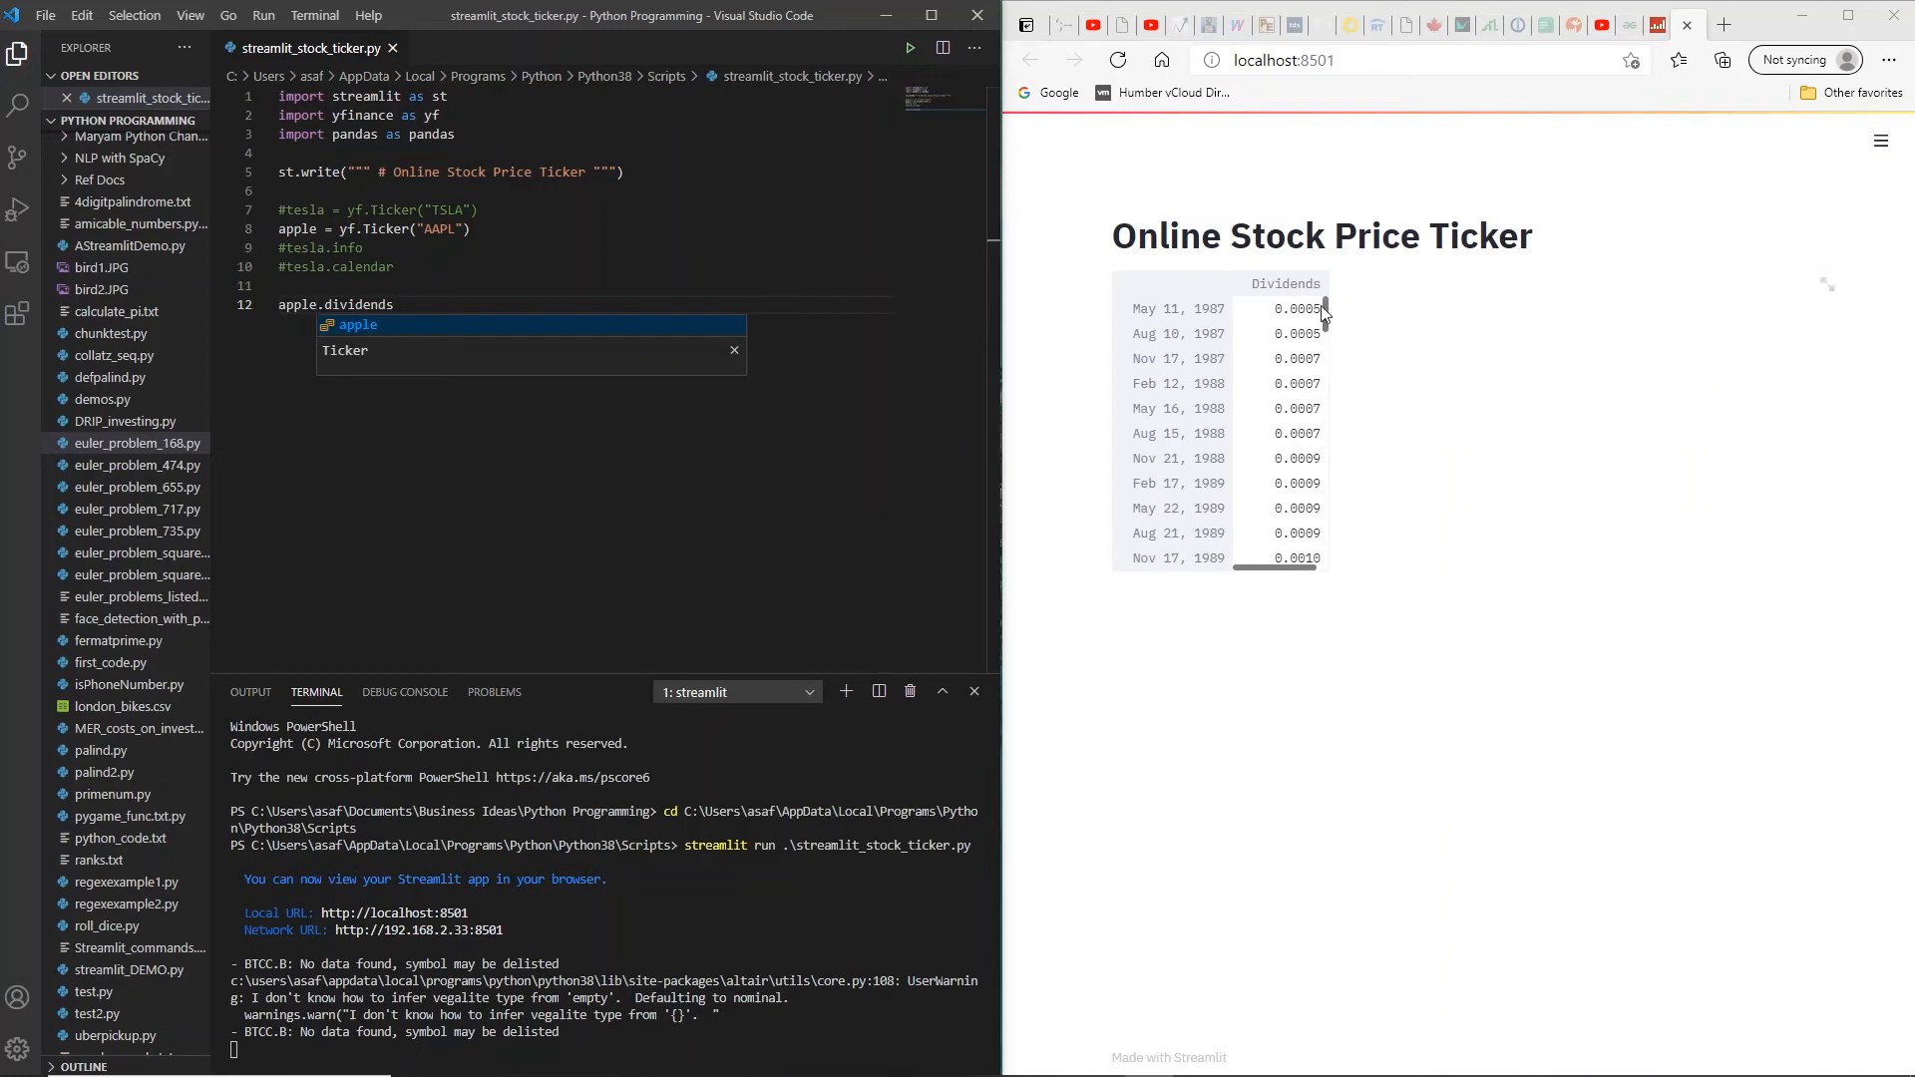
{"action": "mouse_move", "coordinate": [1182, 391]}
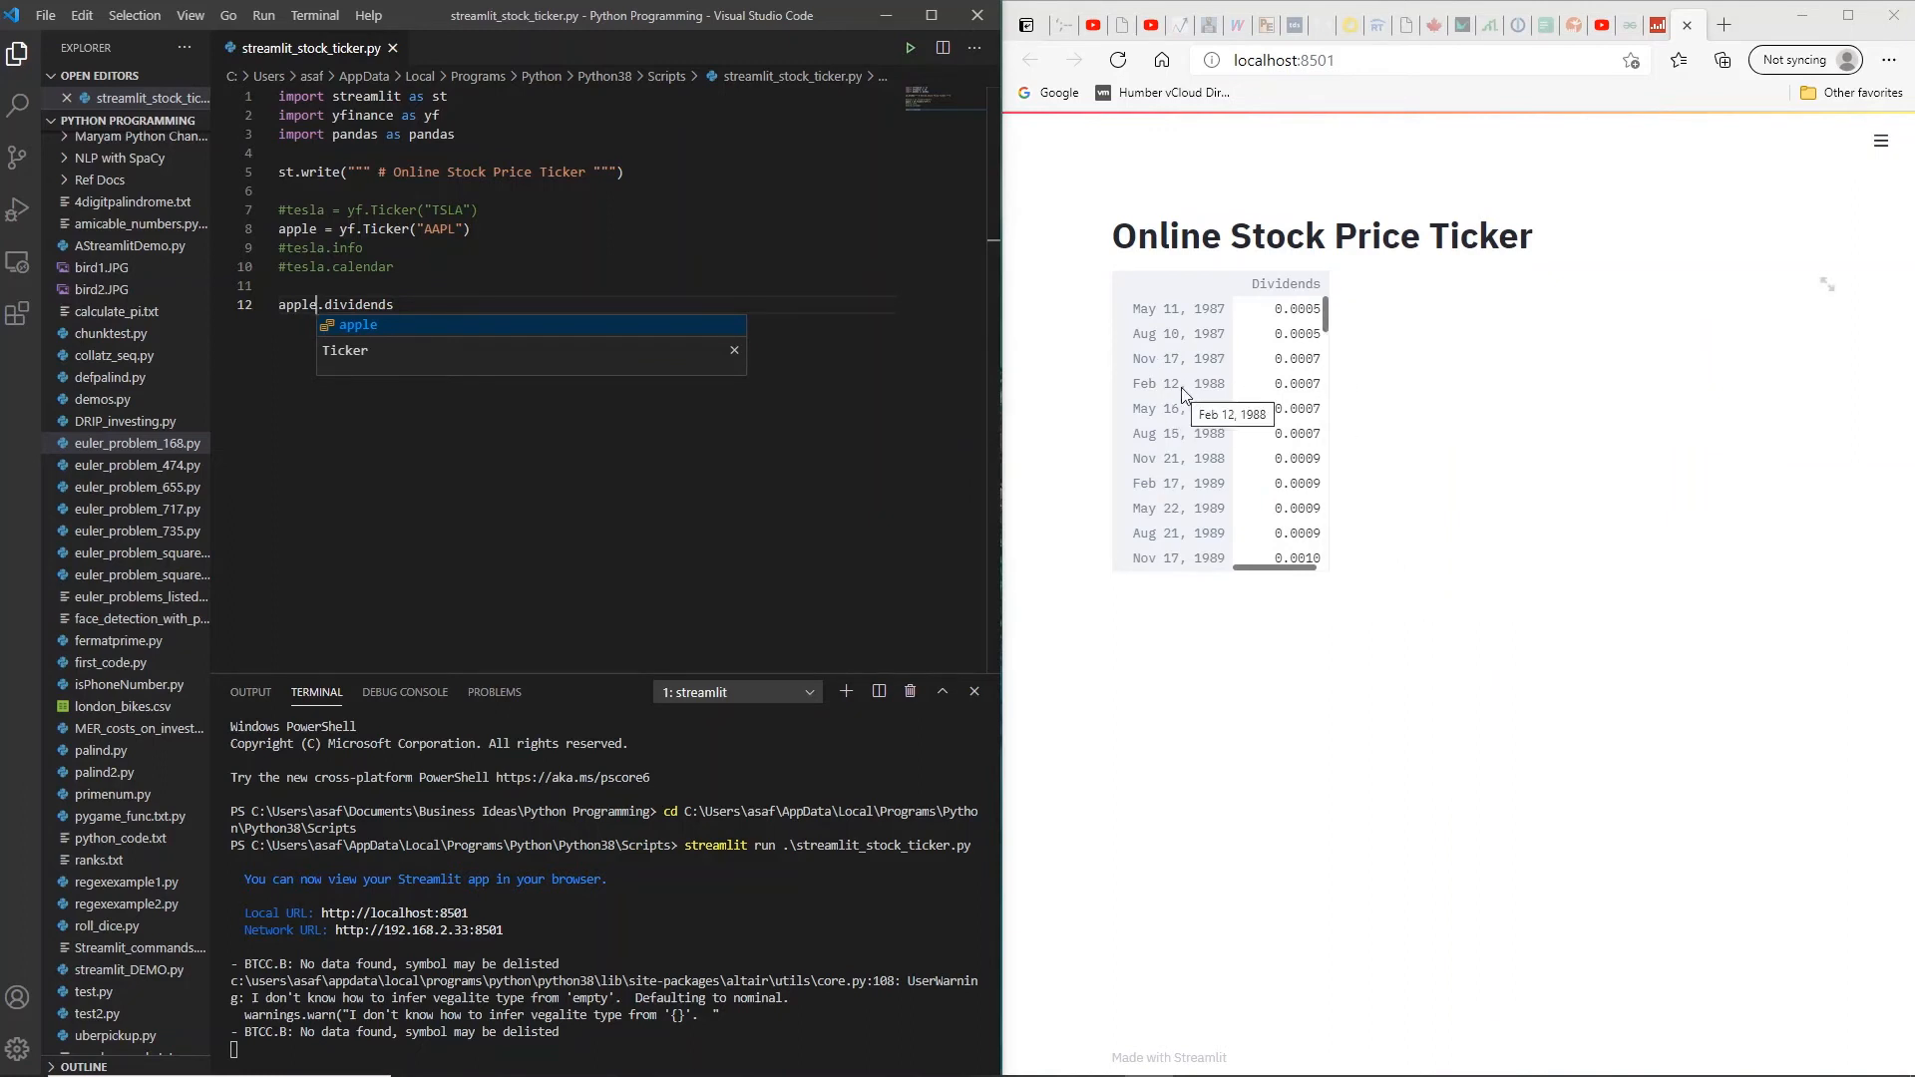
{"action": "mouse_move", "coordinate": [1207, 339]}
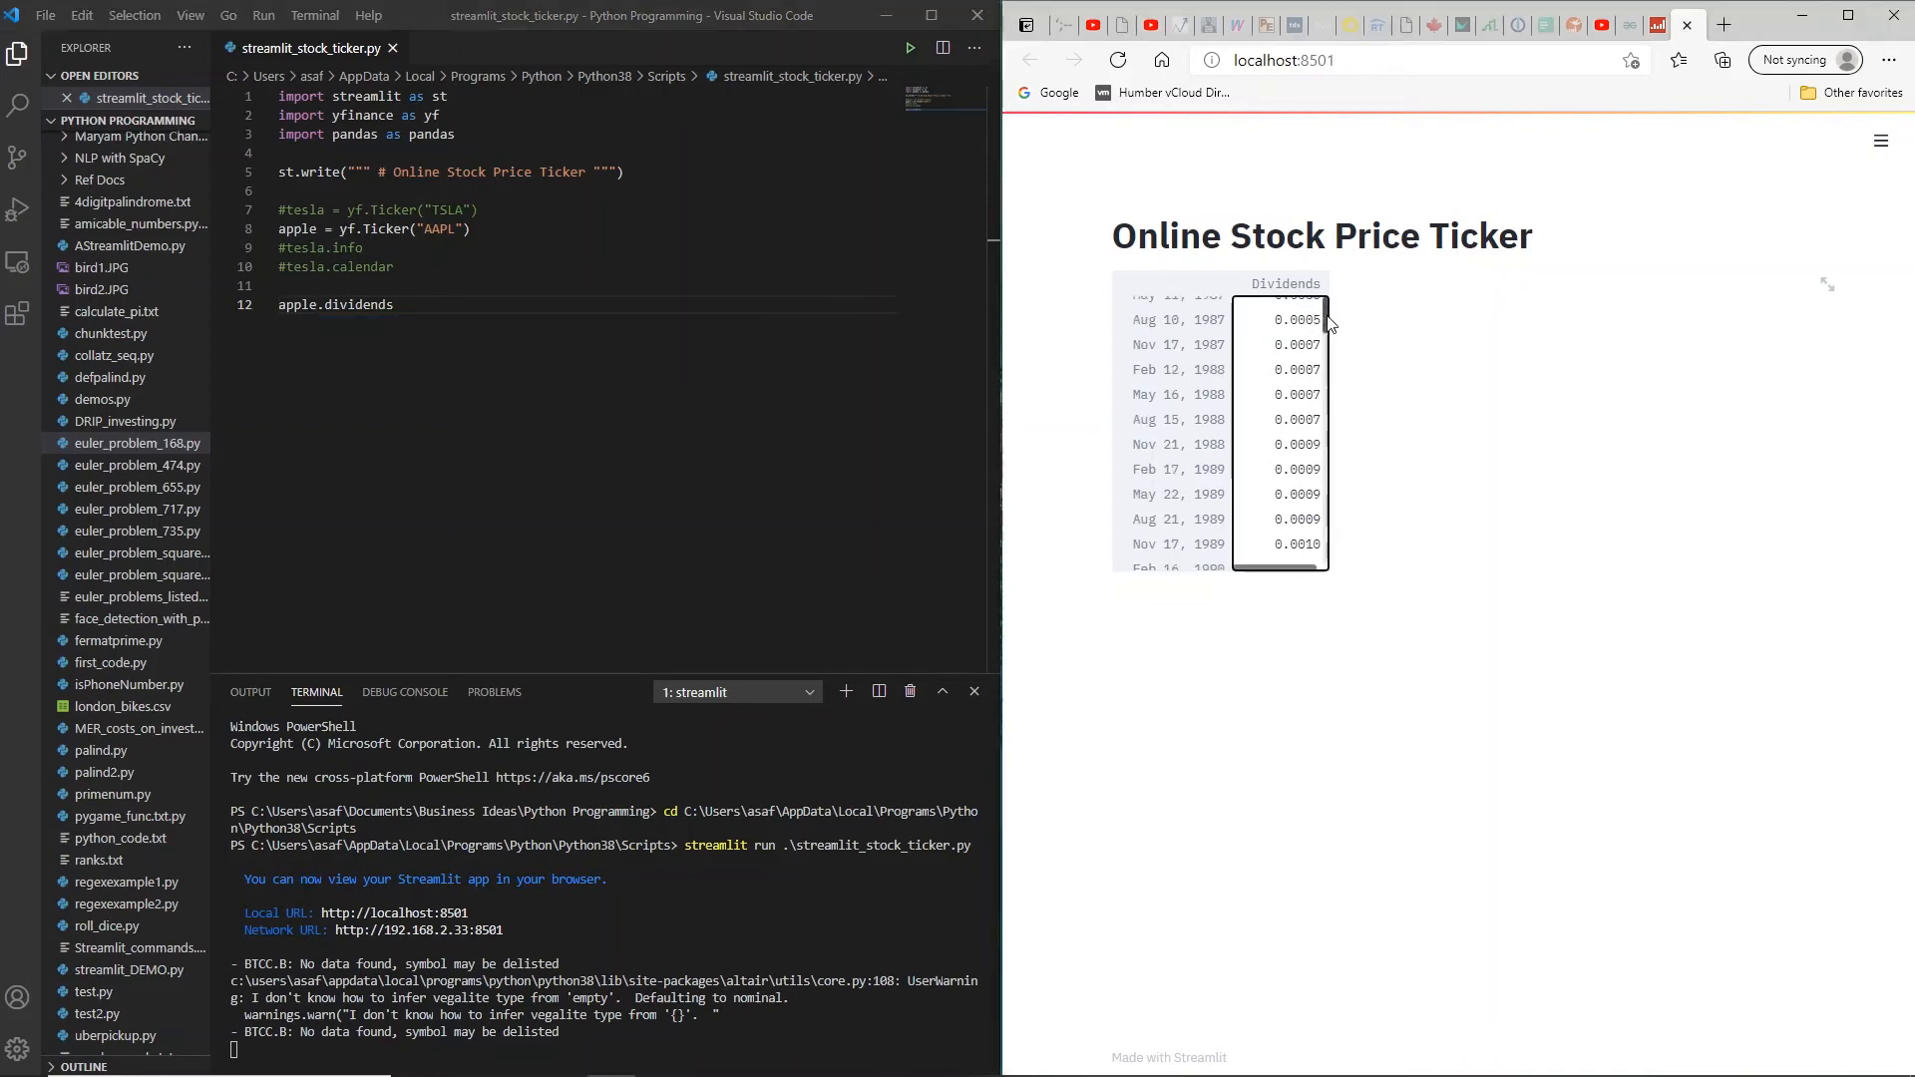
{"action": "scroll", "scroll_direction": "down", "scroll_amount": 3}
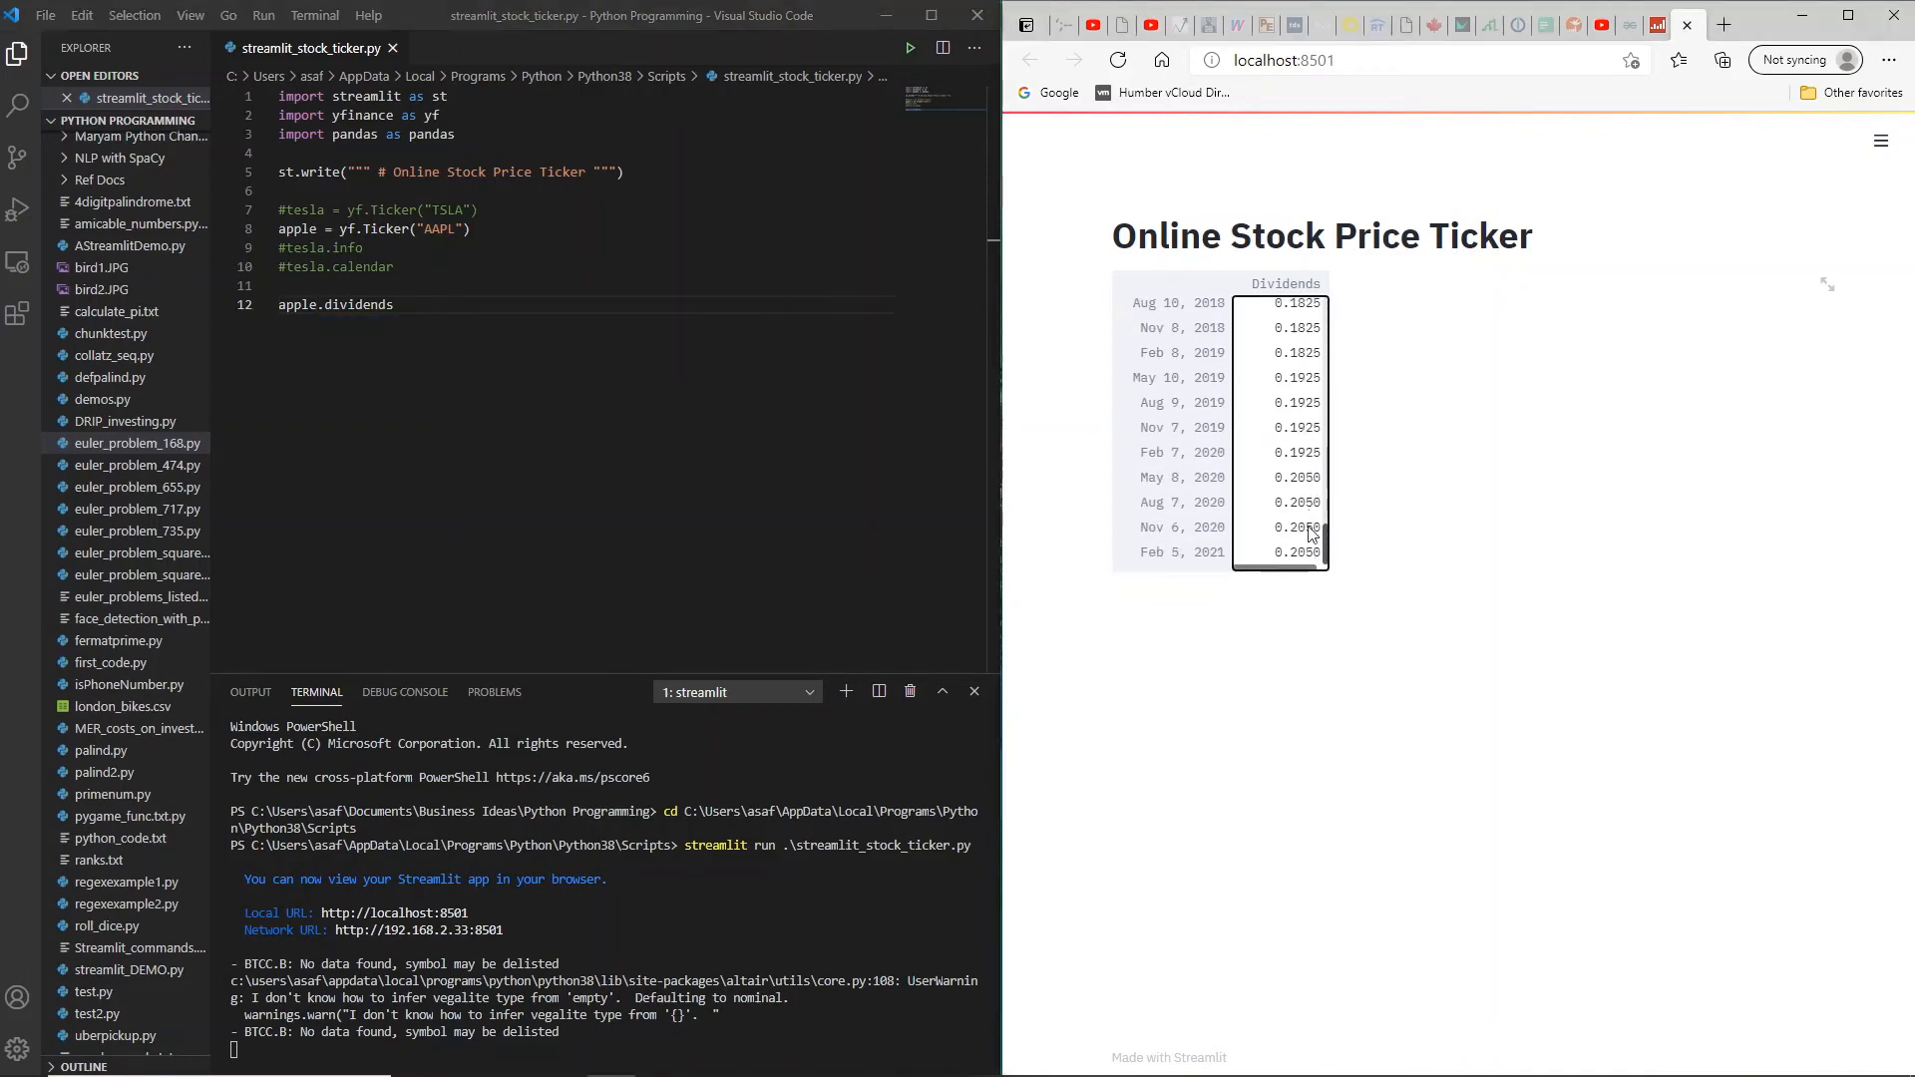
{"action": "mouse_move", "coordinate": [1197, 565]}
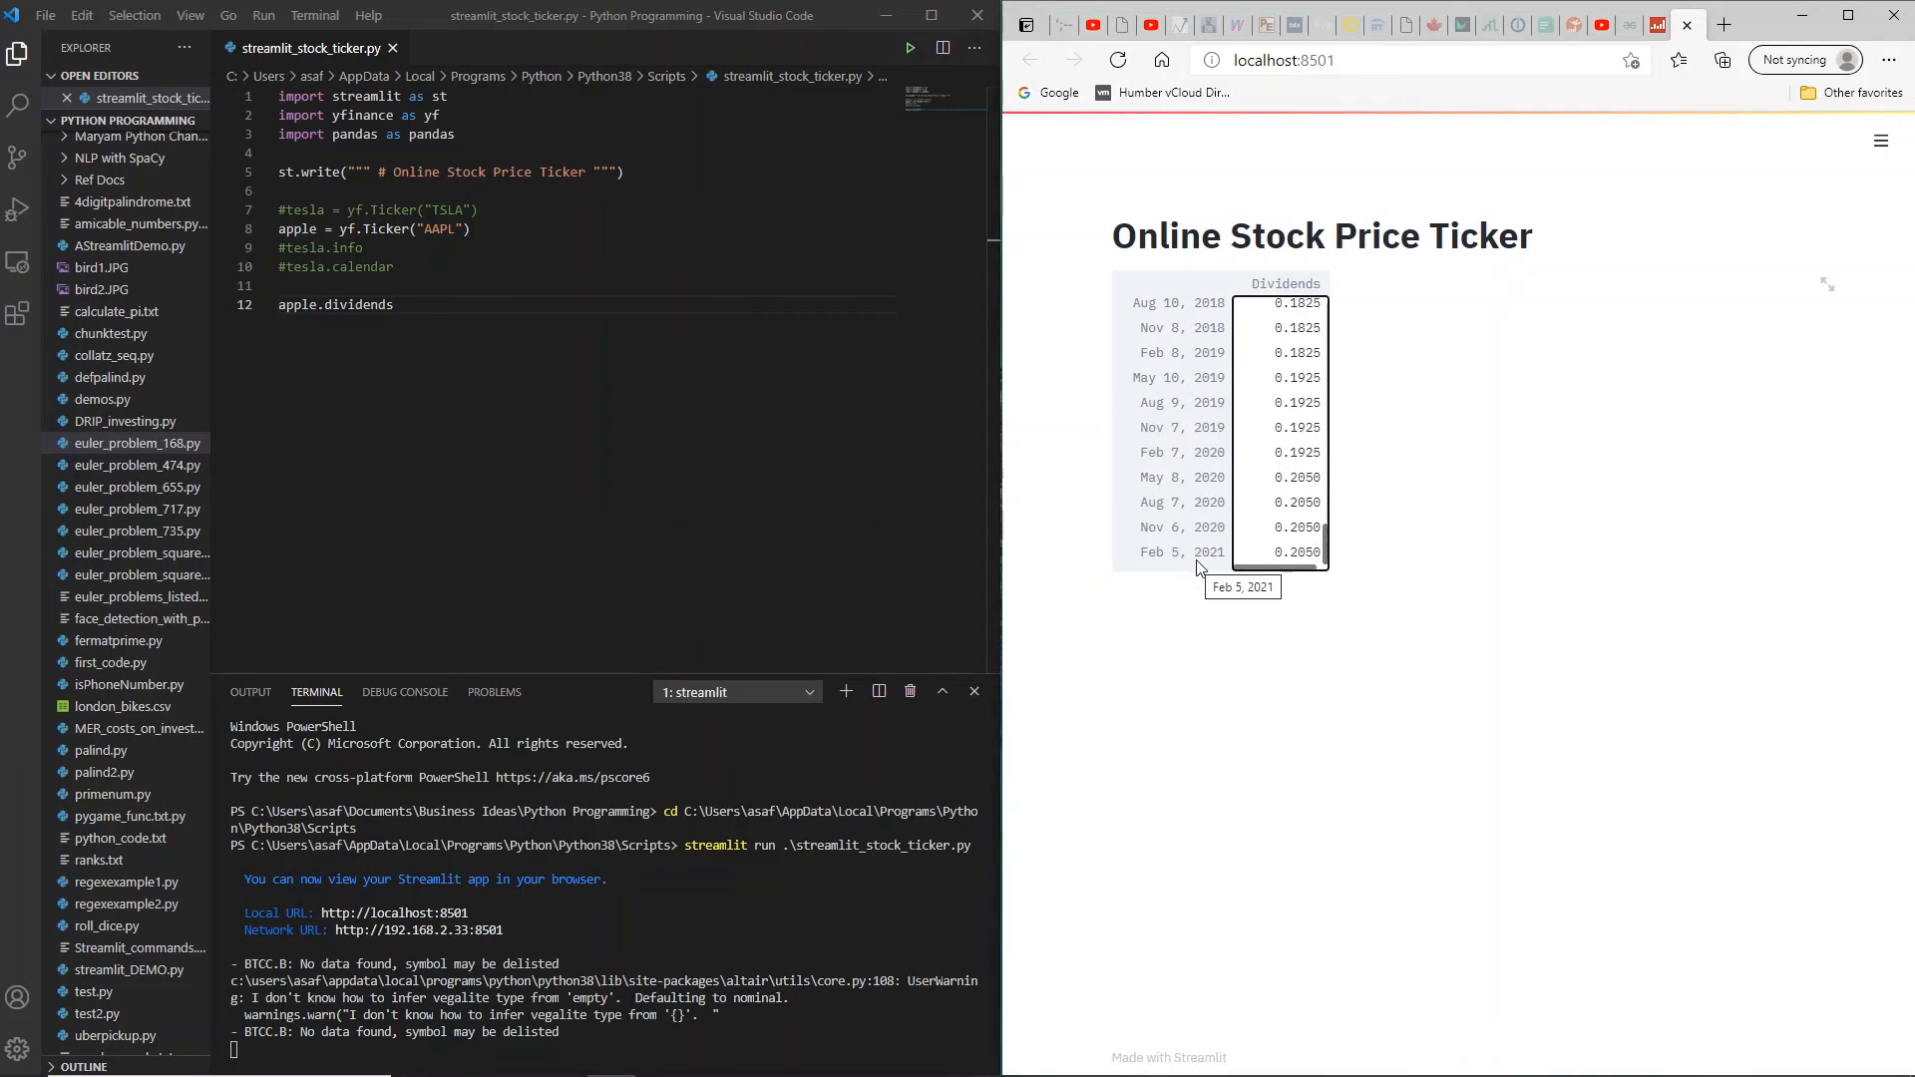
{"action": "mouse_move", "coordinate": [1348, 592]}
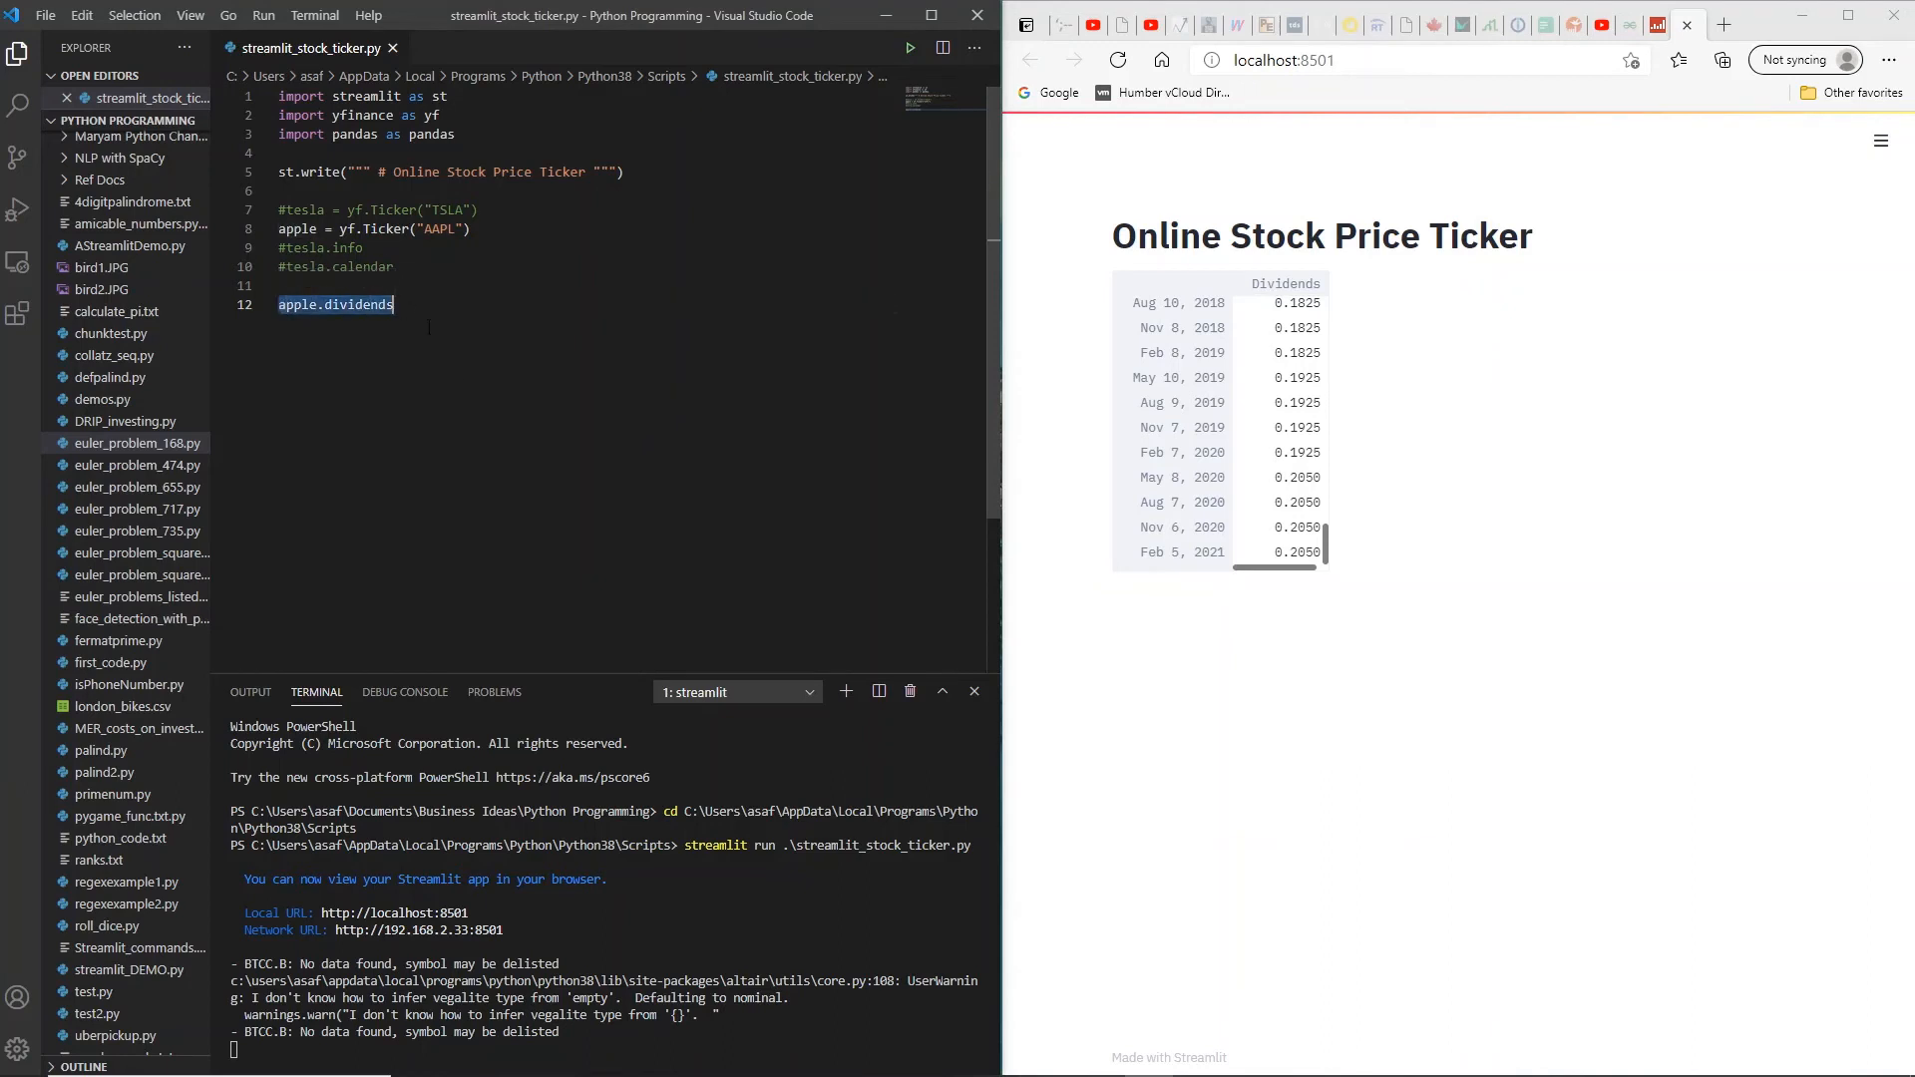
Step: Delete the apple.dividends line and add a blank line below the comments
{"action": "key", "text": "Delete"}
{"action": "type", "text": "#"}
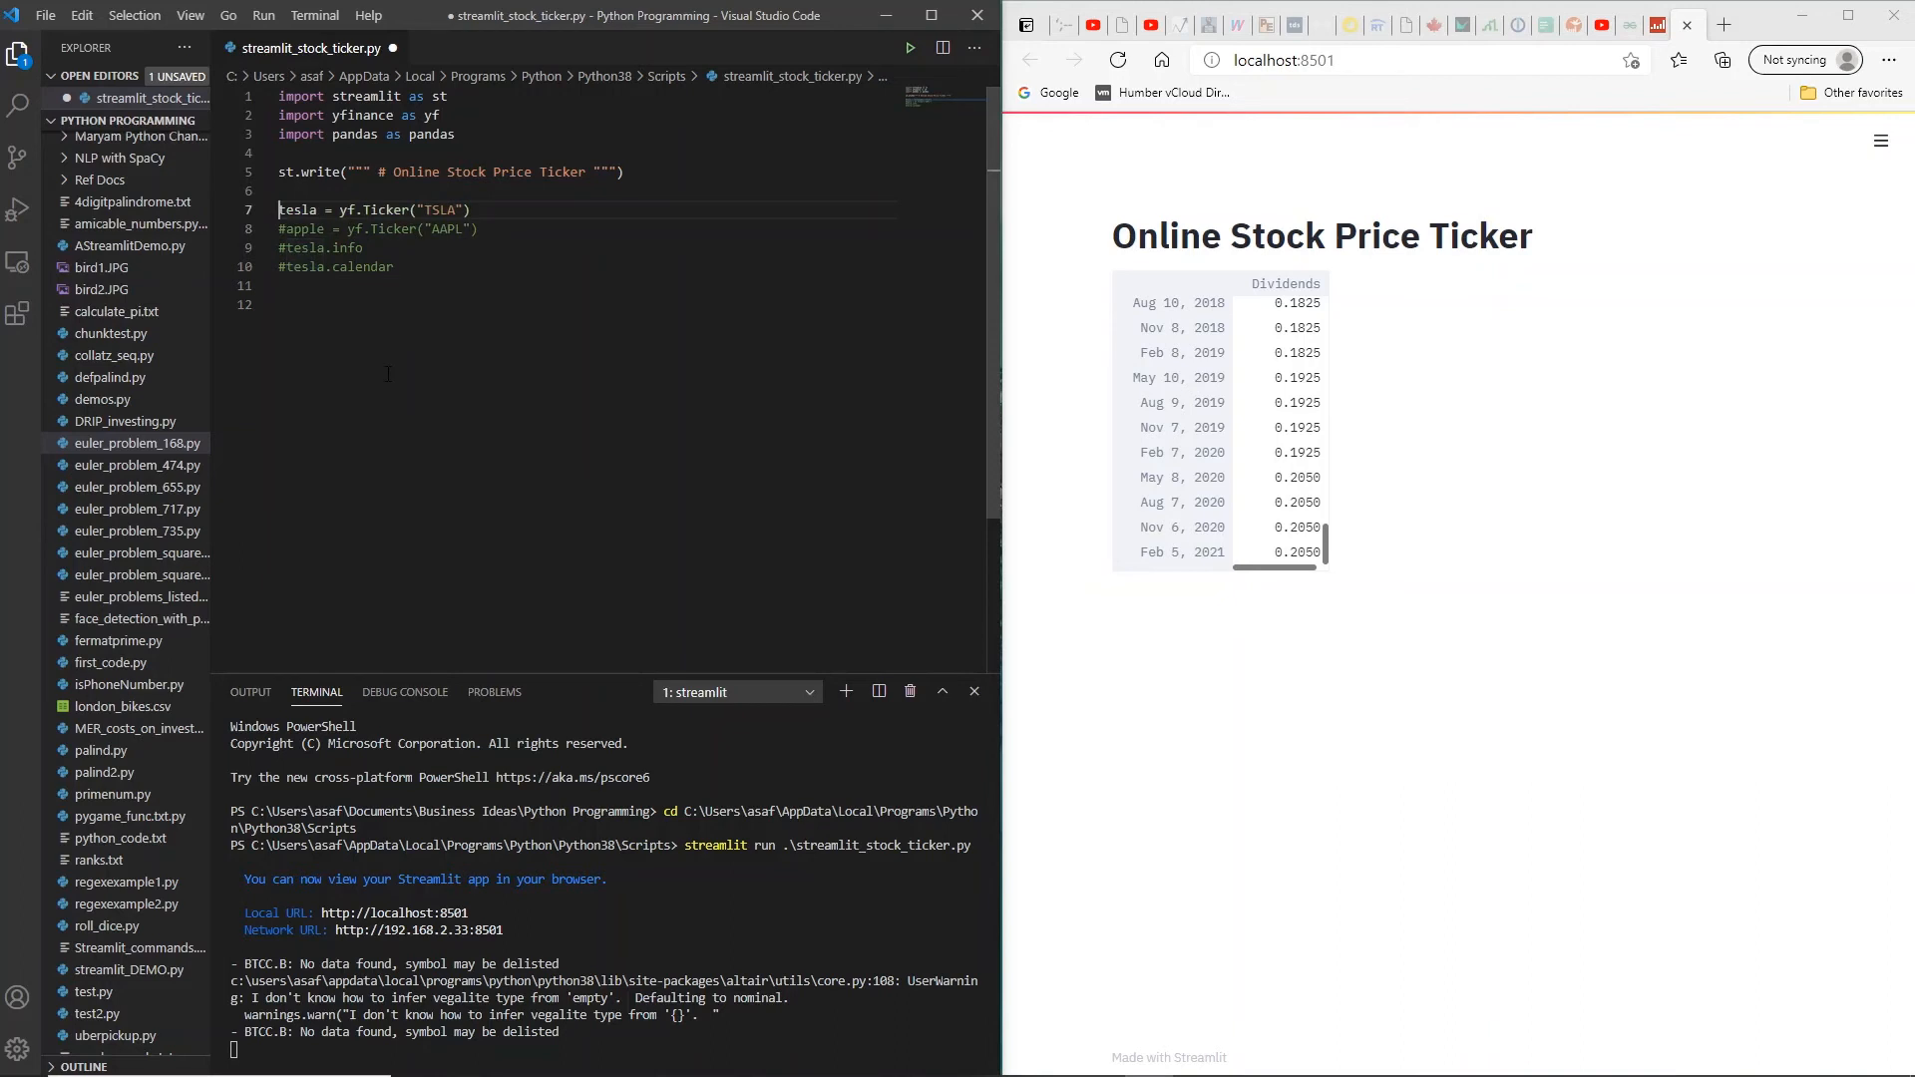
{"action": "left_click", "coordinate": [412, 266]}
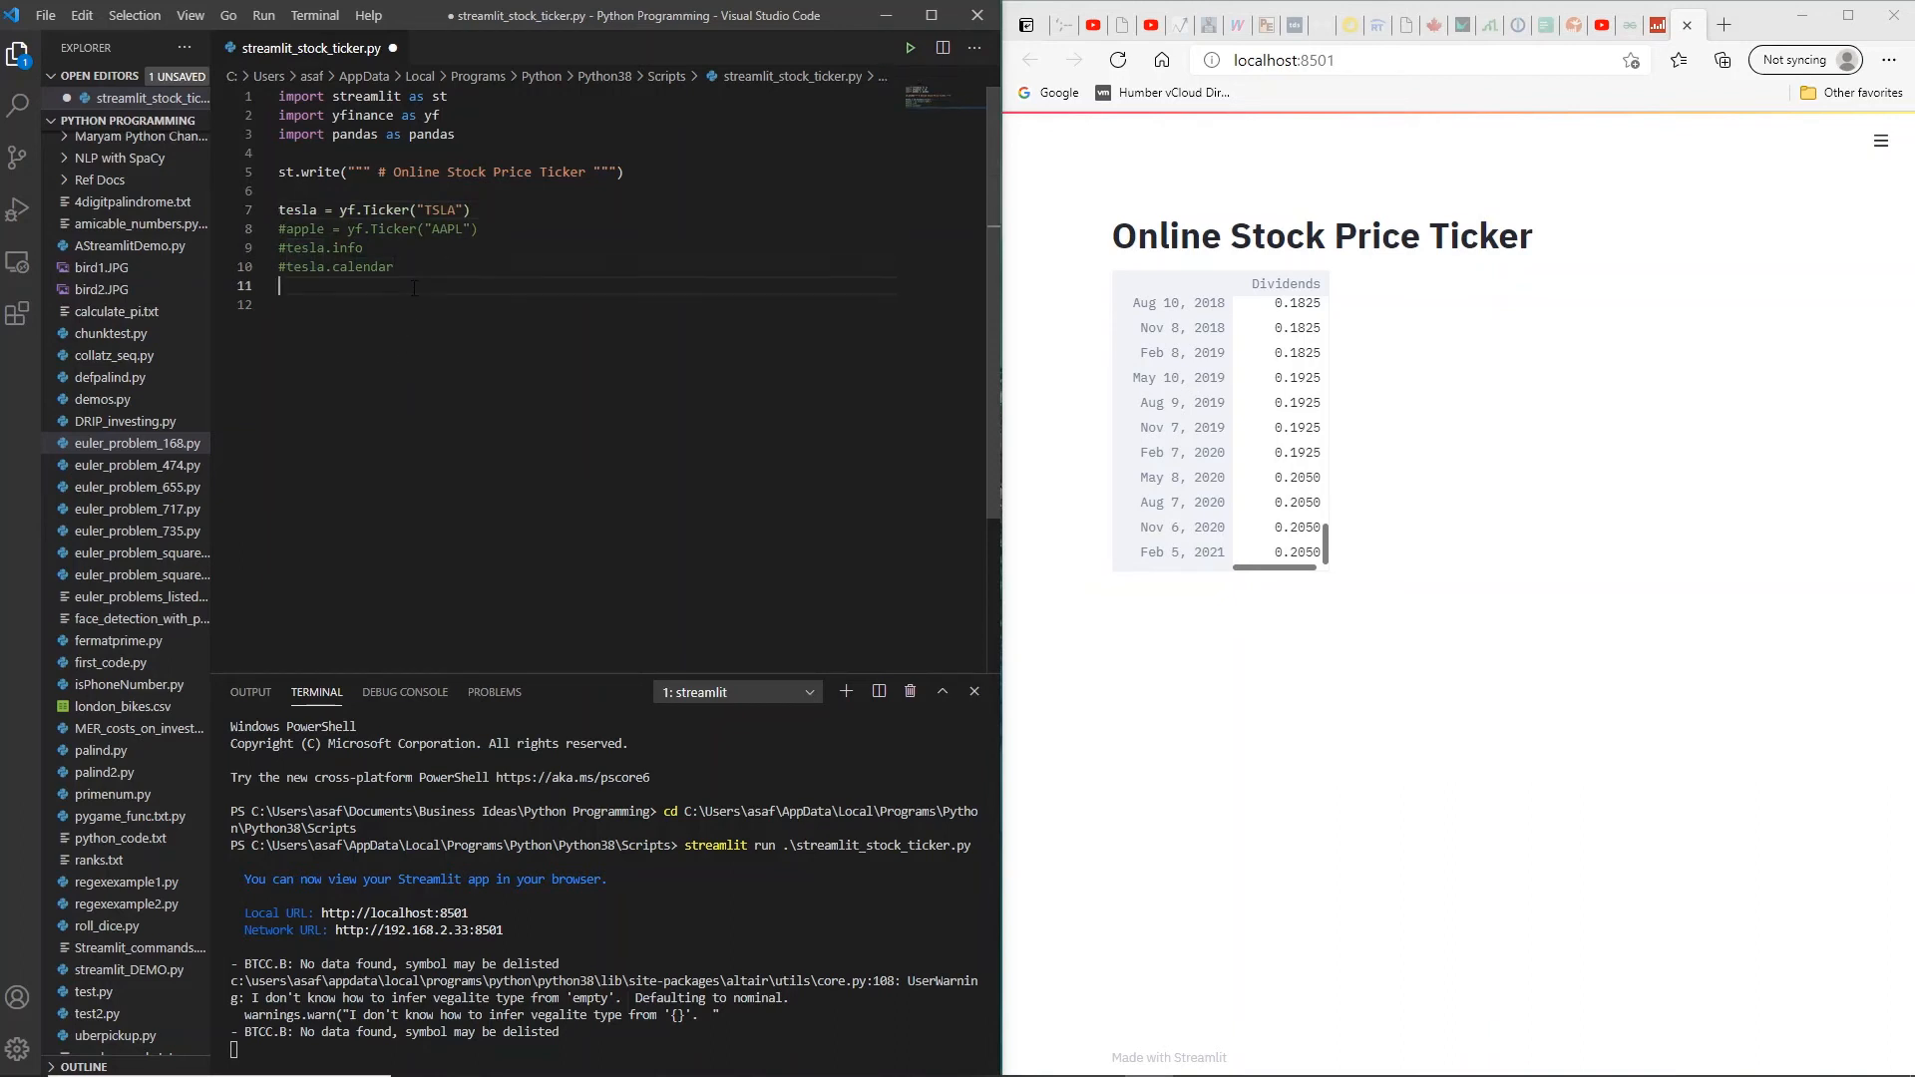
{"action": "key", "text": "enter"}
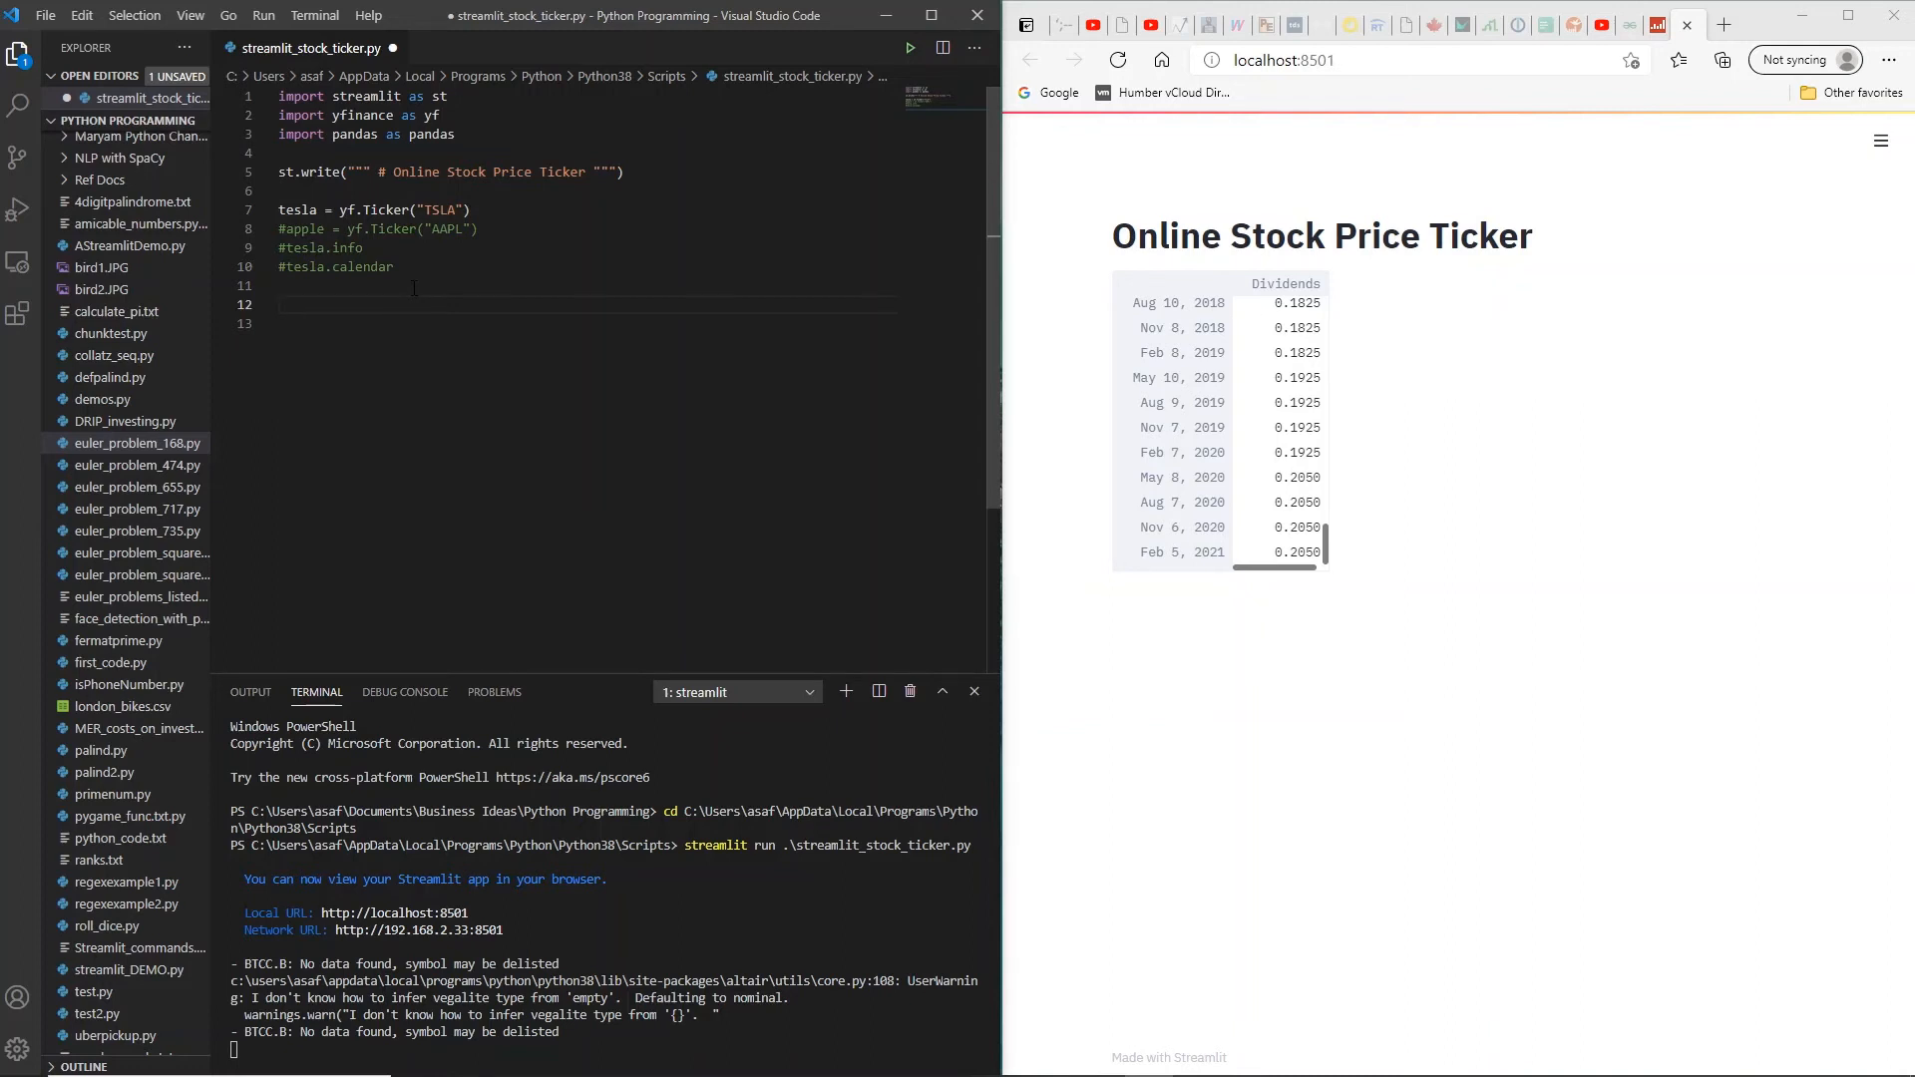
Step: Add a tesla.major_holders line on line 12 and save to rerun the app
{"action": "type", "text": "tesla"}
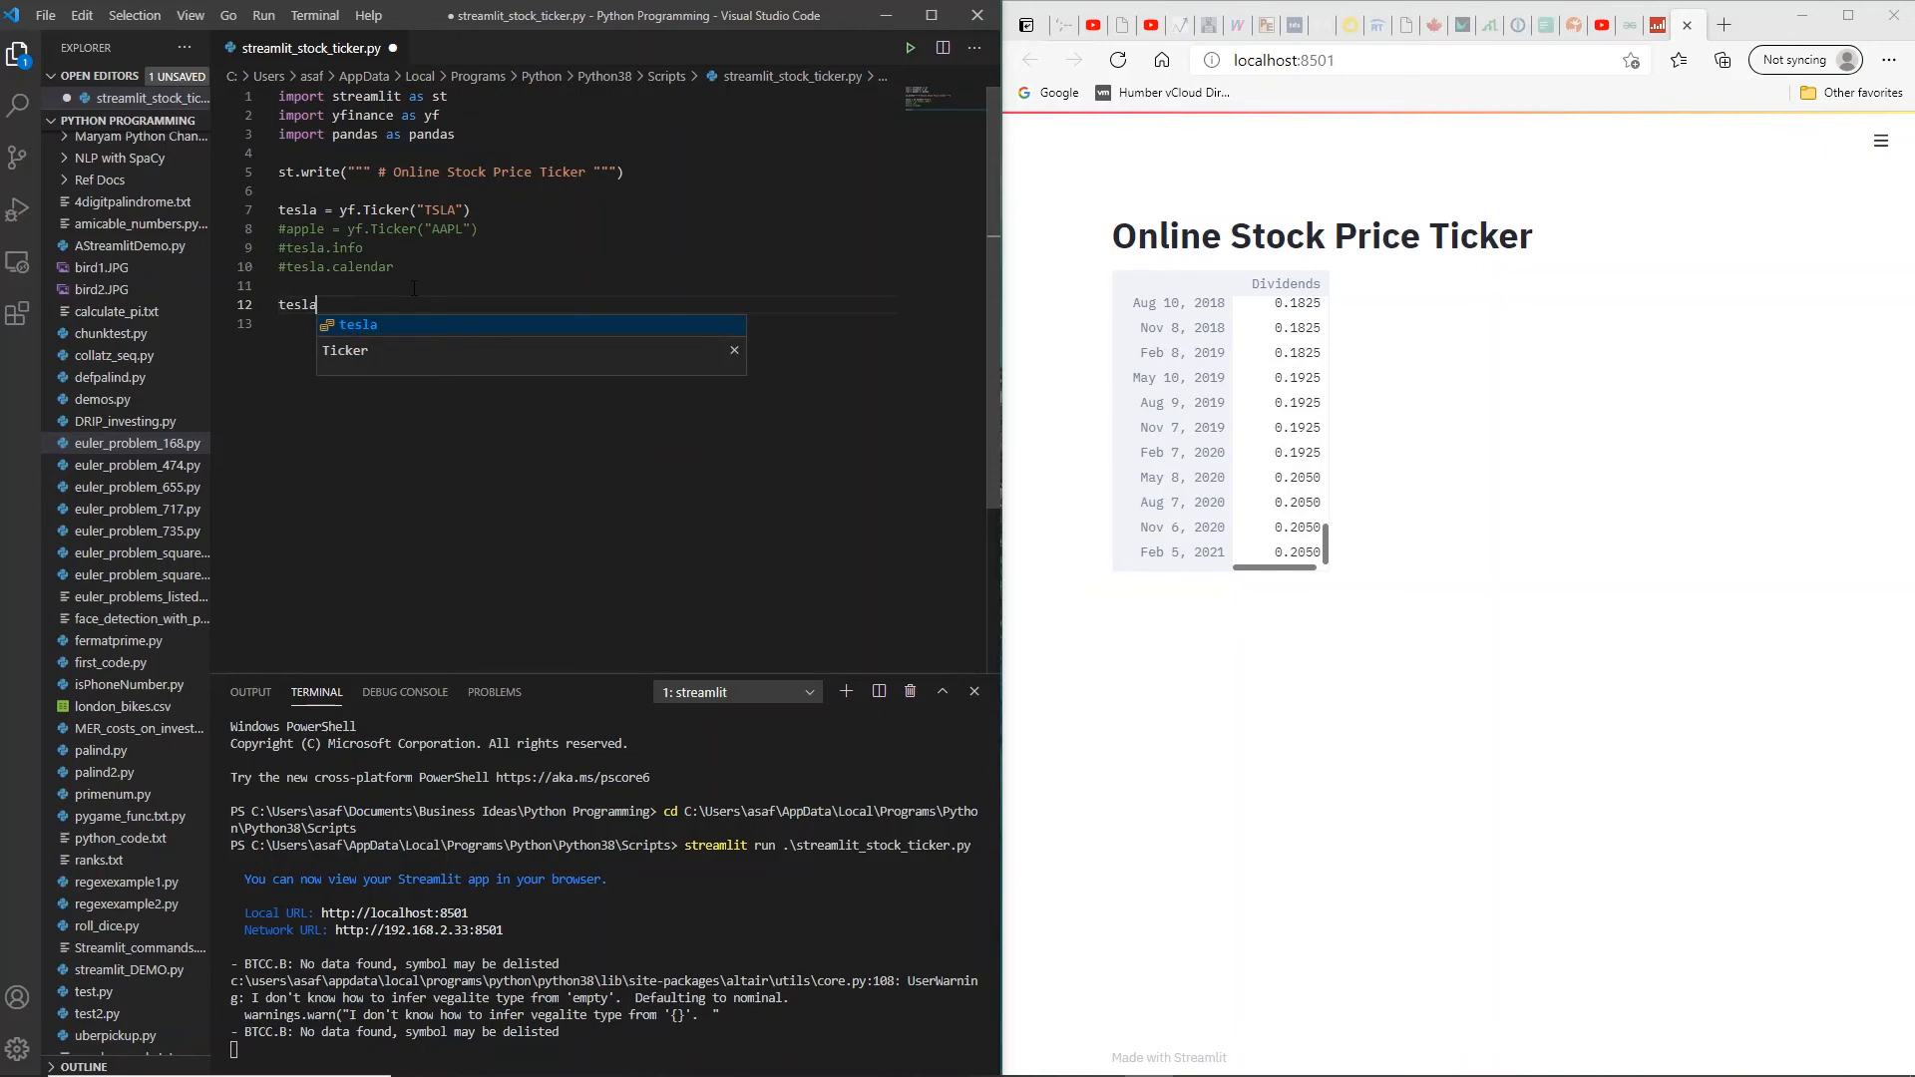
{"action": "type", "text": ".m"}
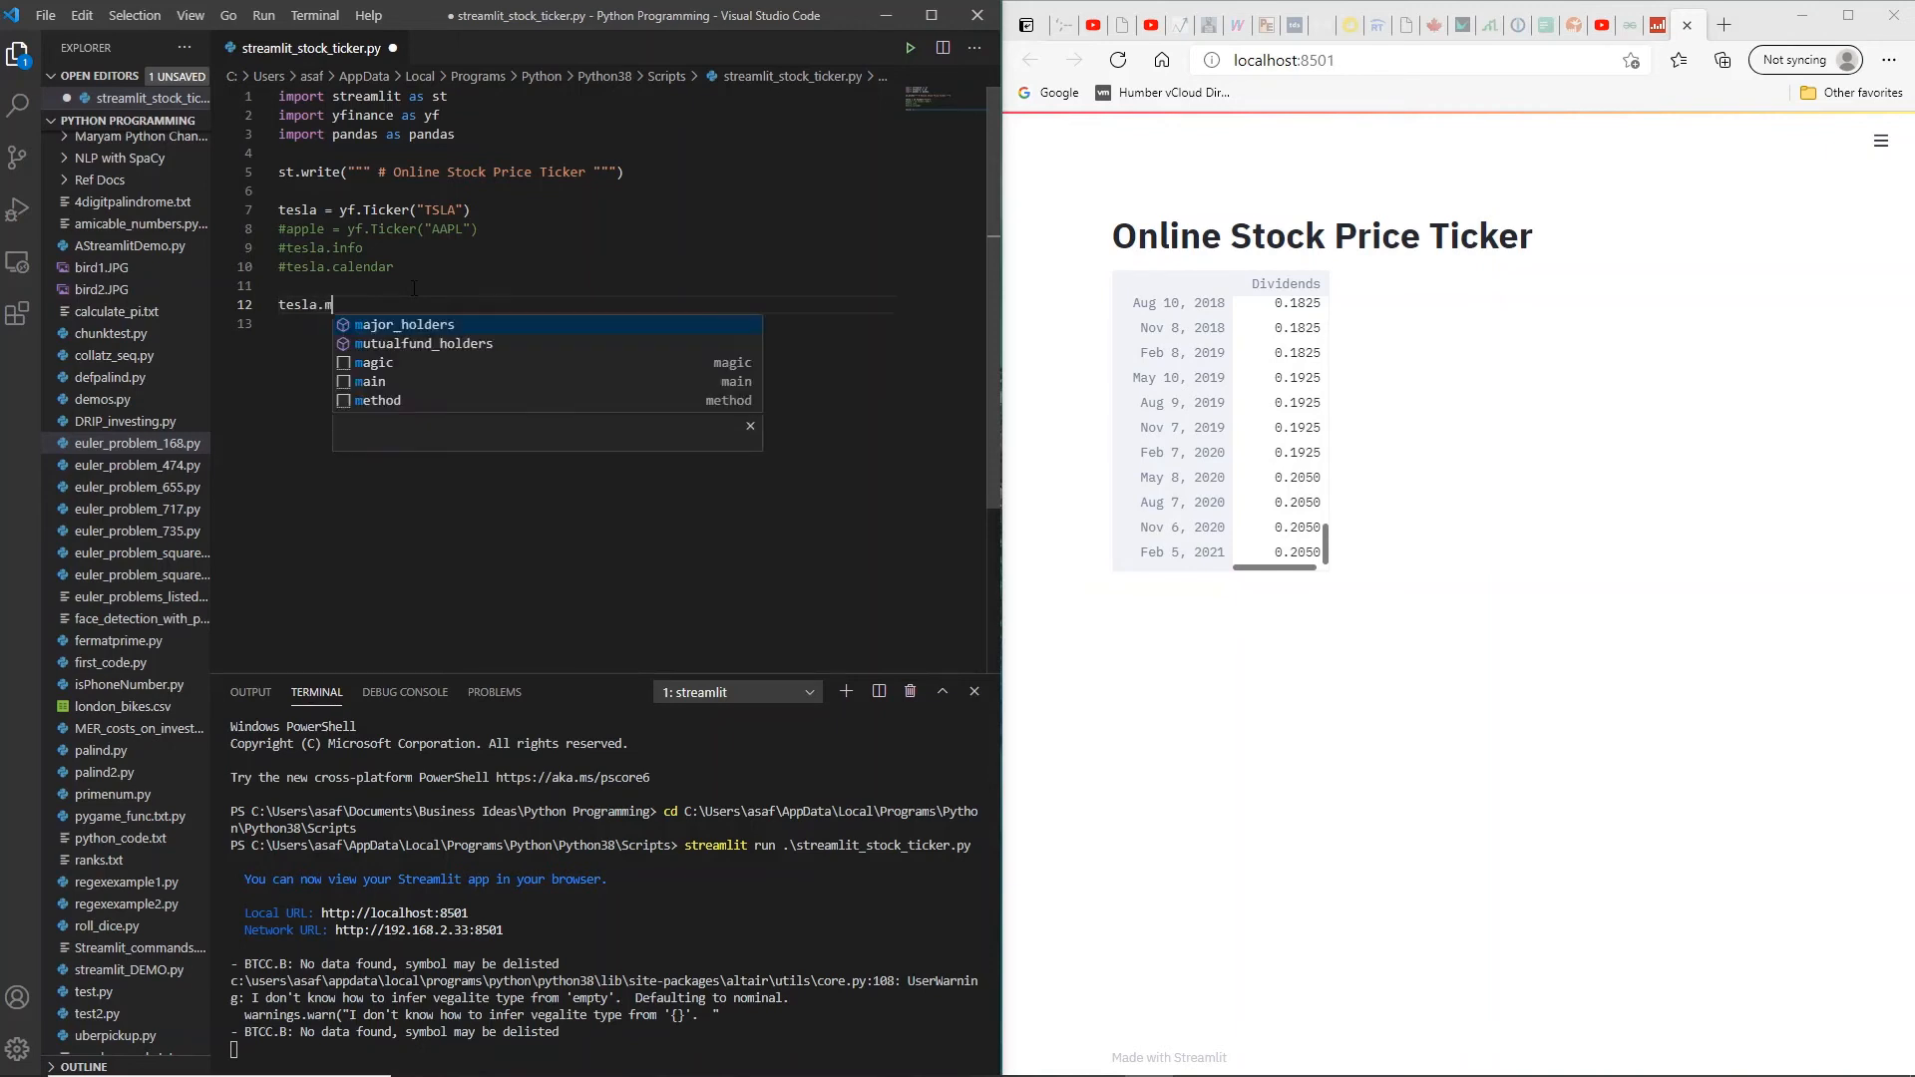
{"action": "type", "text": "ajor_holders"}
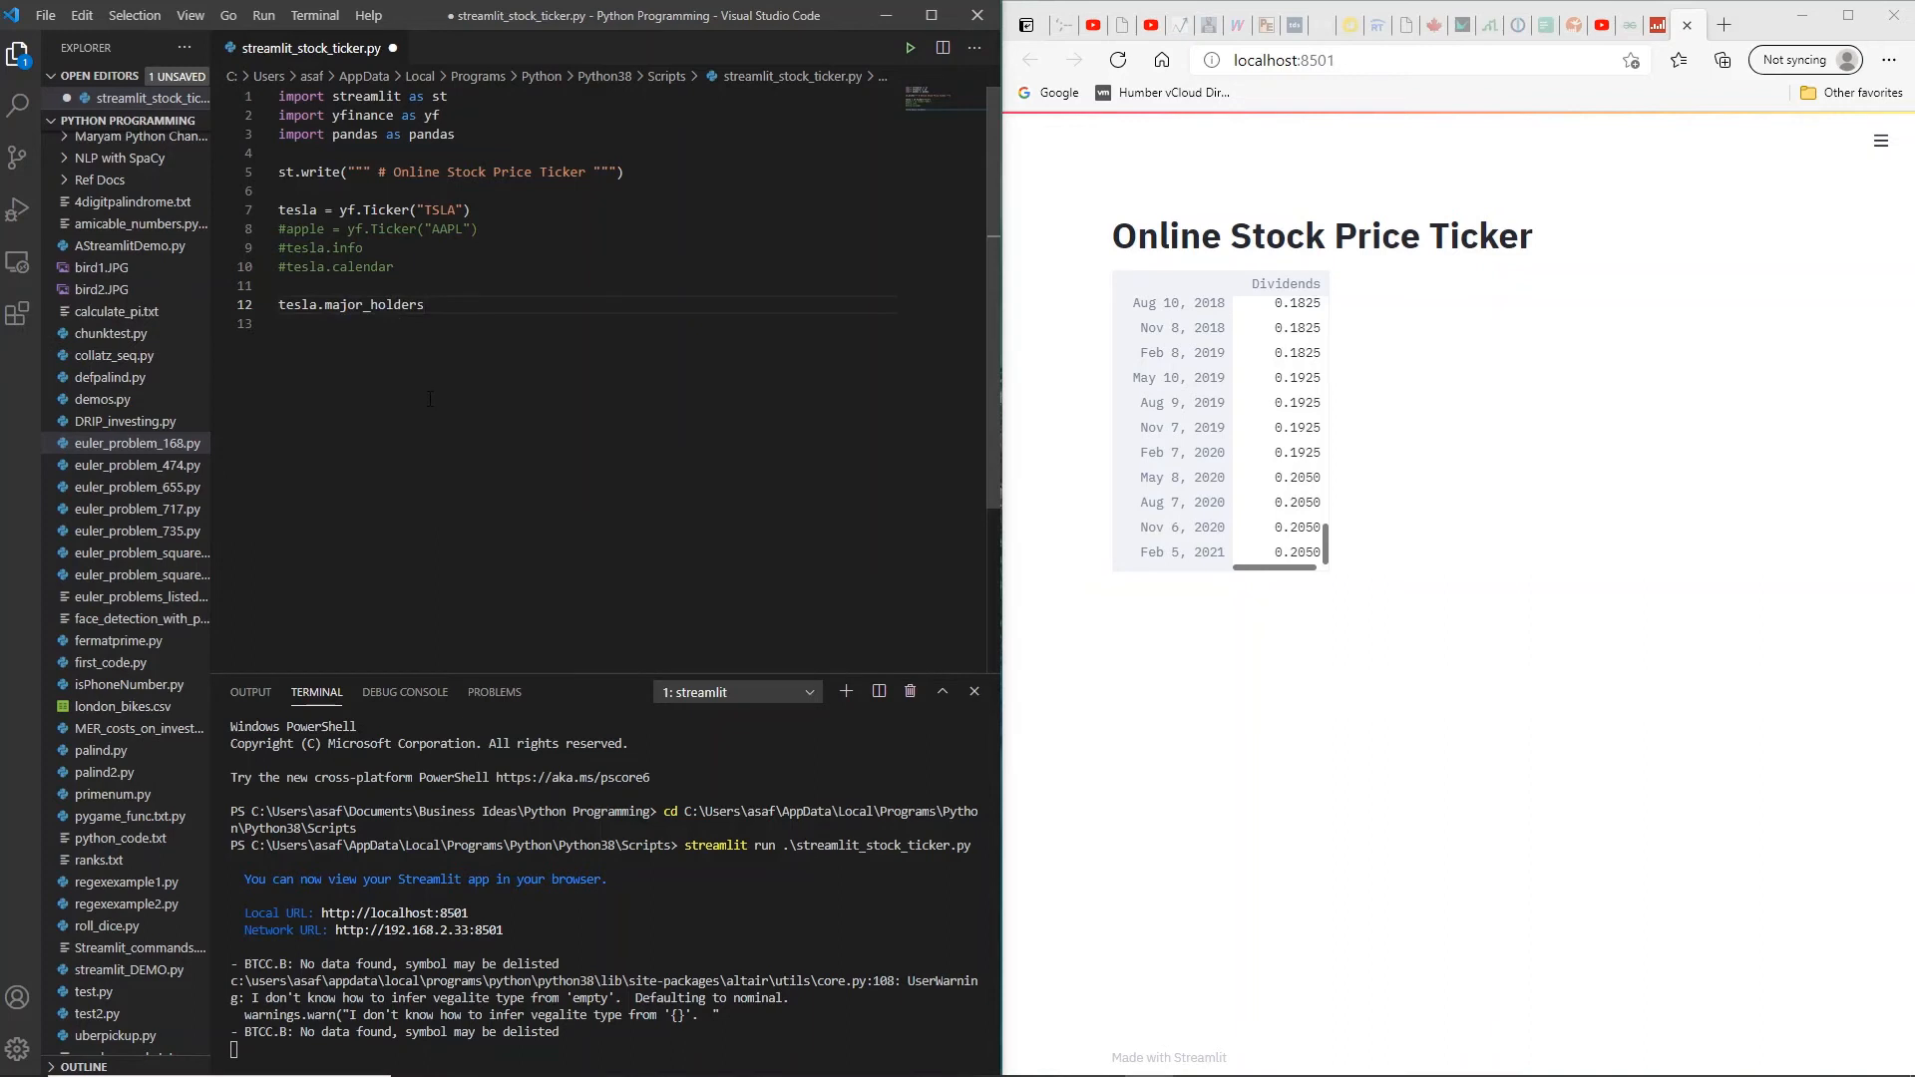
{"action": "key", "text": "ctrl+s"}
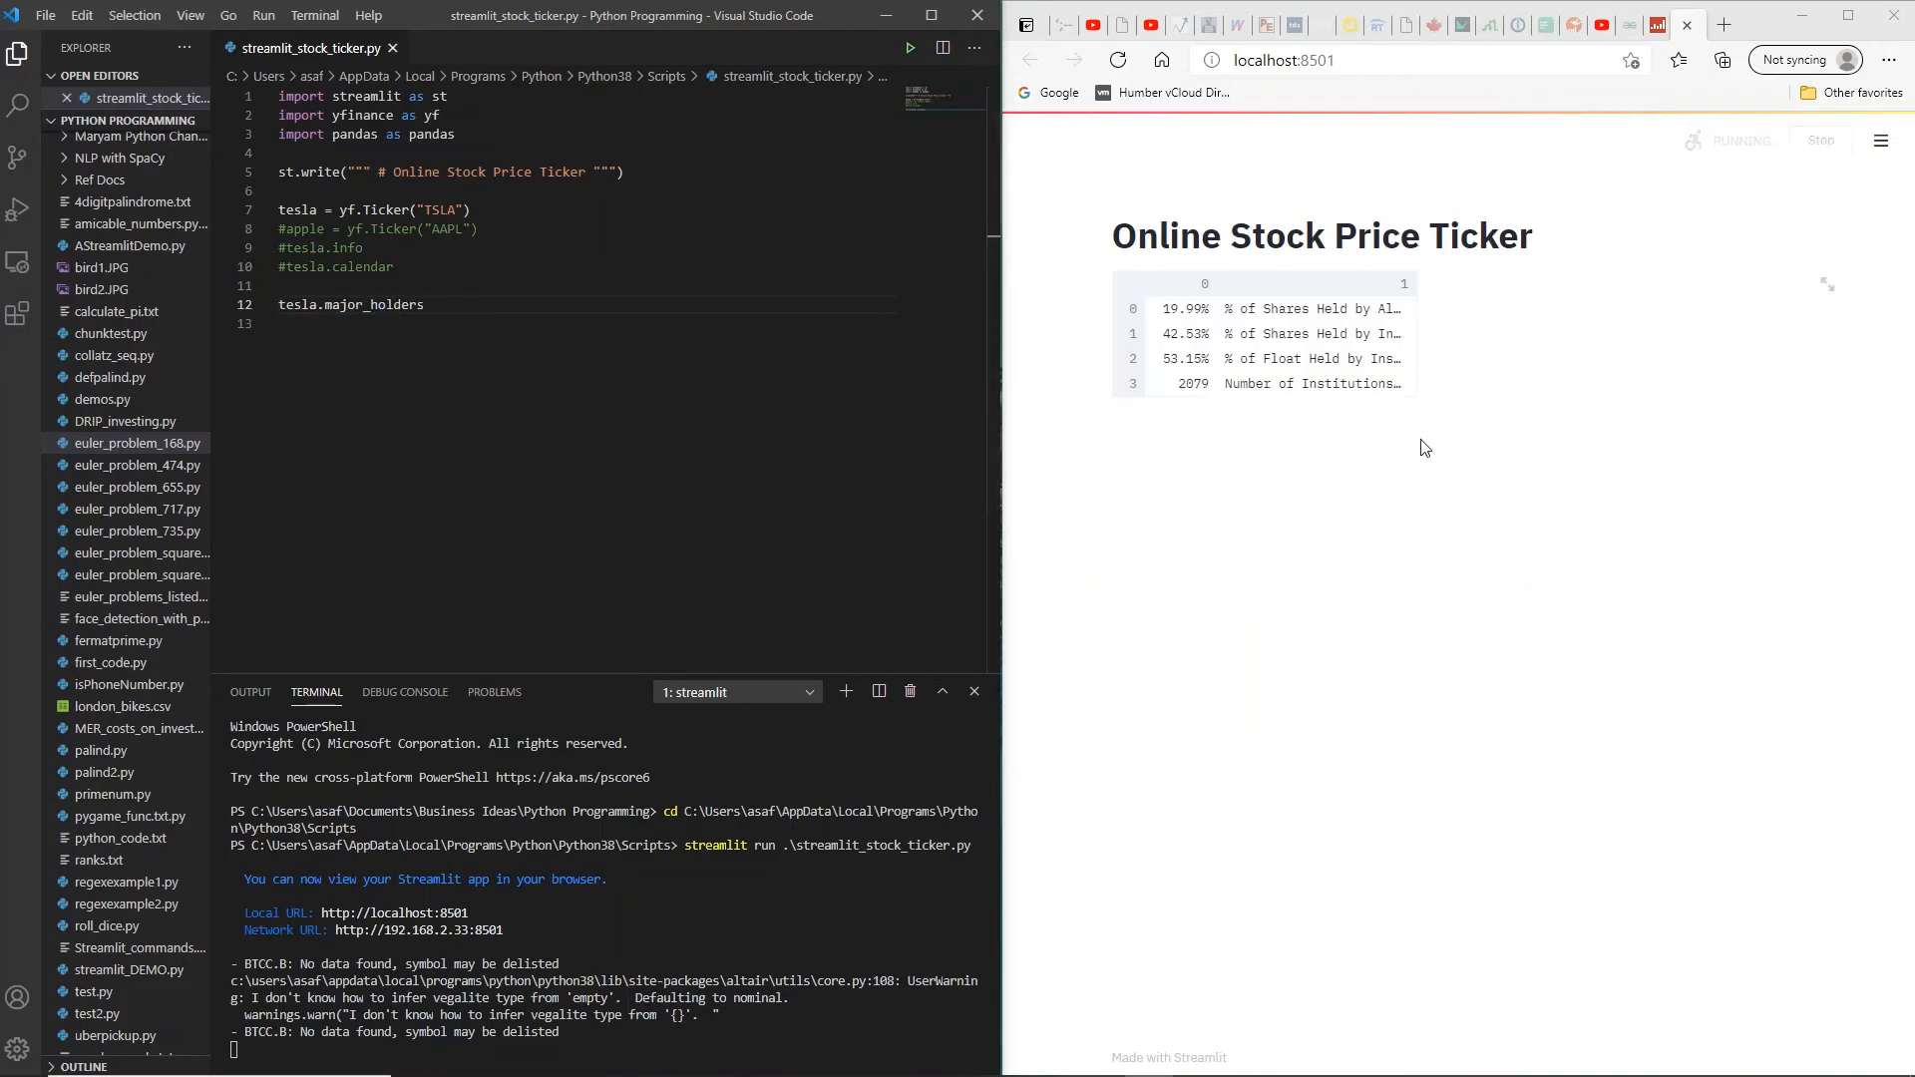
{"action": "mouse_move", "coordinate": [1307, 315]}
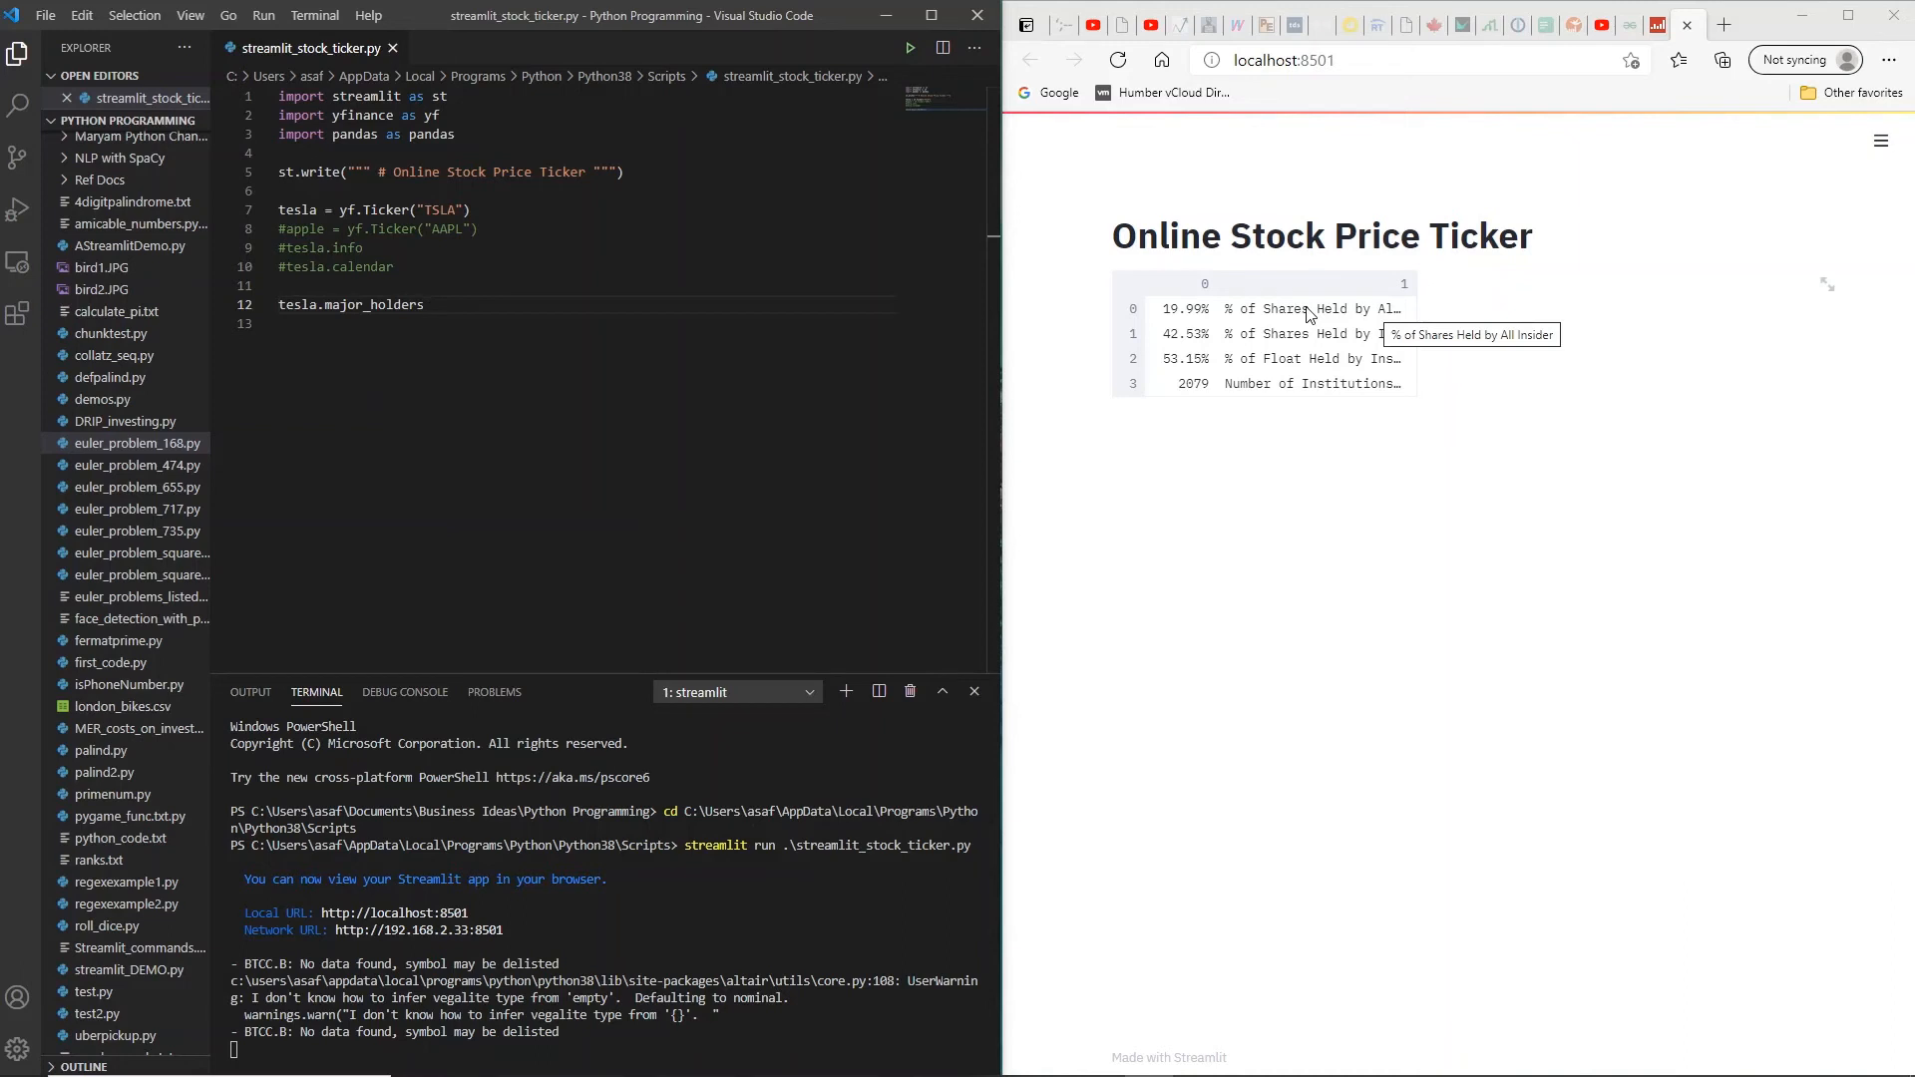
{"action": "mouse_move", "coordinate": [1295, 342]}
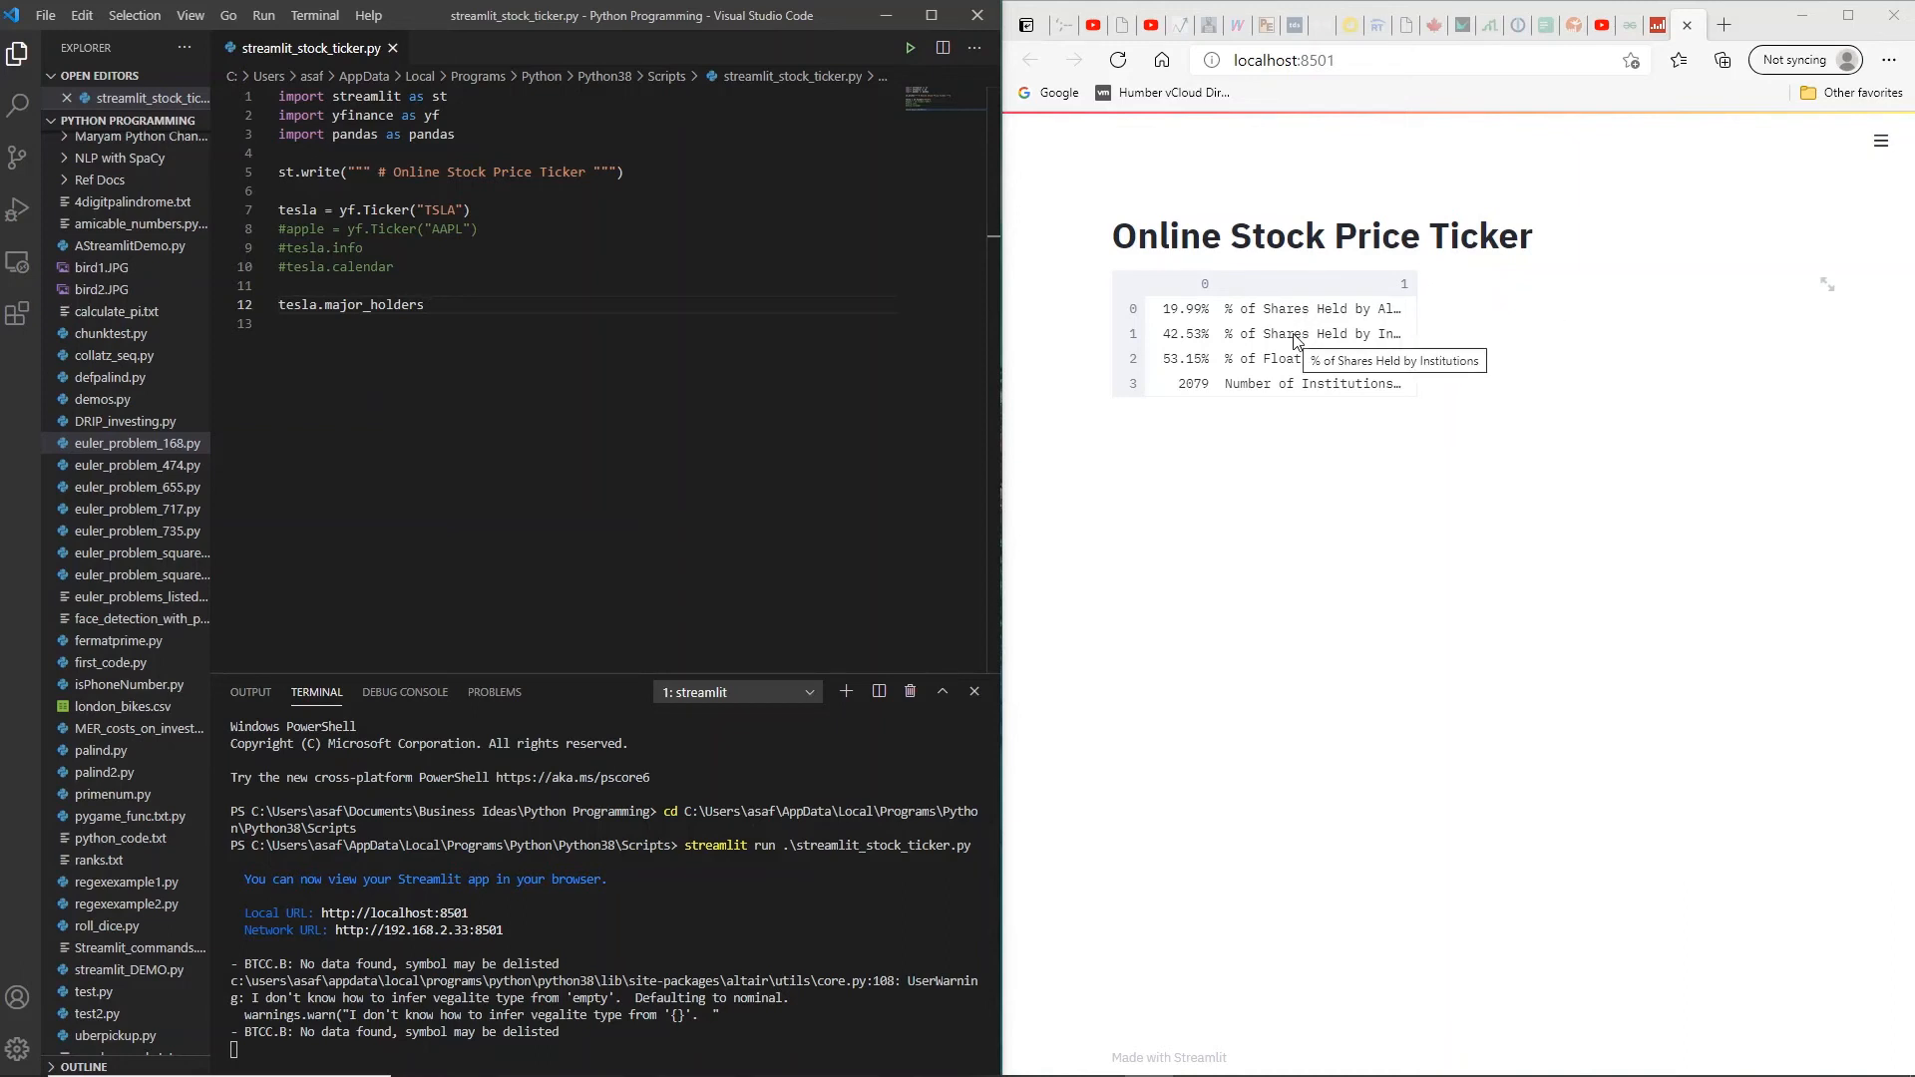
{"action": "mouse_move", "coordinate": [1301, 360]}
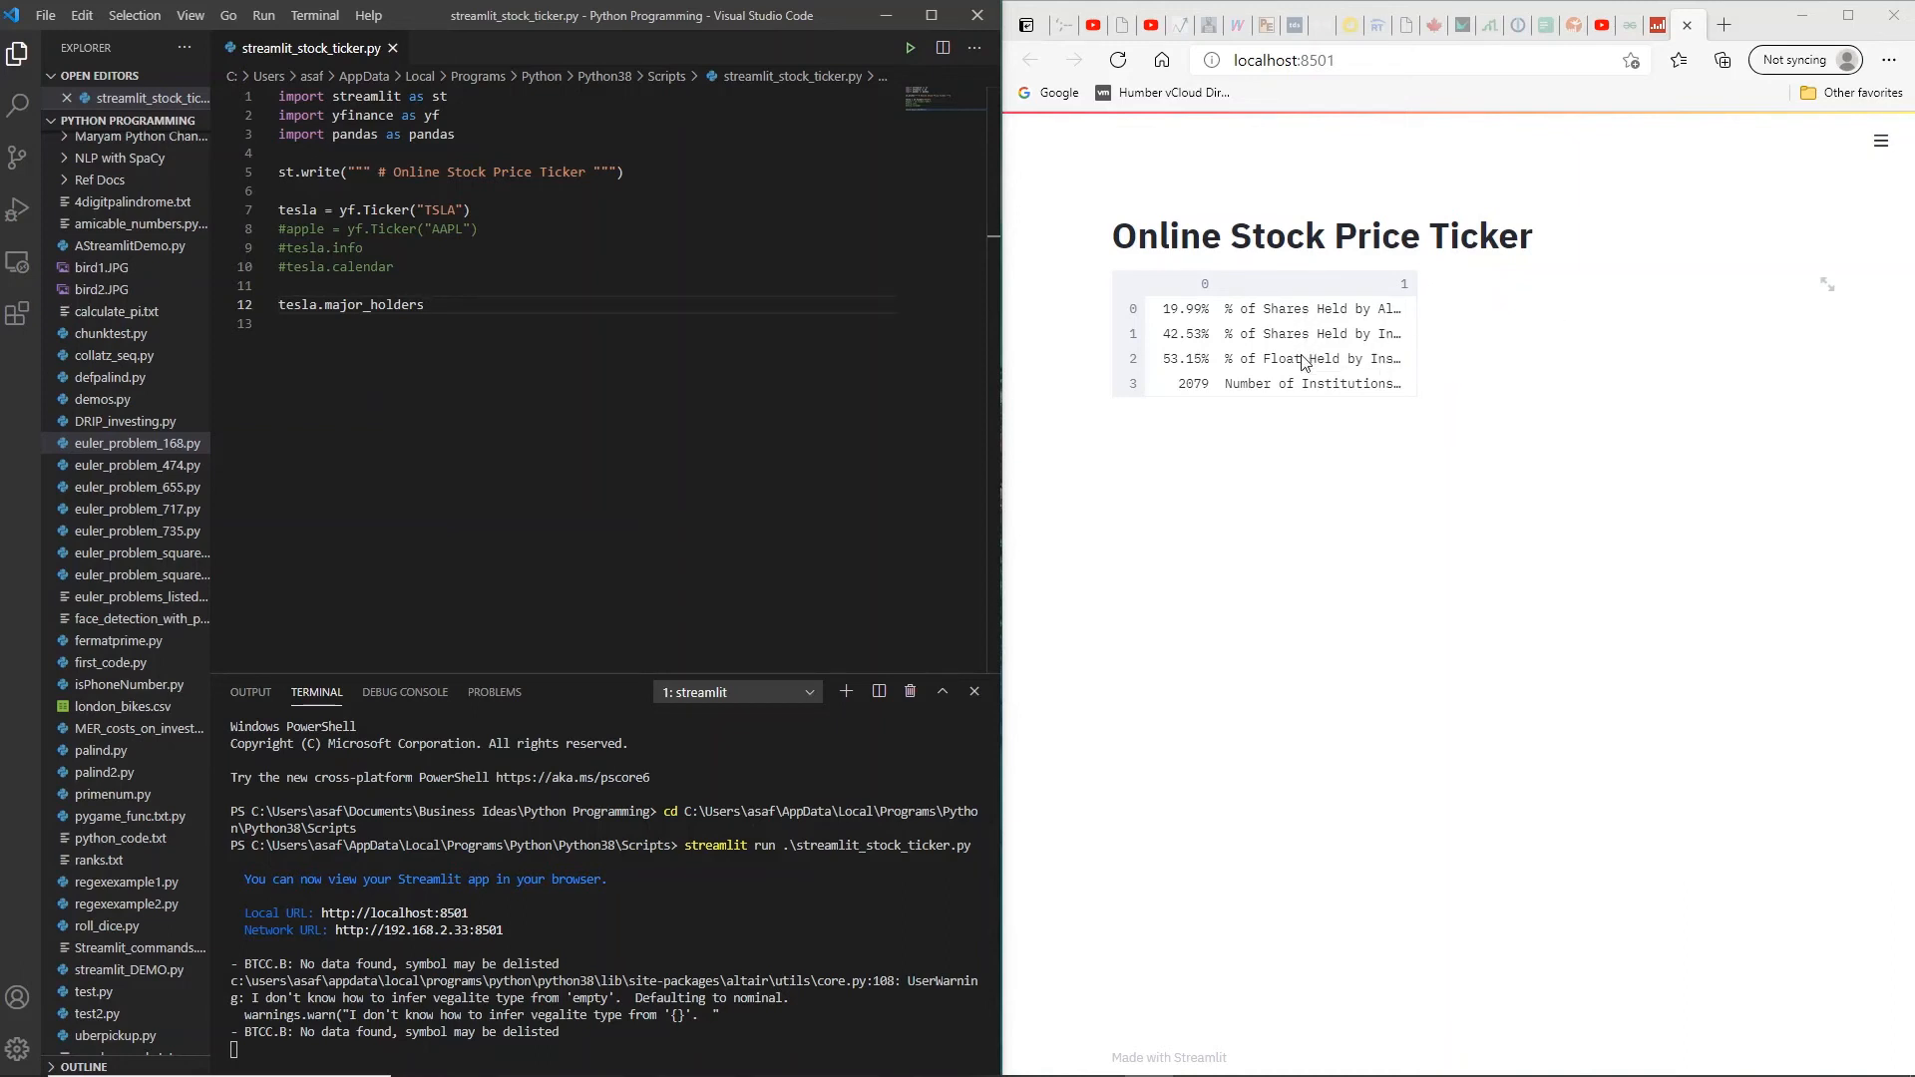
{"action": "mouse_move", "coordinate": [1303, 359]}
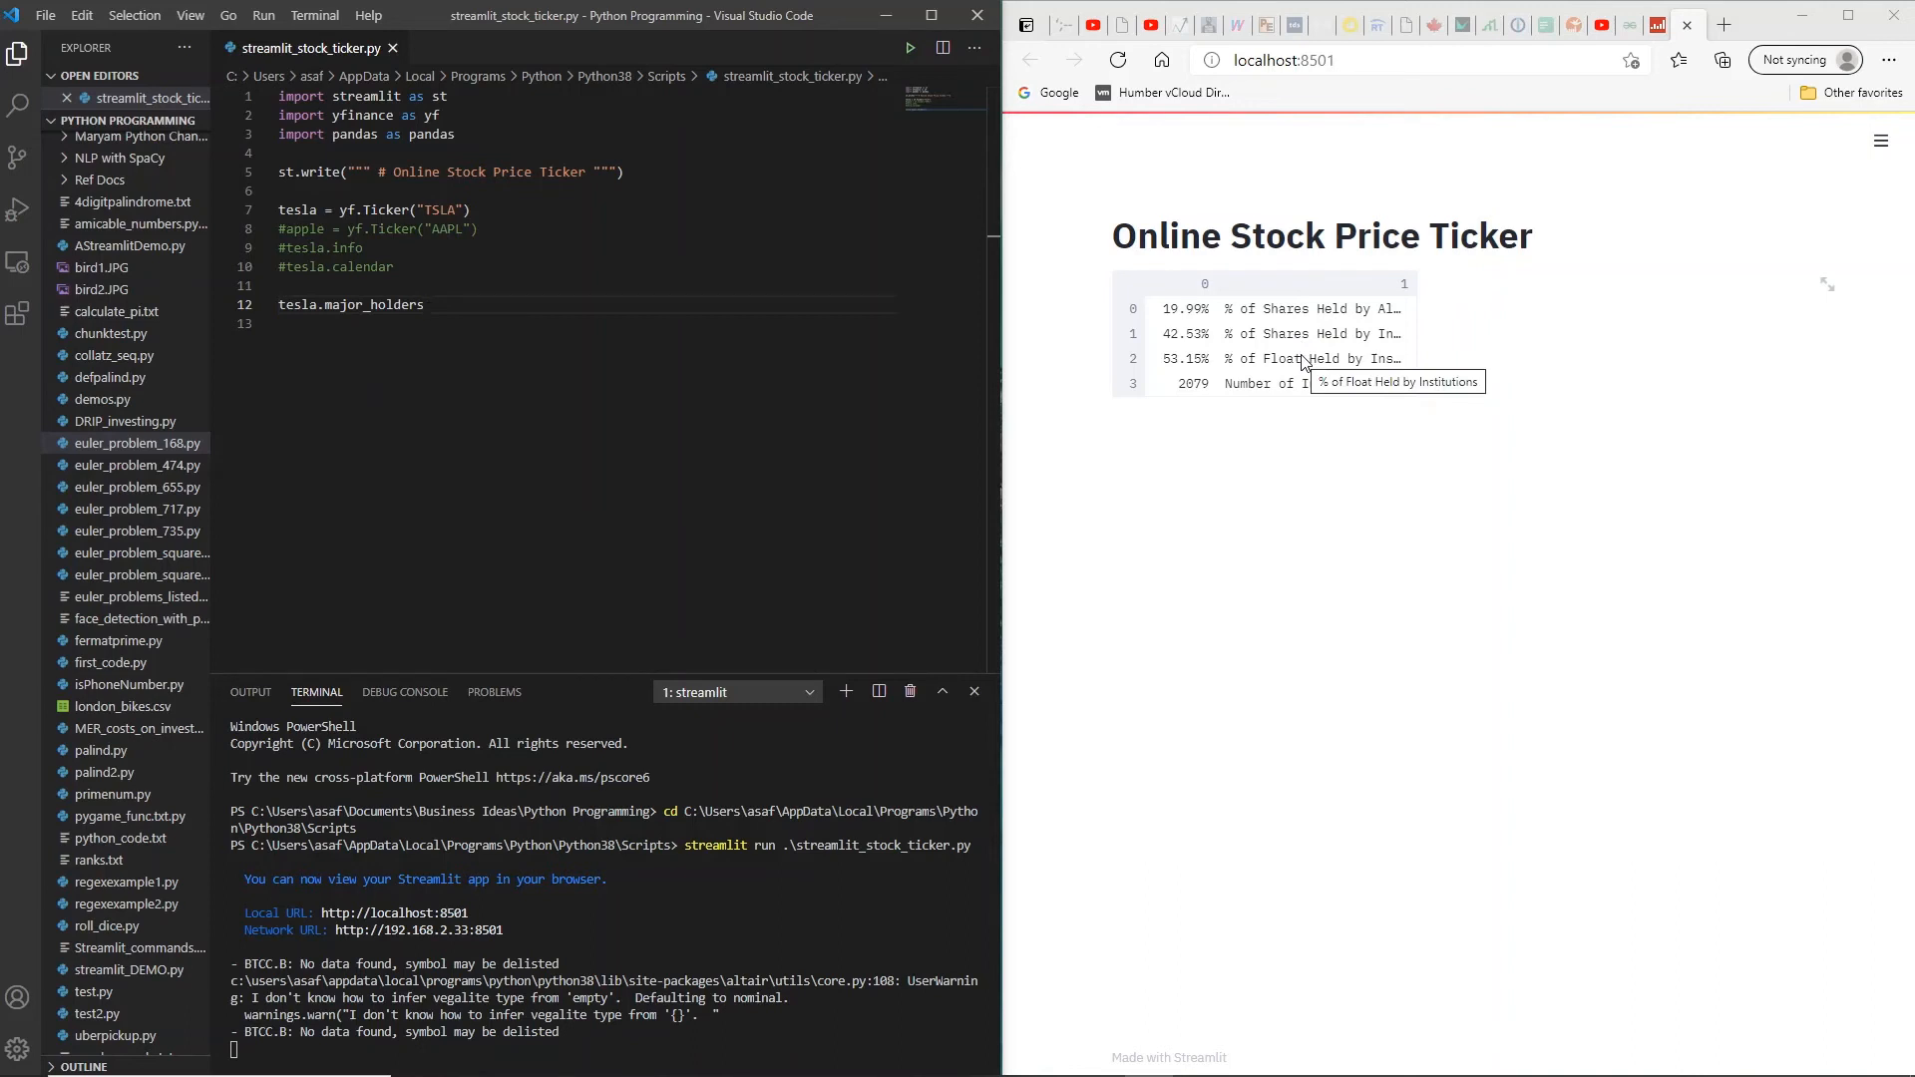
{"action": "mouse_move", "coordinate": [1304, 382]}
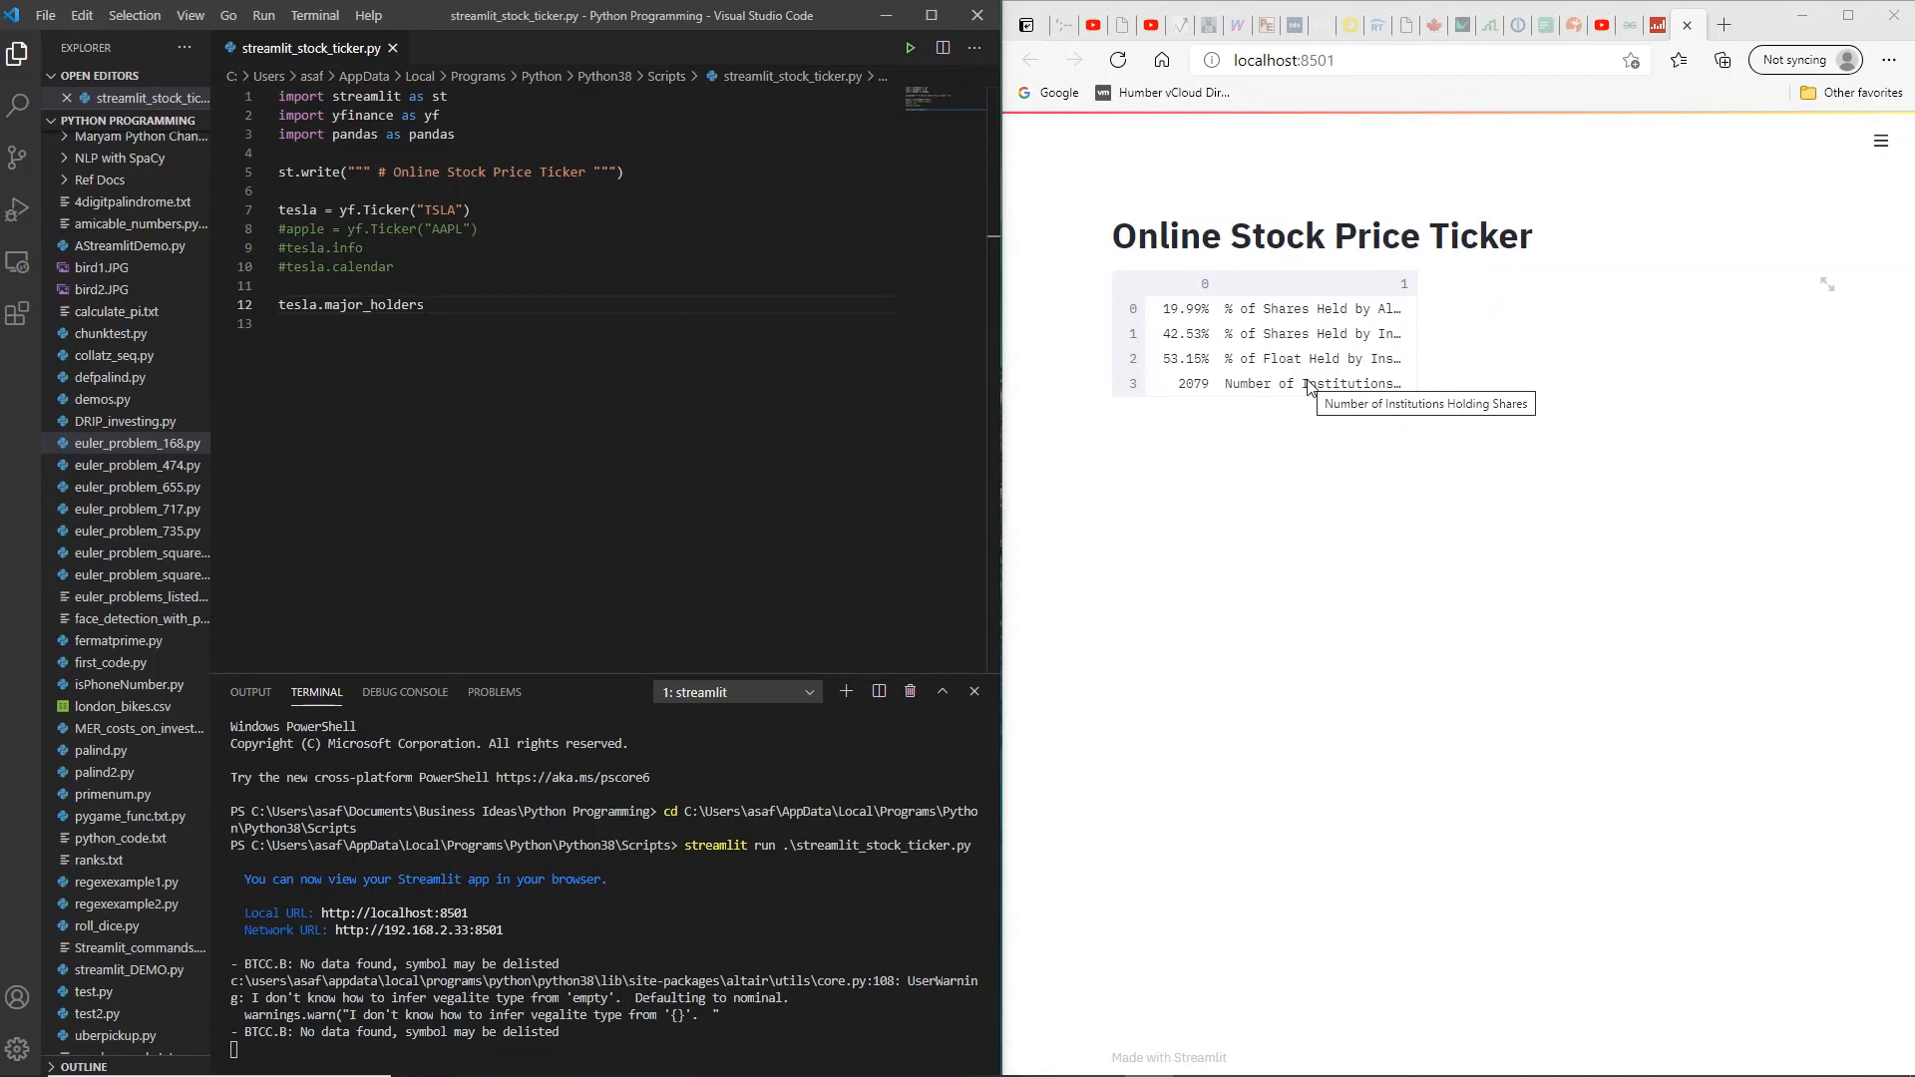
{"action": "mouse_move", "coordinate": [1199, 398]}
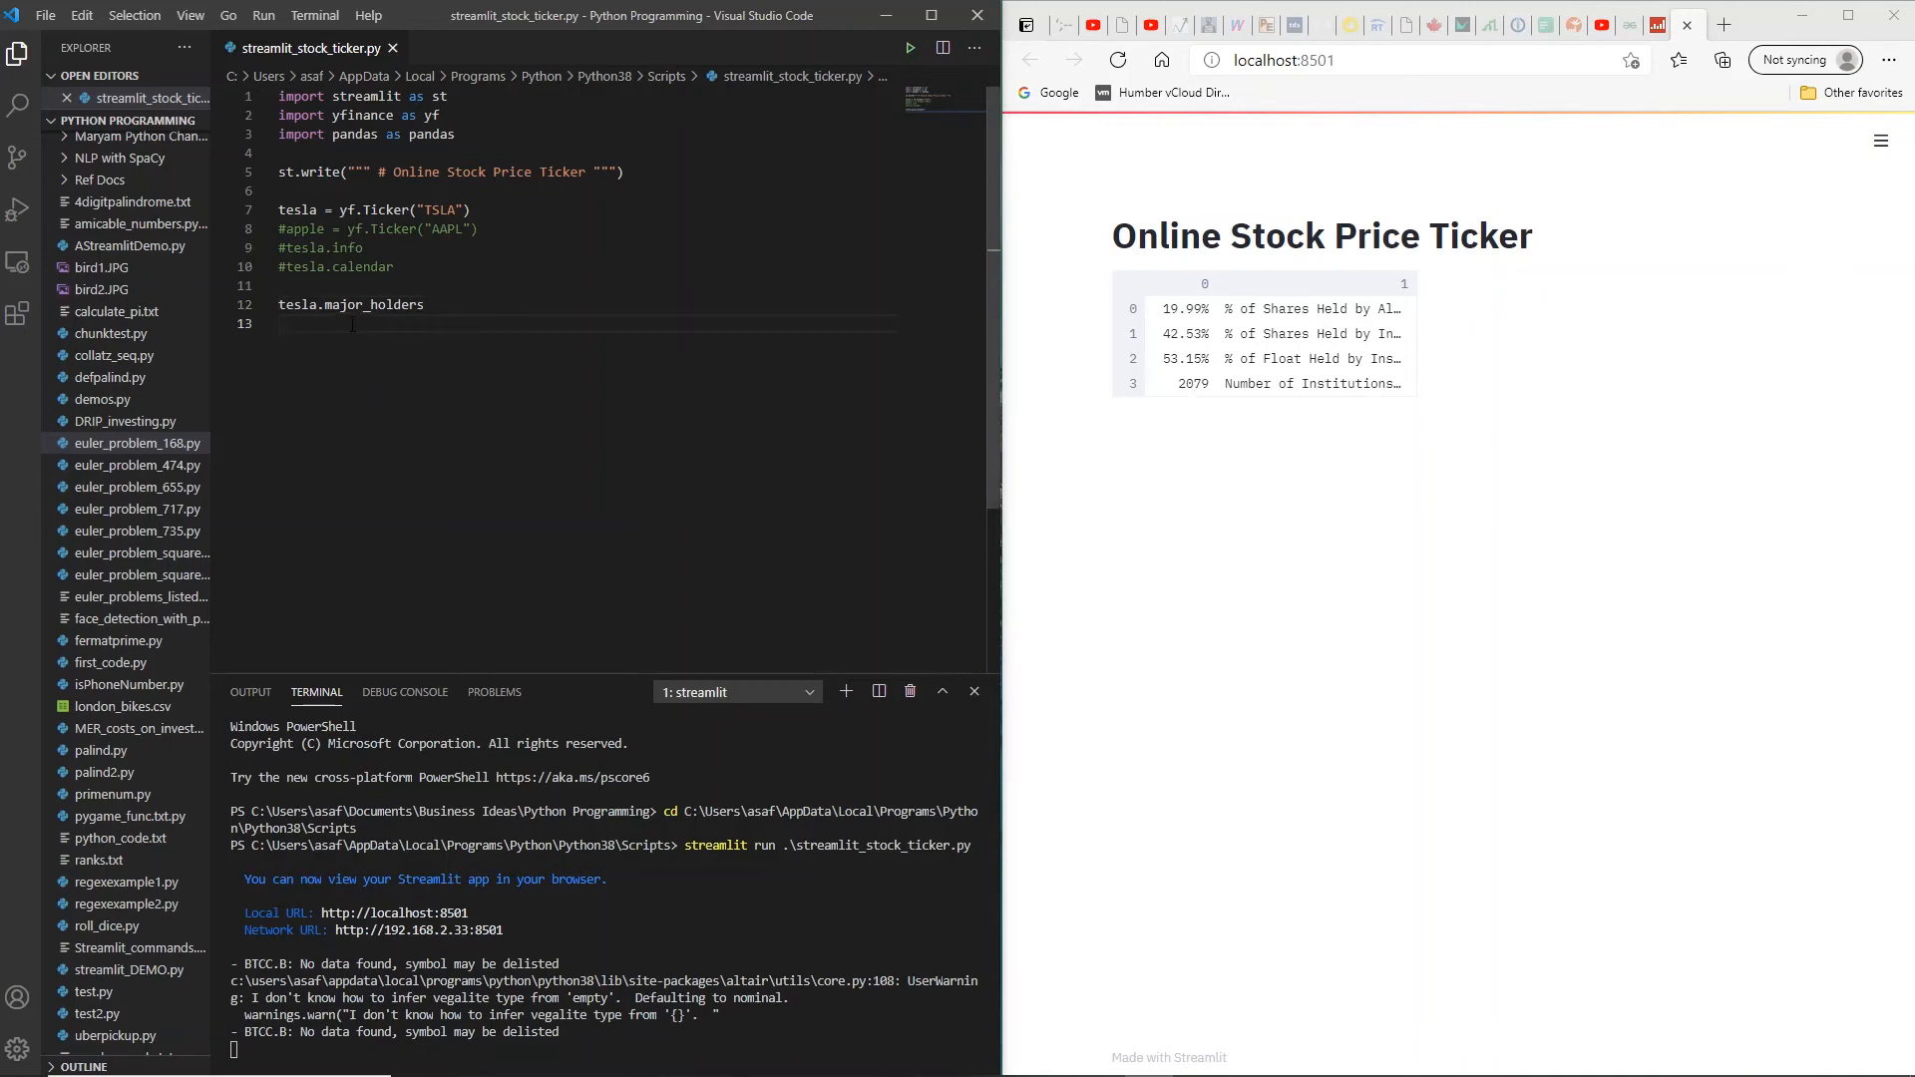
Step: Add tesla.institutional_holders on line 13 via IntelliSense completion
{"action": "type", "text": "tesla.in"}
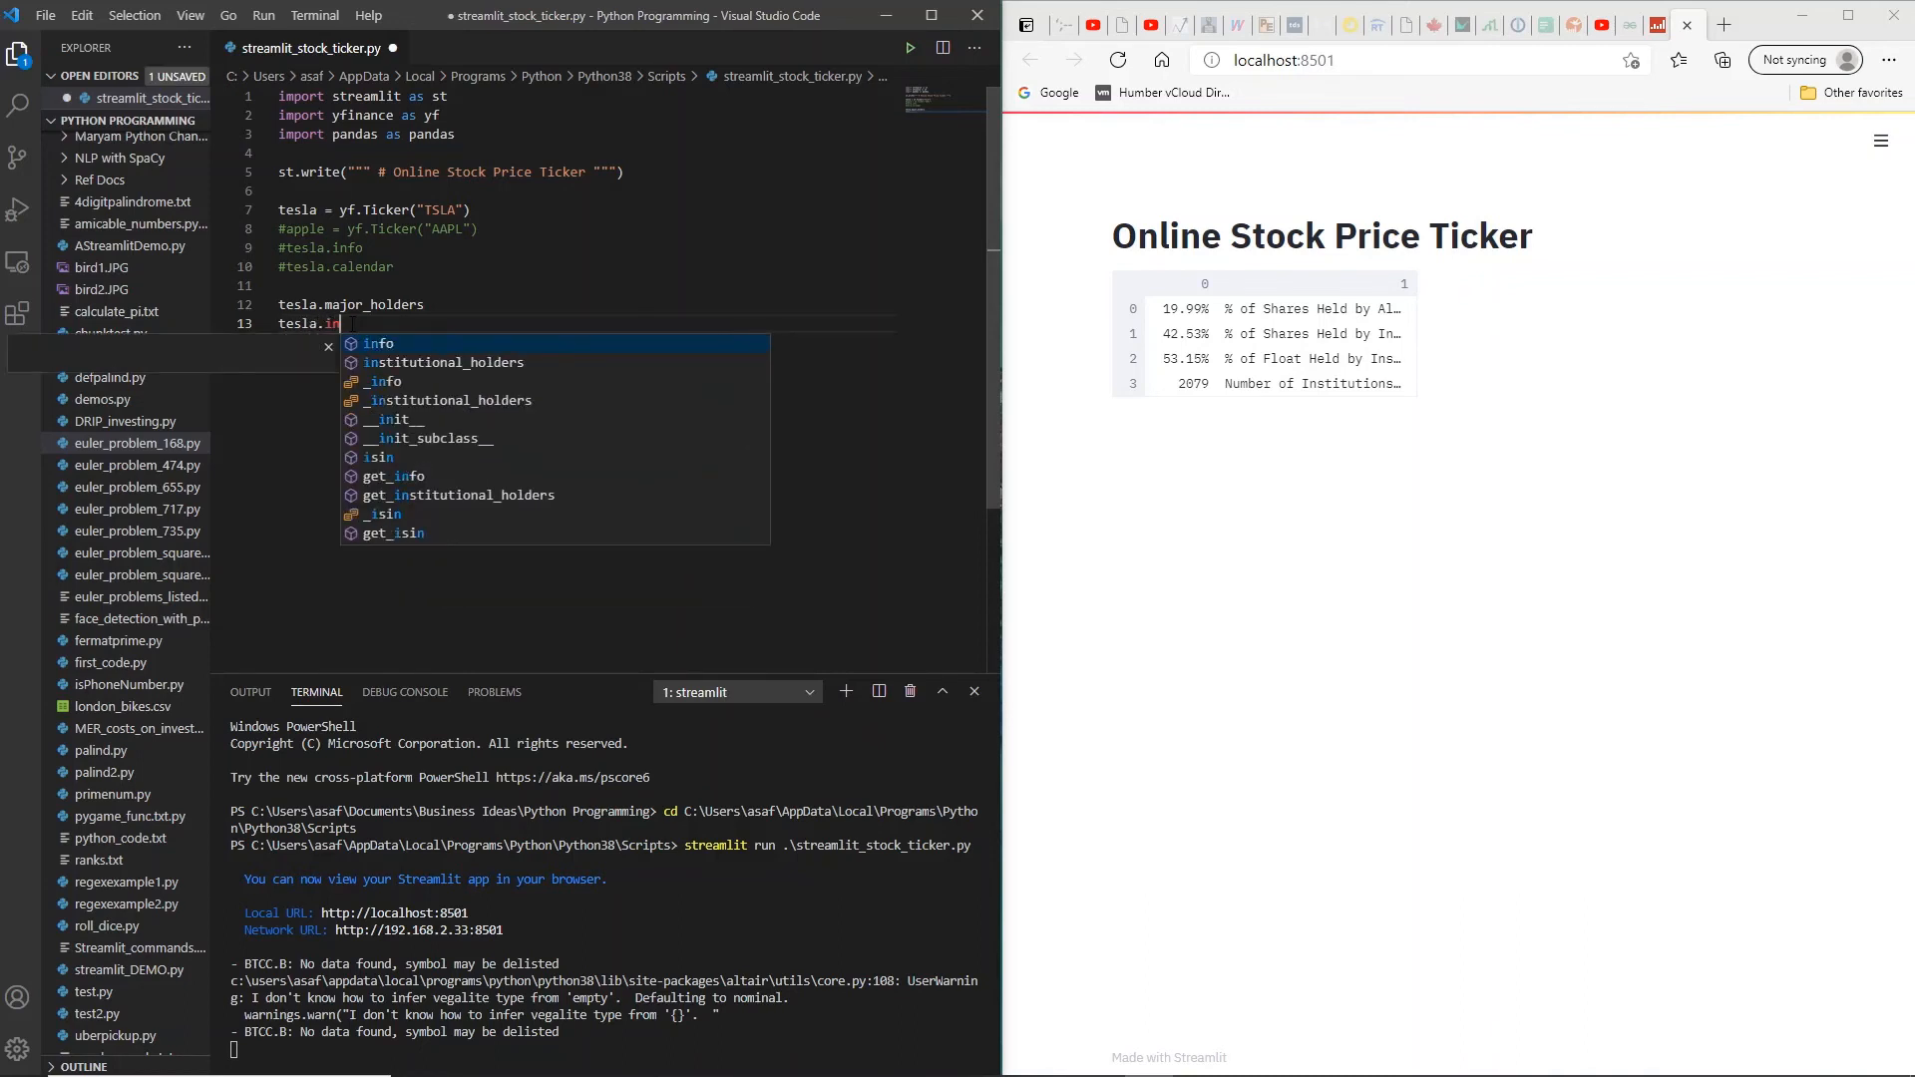
{"action": "left_click", "coordinate": [443, 361]}
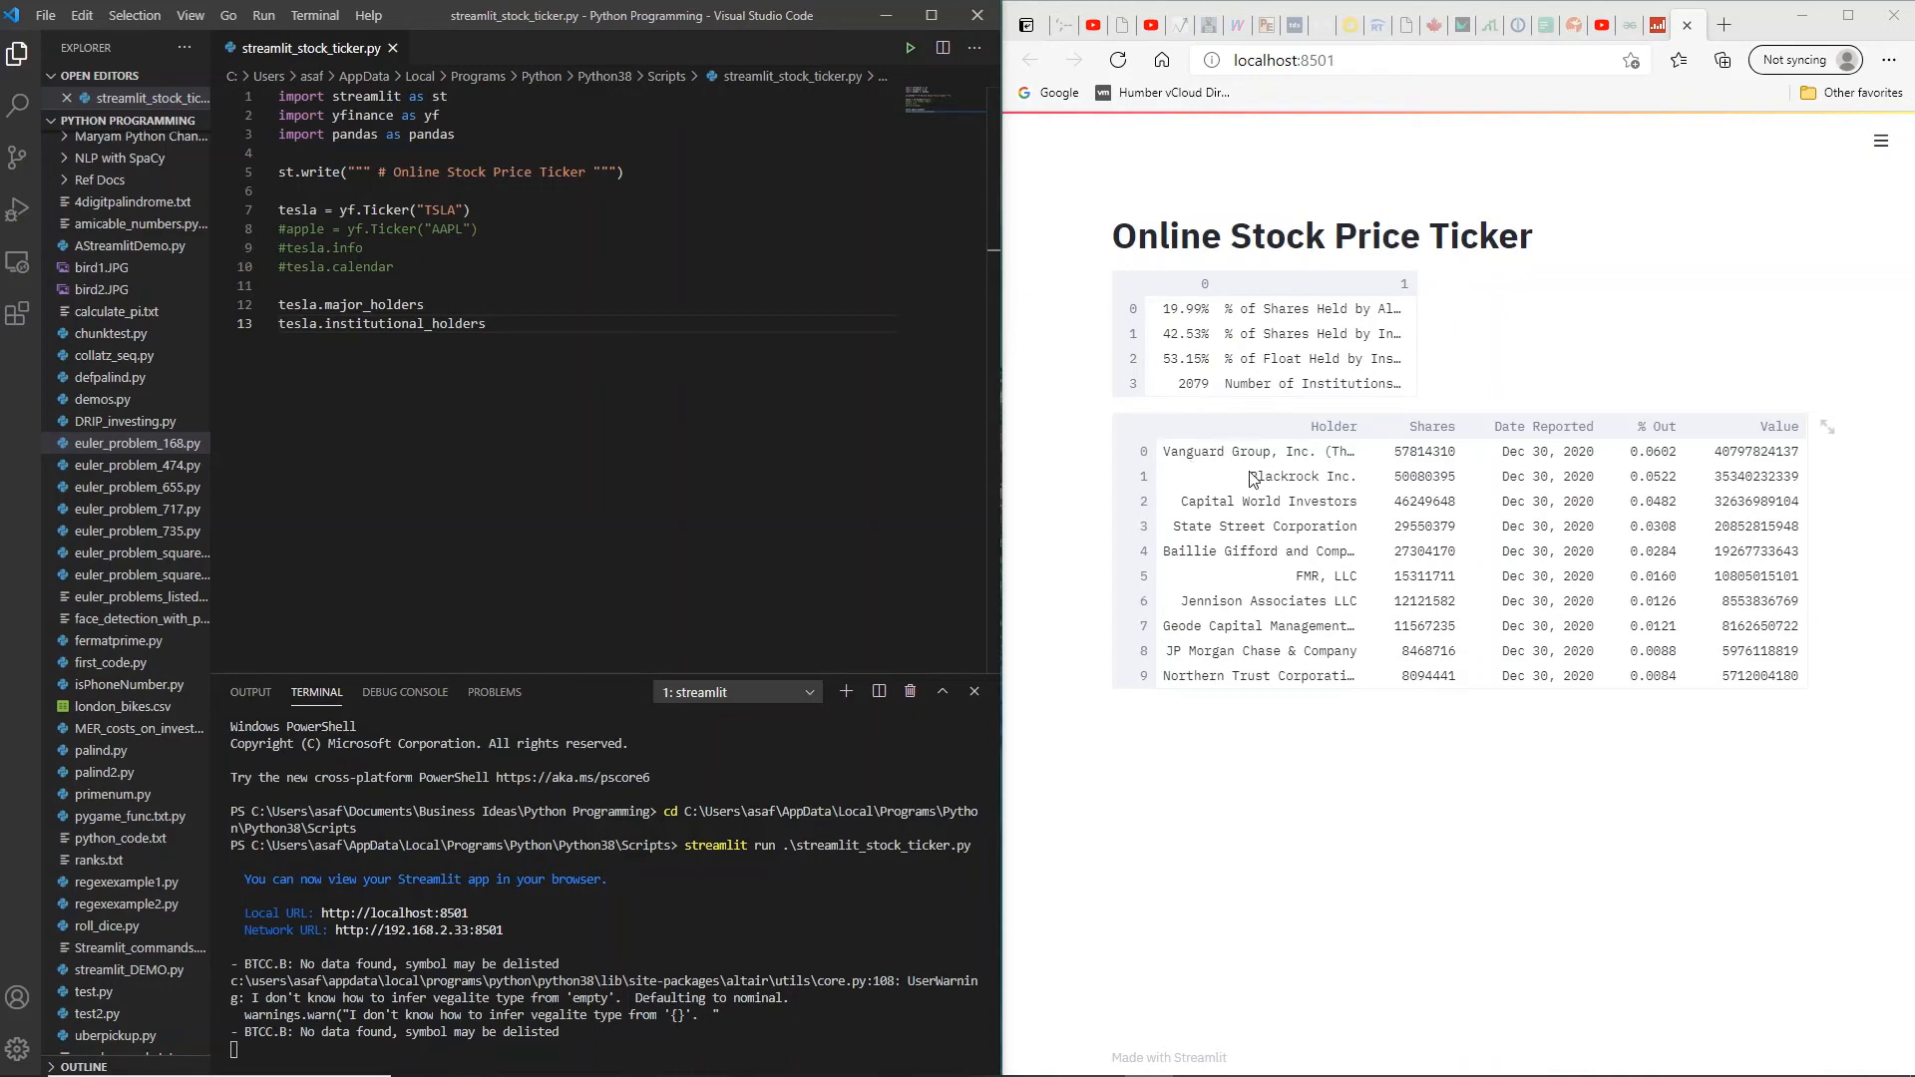
{"action": "mouse_move", "coordinate": [1224, 535]}
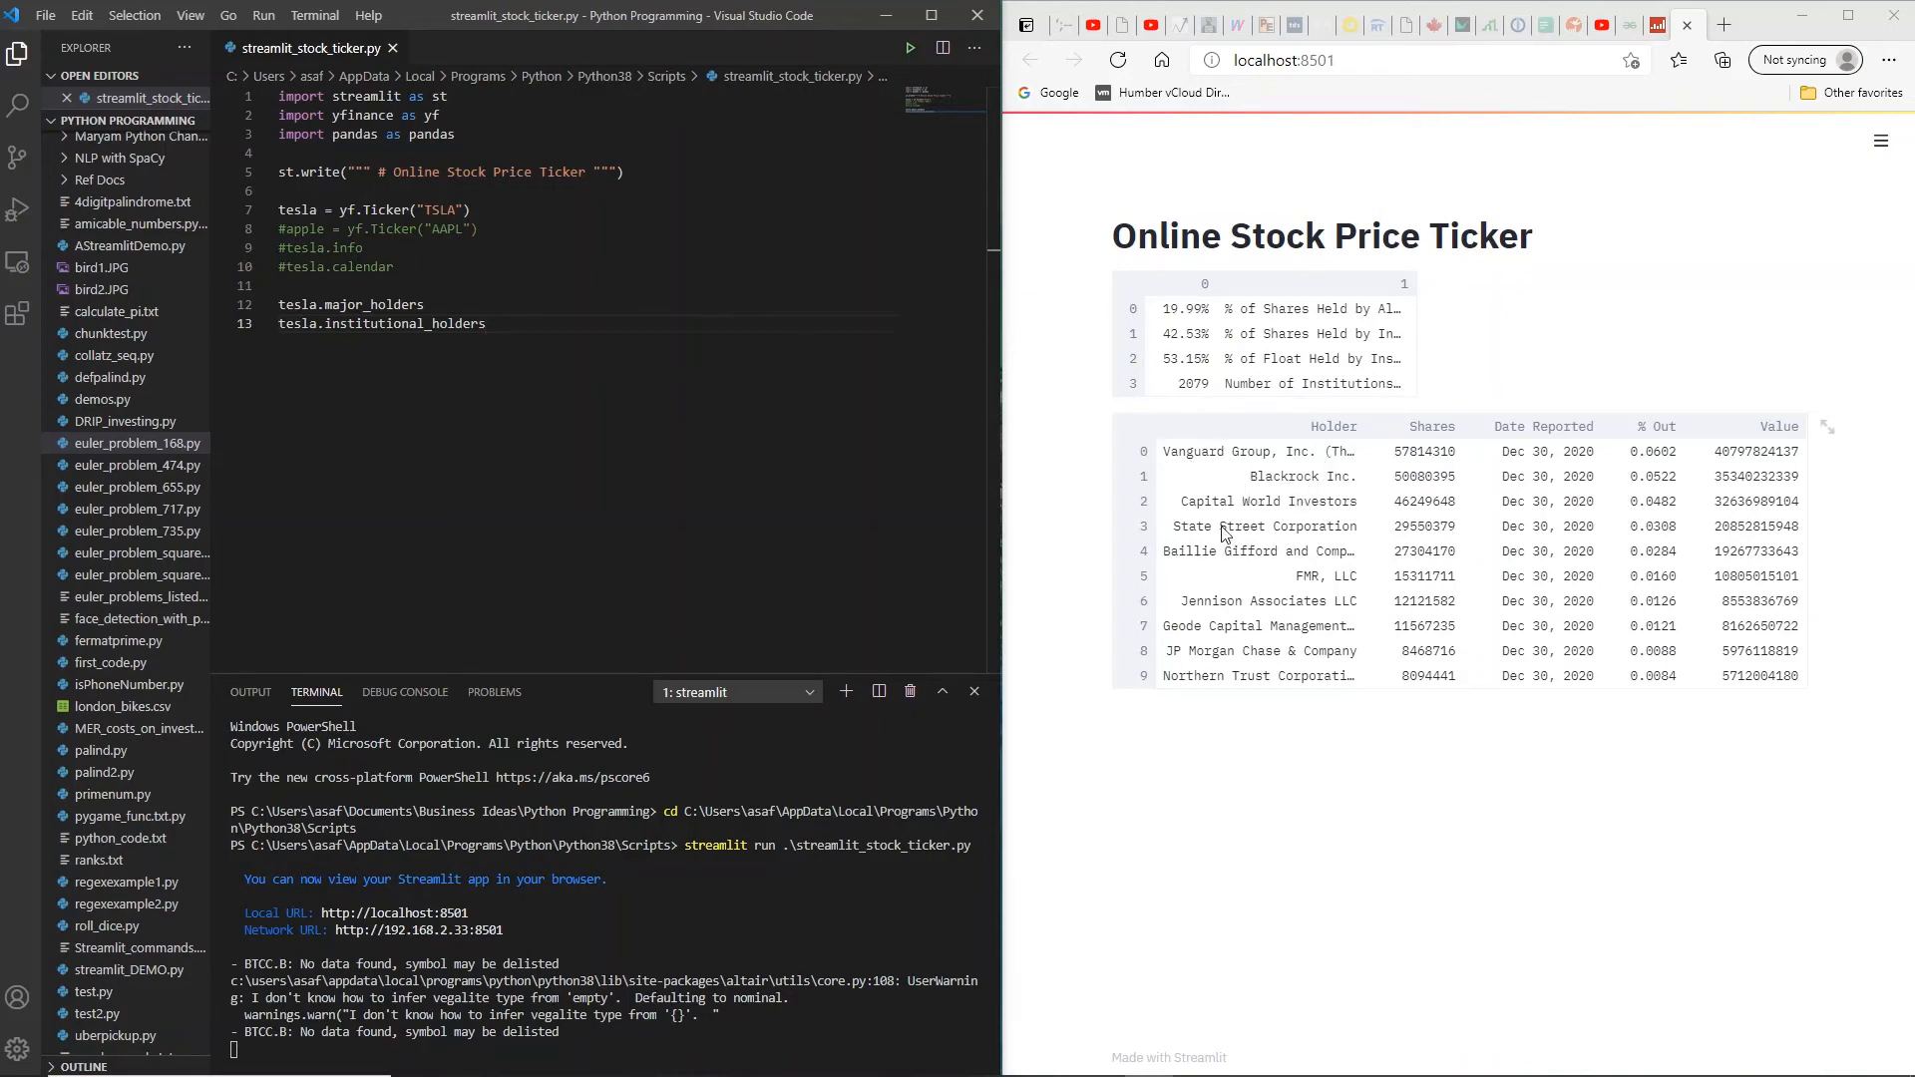
{"action": "mouse_move", "coordinate": [1228, 532]}
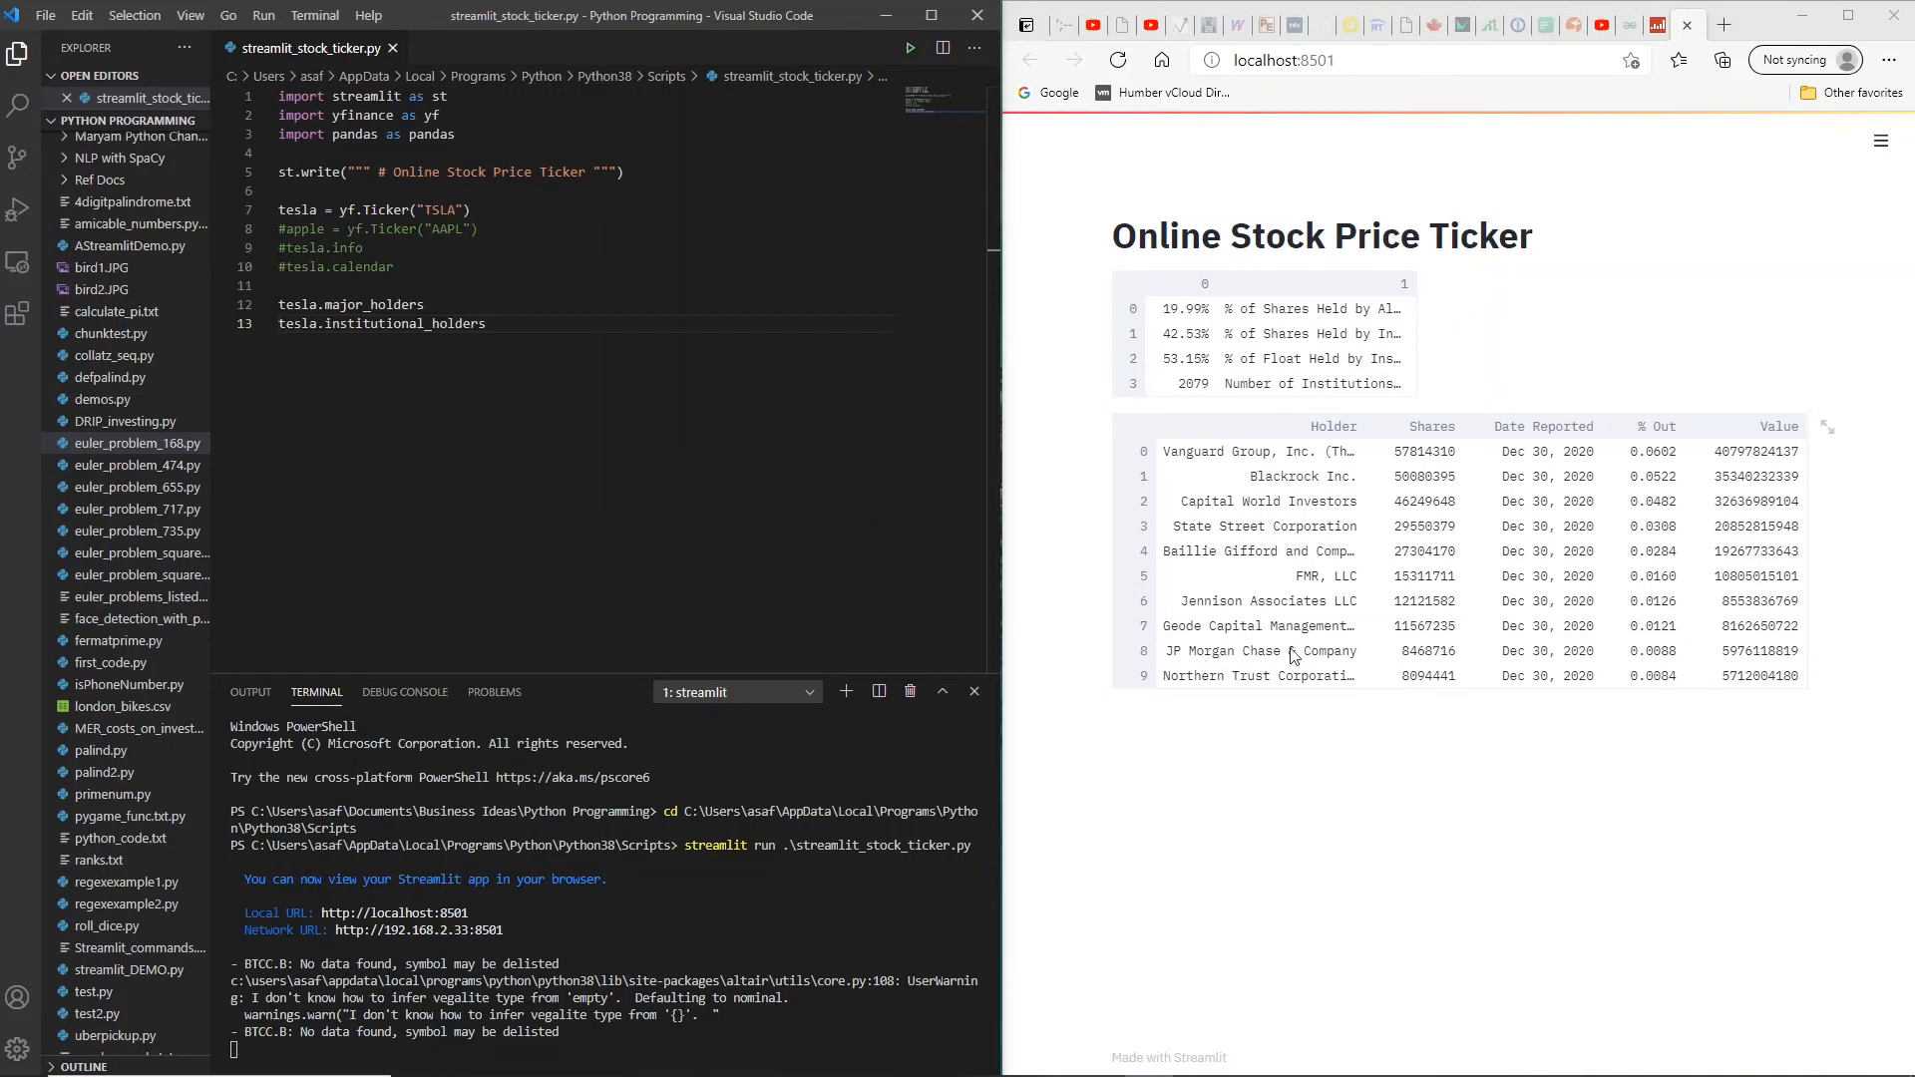
{"action": "mouse_move", "coordinate": [1250, 718]}
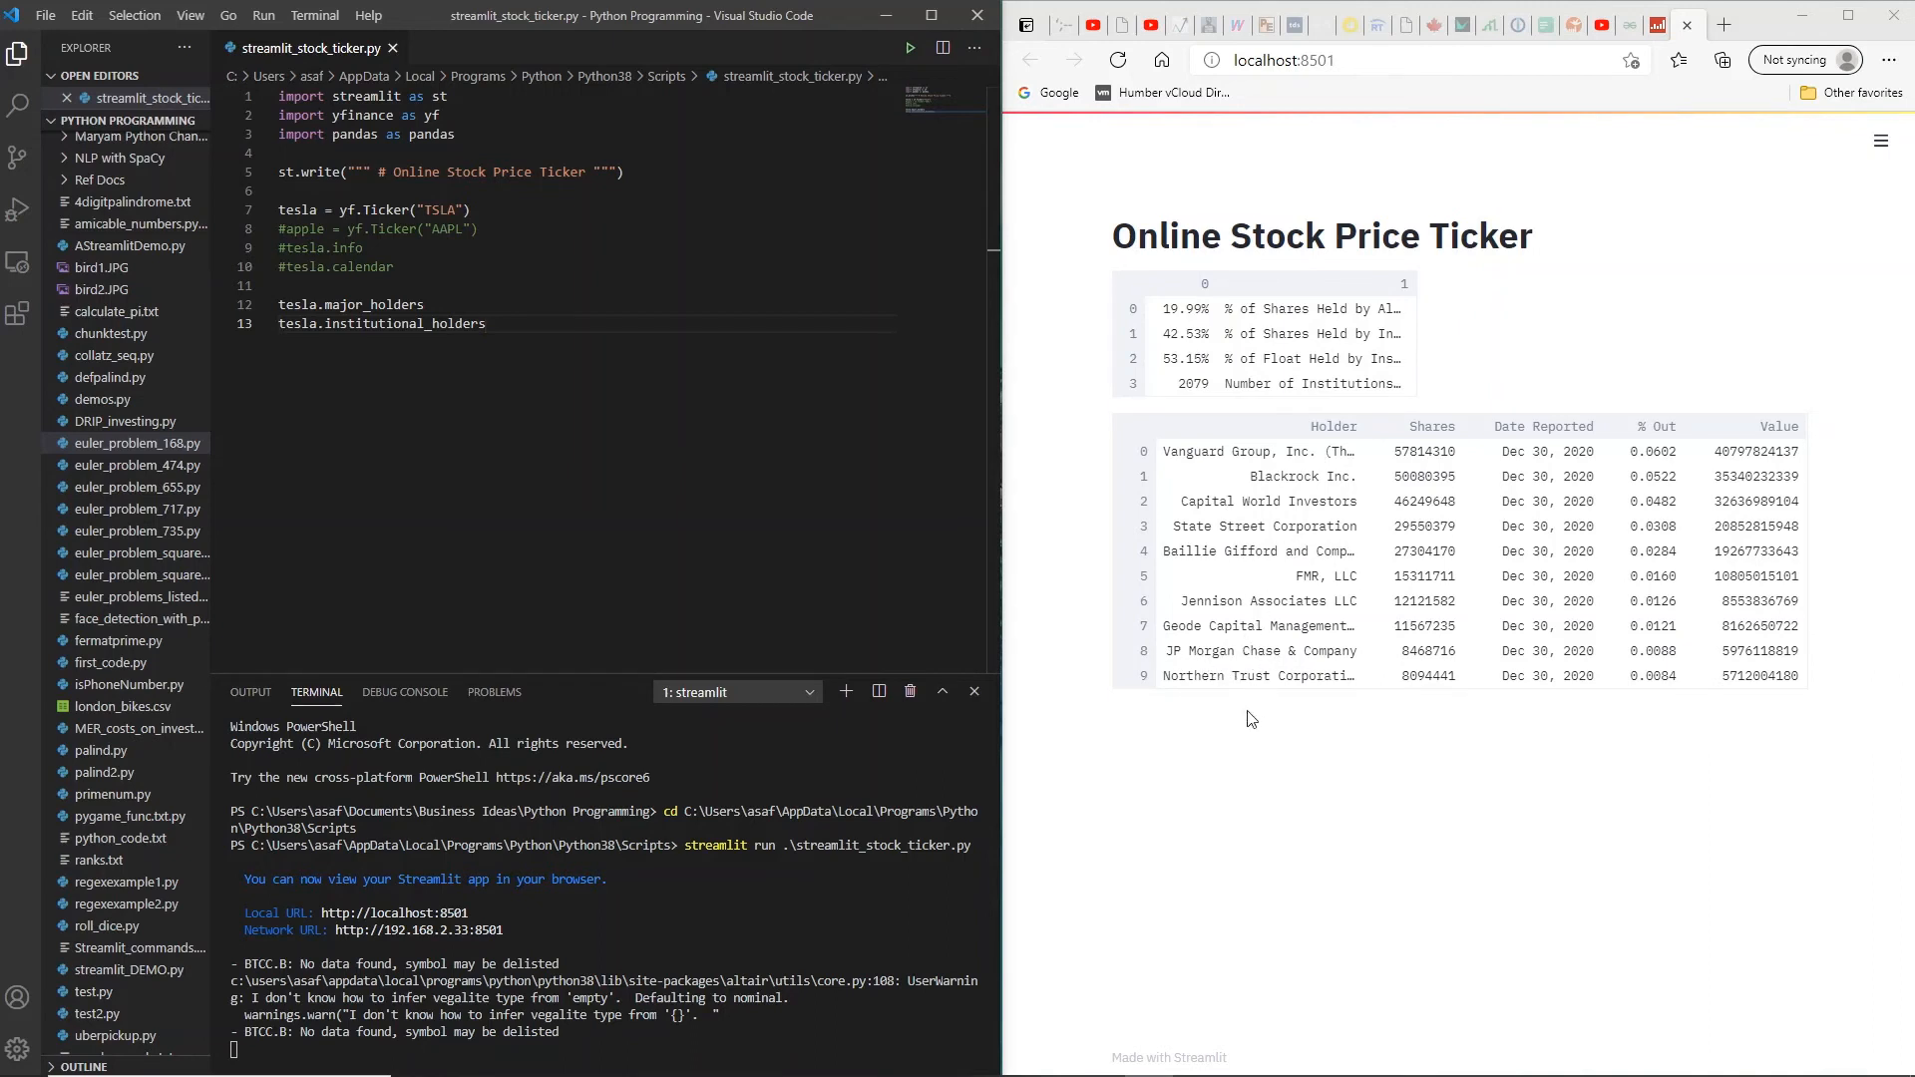
{"action": "mouse_move", "coordinate": [1465, 549]}
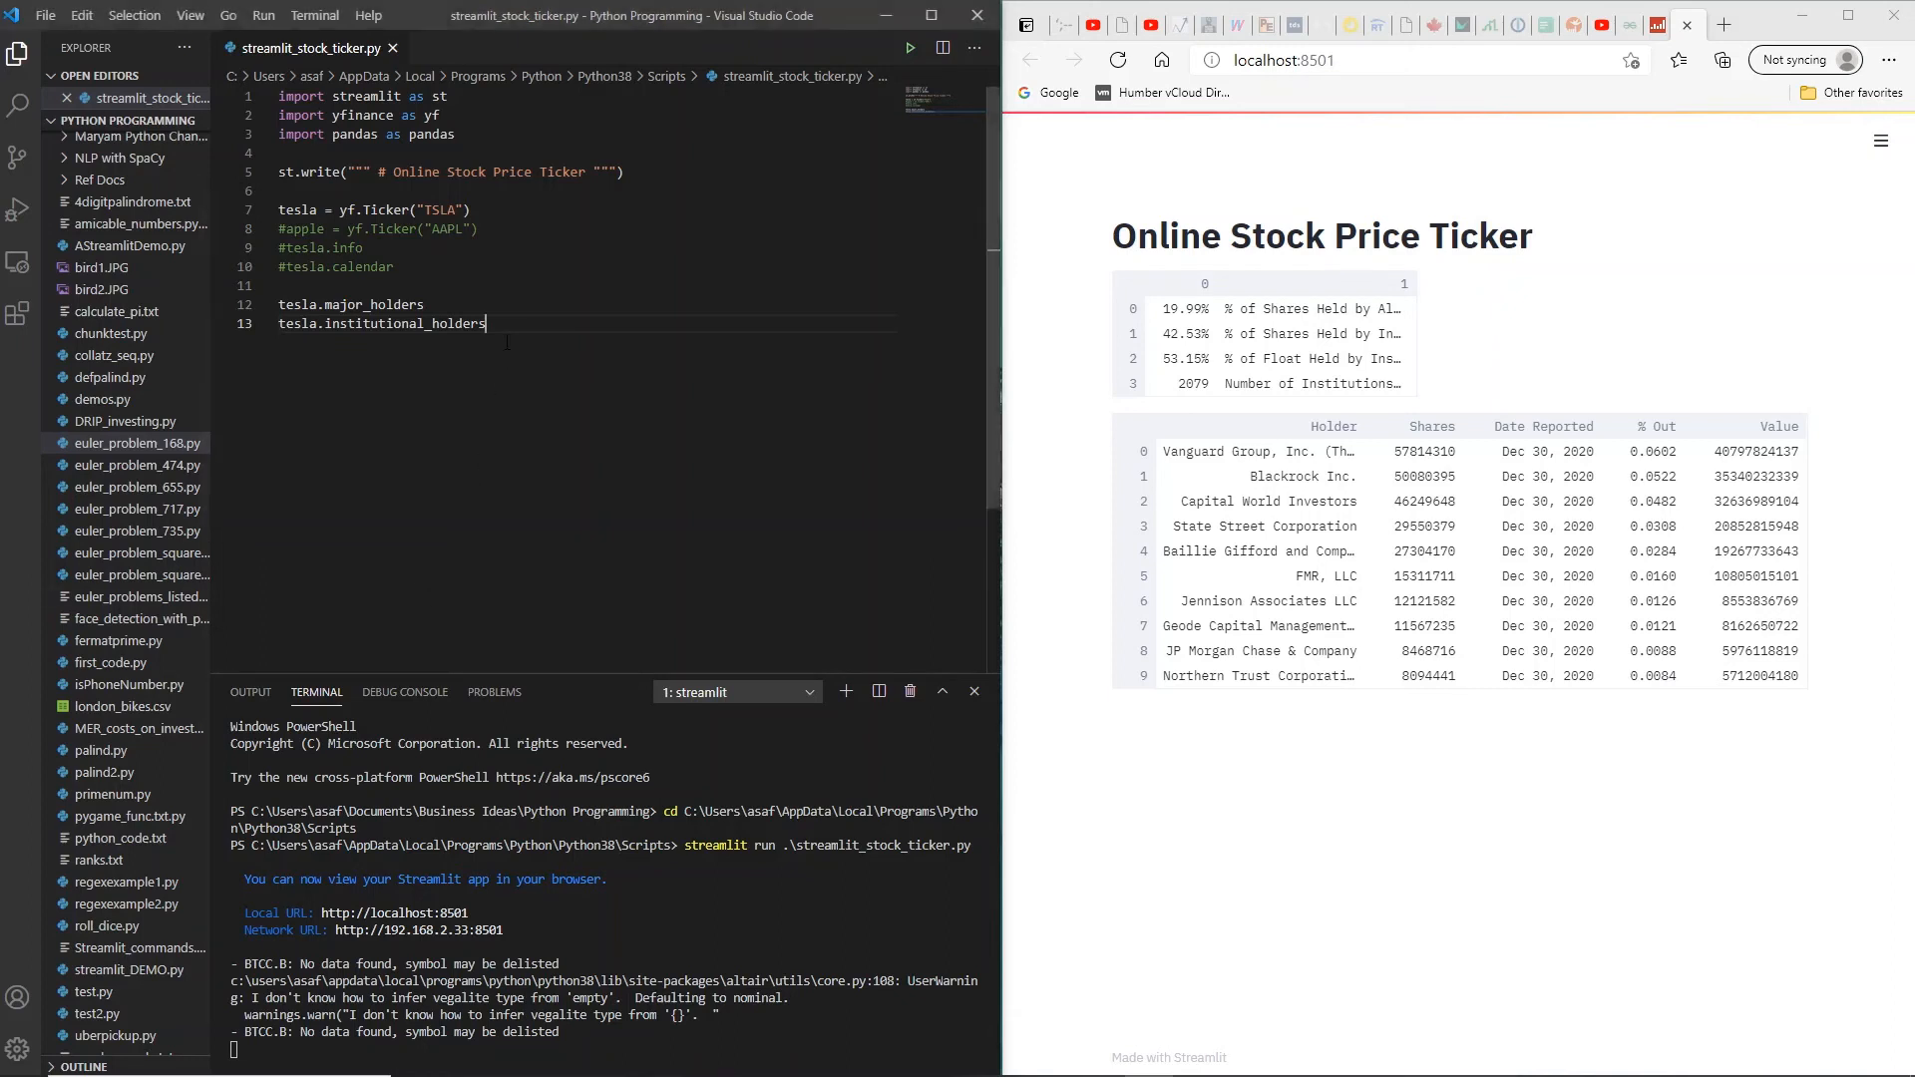
{"action": "key", "text": "enter"}
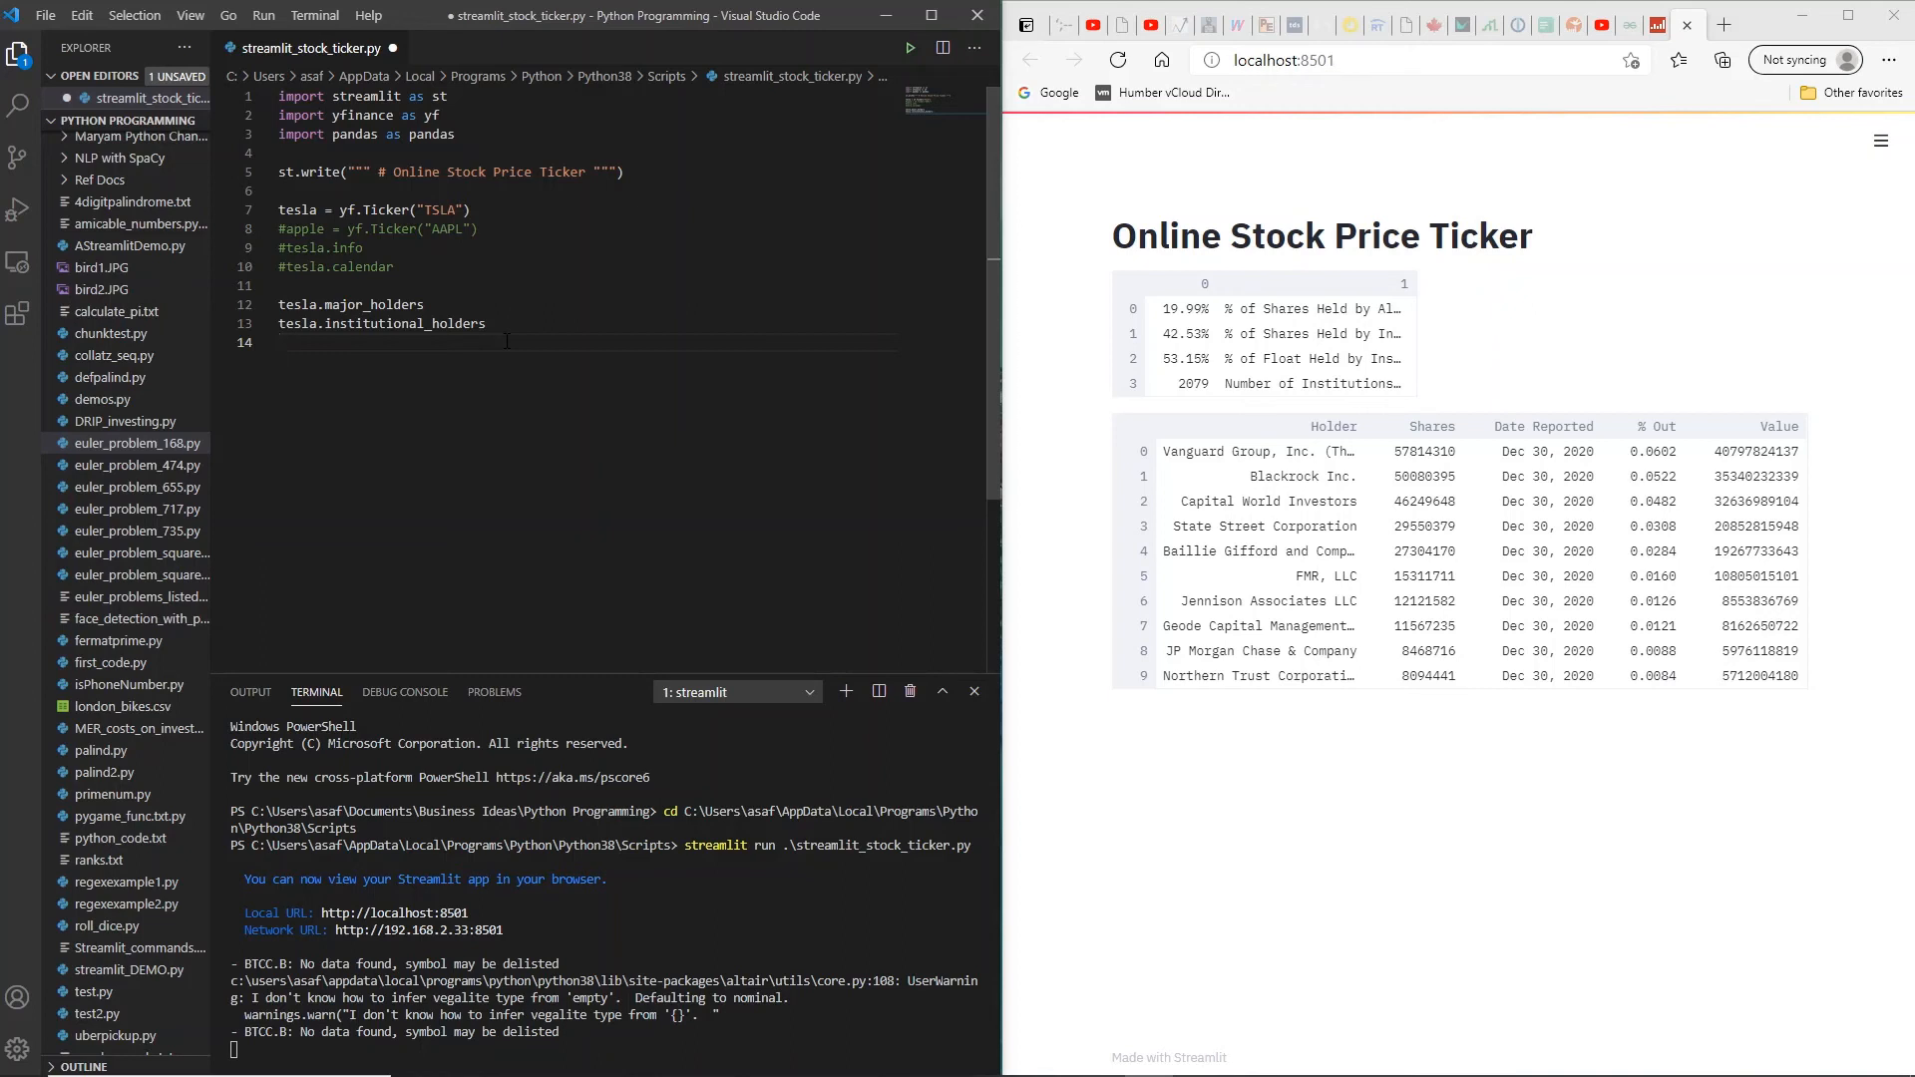
{"action": "type", "text": "tesla.sustainability"}
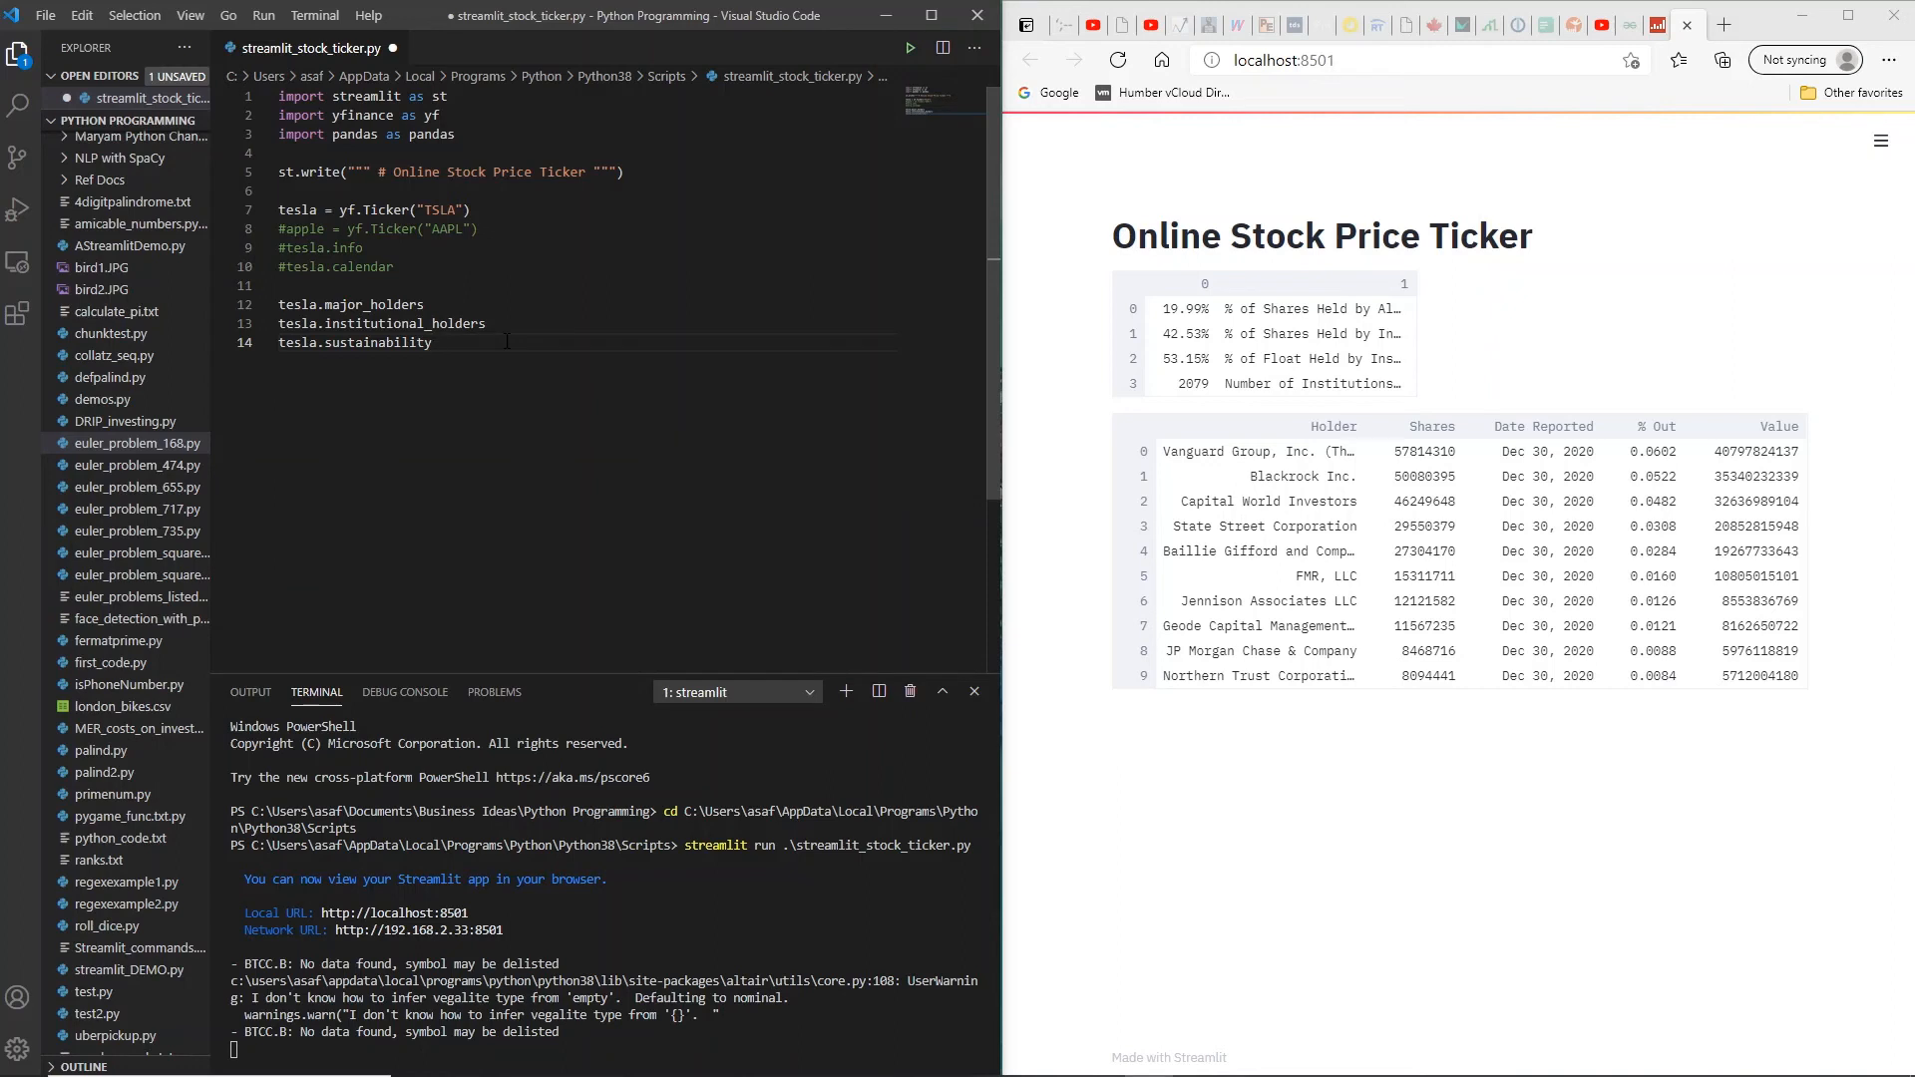
{"action": "key", "text": "ctrl+s"}
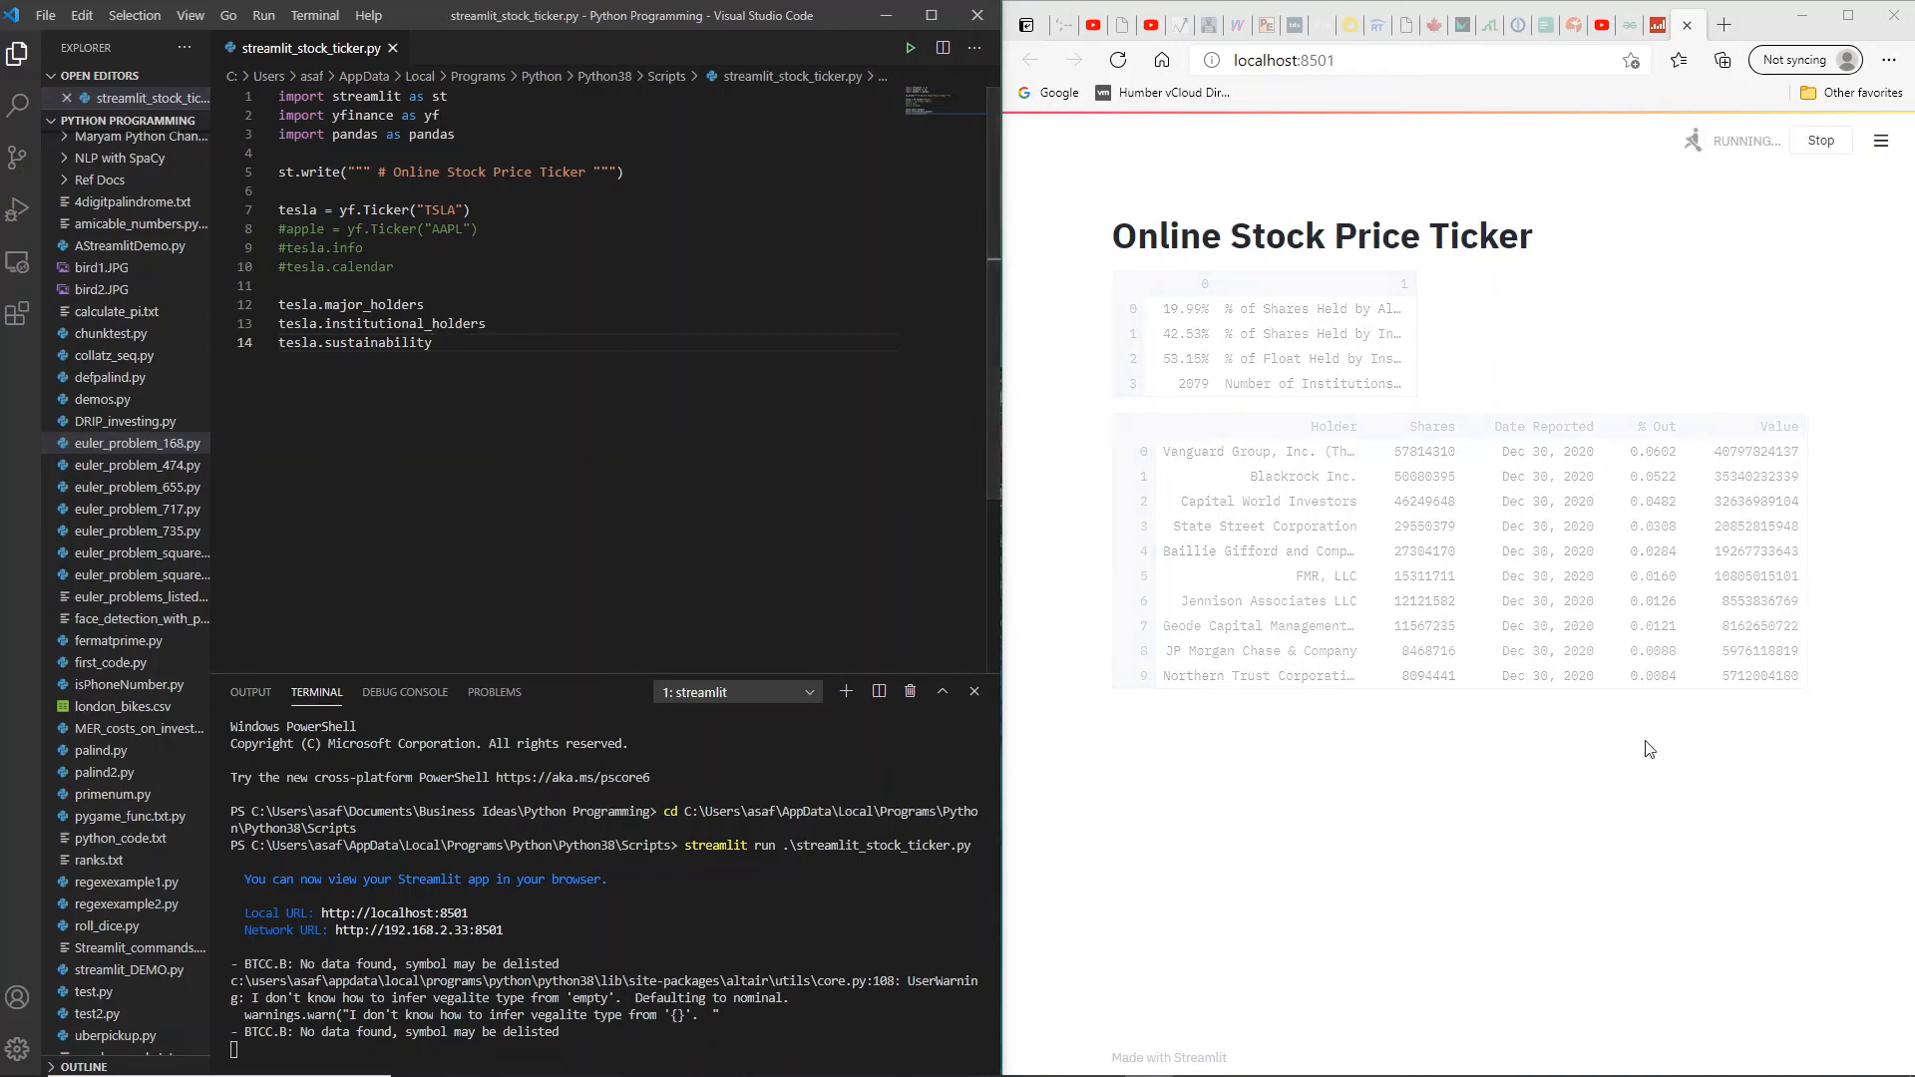
{"action": "scroll", "scroll_direction": "down", "scroll_amount": 3}
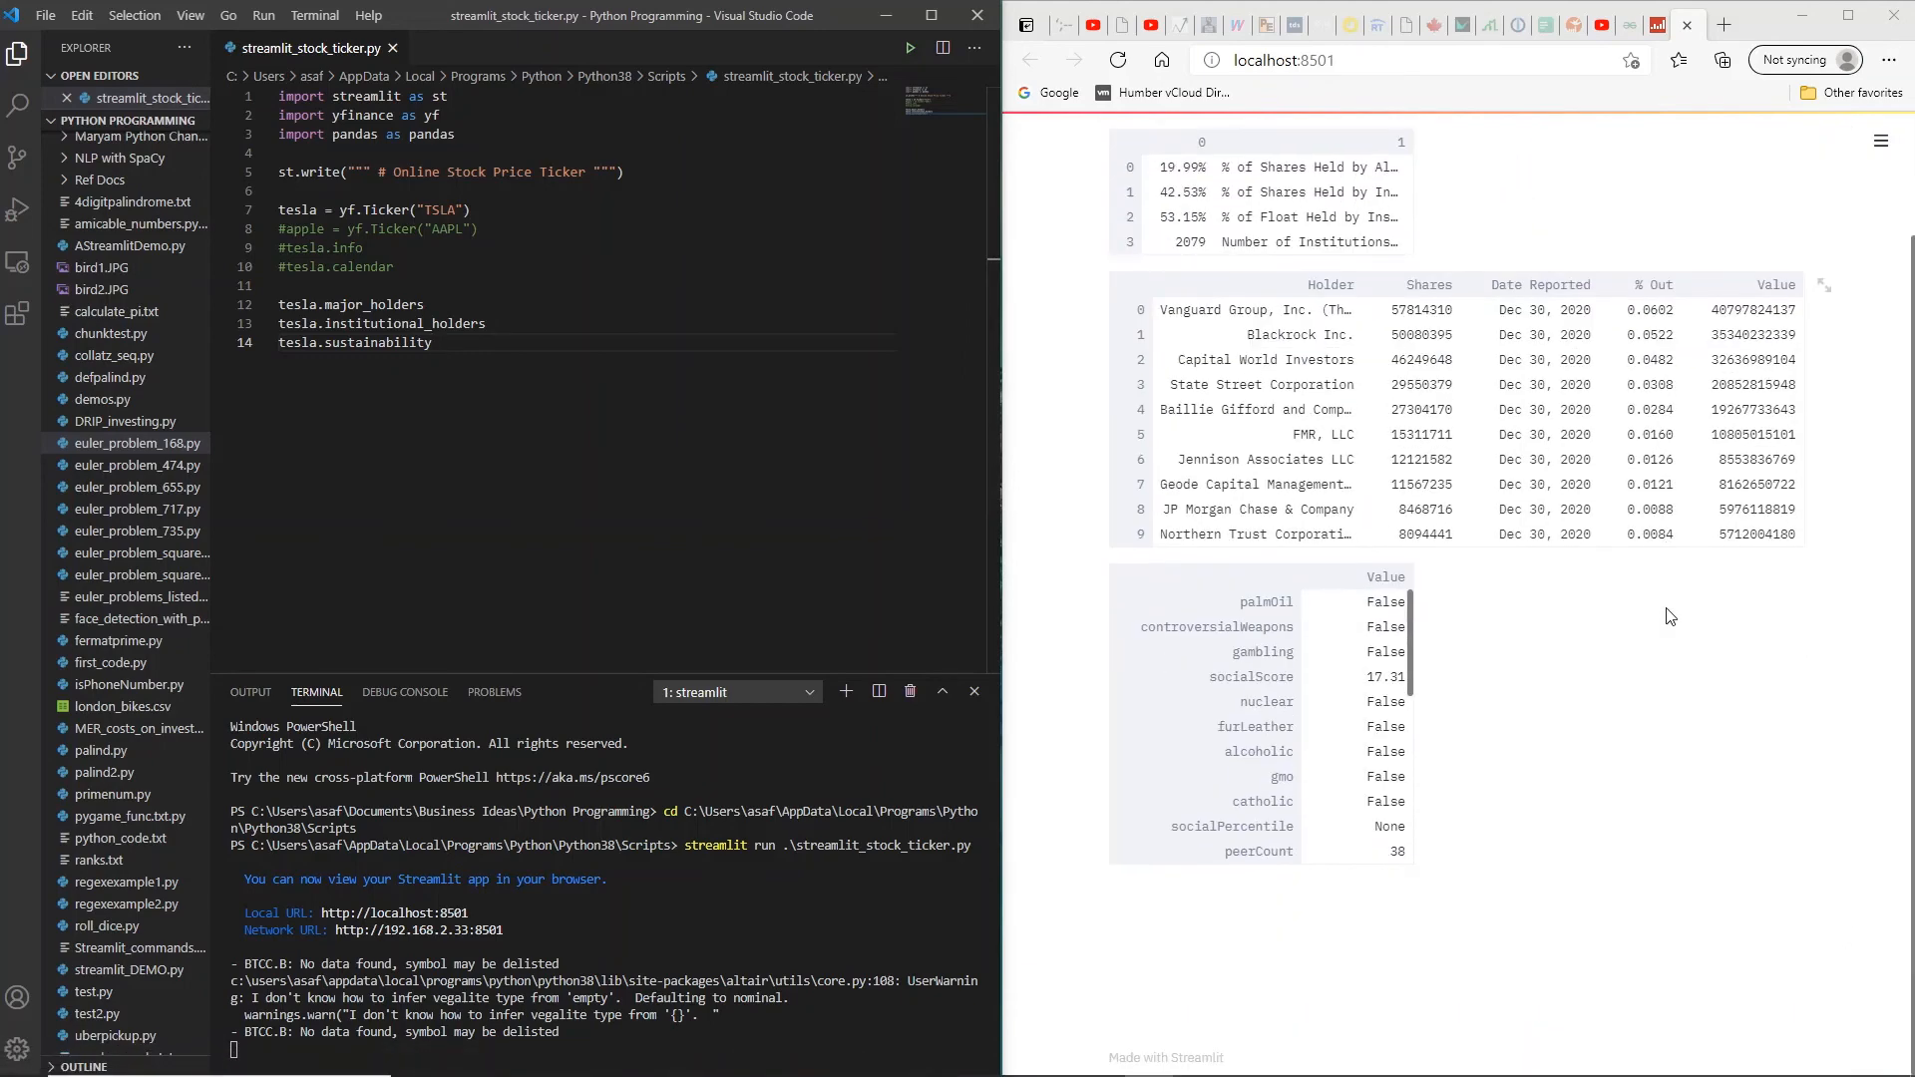
{"action": "mouse_move", "coordinate": [1401, 632]}
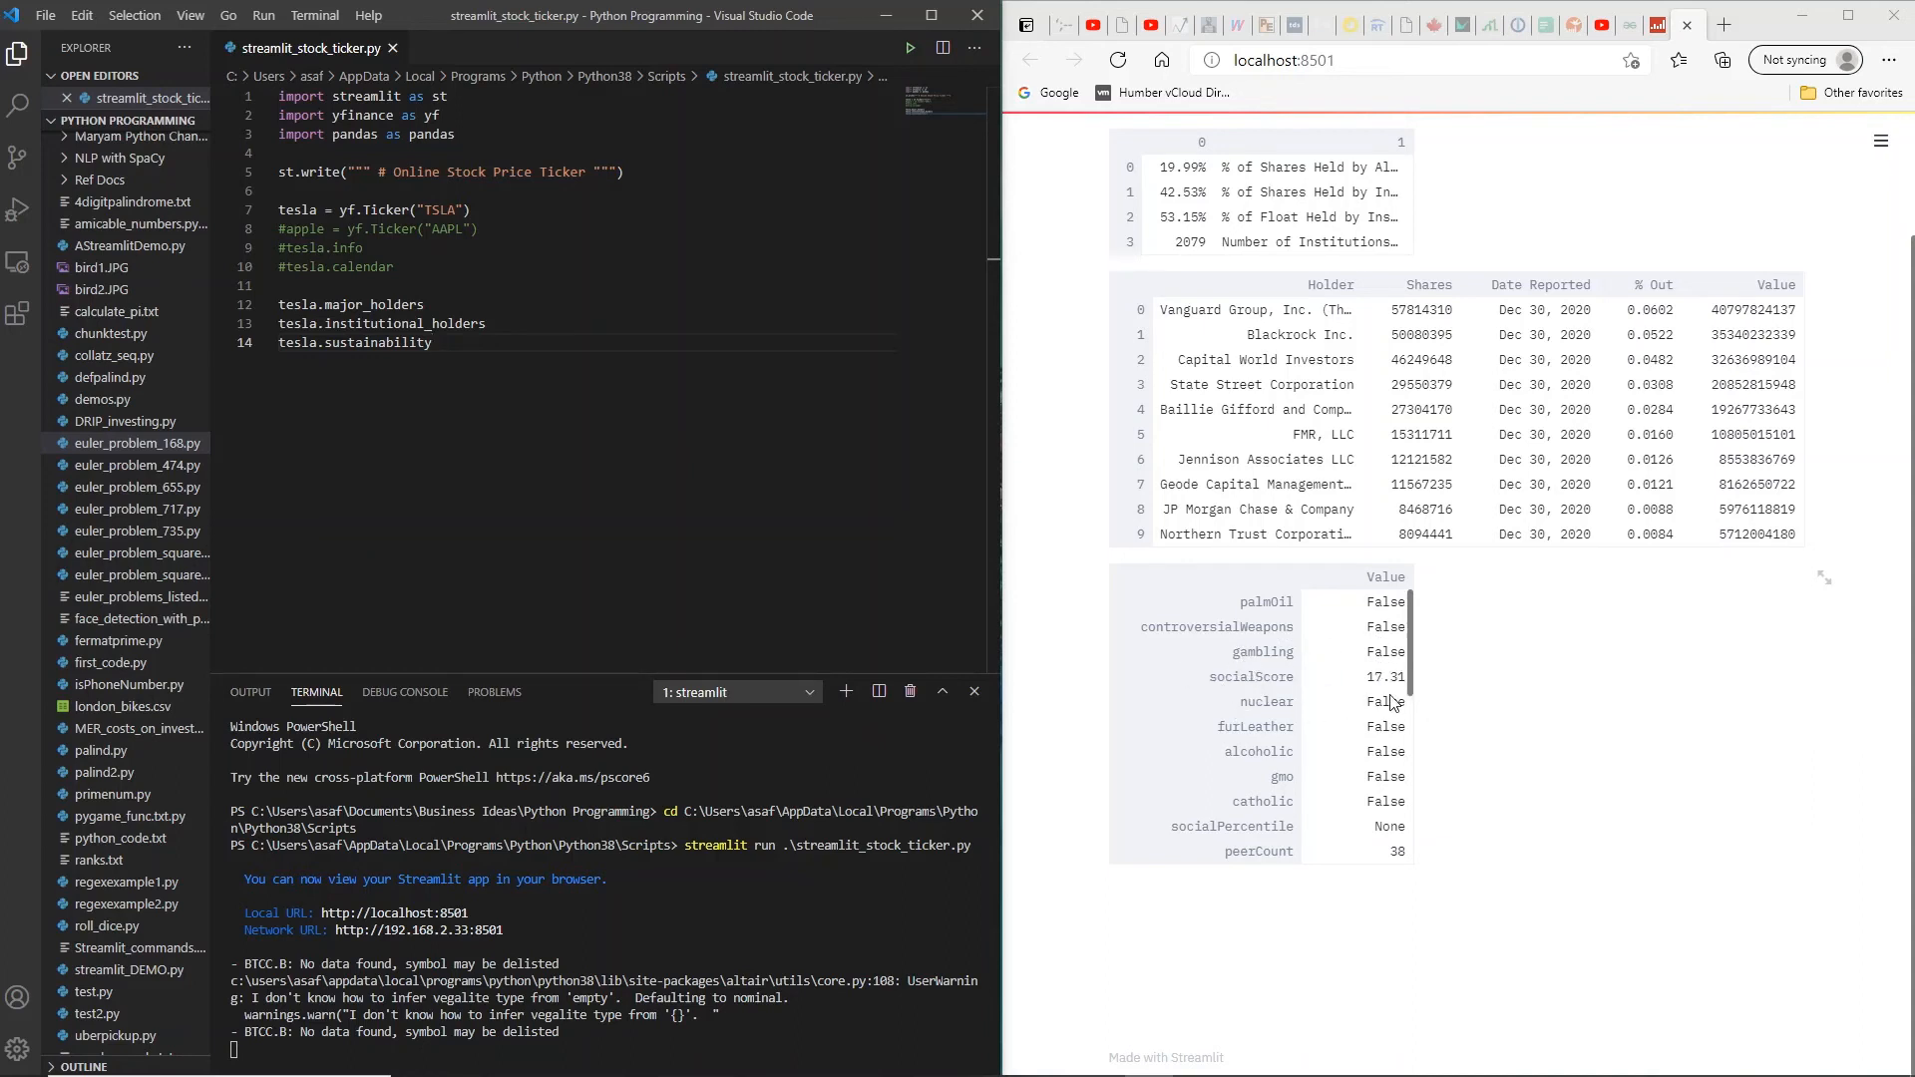
{"action": "mouse_move", "coordinate": [1387, 708]}
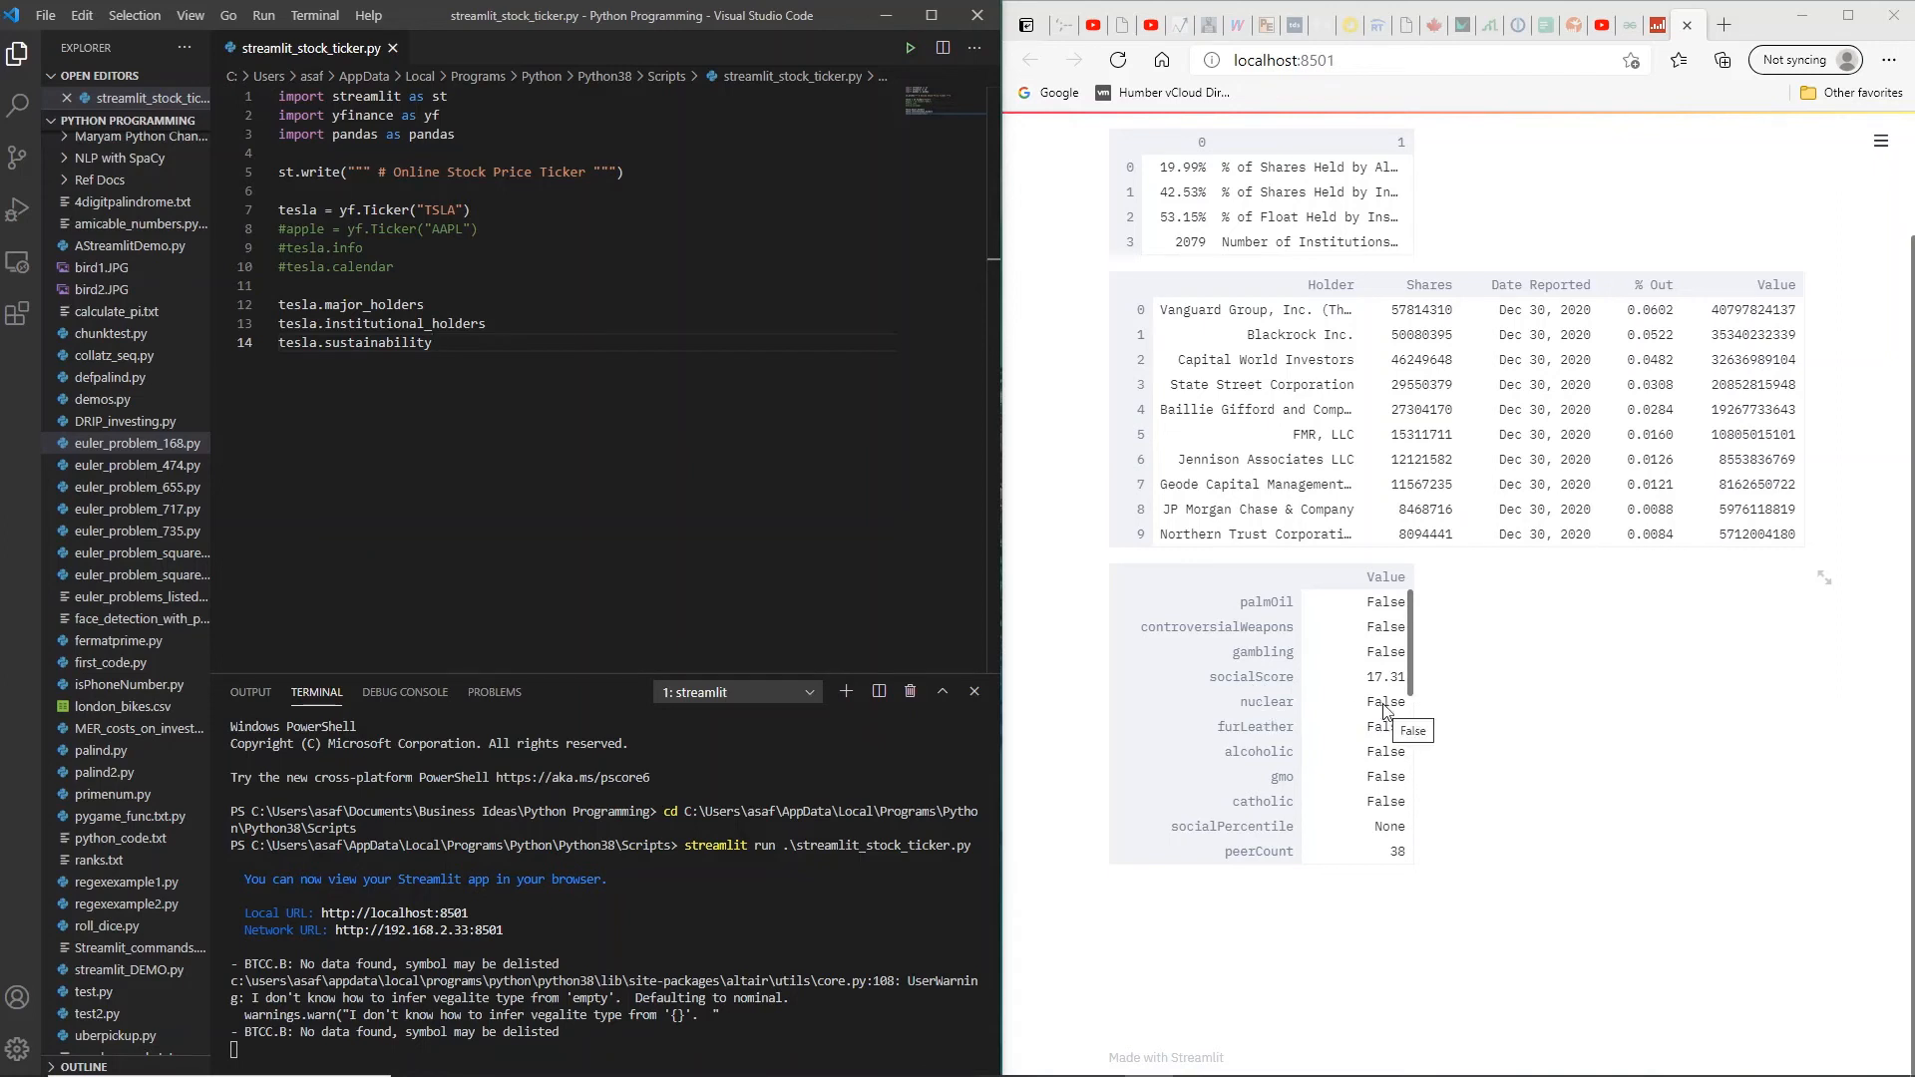
{"action": "mouse_move", "coordinate": [1294, 794]}
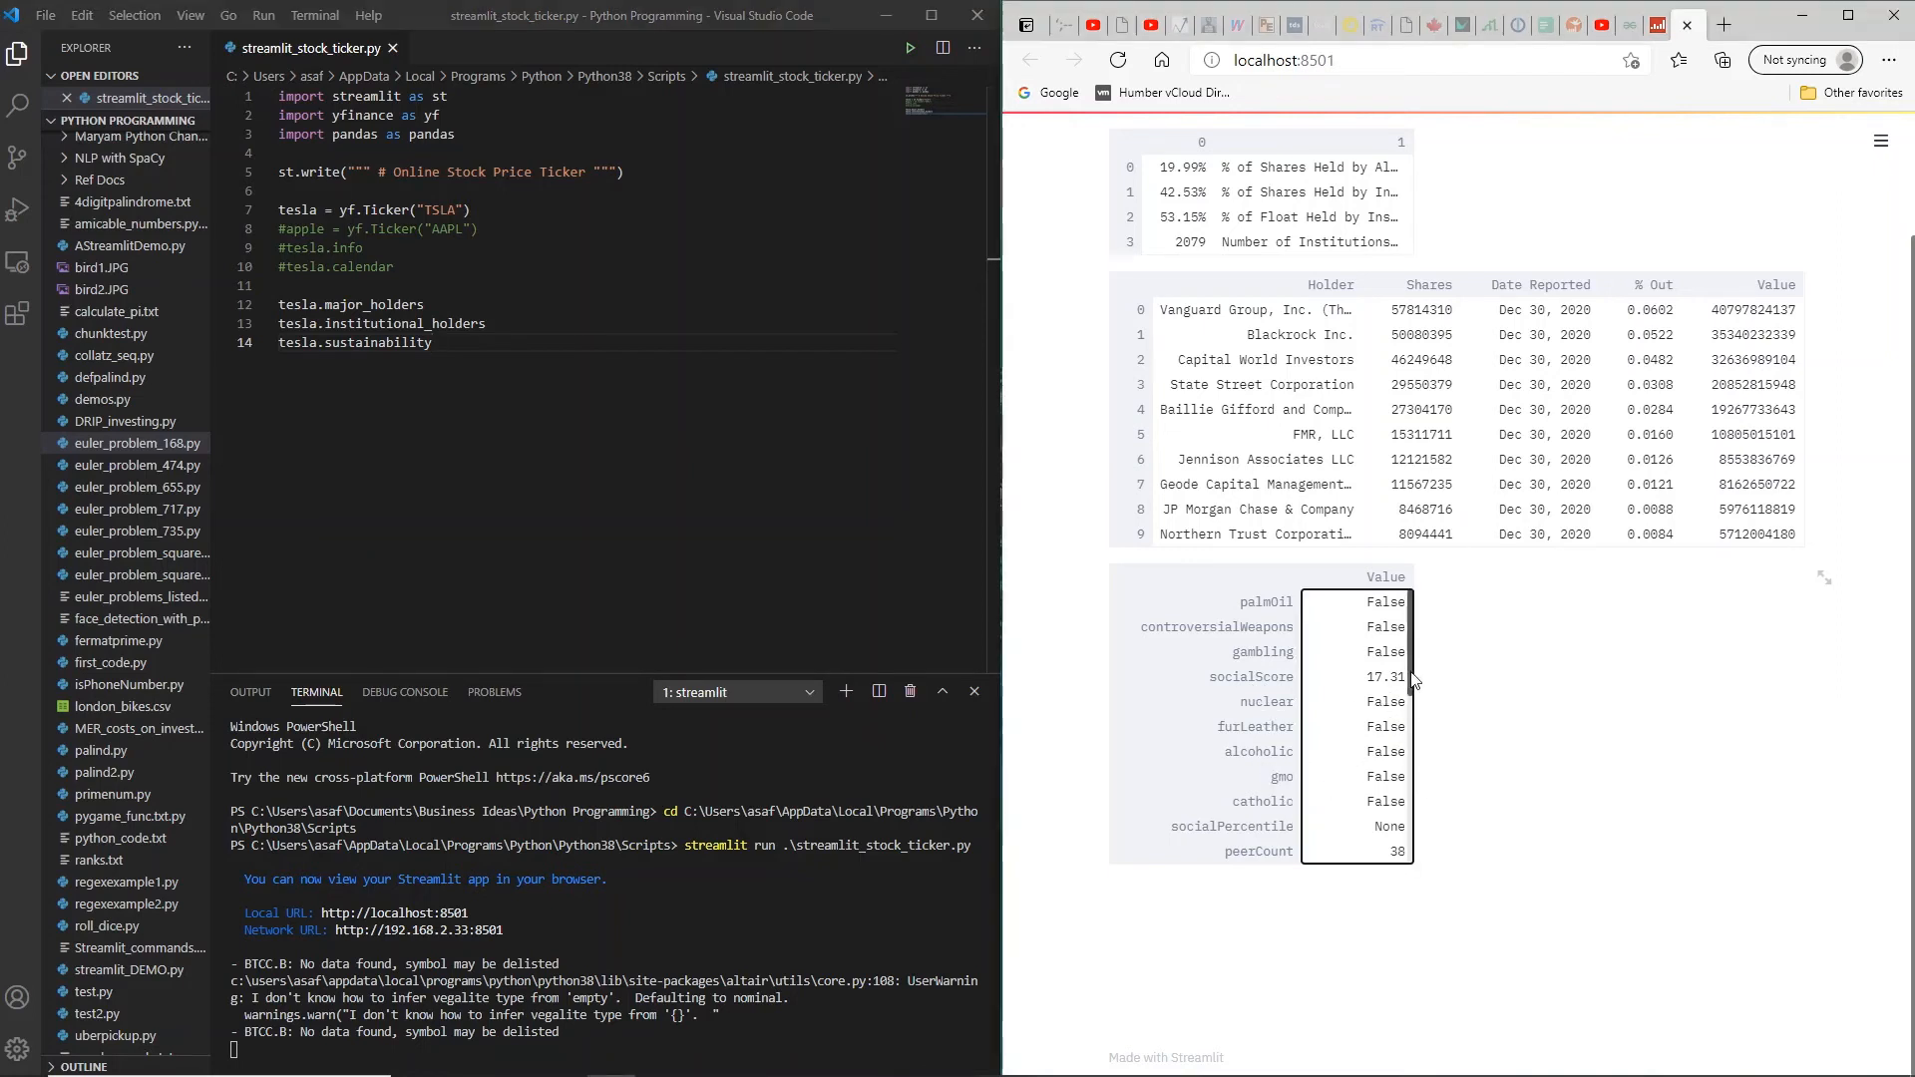
{"action": "scroll", "scroll_direction": "down", "scroll_amount": 3}
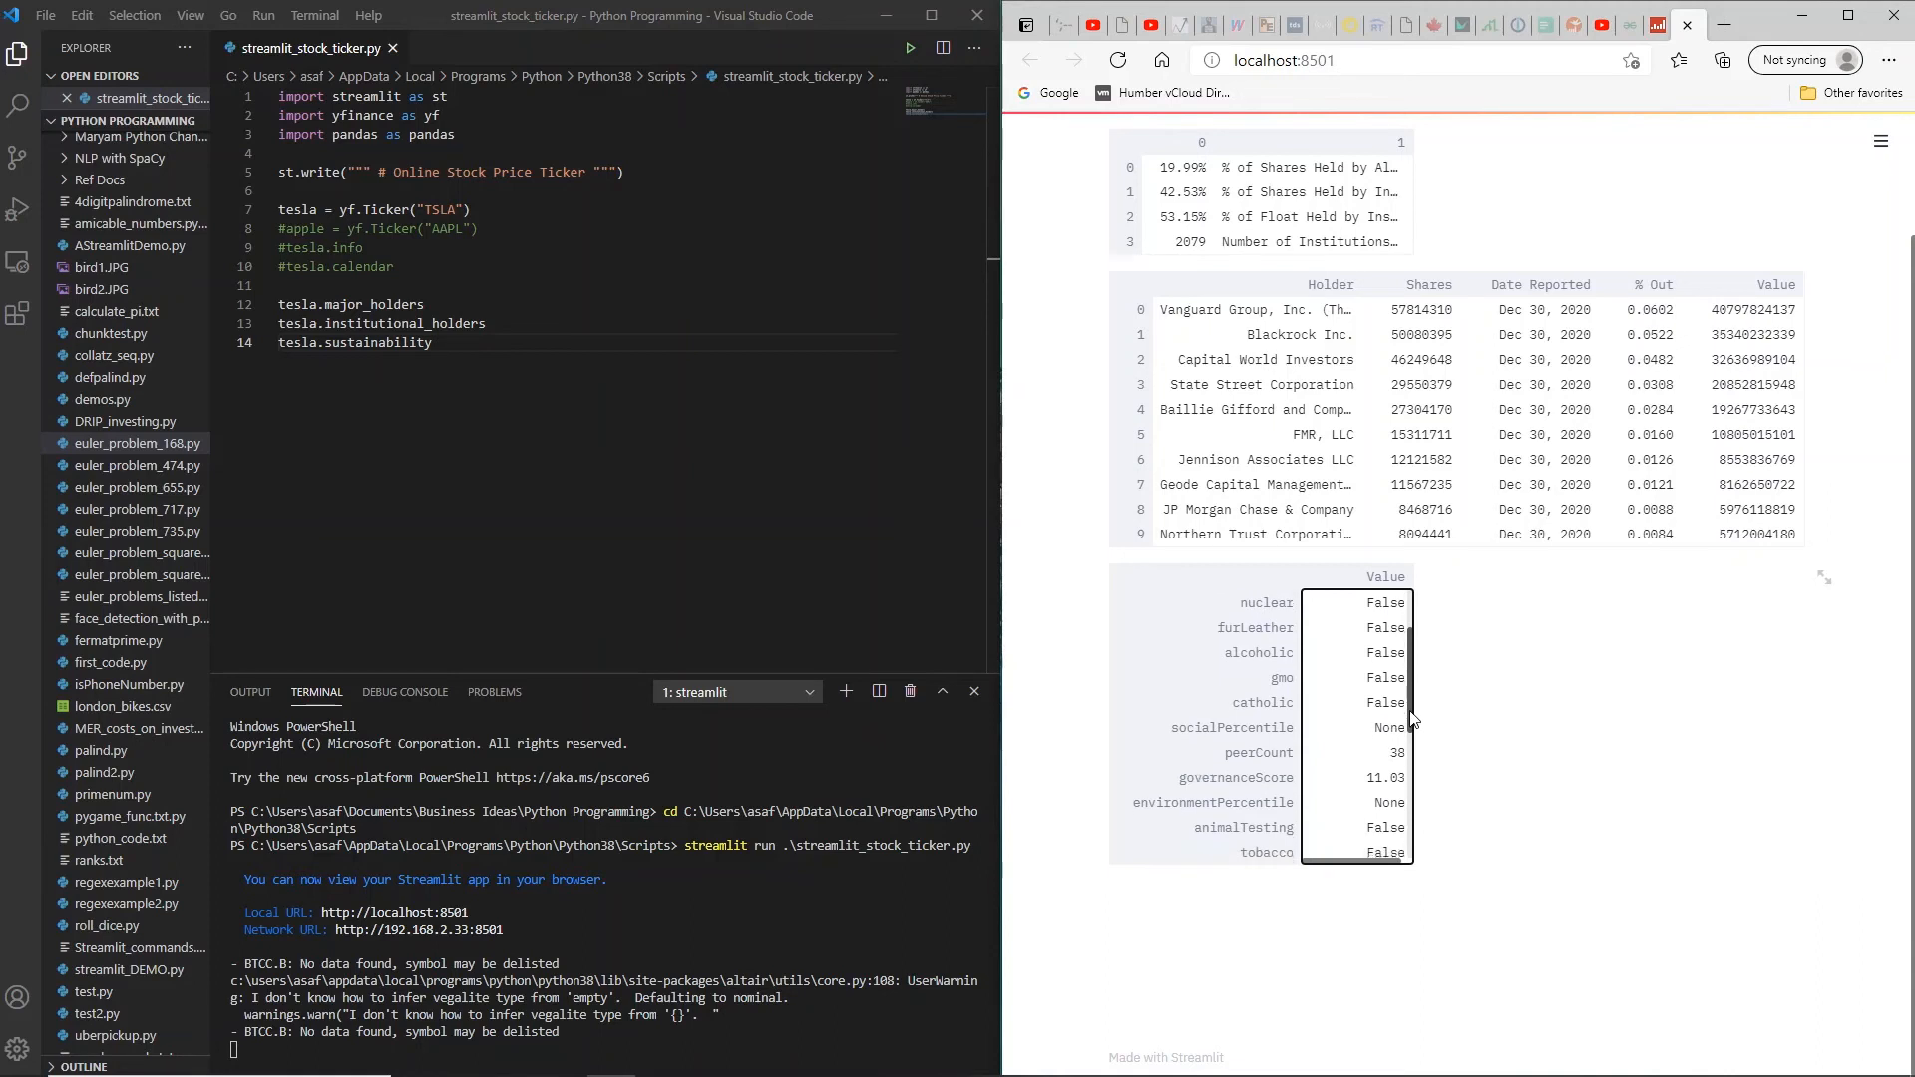
{"action": "scroll", "scroll_direction": "down", "scroll_amount": 3}
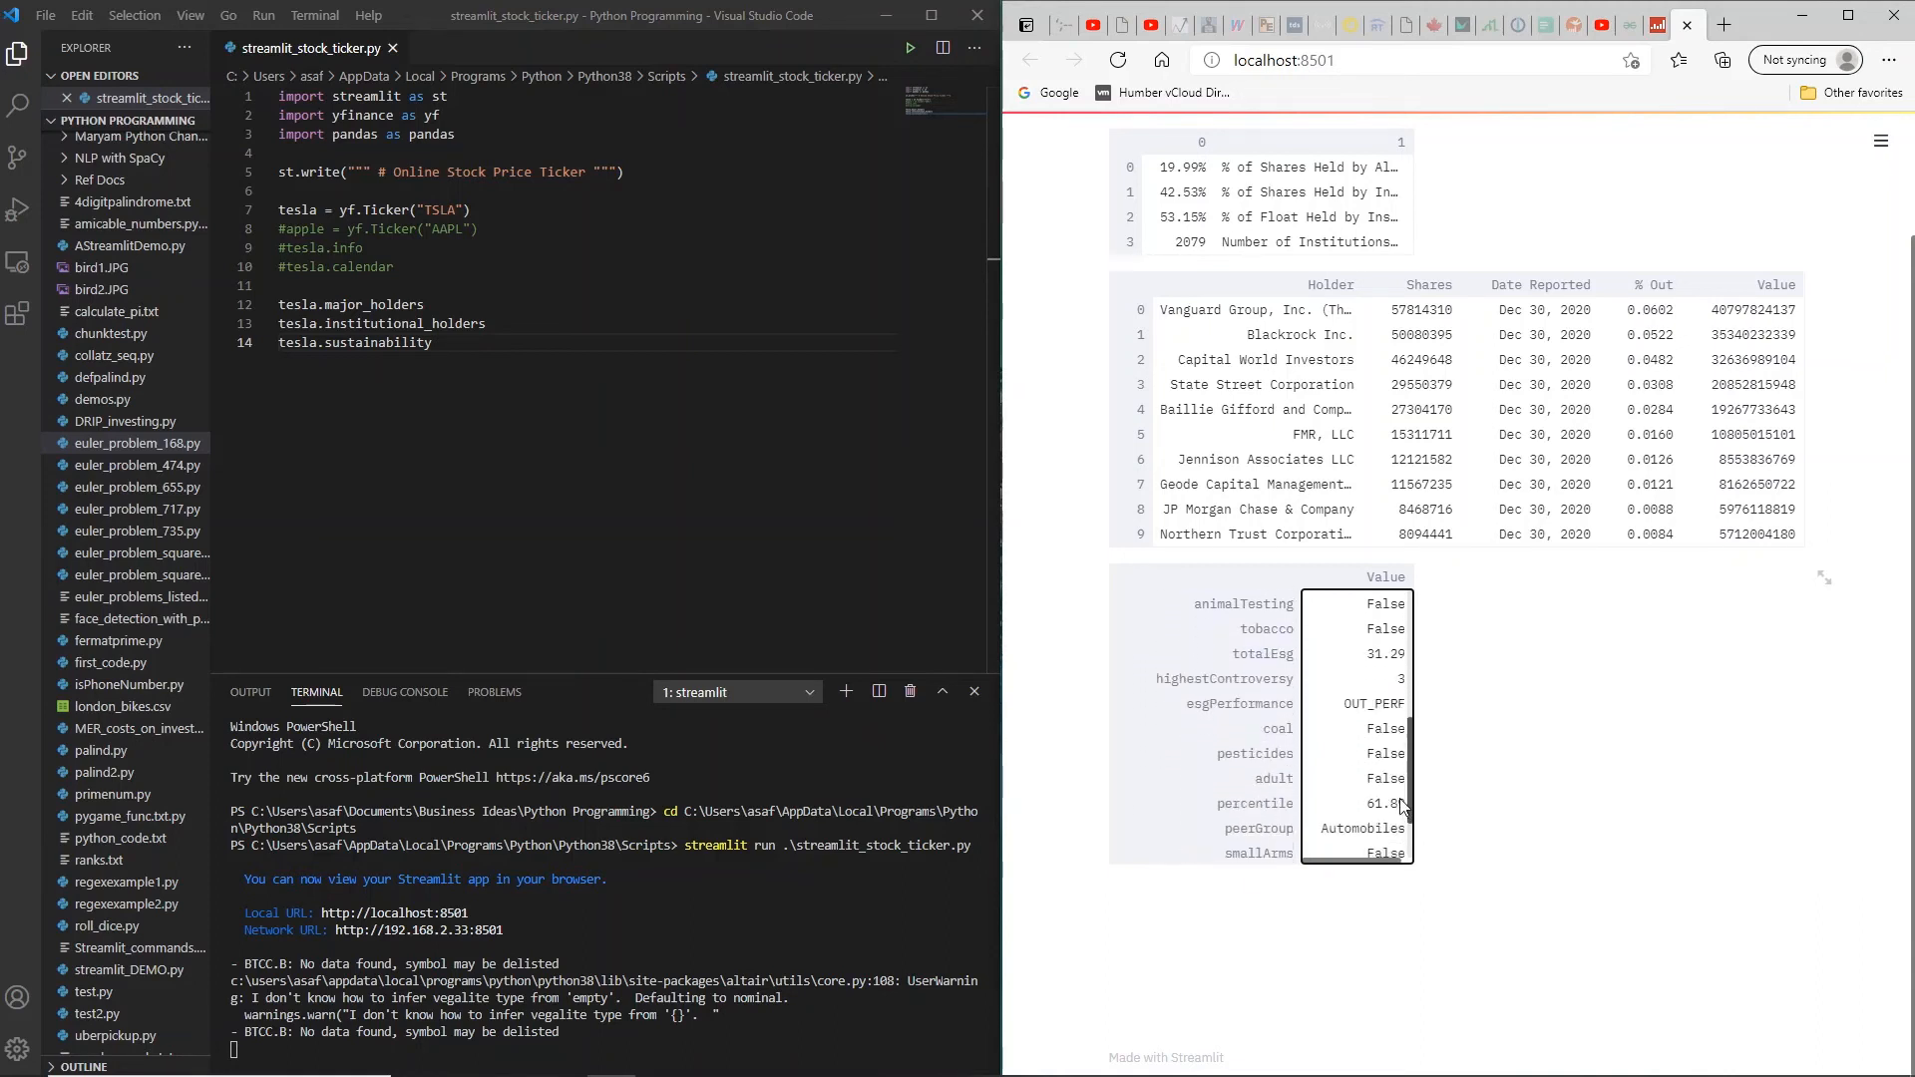
{"action": "scroll", "scroll_direction": "down", "scroll_amount": 3}
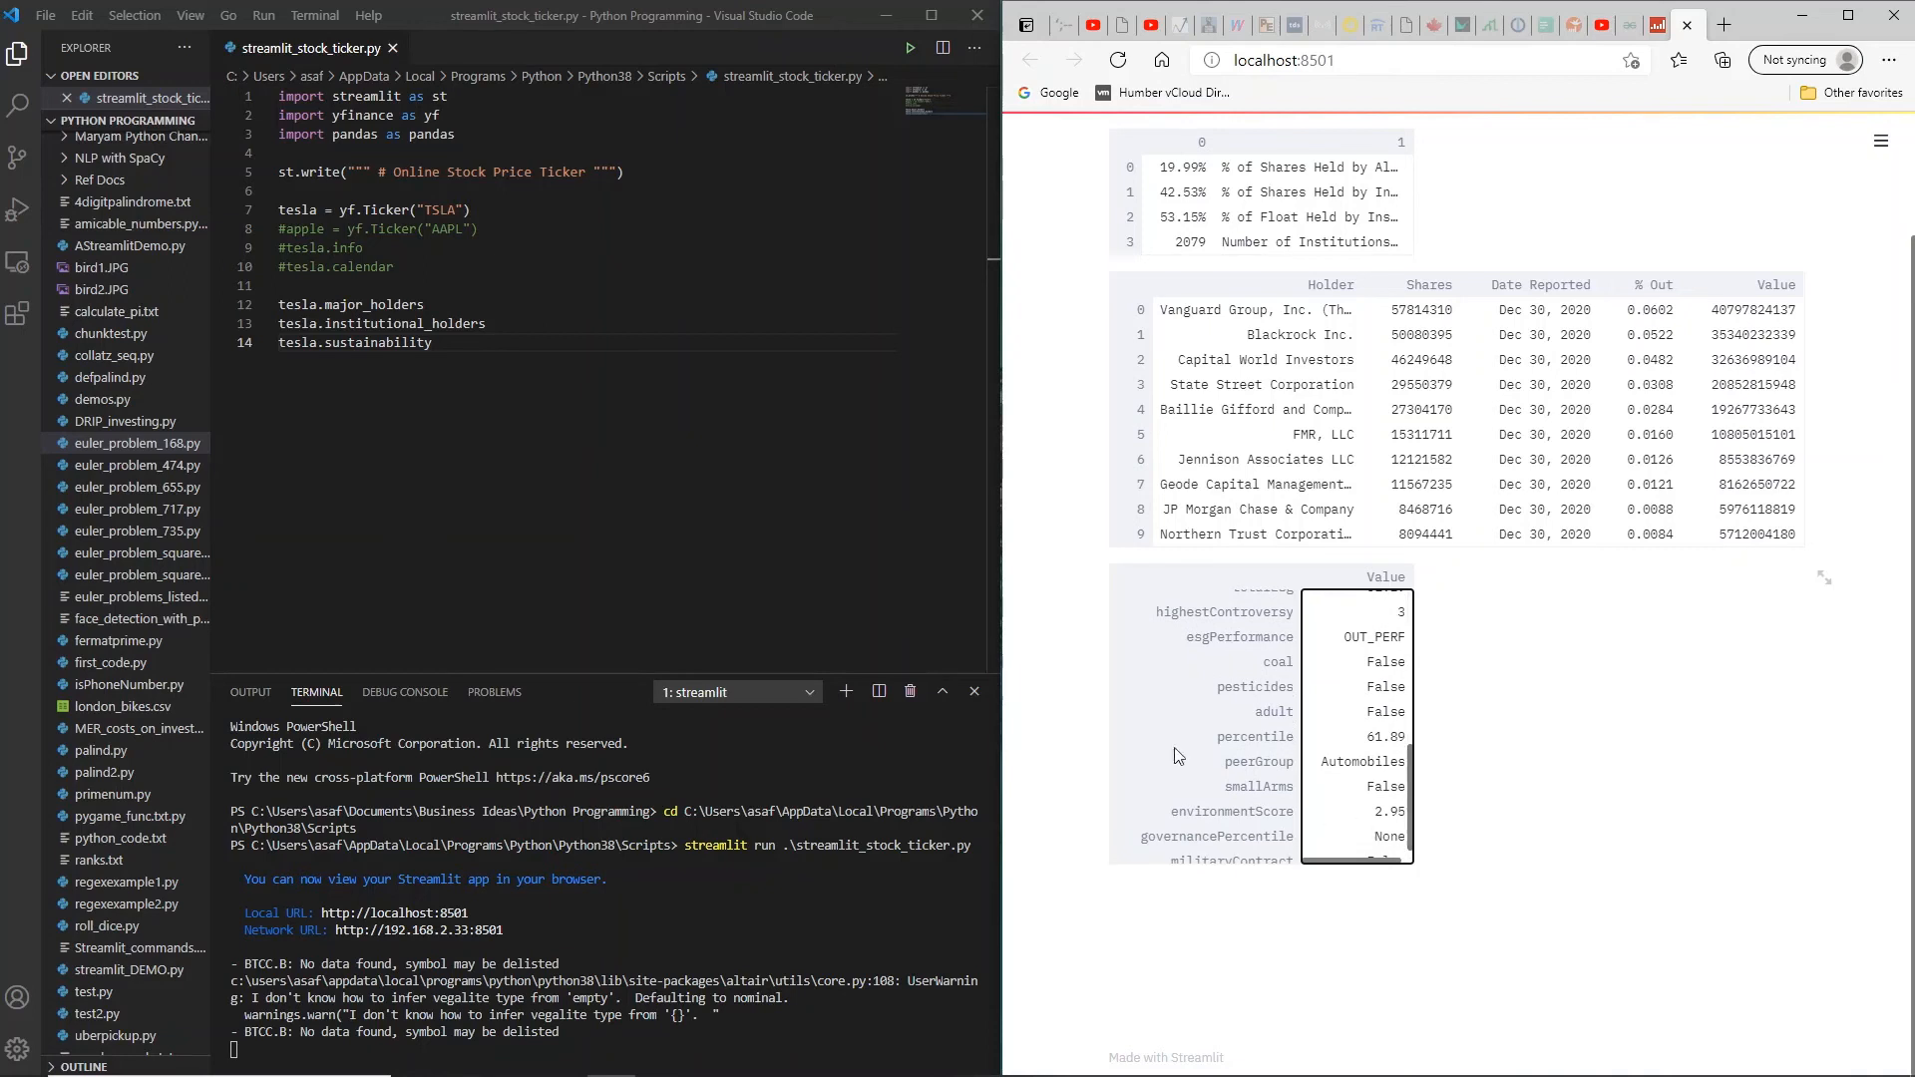
{"action": "mouse_move", "coordinate": [1447, 782]}
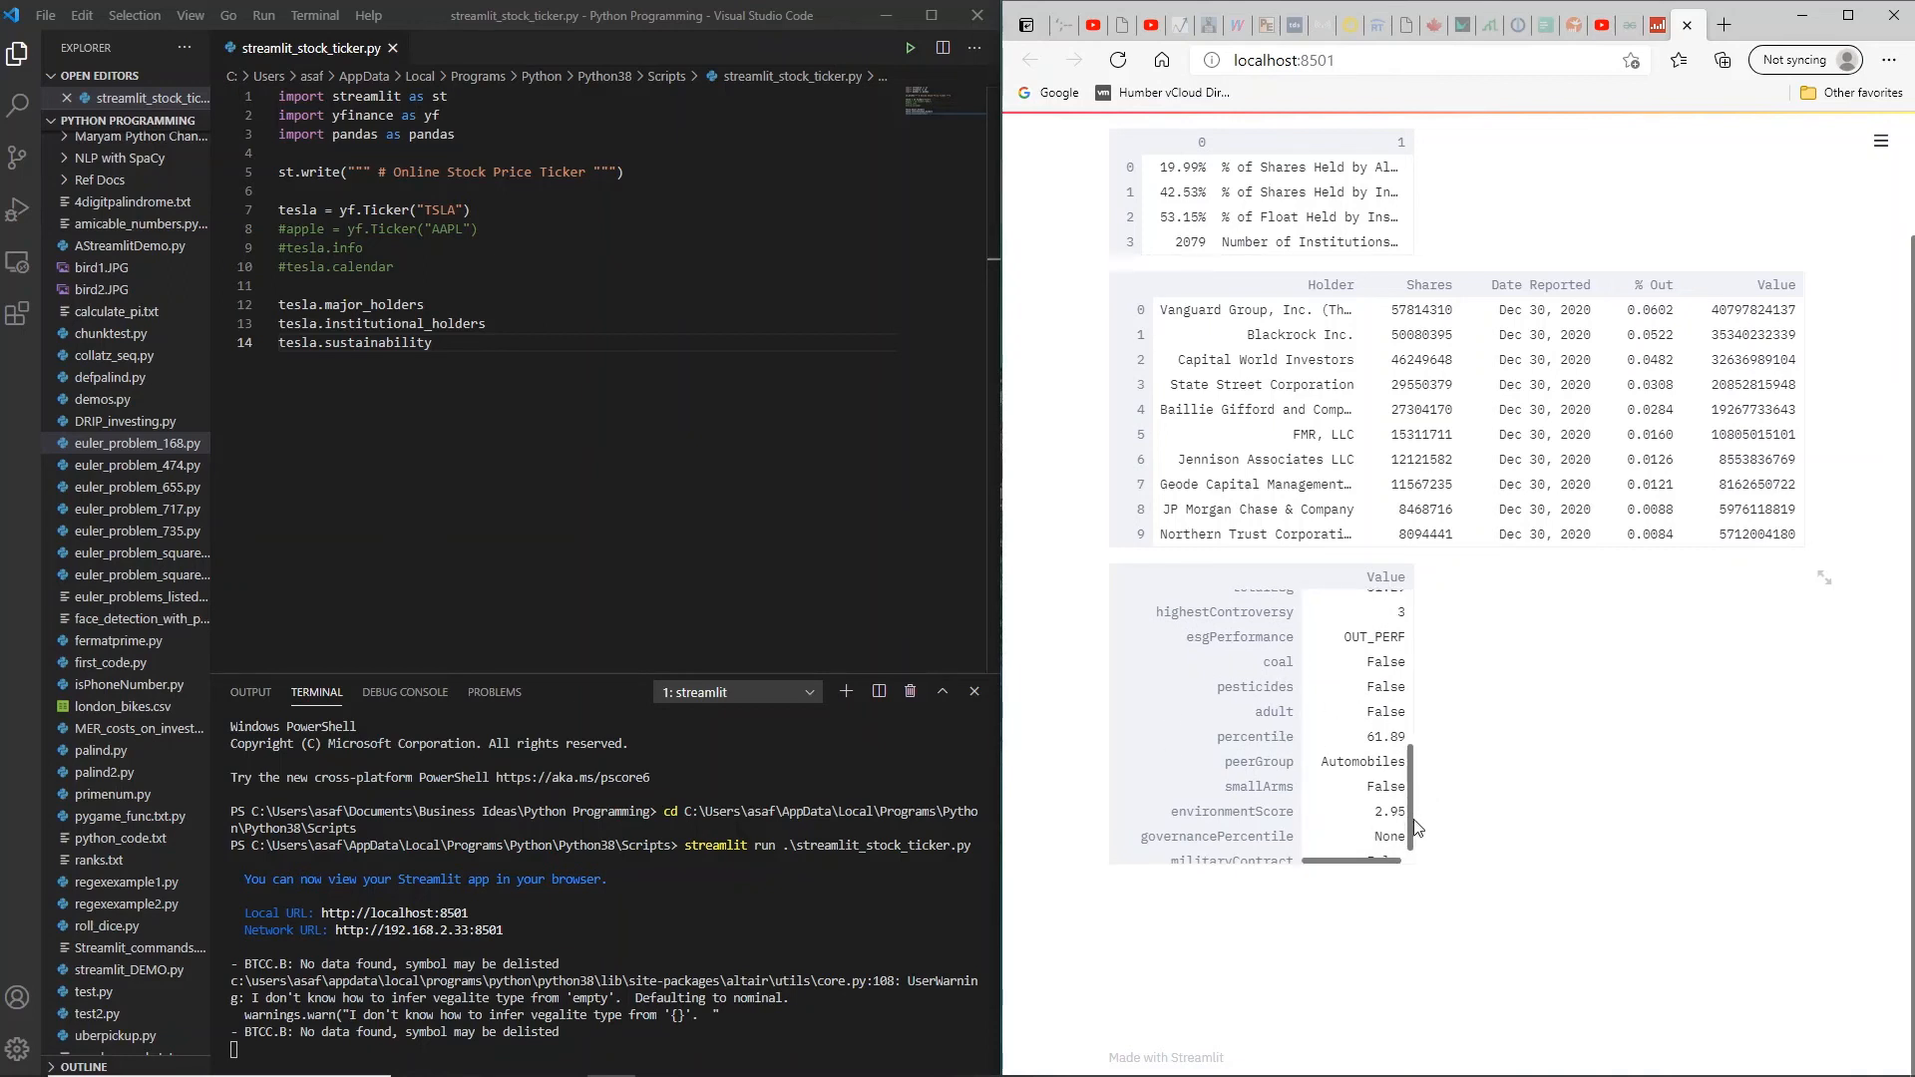
{"action": "scroll", "scroll_direction": "down", "scroll_amount": 3}
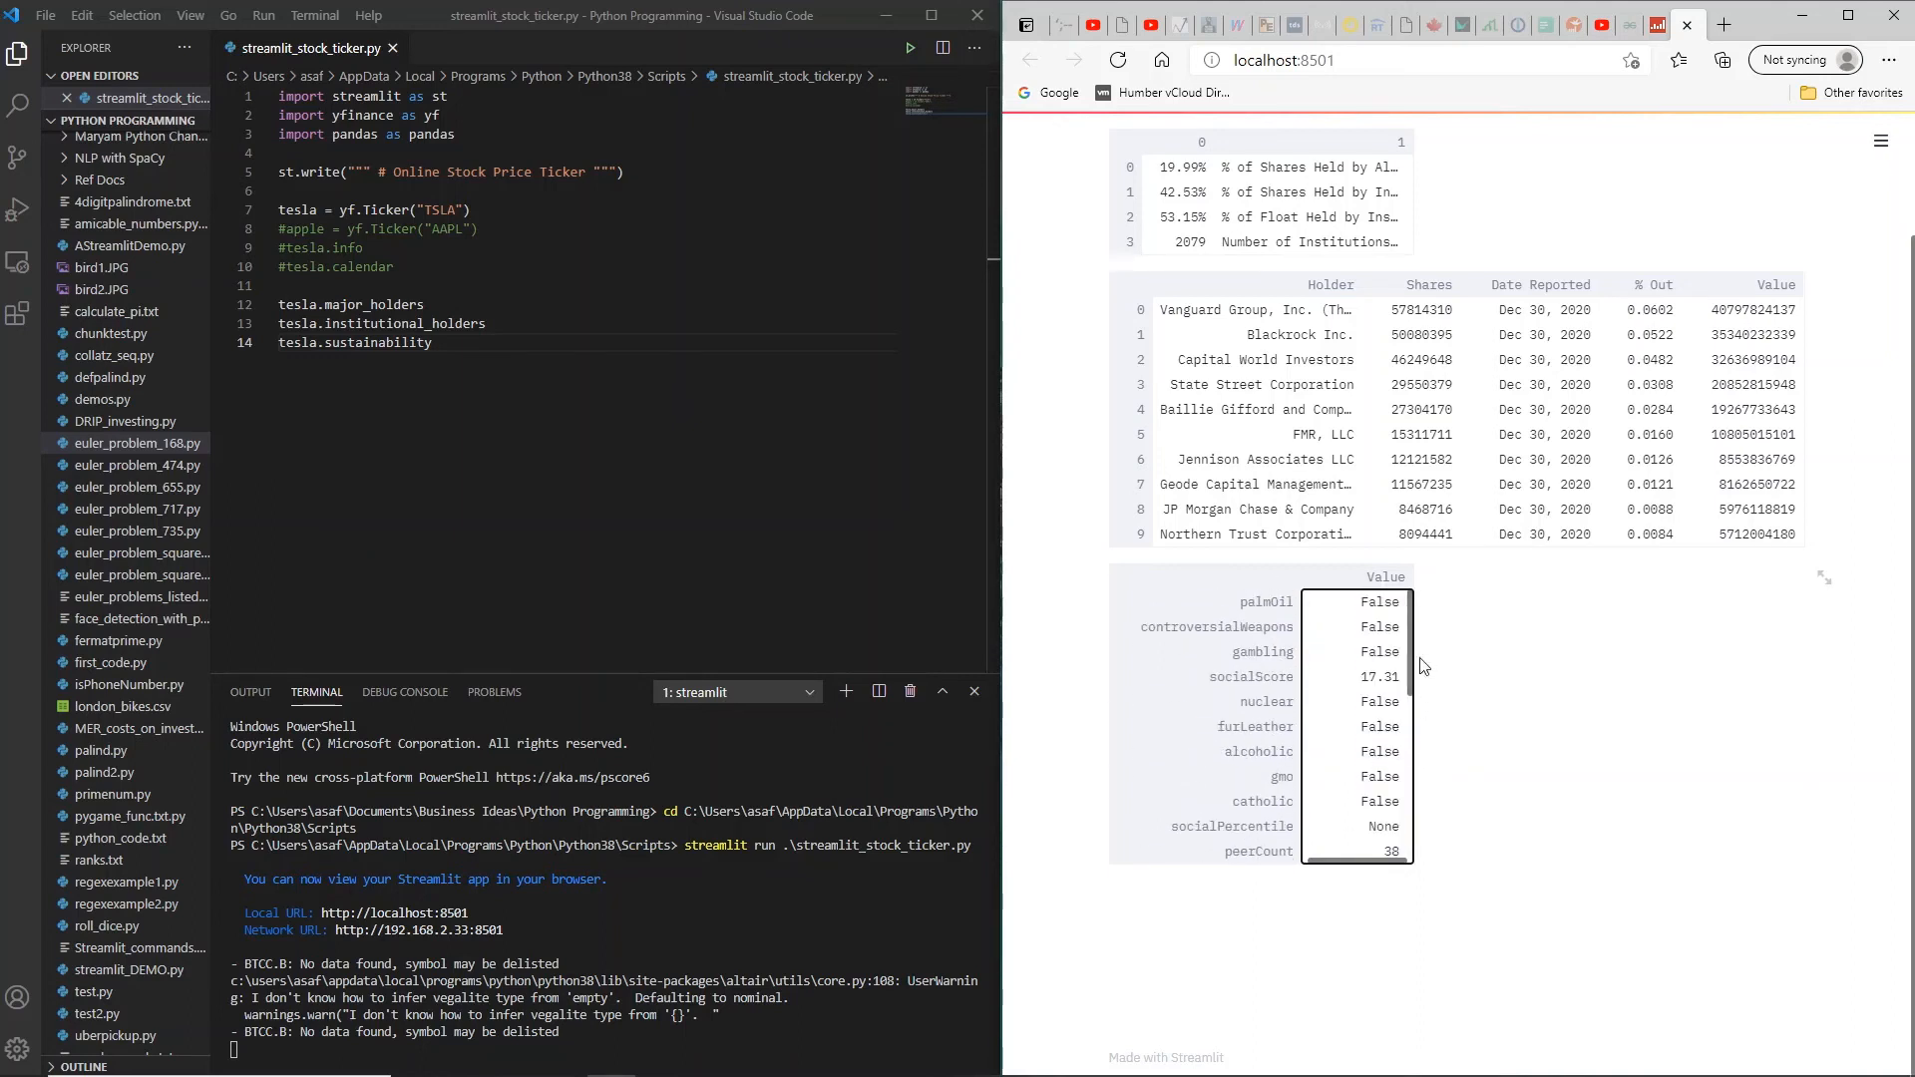
{"action": "scroll", "scroll_direction": "down", "scroll_amount": 3}
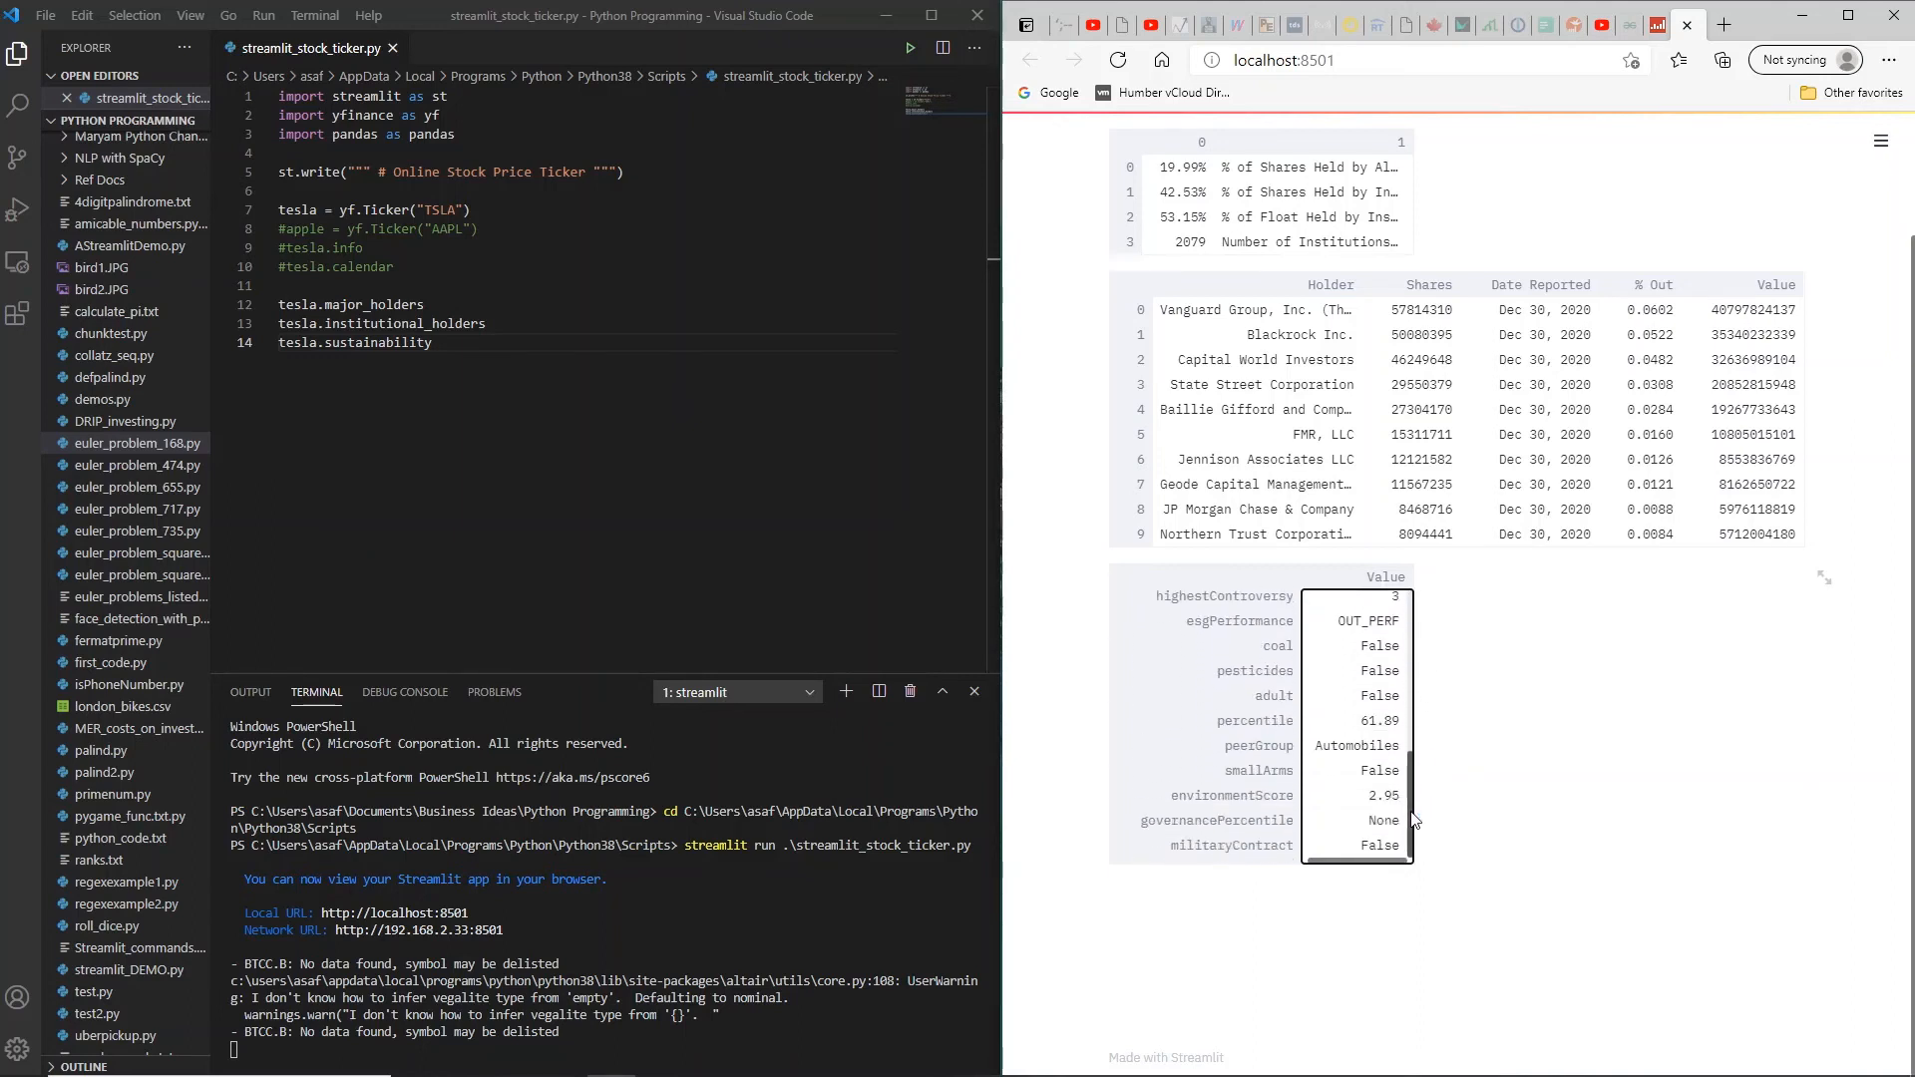
{"action": "scroll", "scroll_direction": "down", "scroll_amount": 3}
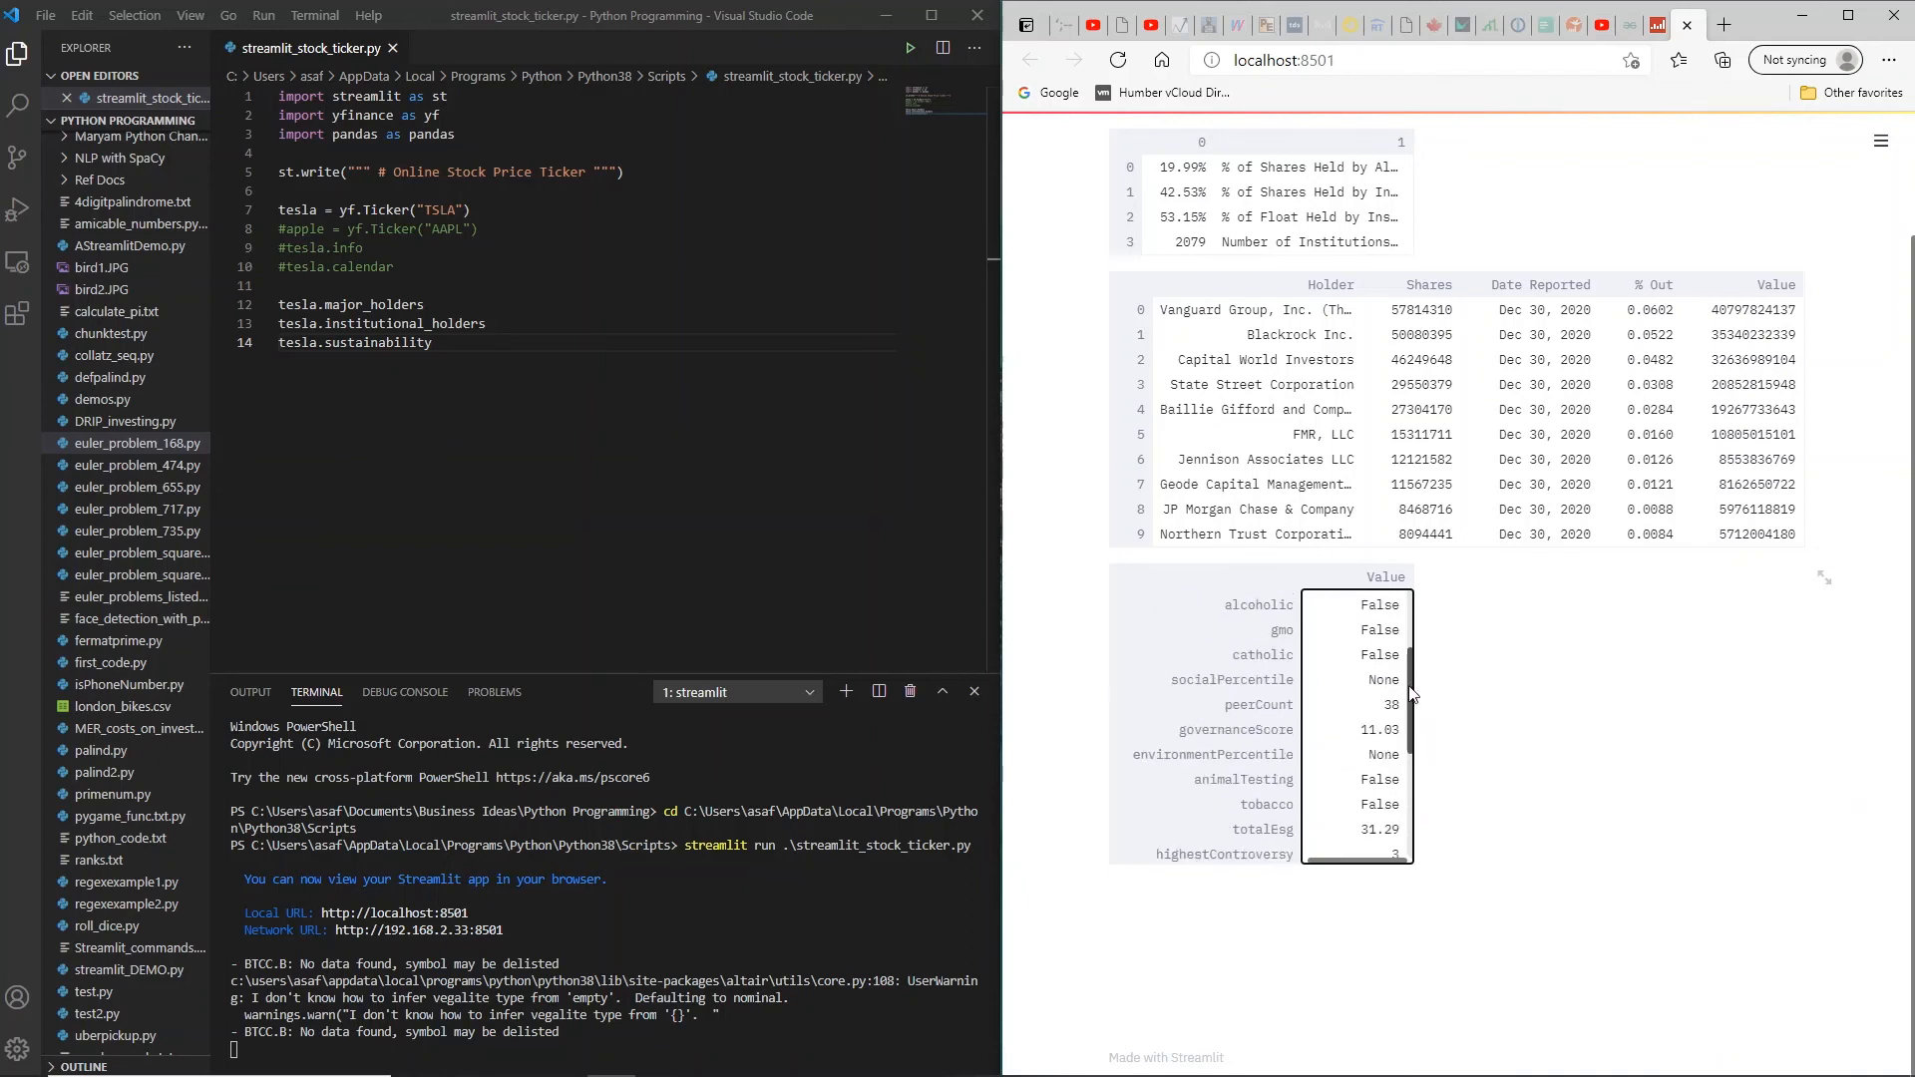
{"action": "scroll", "scroll_direction": "up", "scroll_amount": 3}
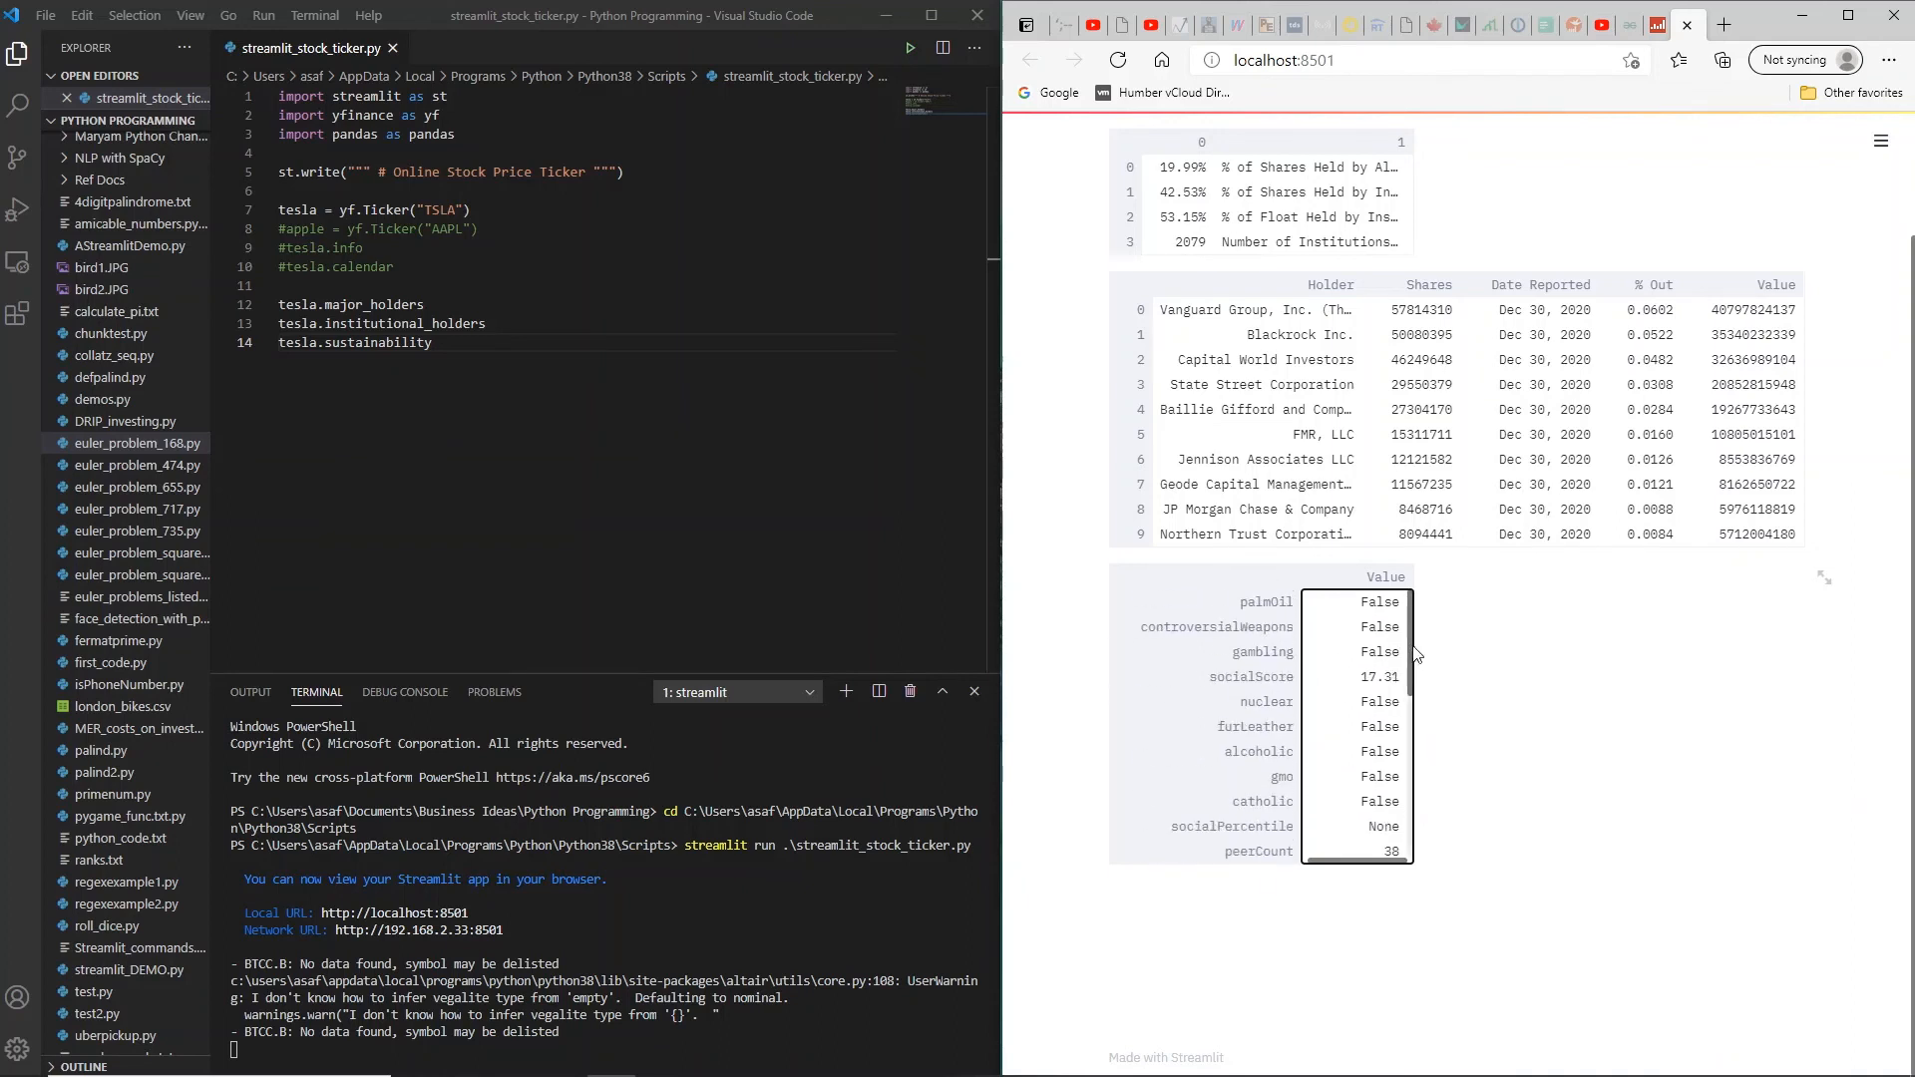
{"action": "mouse_move", "coordinate": [1413, 664]}
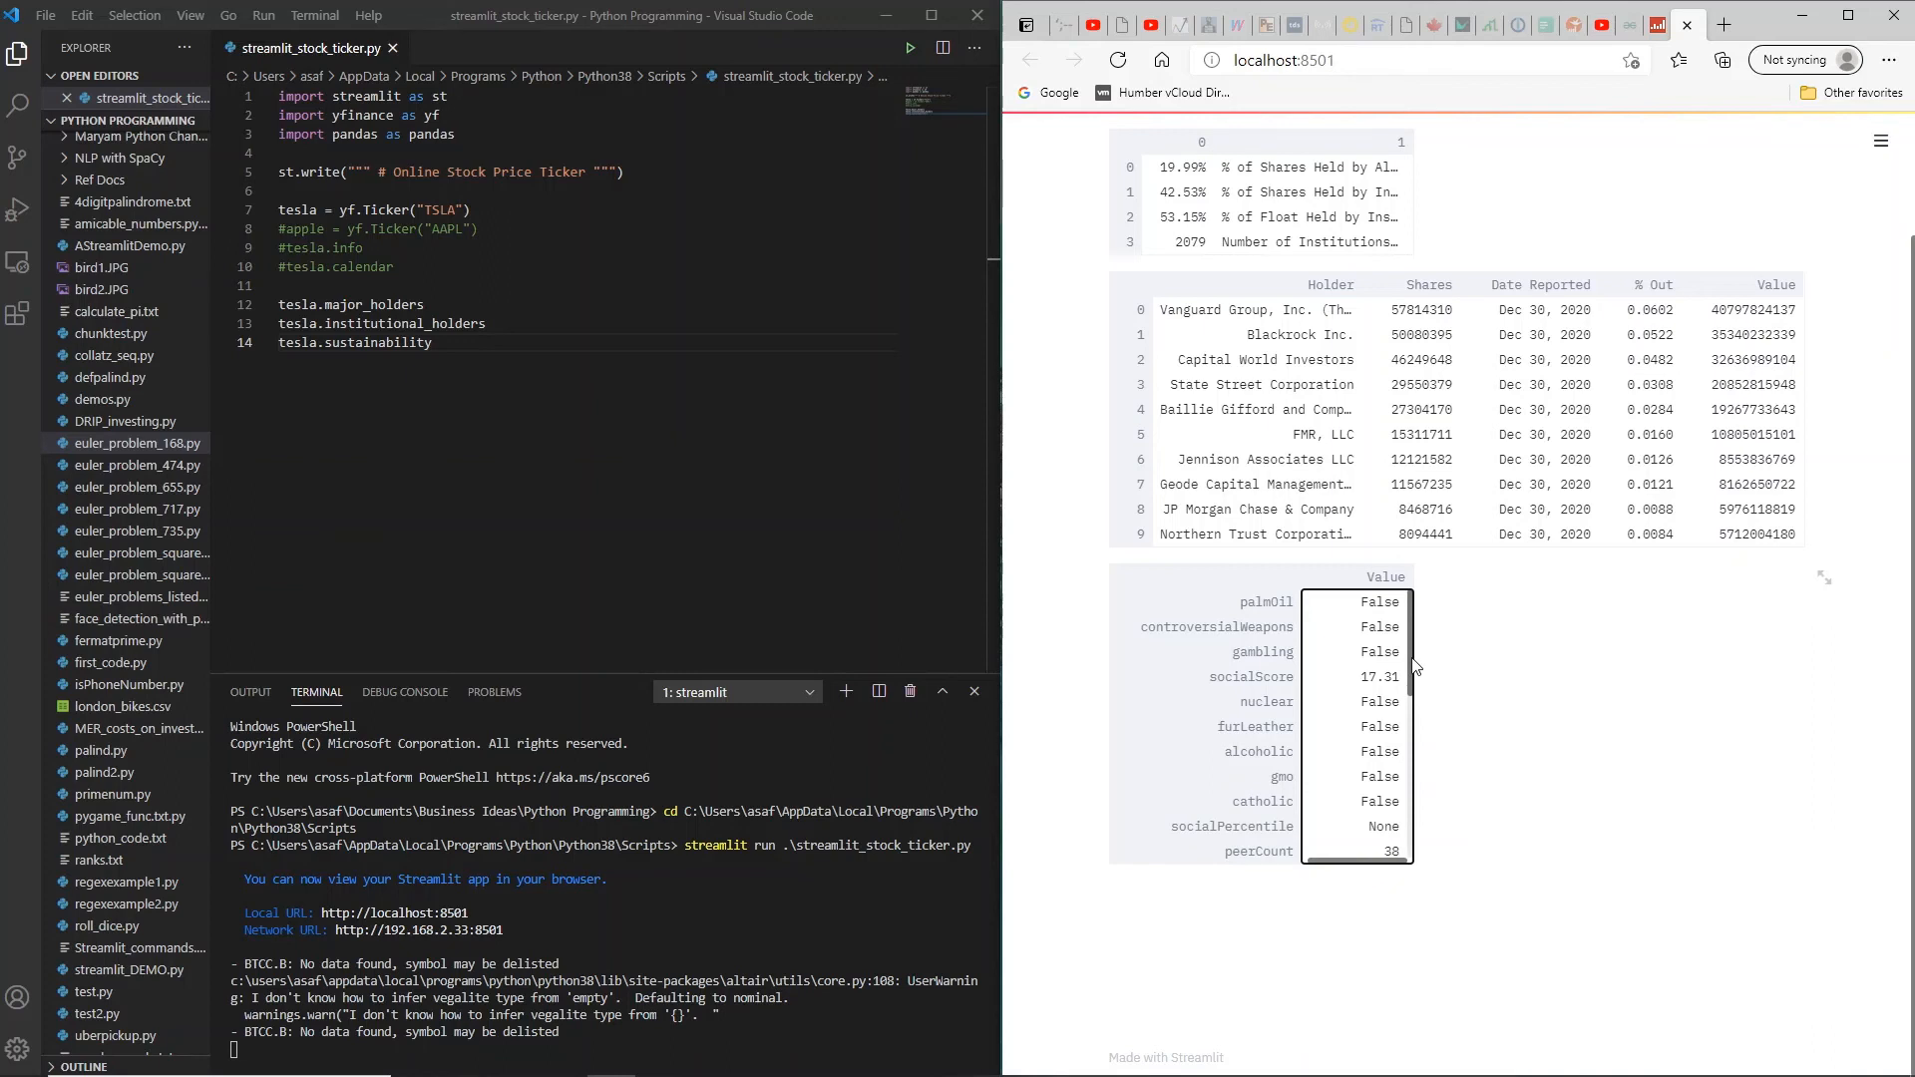
{"action": "scroll", "scroll_direction": "down", "scroll_amount": 3}
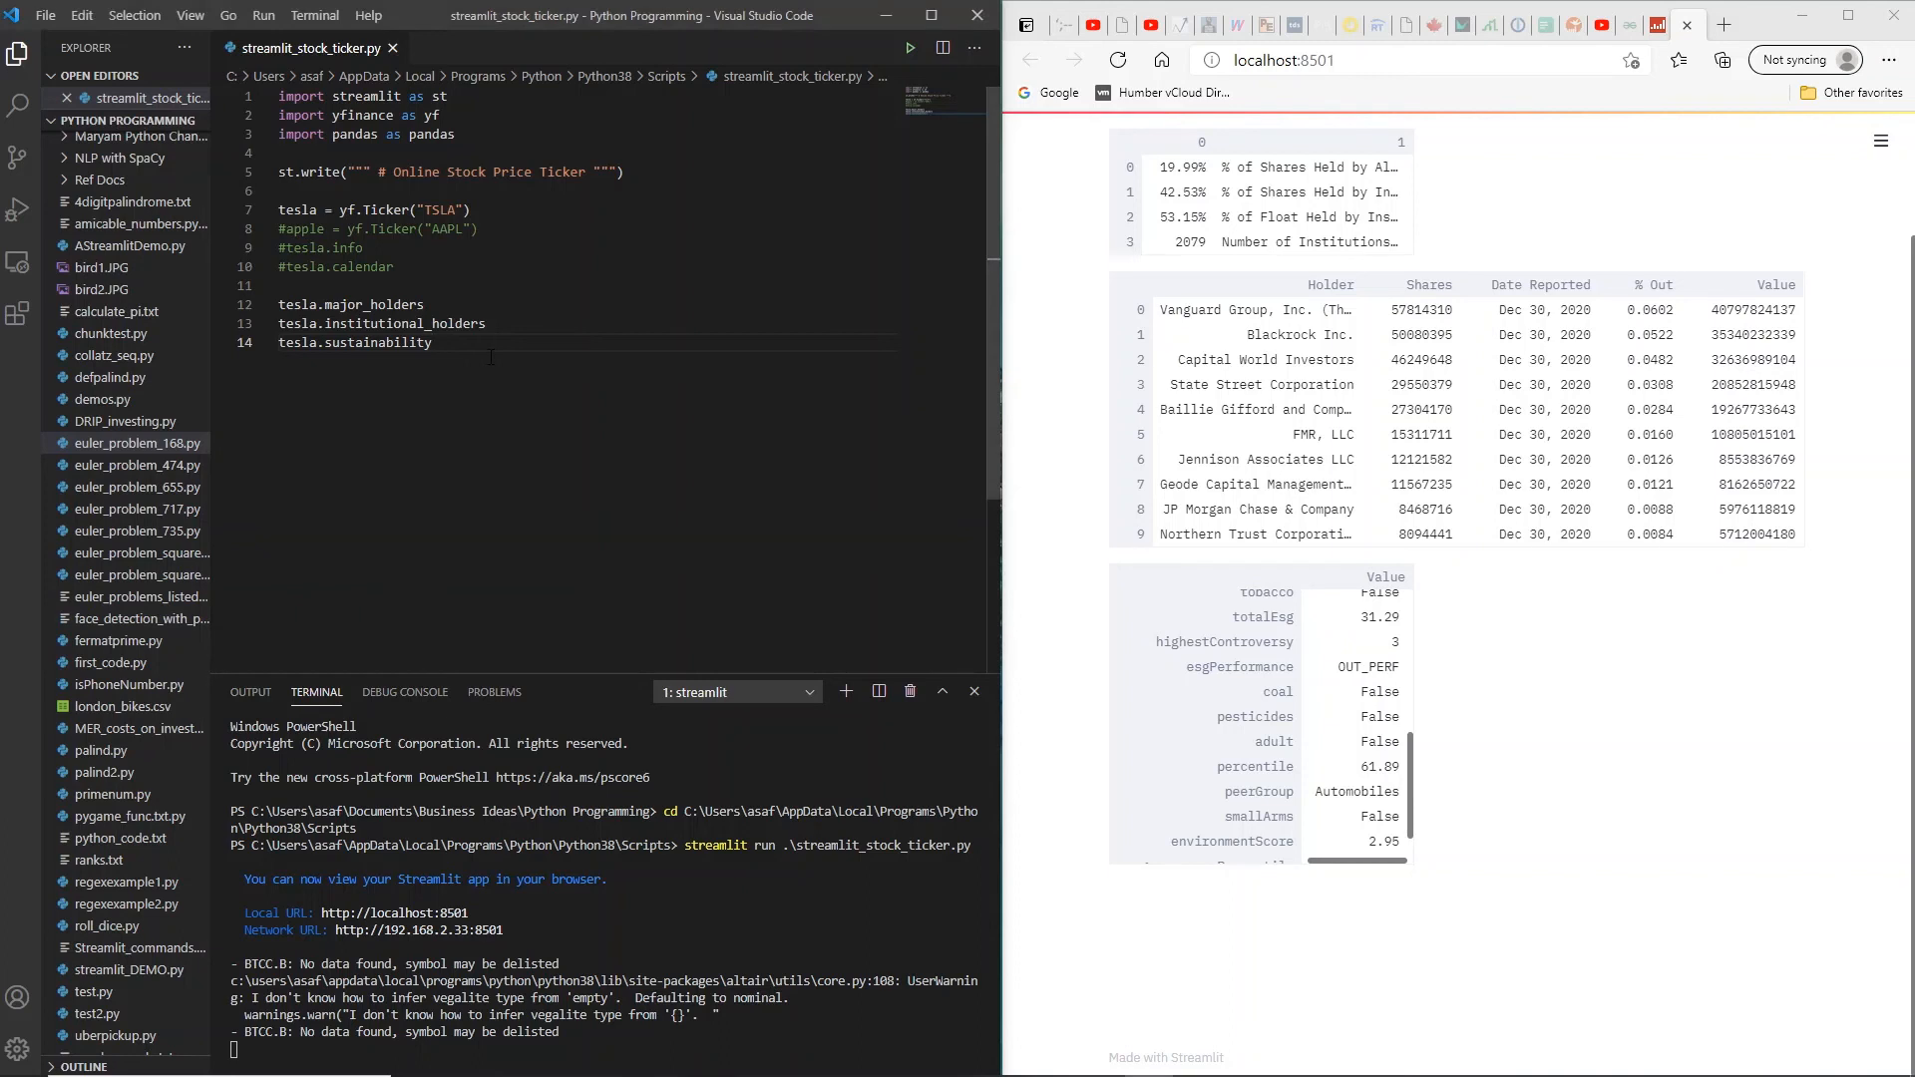
Step: Append tesla.recommendations to the script, save, and view the recommendations table
{"action": "type", "text": "tesla.recommendations"}
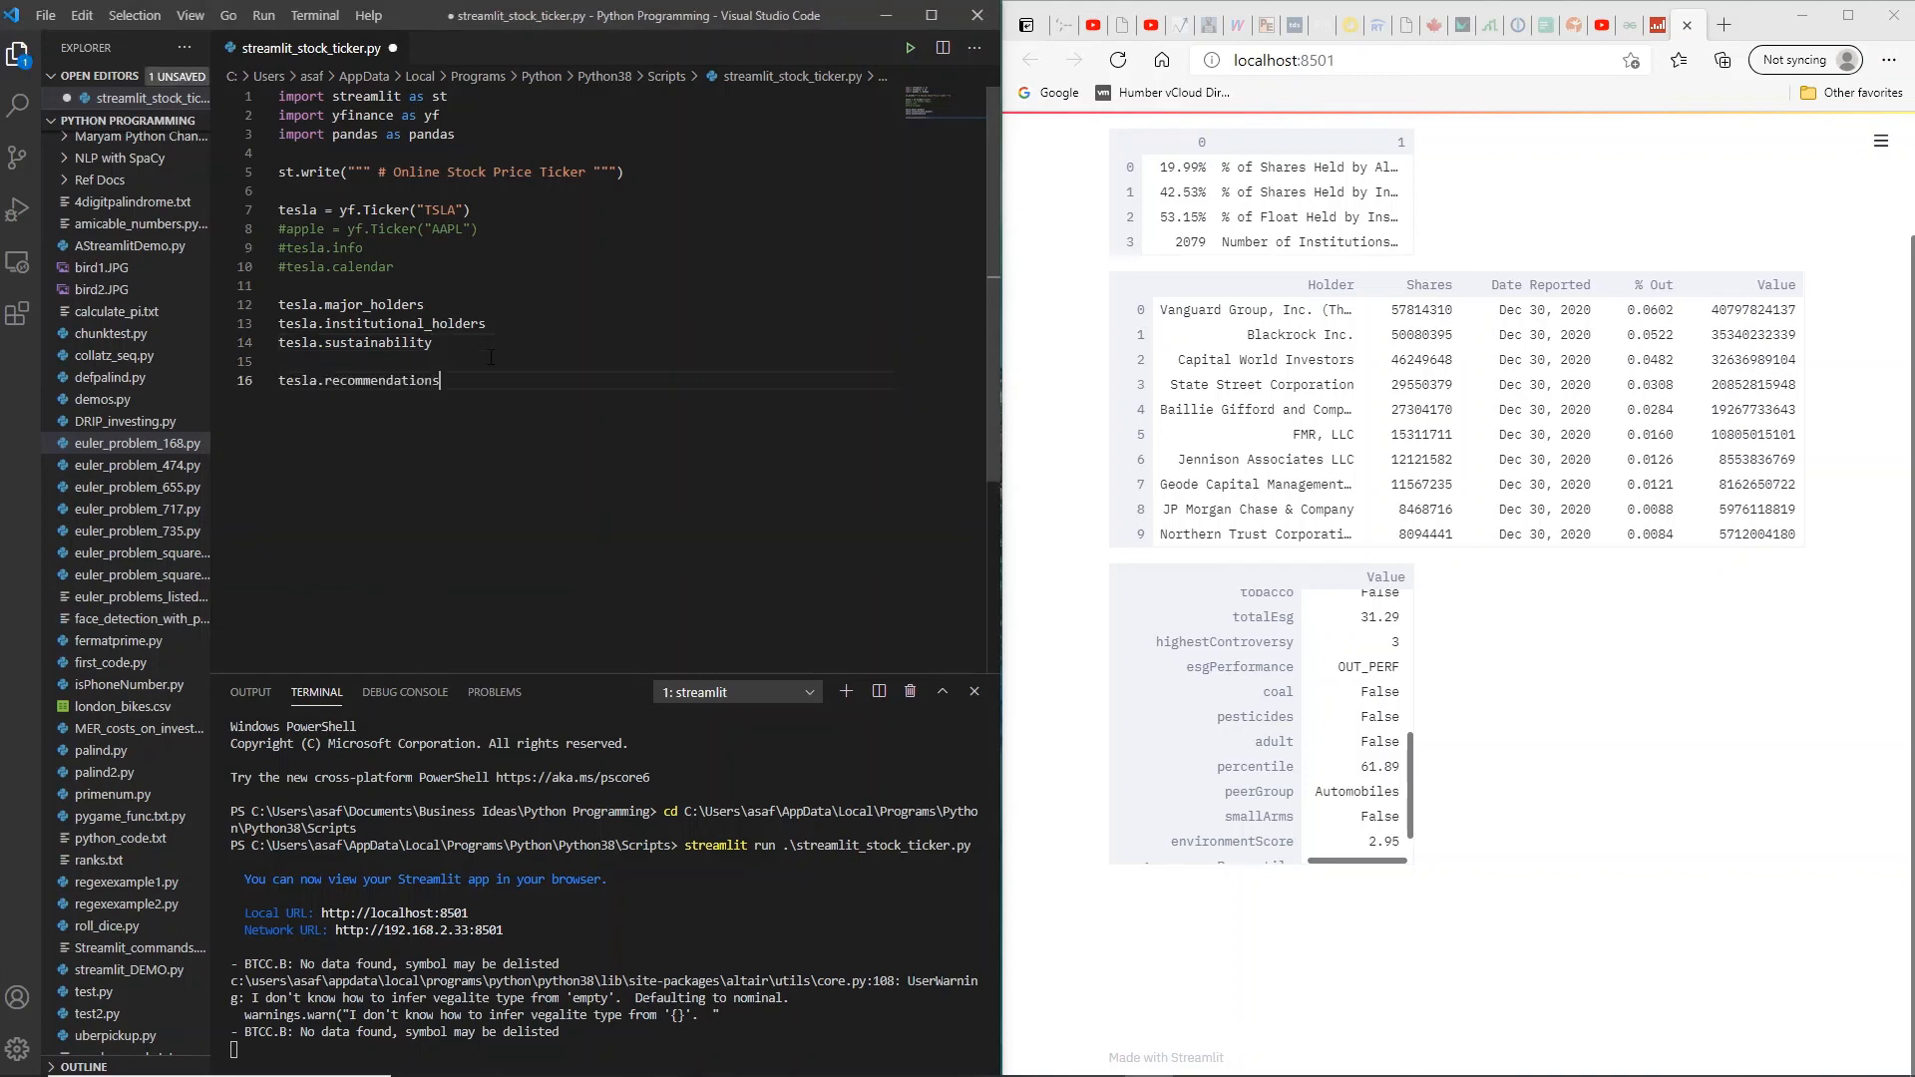
{"action": "mouse_move", "coordinate": [565, 467]}
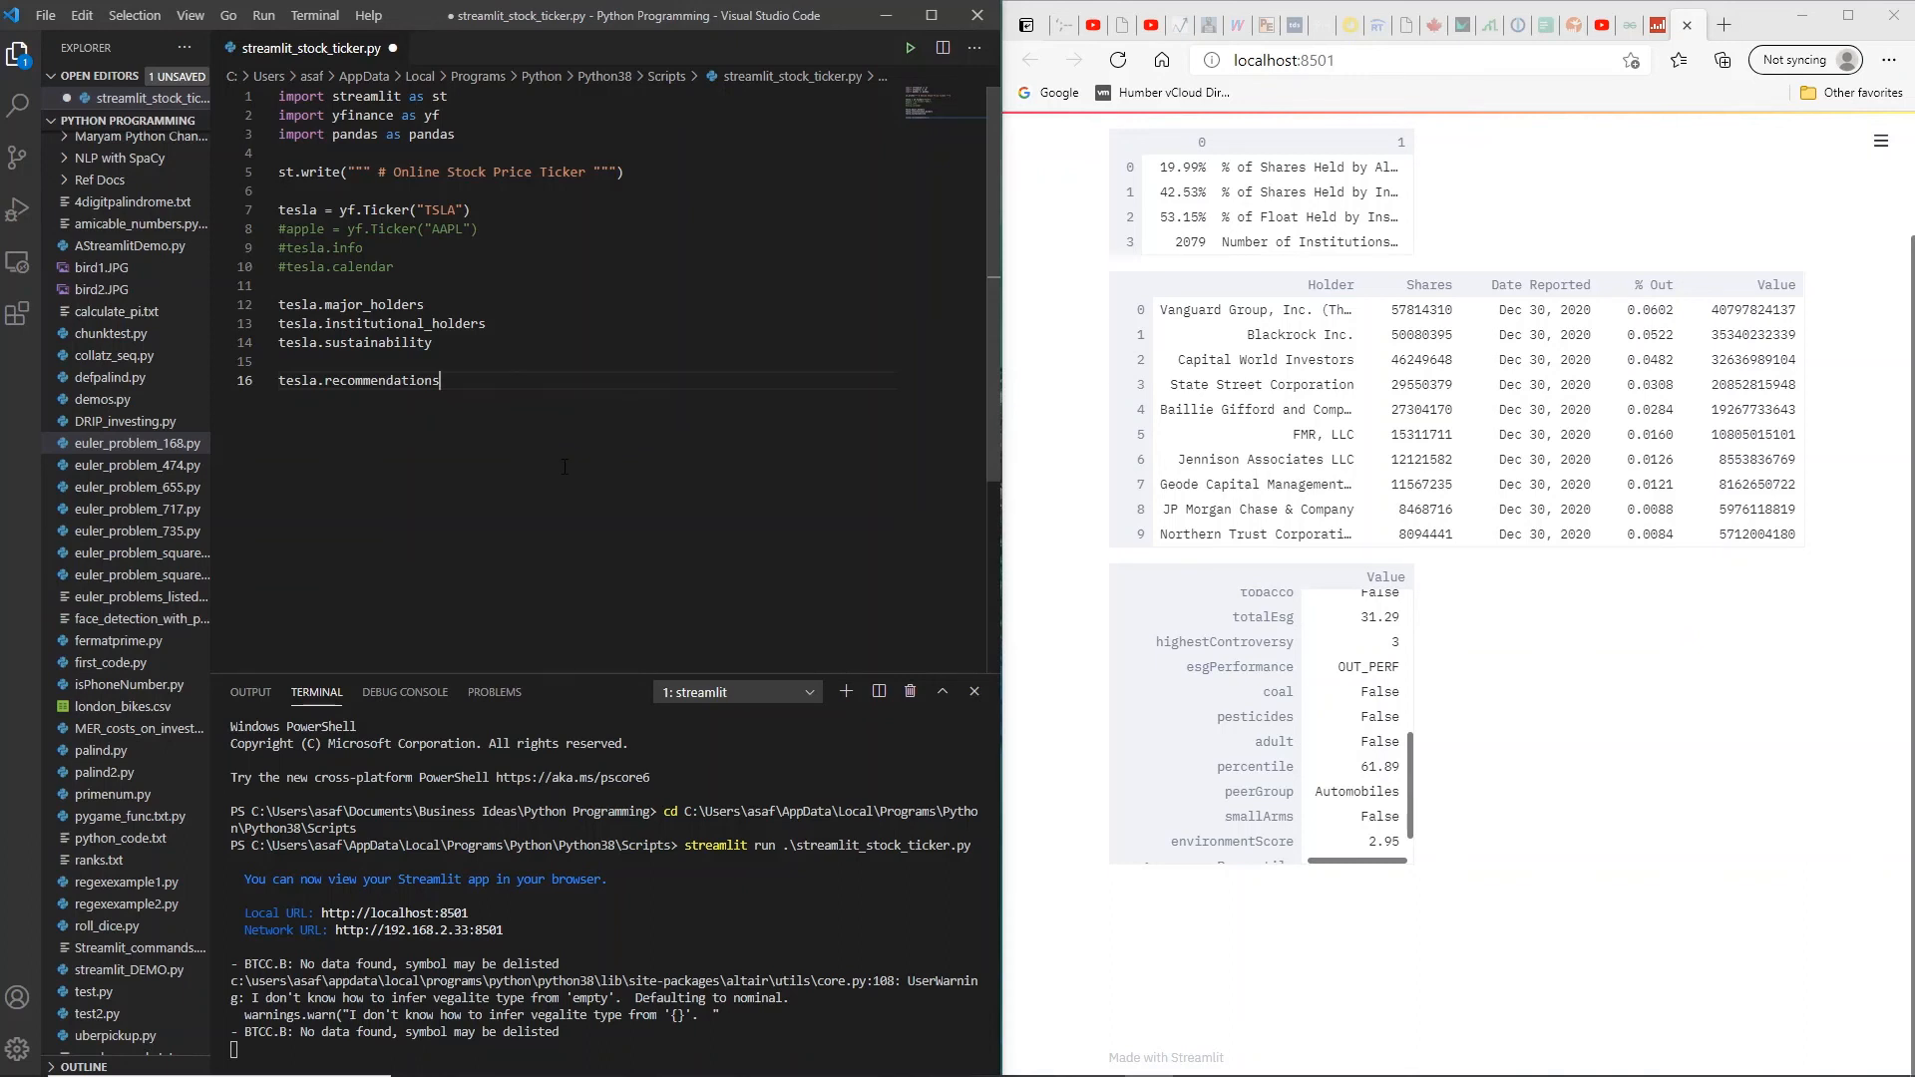
{"action": "key", "text": "ctrl+s"}
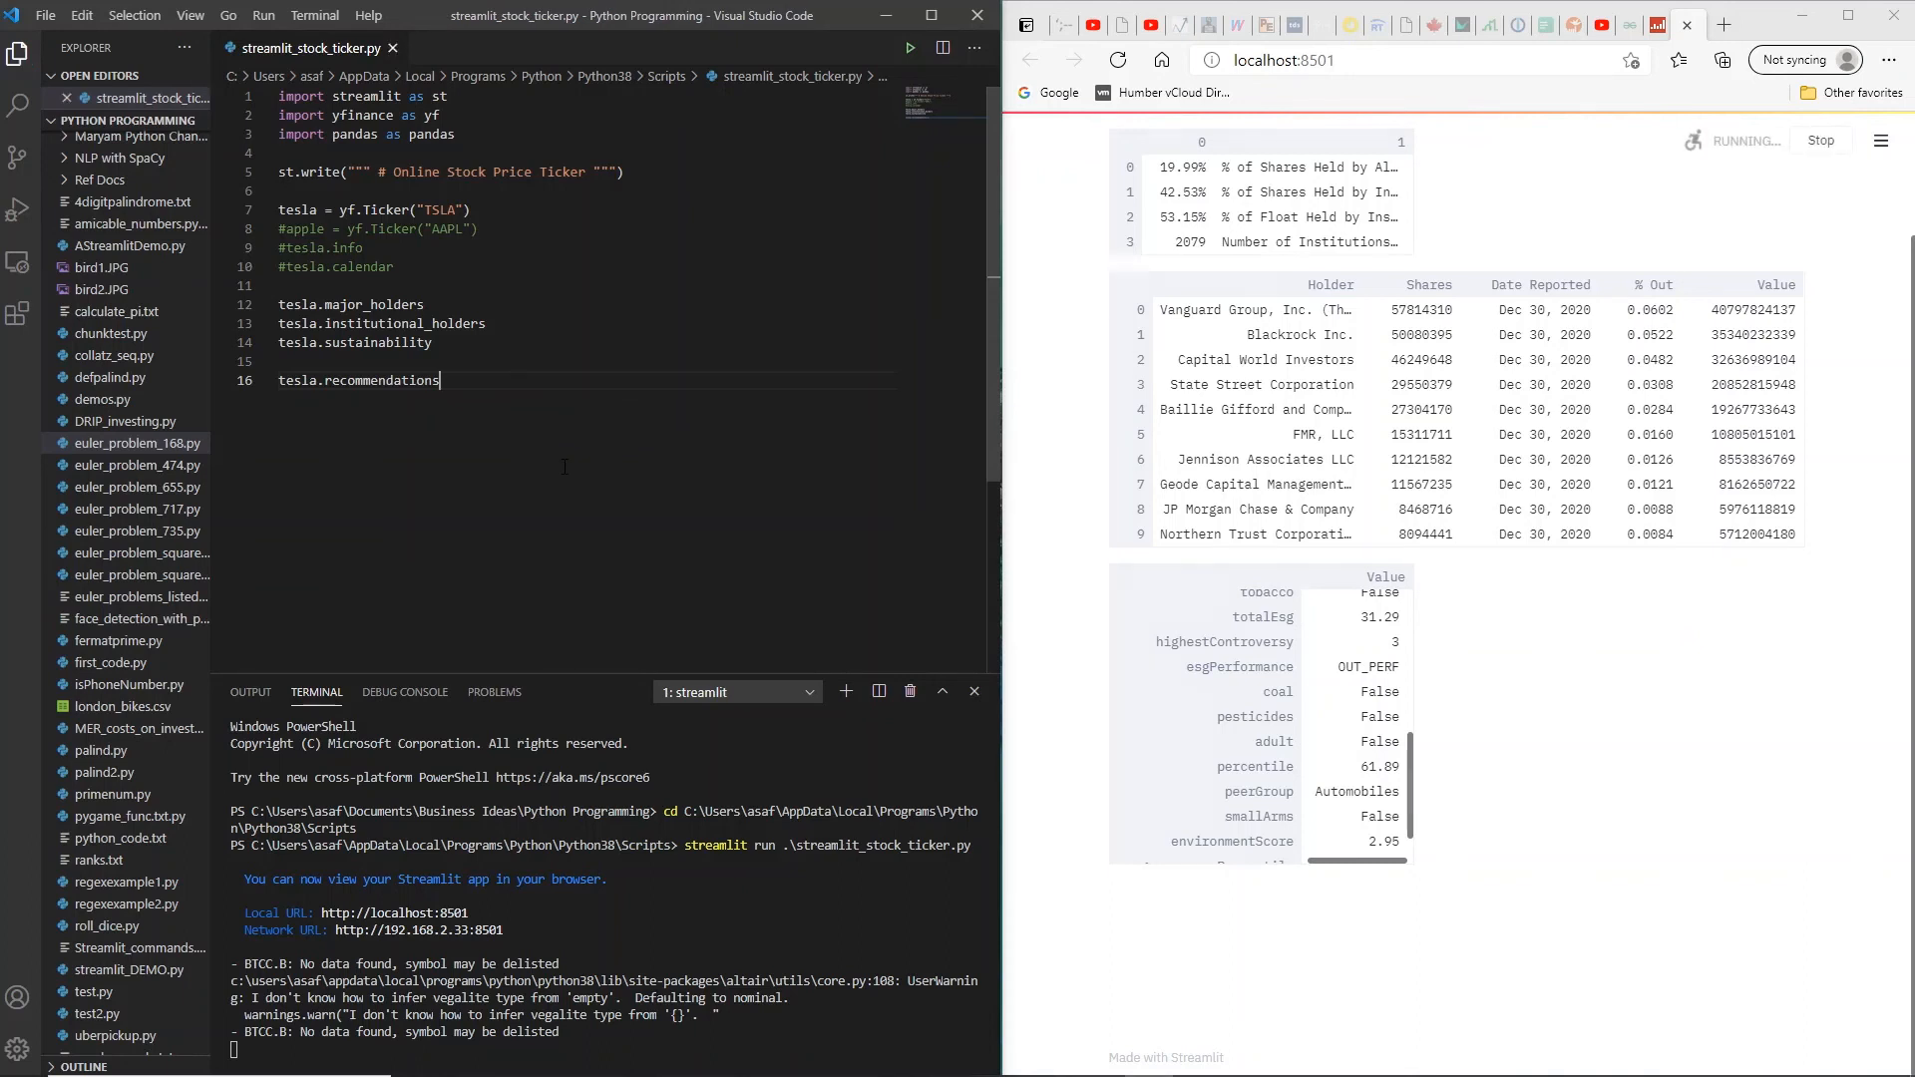
{"action": "scroll", "scroll_direction": "down", "scroll_amount": 3}
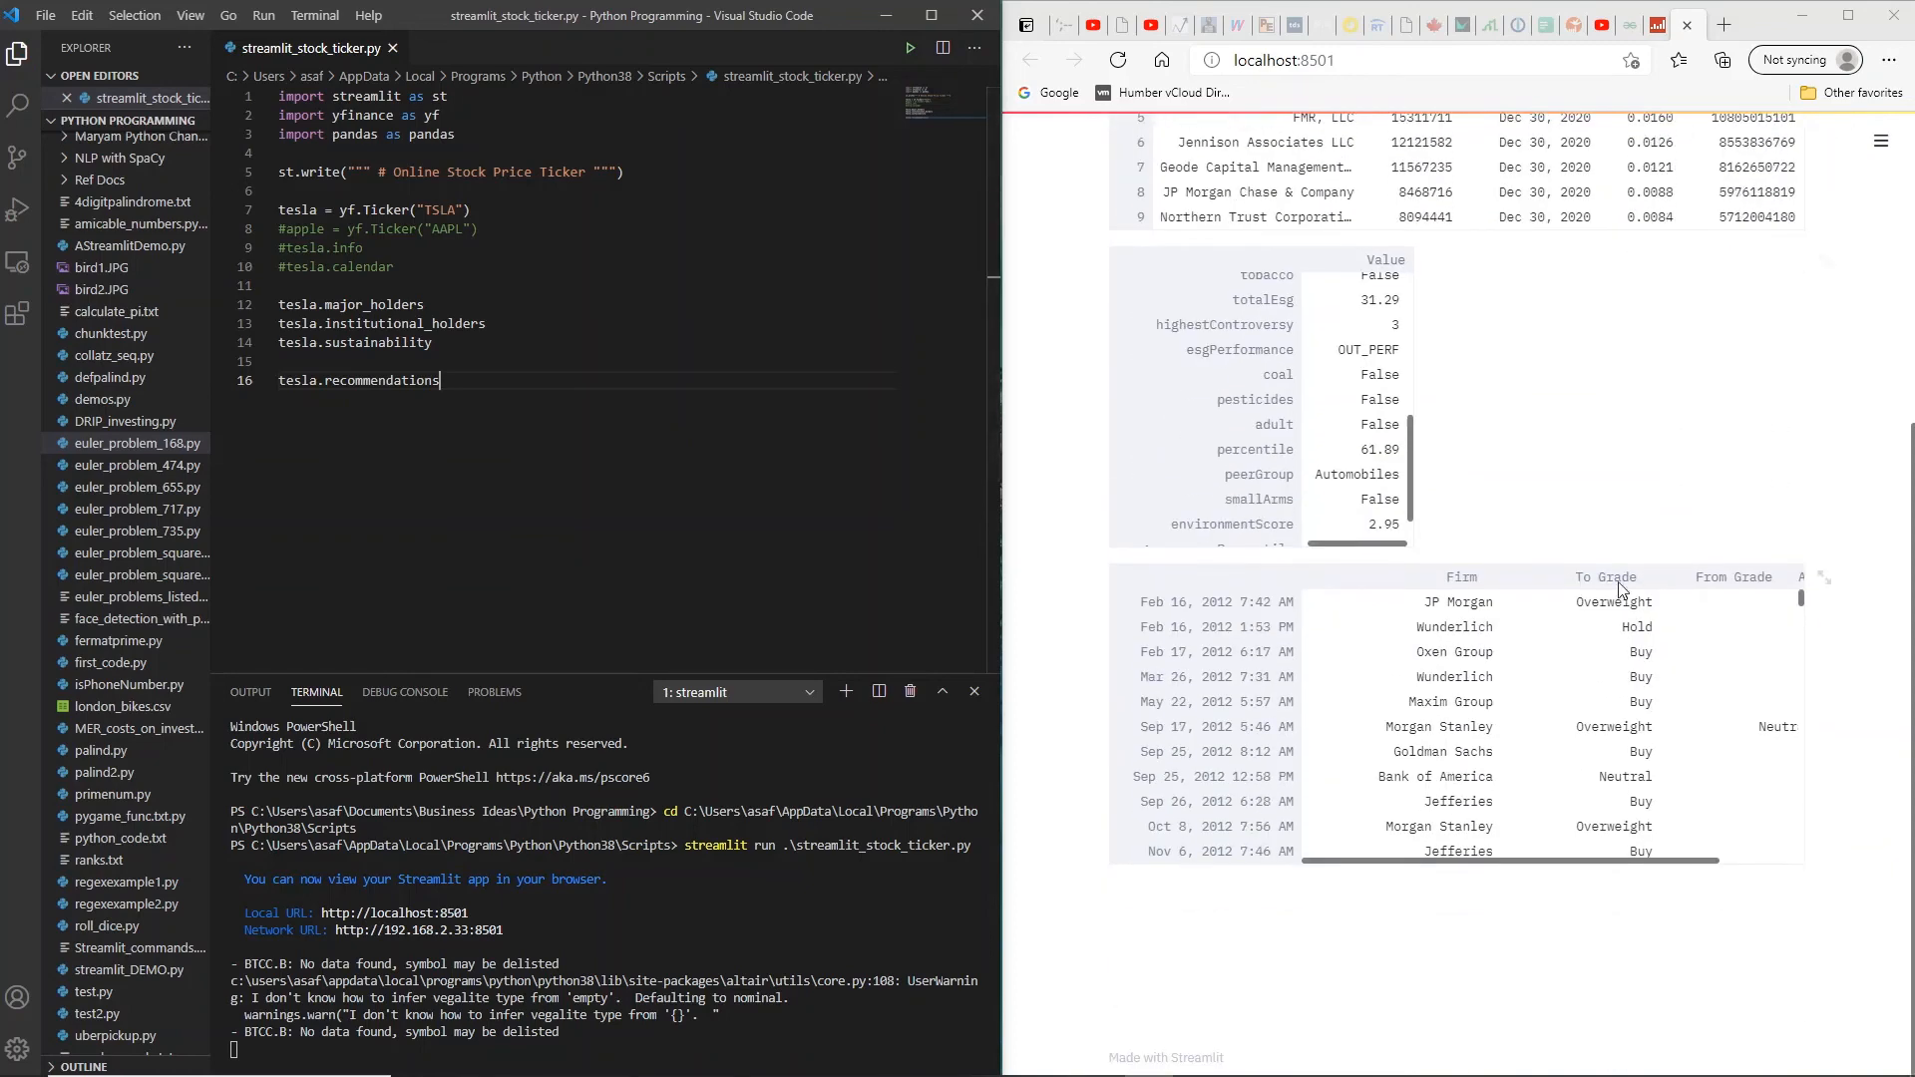
{"action": "mouse_move", "coordinate": [1451, 627]}
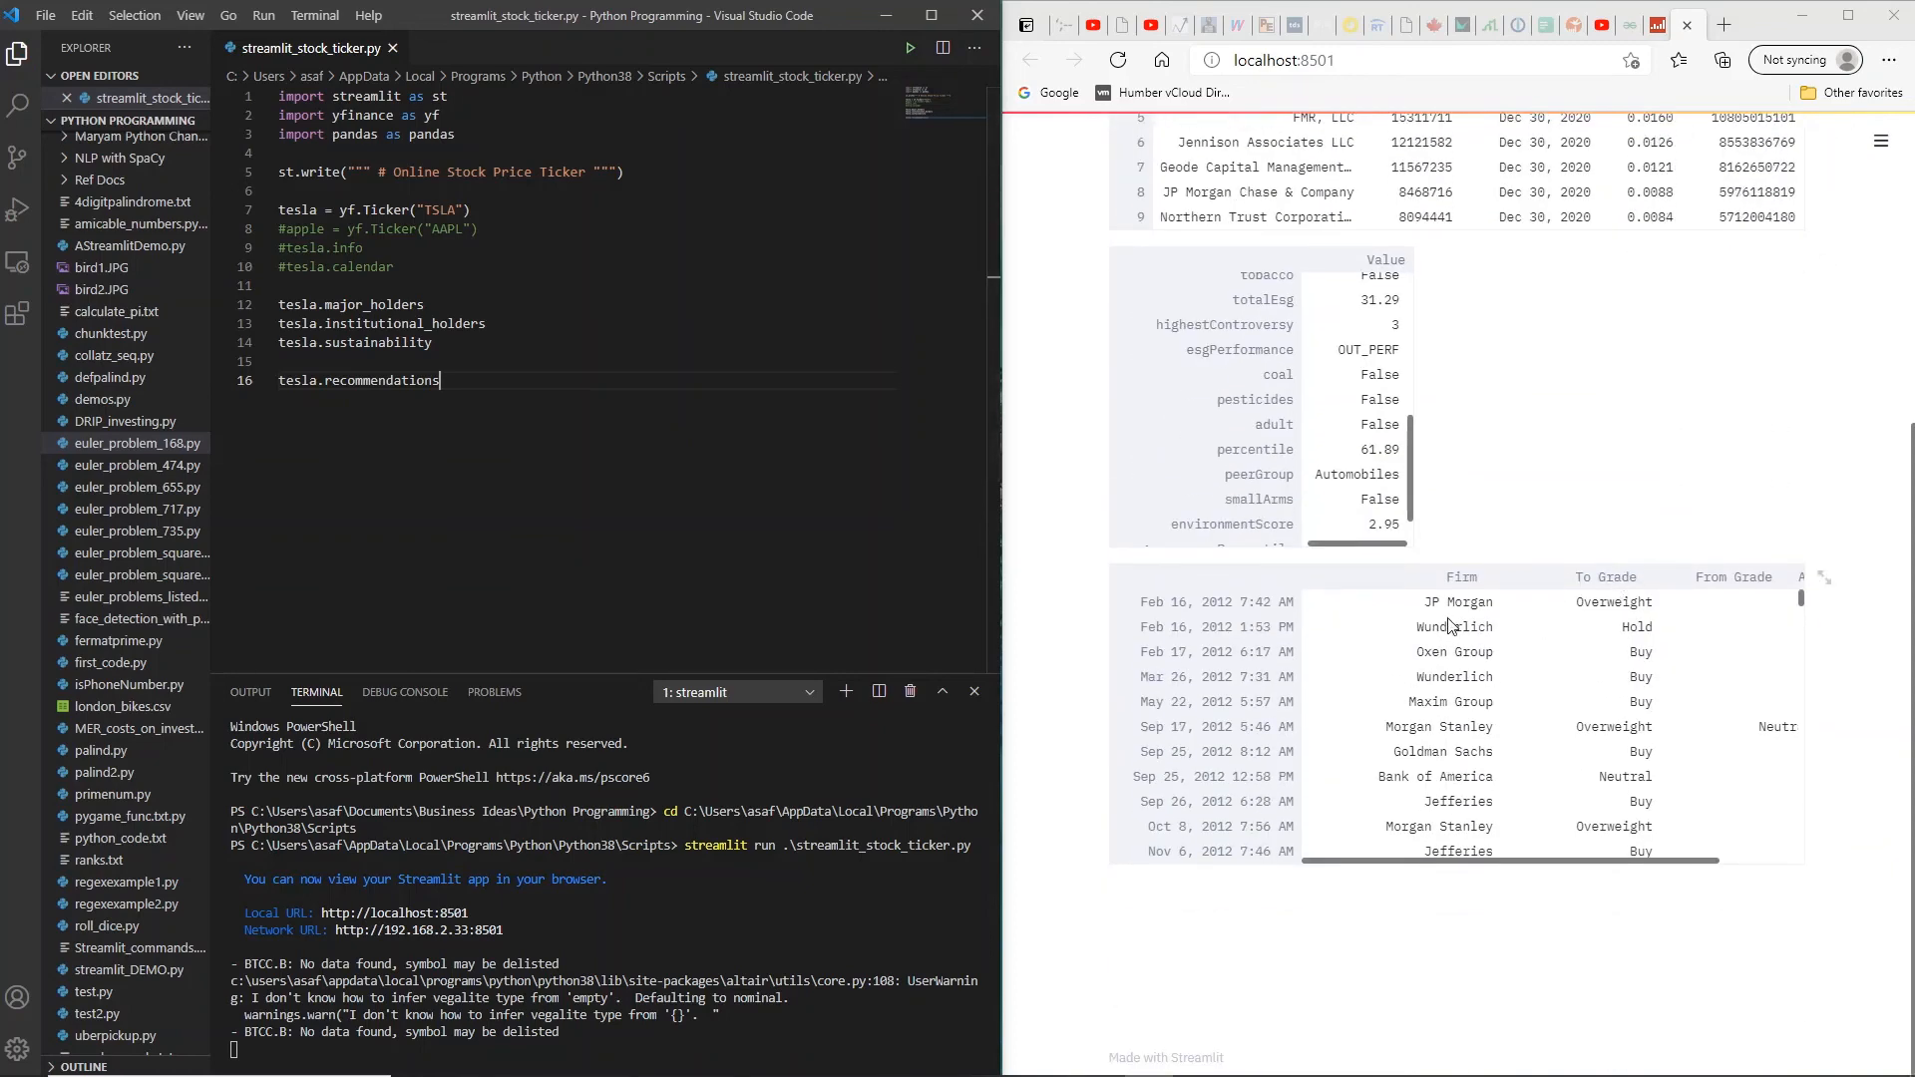
{"action": "mouse_move", "coordinate": [1460, 601]}
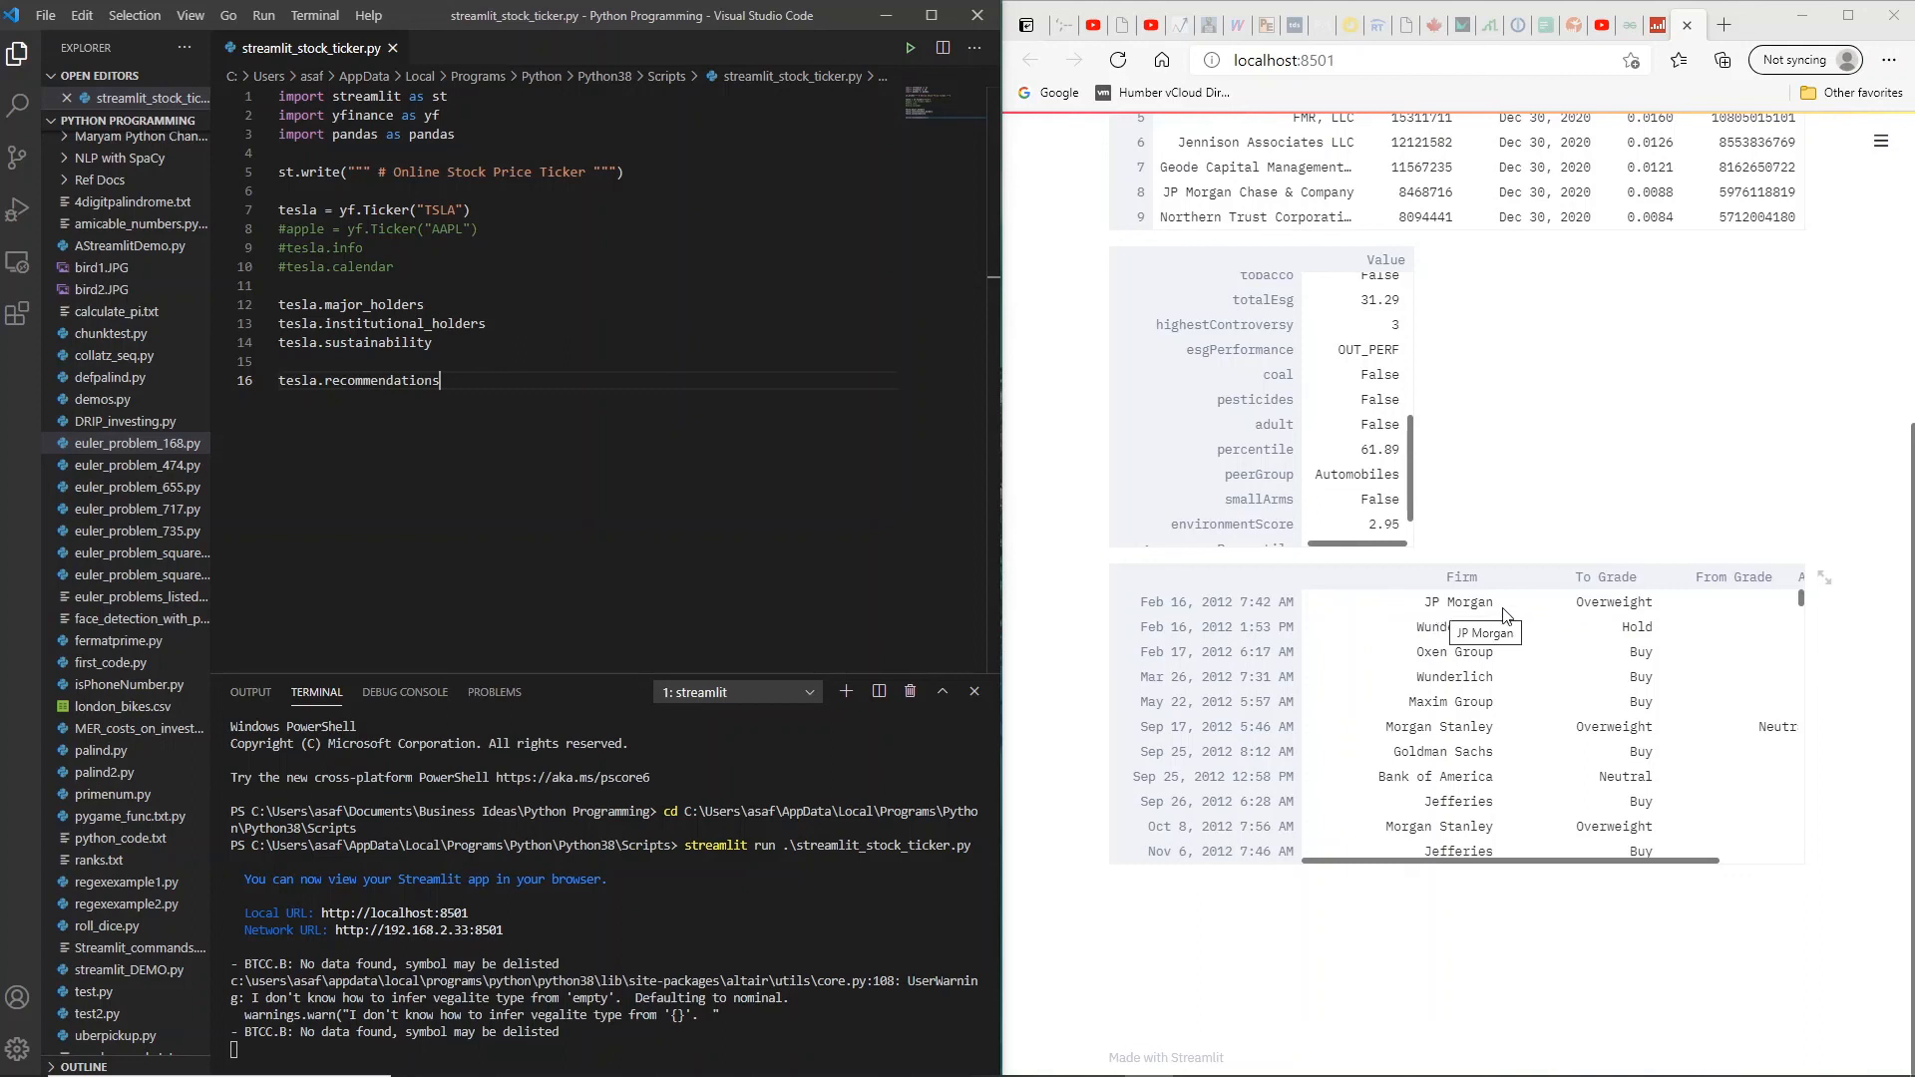
{"action": "mouse_move", "coordinate": [1475, 728]}
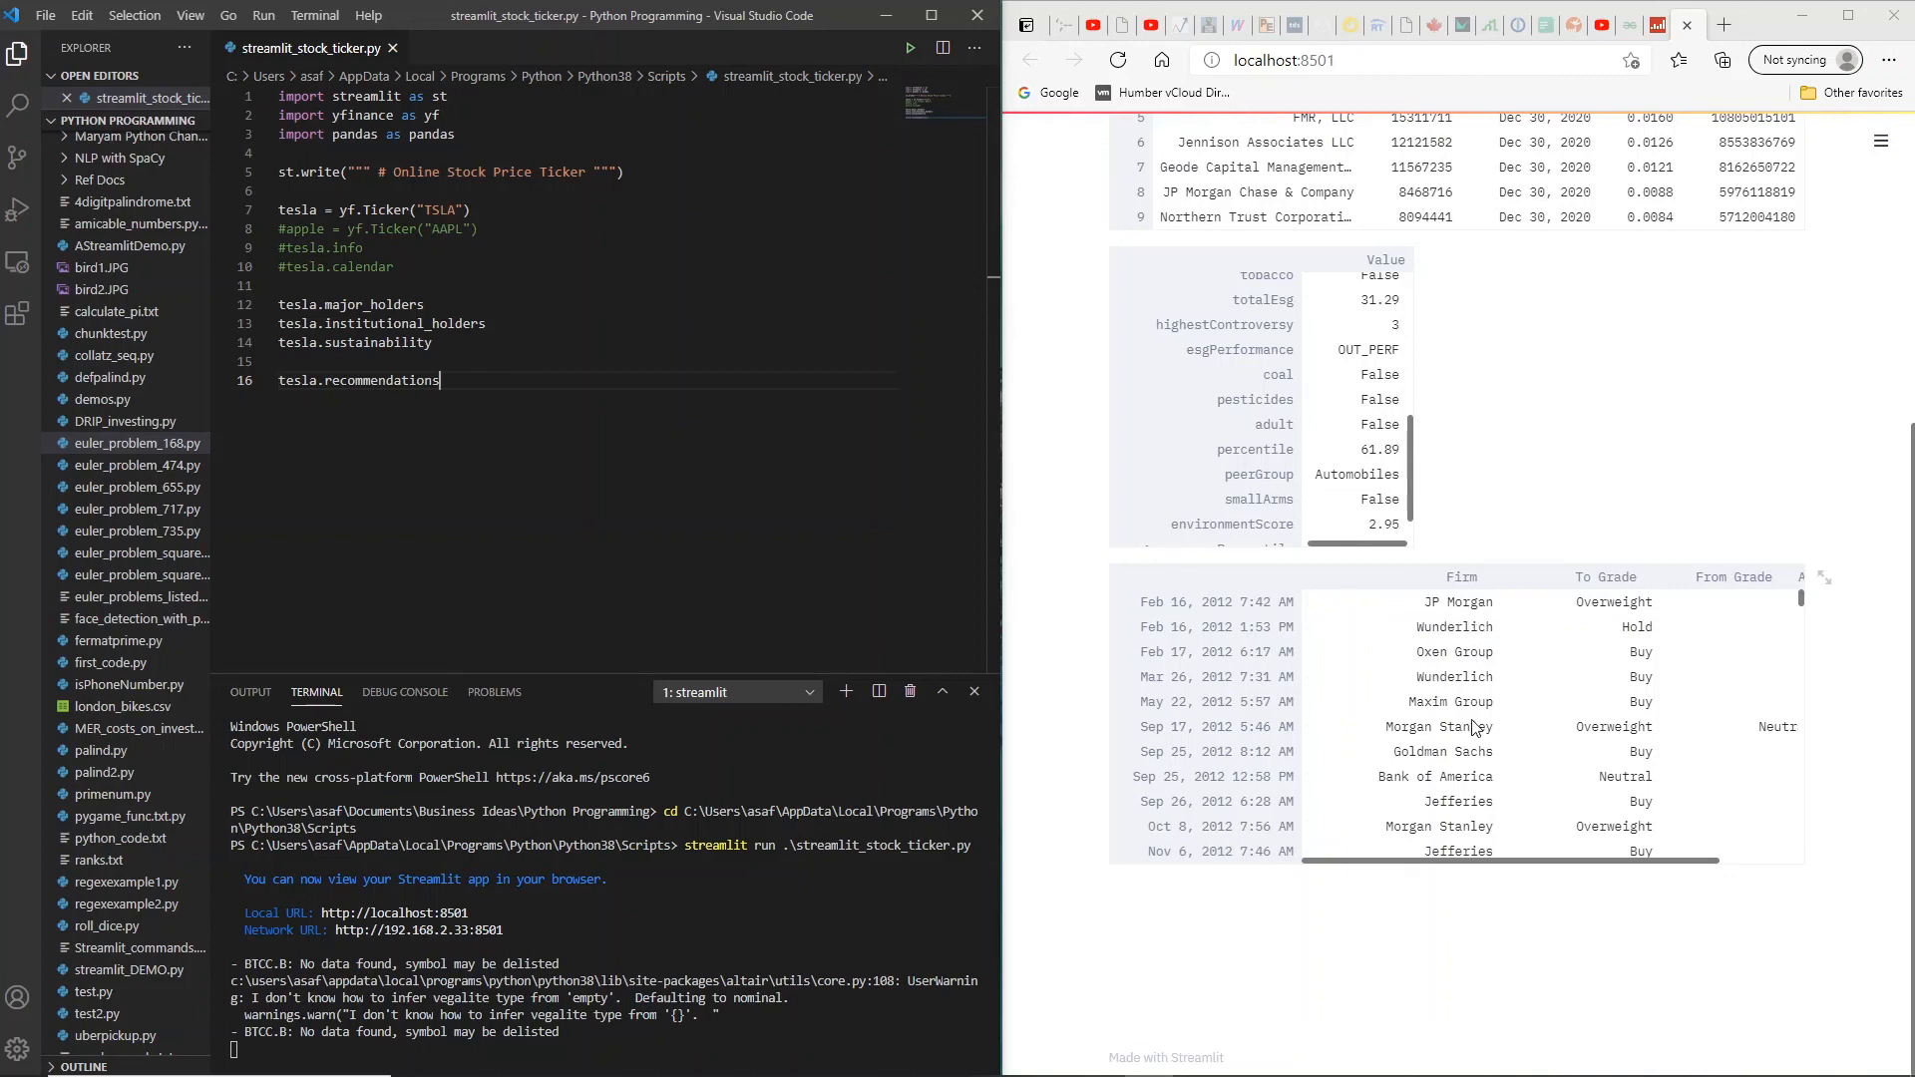
{"action": "mouse_move", "coordinate": [1473, 767]}
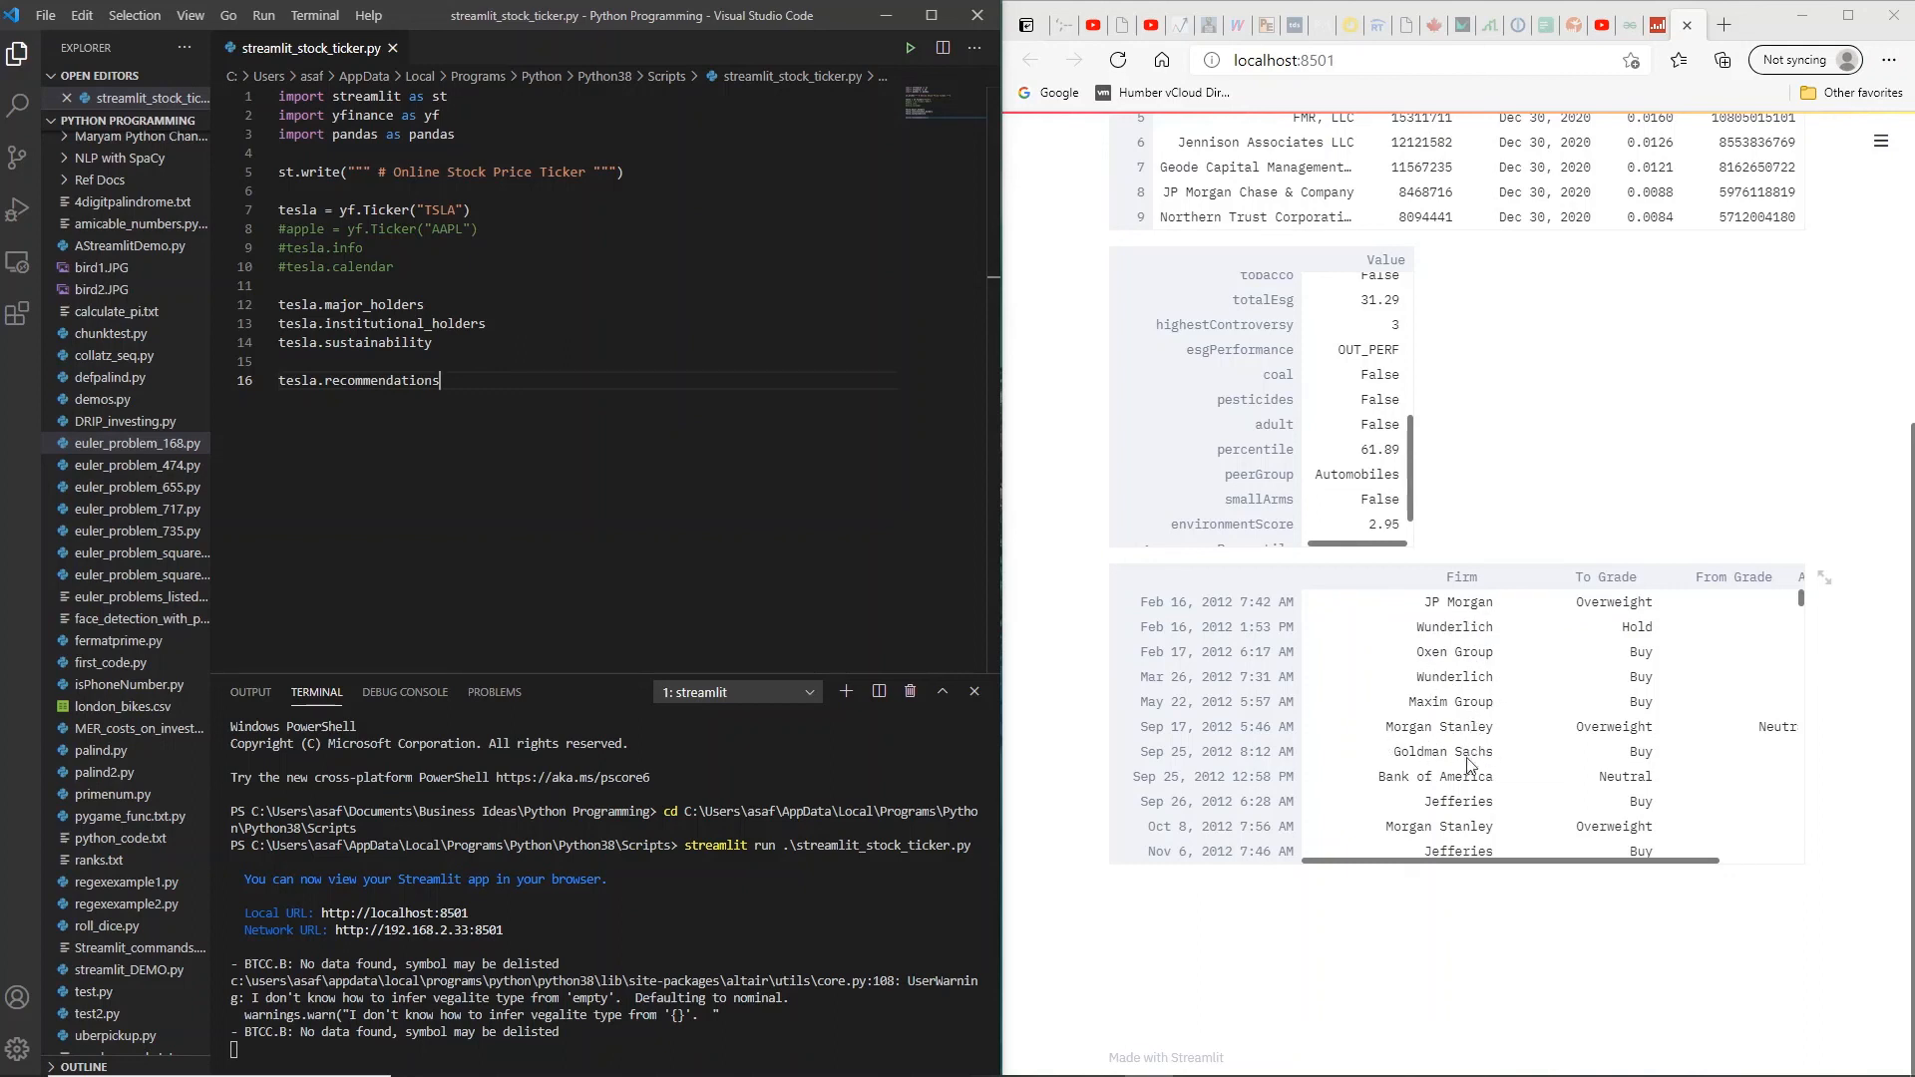
{"action": "mouse_move", "coordinate": [1514, 798]}
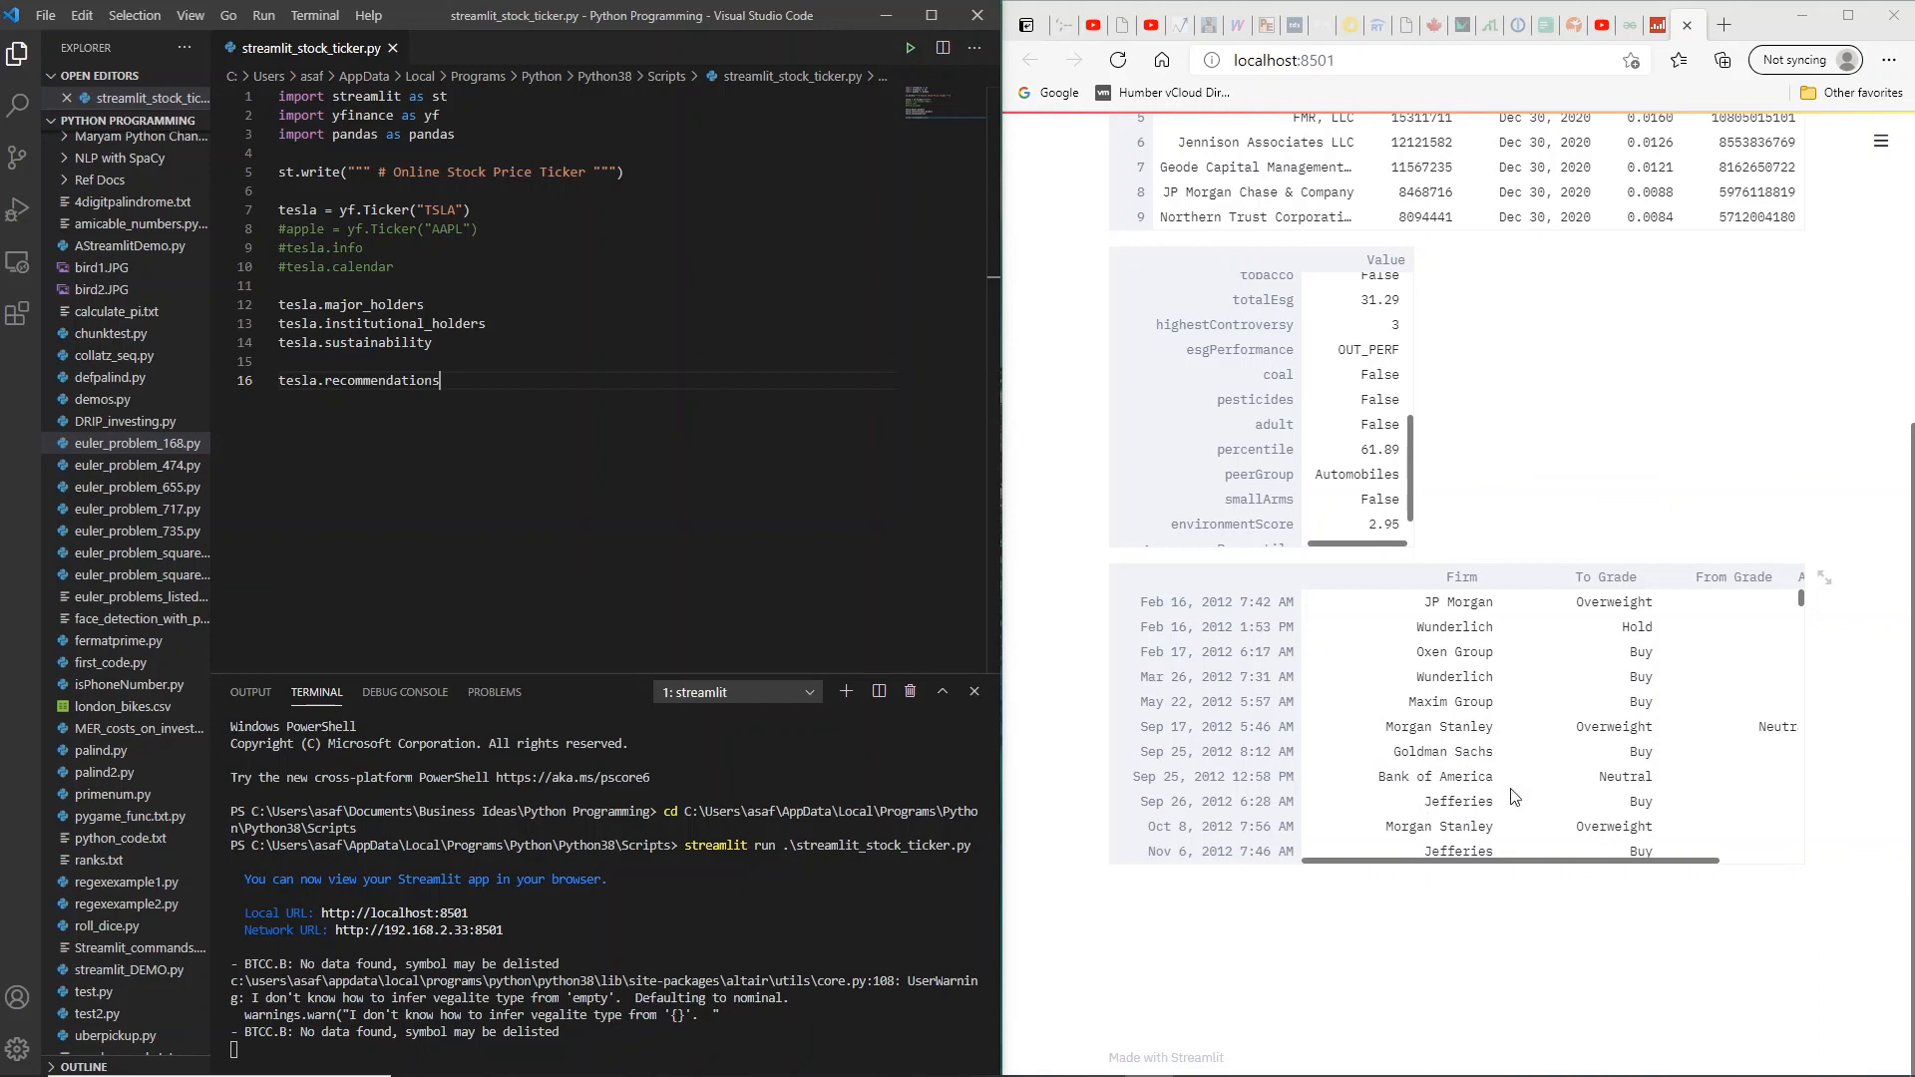
{"action": "mouse_move", "coordinate": [1469, 693]}
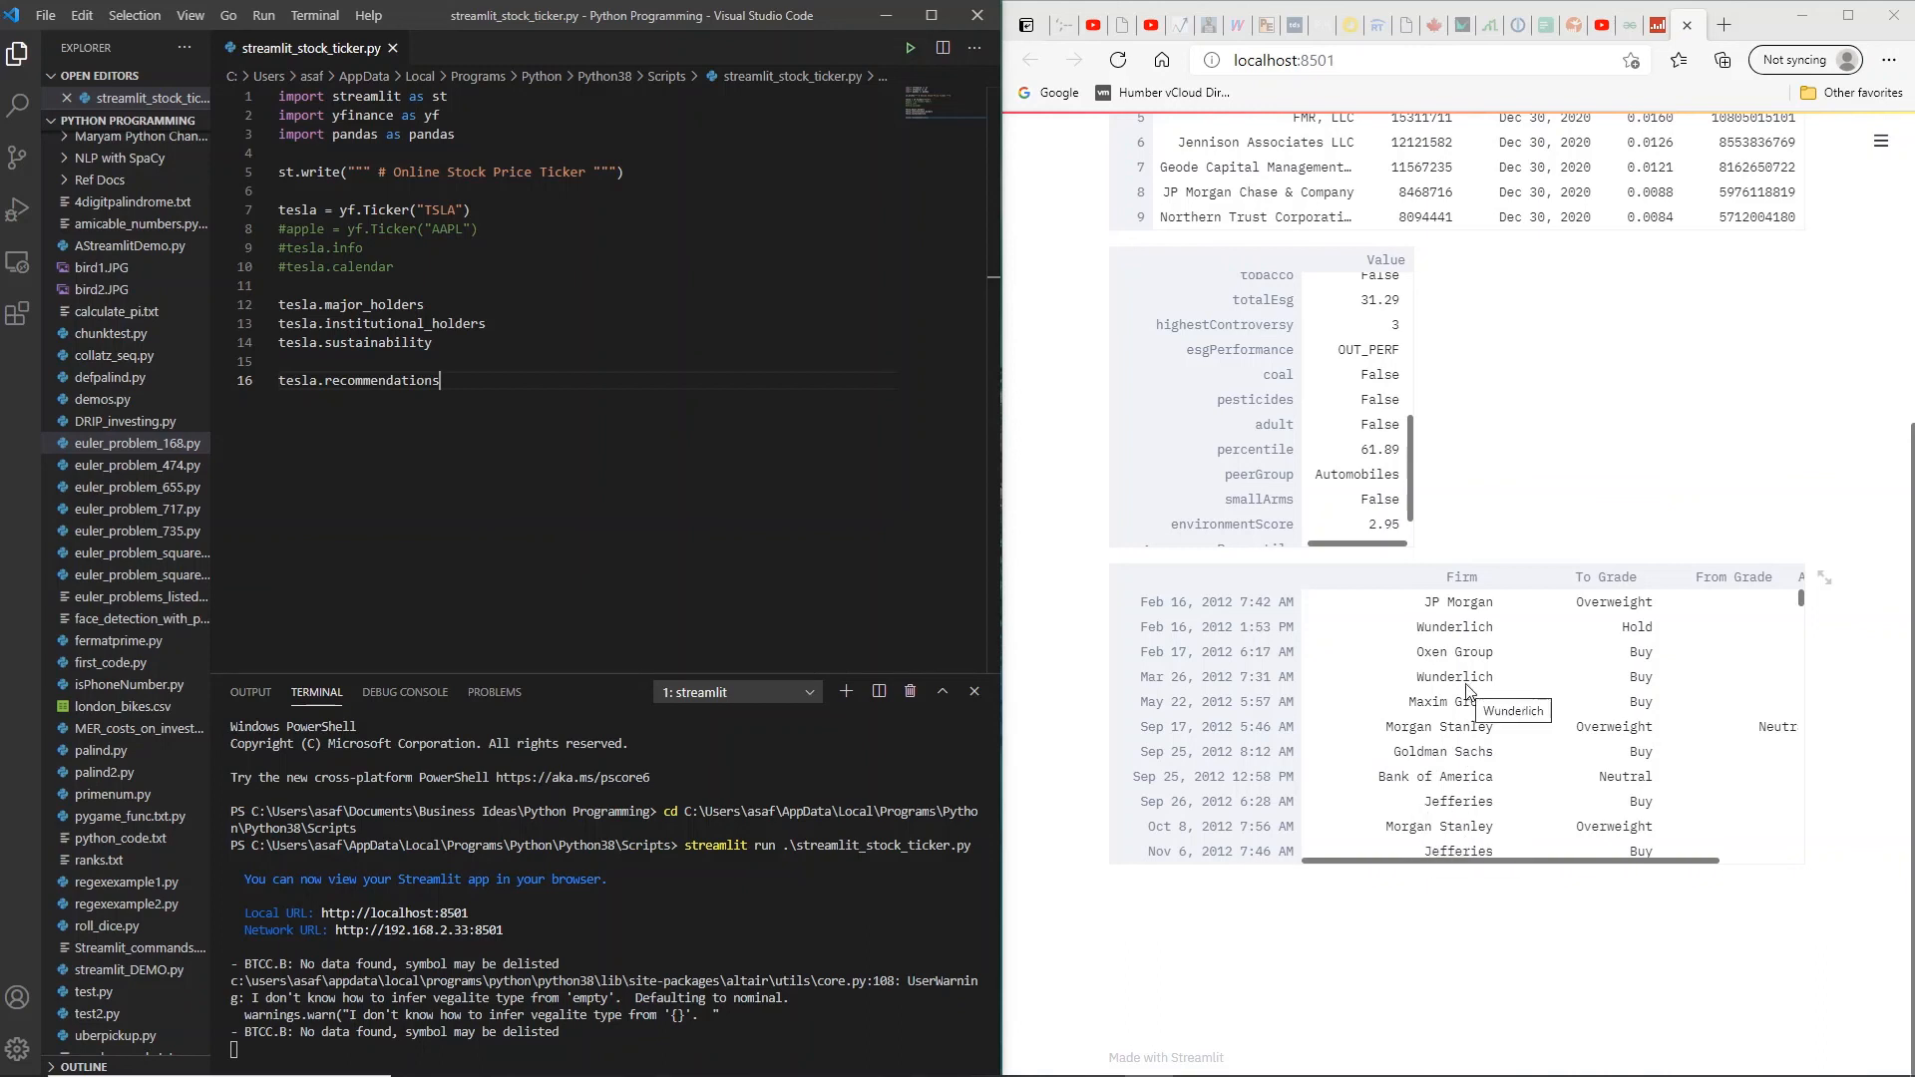
{"action": "mouse_move", "coordinate": [1175, 627]}
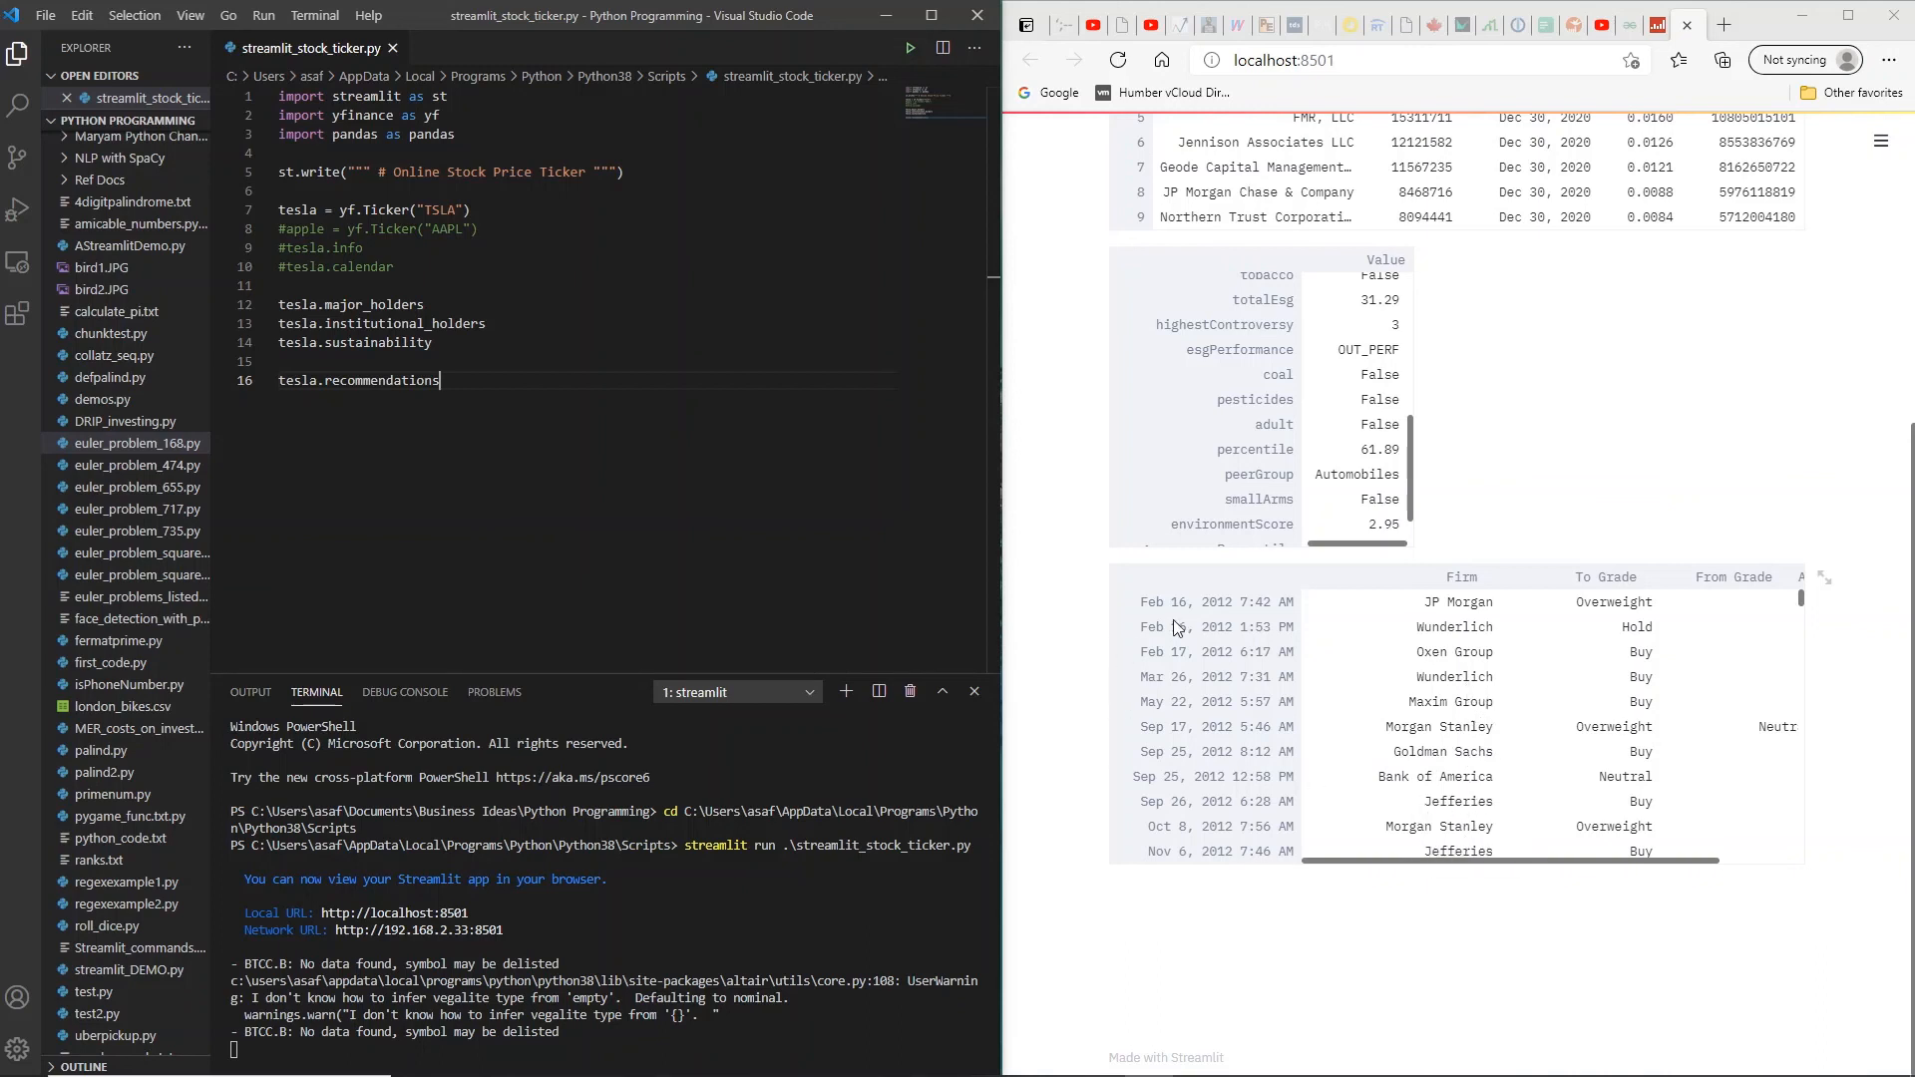
{"action": "mouse_move", "coordinate": [1891, 616]}
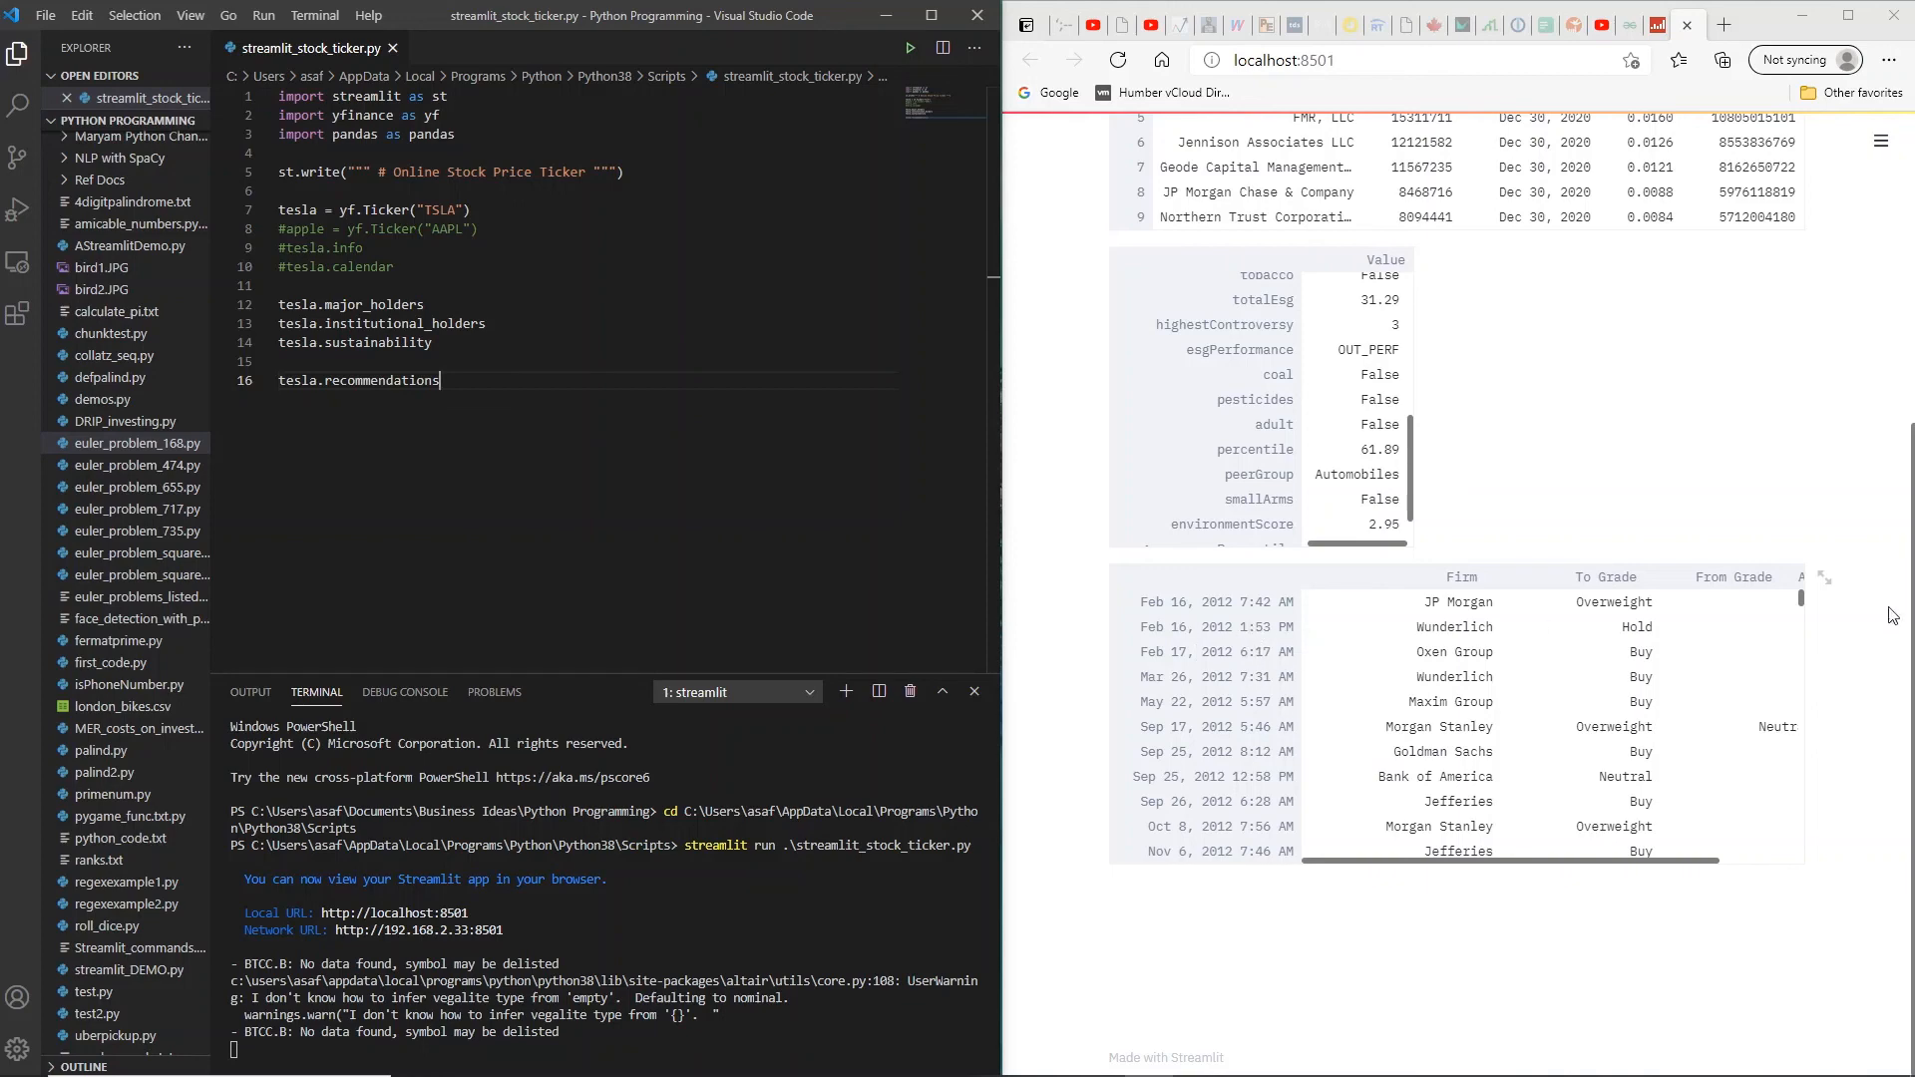
{"action": "scroll", "scroll_direction": "down", "scroll_amount": 3}
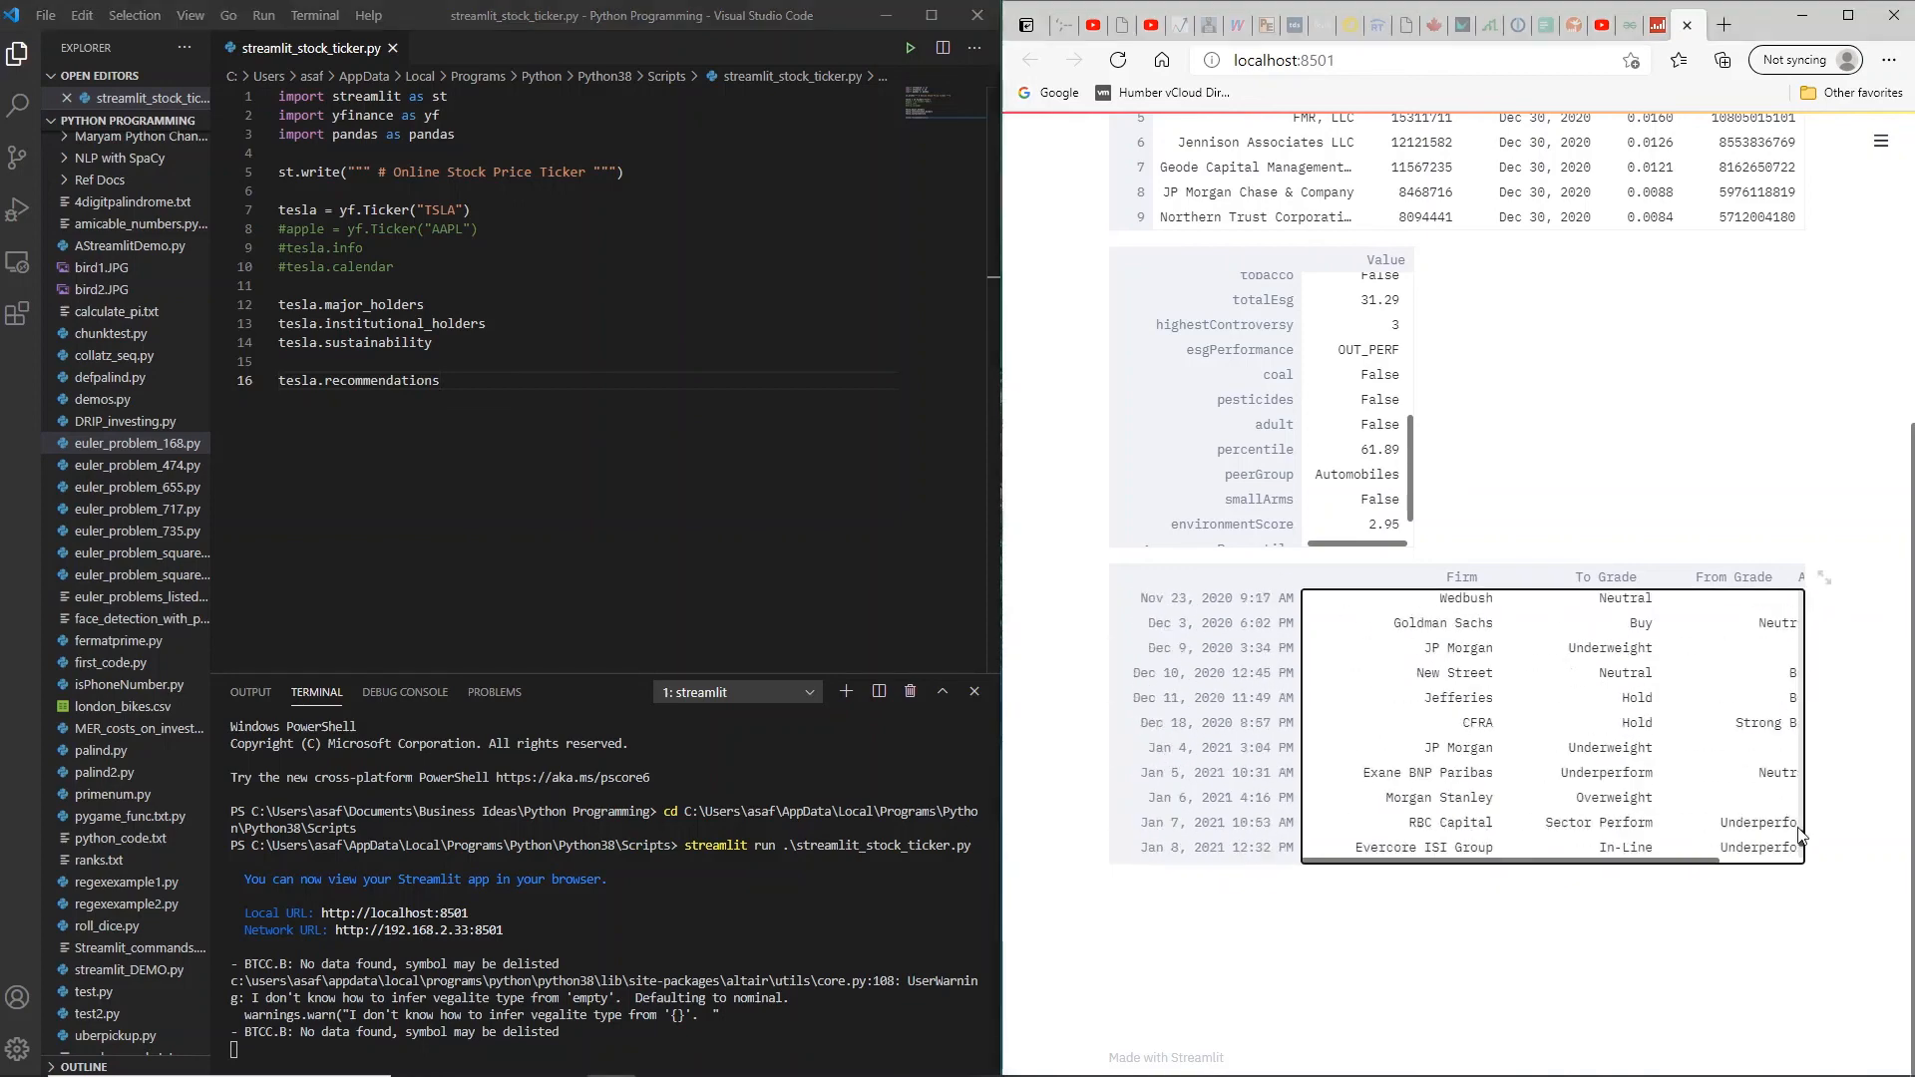
{"action": "scroll", "scroll_direction": "down", "scroll_amount": 3}
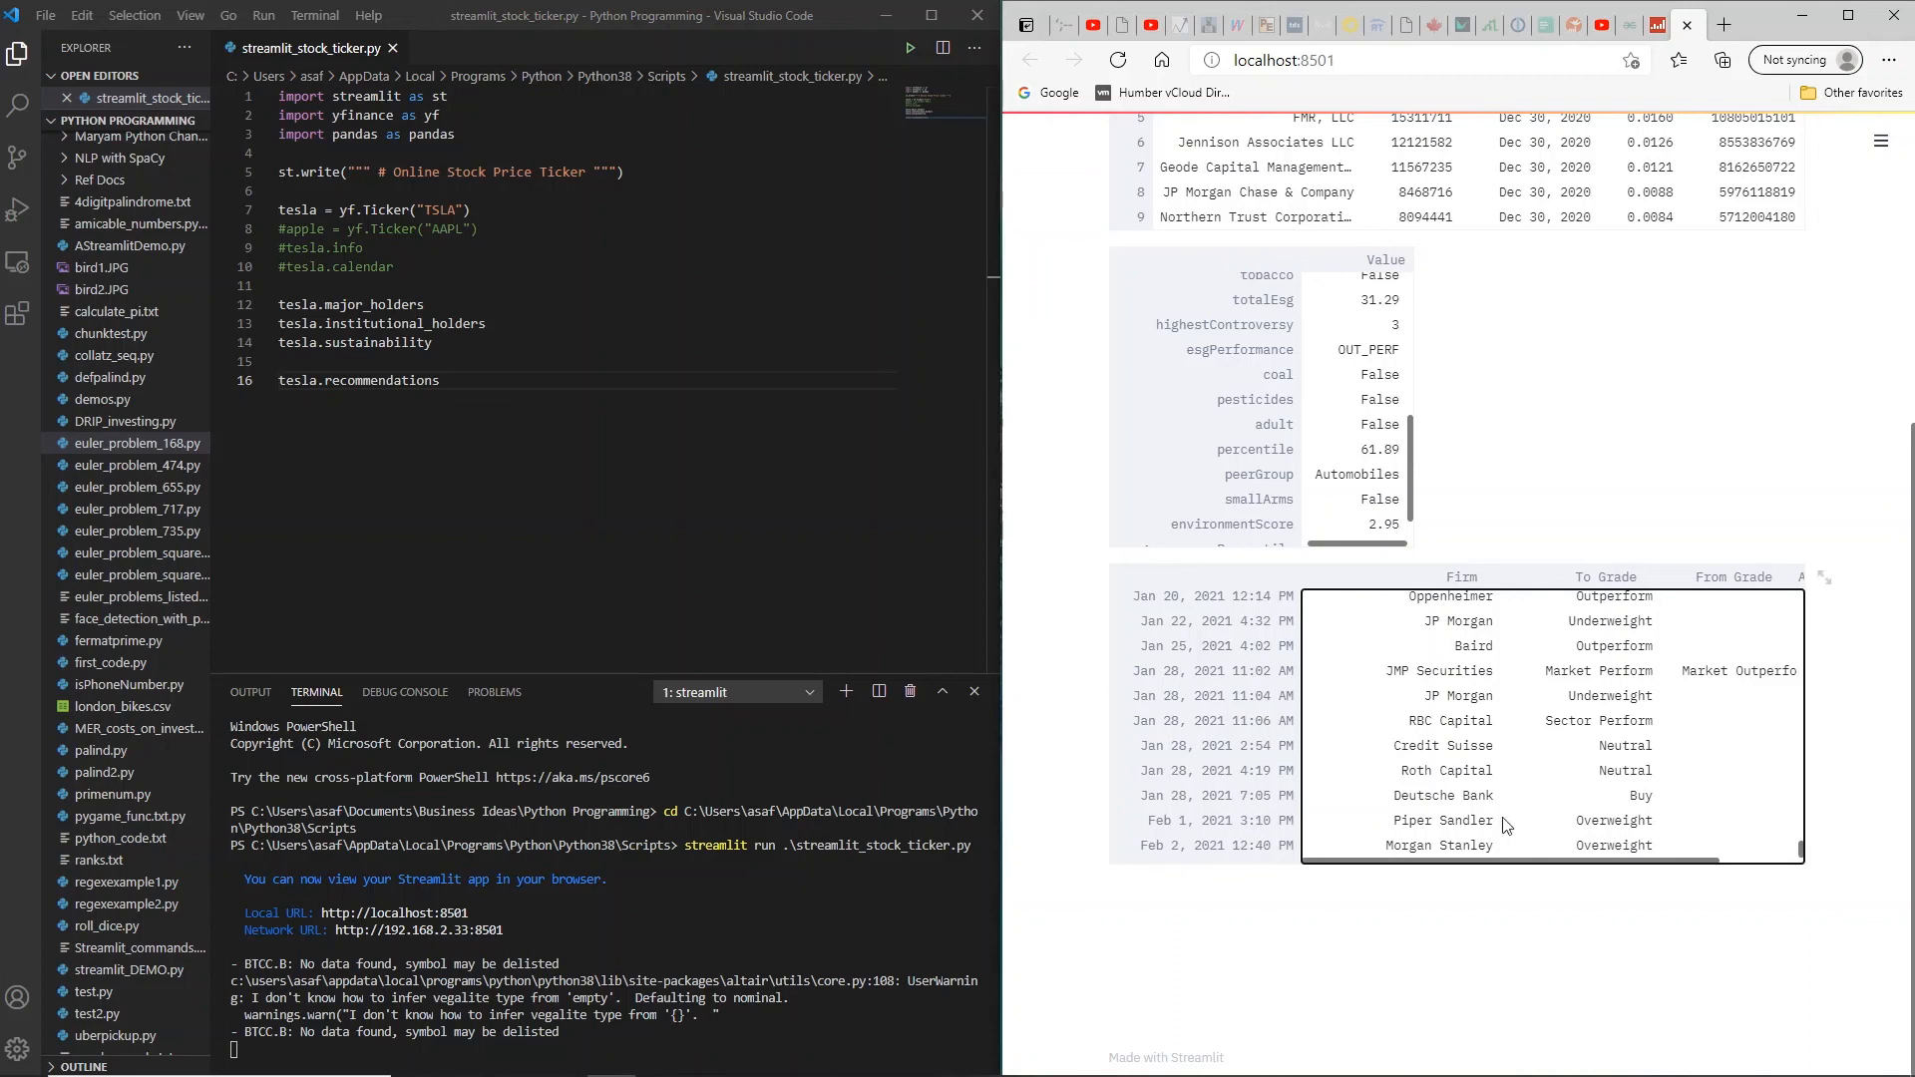
{"action": "mouse_move", "coordinate": [1500, 821]}
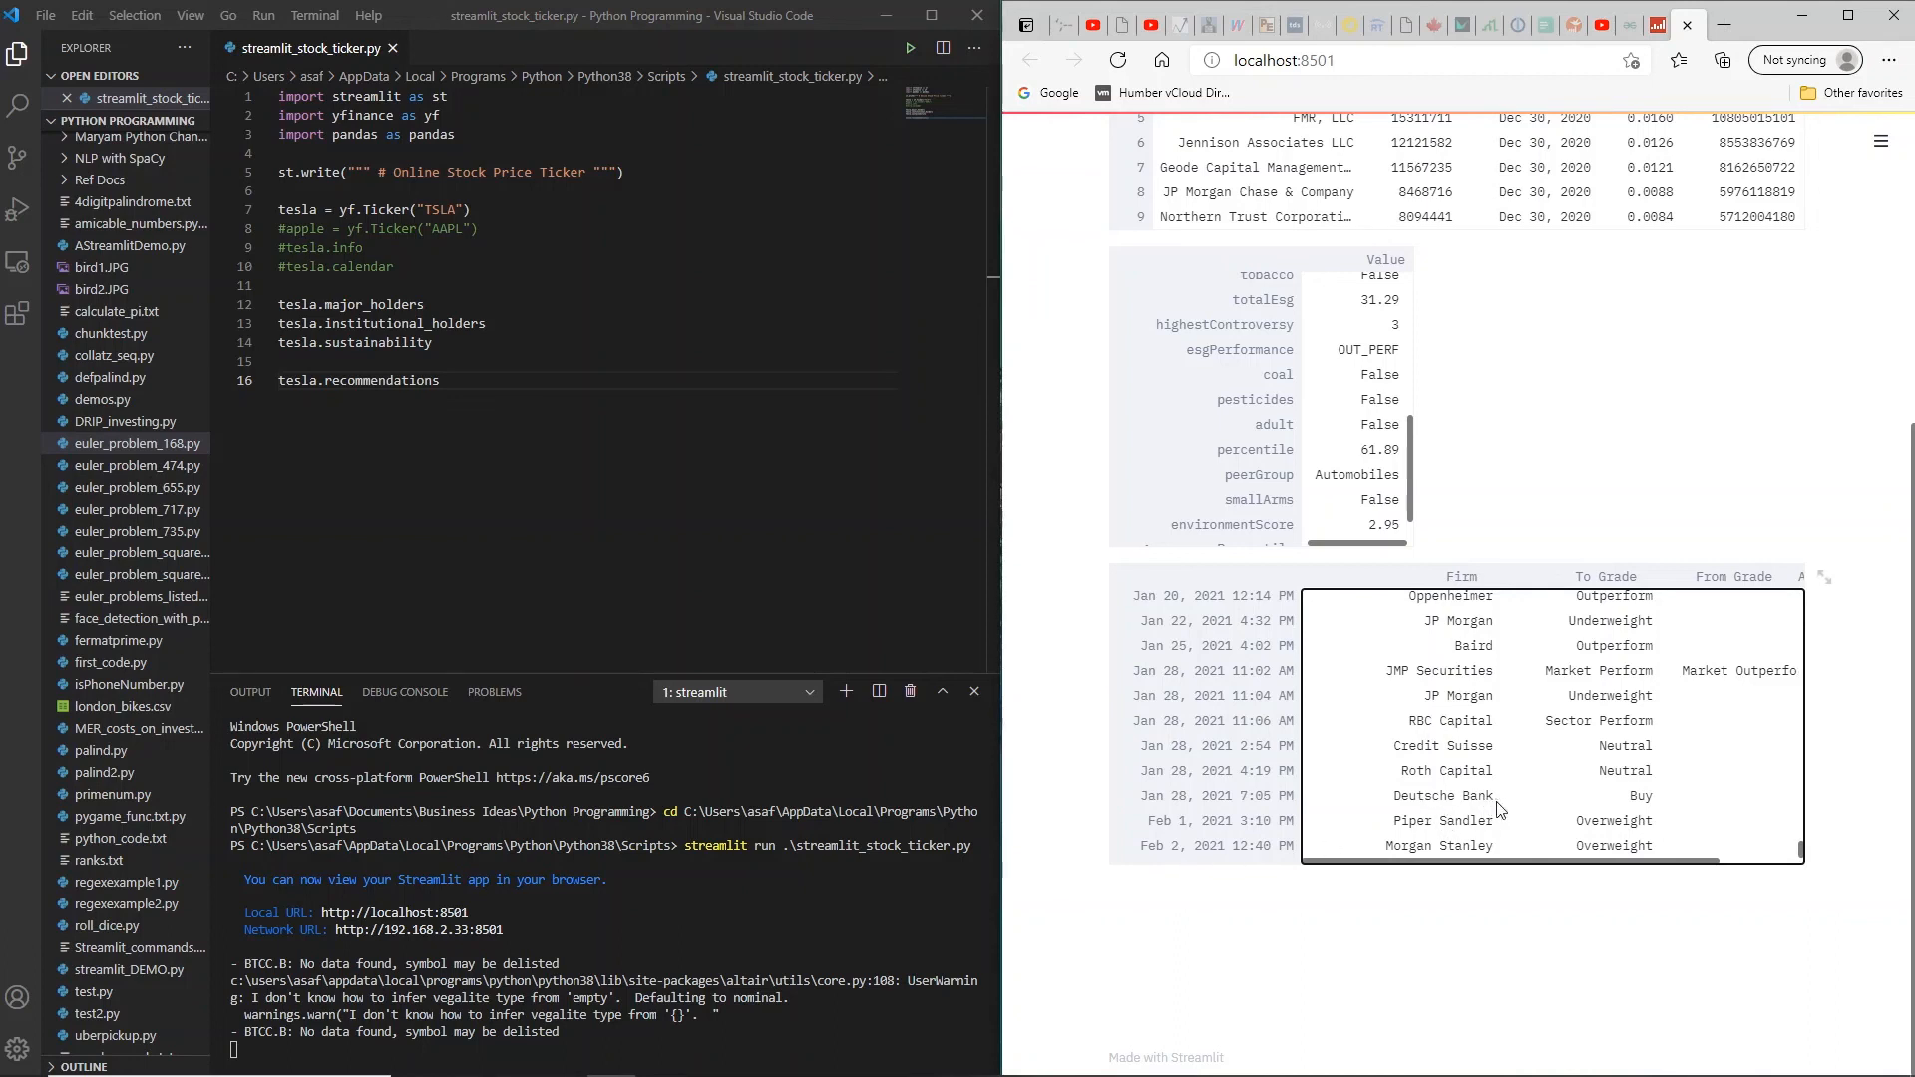
{"action": "mouse_move", "coordinate": [1643, 805]}
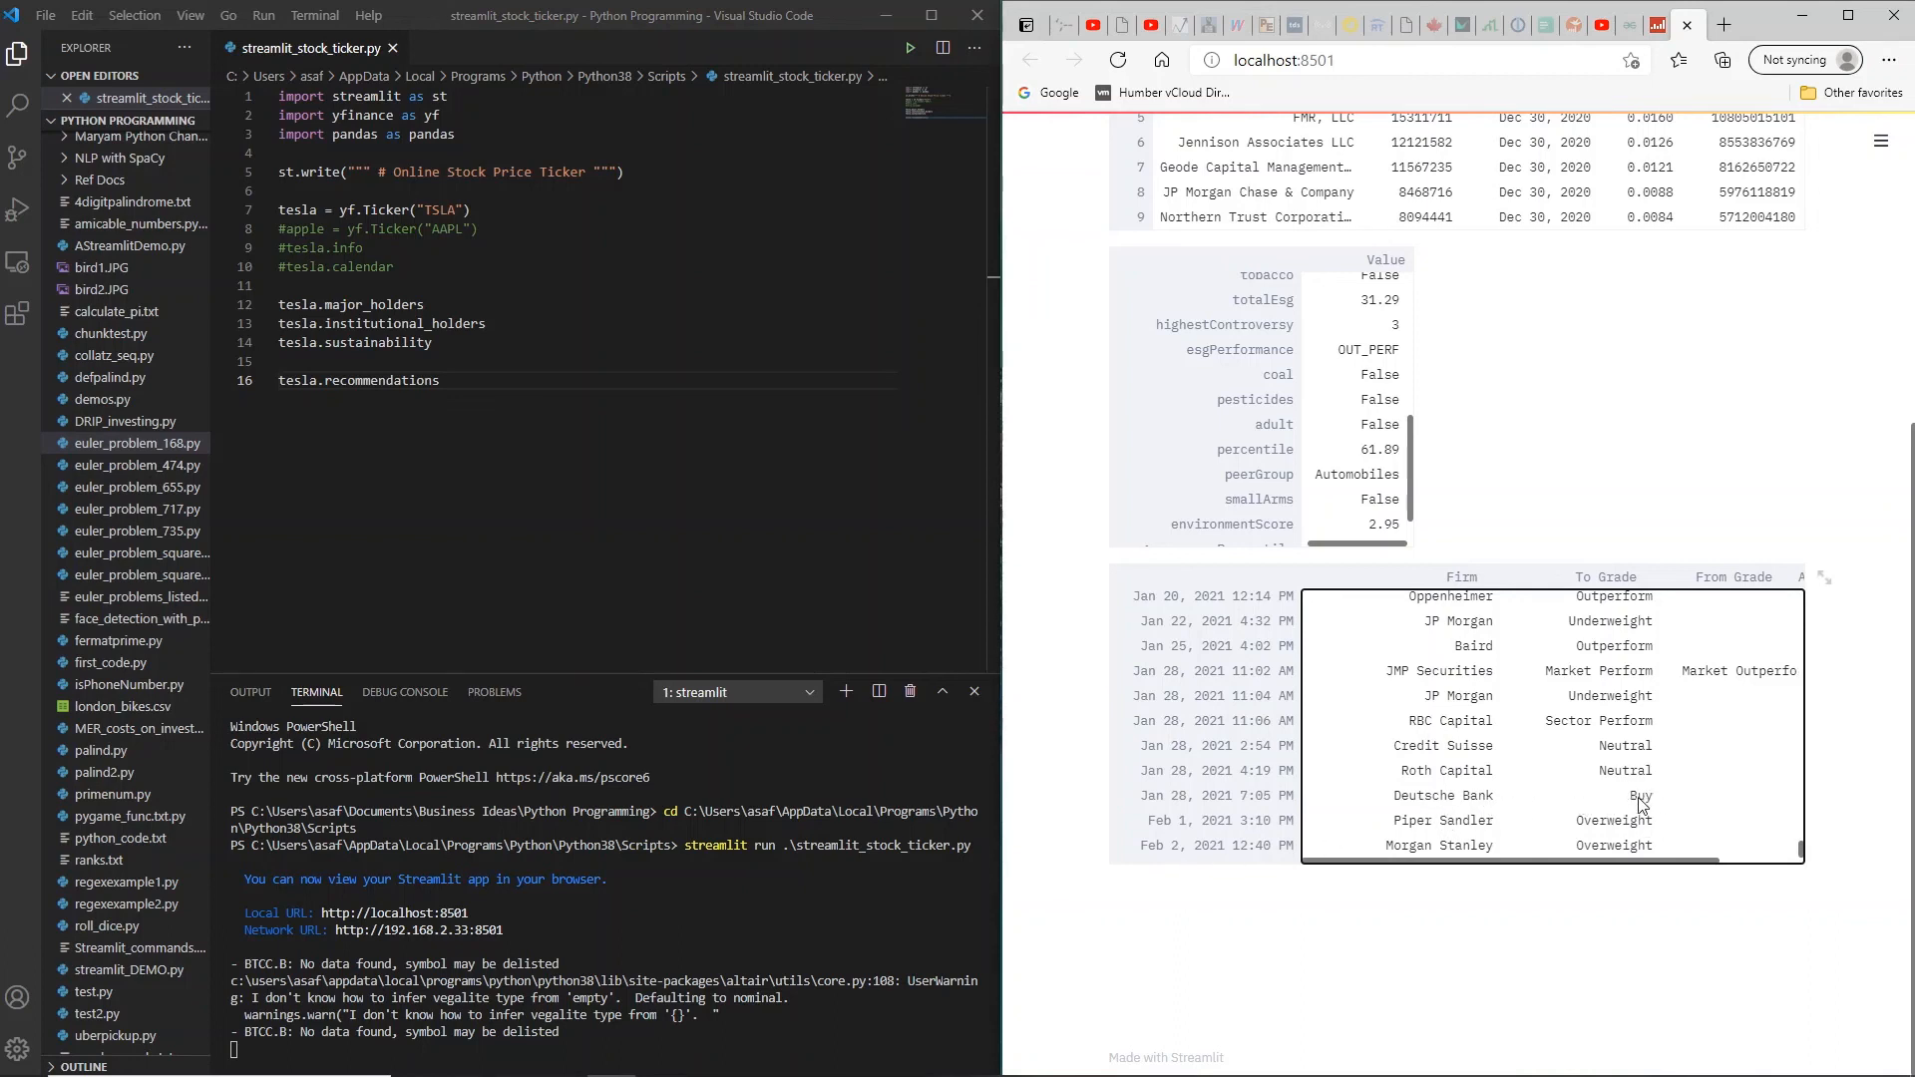
{"action": "mouse_move", "coordinate": [1631, 783]}
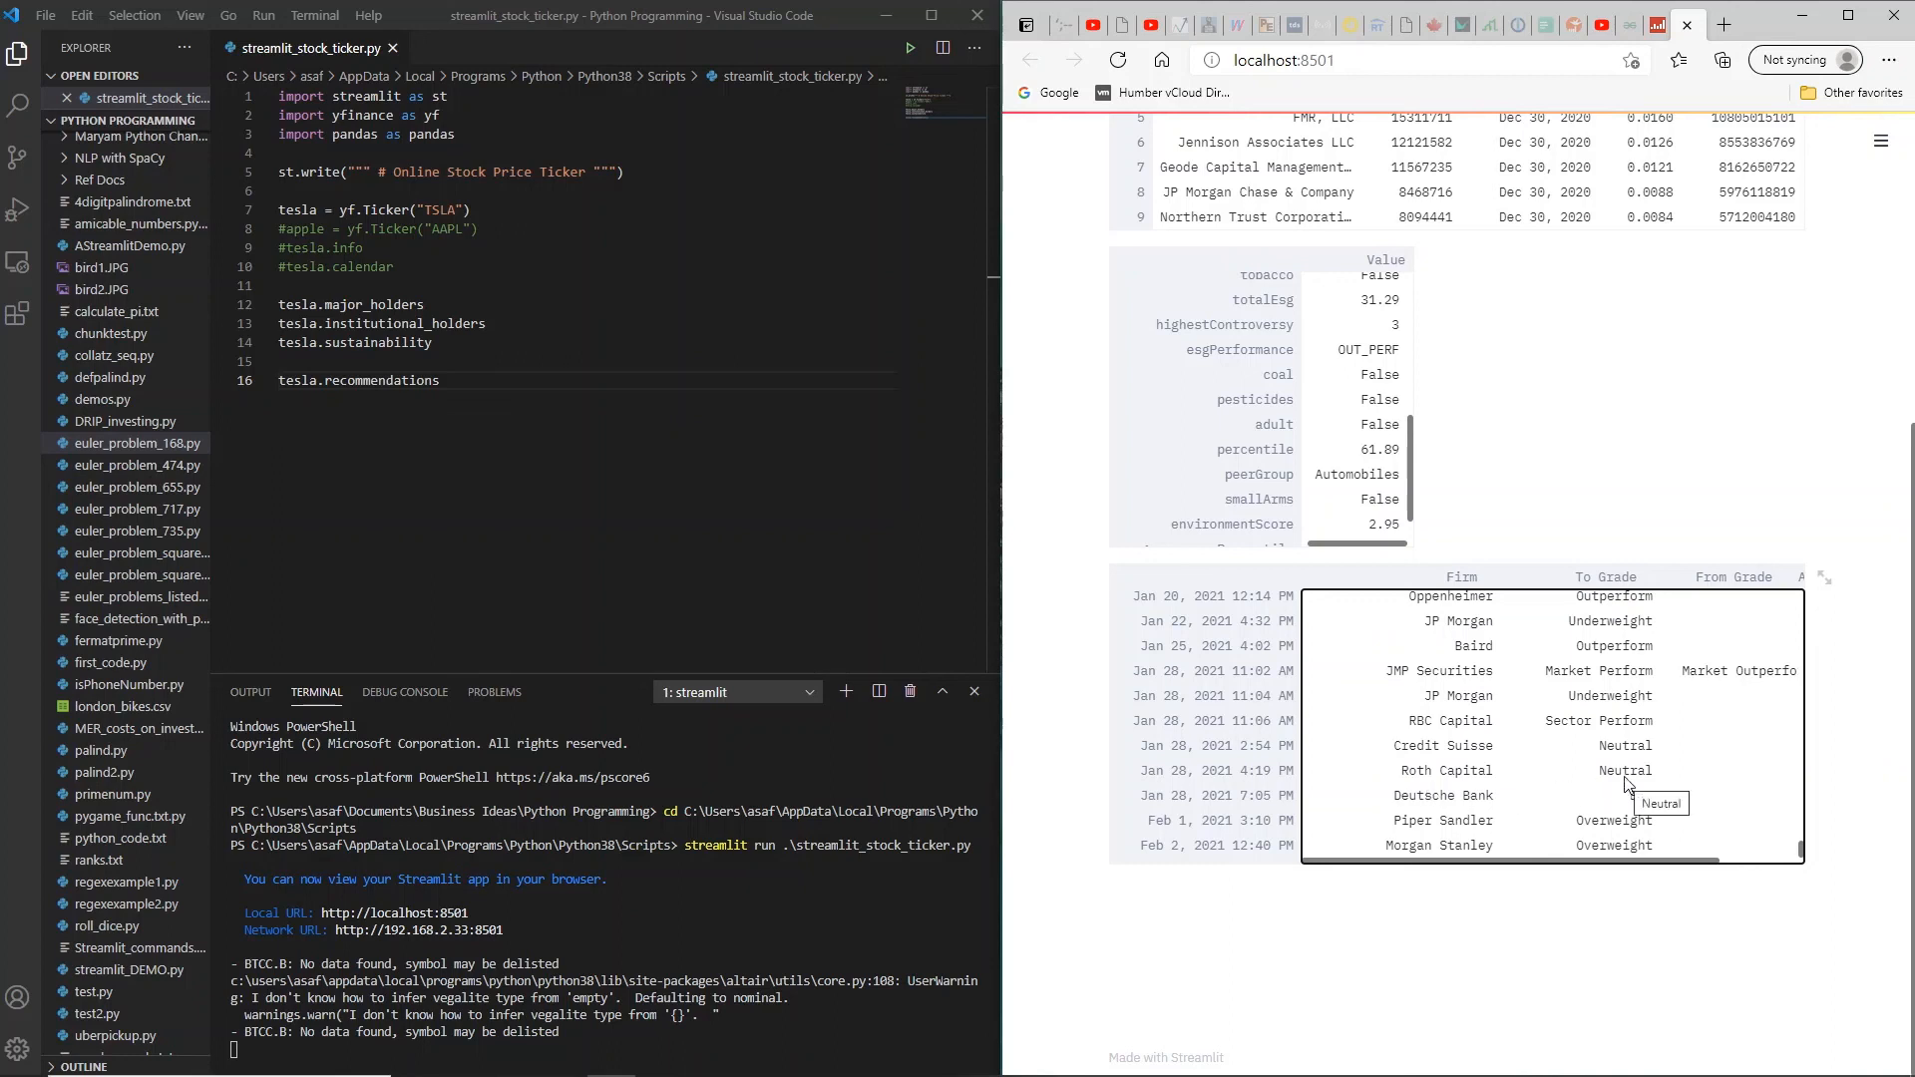
{"action": "mouse_move", "coordinate": [1511, 895]}
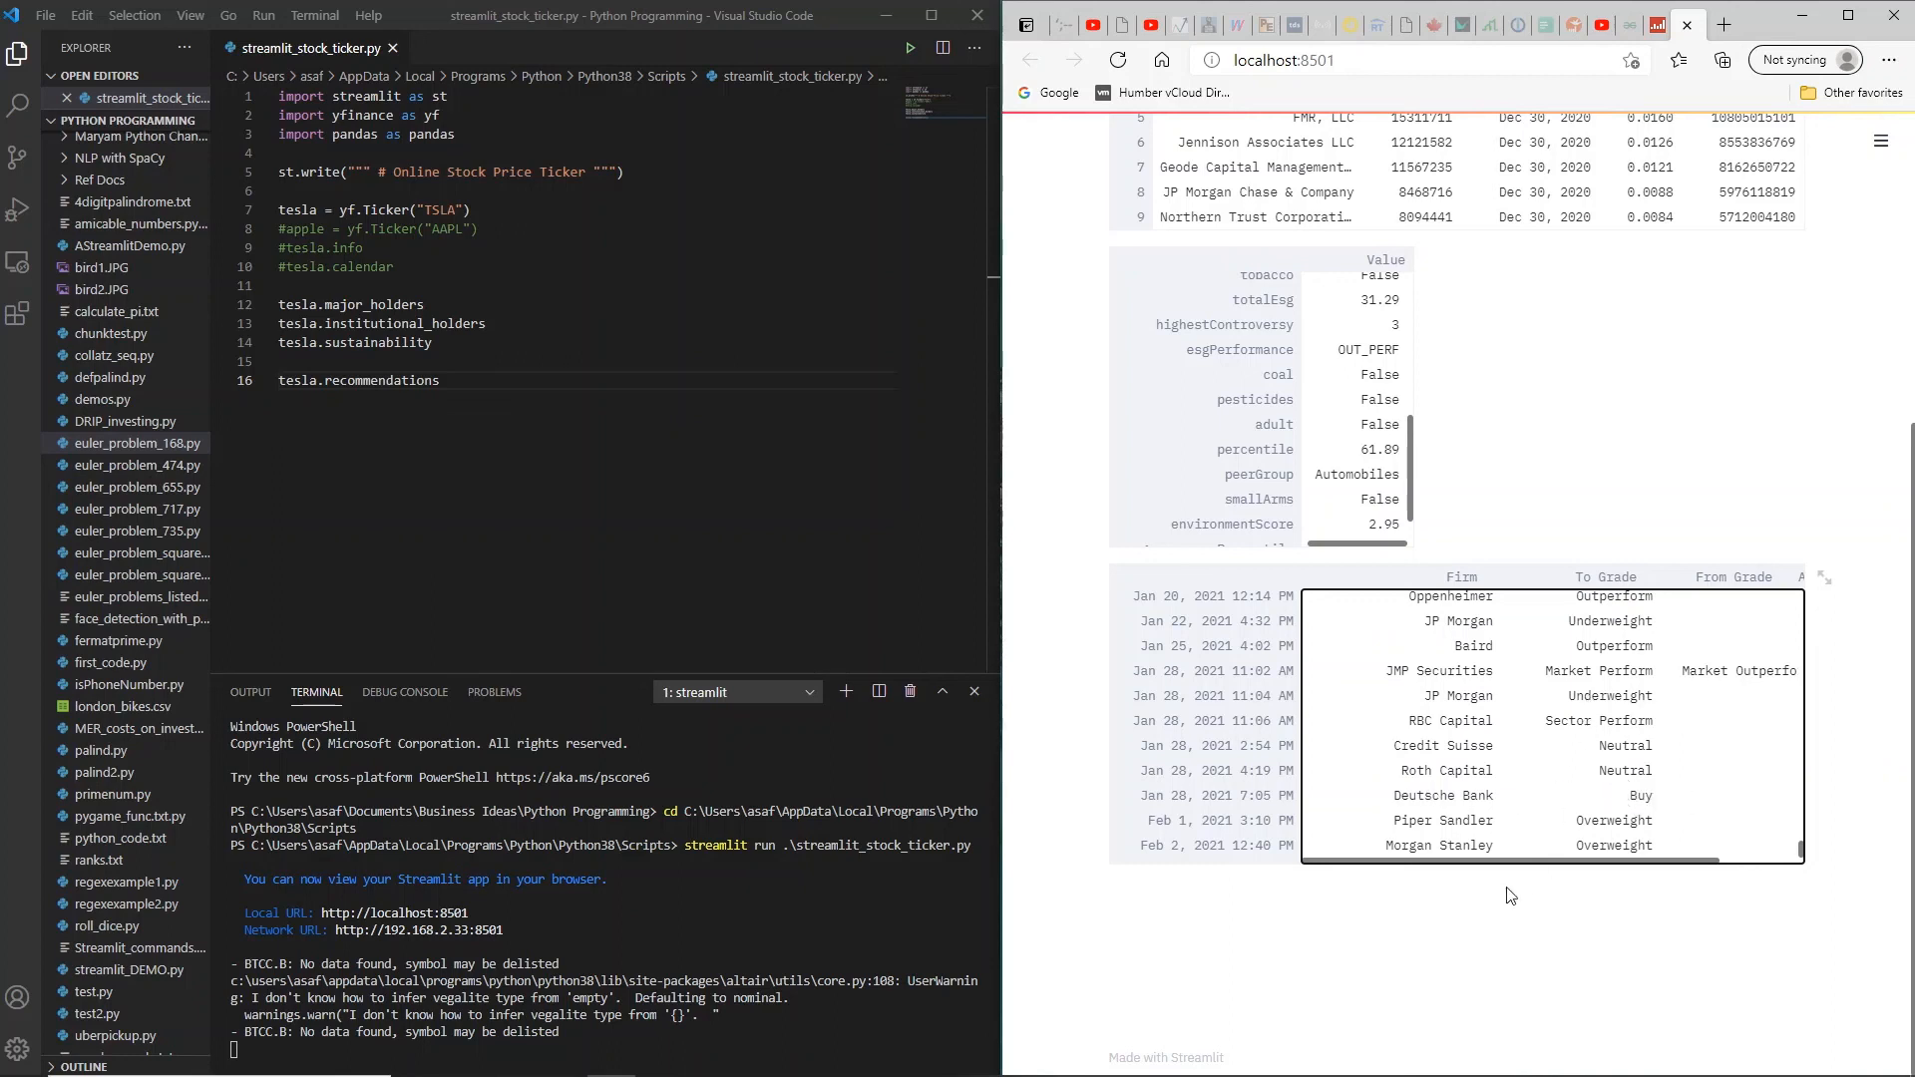
{"action": "mouse_move", "coordinate": [1590, 788]}
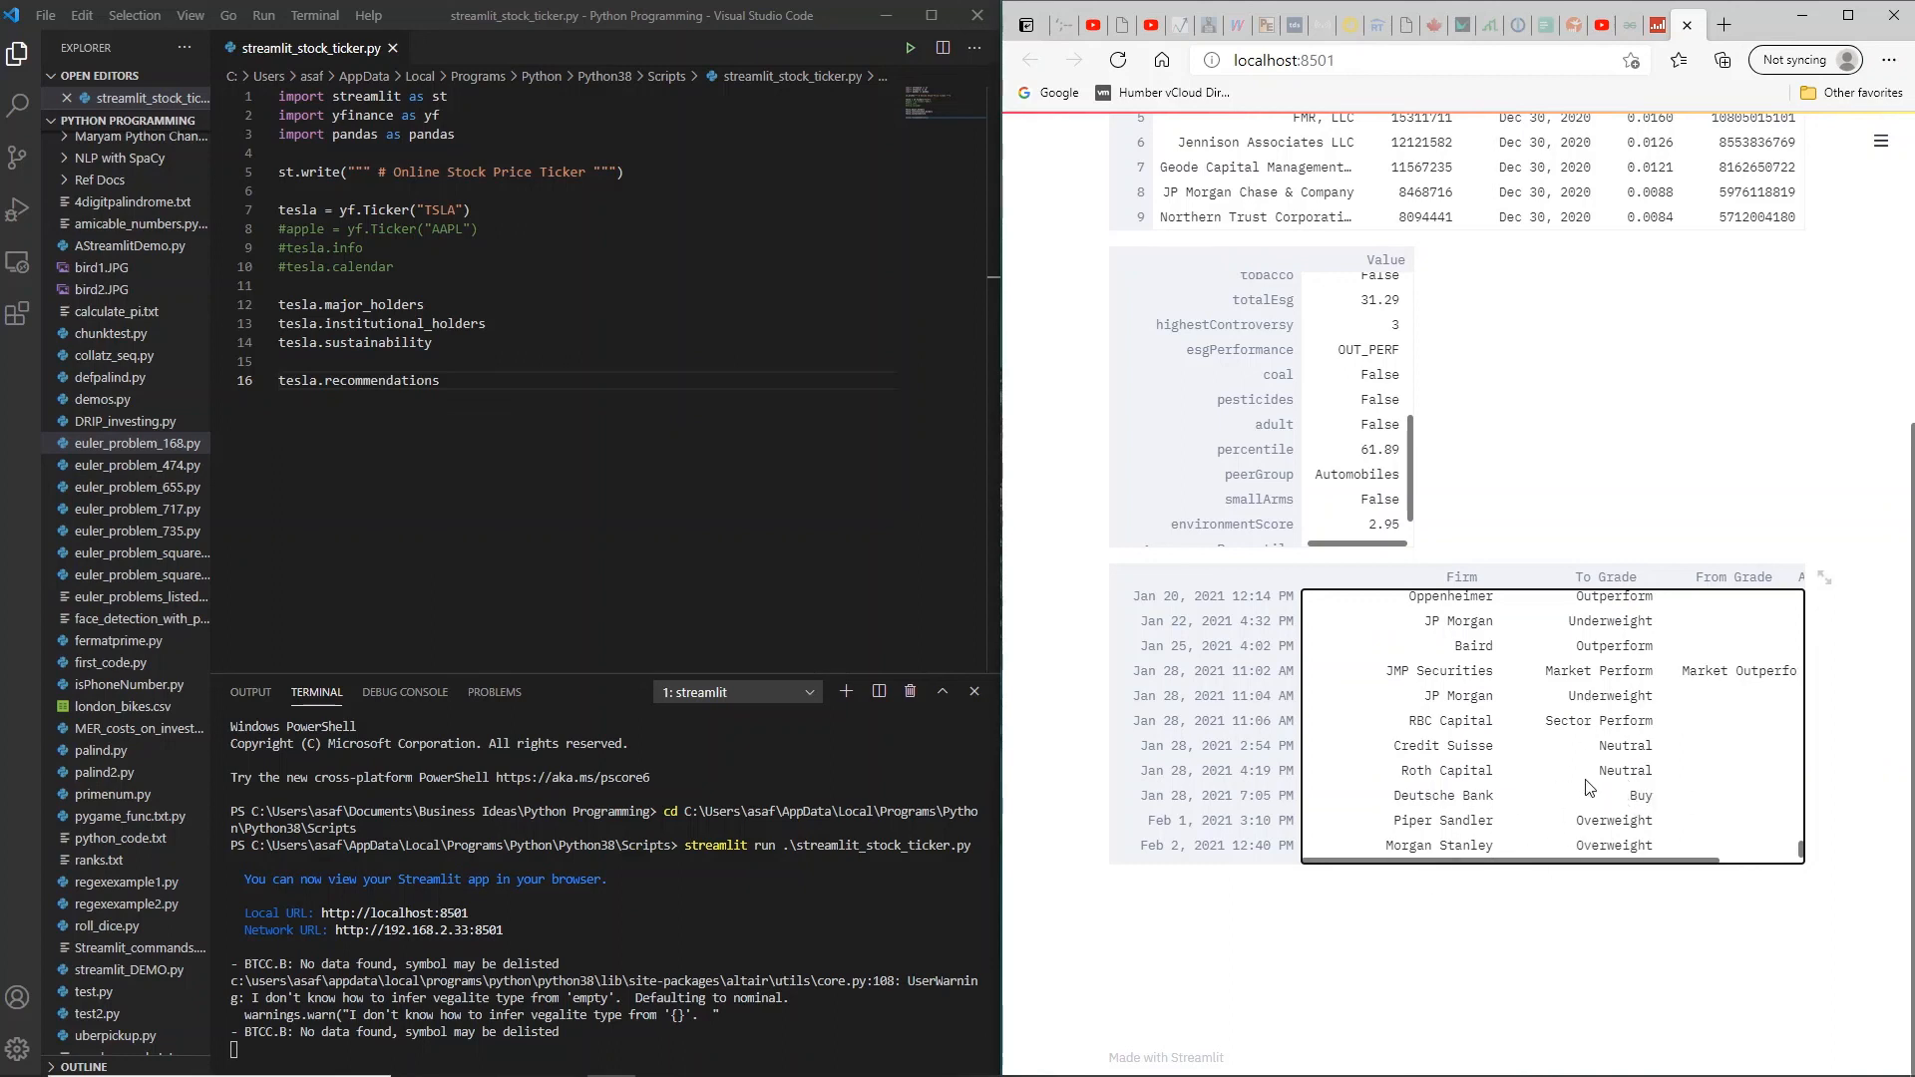
{"action": "scroll", "scroll_direction": "up", "scroll_amount": 3}
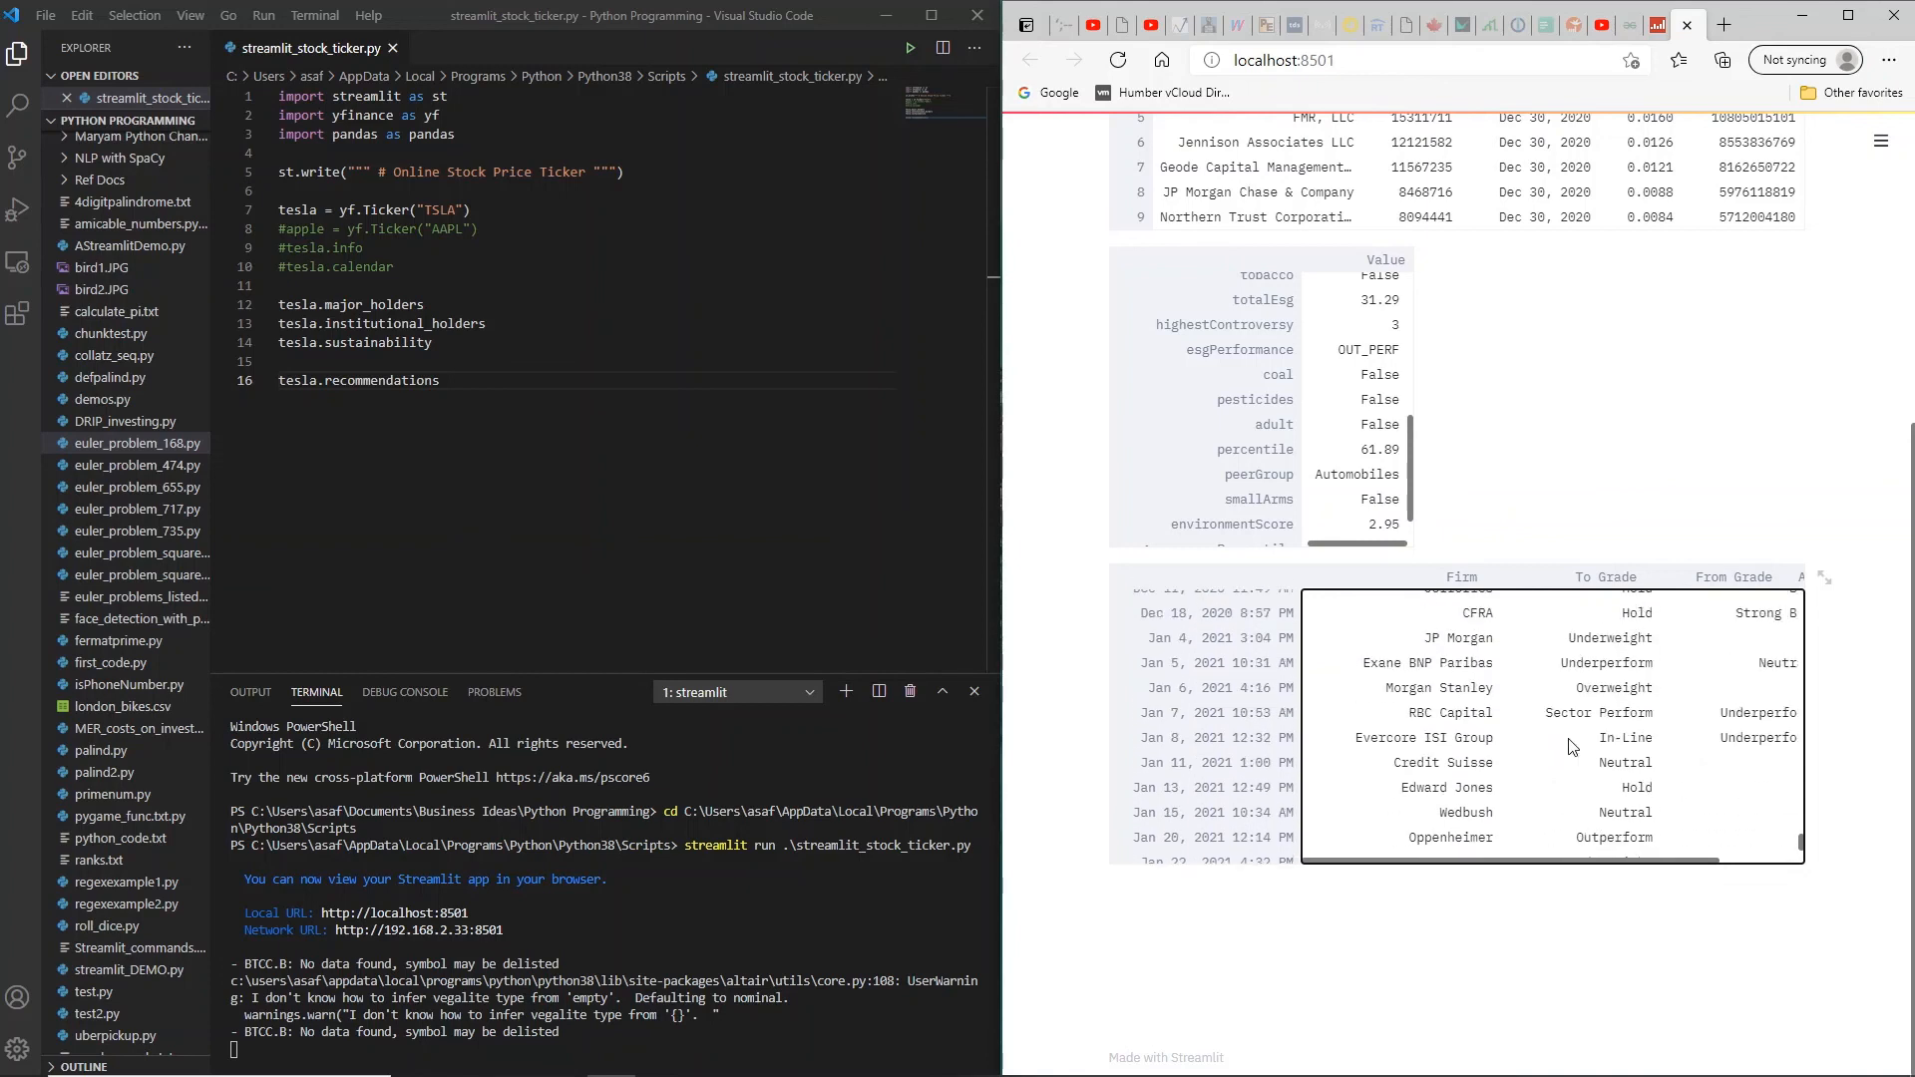
{"action": "scroll", "scroll_direction": "down", "scroll_amount": 3}
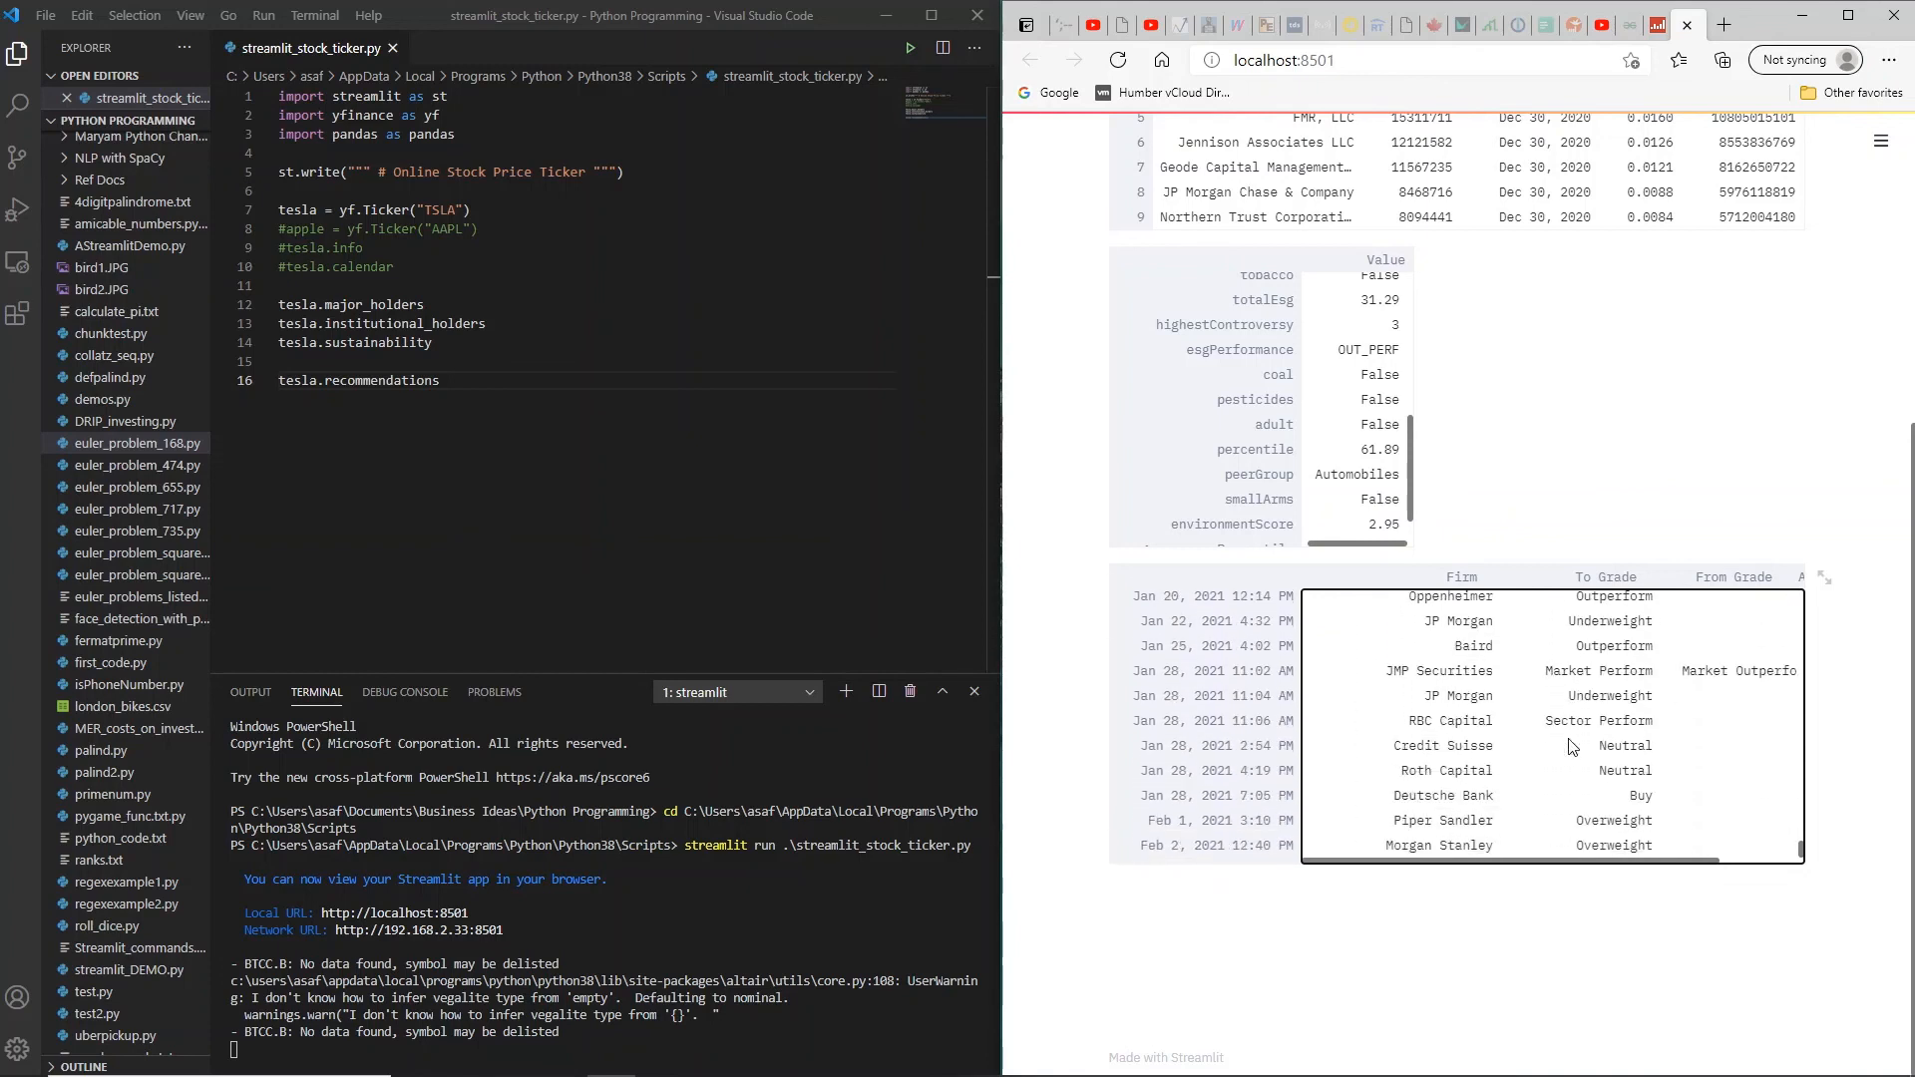
{"action": "mouse_move", "coordinate": [1221, 763]}
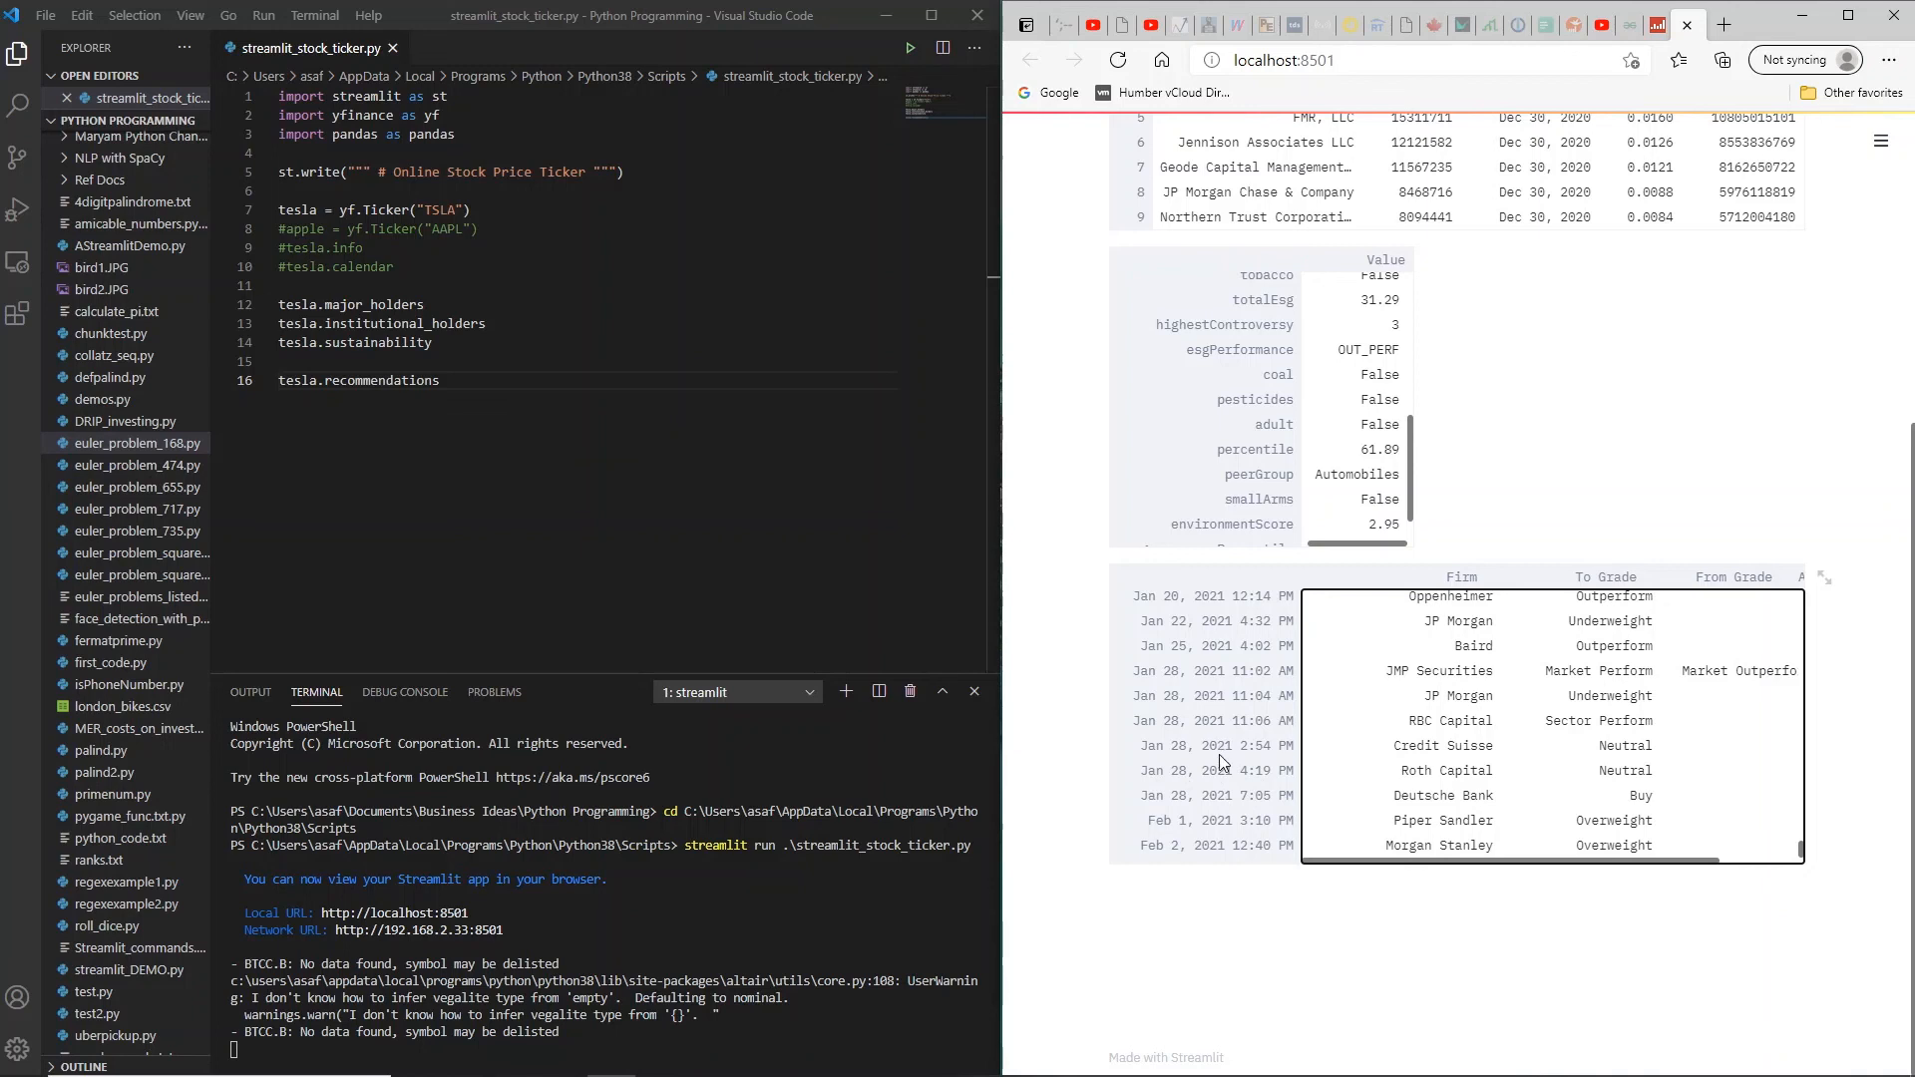
{"action": "mouse_move", "coordinate": [1563, 706]}
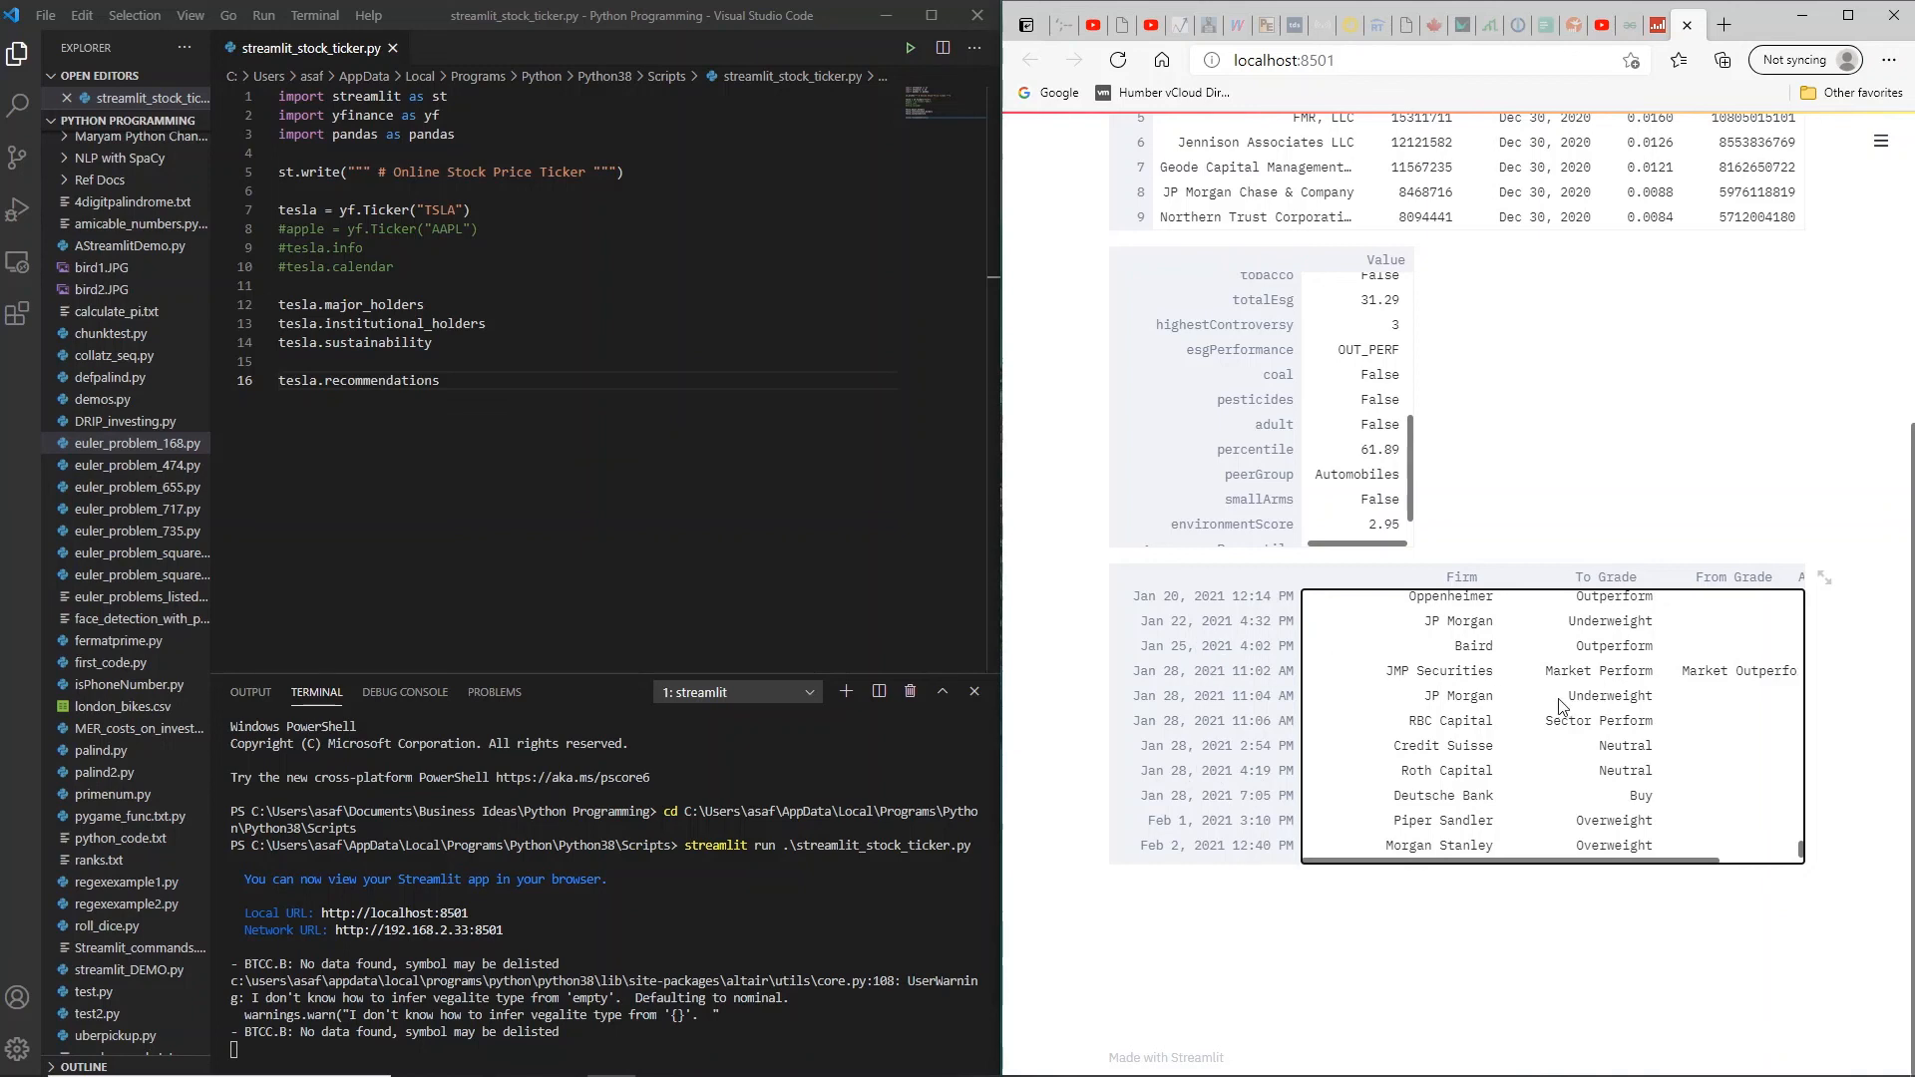
{"action": "mouse_move", "coordinate": [1627, 771]}
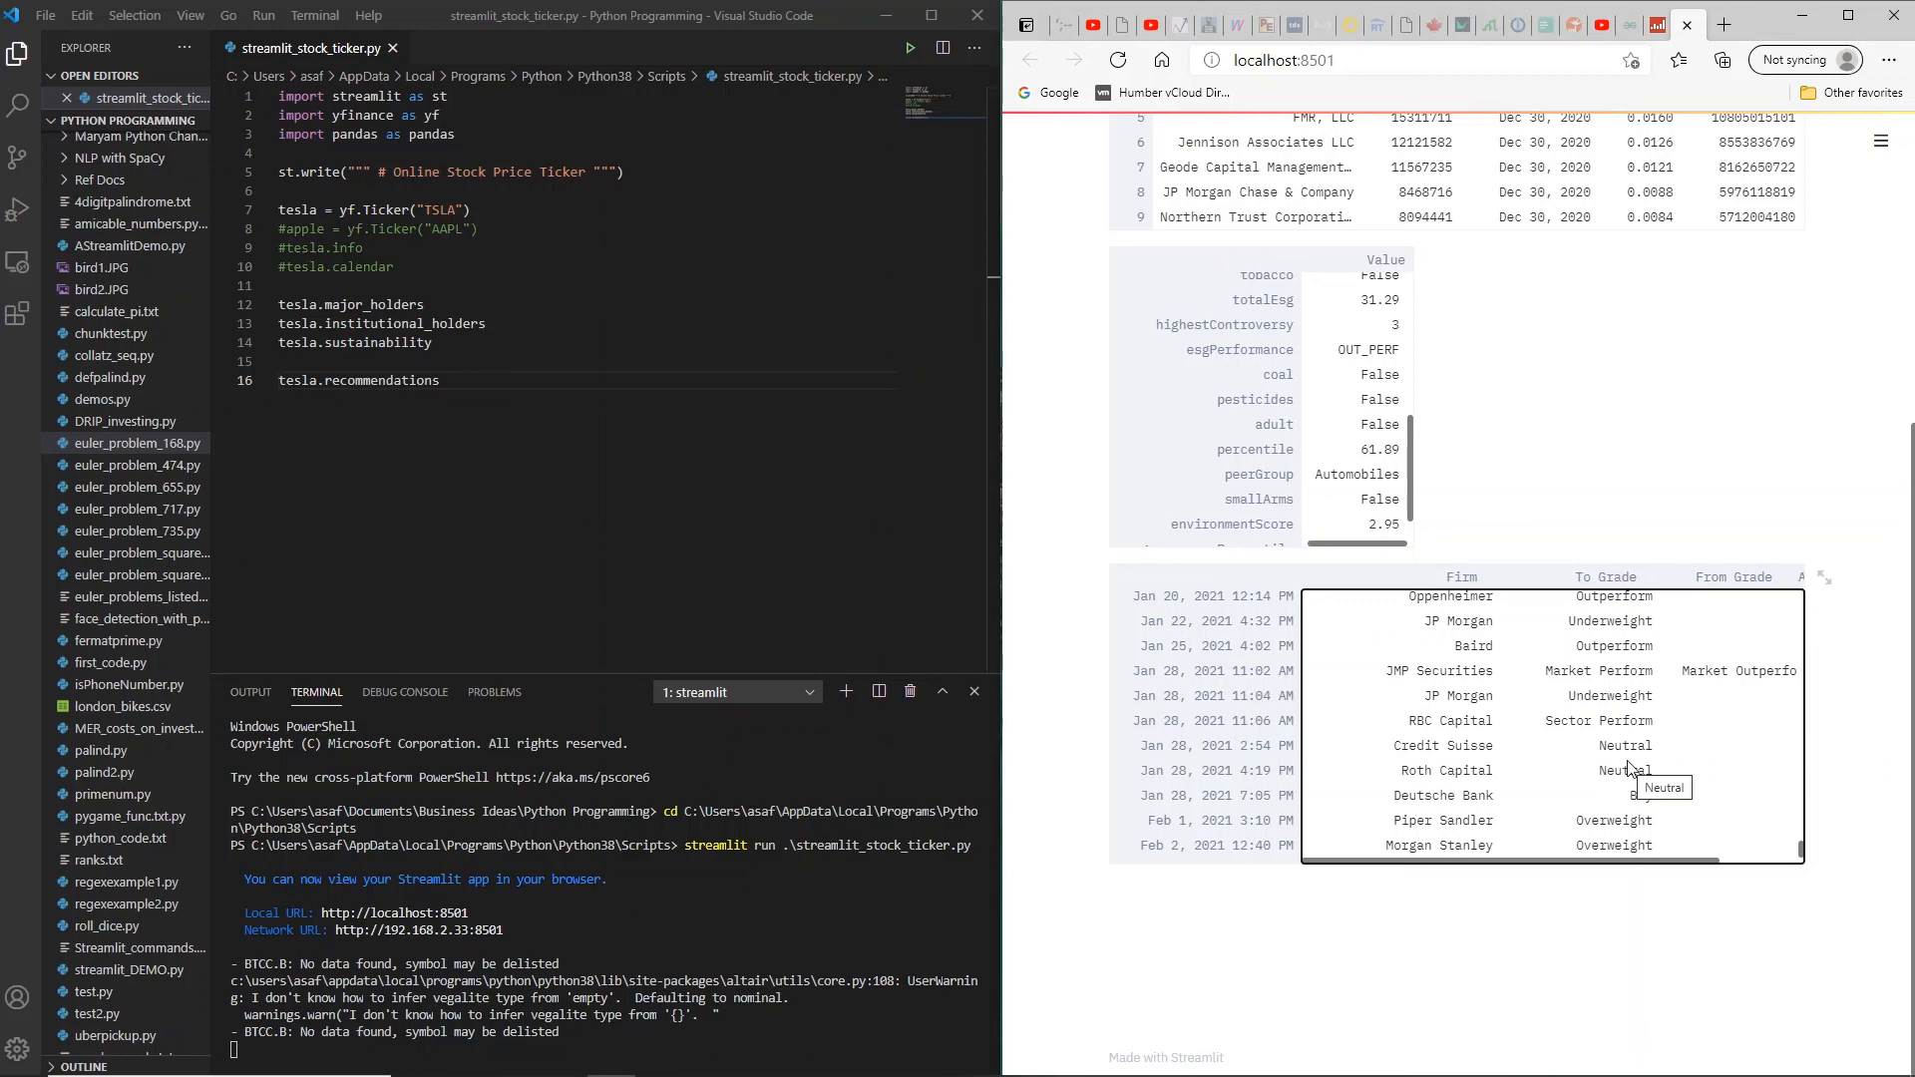
{"action": "mouse_move", "coordinate": [1612, 767]}
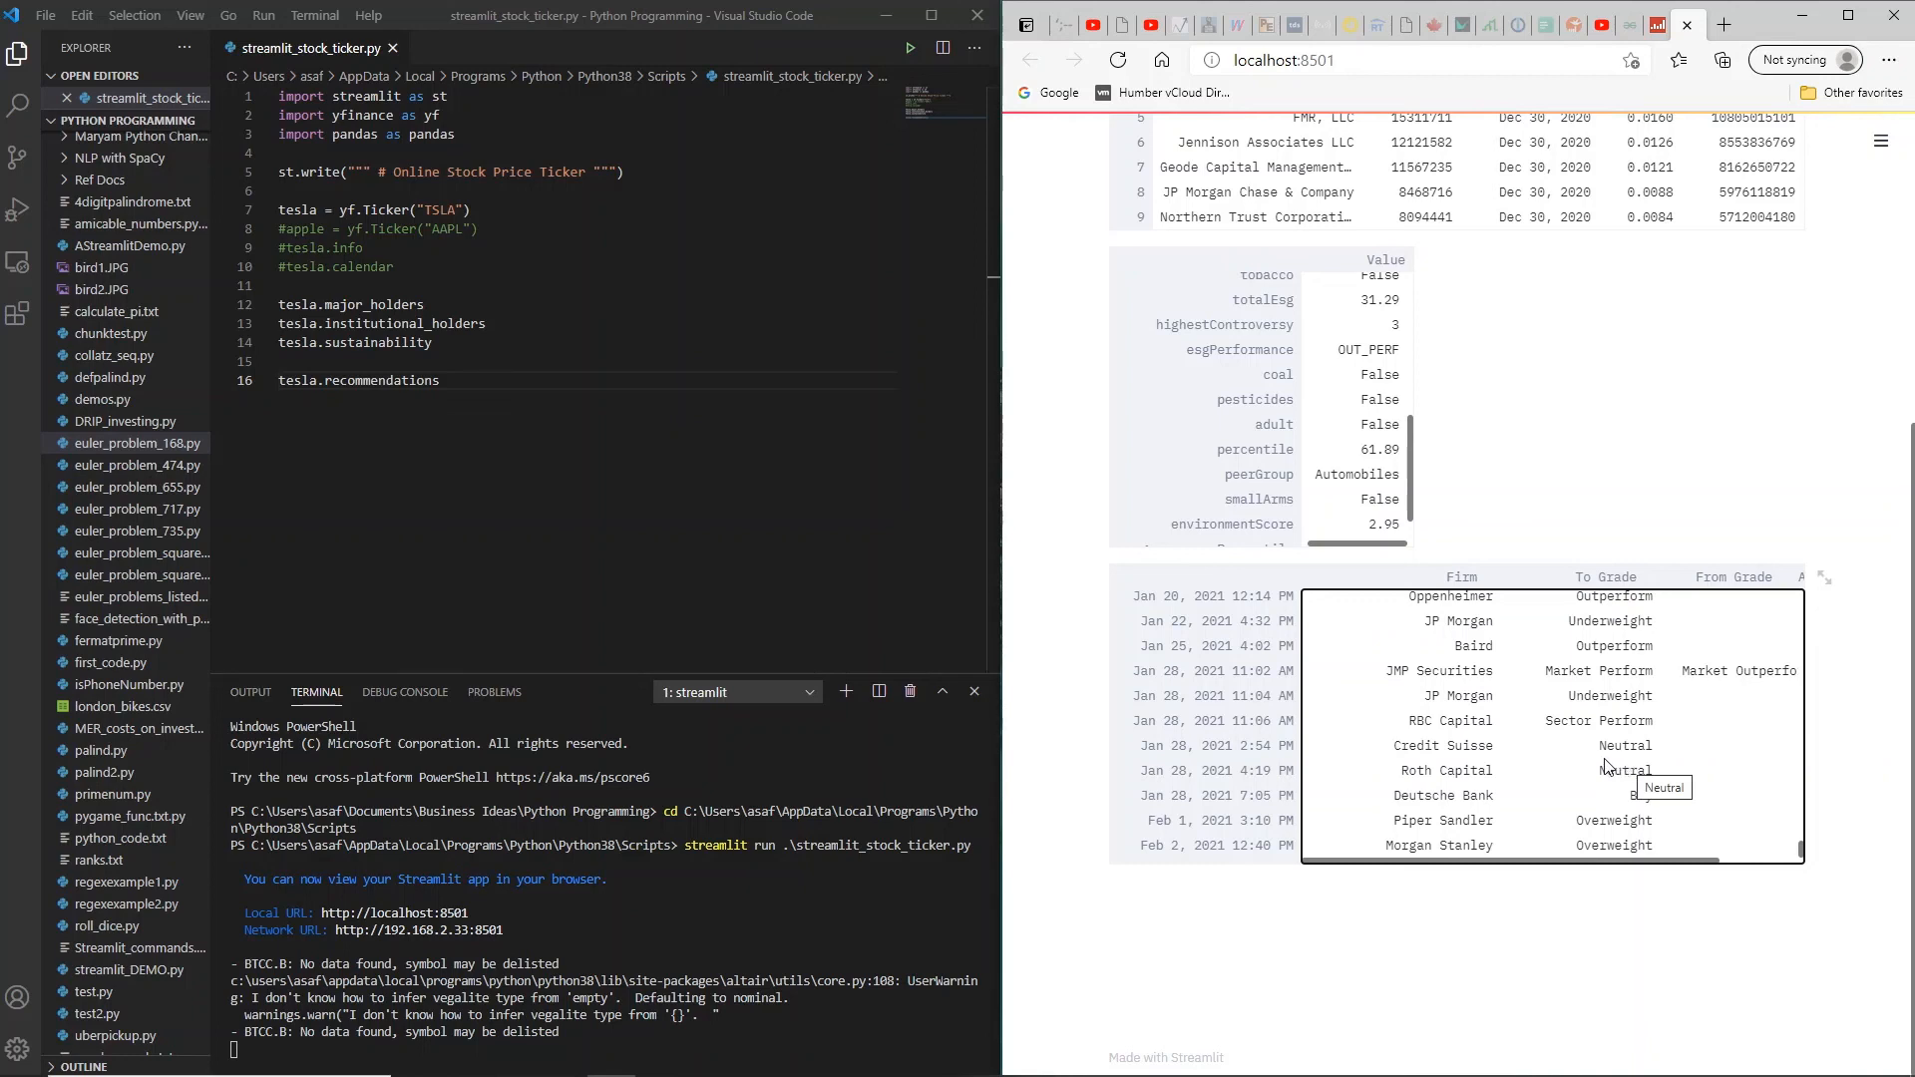